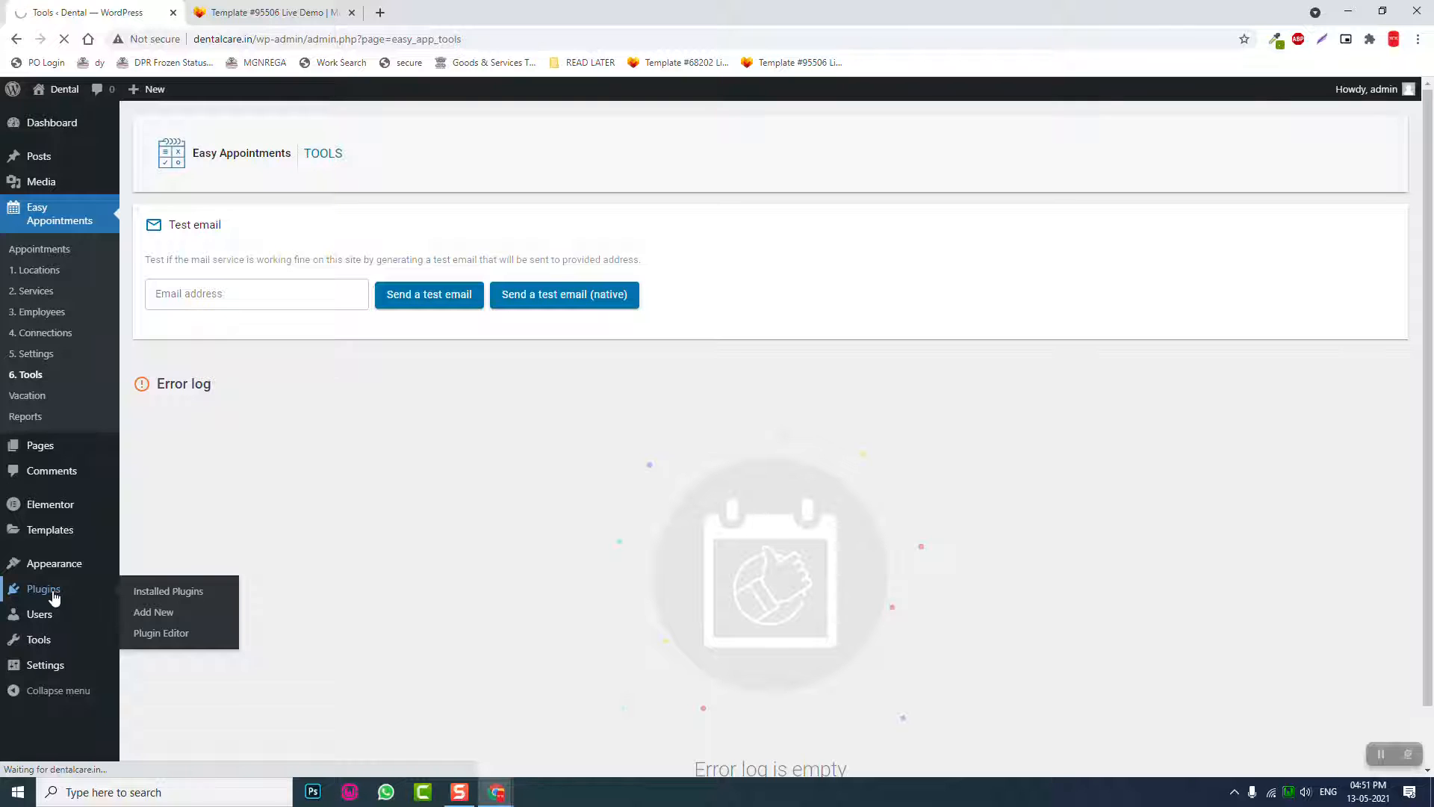
- Show the Installed Plugins list and highlight the Easy Appointments plugin name
left_click(169, 591)
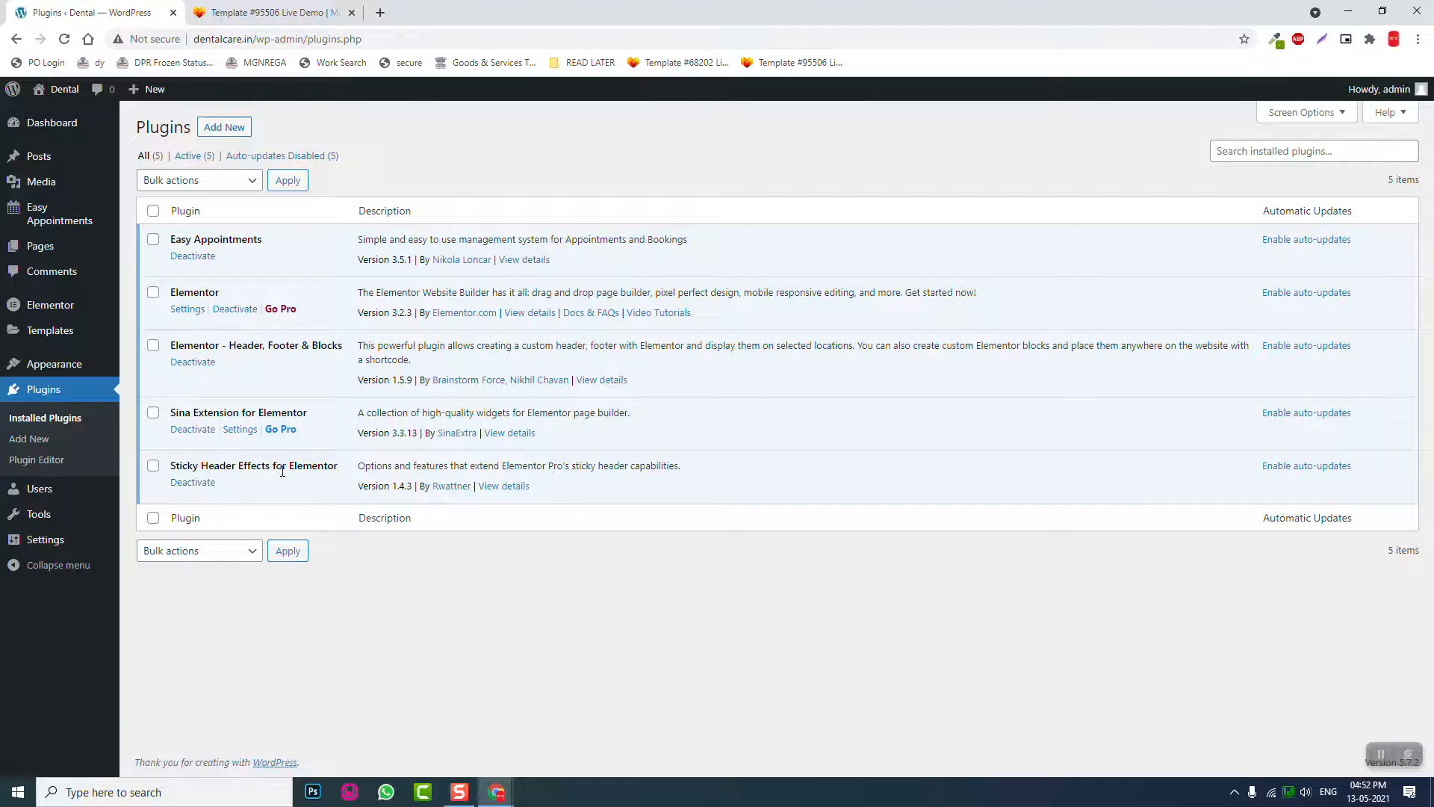
mouse_move(445, 502)
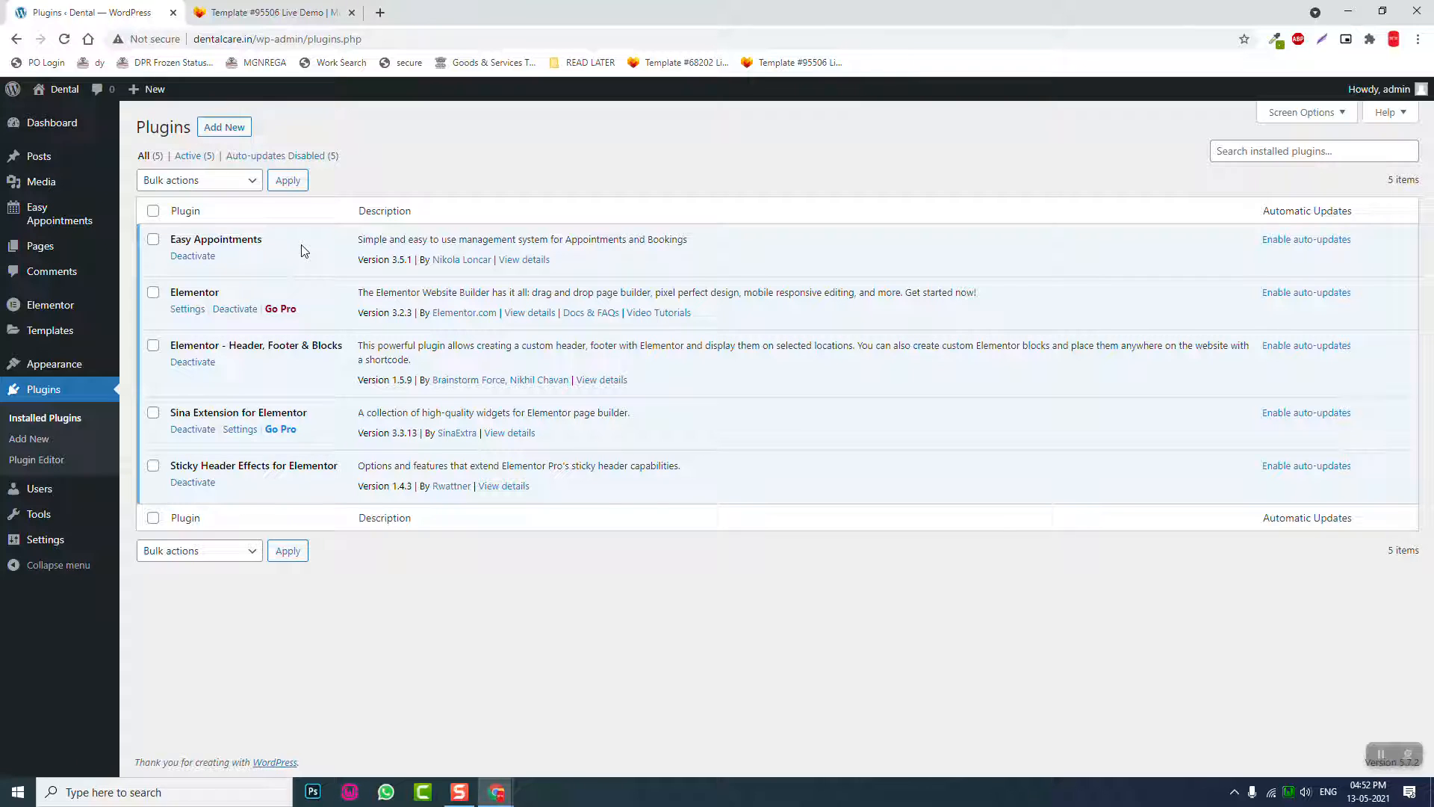
double_click(246, 239)
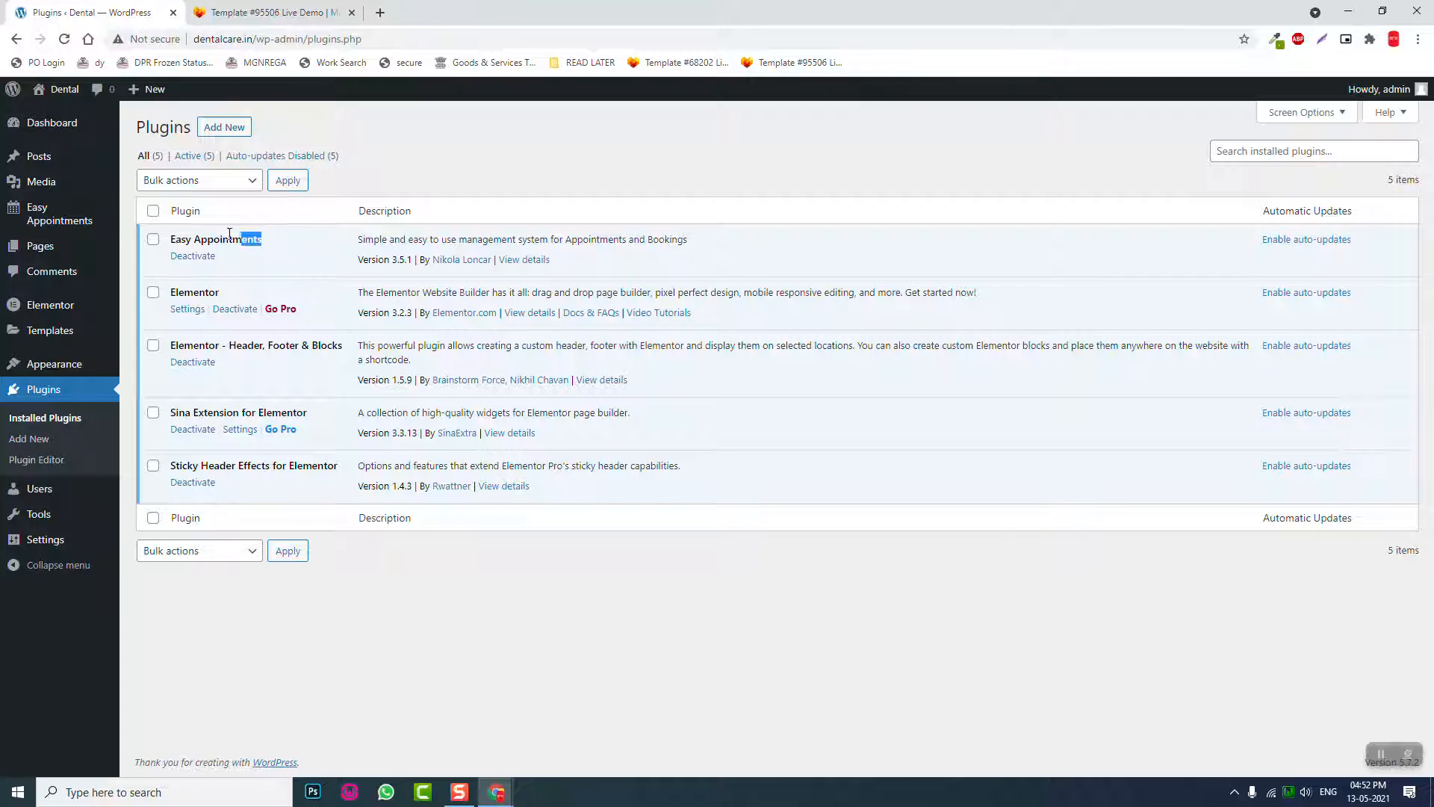
double_click(215, 239)
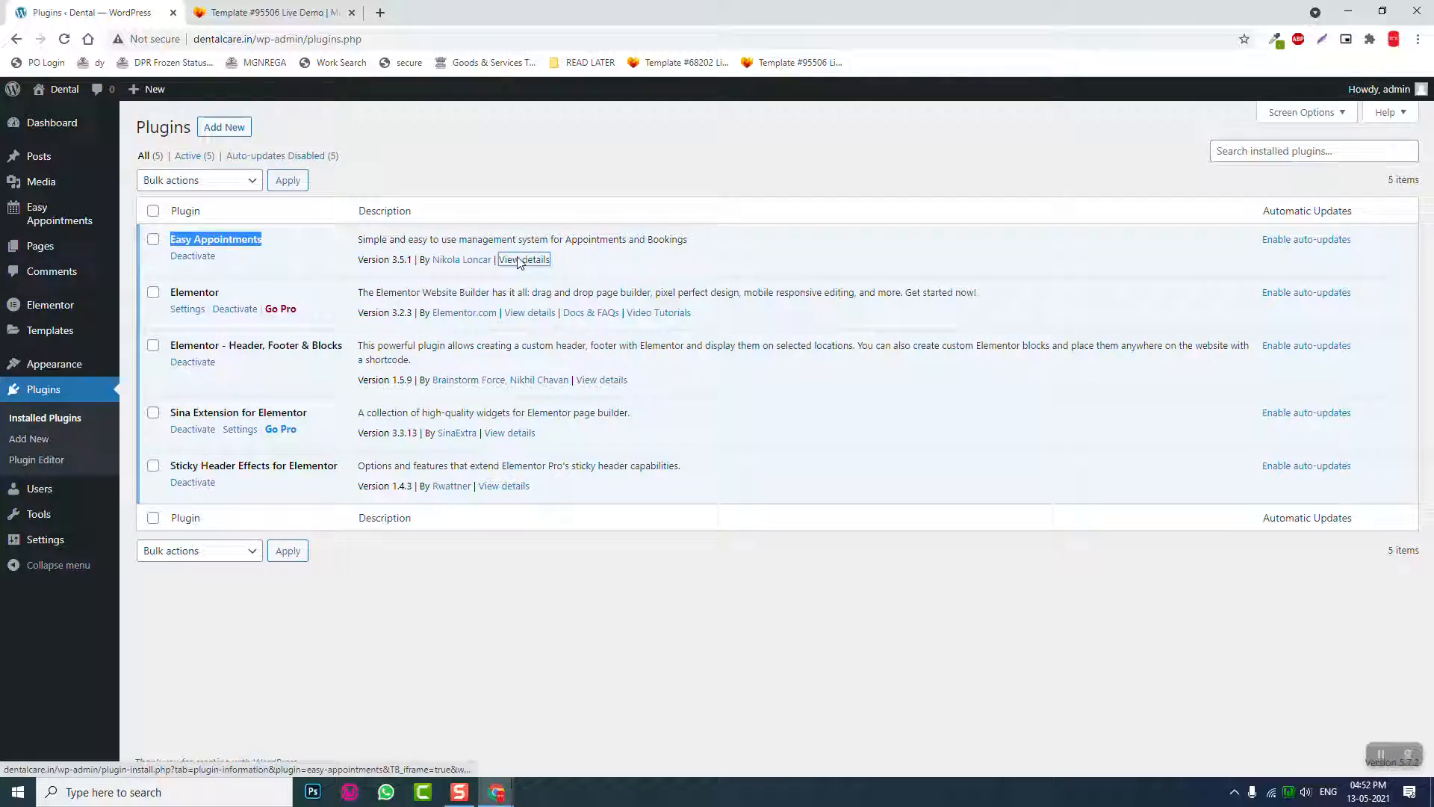
left_click(523, 258)
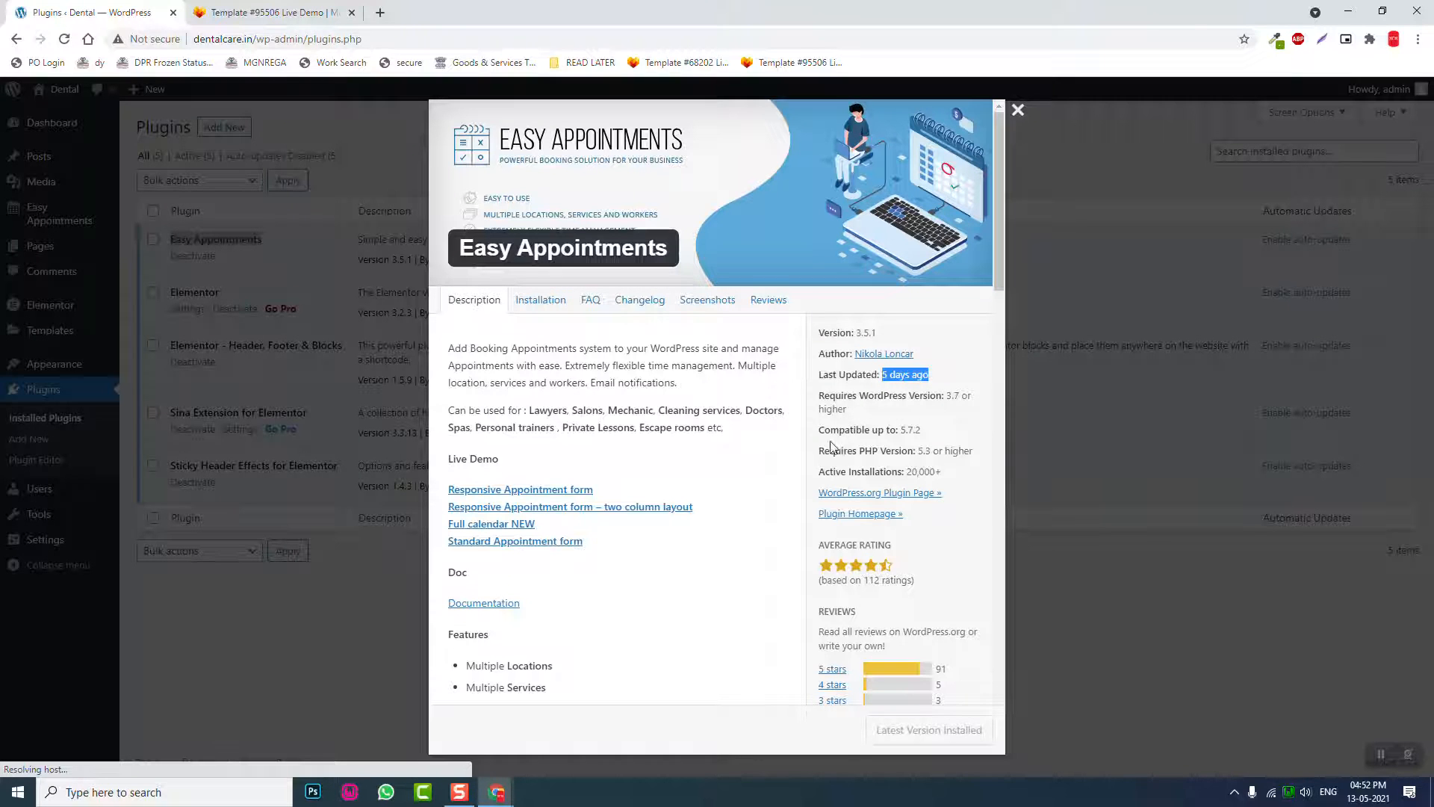
mouse_move(942, 539)
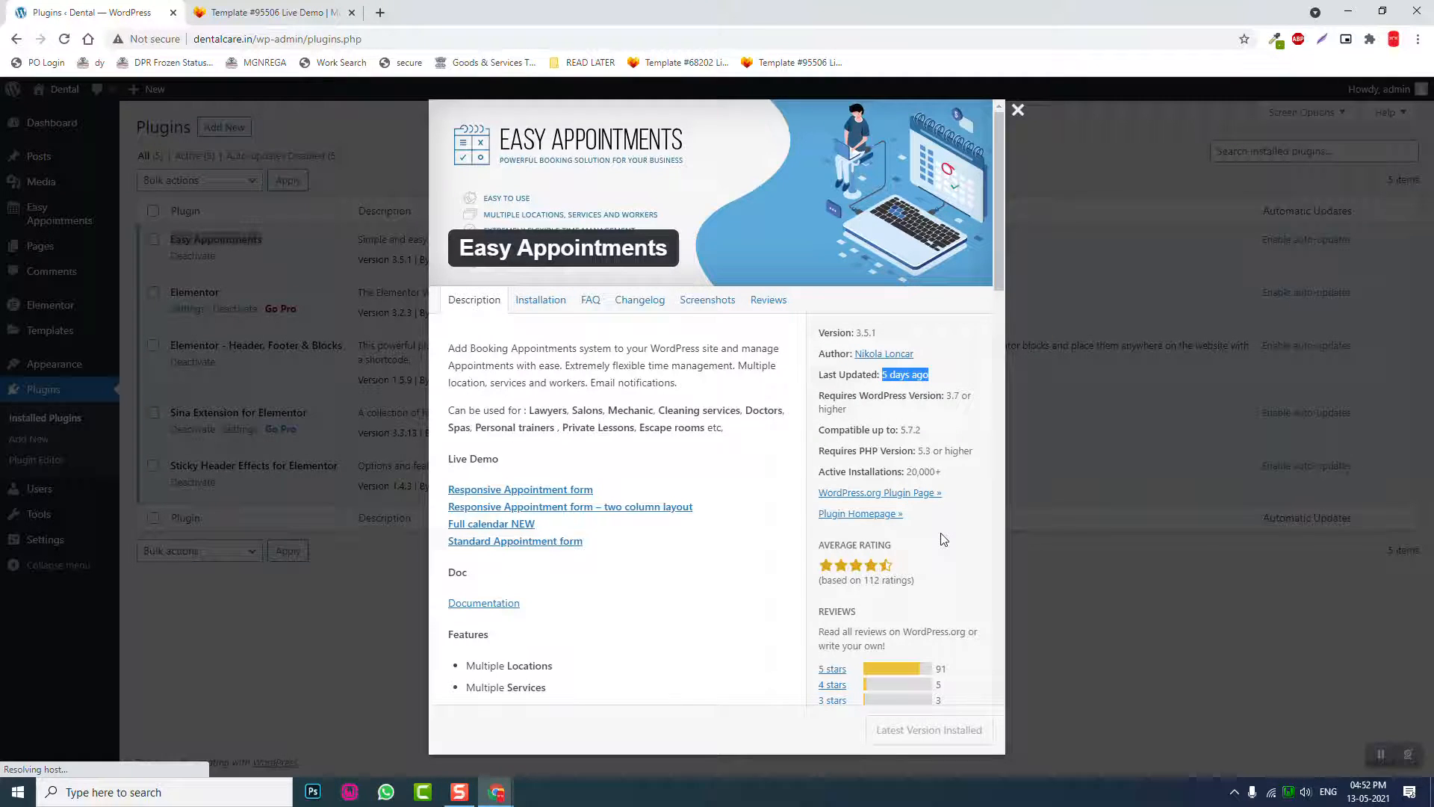
scroll("down", 3)
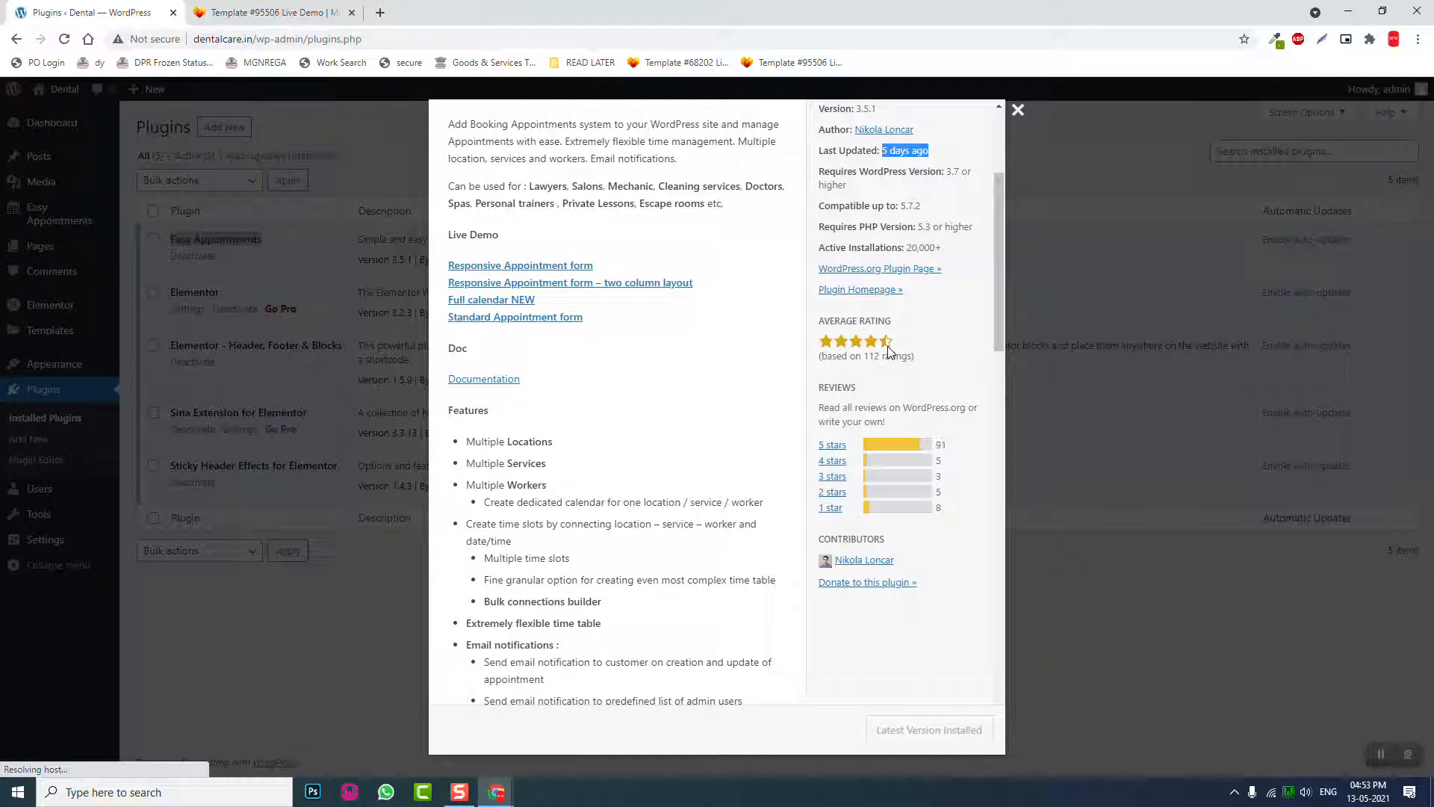
mouse_move(875, 388)
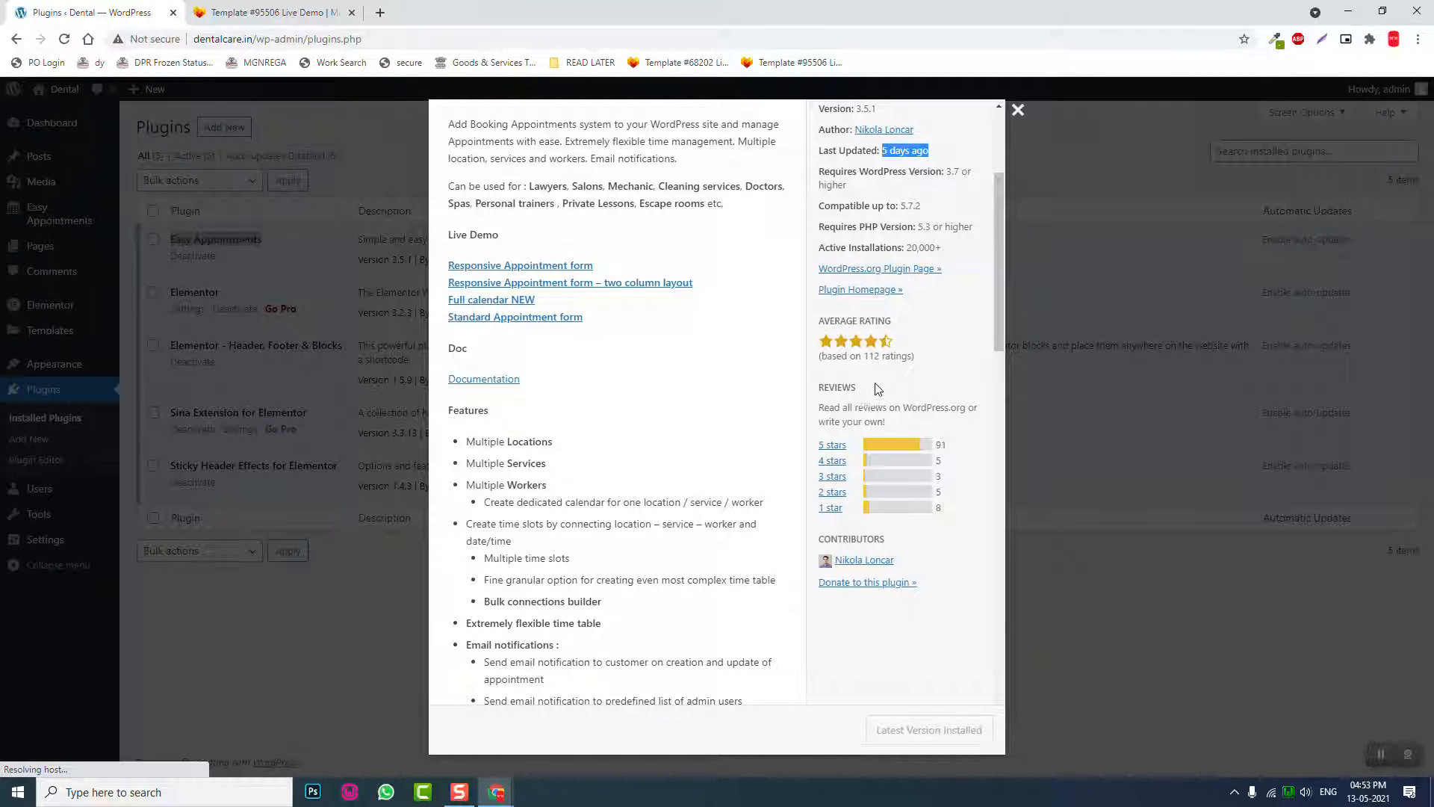
mouse_move(876, 379)
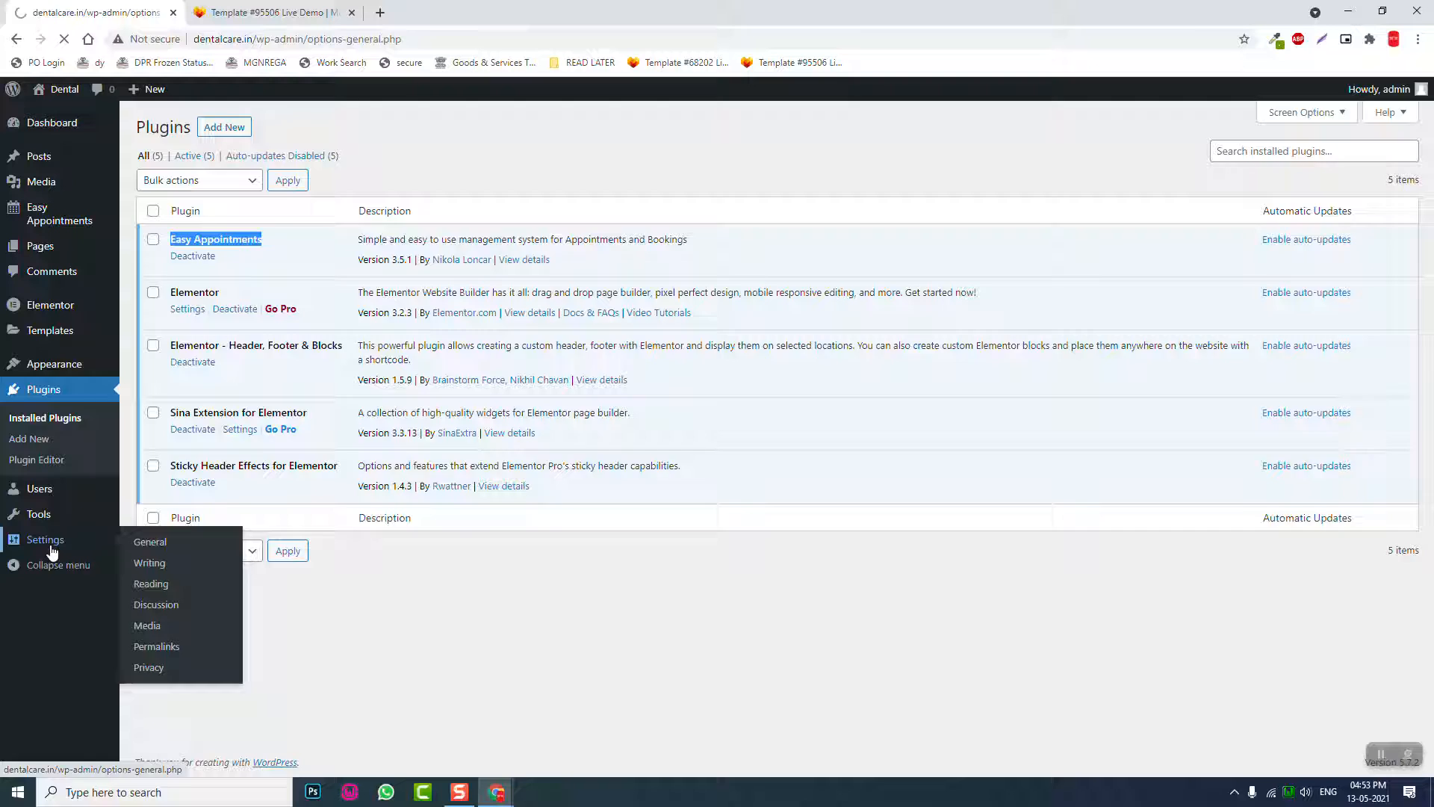
- Switch permalinks to the Post name structure in Settings > Permalinks and save the change
left_click(149, 541)
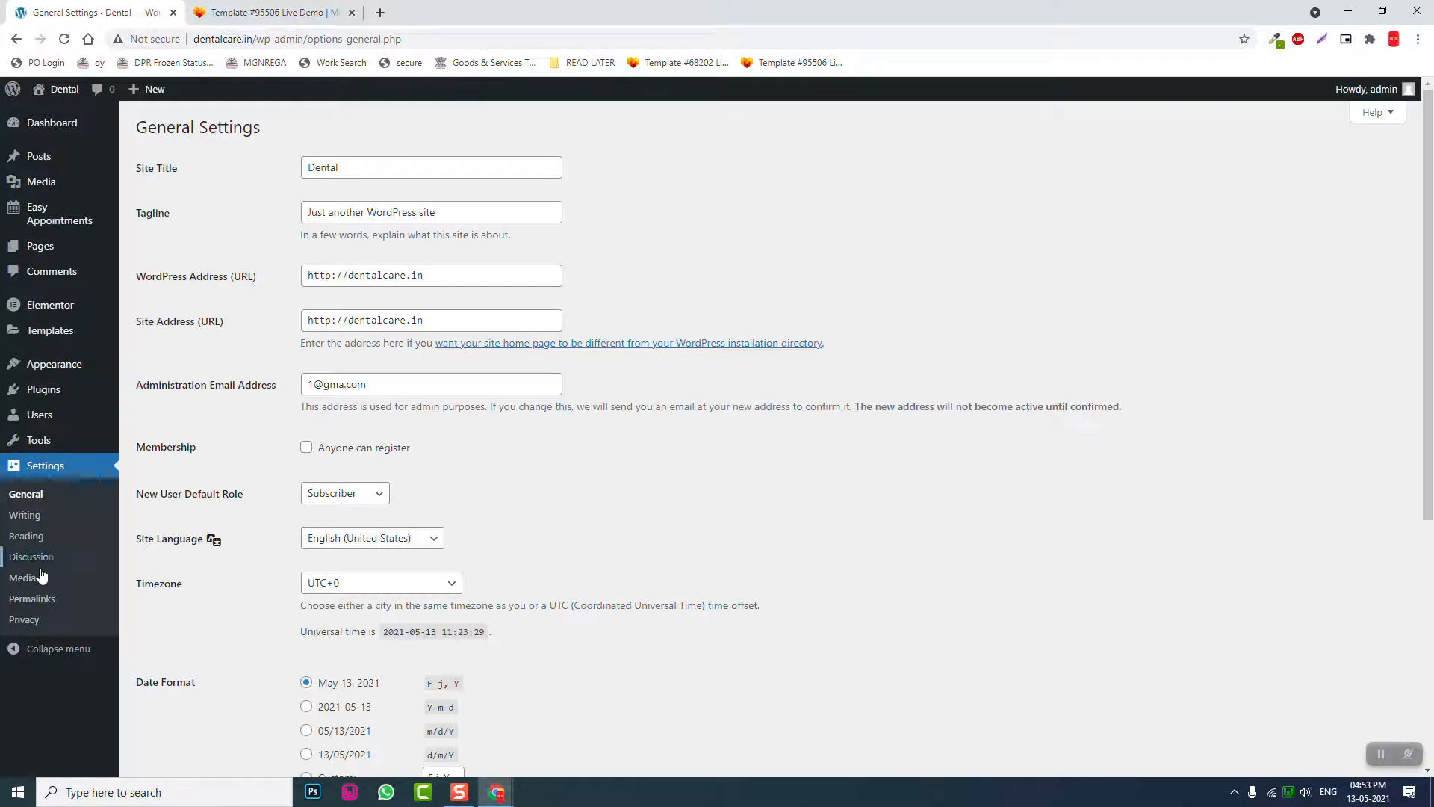
left_click(32, 598)
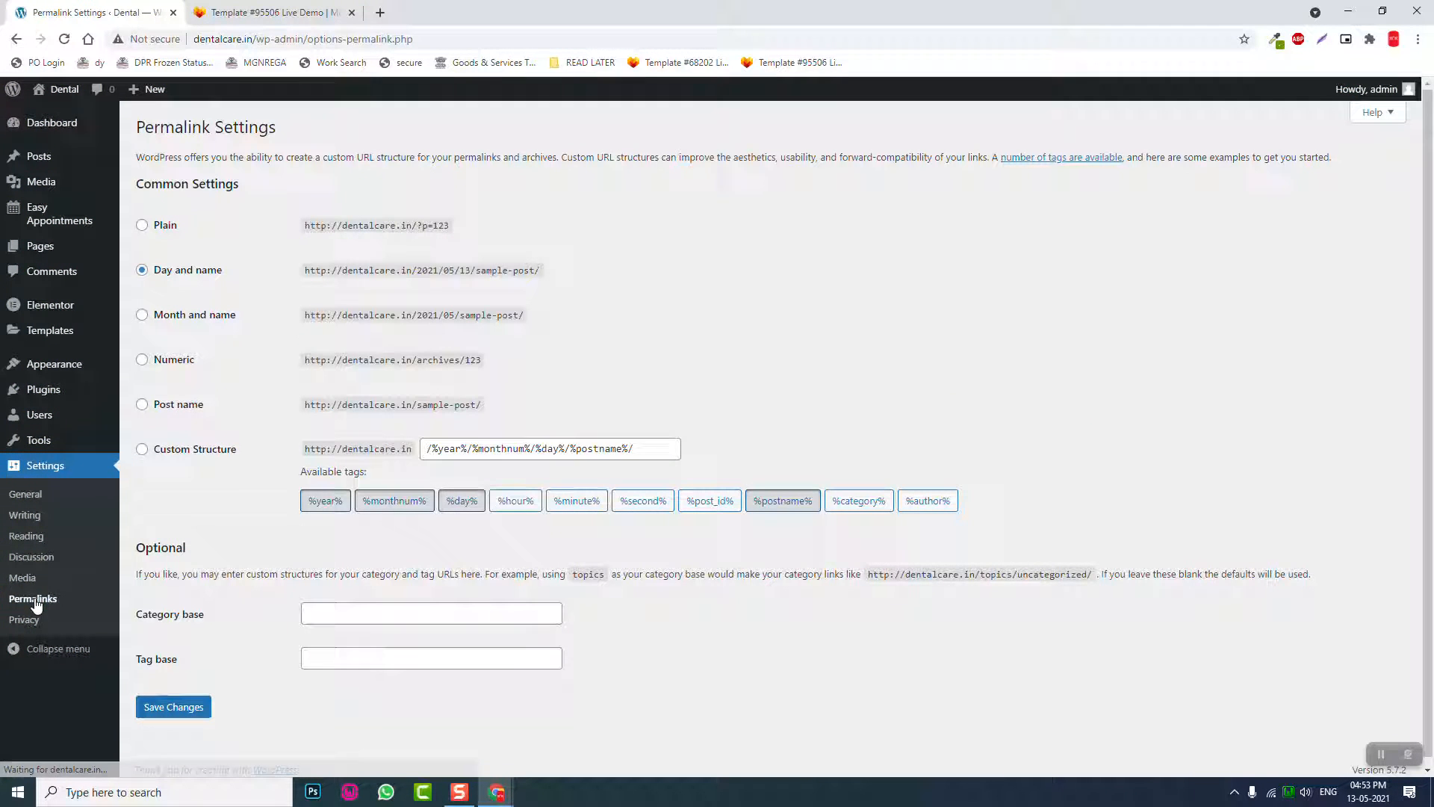
left_click(142, 403)
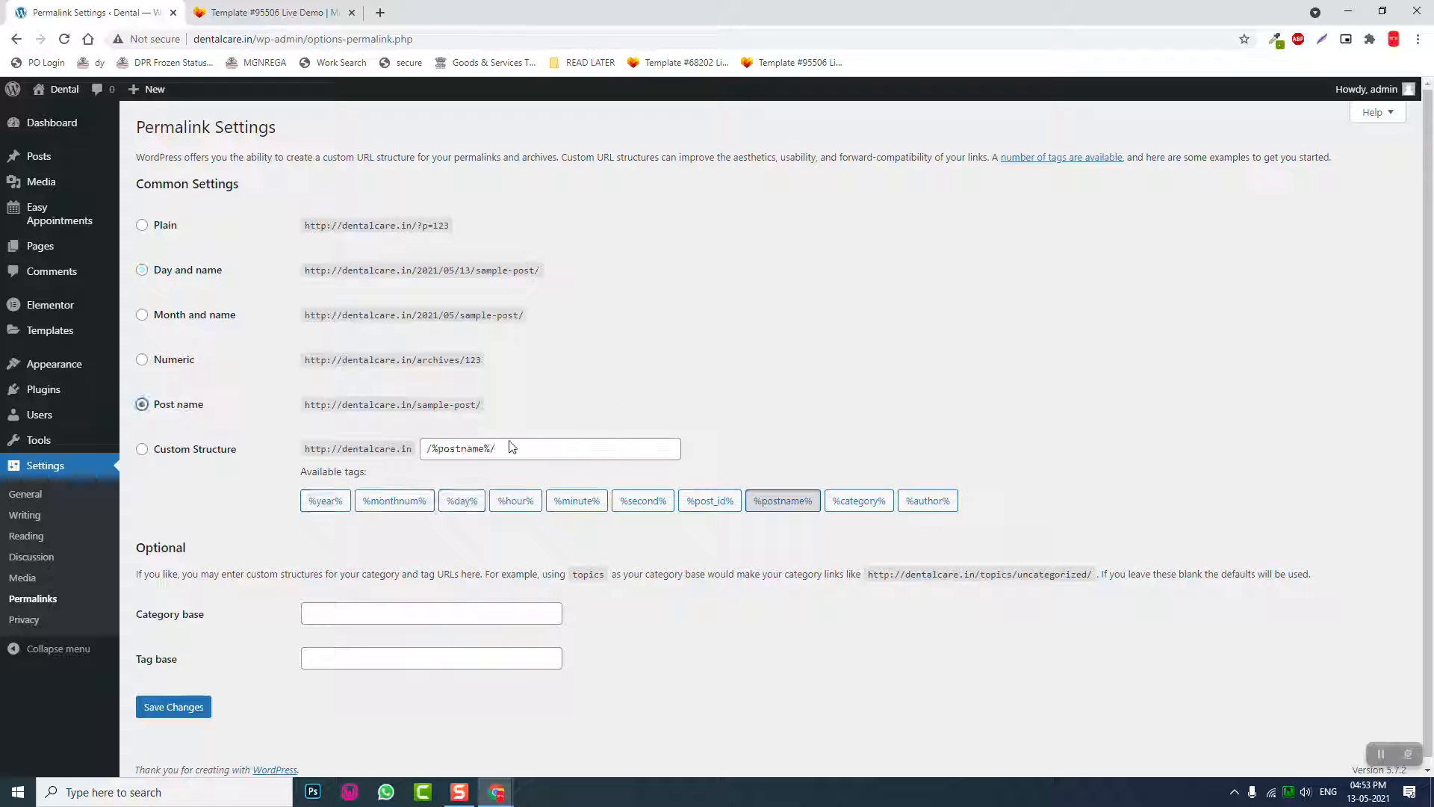
left_click(173, 707)
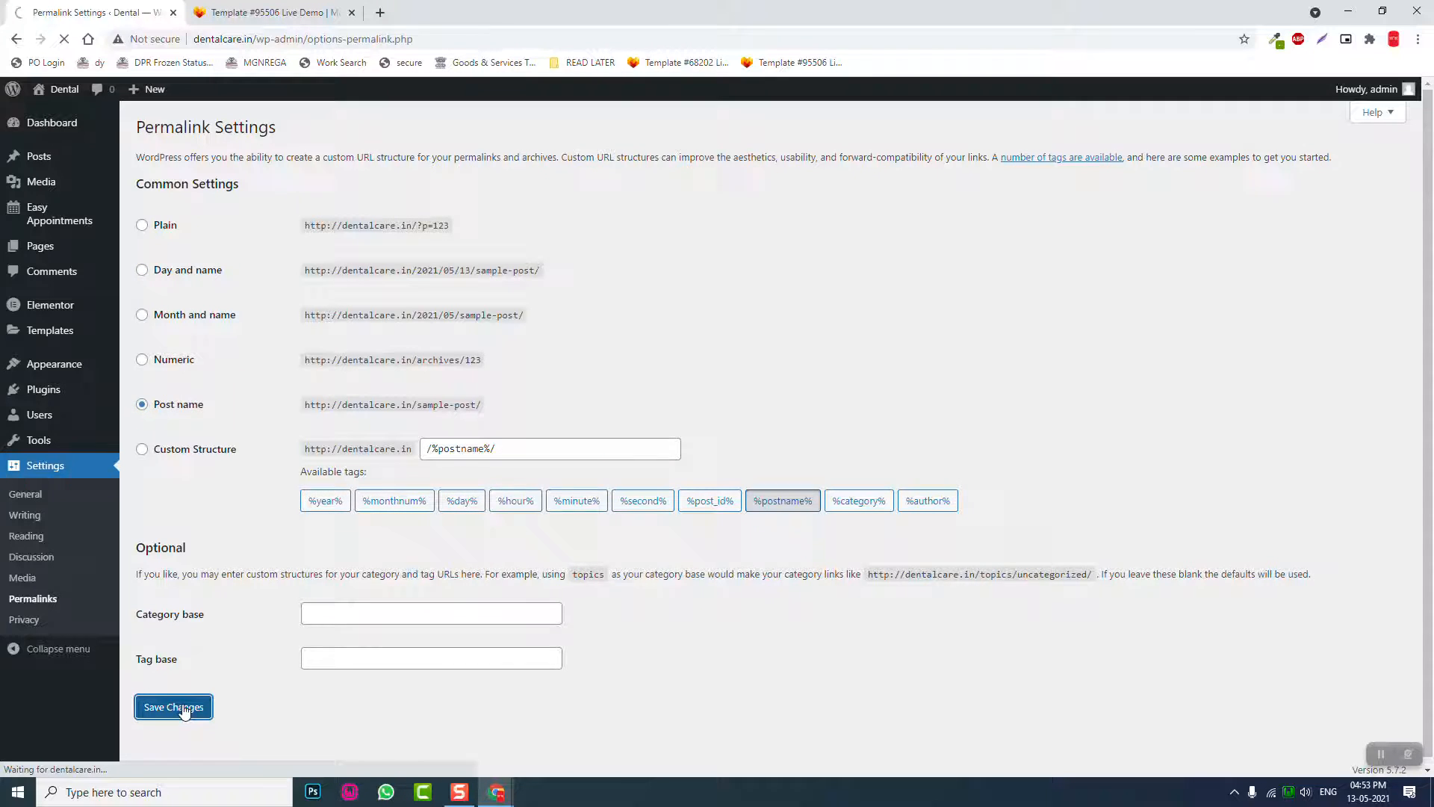
left_click(270, 12)
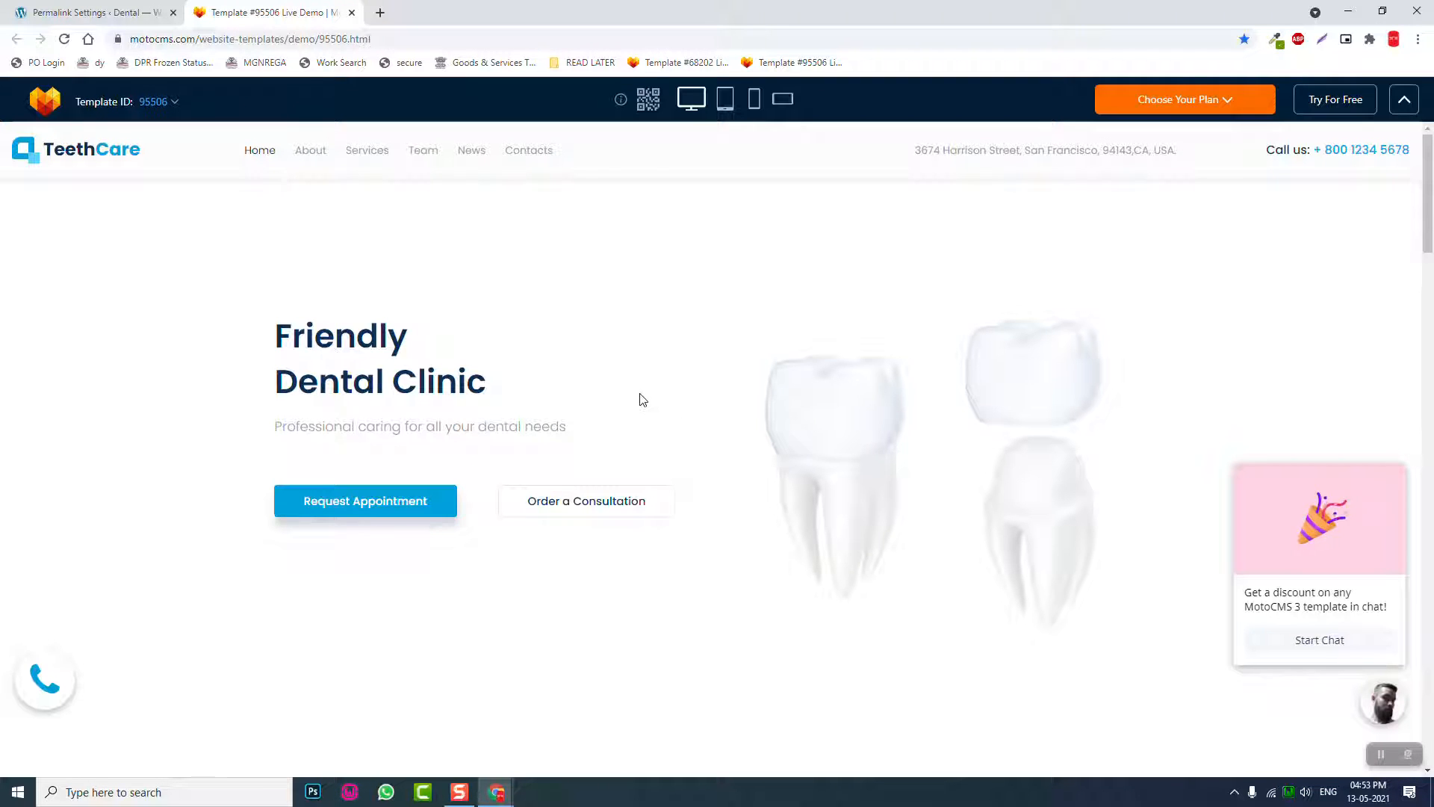
mouse_move(315, 314)
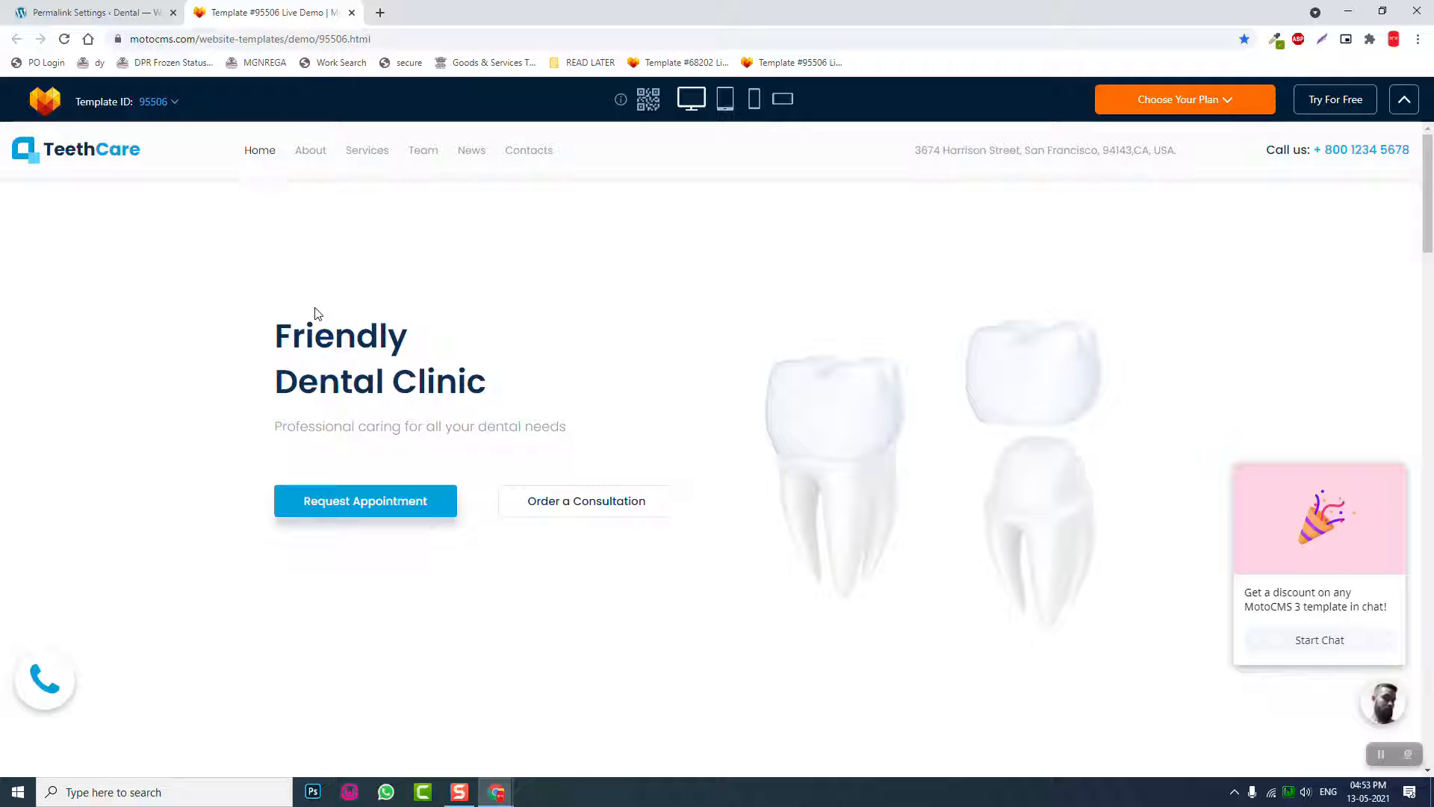
mouse_move(310, 149)
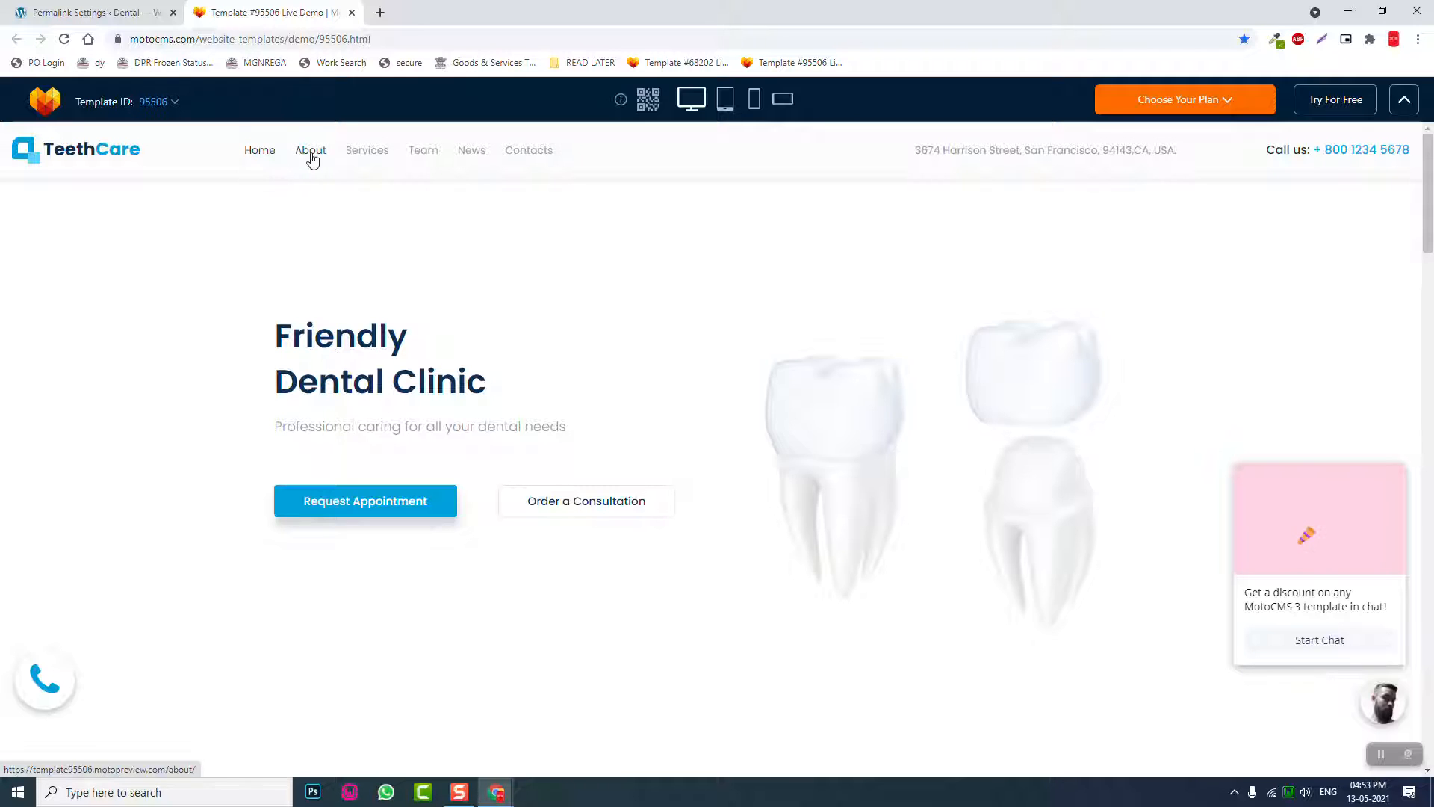
mouse_move(368, 150)
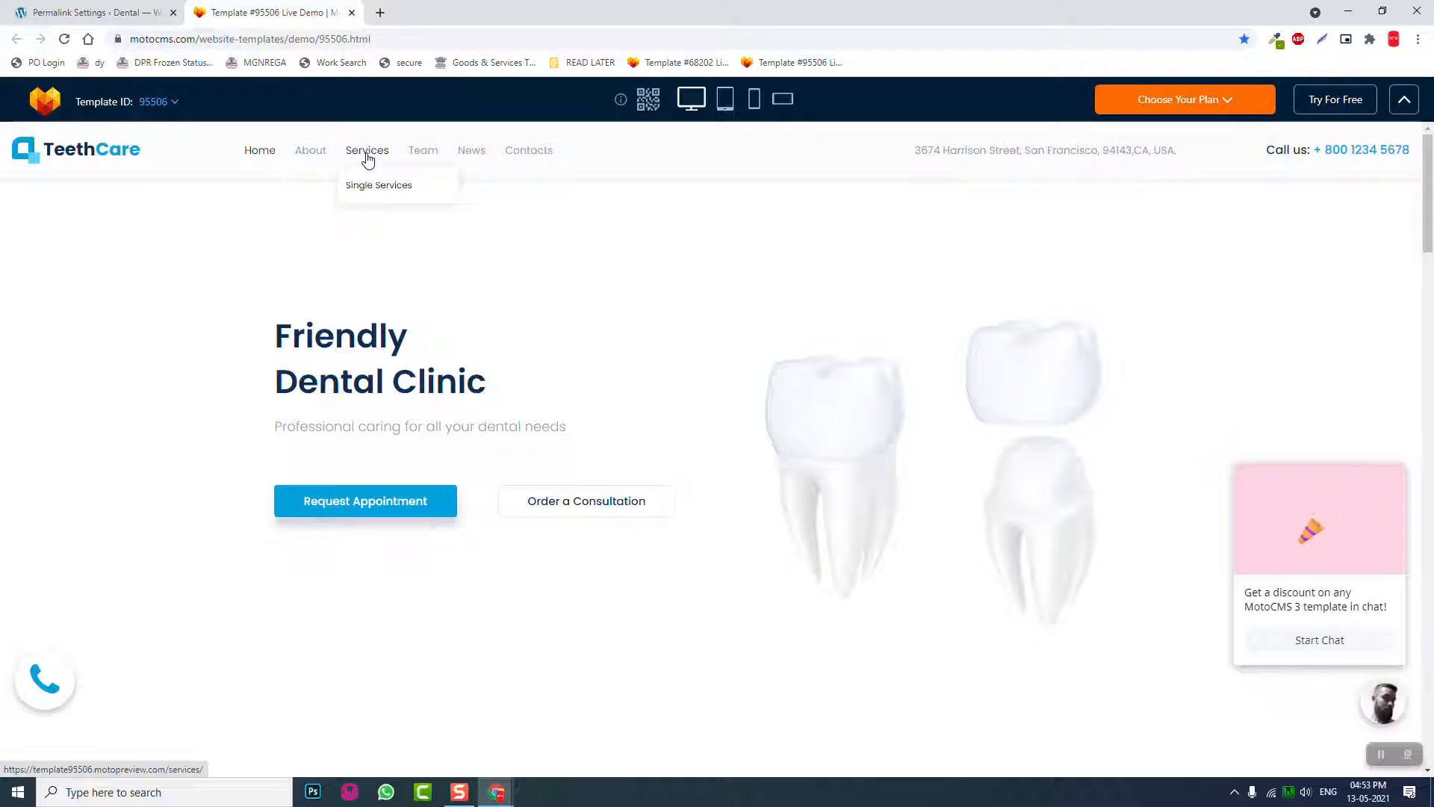
mouse_move(423, 149)
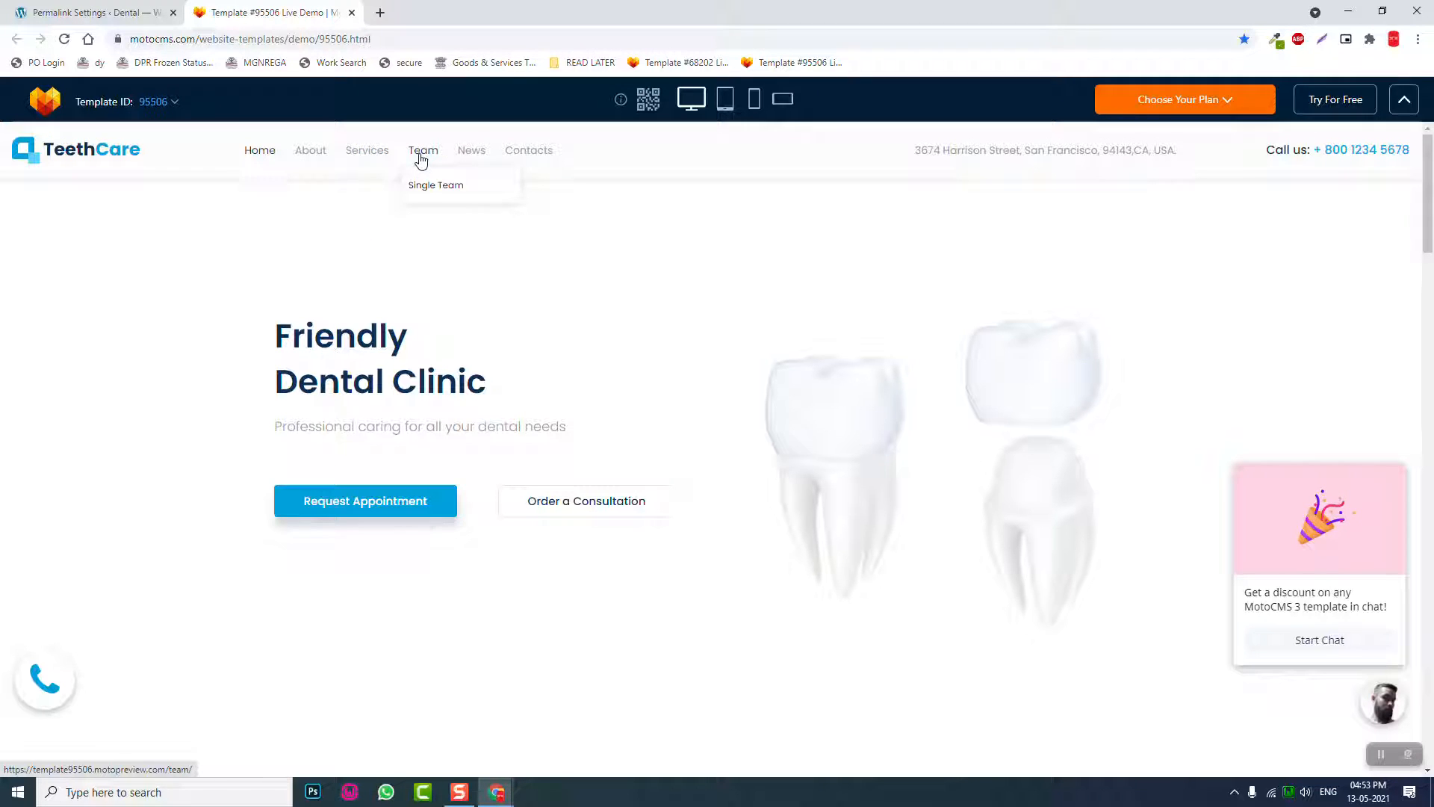
mouse_move(311, 149)
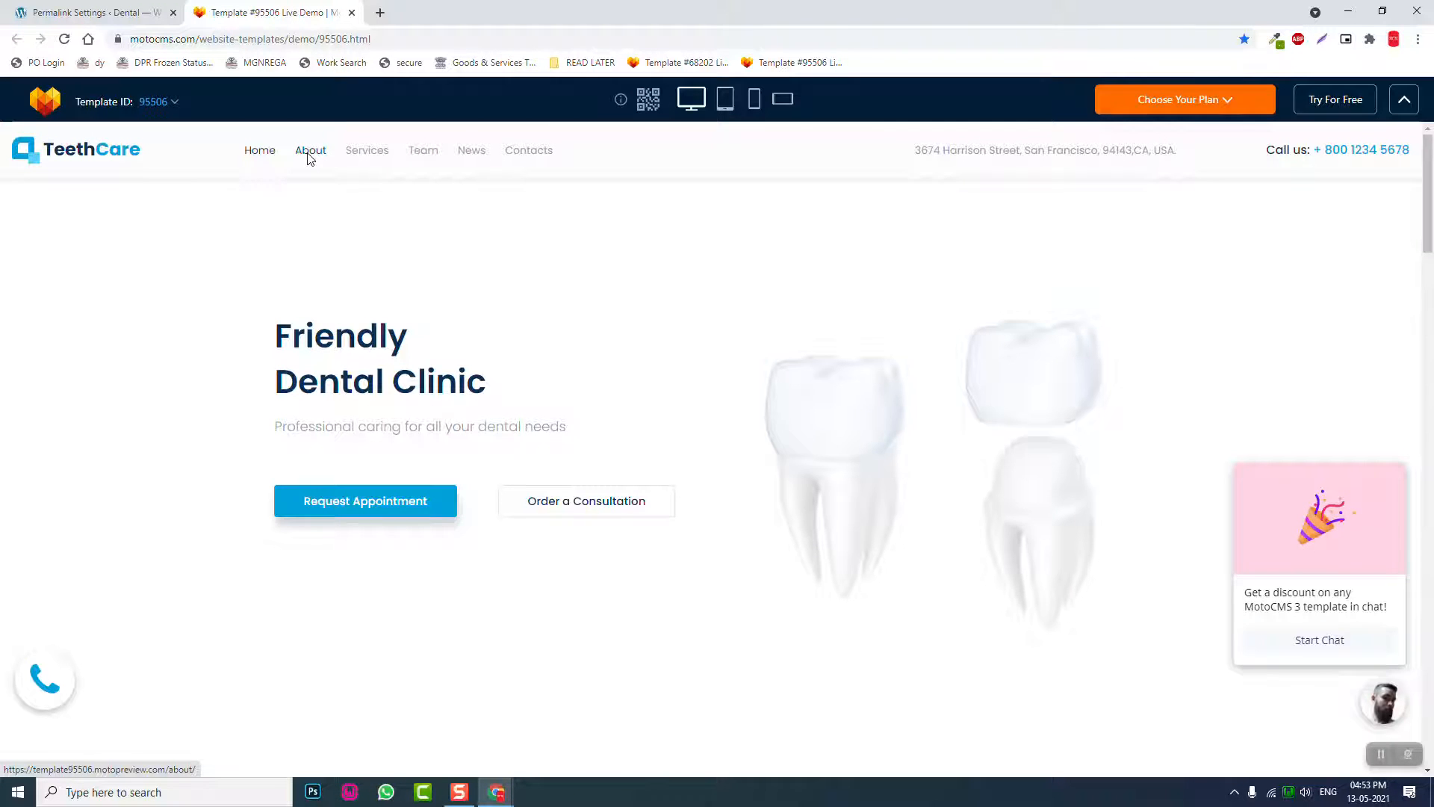
- Browse the TeethCare demo's About page, then its Team page listing the dentists
left_click(311, 149)
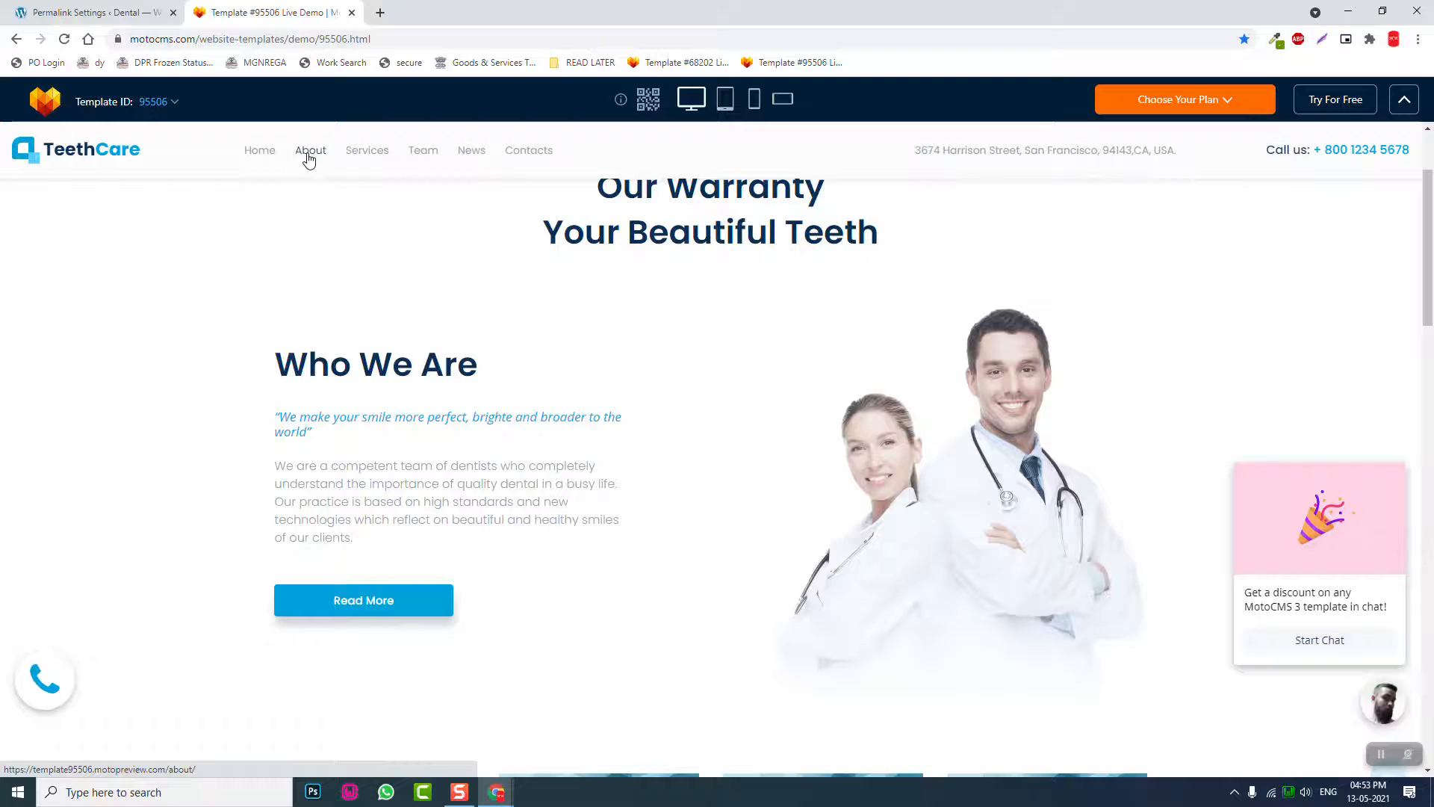
scroll("down", 3)
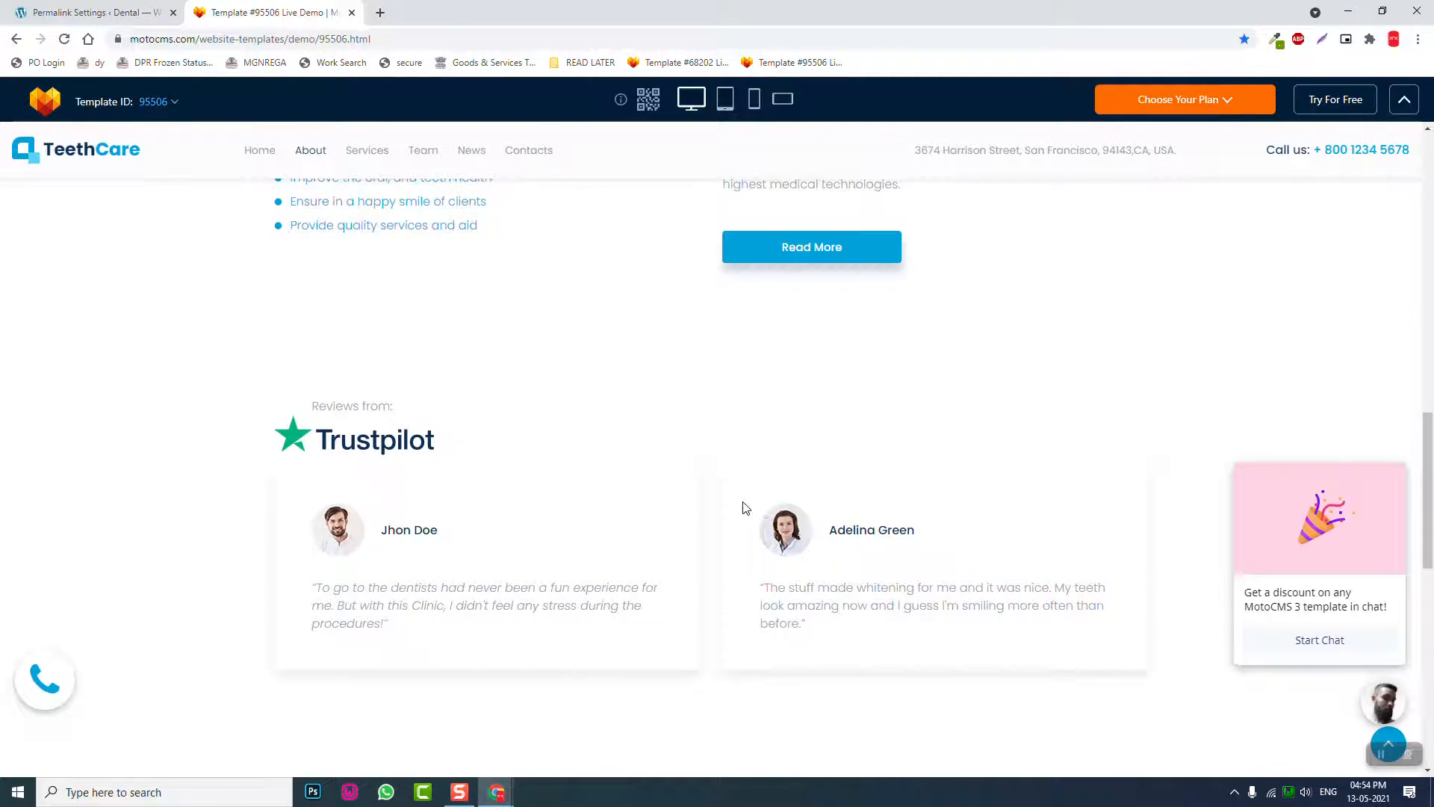
mouse_move(423, 150)
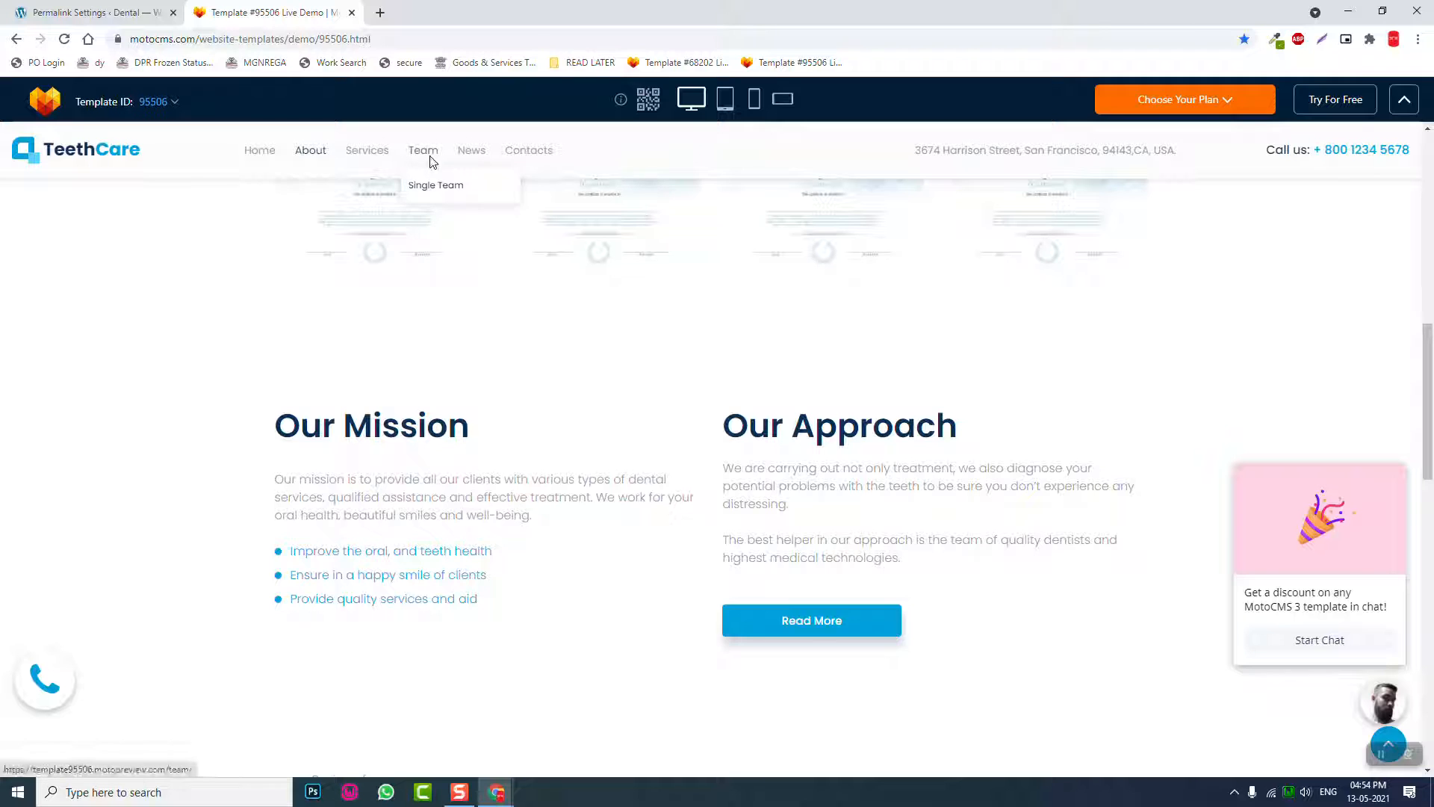
left_click(435, 186)
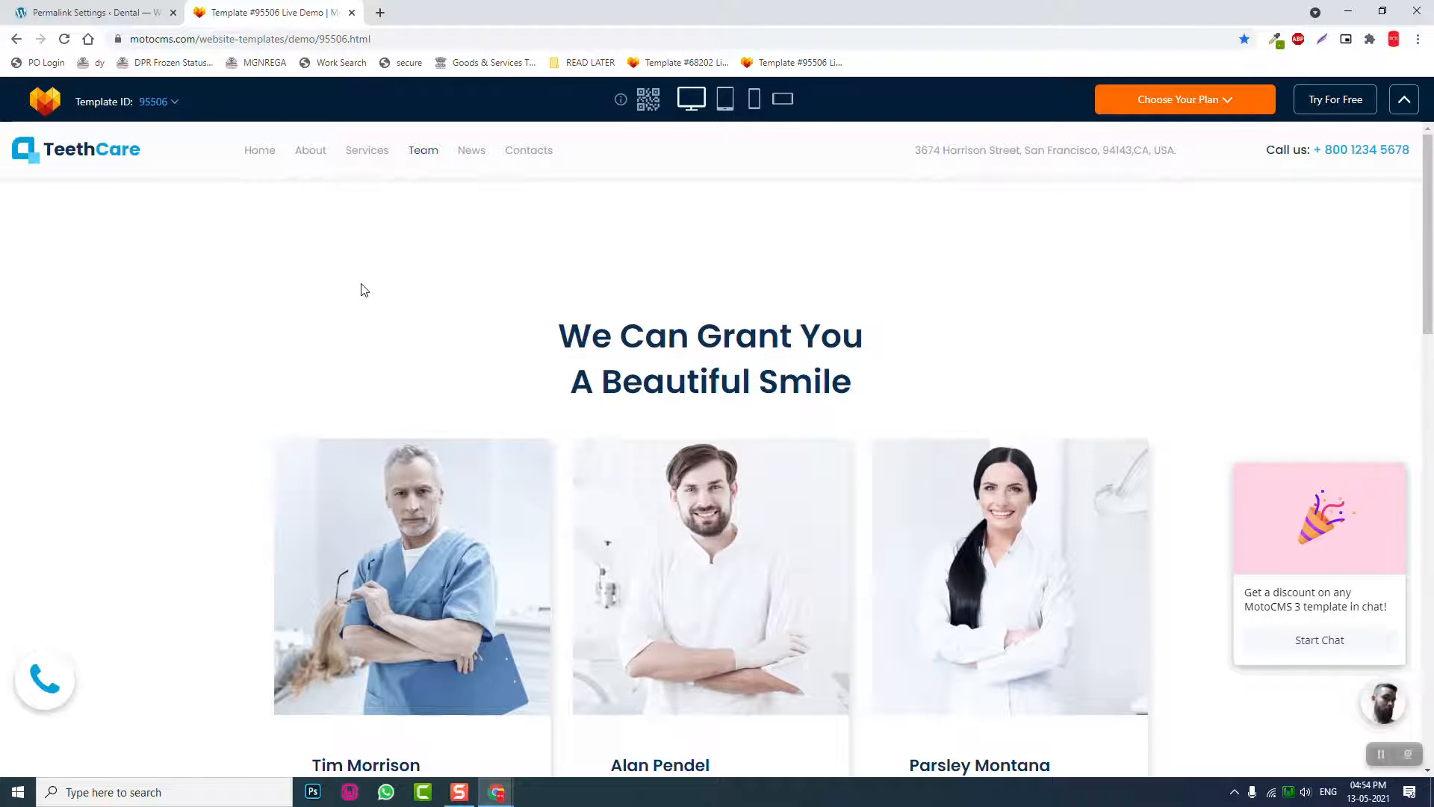
scroll("down", 3)
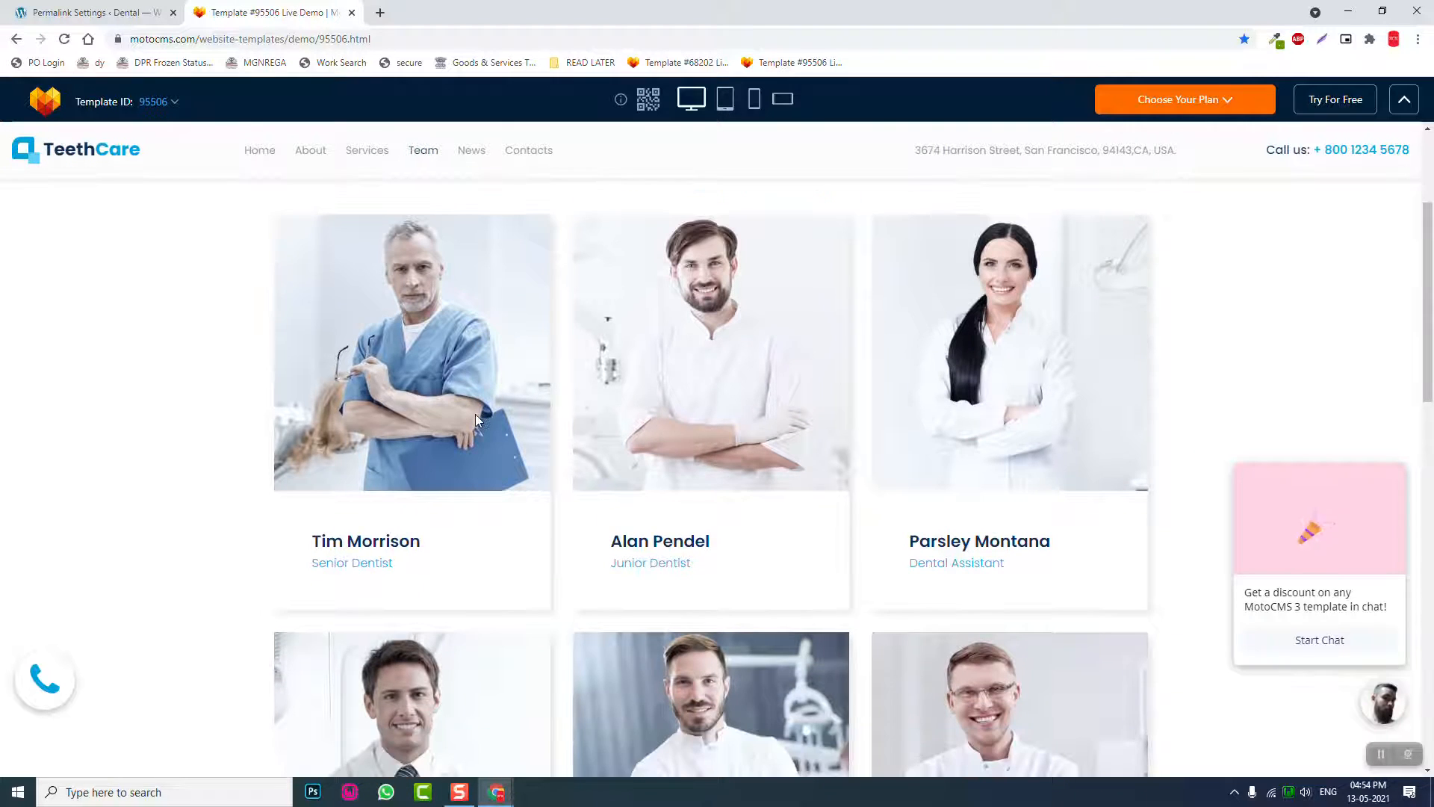
scroll("down", 3)
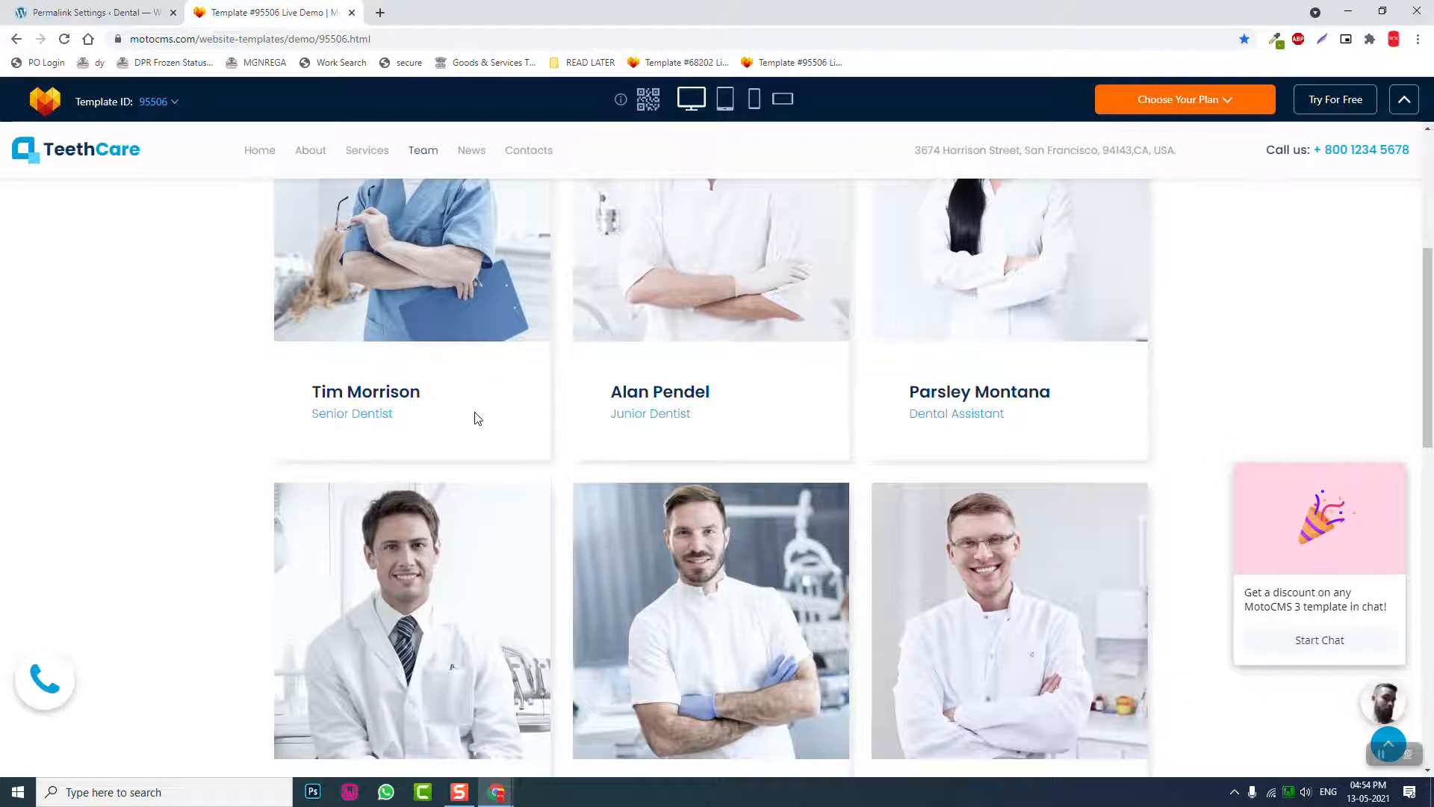
scroll("down", 3)
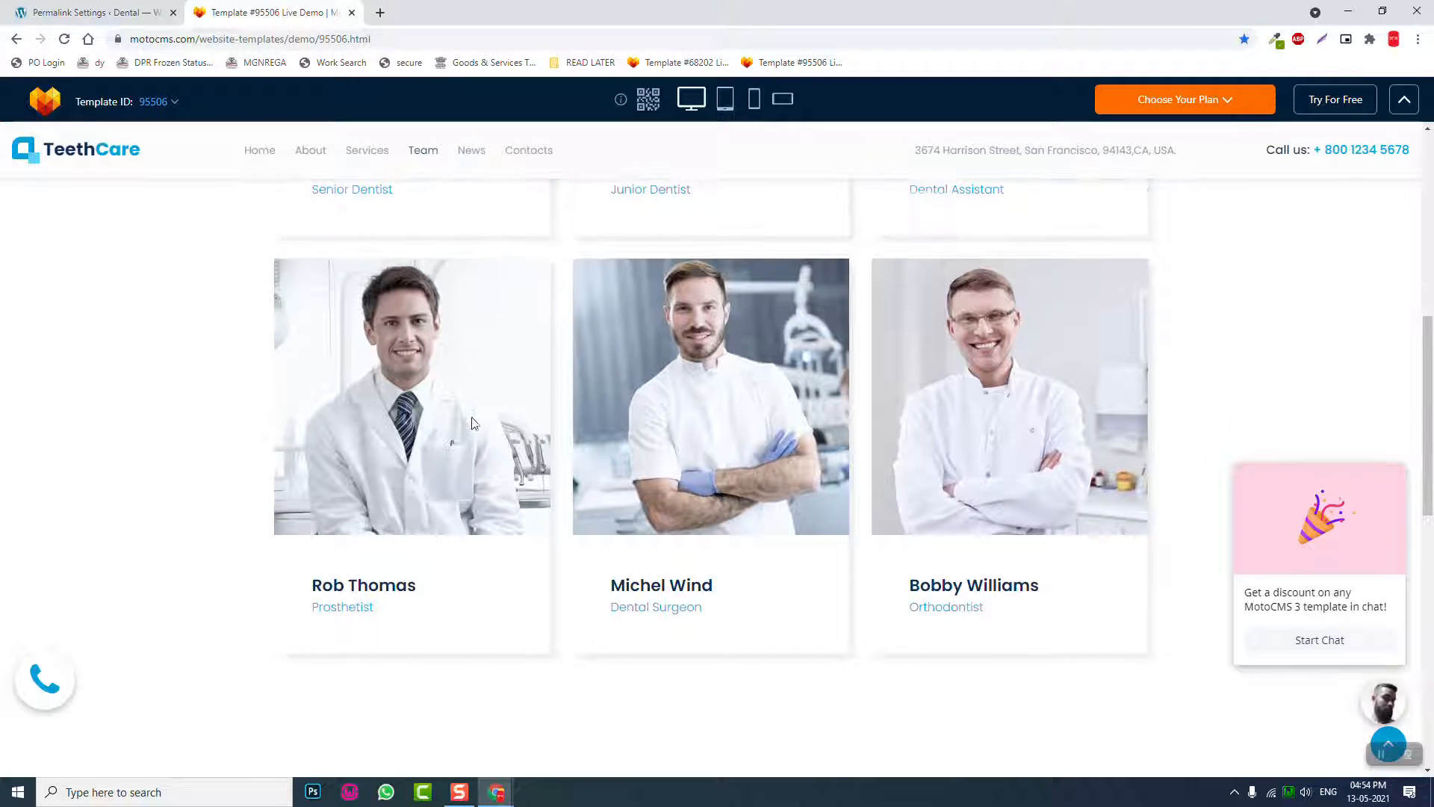
scroll("down", 3)
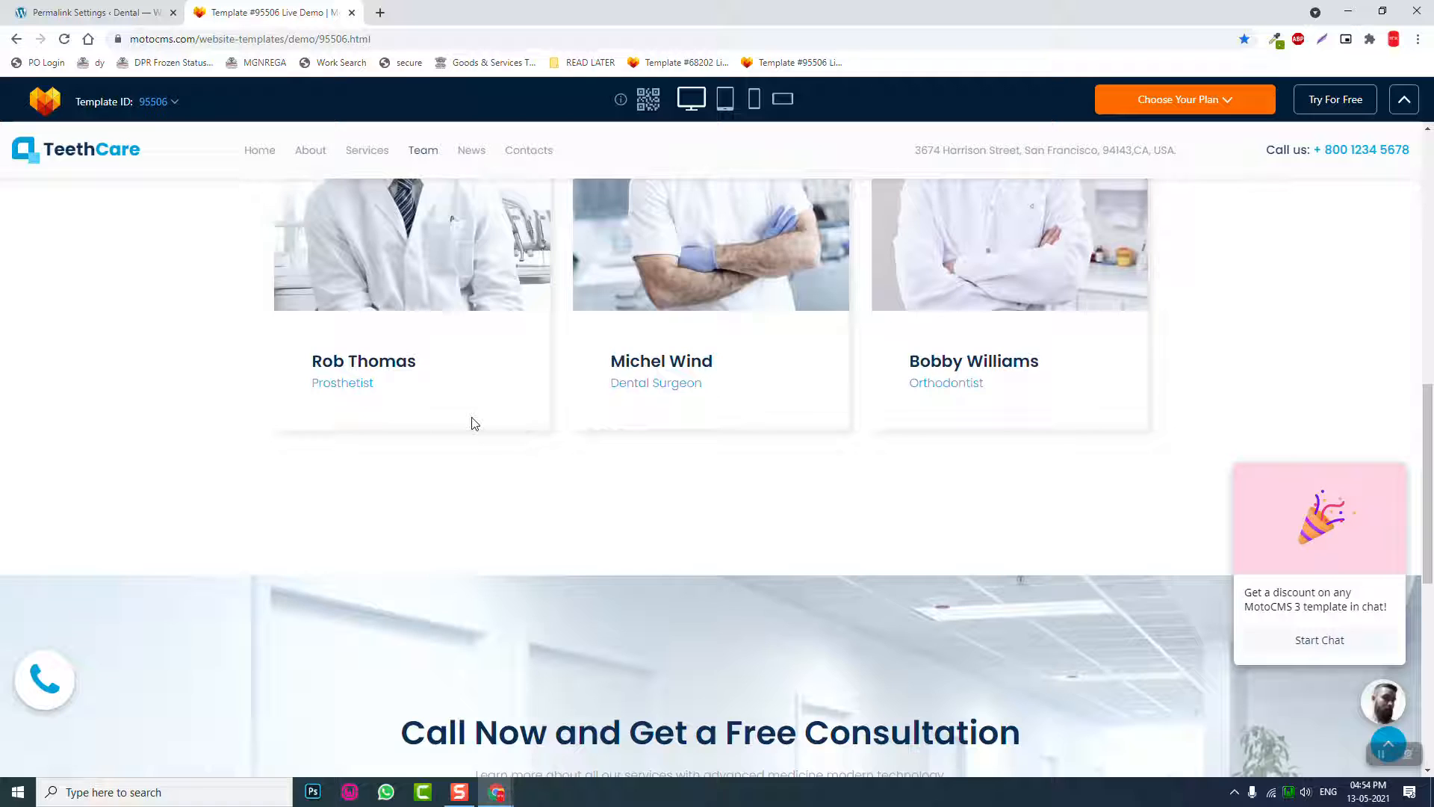
scroll("down", 3)
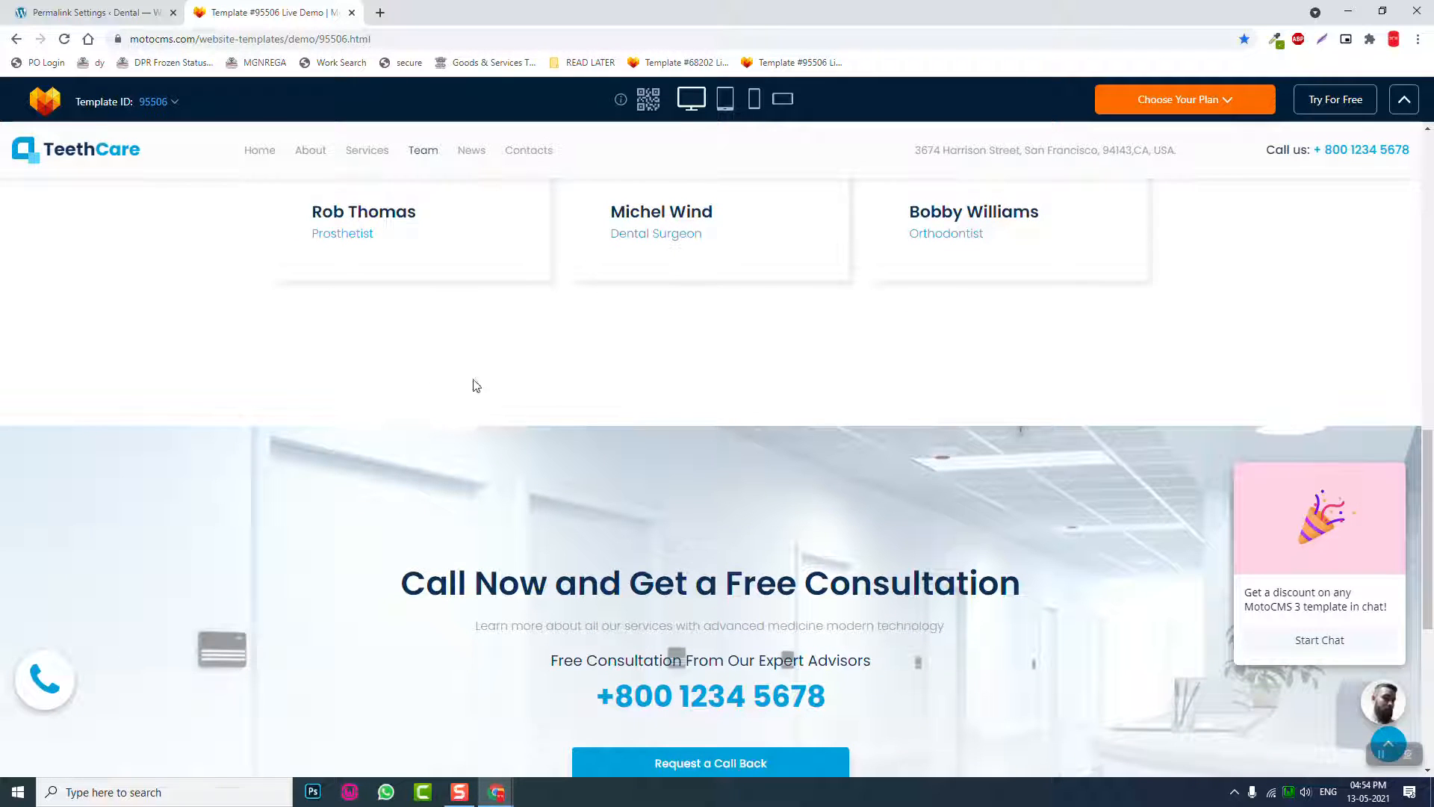
mouse_move(422, 149)
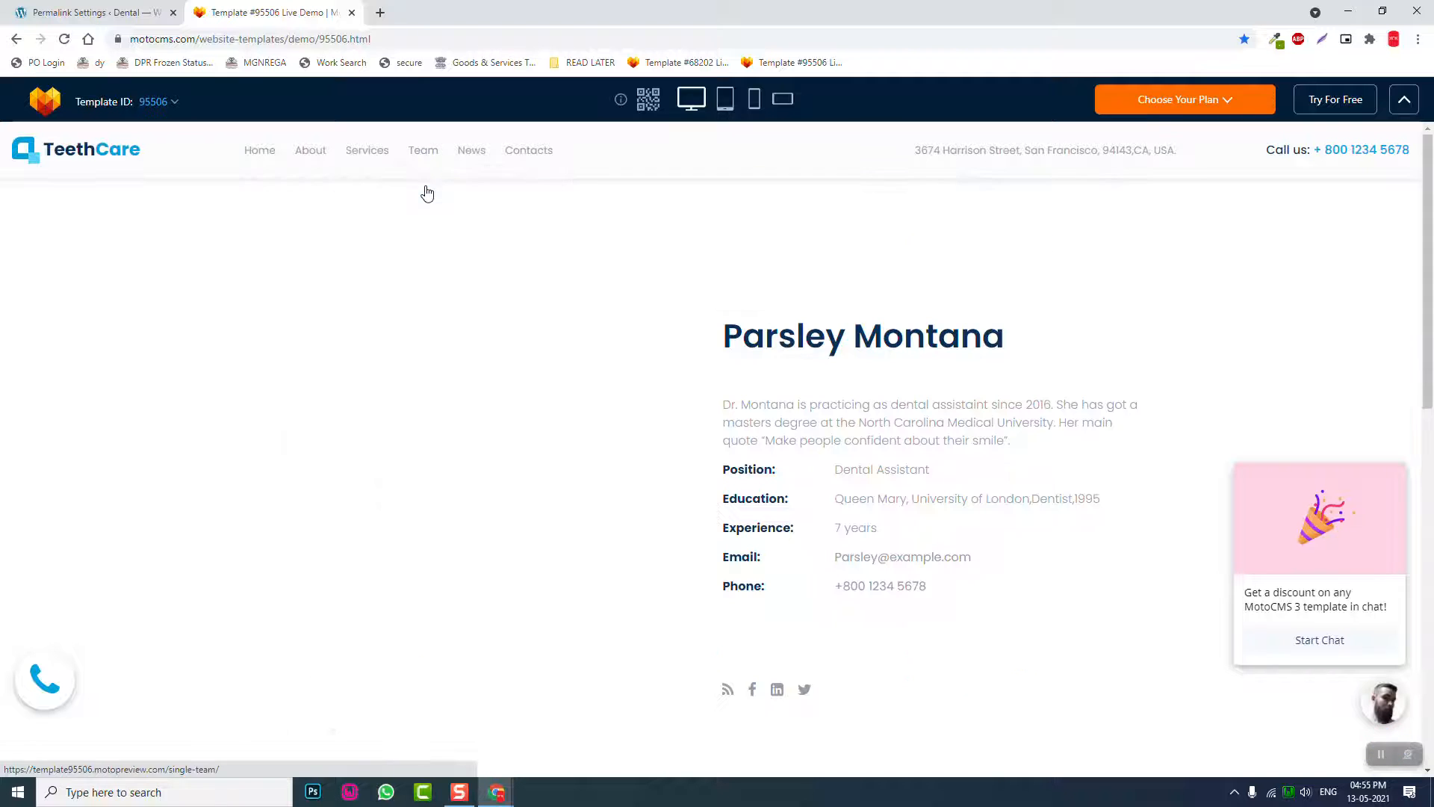
scroll("down", 3)
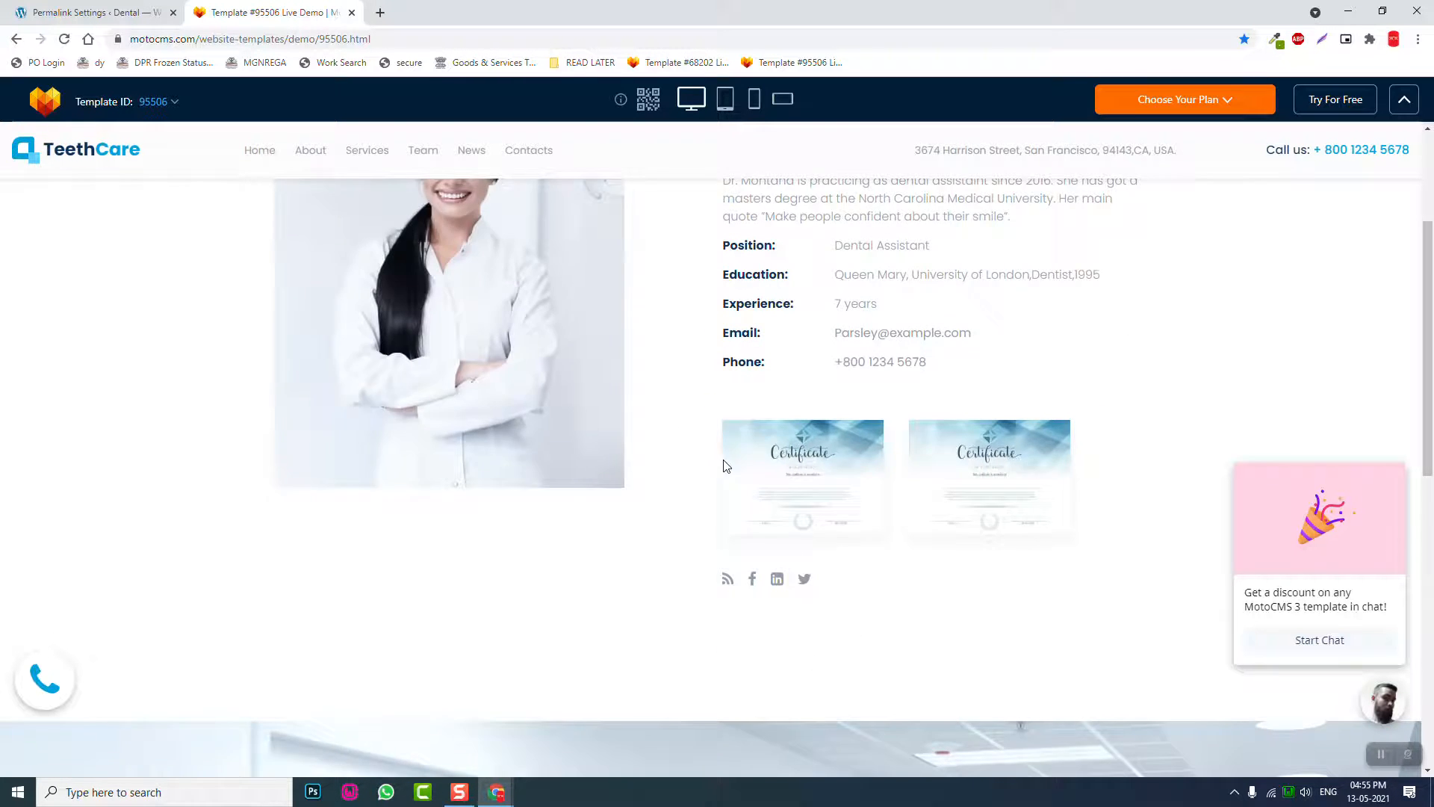
scroll("down", 3)
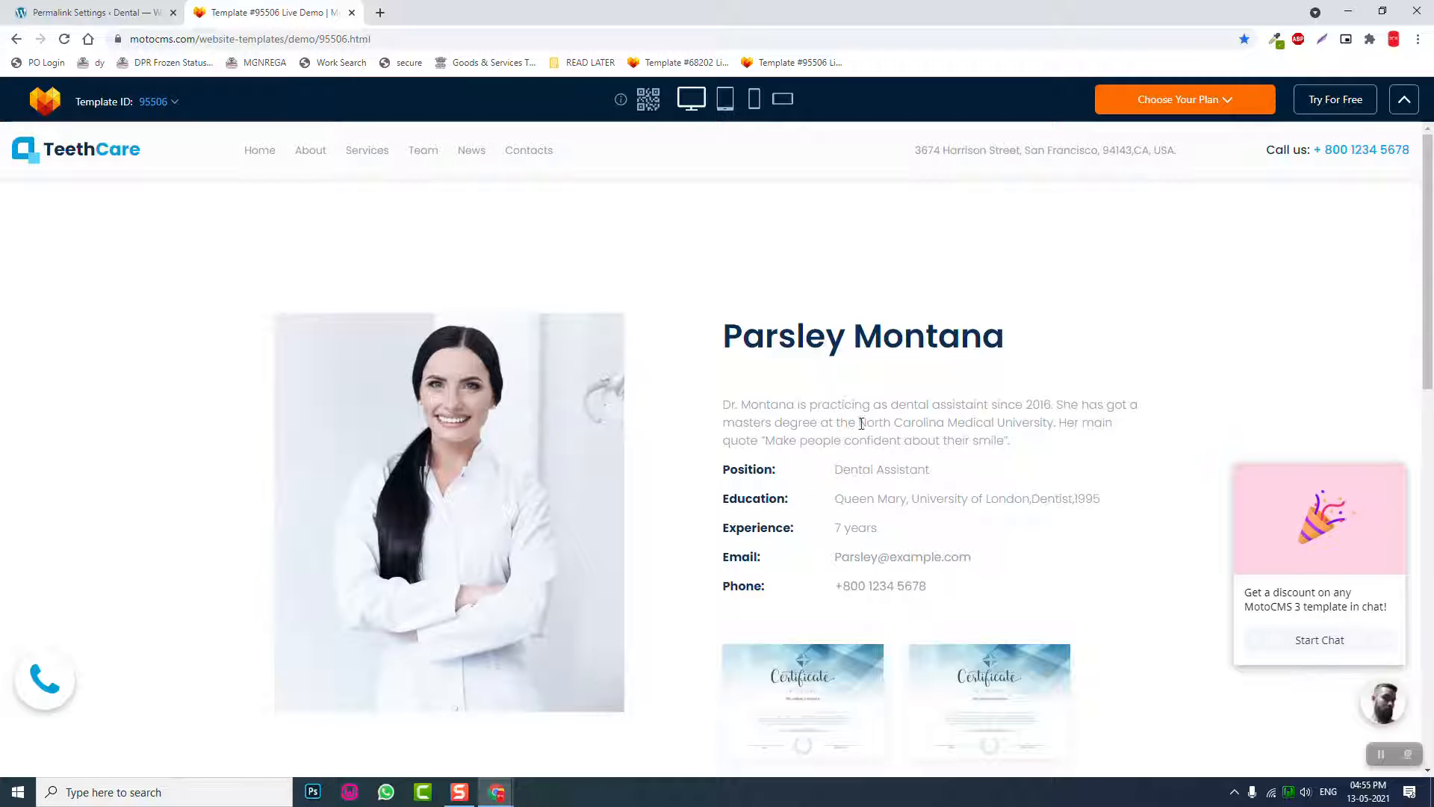
scroll("down", 3)
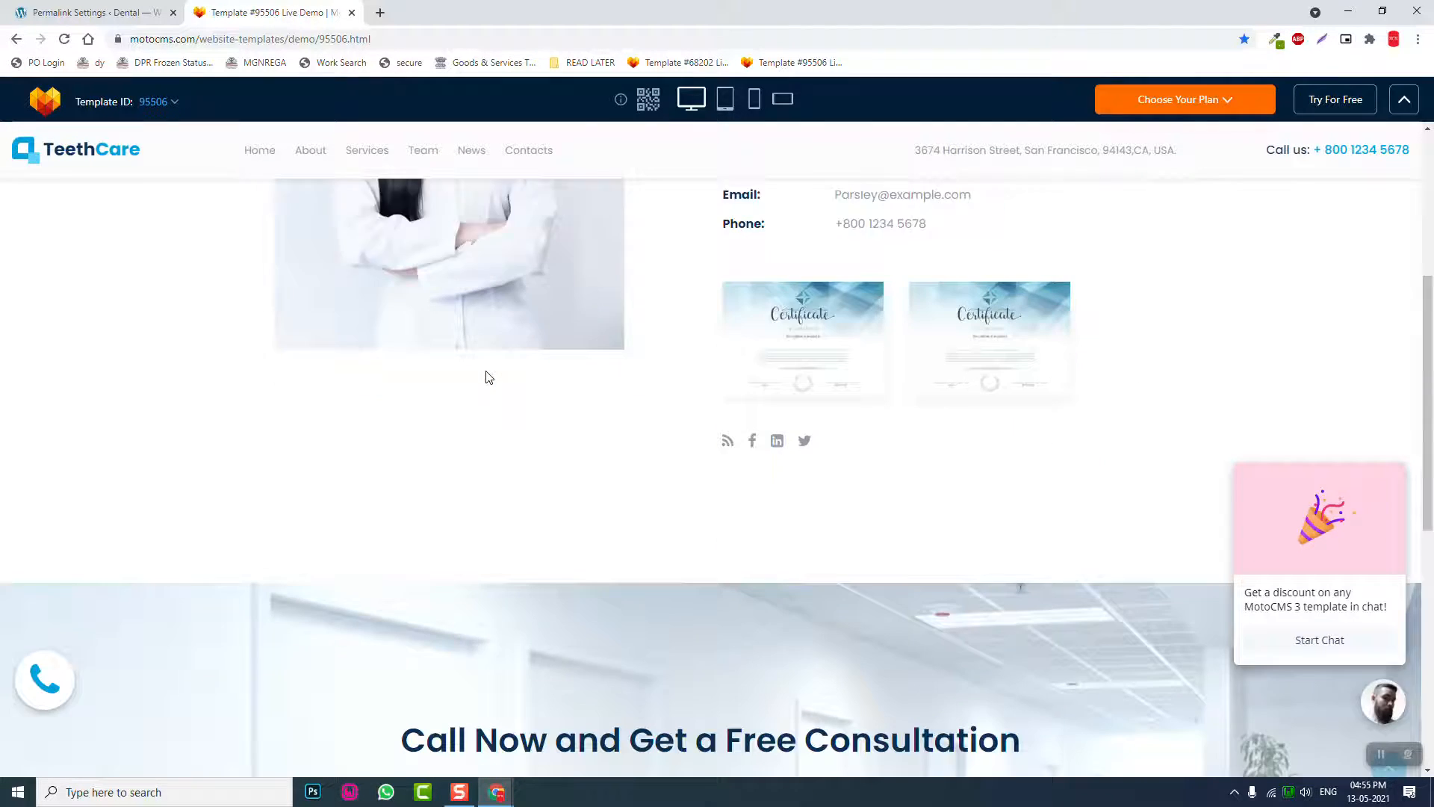
scroll("down", 3)
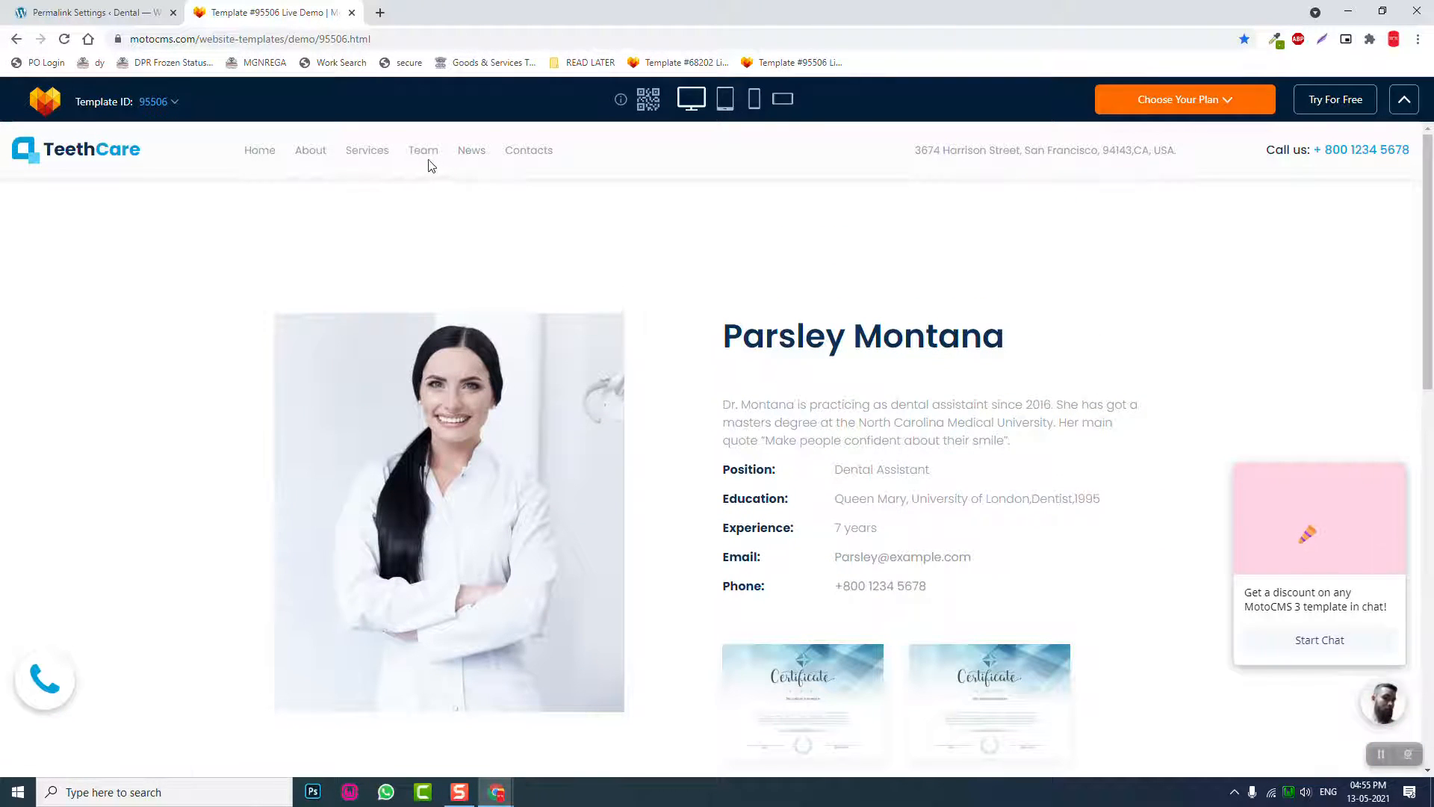
mouse_move(470, 149)
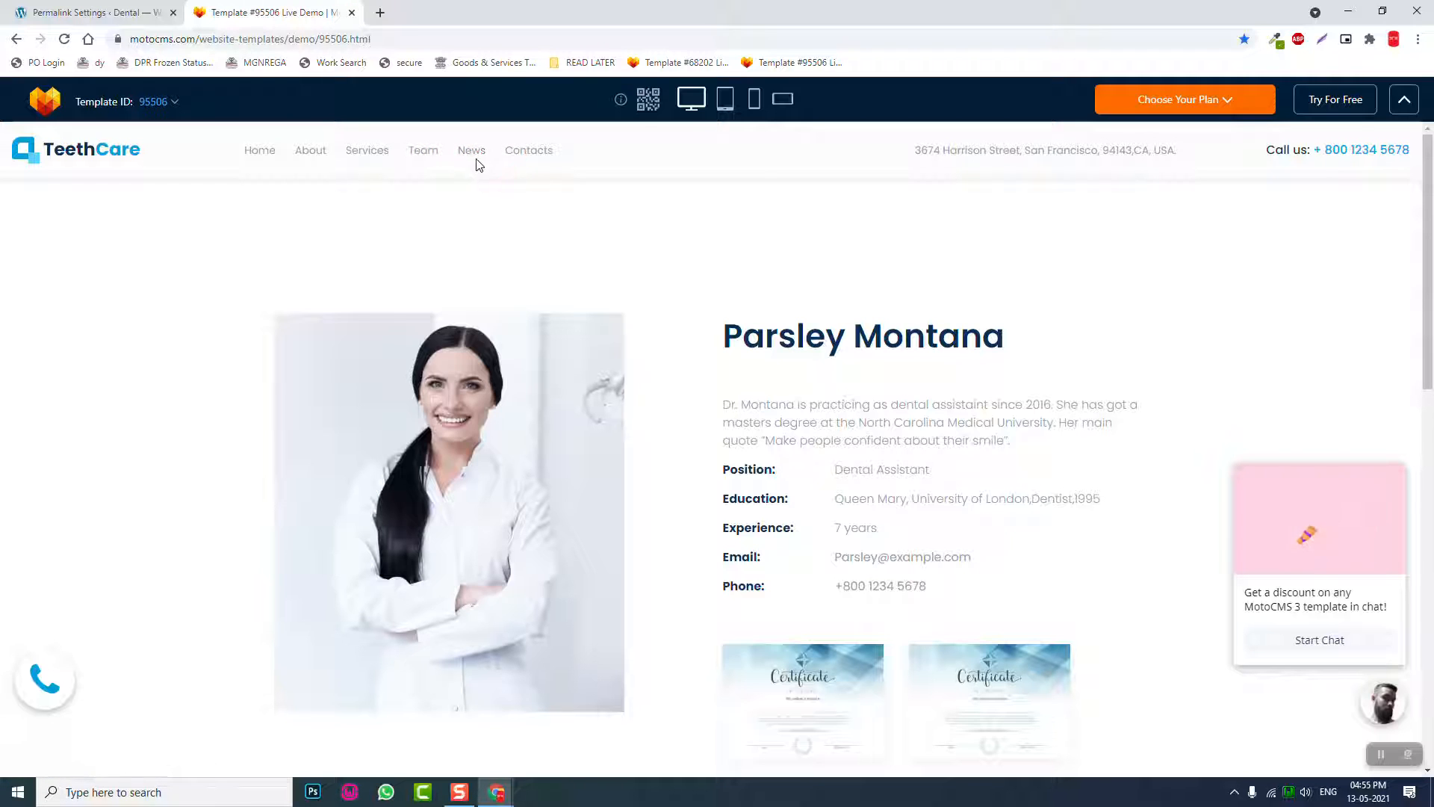
mouse_move(471, 149)
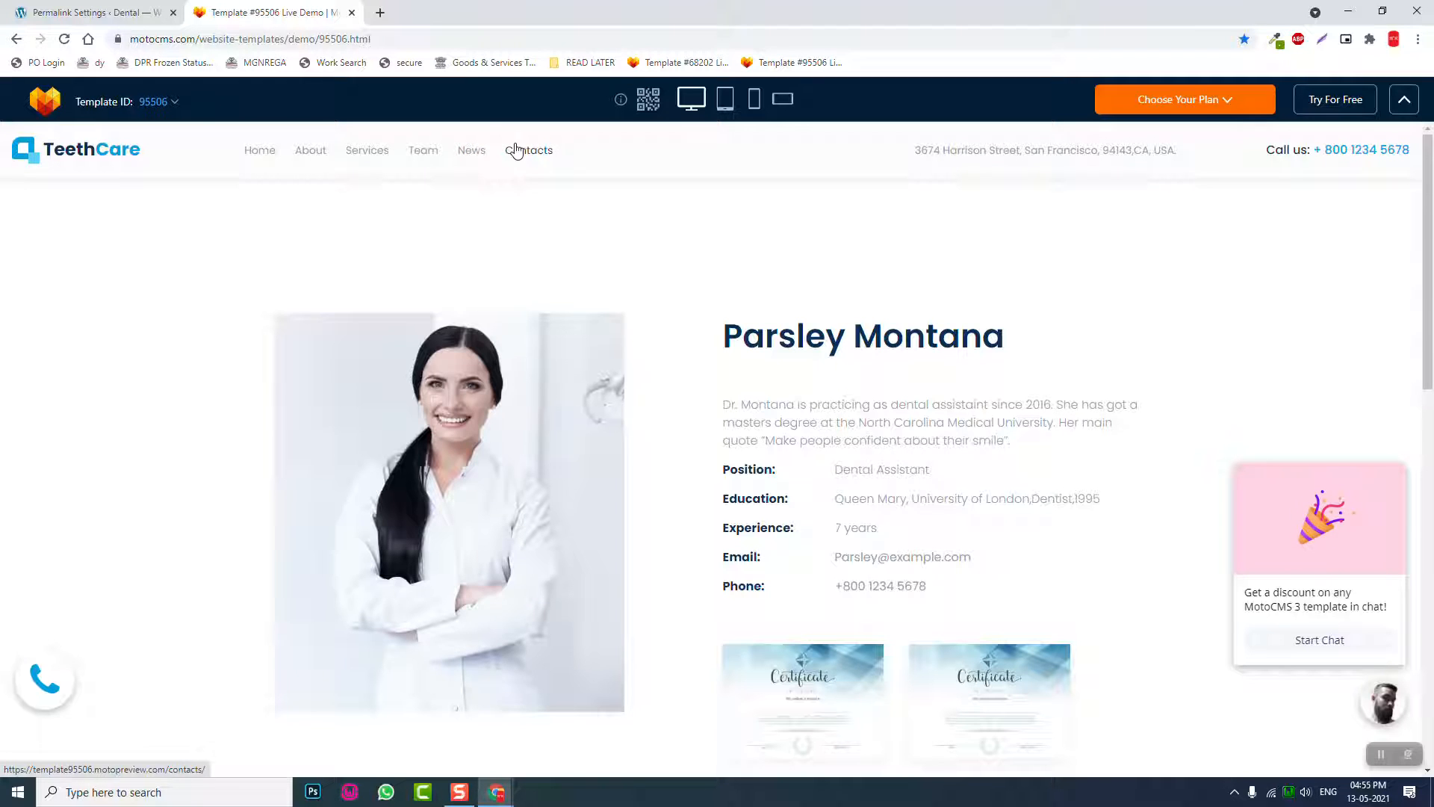
- Trash every default page (Privacy Policy, Sample Page) and delete them permanently
left_click(86, 11)
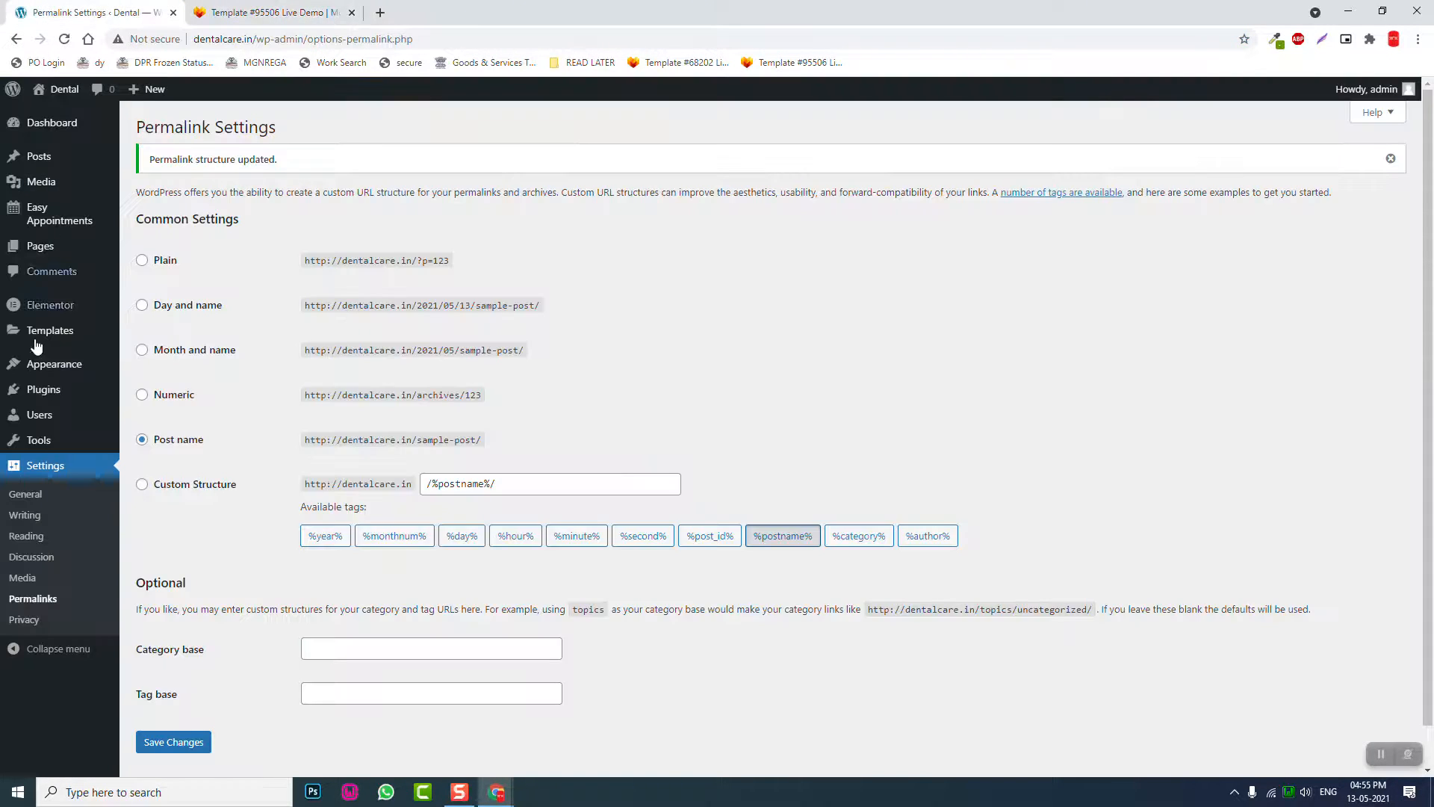
mouse_move(50, 271)
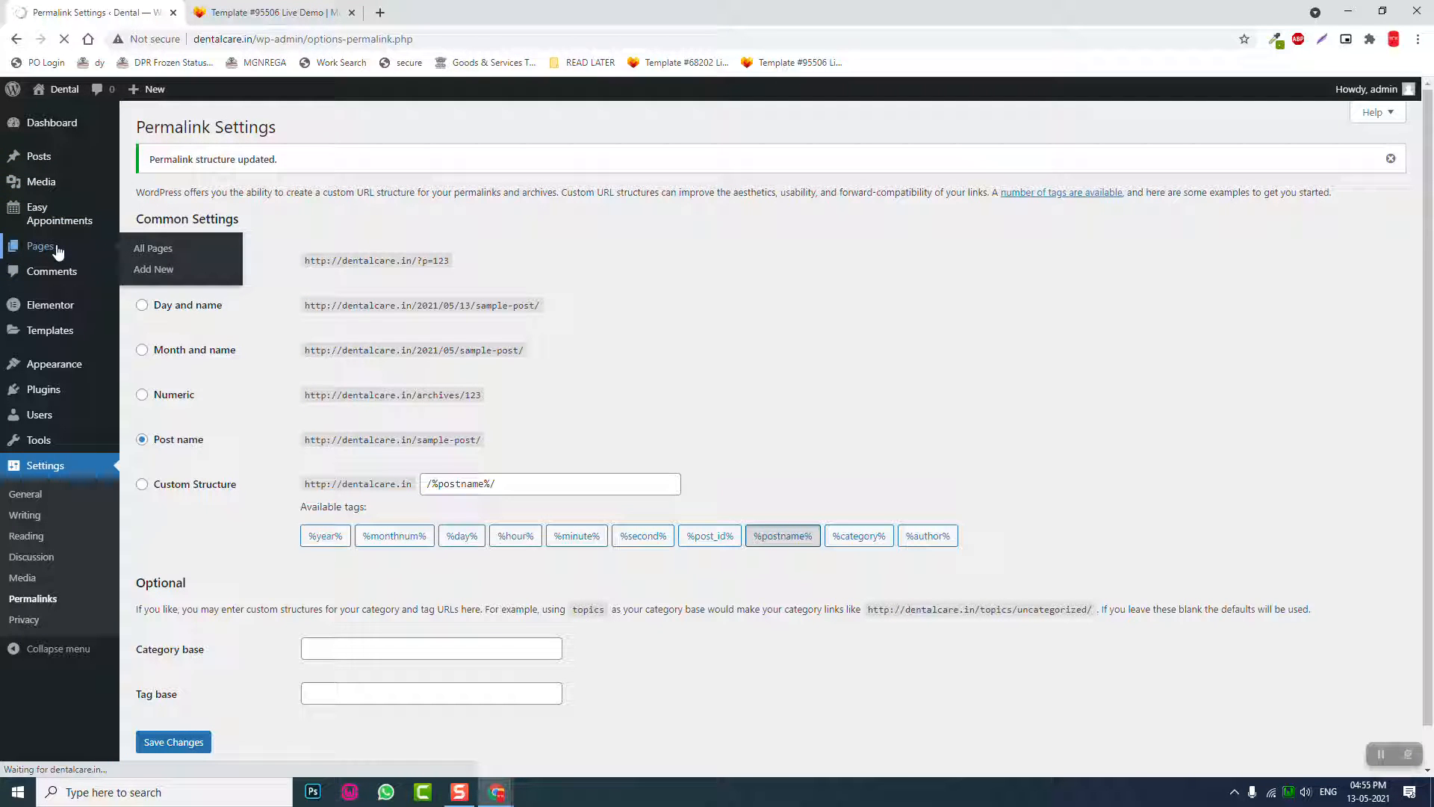
left_click(41, 247)
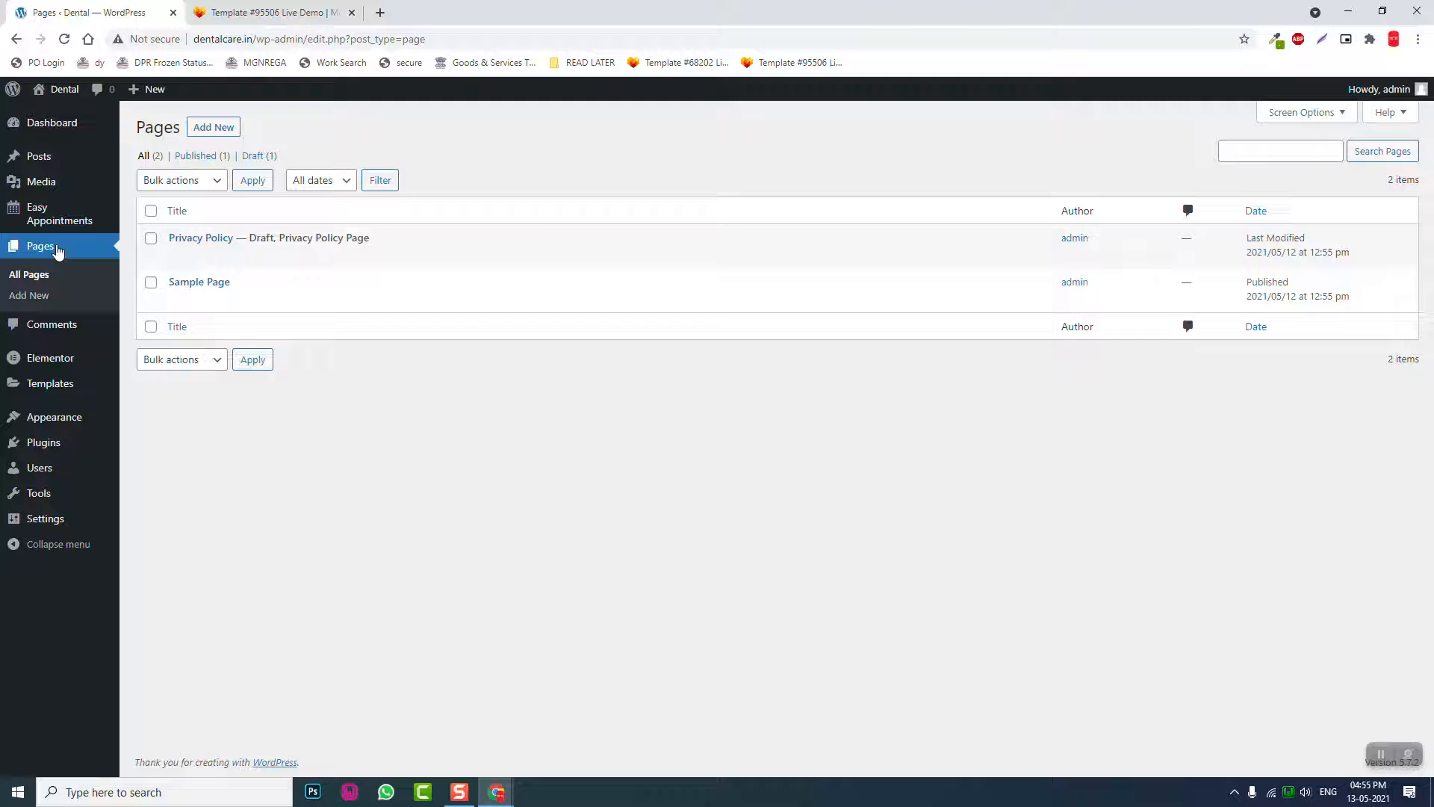
left_click(181, 180)
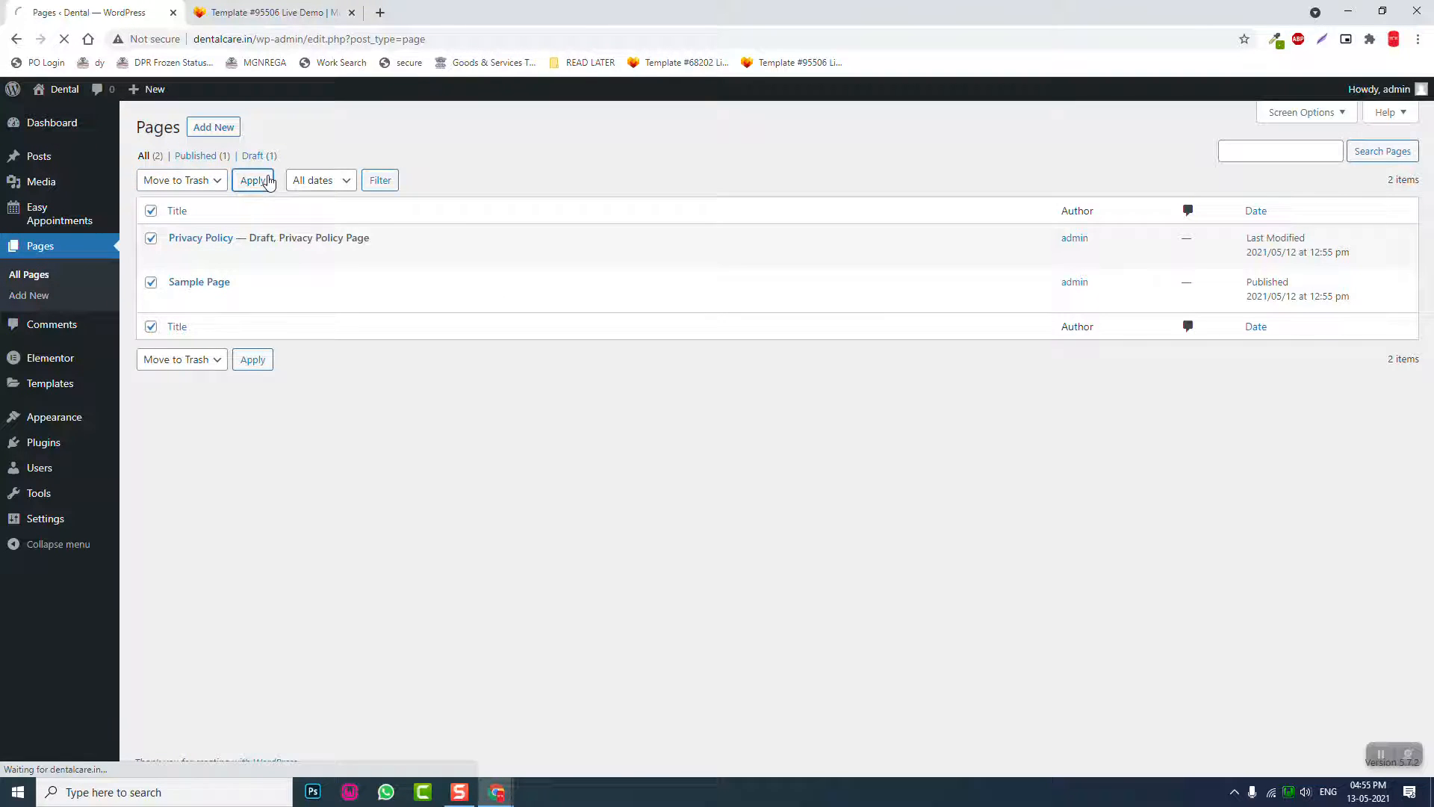
left_click(252, 180)
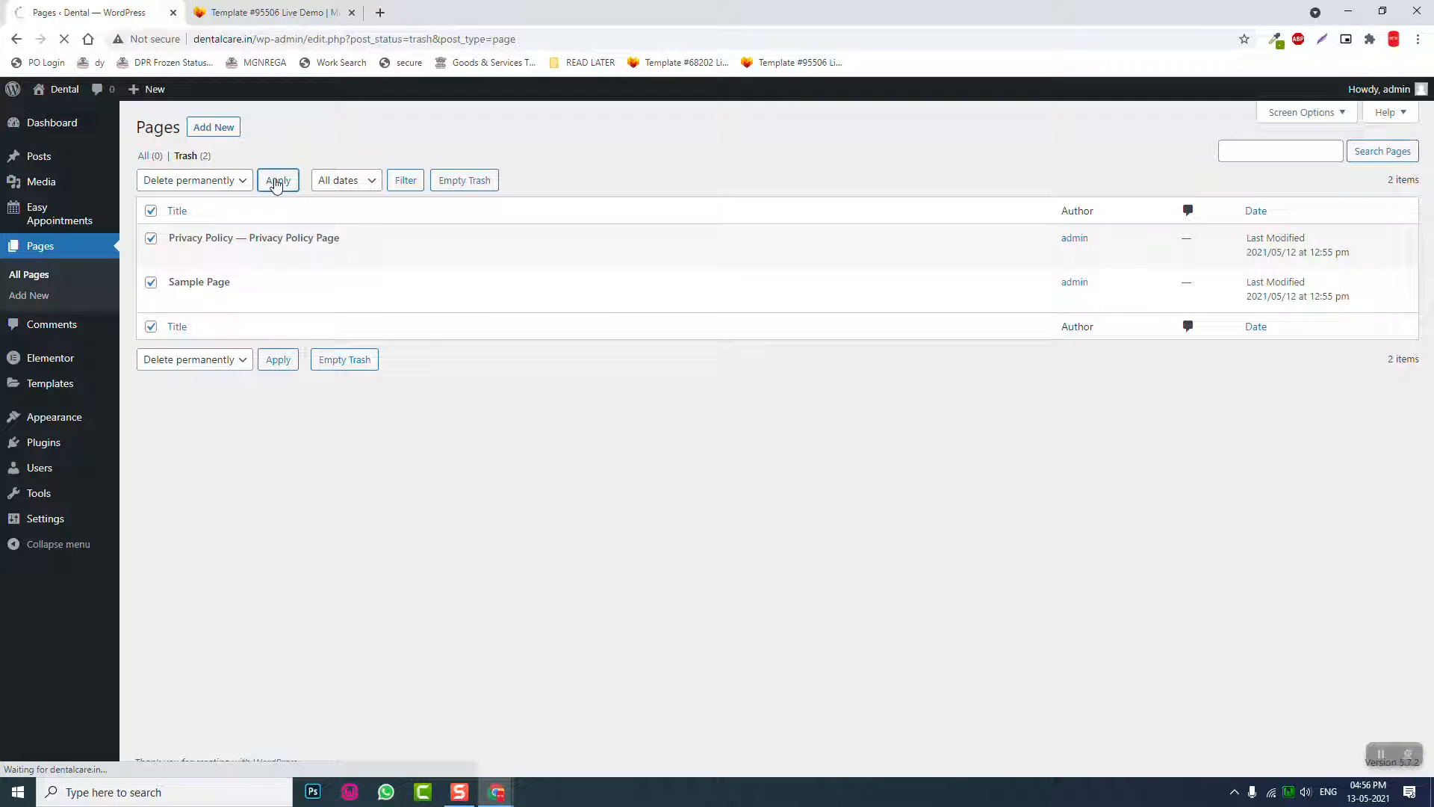
left_click(277, 179)
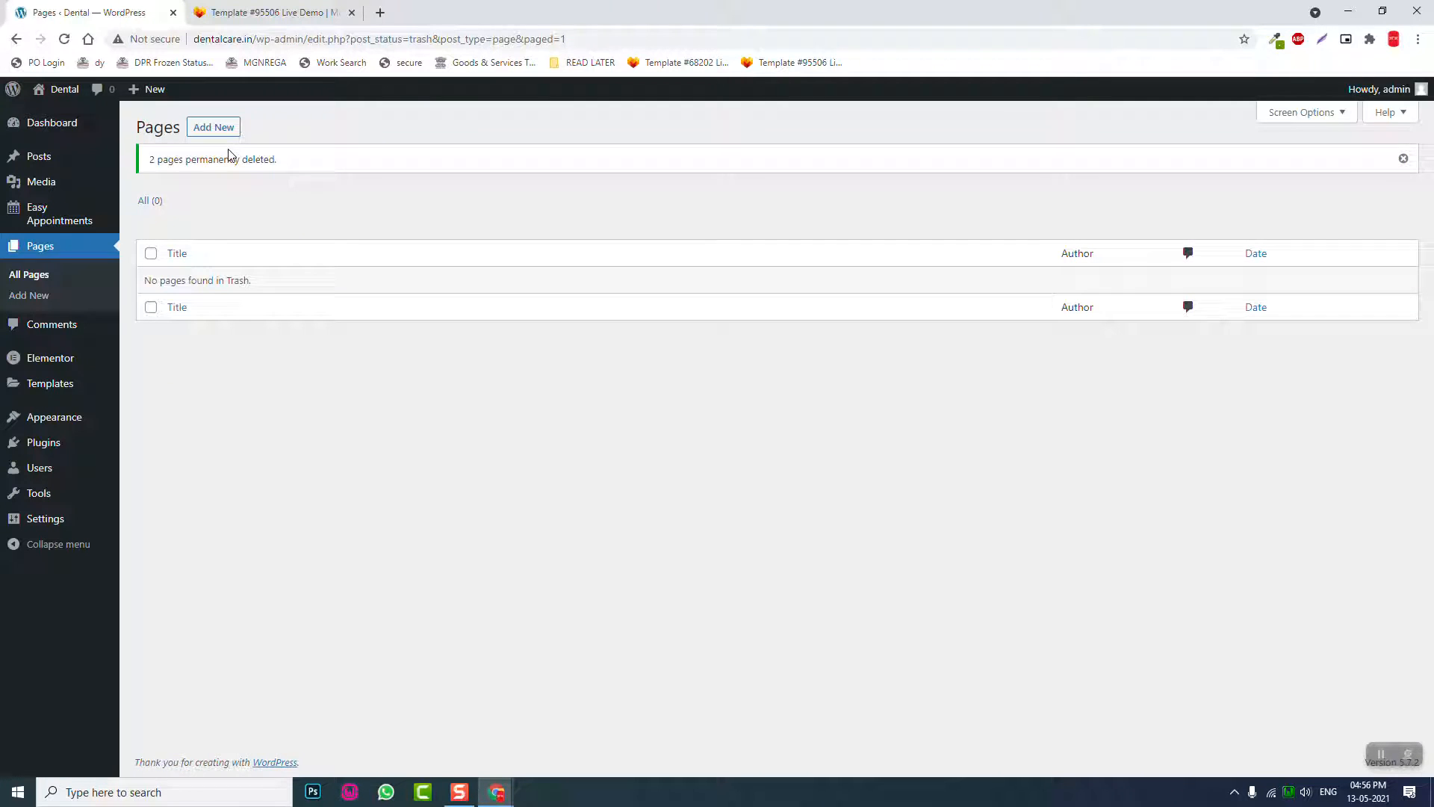
- Start a new blank page from the Pages screen
left_click(214, 125)
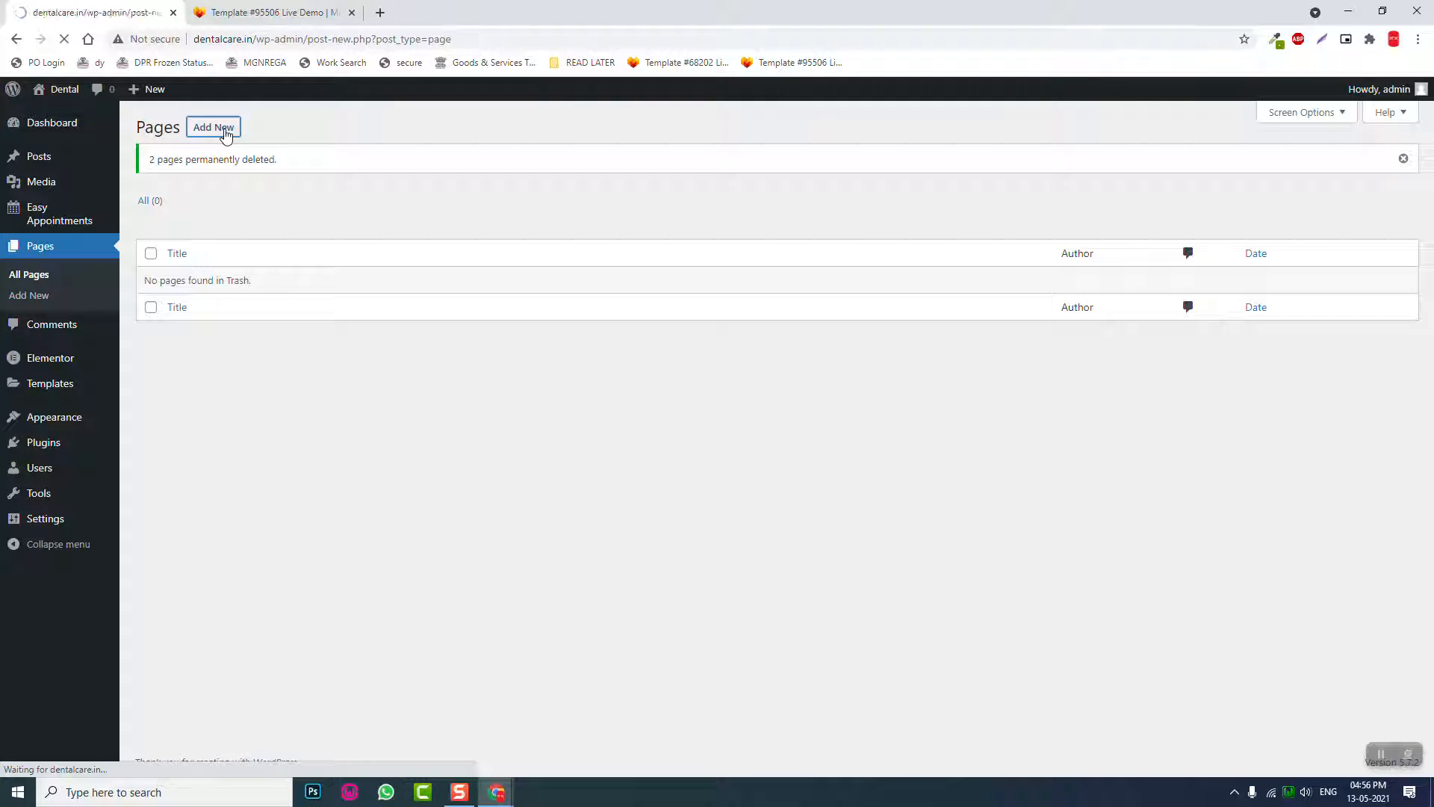
left_click(214, 127)
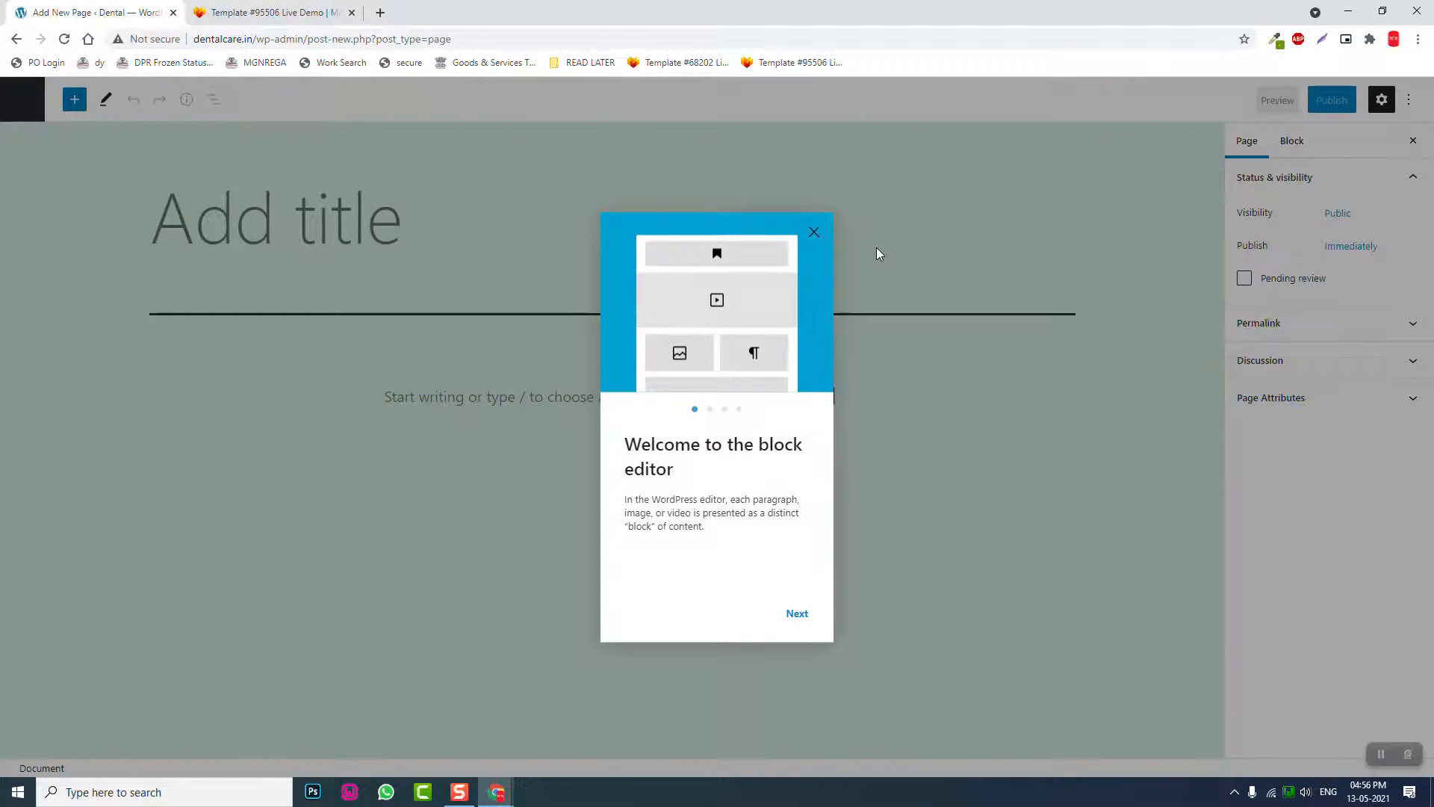
- Title the new page 'Home', leave fullscreen mode and review its template options
left_click(812, 232)
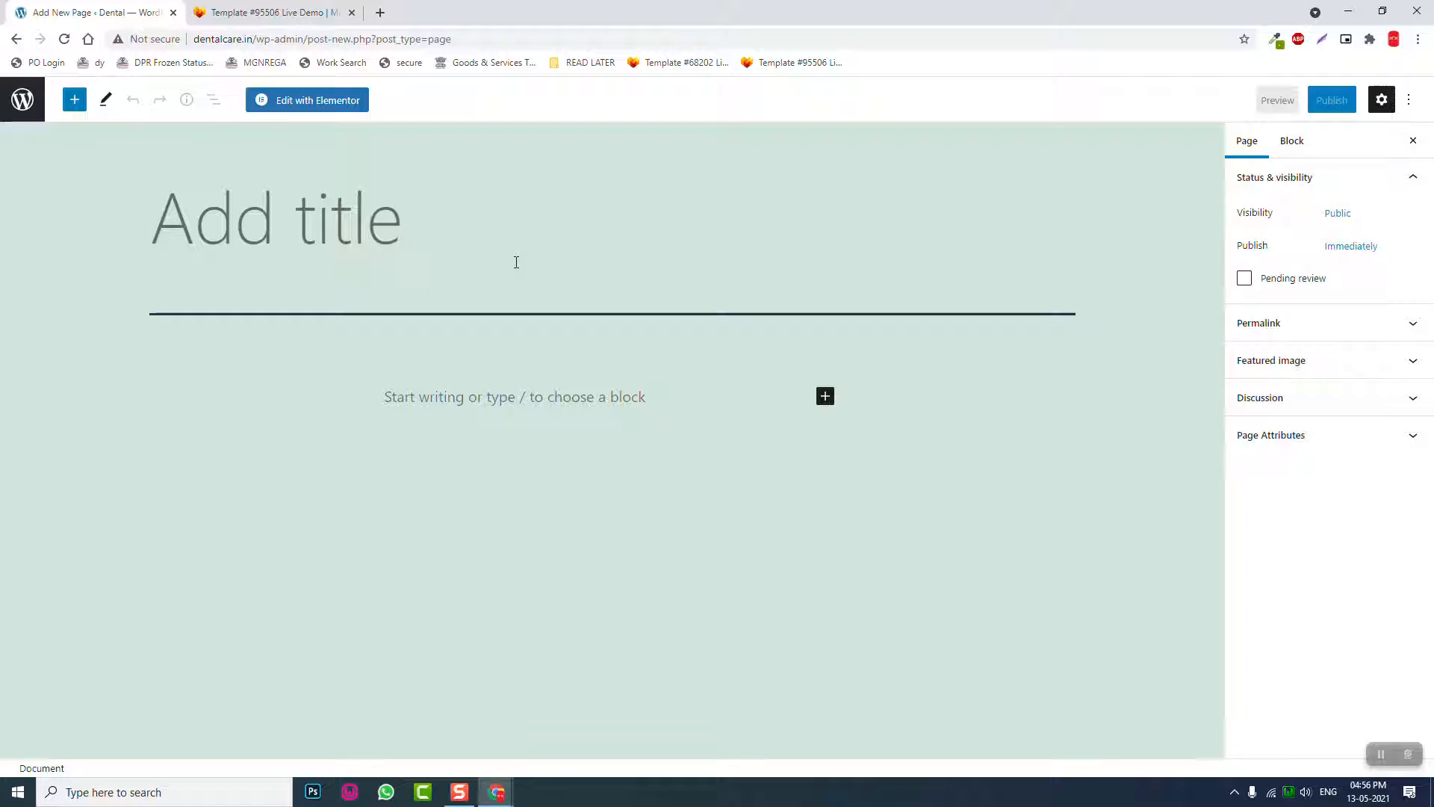
left_click(275, 218)
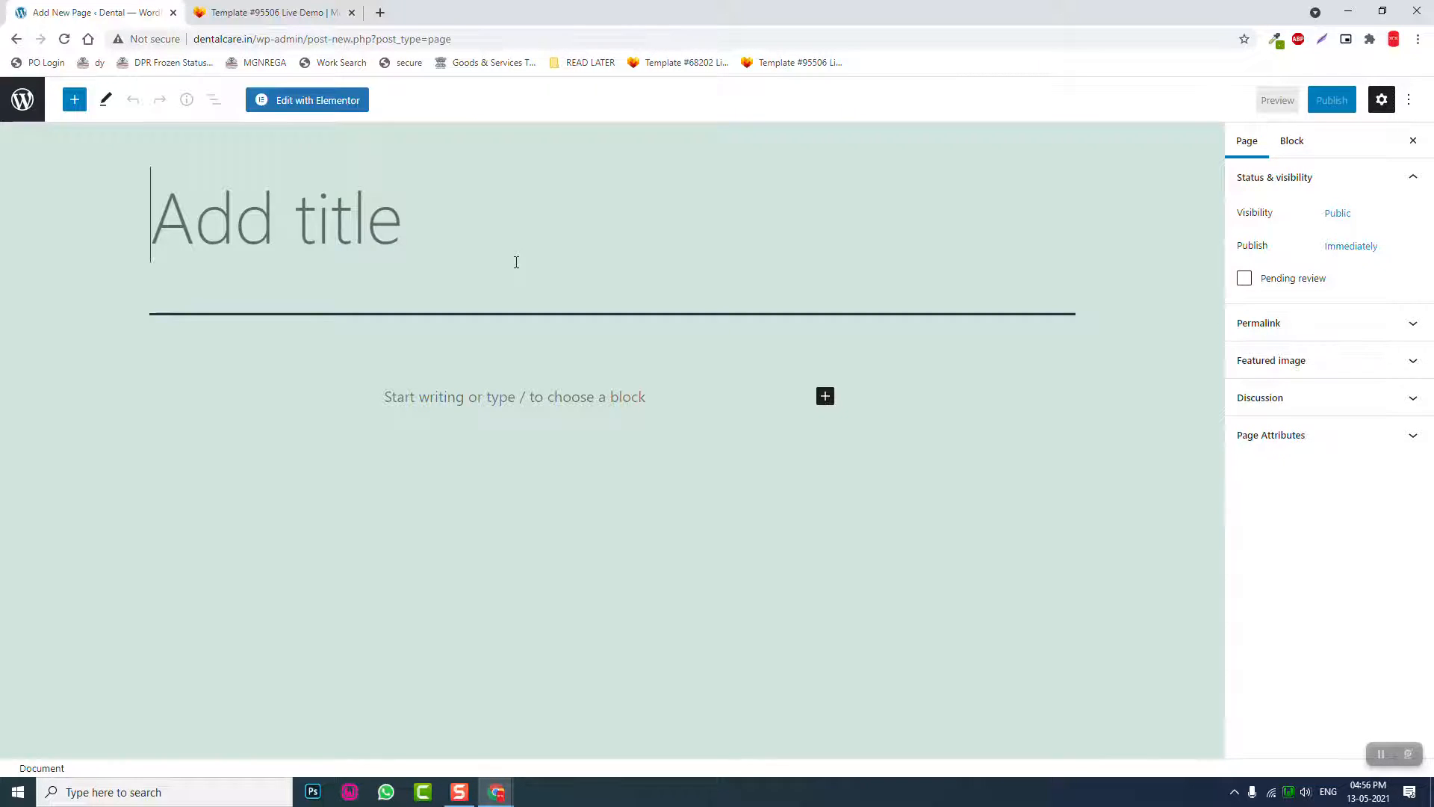
type("Home")
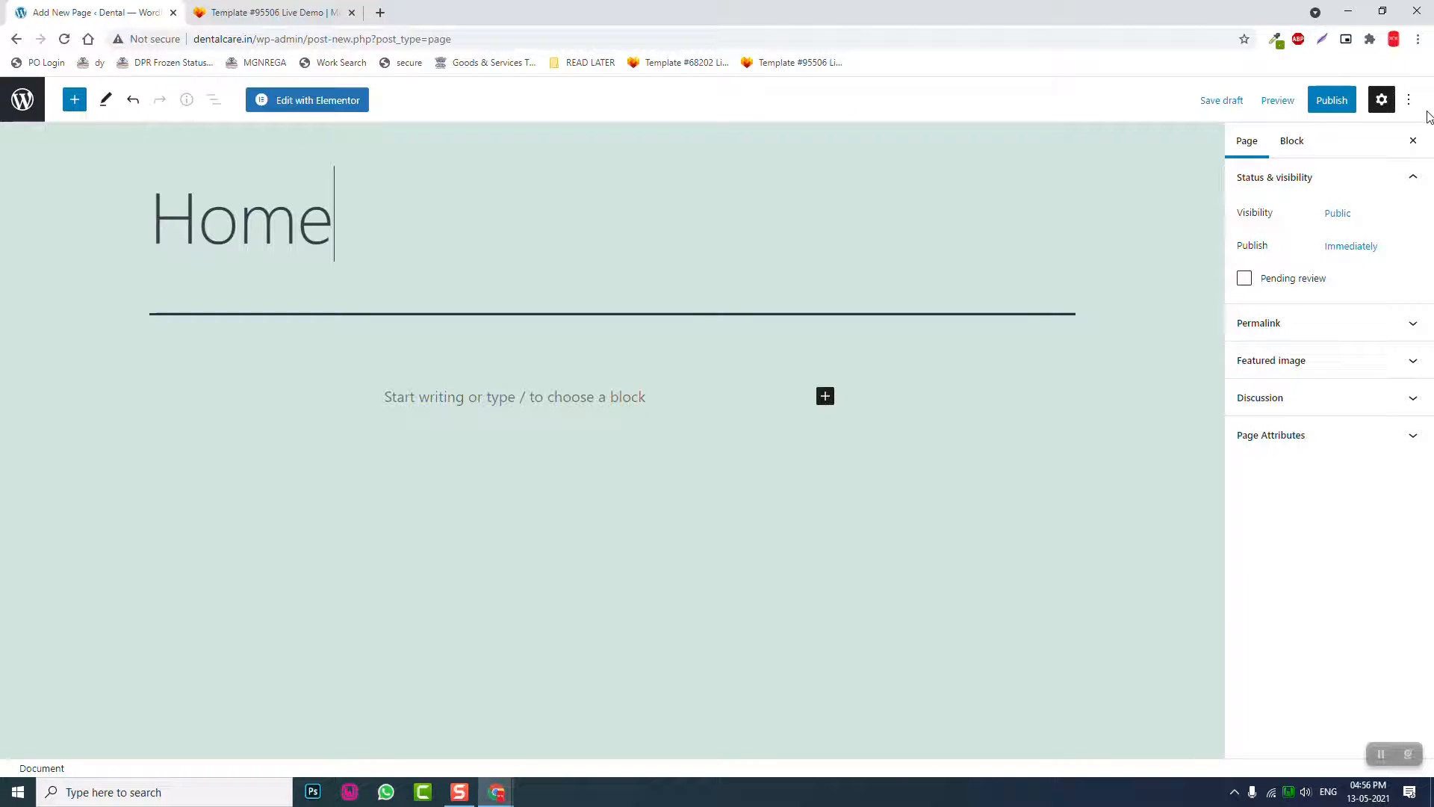
left_click(1407, 100)
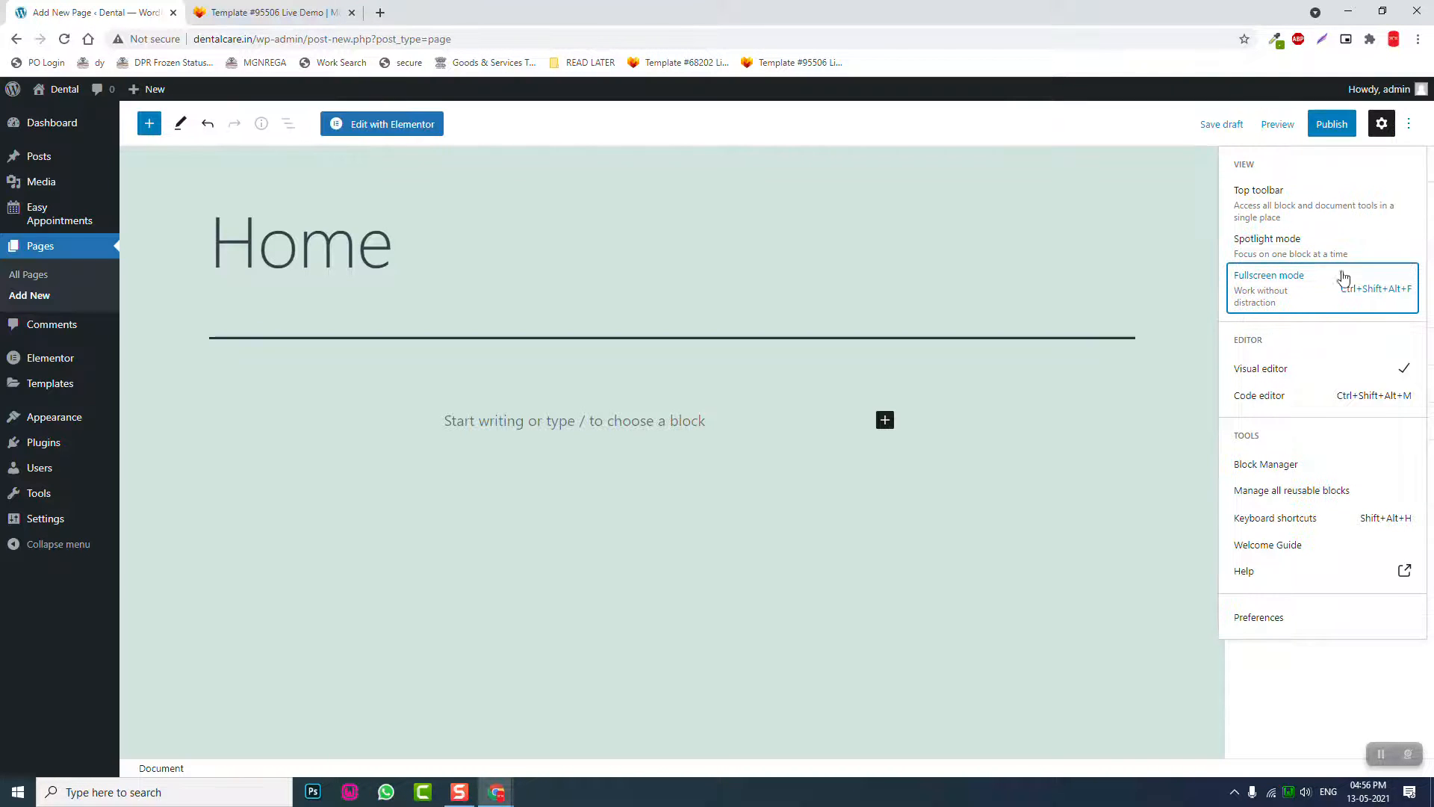
left_click(1380, 124)
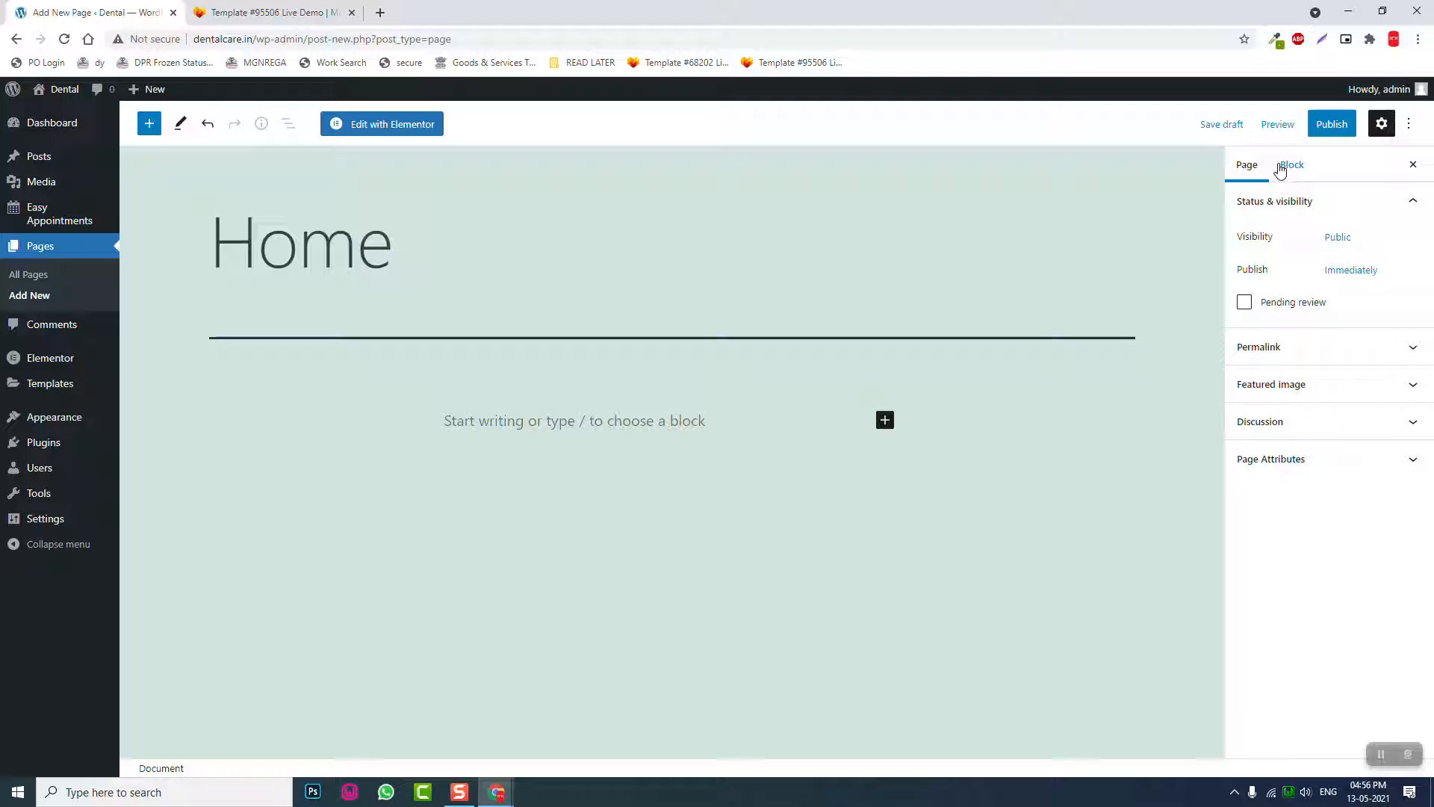
left_click(1327, 508)
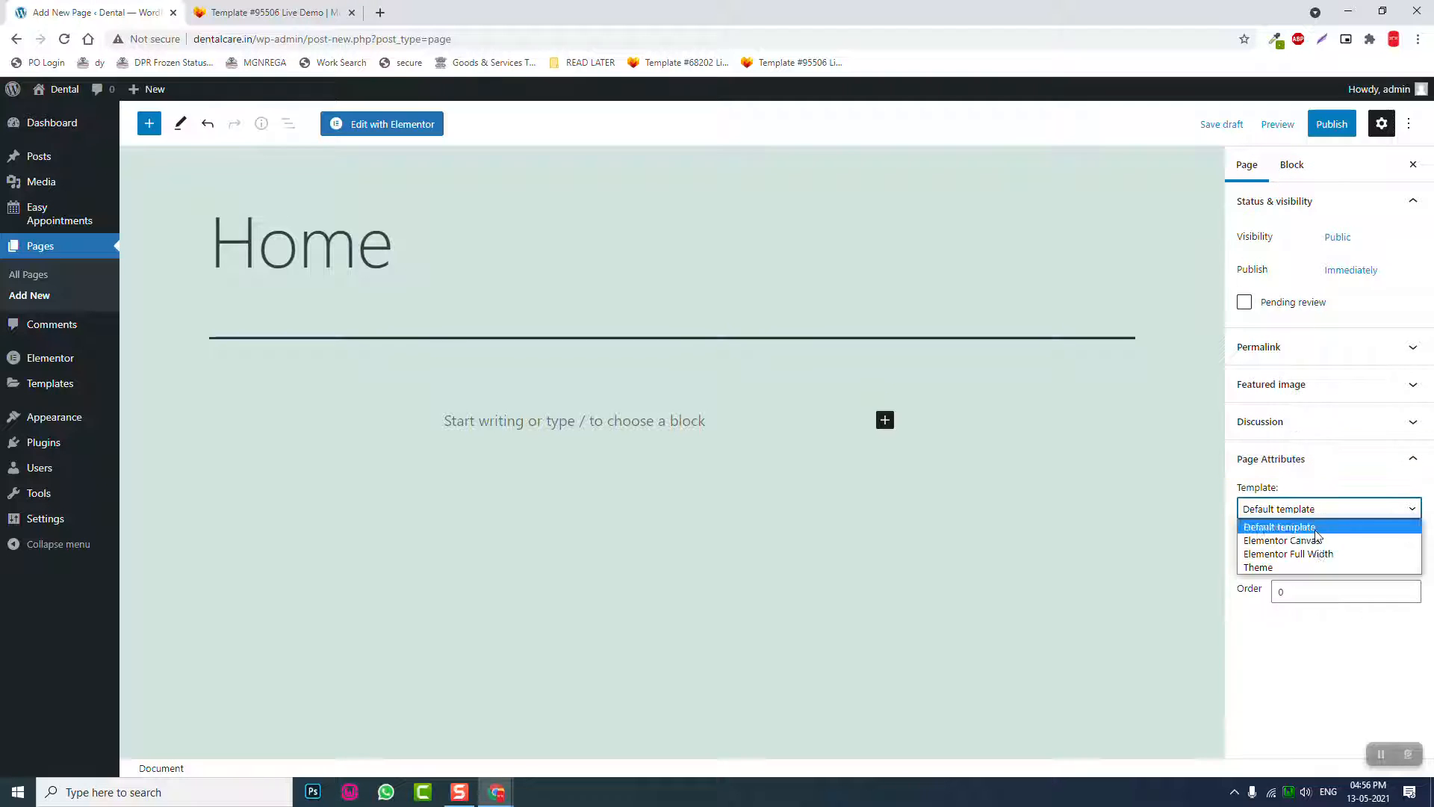
- Publish the Home page with pre-publish checks turned off
left_click(1331, 124)
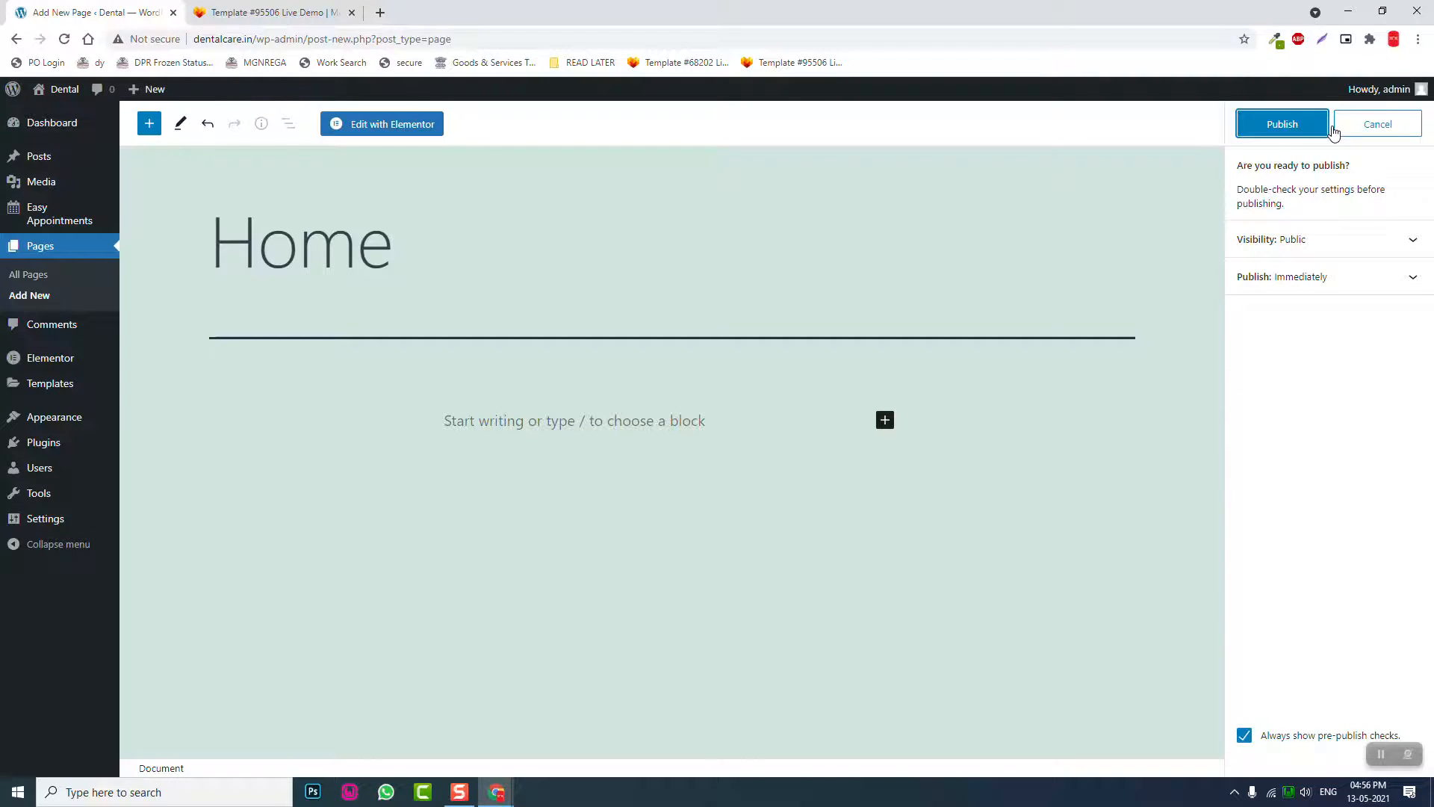
left_click(1245, 735)
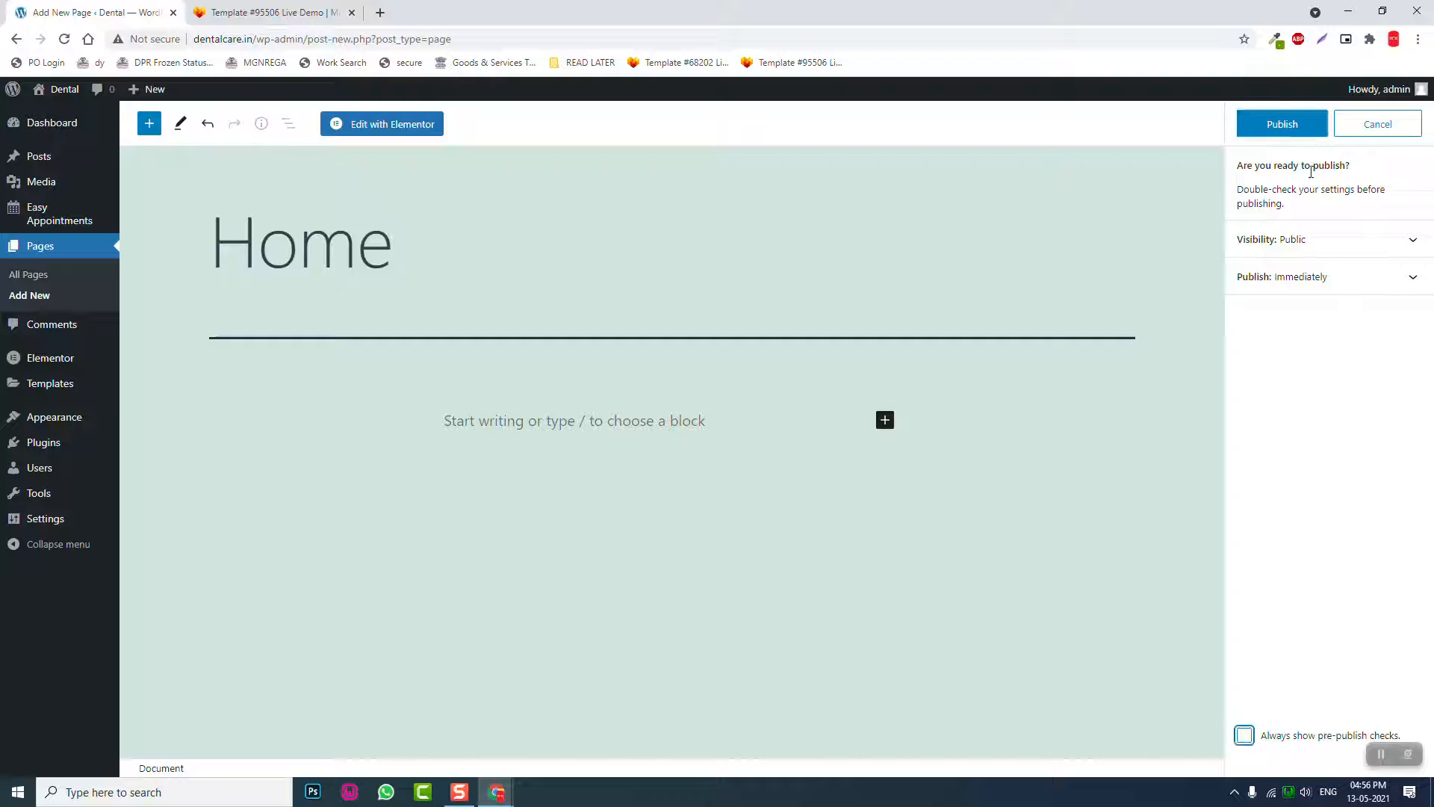
left_click(1281, 124)
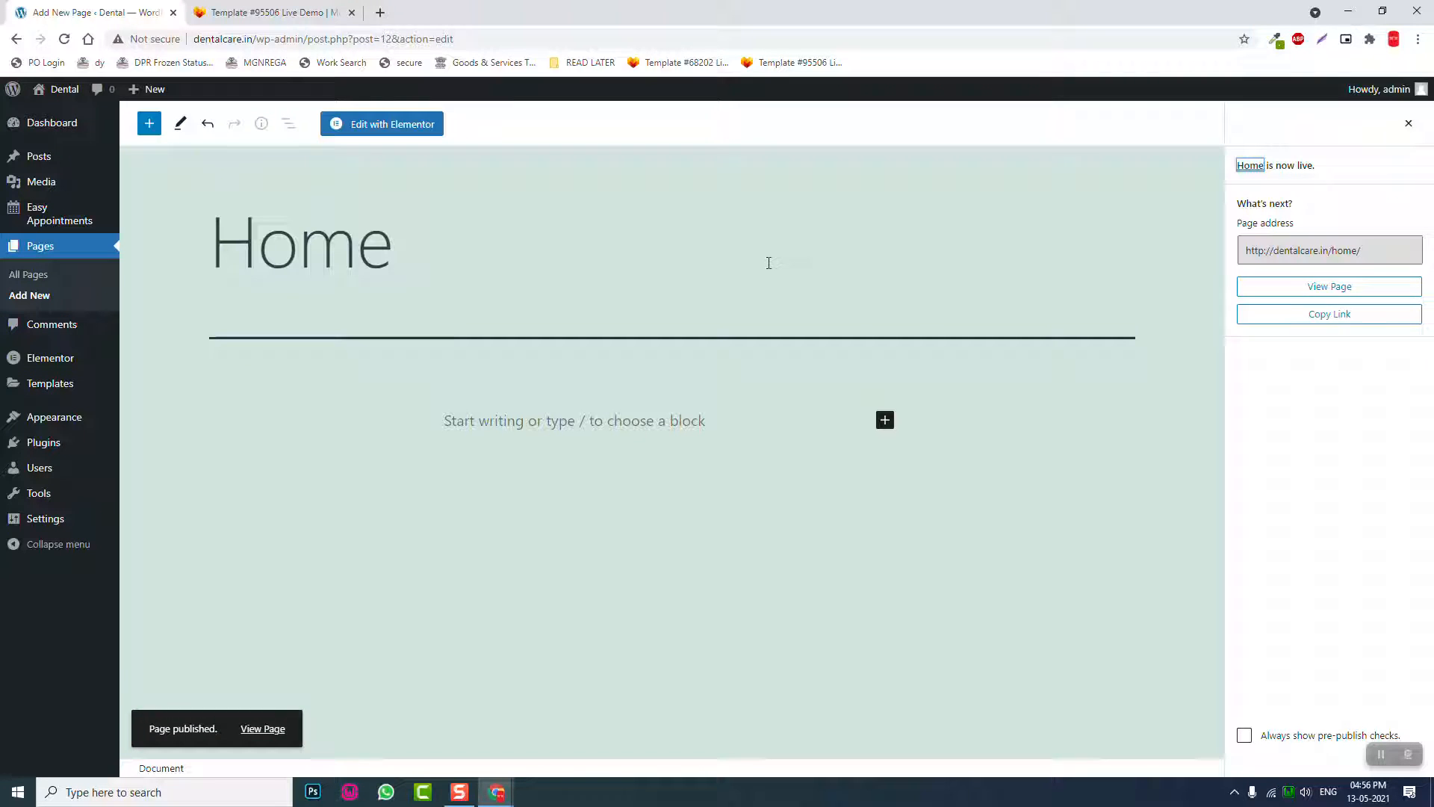
- Create a page titled 'About' and publish it
left_click(30, 295)
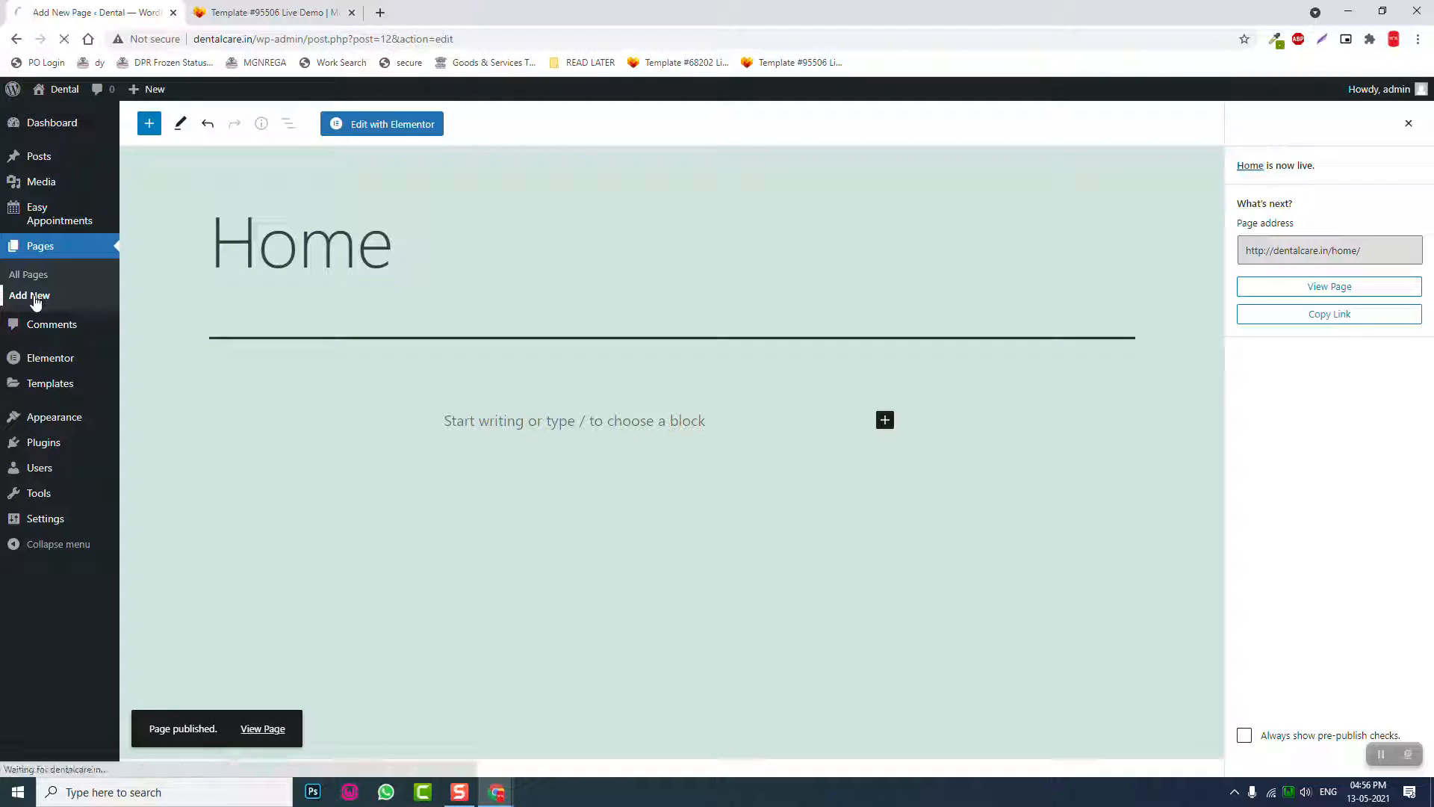
left_click(30, 294)
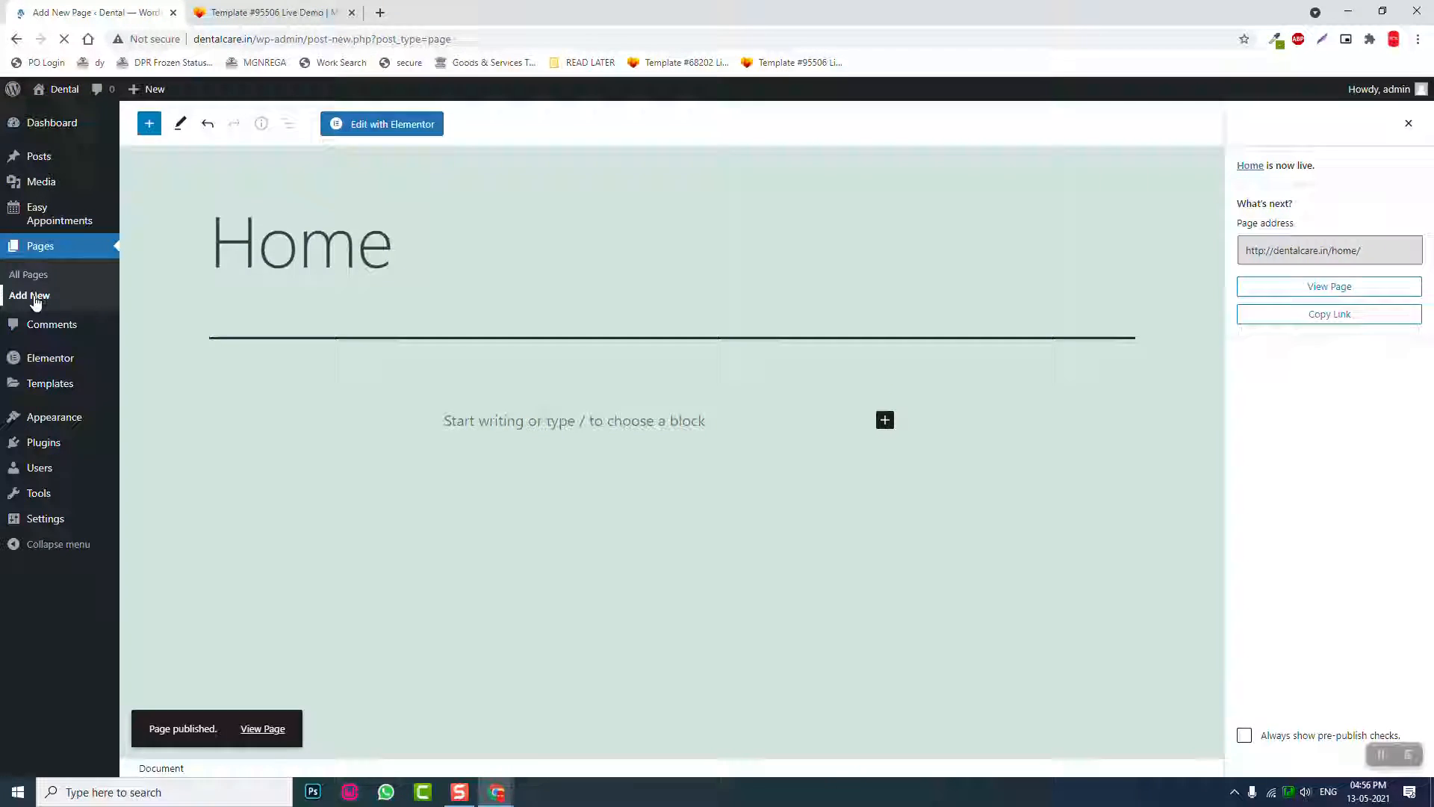
left_click(30, 294)
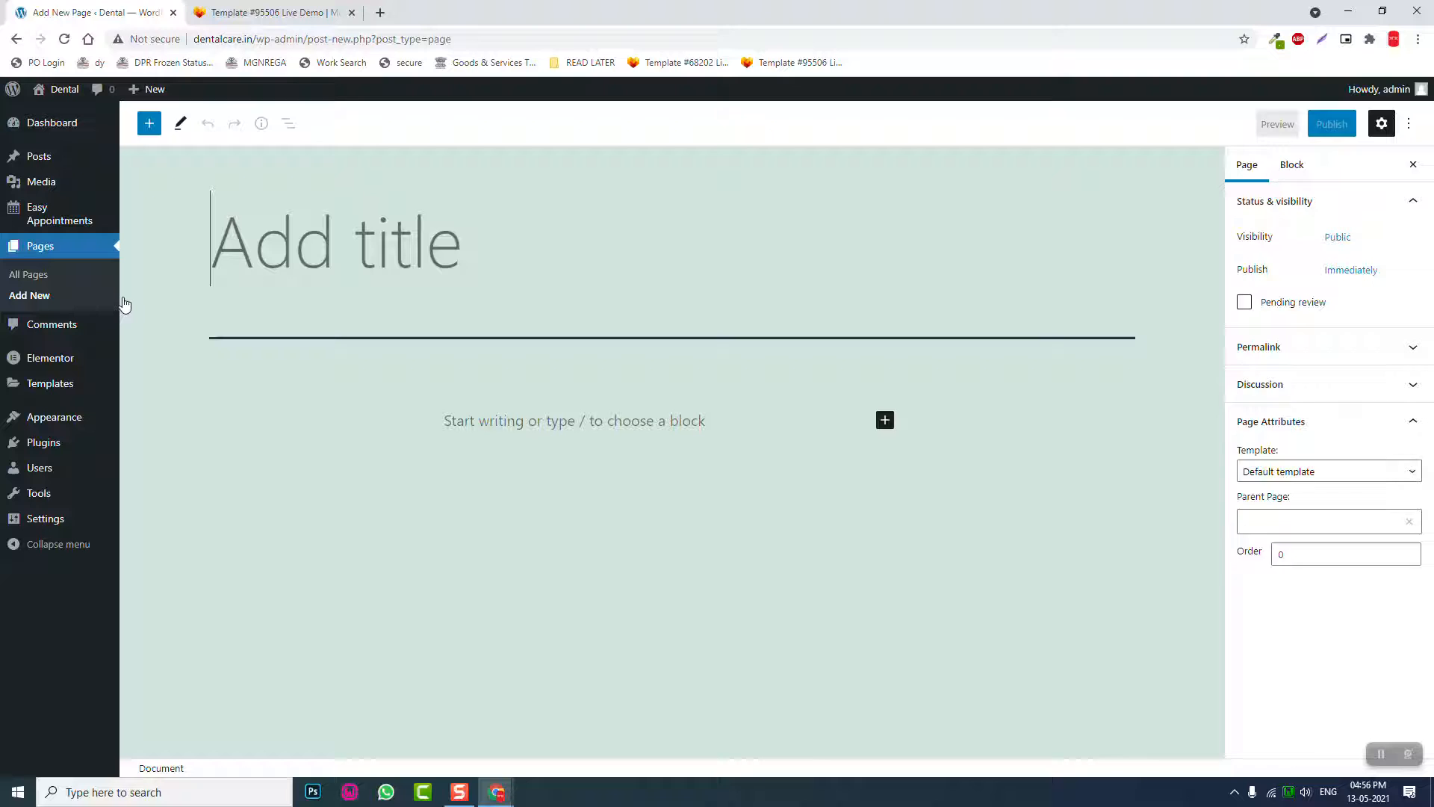
type("A")
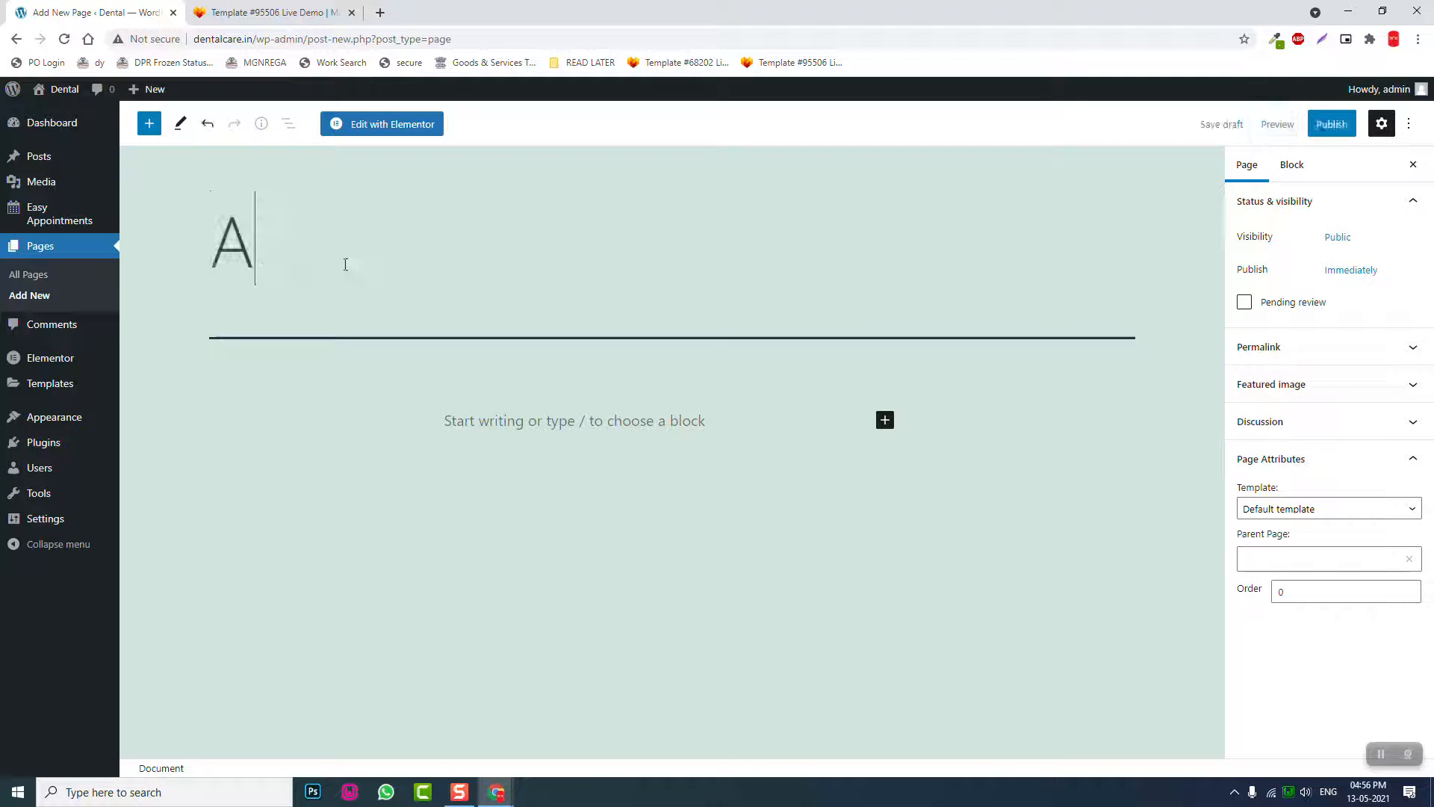
type("bout Us")
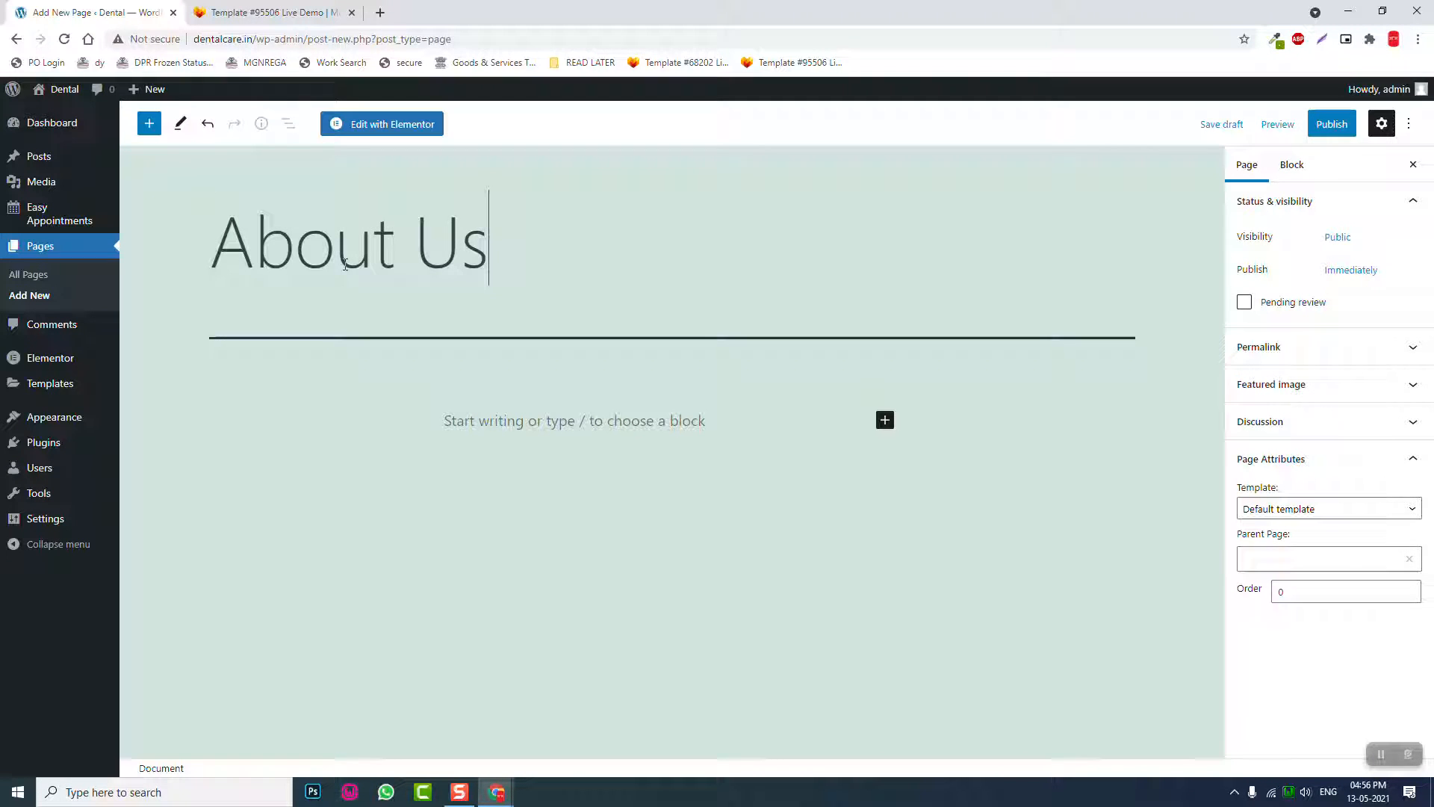
key("Backspace")
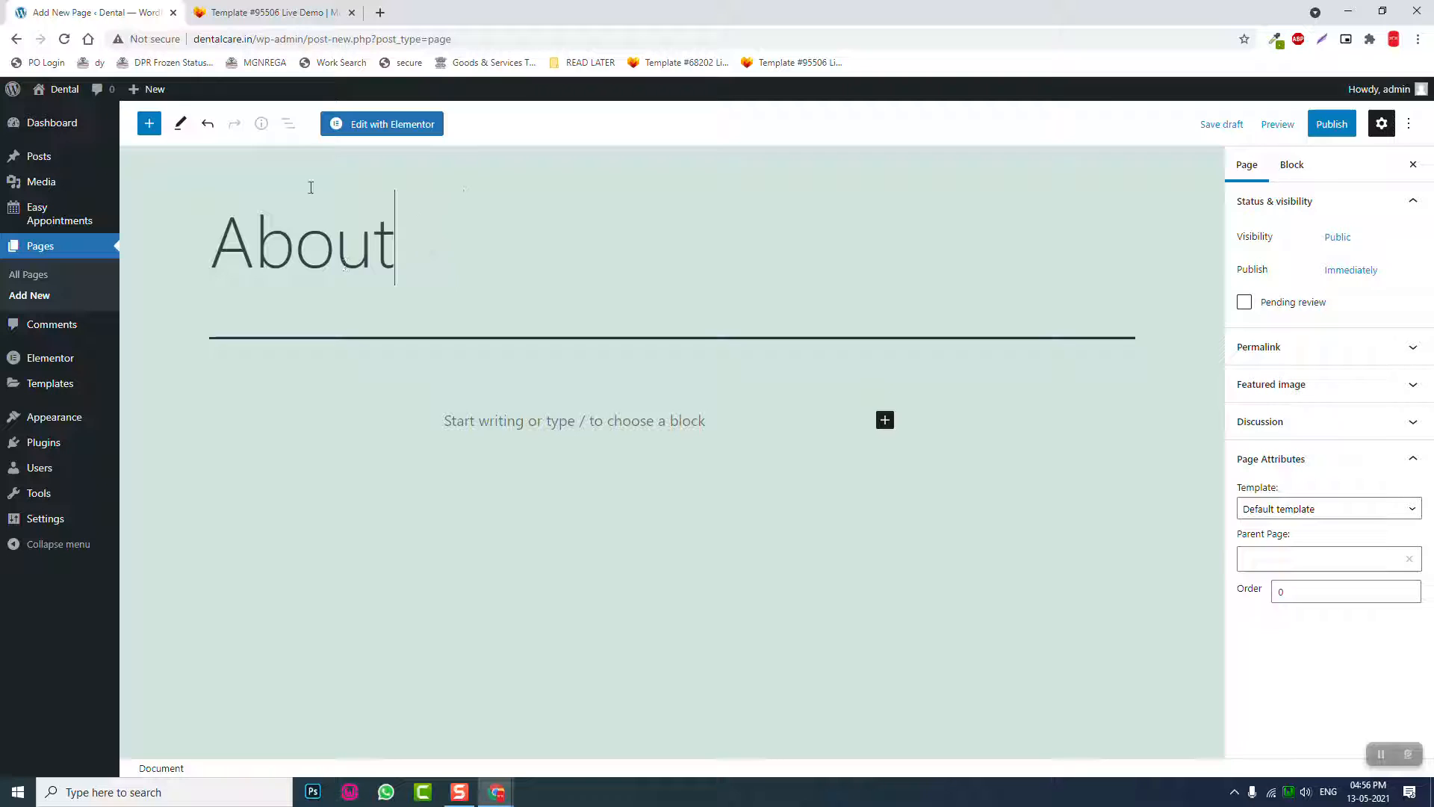
left_click(1327, 508)
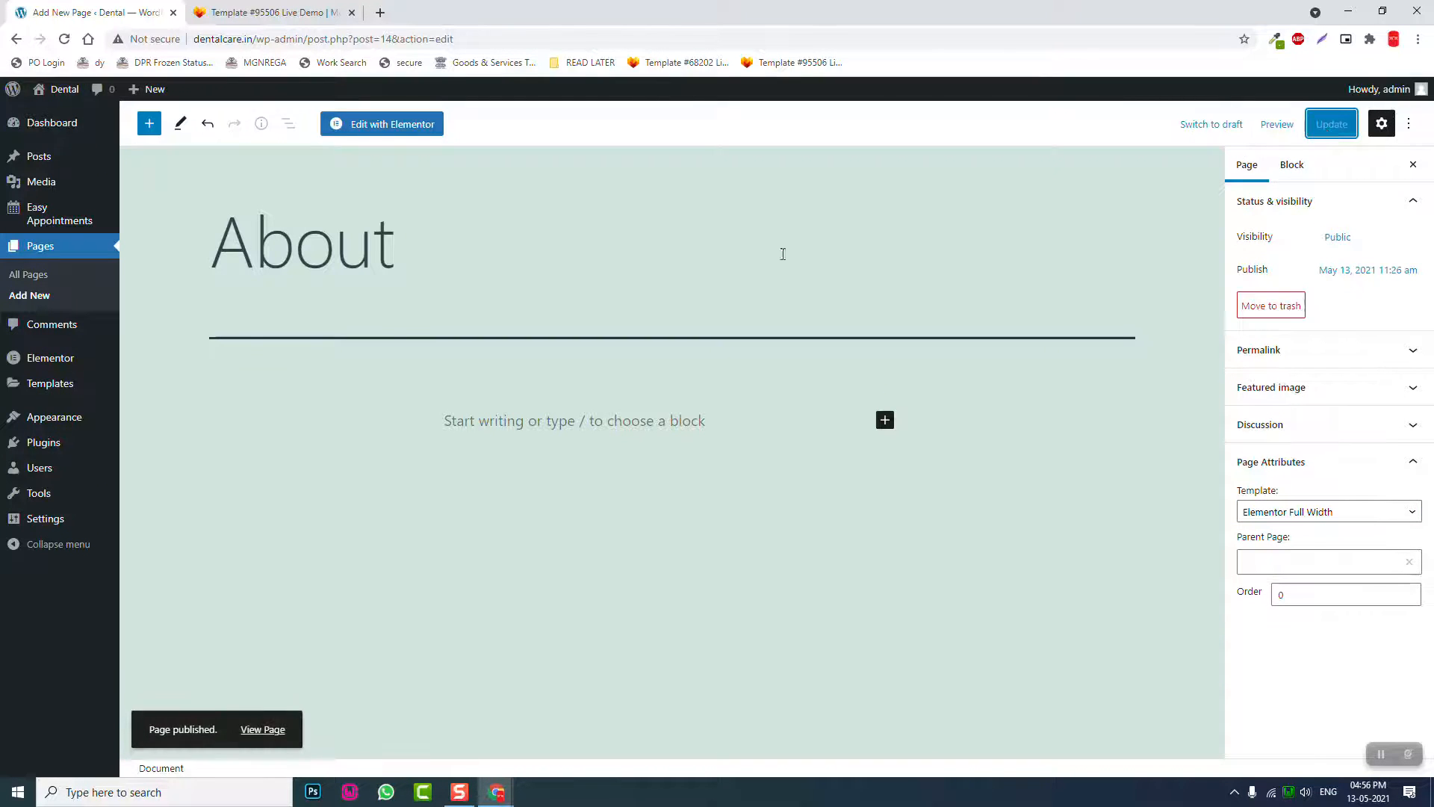
- Start another blank page and switch to the TeethCare demo for reference
left_click(30, 295)
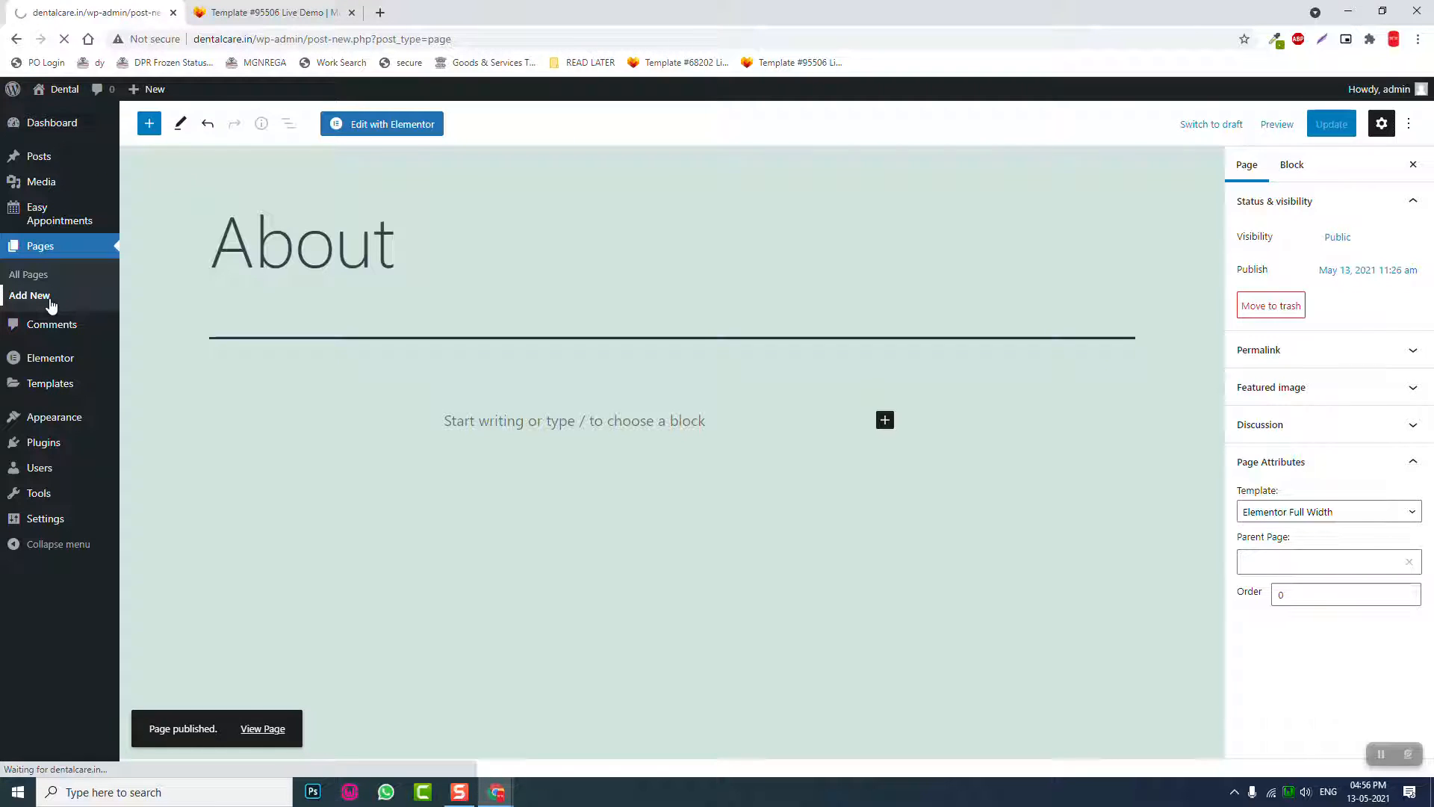
left_click(266, 12)
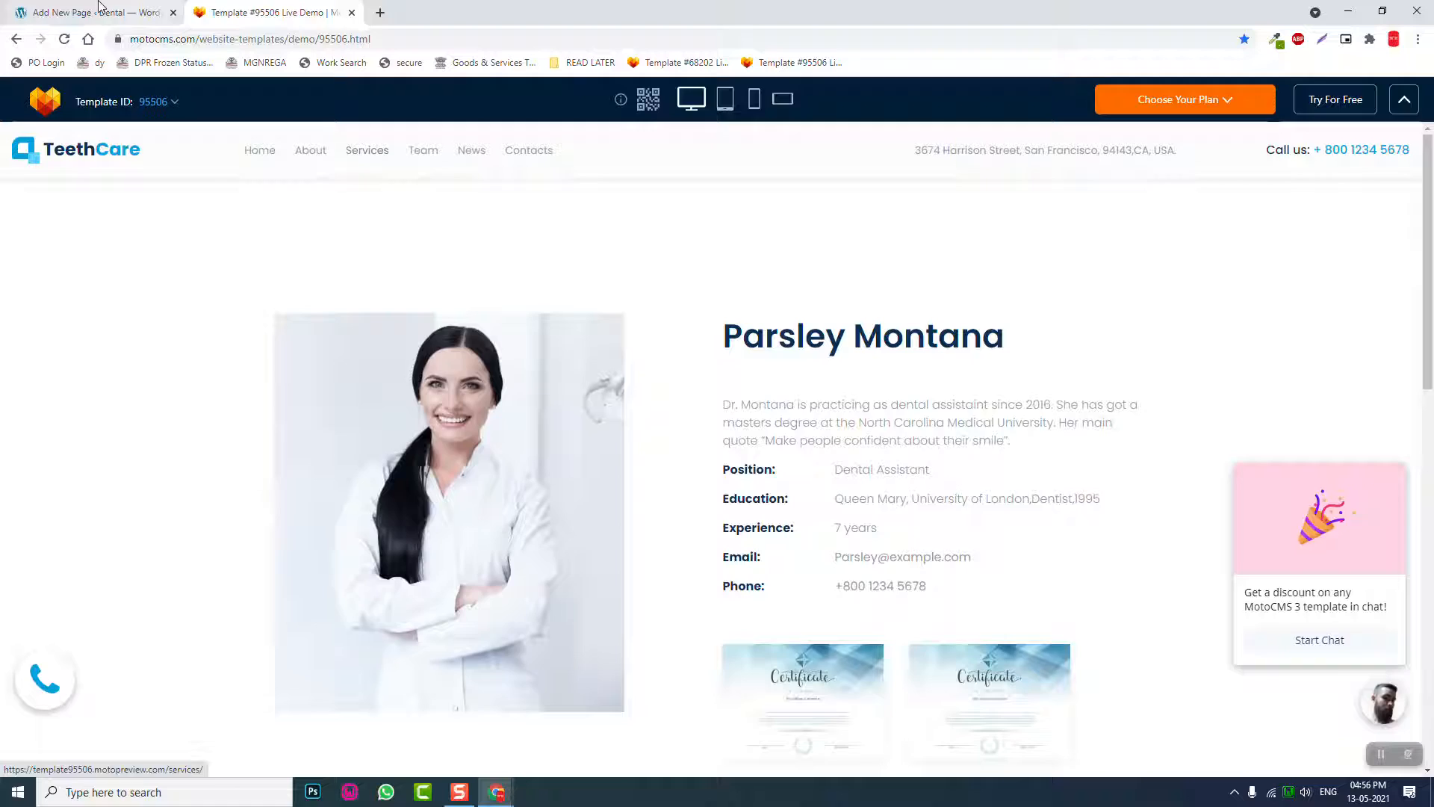
- Publish a 'Services' page using the Elementor Full Width template and start another blank page
left_click(86, 12)
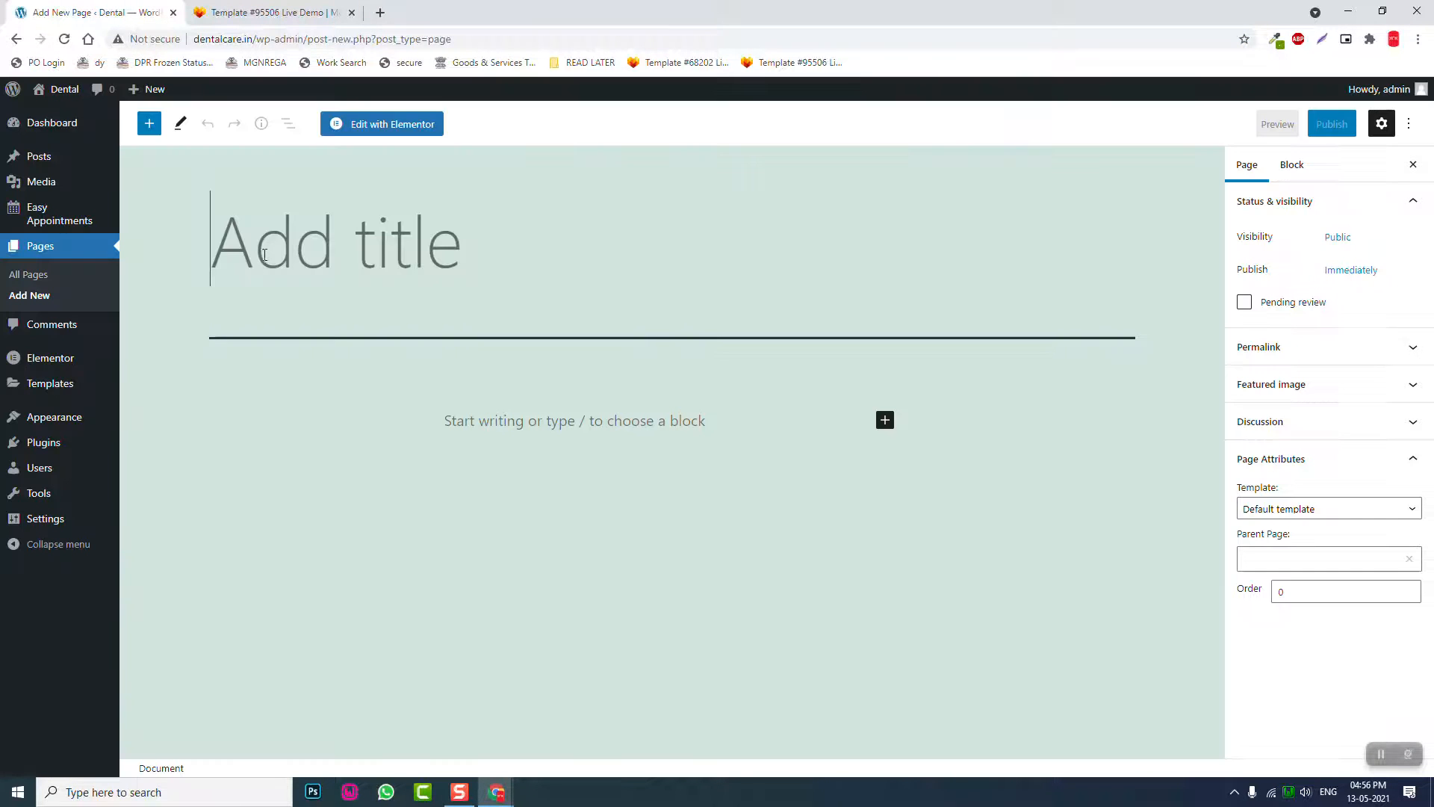
type("Ser")
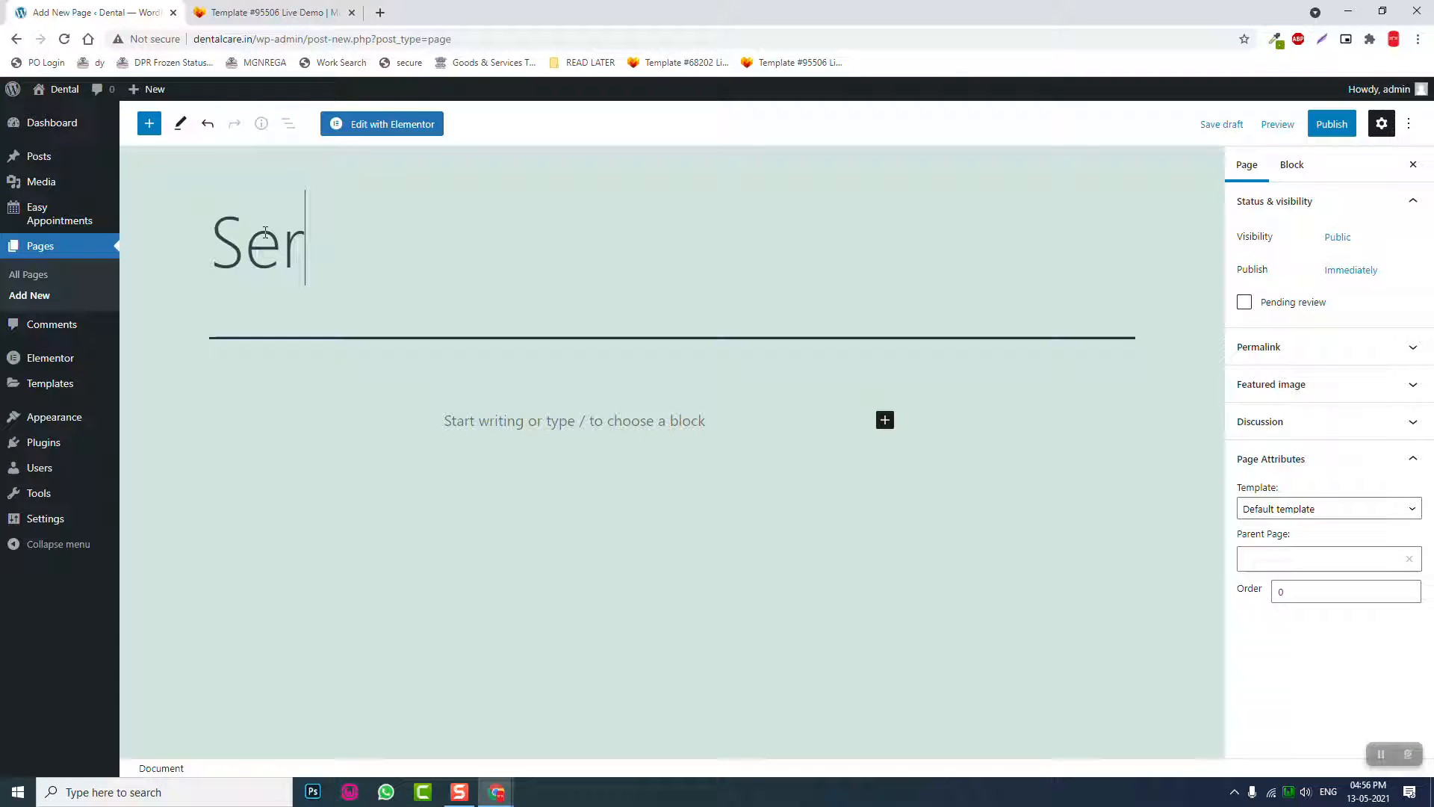
type("vices")
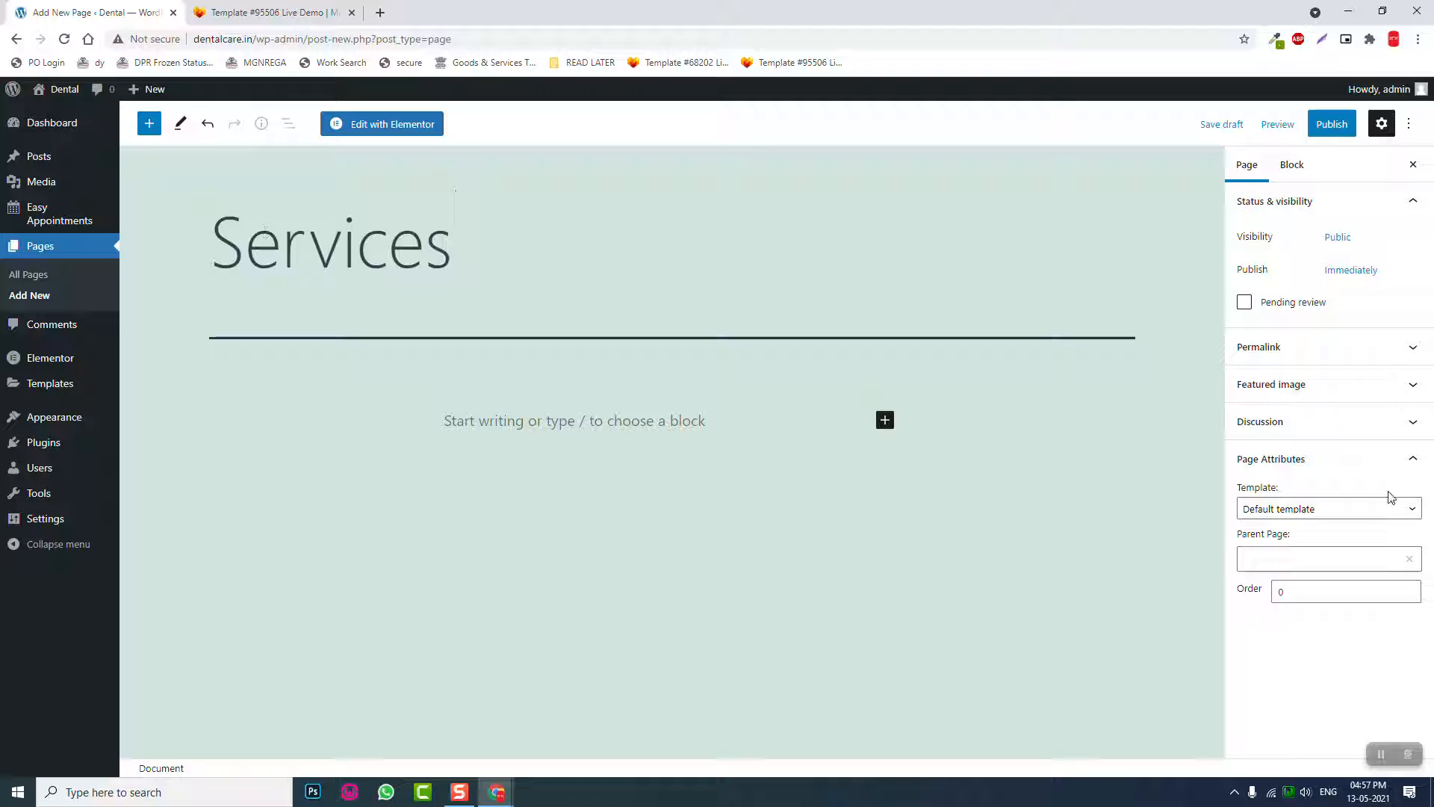
left_click(1326, 508)
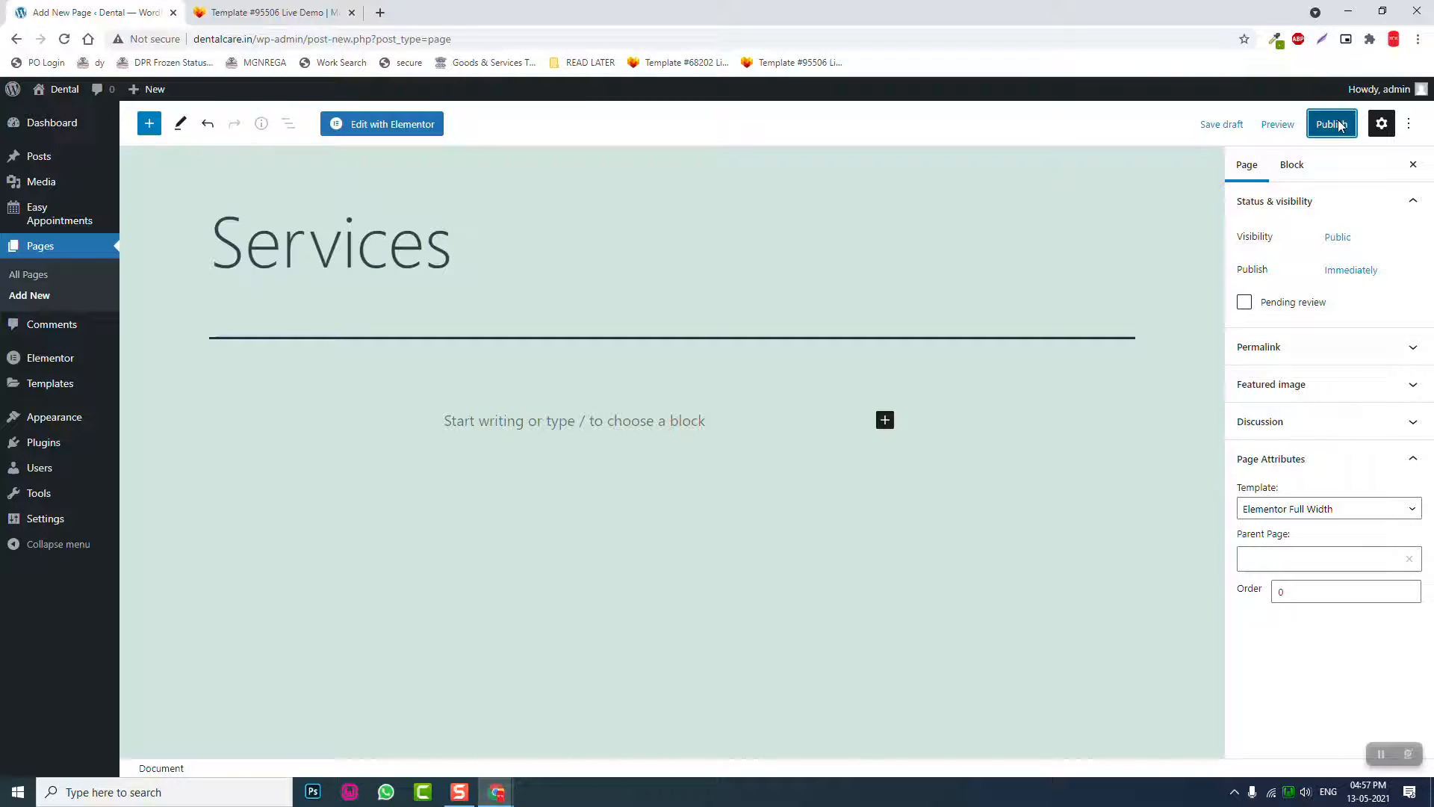
left_click(1331, 124)
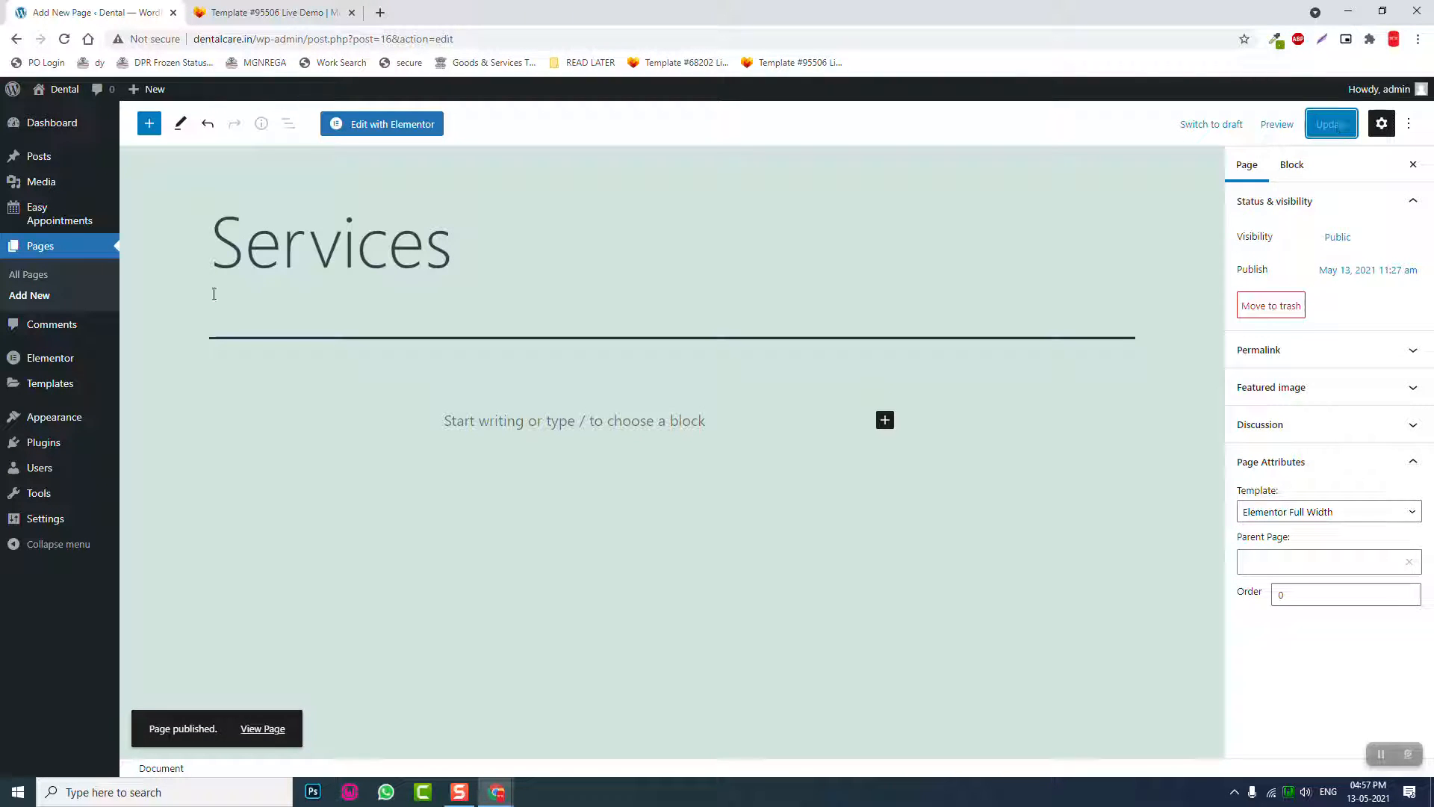
left_click(28, 294)
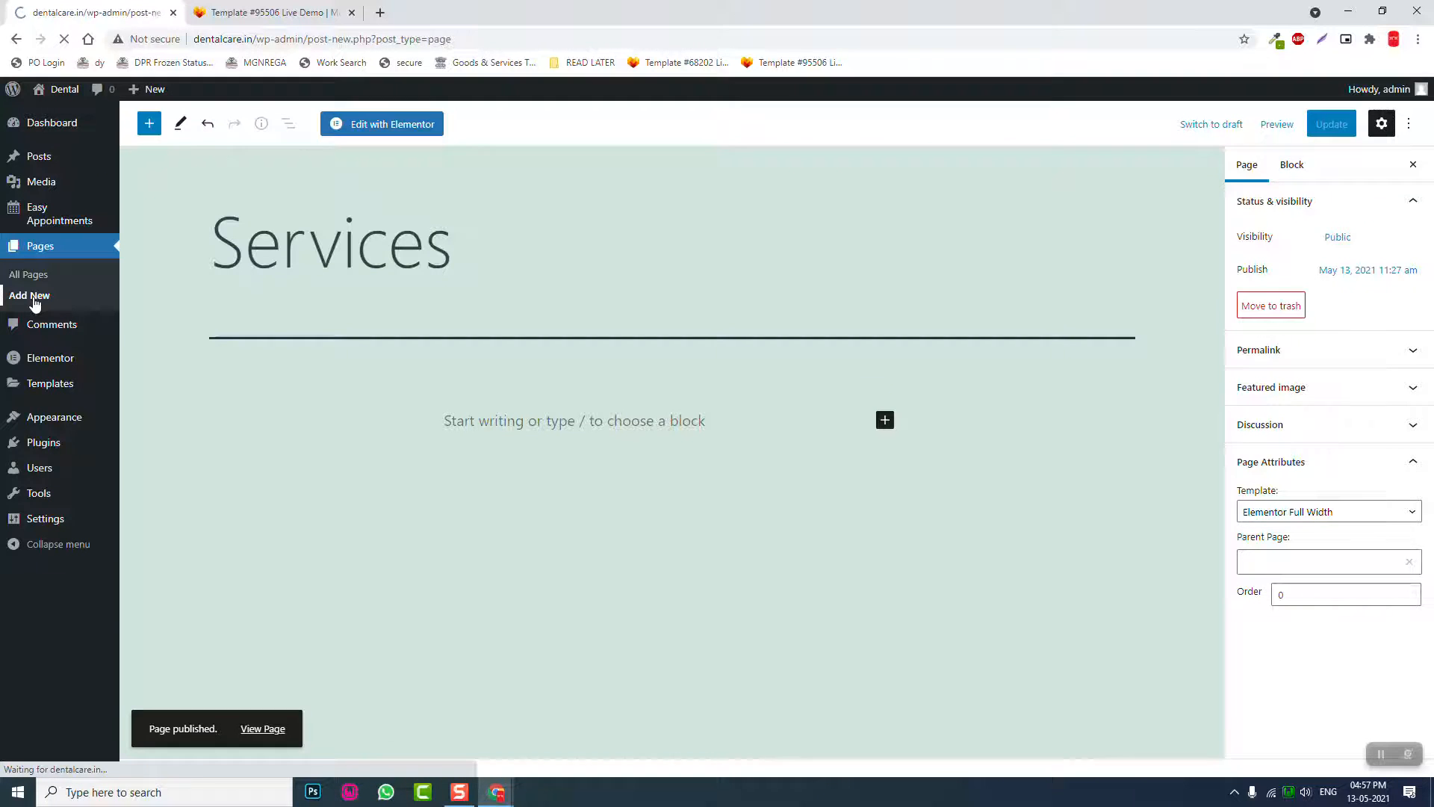
left_click(30, 294)
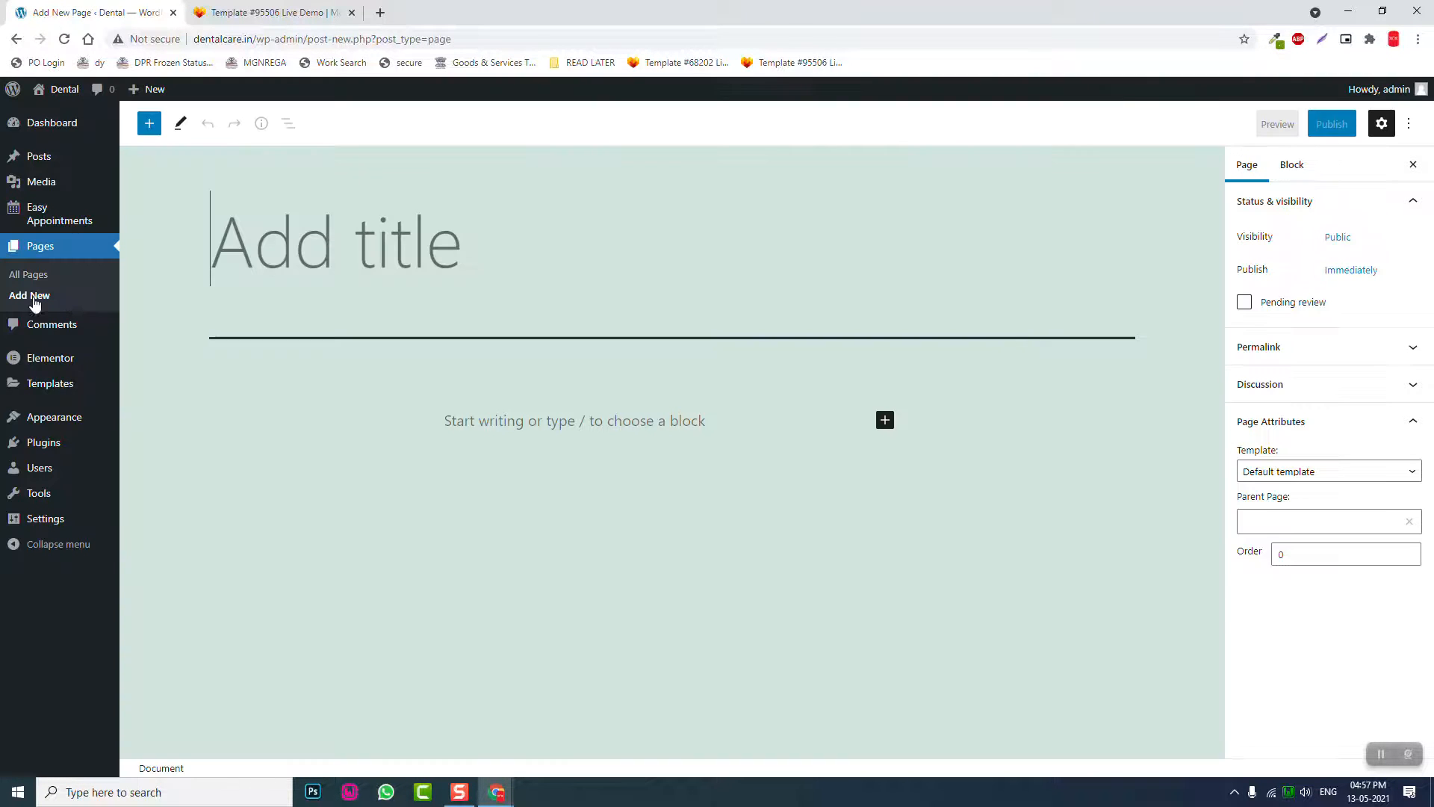
- Publish a 'Team' page and start another new page
type("Team")
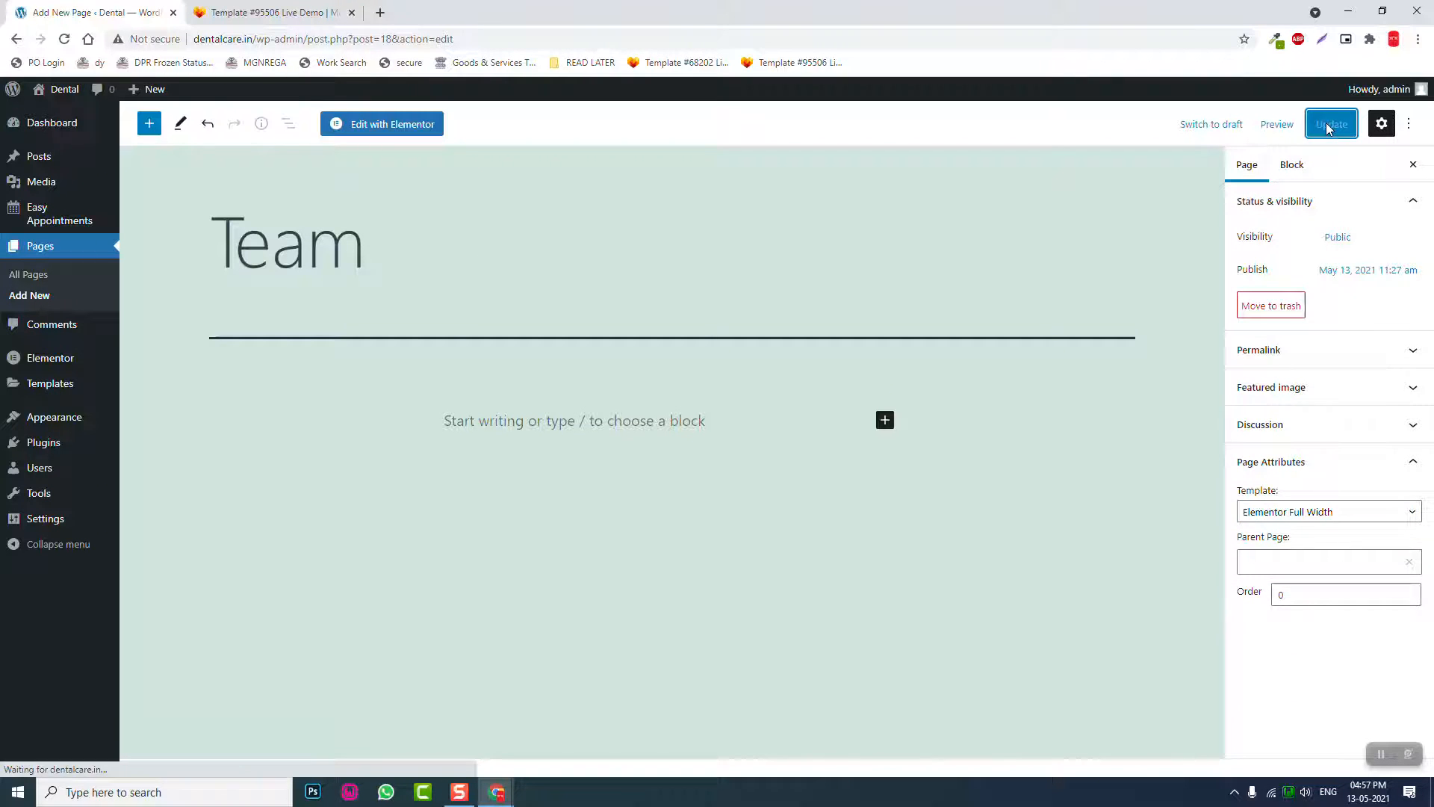
left_click(1330, 124)
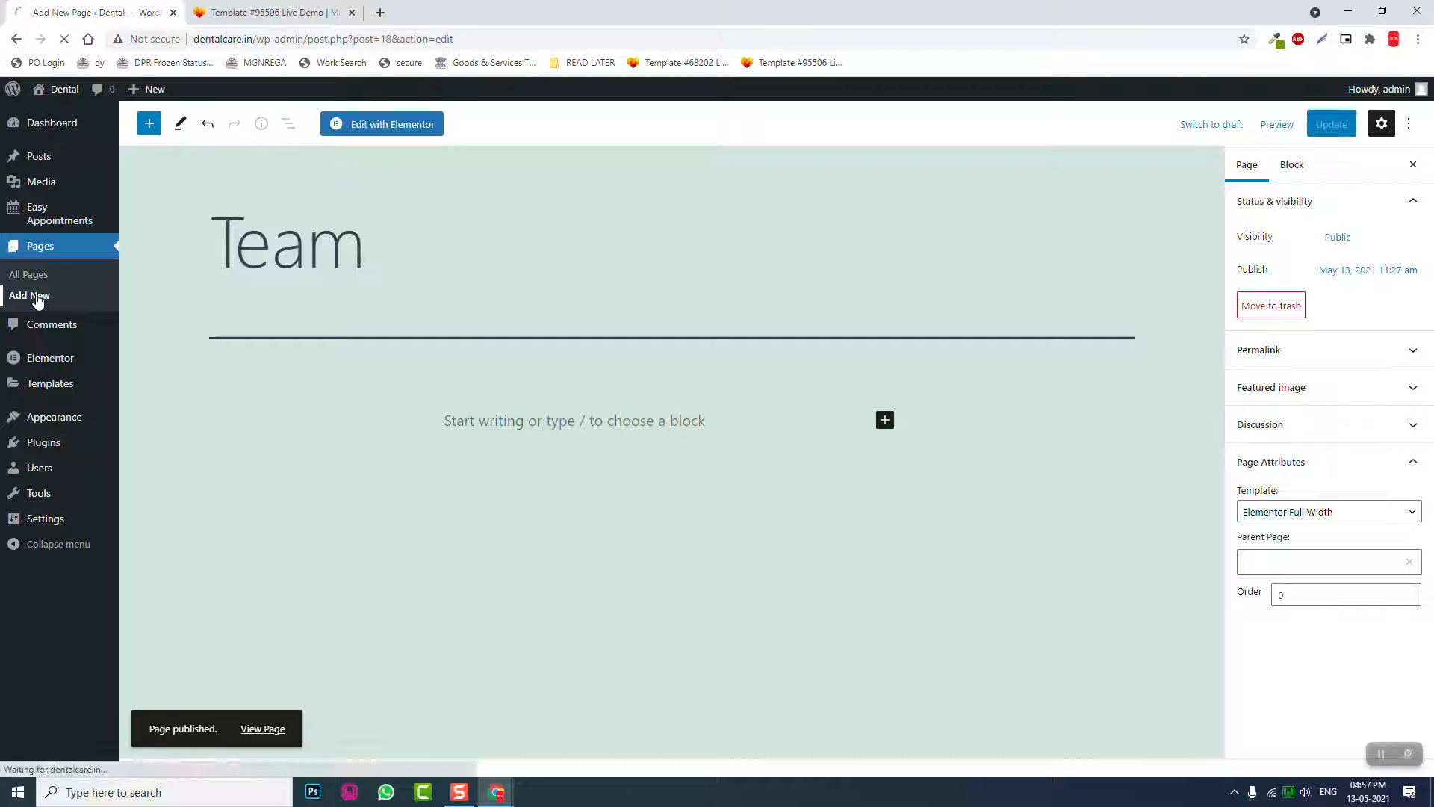
left_click(29, 296)
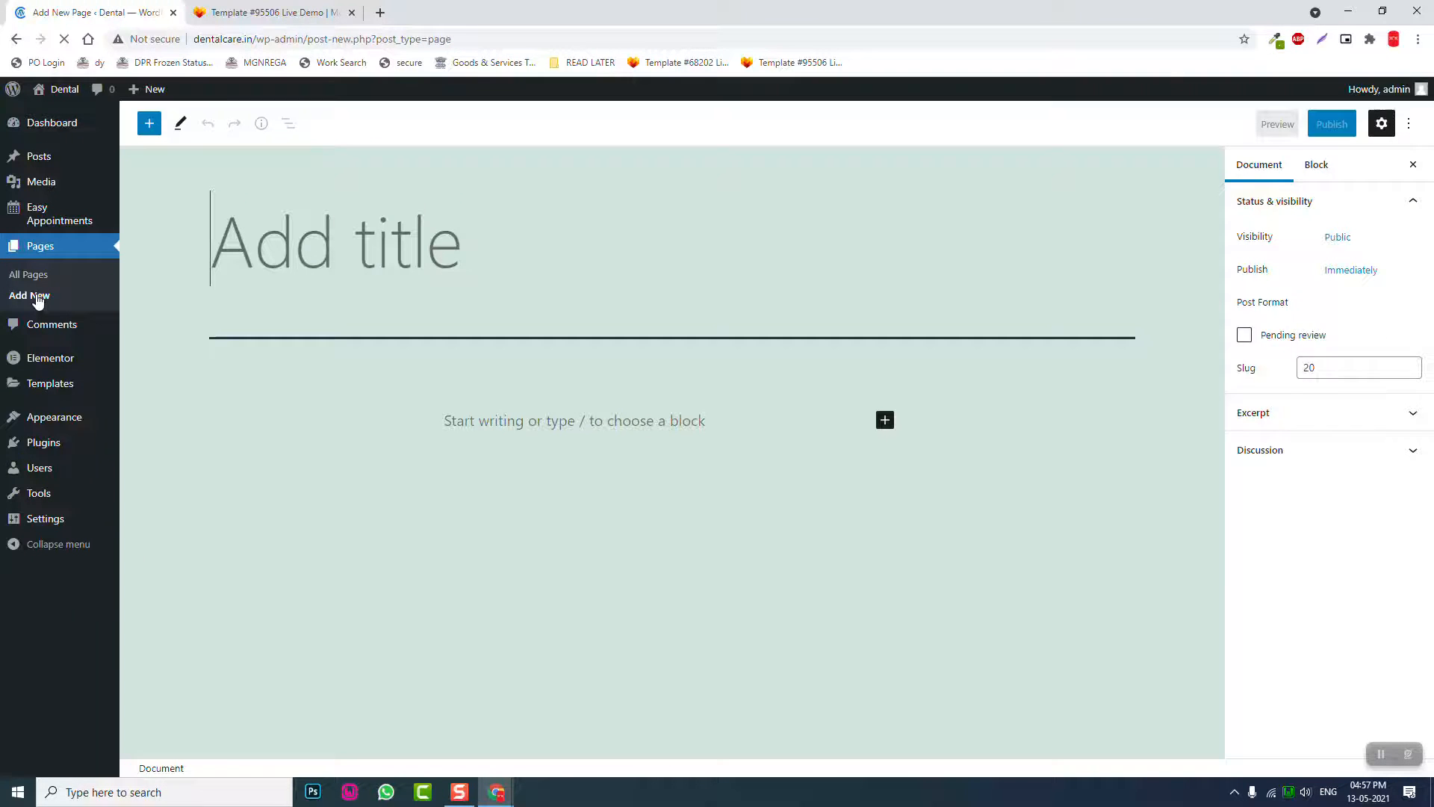
- Publish a 'News' page with the Elementor Full Width template and begin another blank page
type("N")
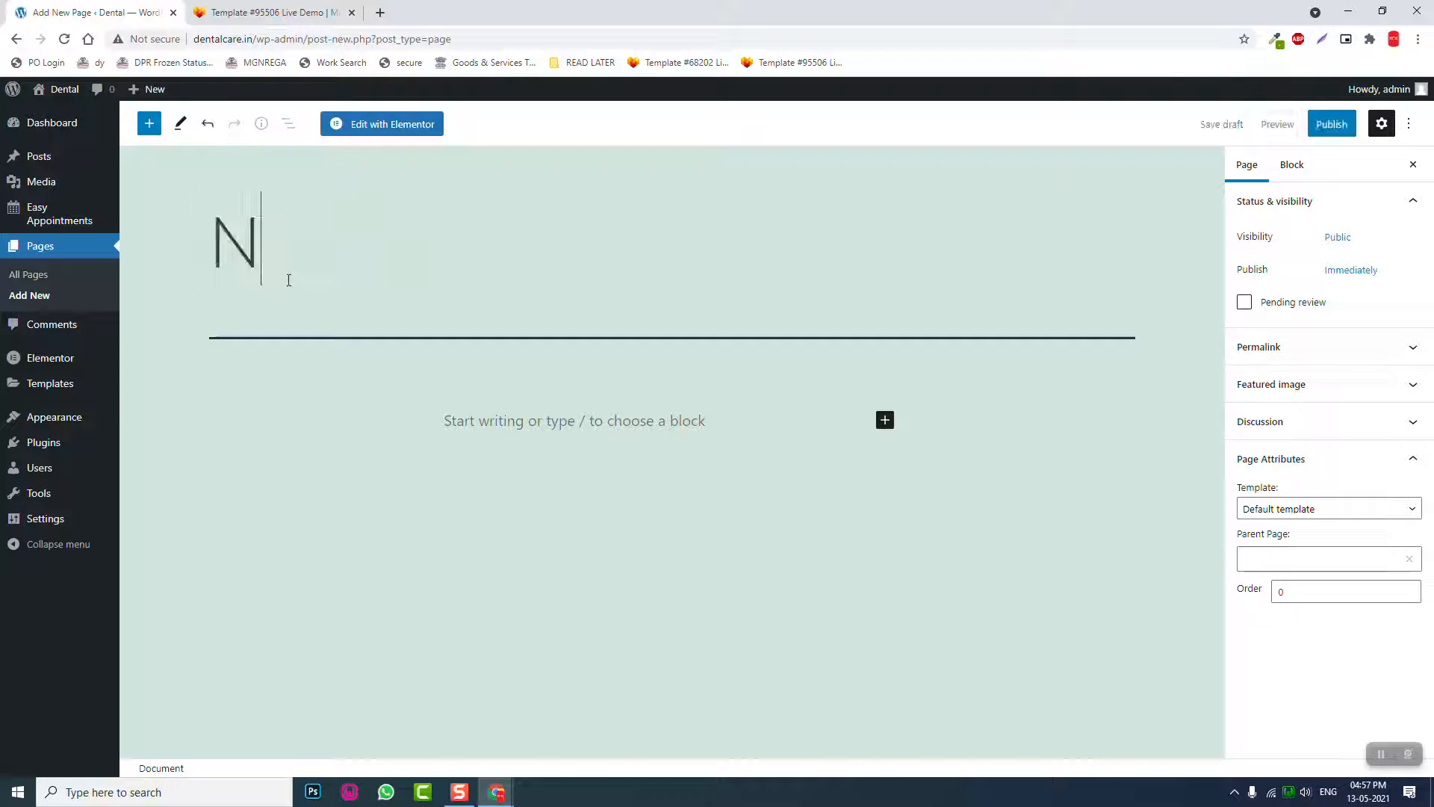
type("ews")
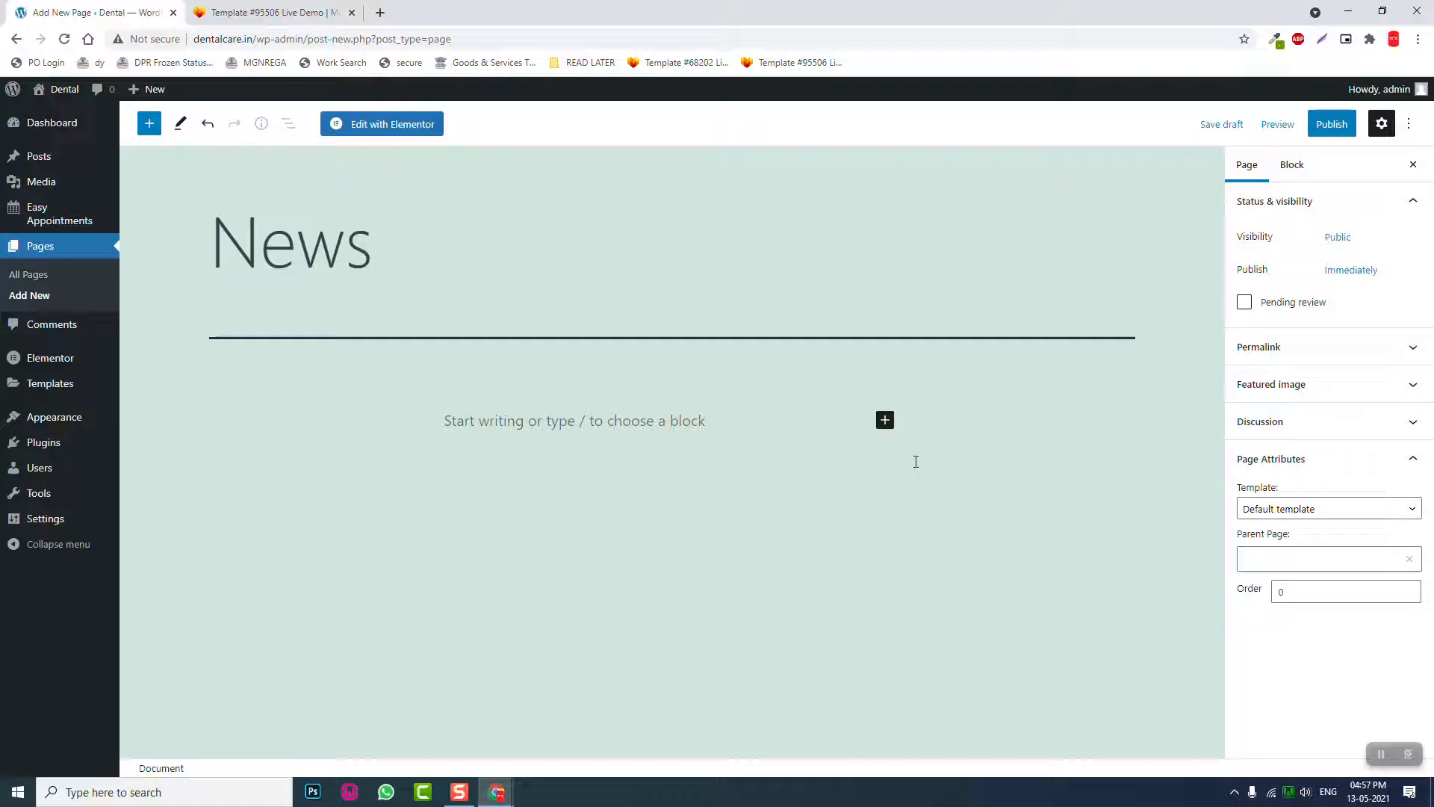
left_click(1327, 508)
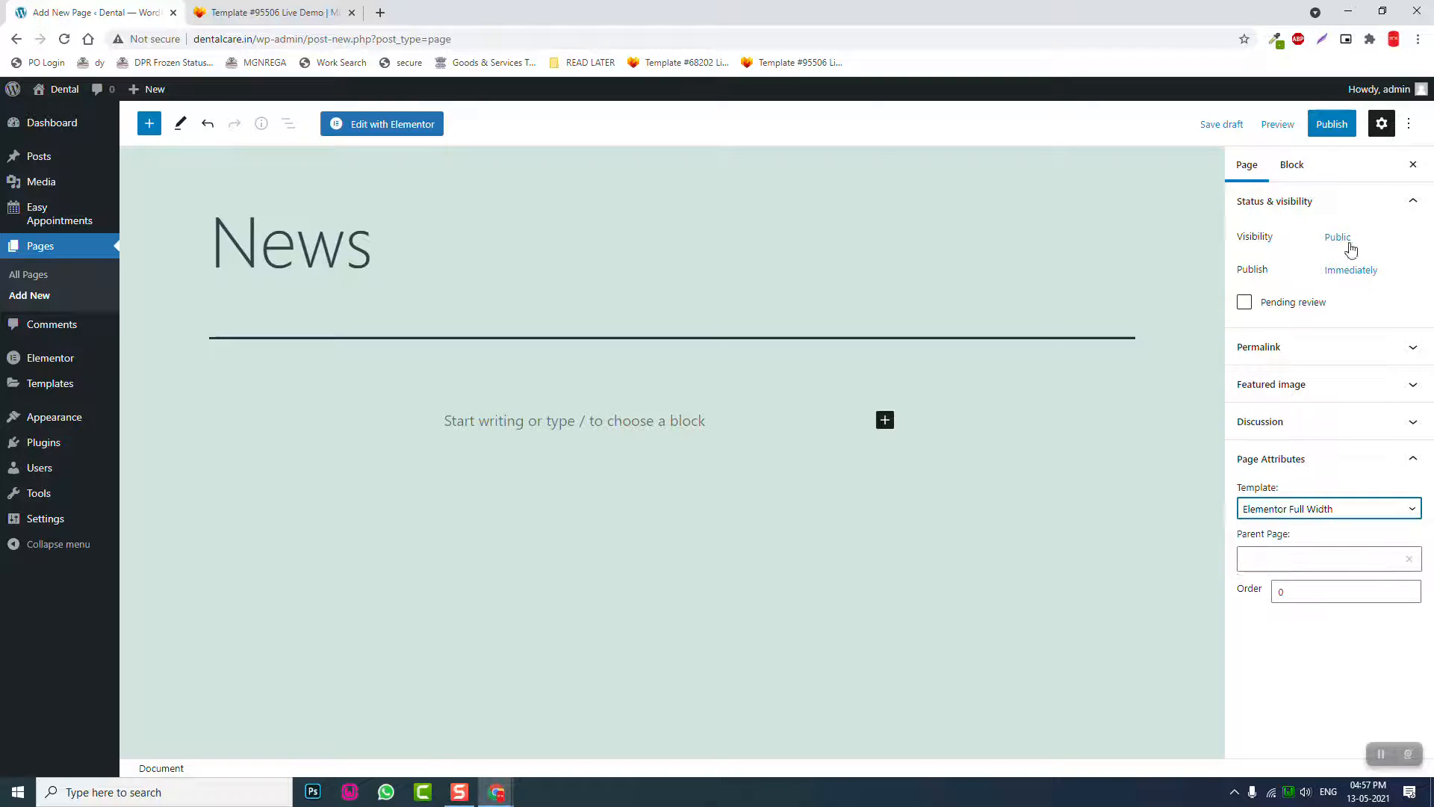
left_click(1331, 124)
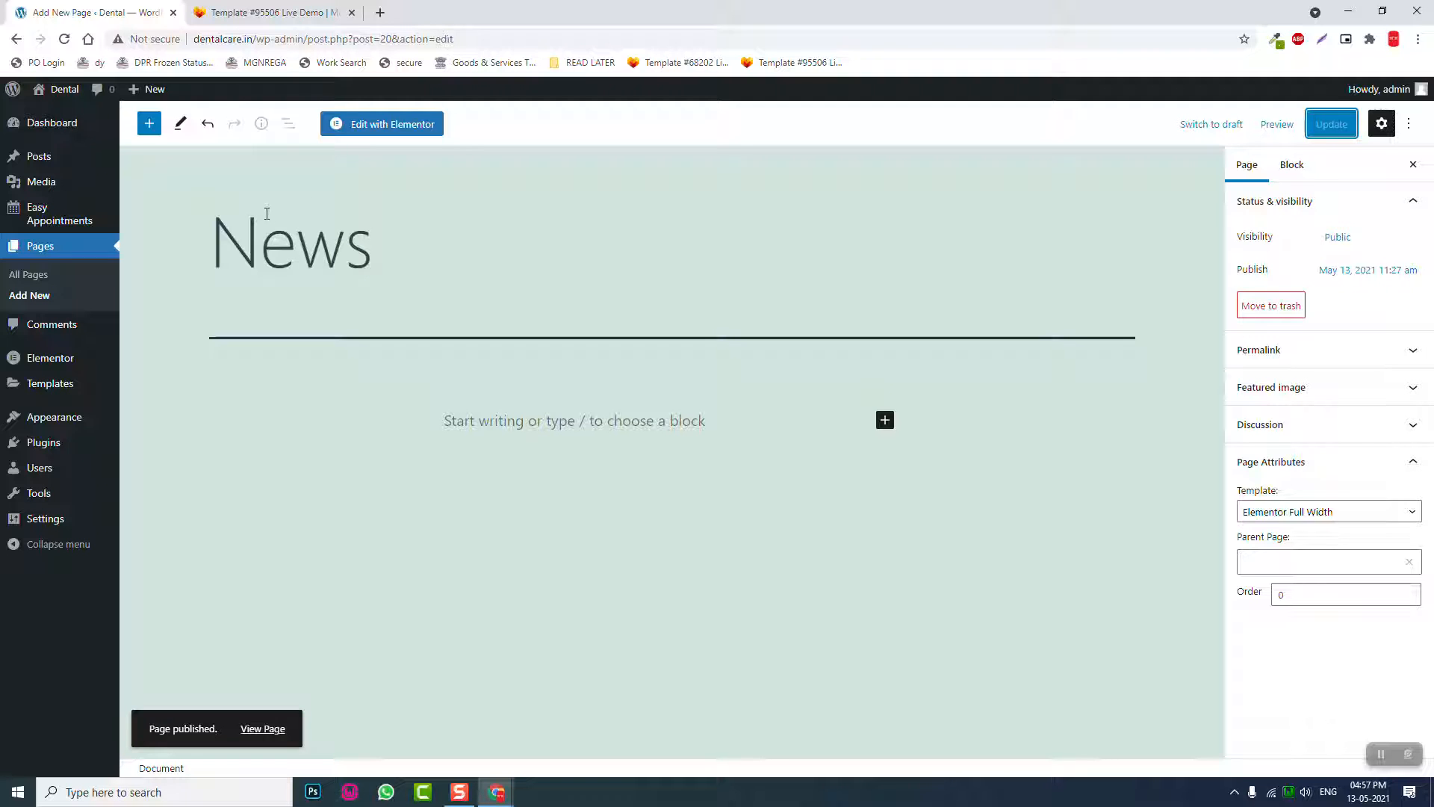
left_click(30, 294)
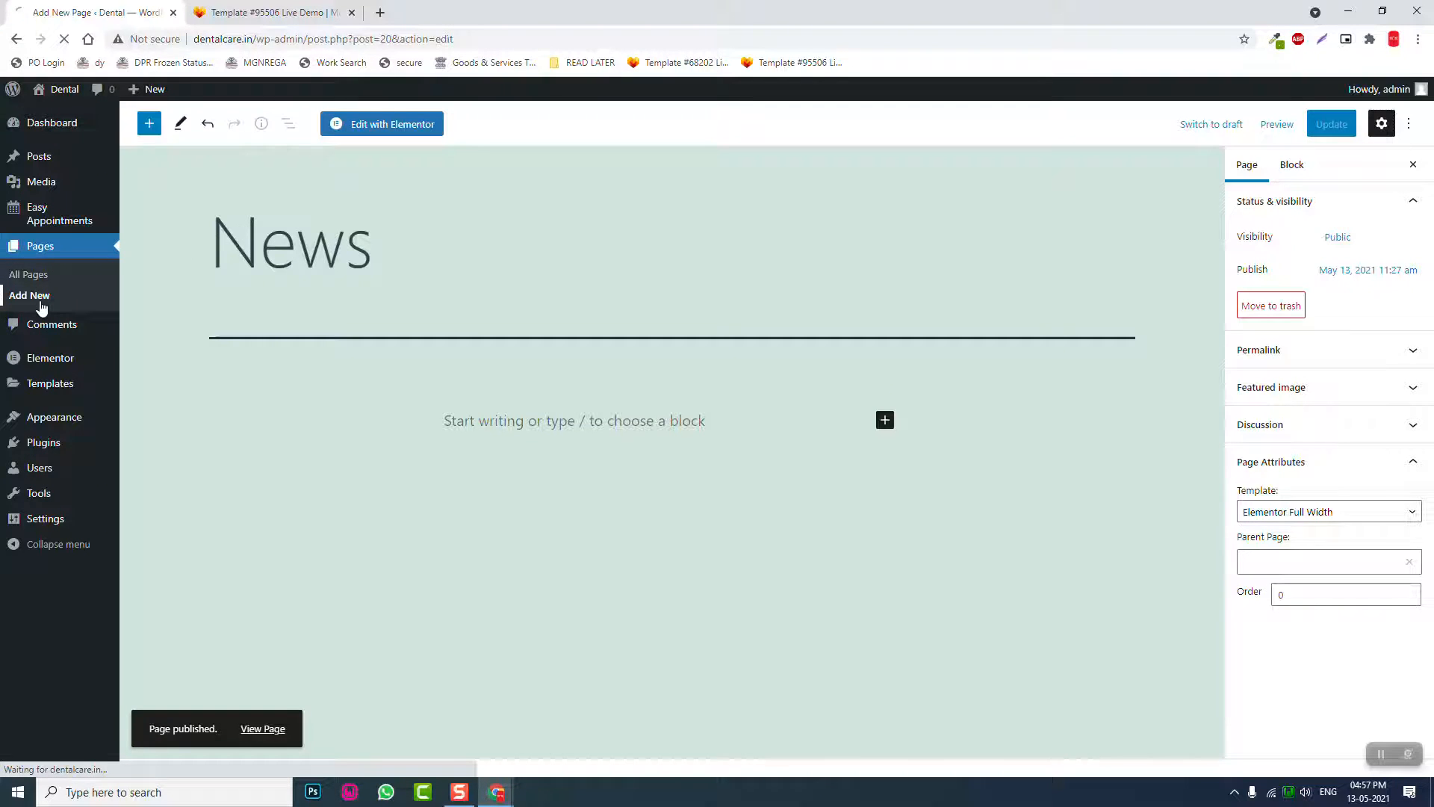
left_click(28, 294)
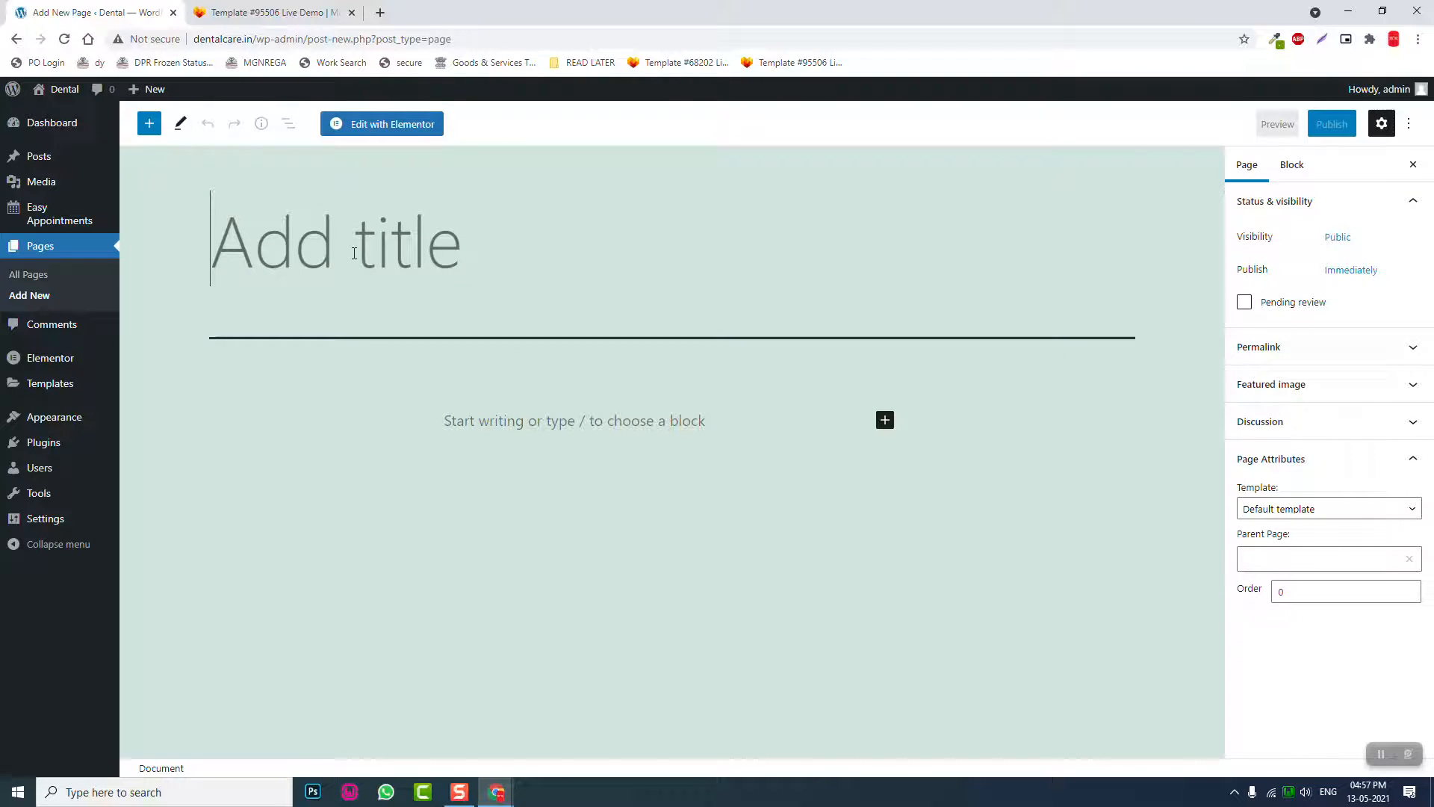
- Publish a 'Contact' page set to the Elementor Full Width template
type("Contact")
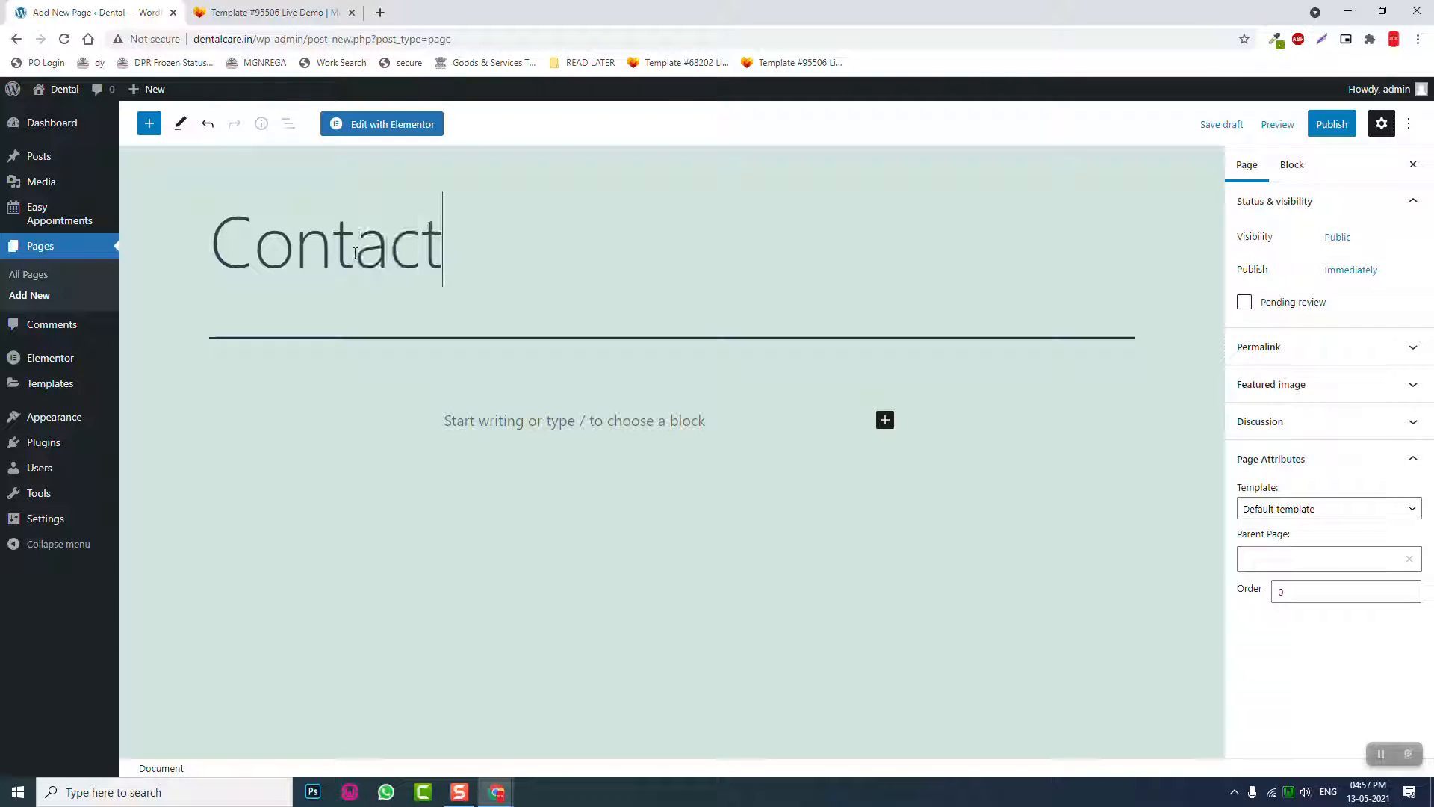
left_click(1328, 508)
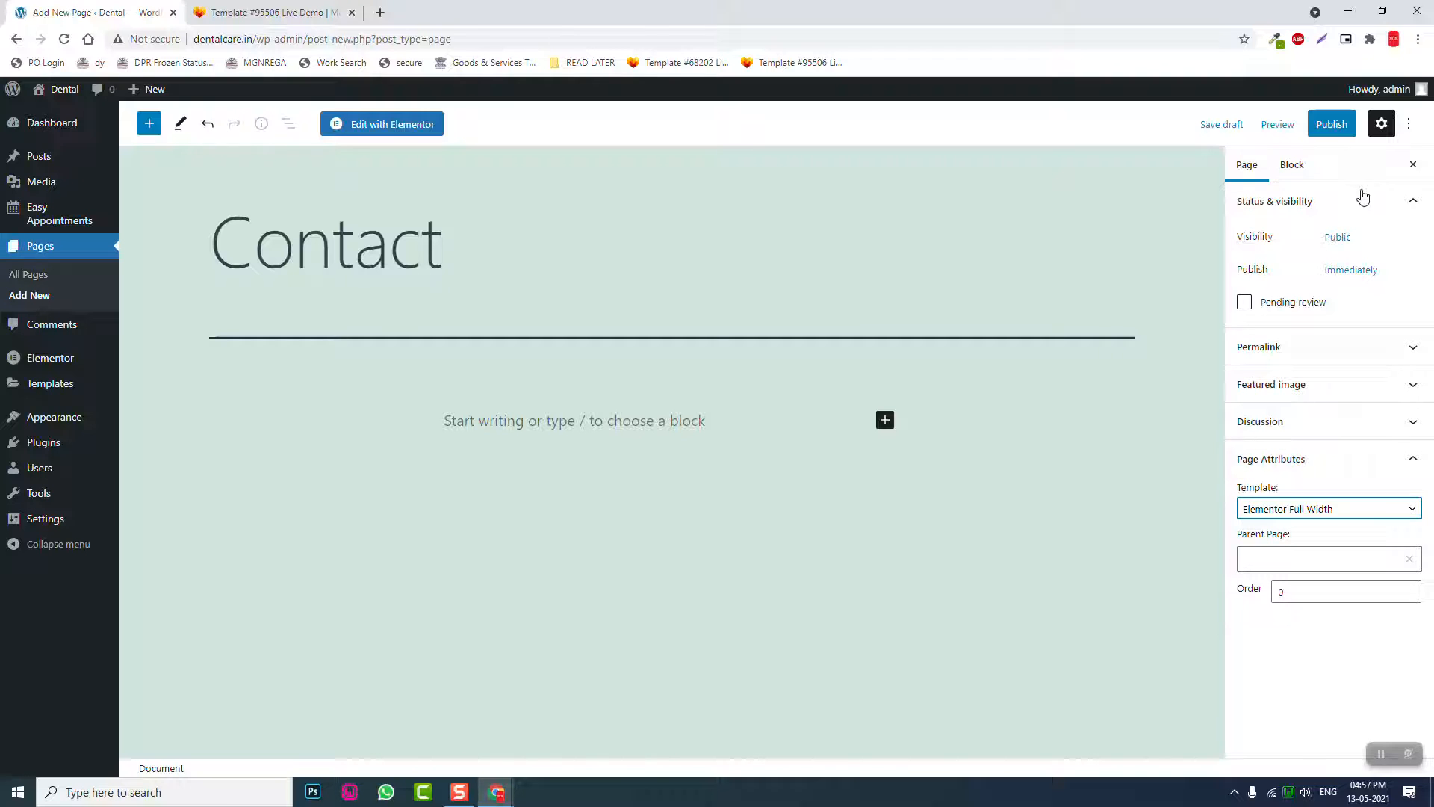
left_click(1331, 124)
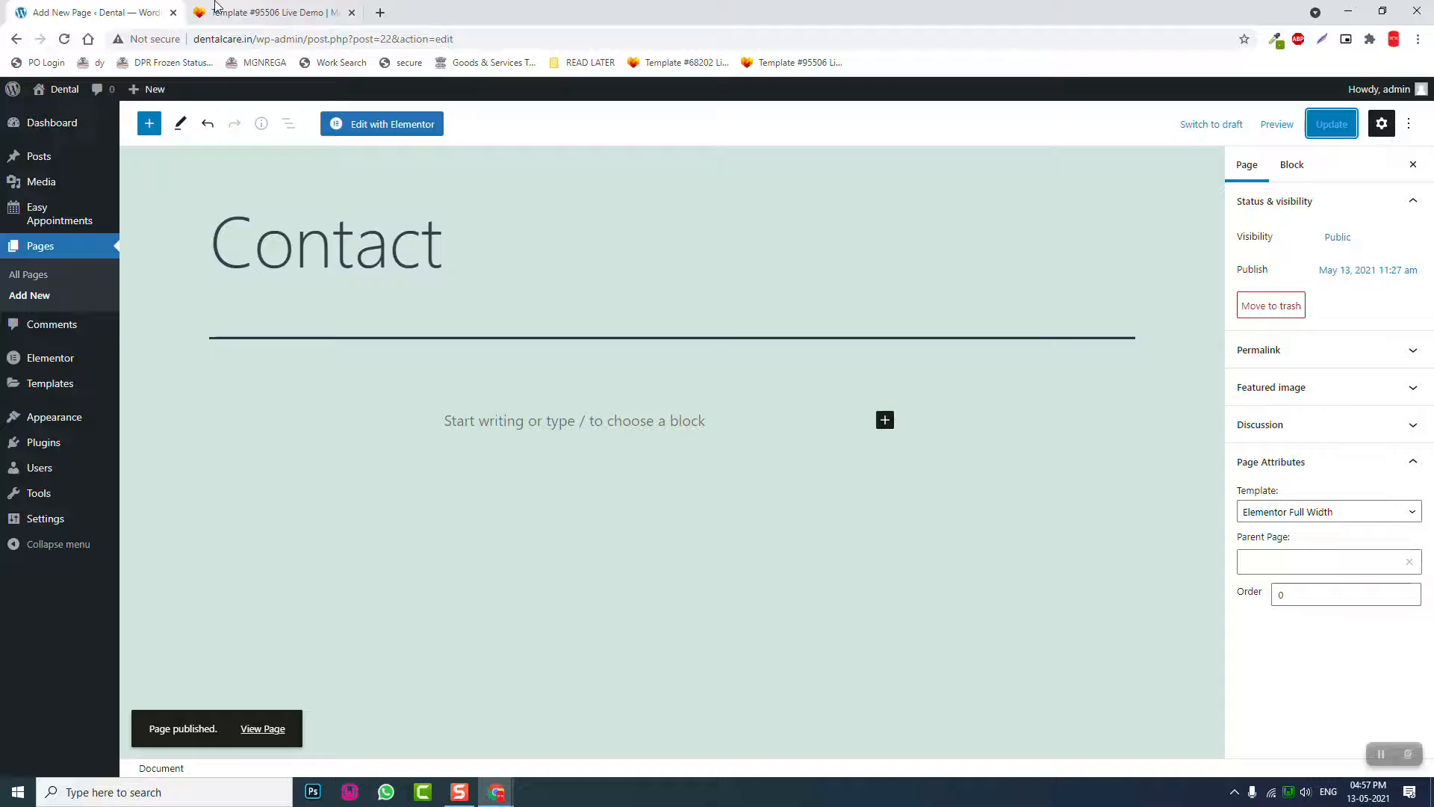
- Review the demo's Single Services page, scrolling through its content
left_click(271, 12)
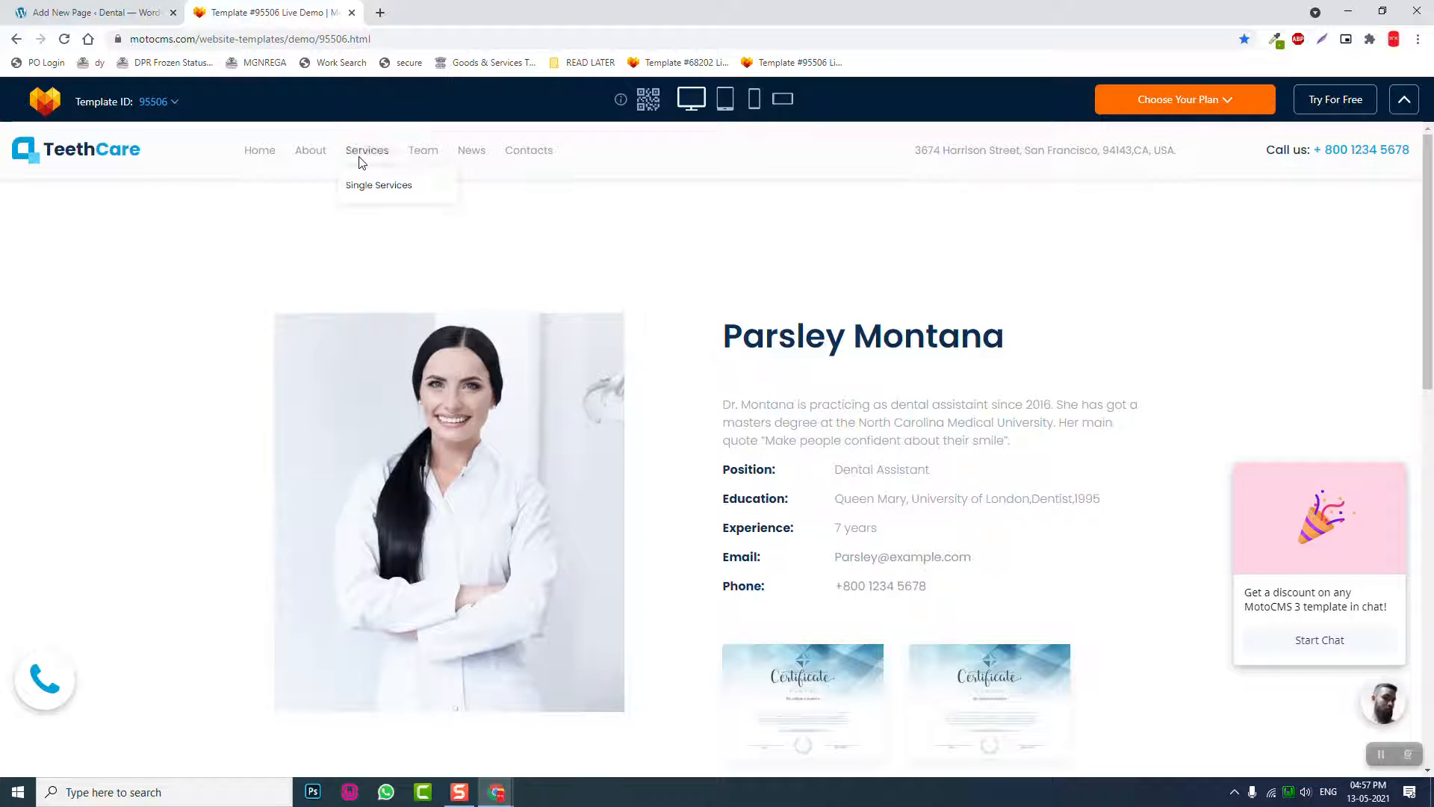
left_click(378, 186)
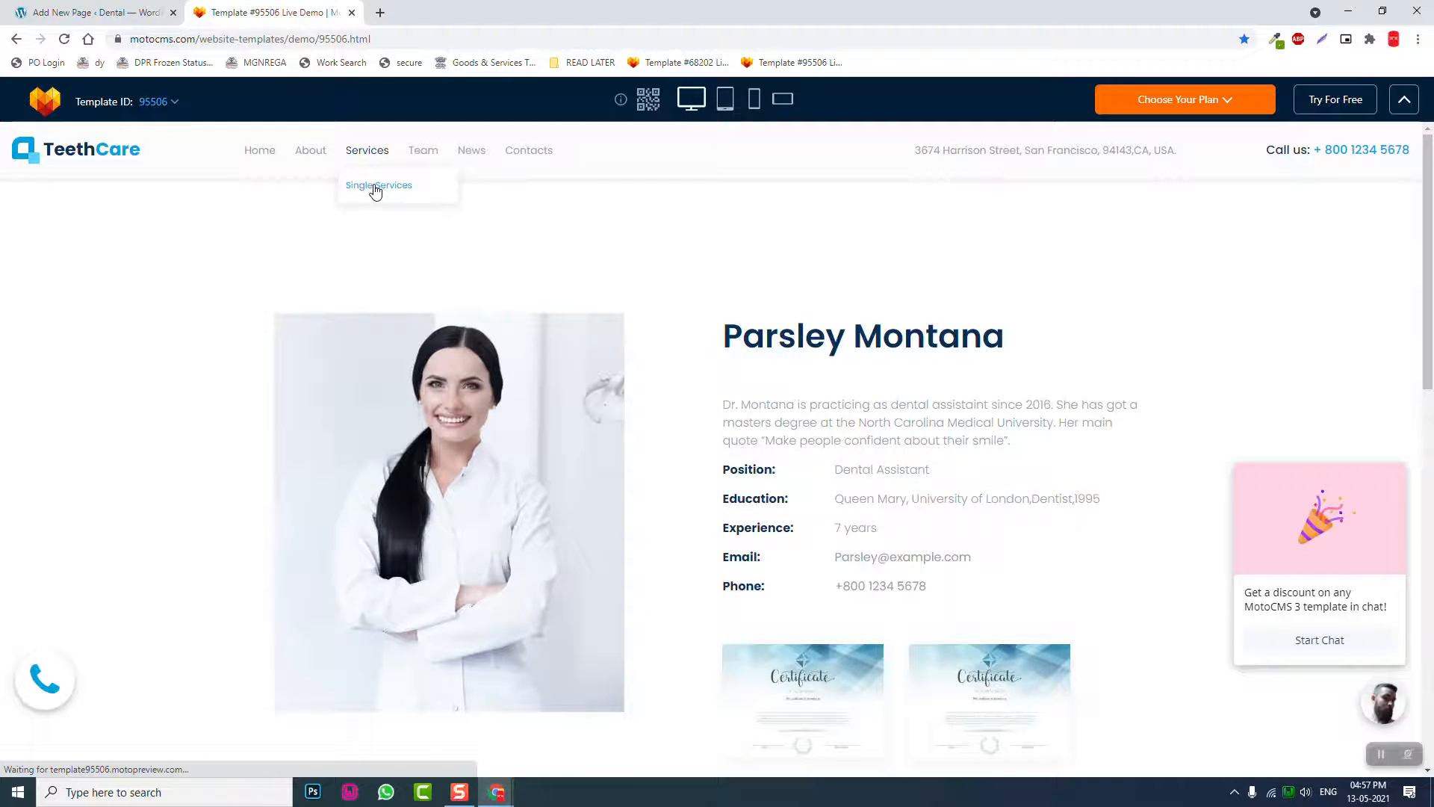
left_click(378, 185)
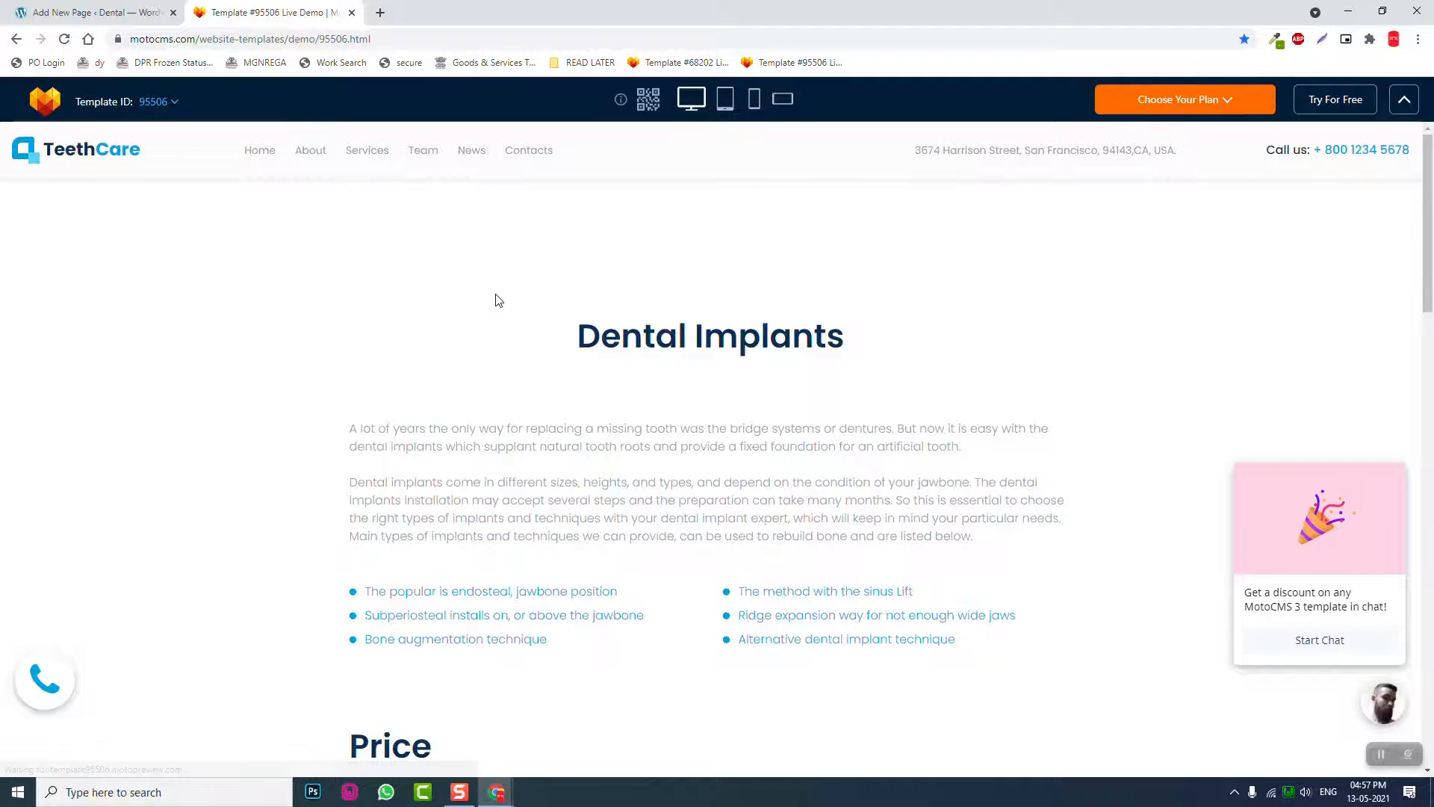
scroll("down", 3)
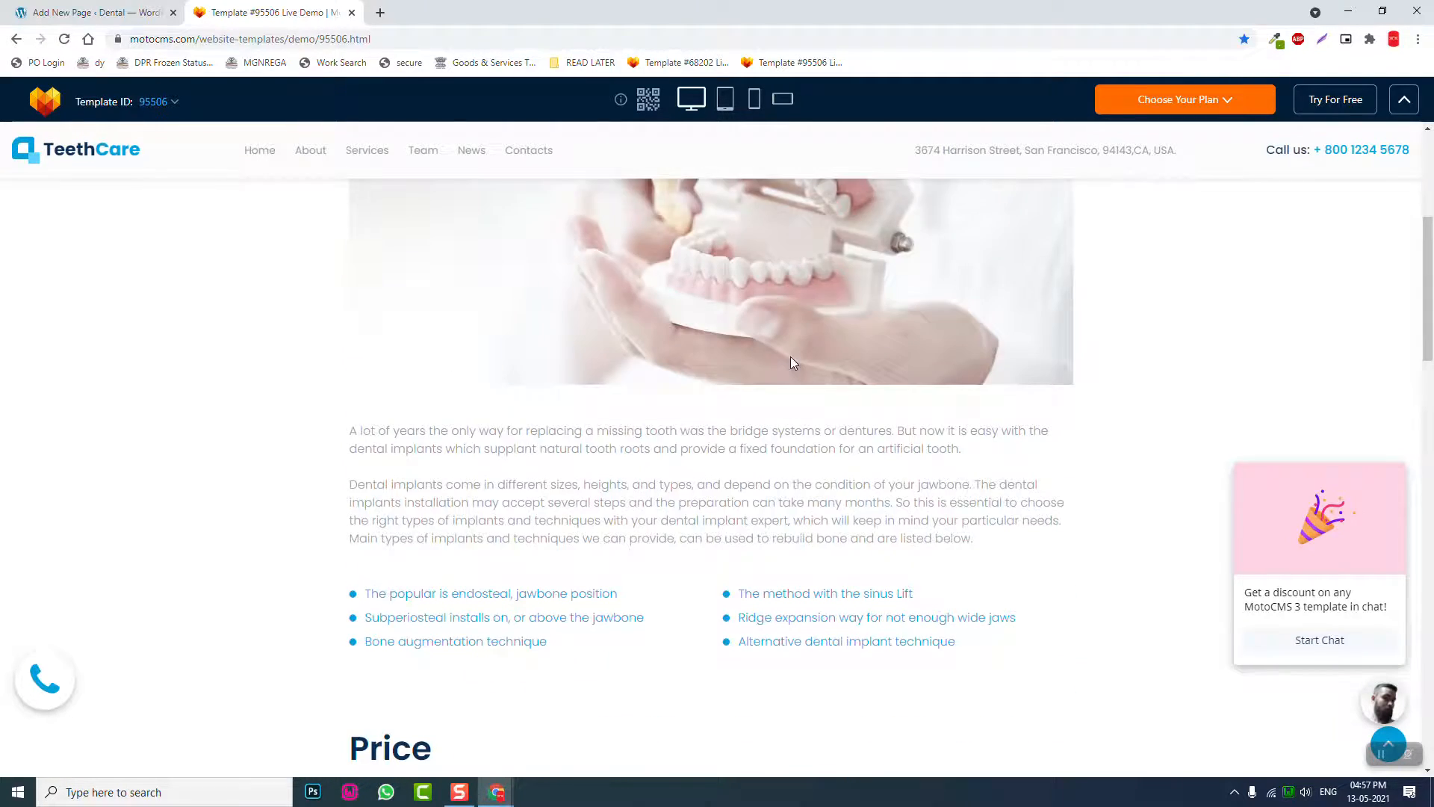
scroll("down", 3)
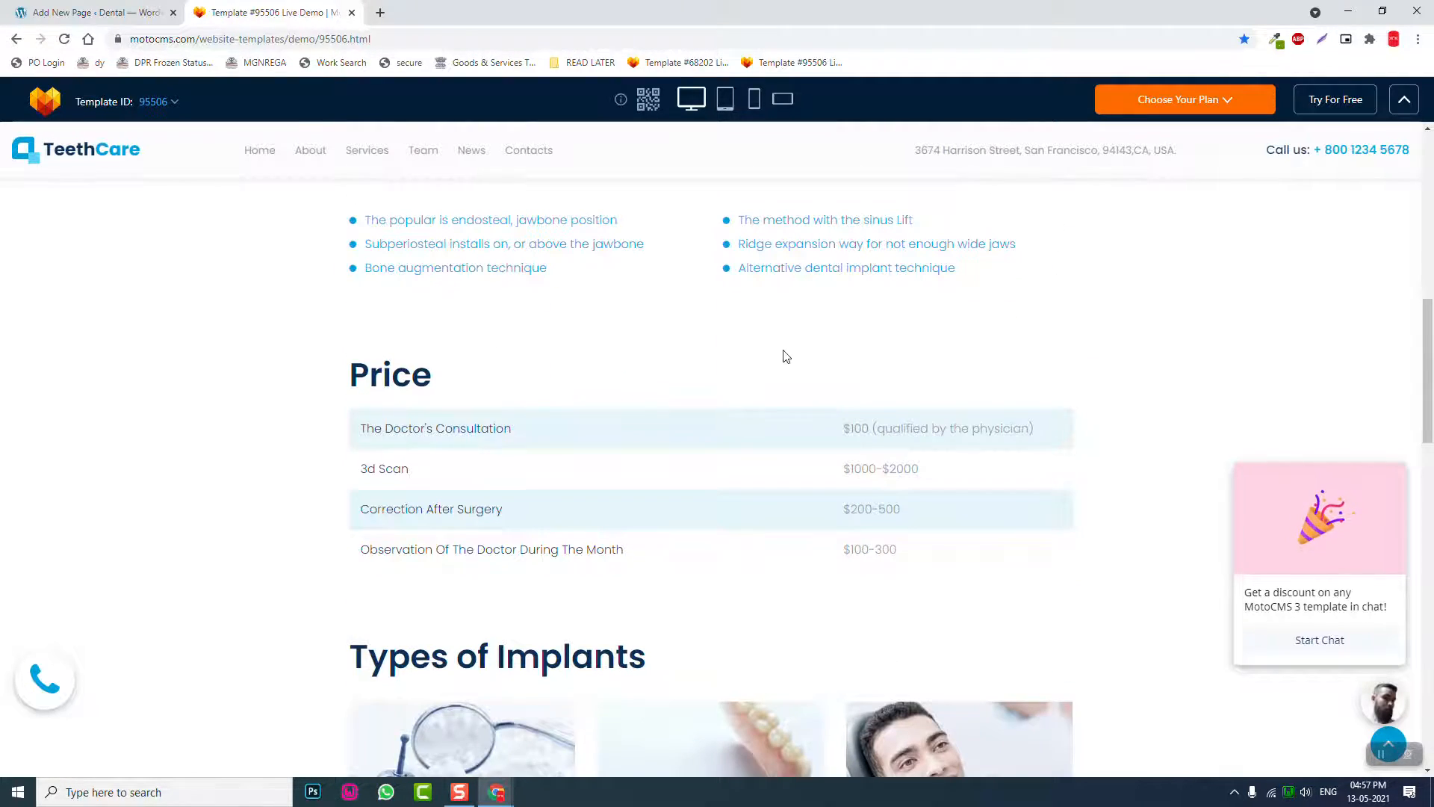
scroll("down", 3)
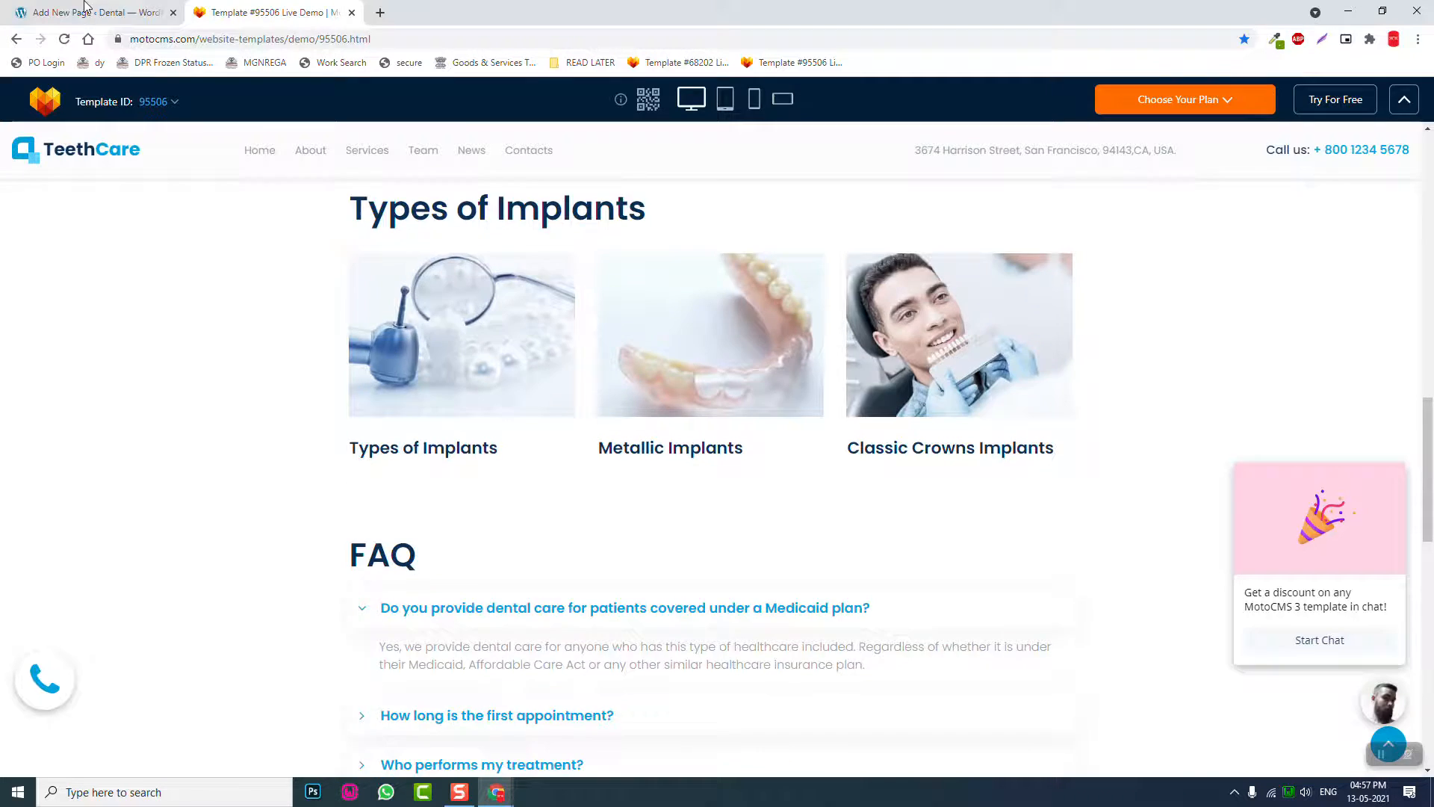
left_click(91, 12)
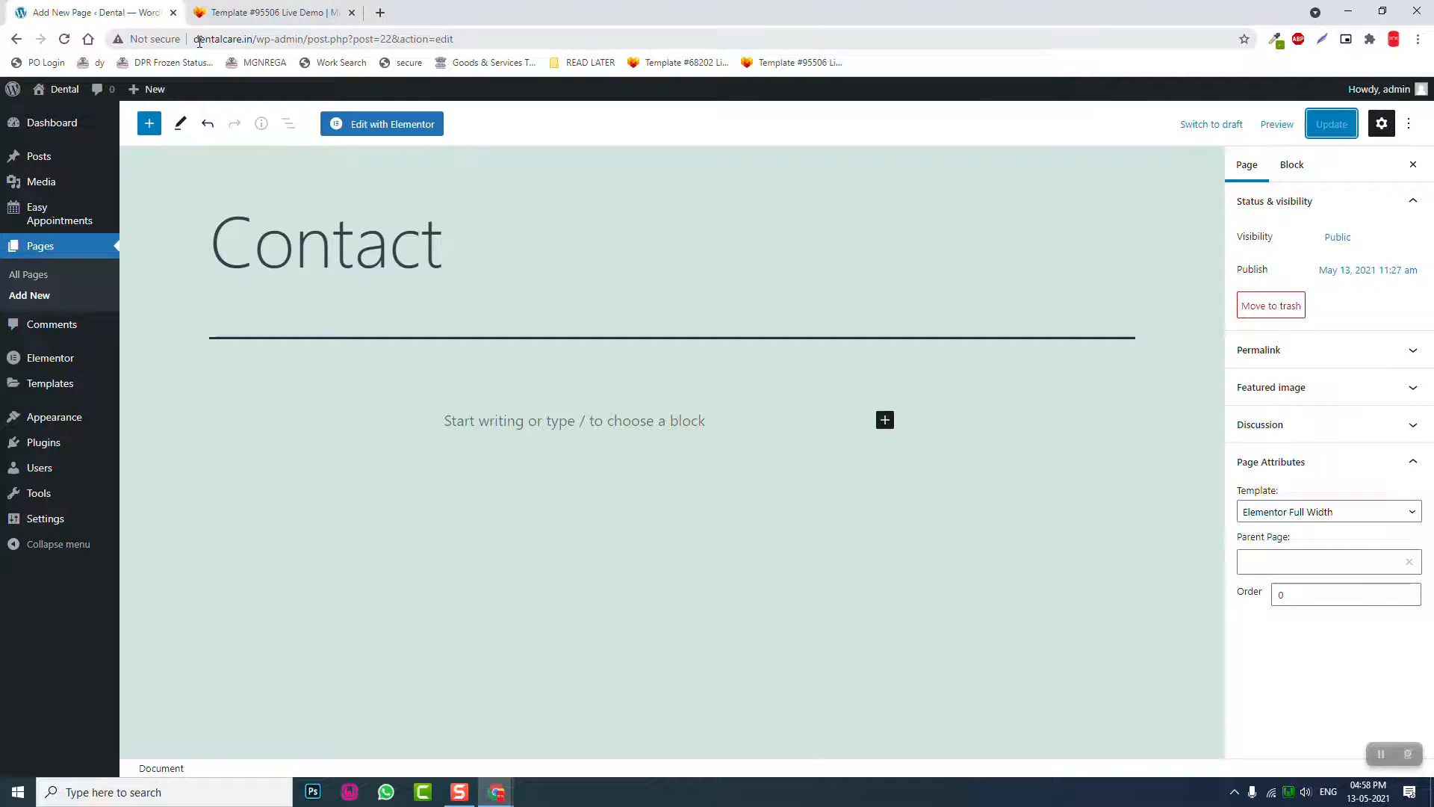
- Browse the demo's Services section with the six dental service cards for reference
left_click(271, 12)
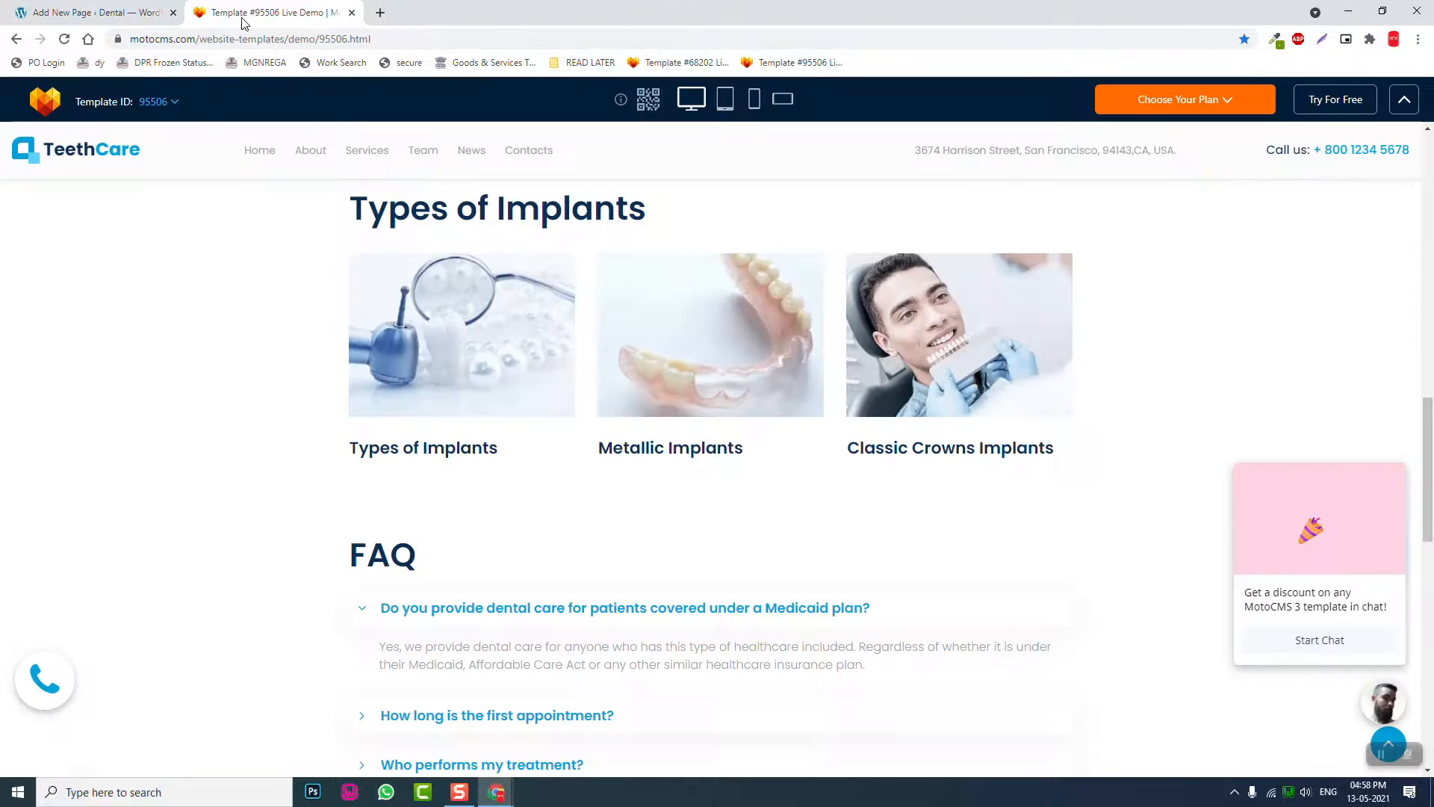
left_click(368, 150)
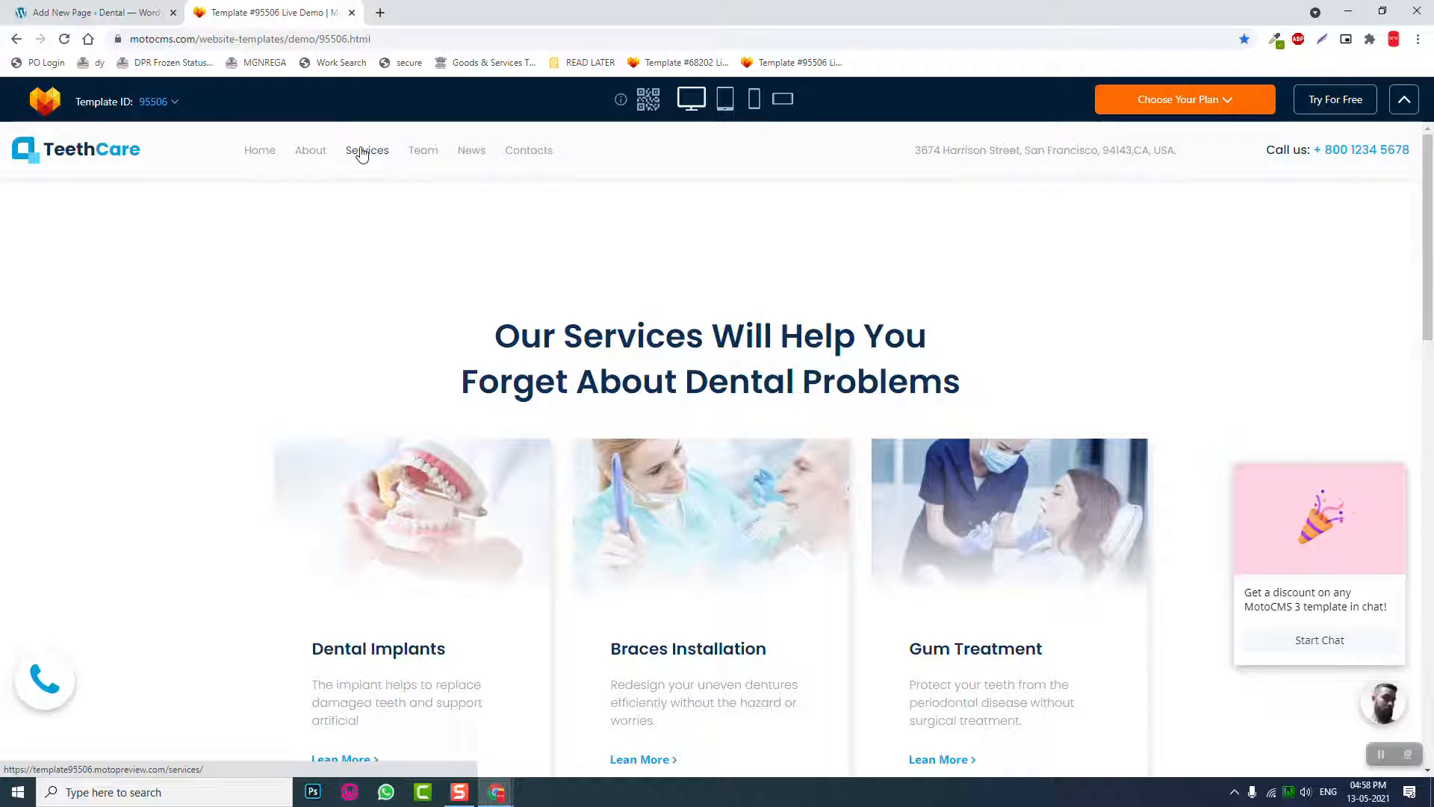
mouse_move(368, 149)
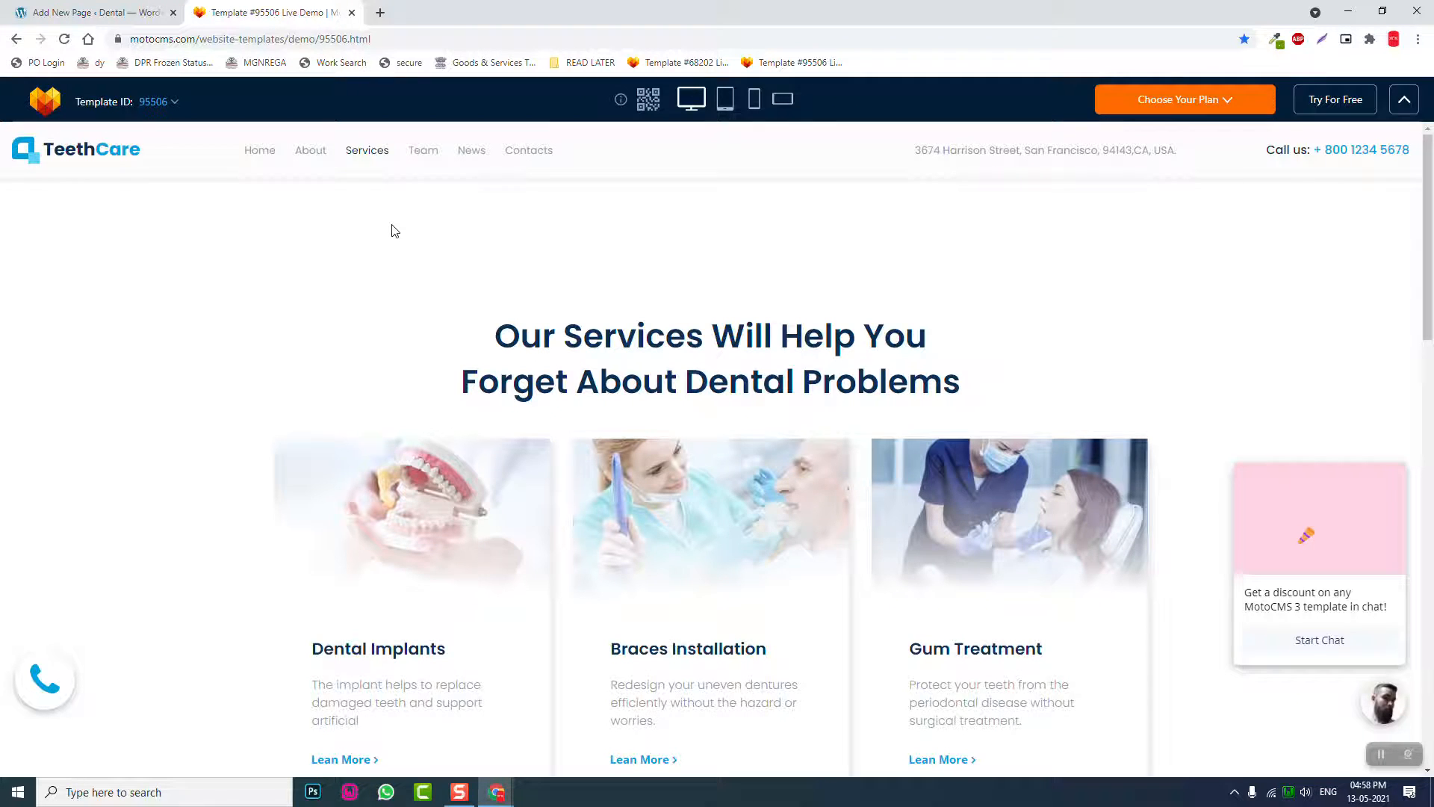
scroll("down", 3)
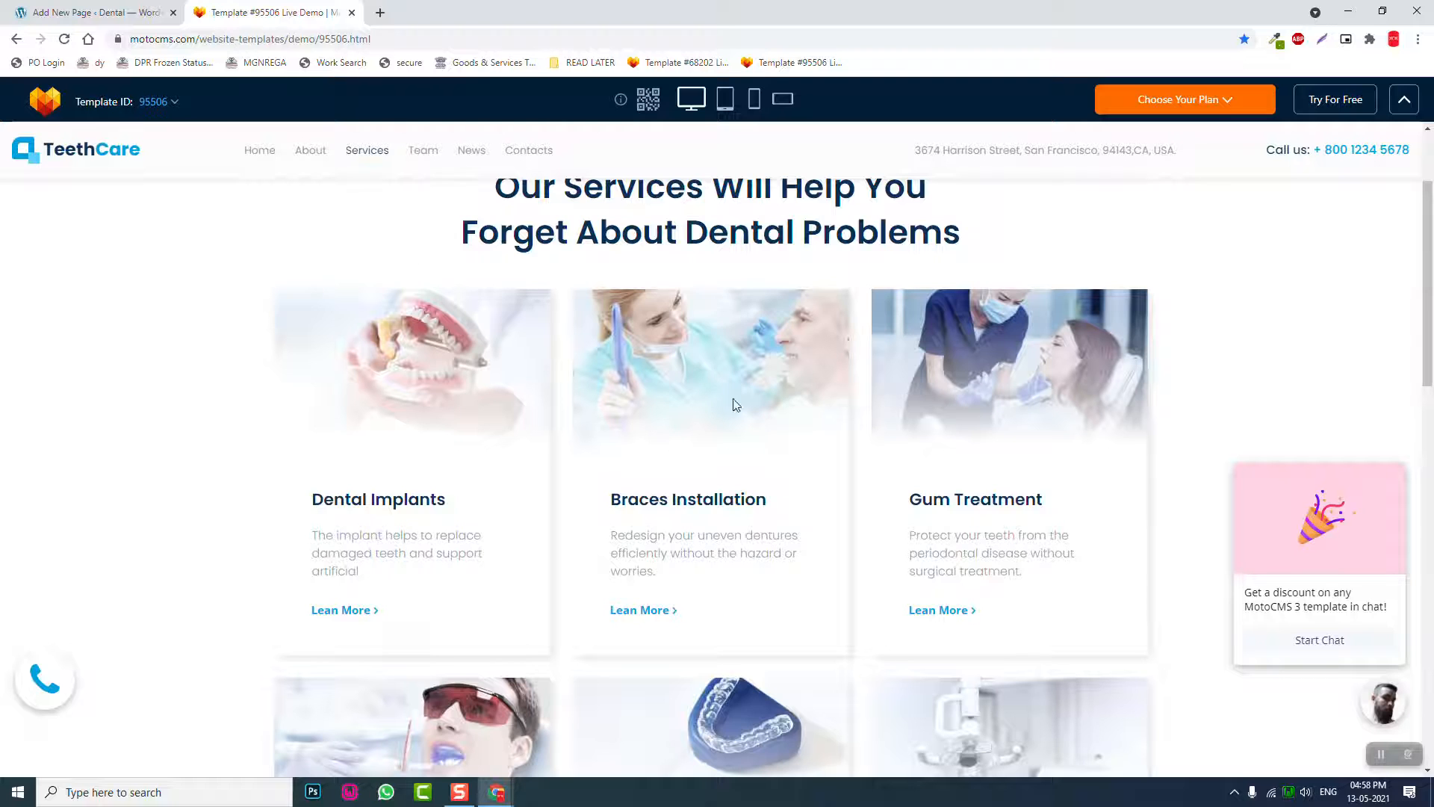
scroll("down", 3)
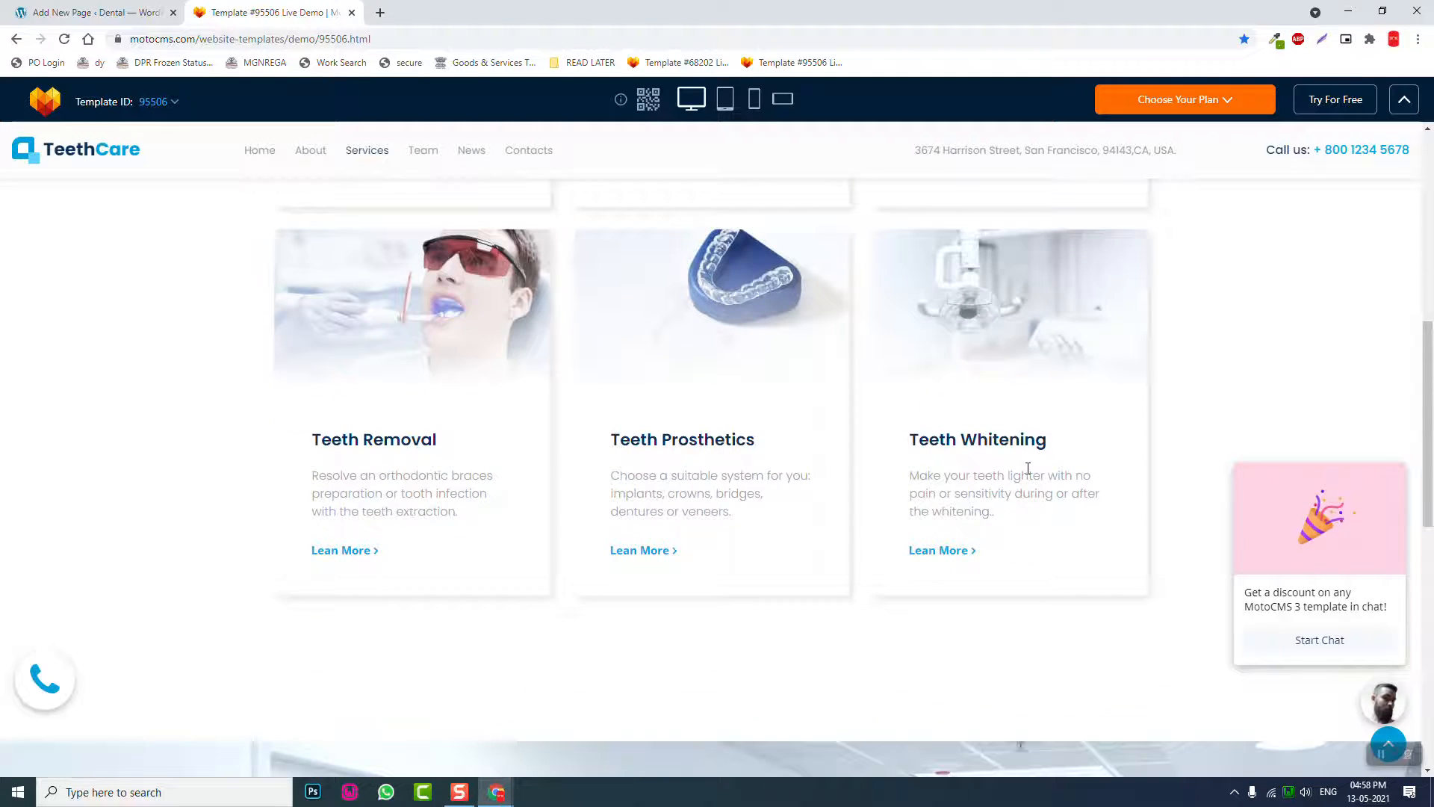
scroll("down", 3)
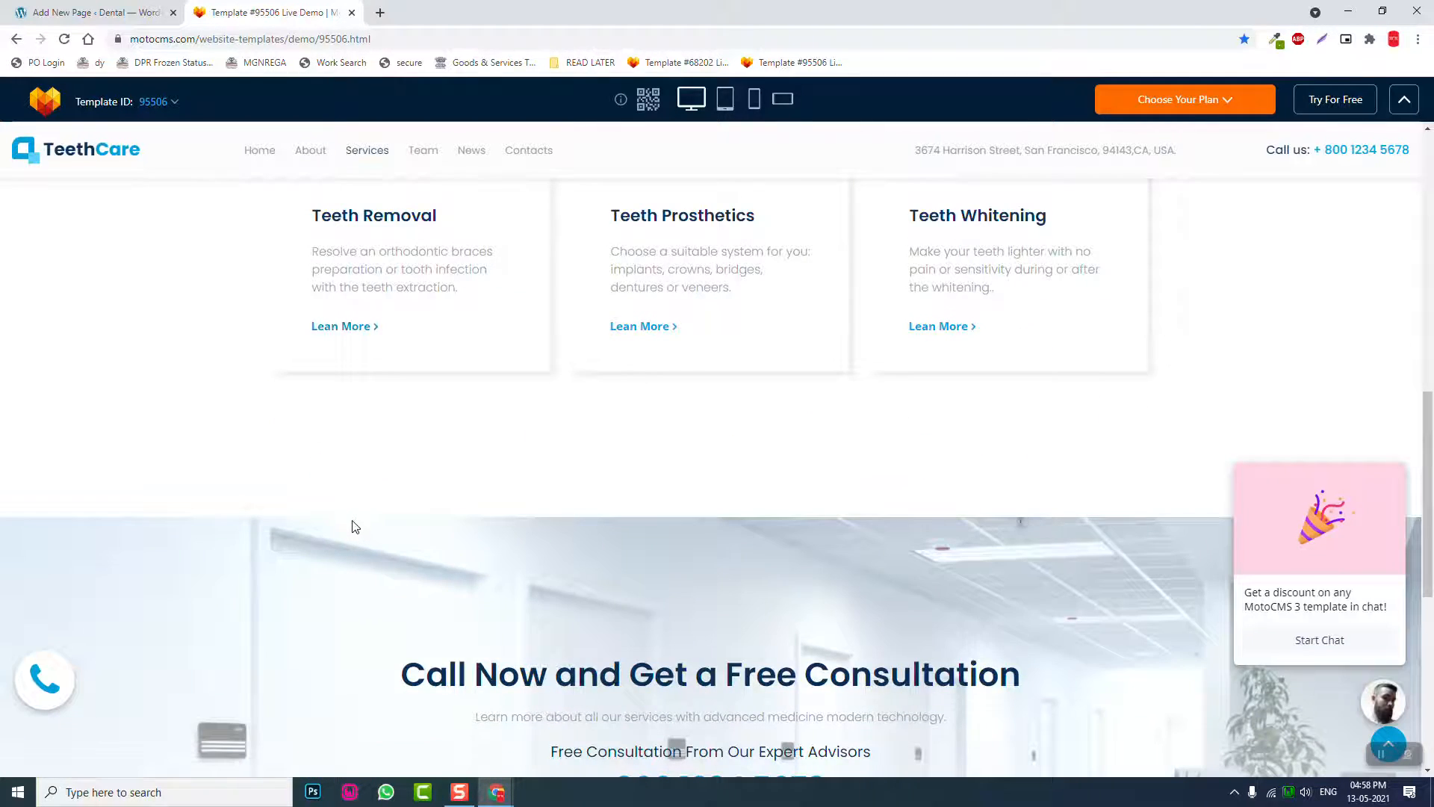
scroll("up", 3)
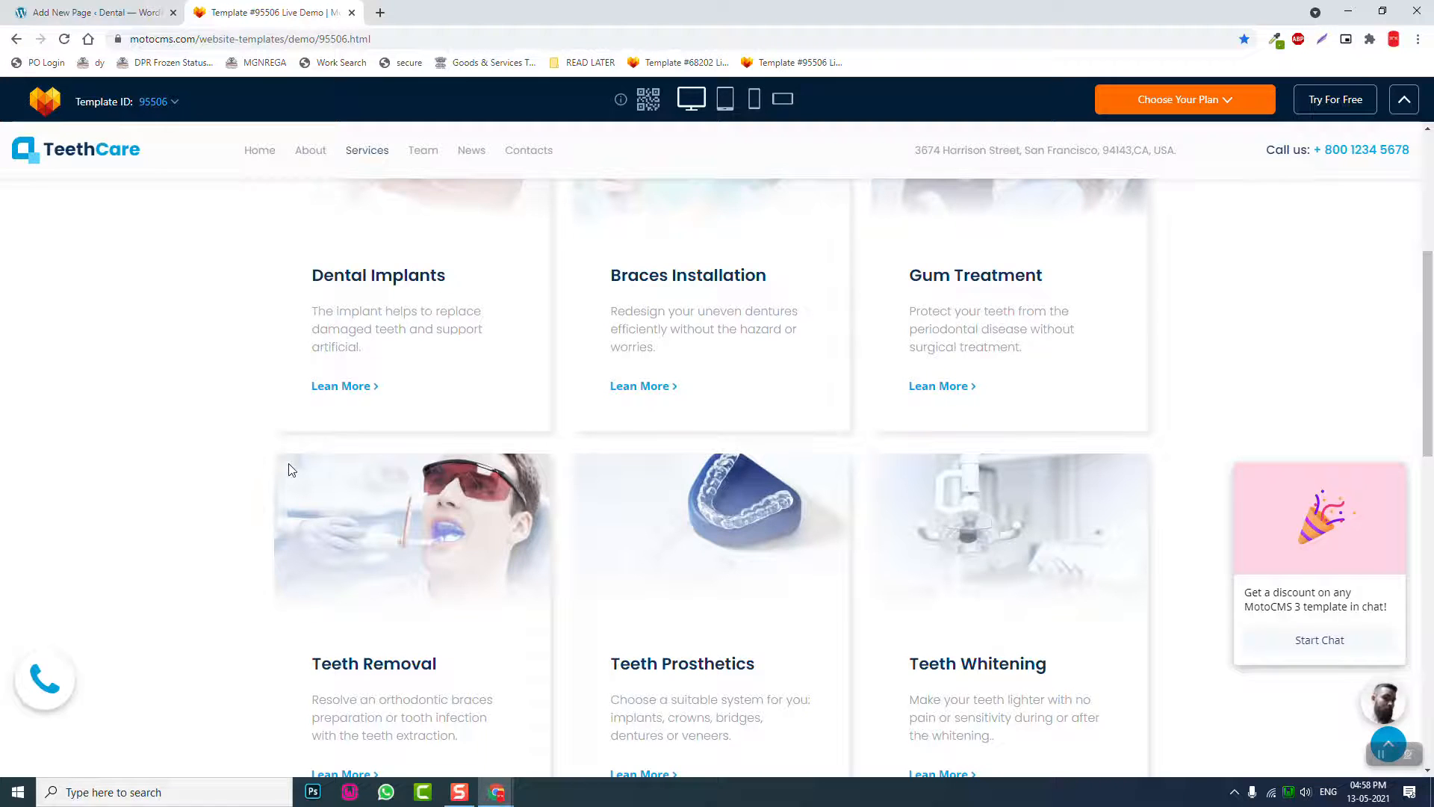
left_click(87, 12)
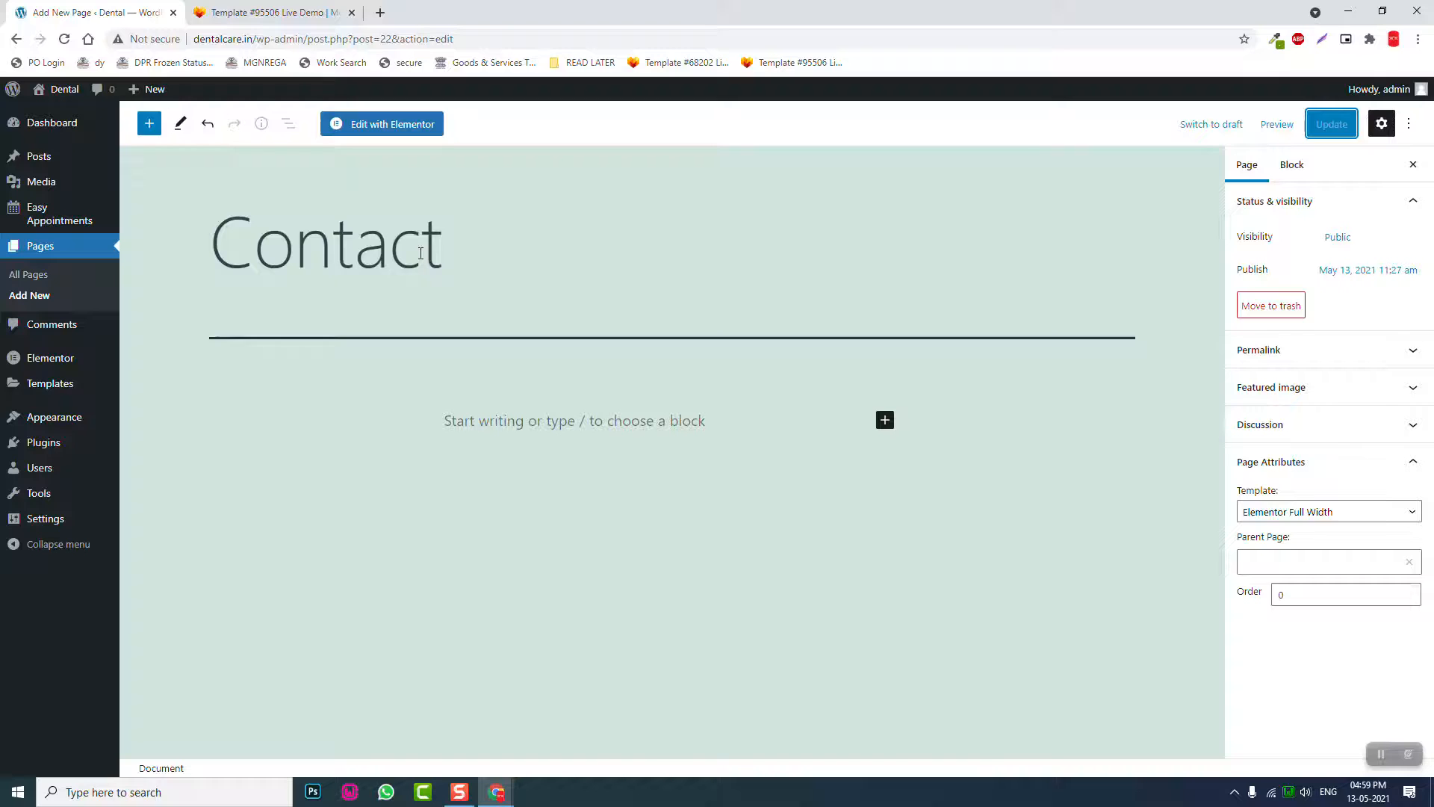
left_click(270, 12)
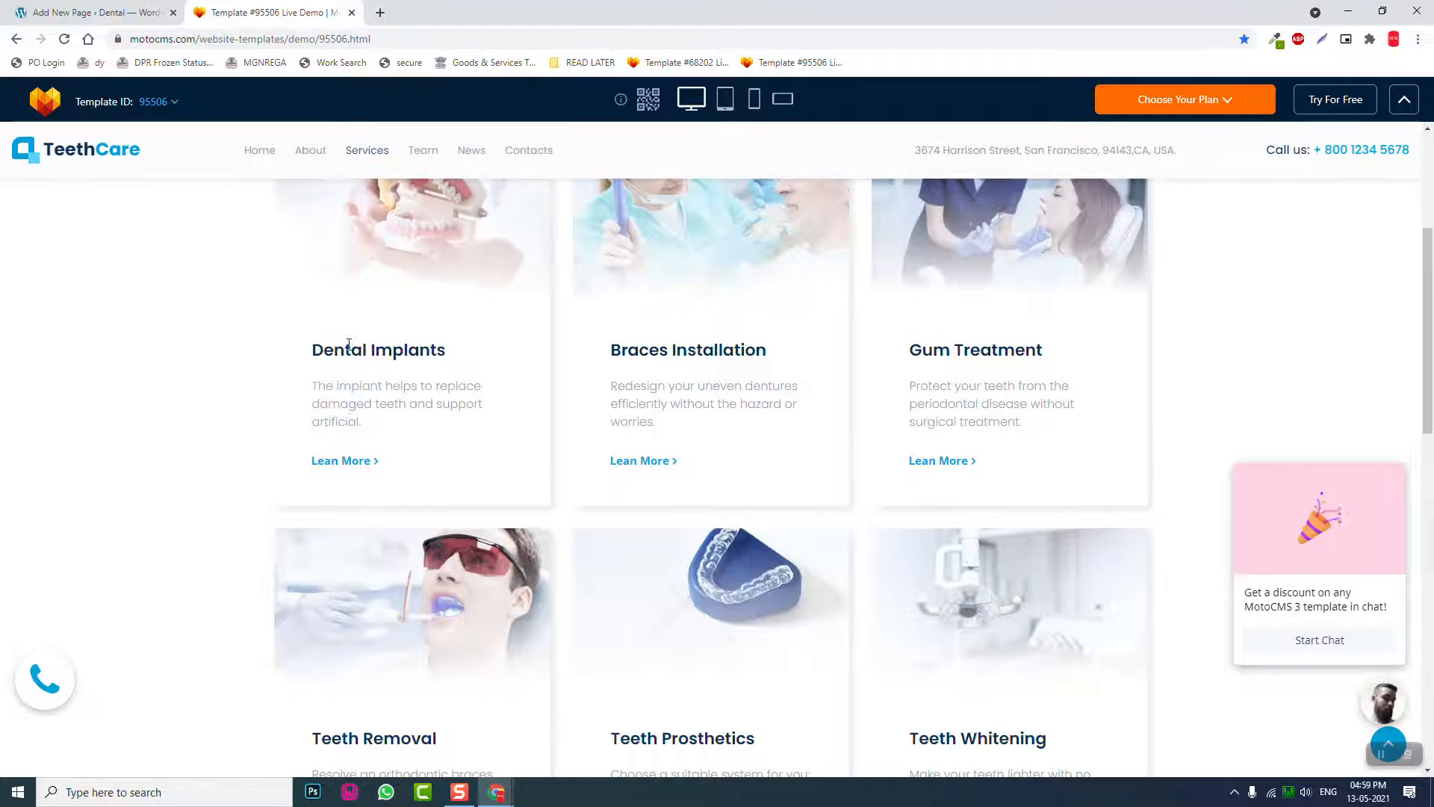
scroll("down", 3)
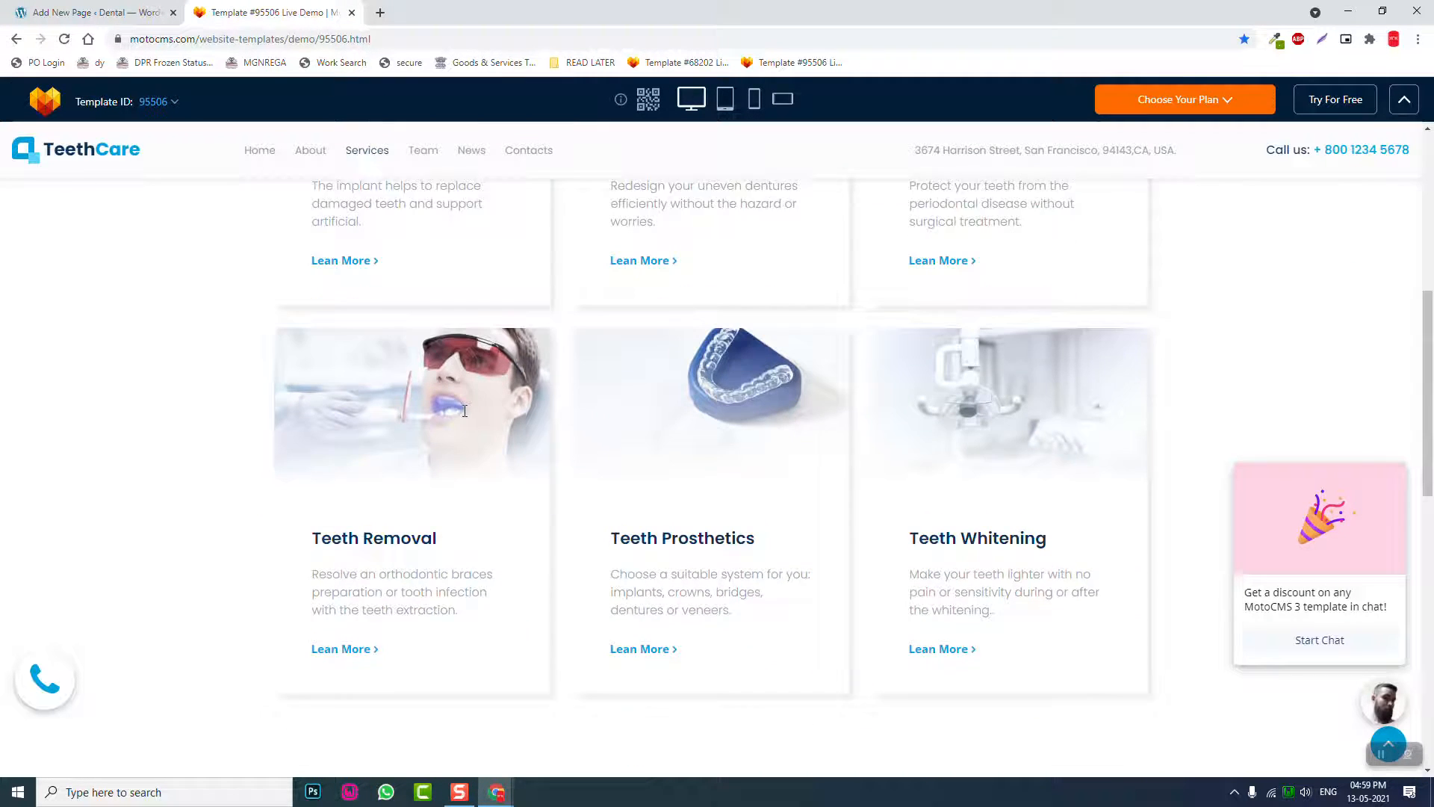
scroll("down", 3)
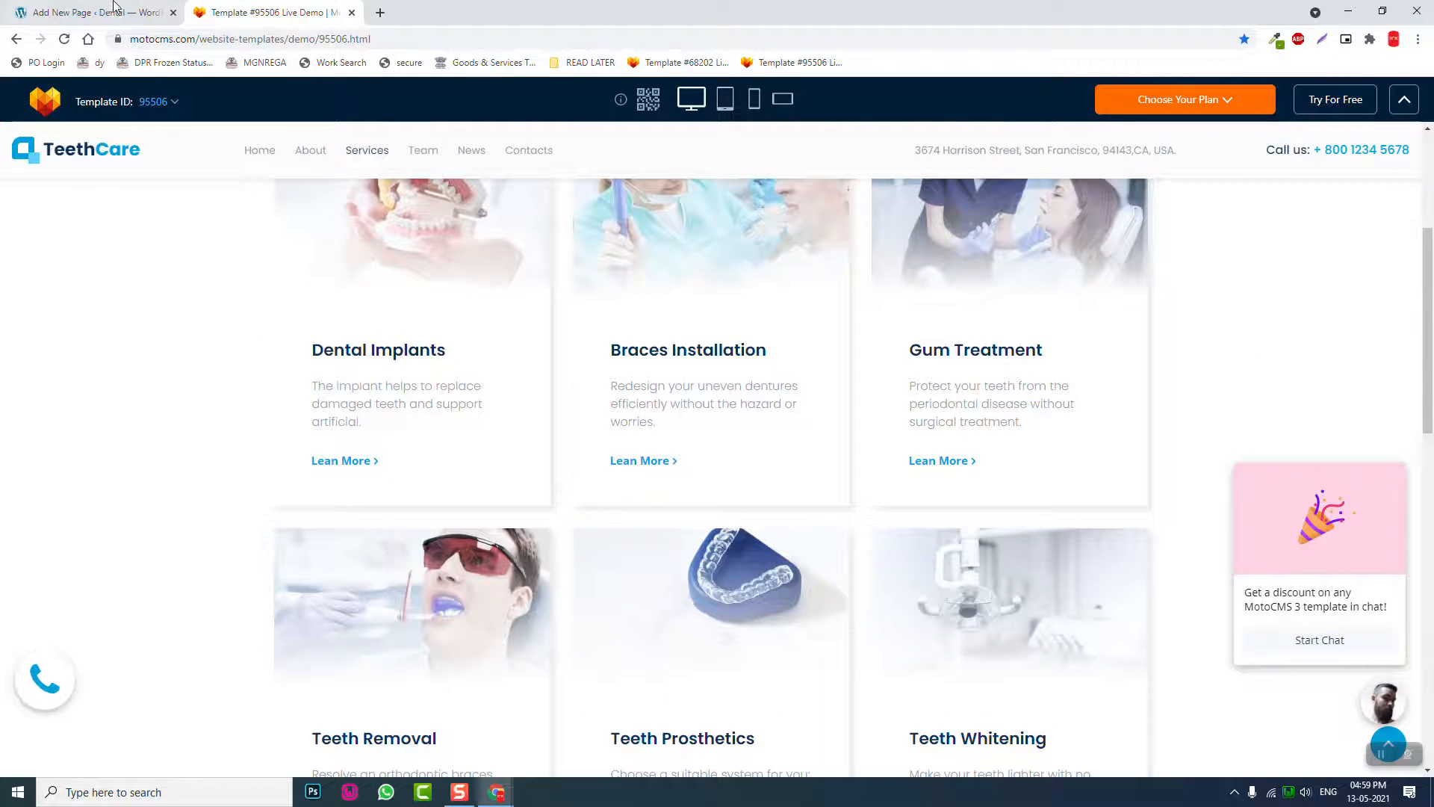
- Create a new 'Dental Implants' page under Services on the Elementor Full Width template
left_click(92, 12)
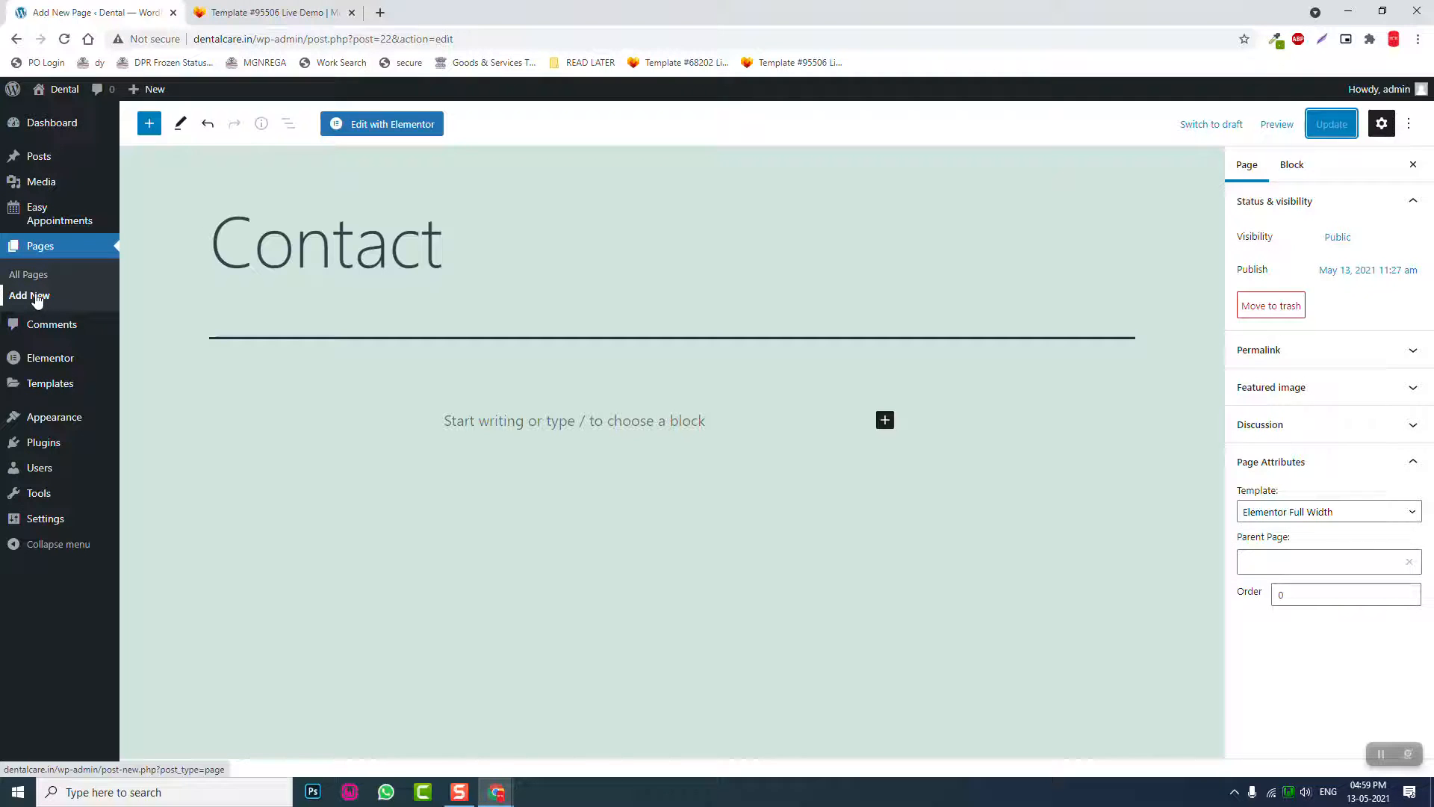
left_click(30, 296)
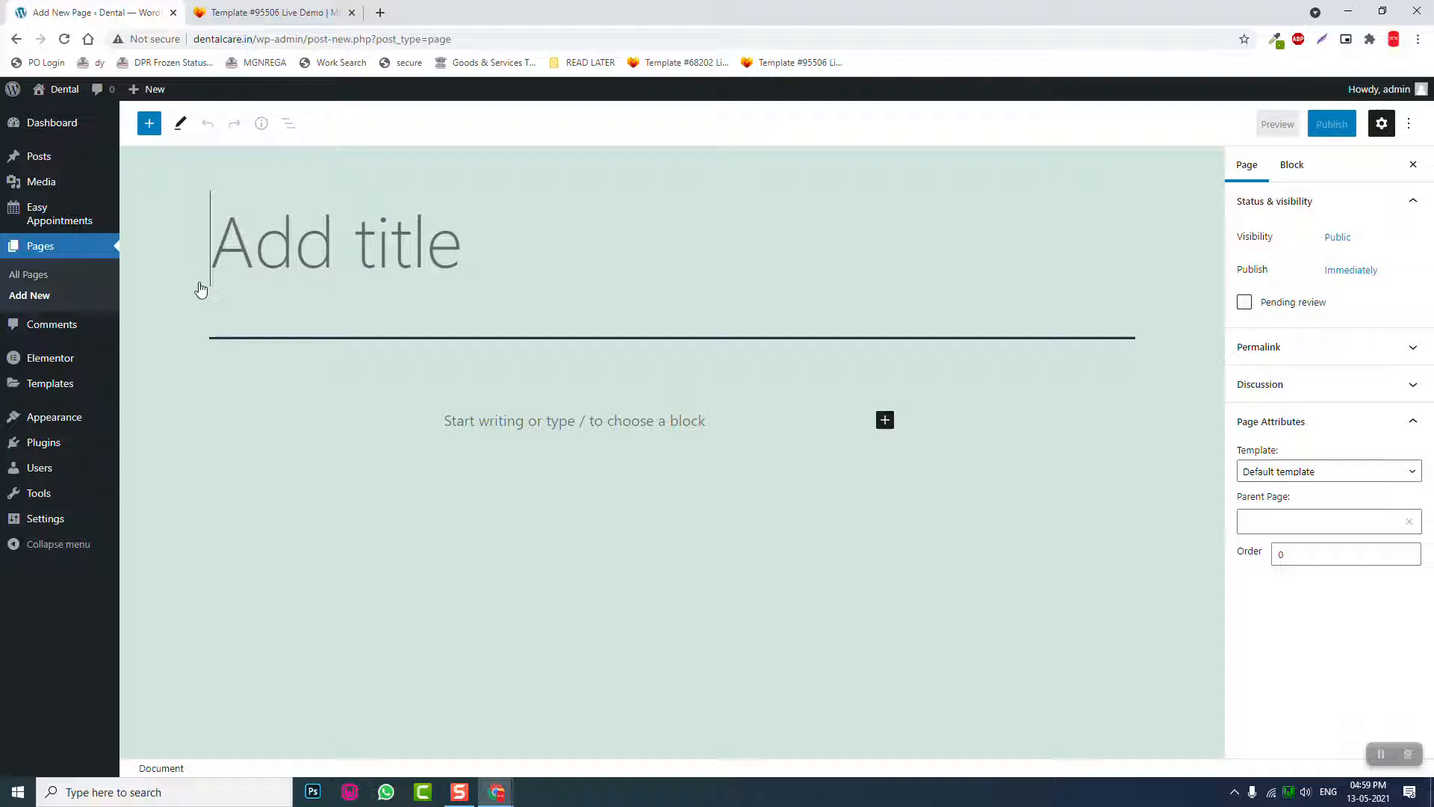
type("Dental Implants")
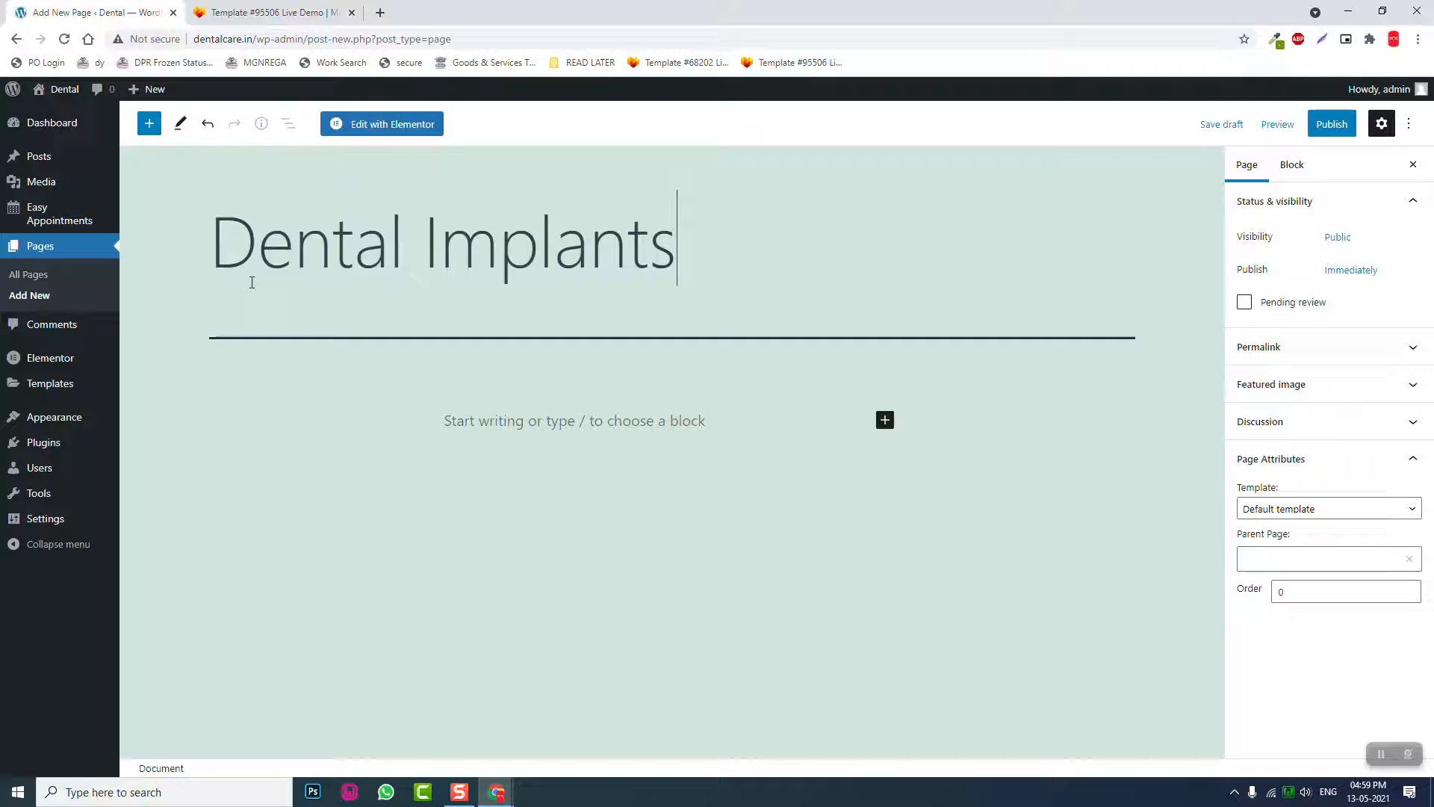
mouse_move(1287, 450)
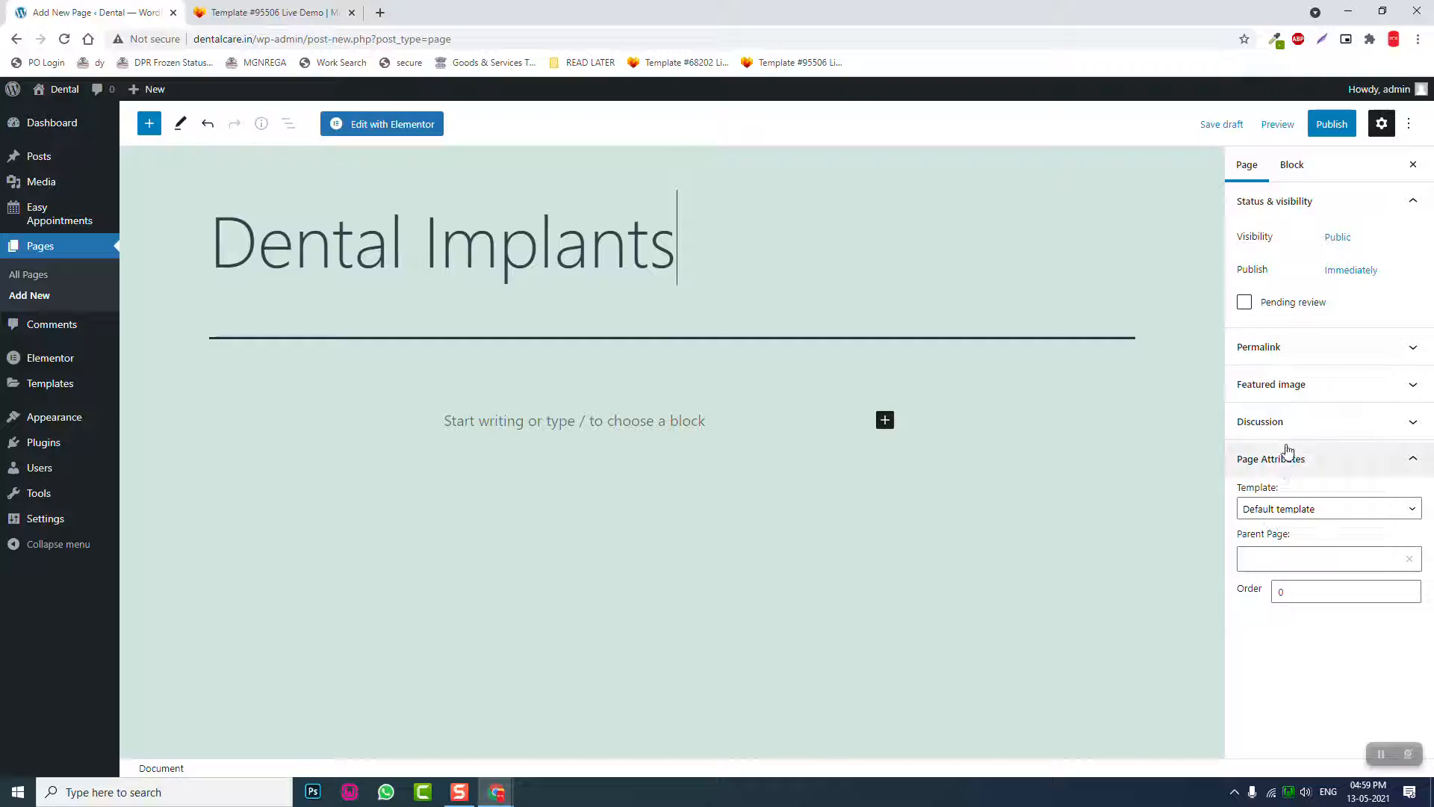
left_click(1326, 559)
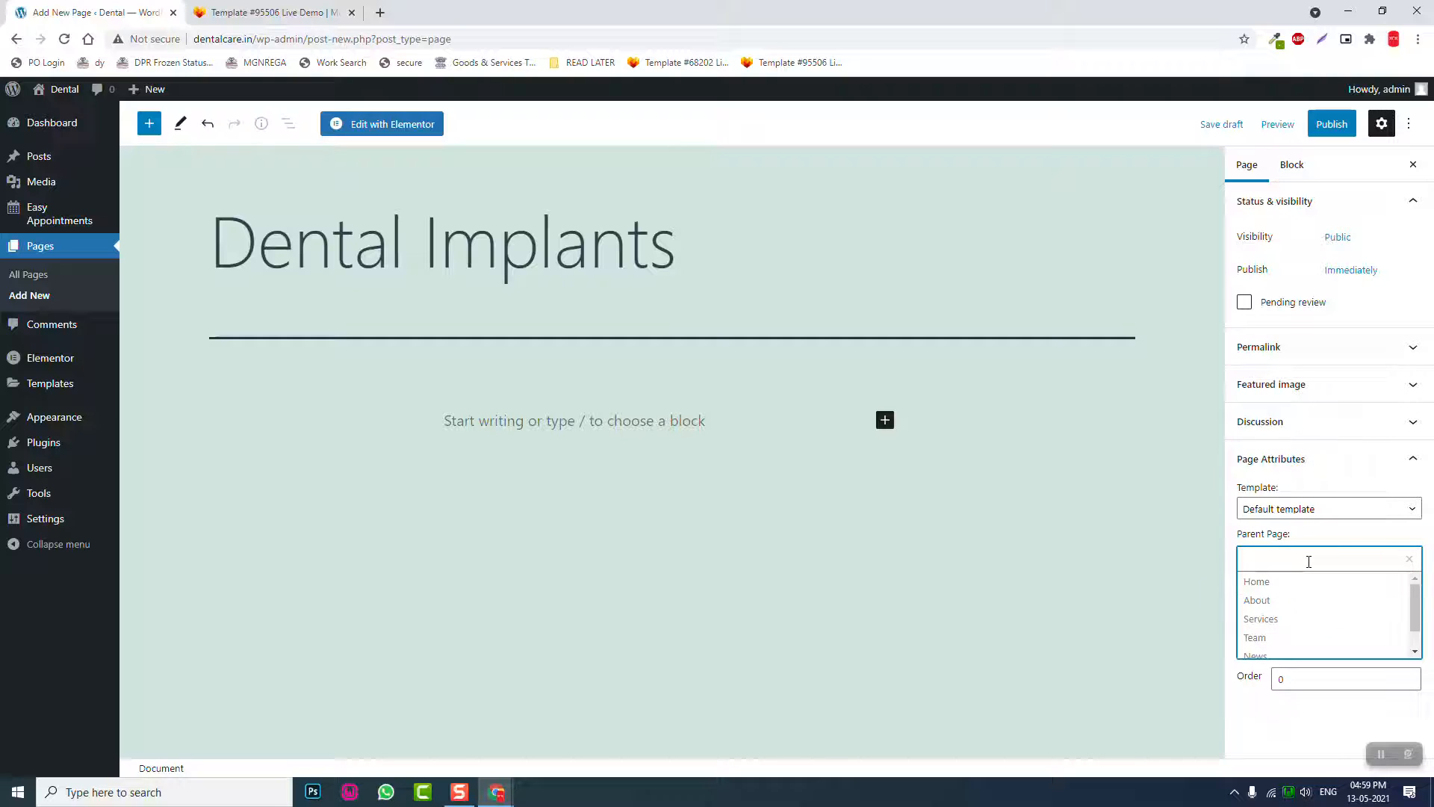
left_click(1327, 508)
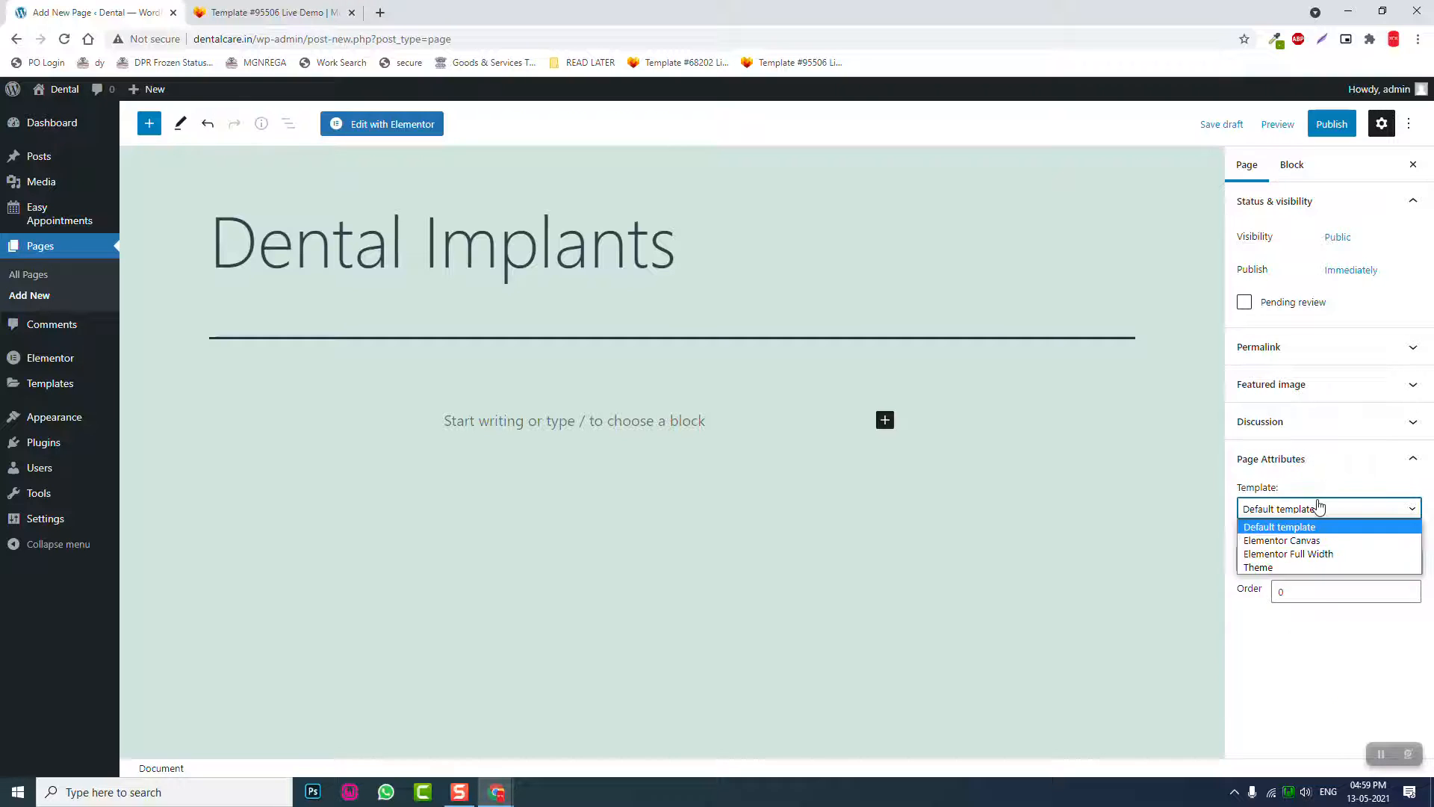
left_click(1287, 553)
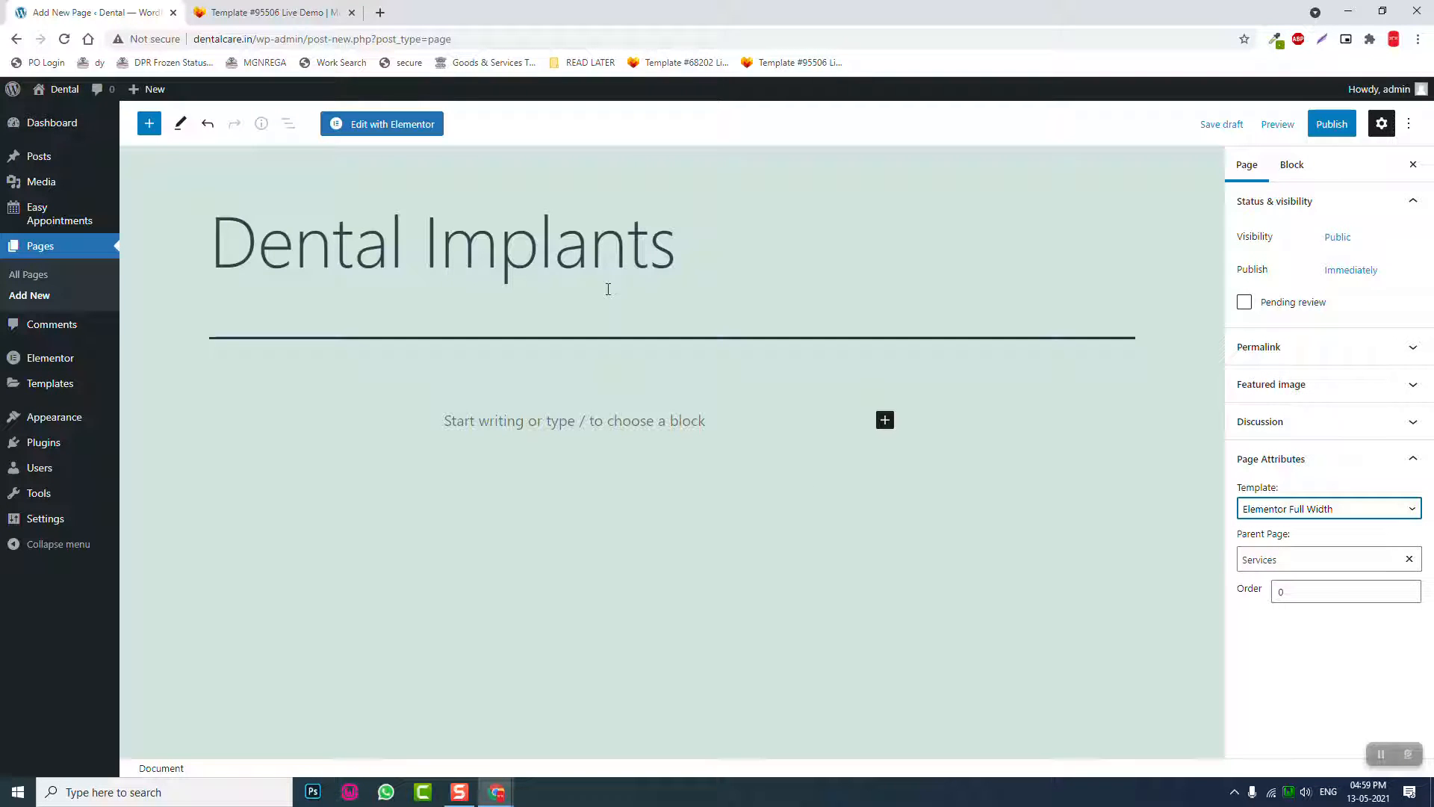
mouse_move(629, 321)
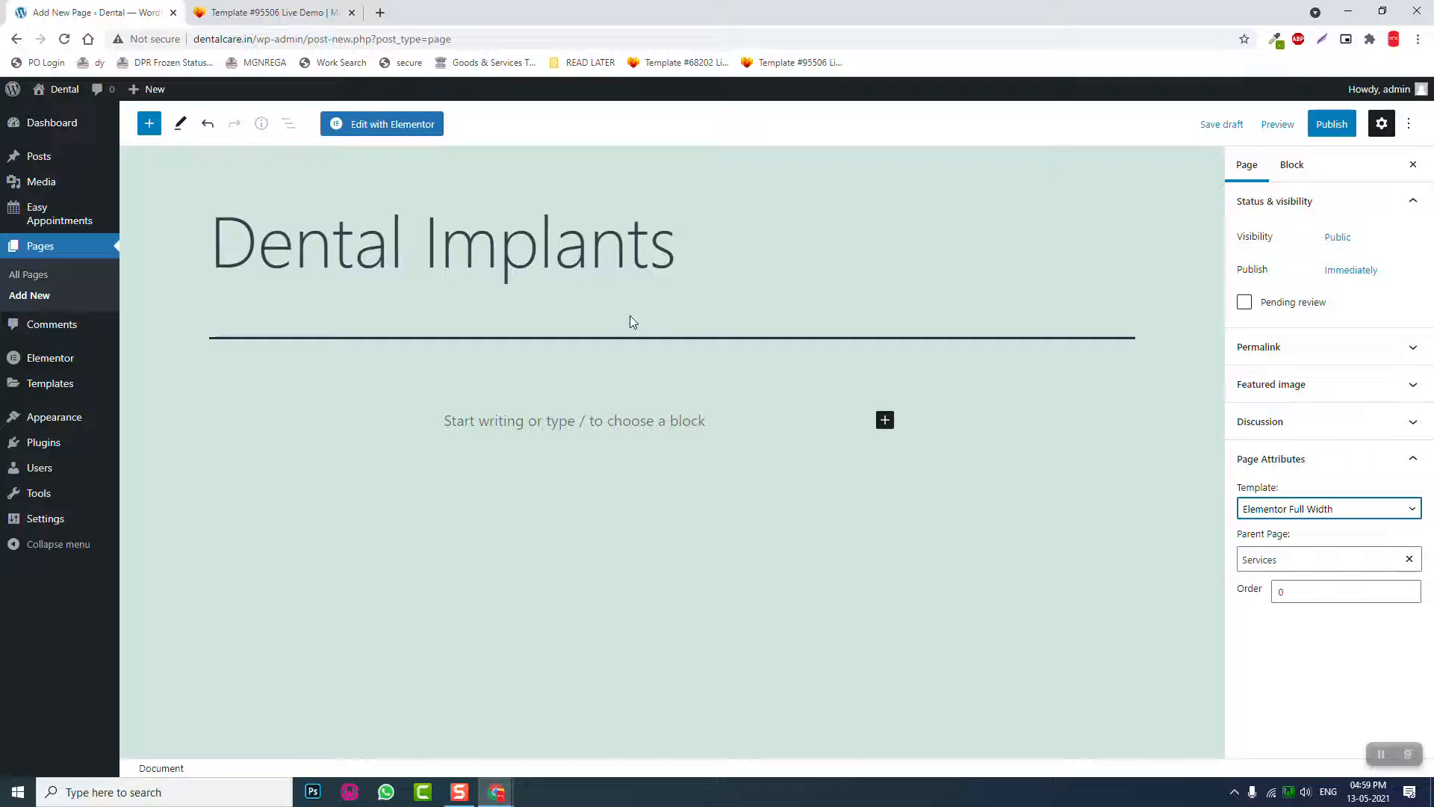
- Publish the Dental Implants page and begin another blank page
left_click(1331, 124)
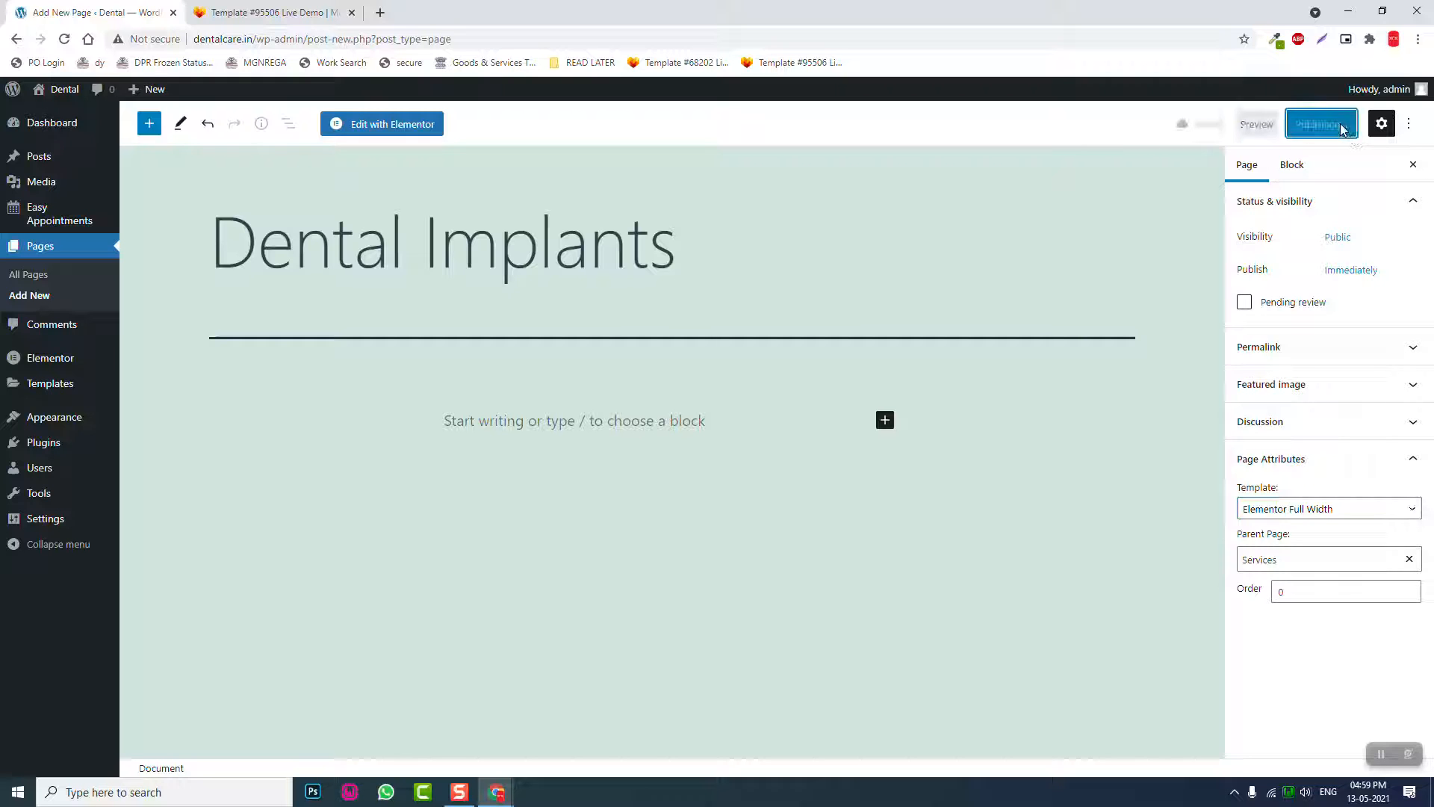
left_click(1321, 124)
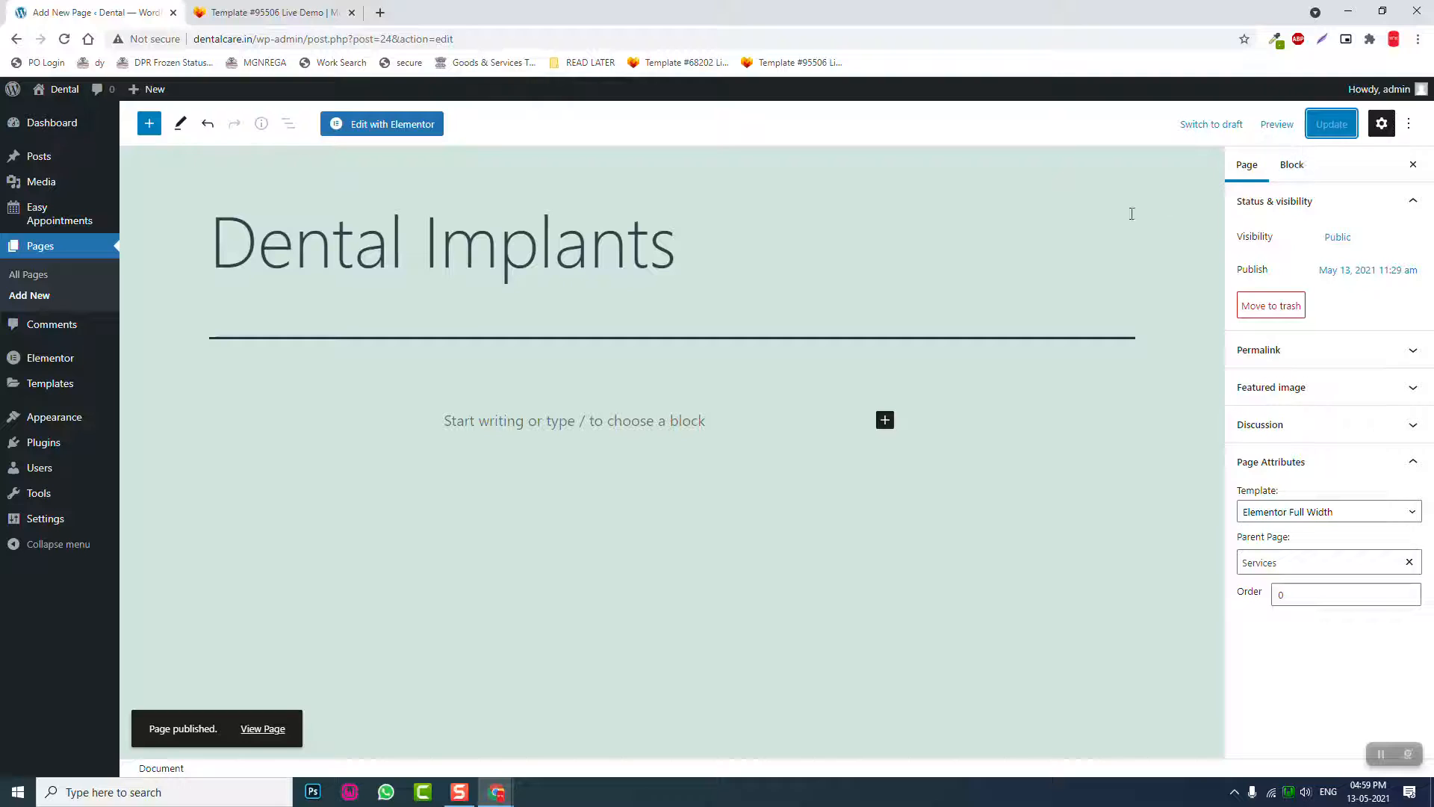
mouse_move(466, 437)
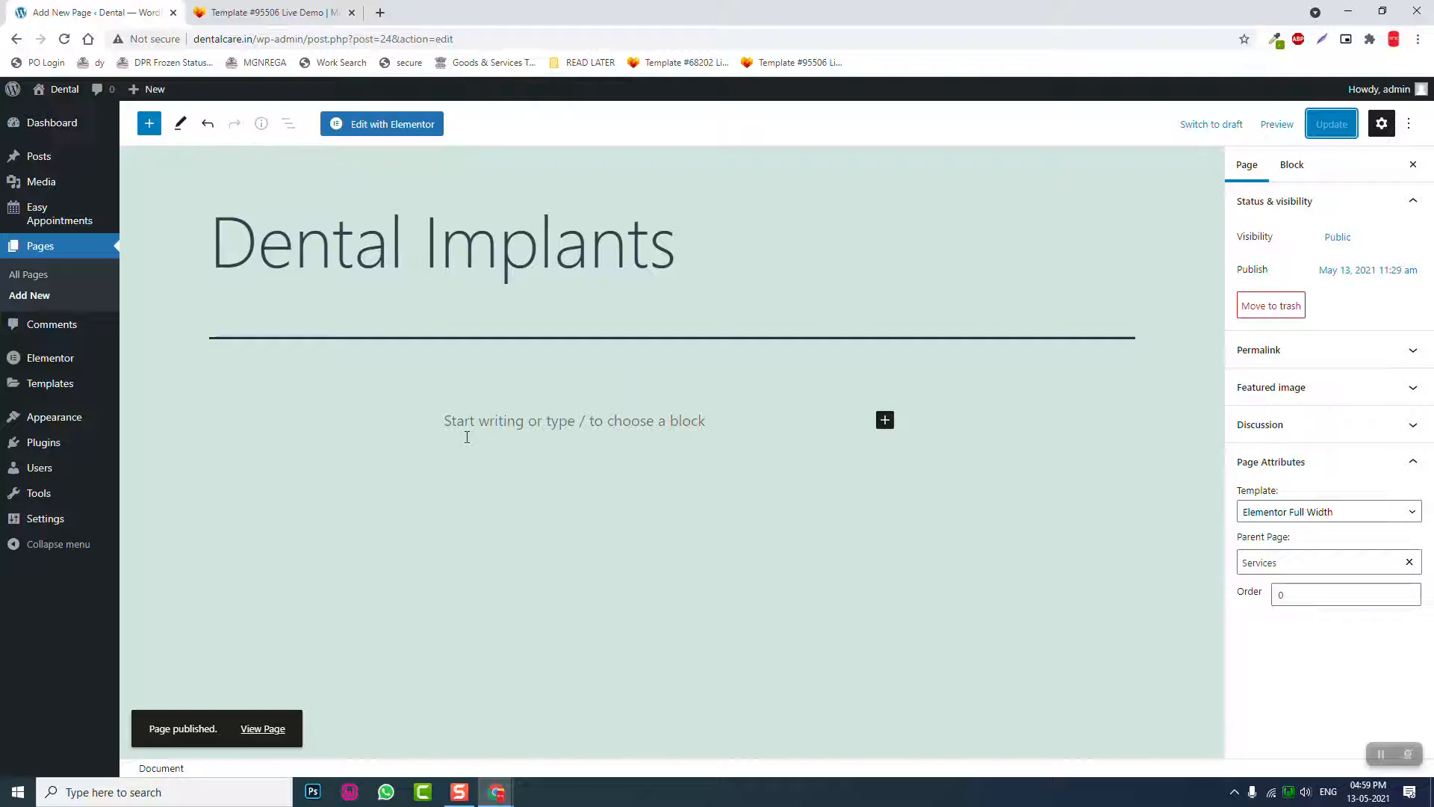
left_click(30, 296)
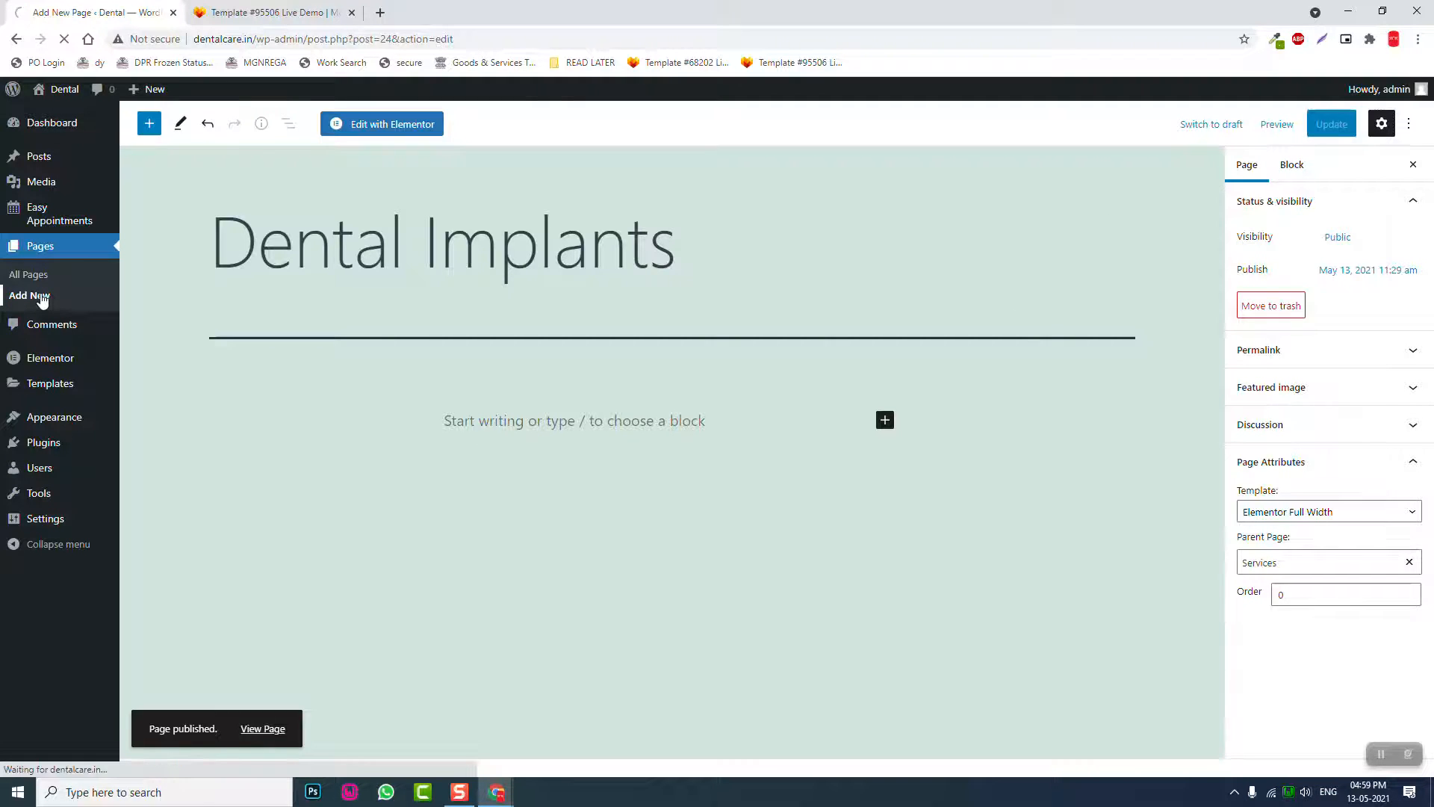
- Title the new page 'Braces Installation' from the demo and set Services as its parent
left_click(270, 12)
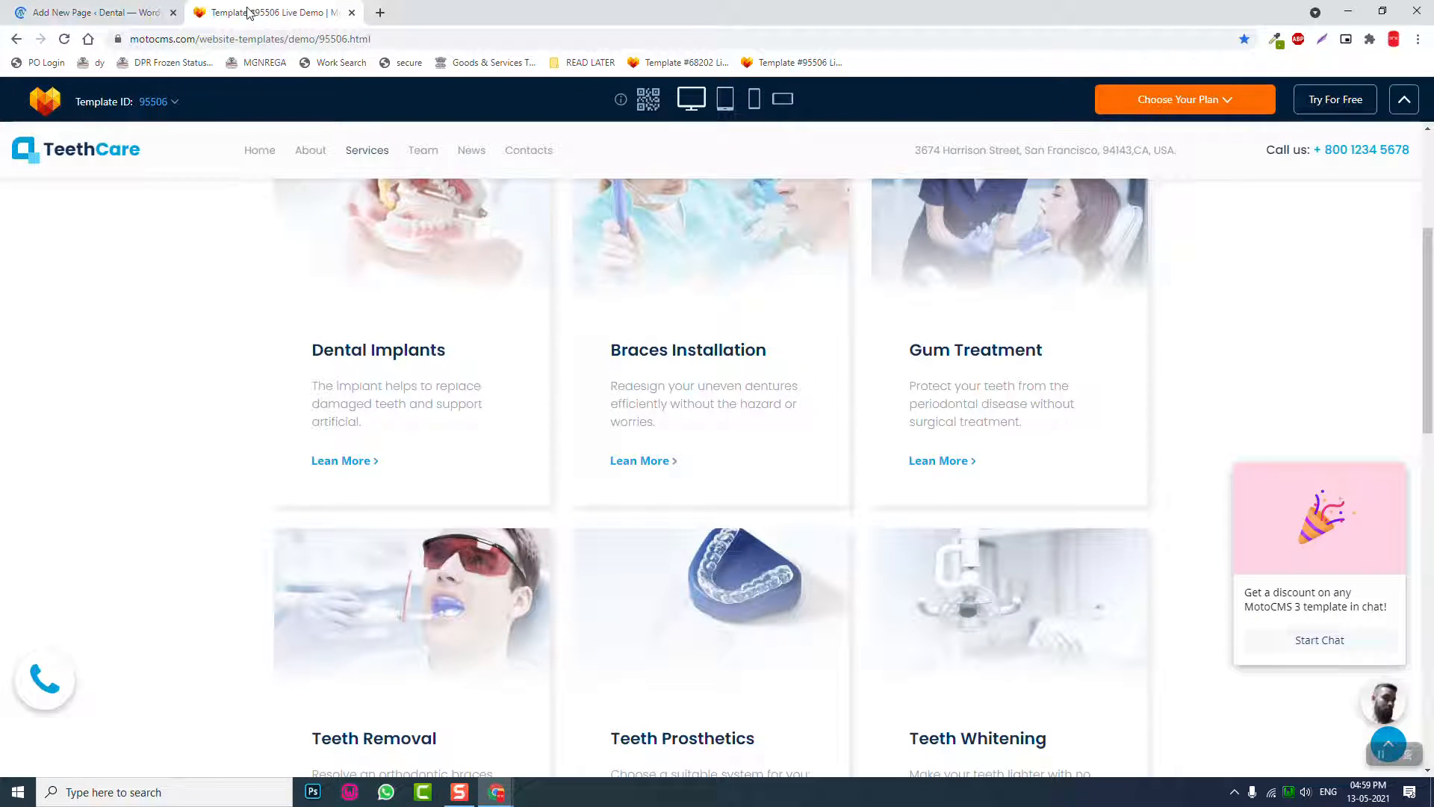
double_click(687, 349)
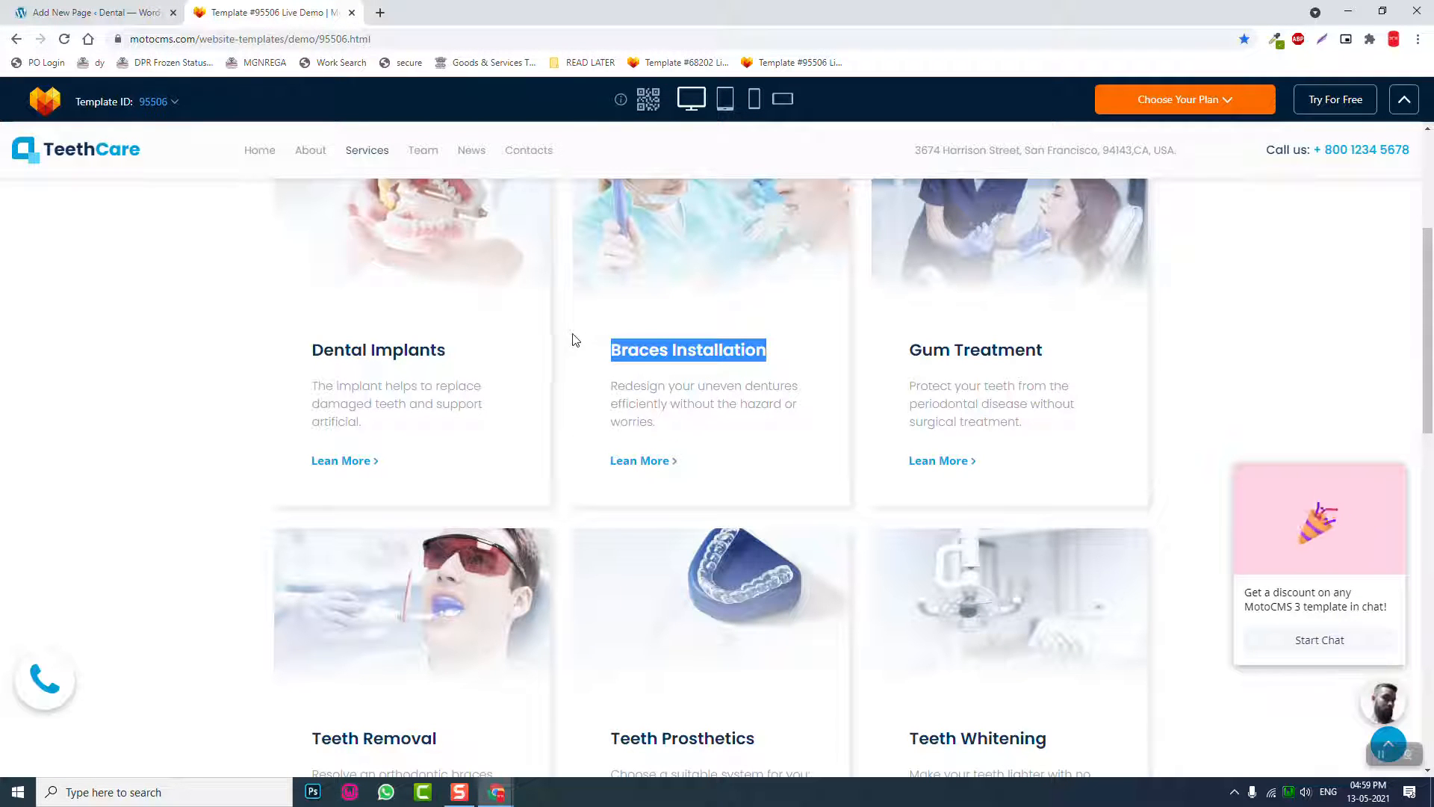
left_click(87, 12)
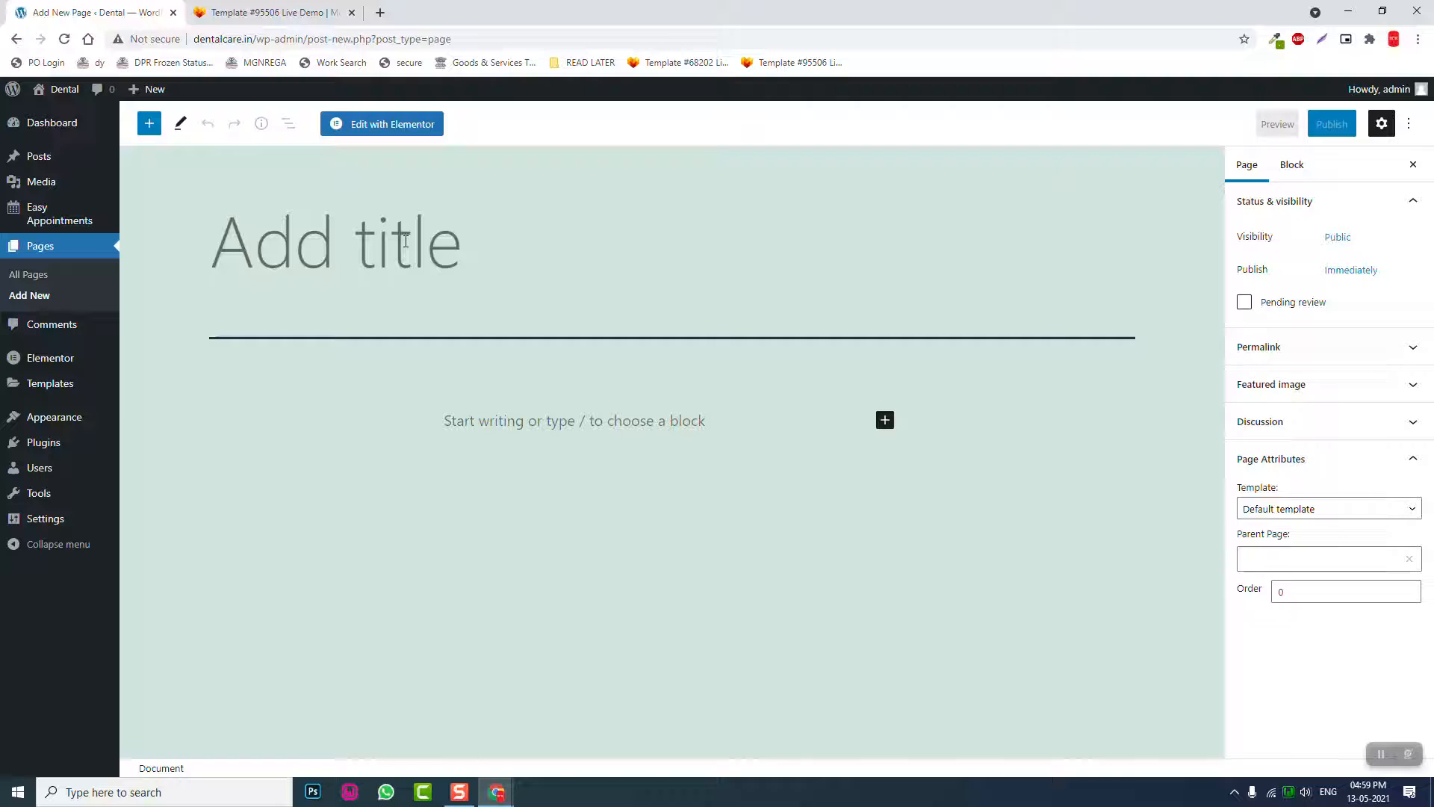
left_click(1327, 558)
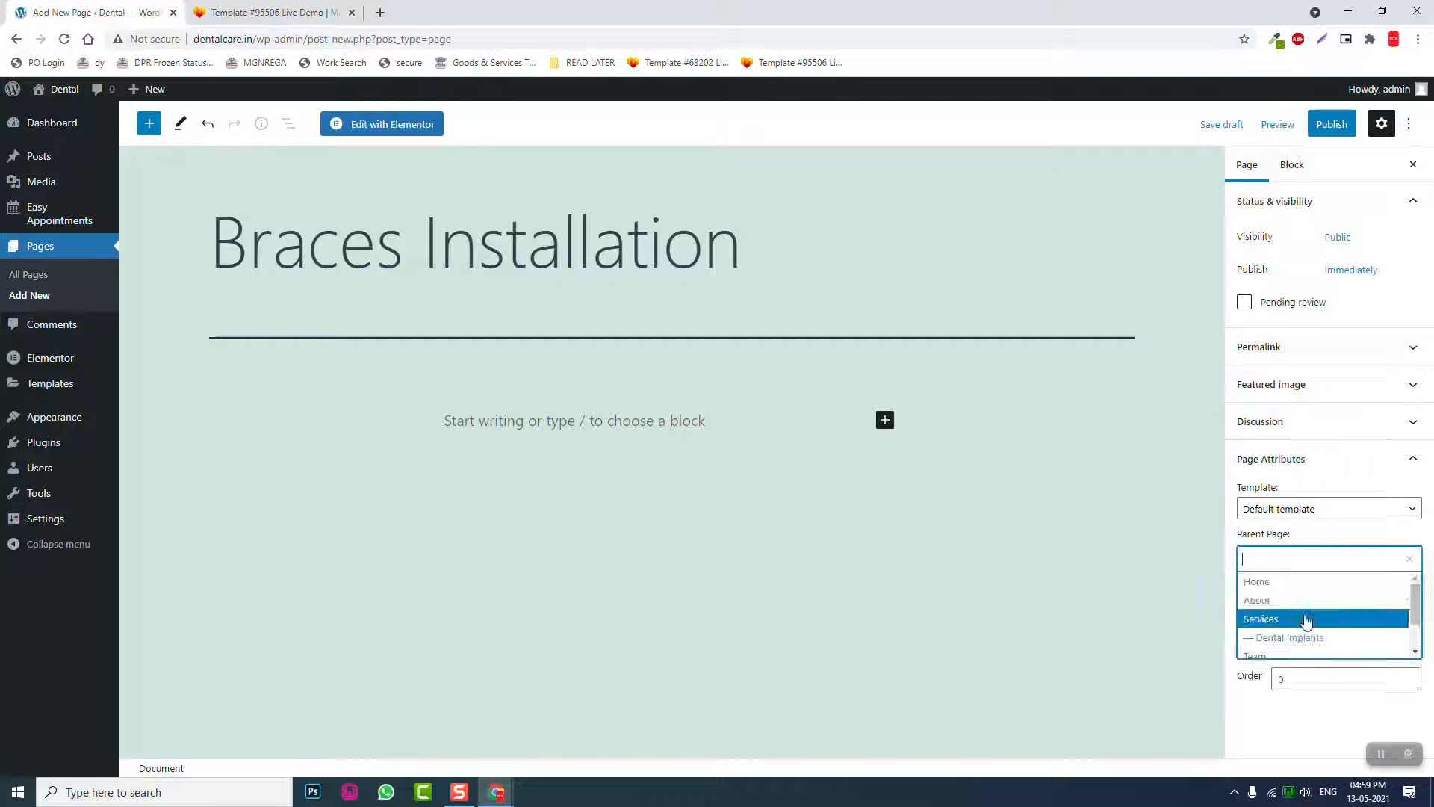
left_click(1261, 618)
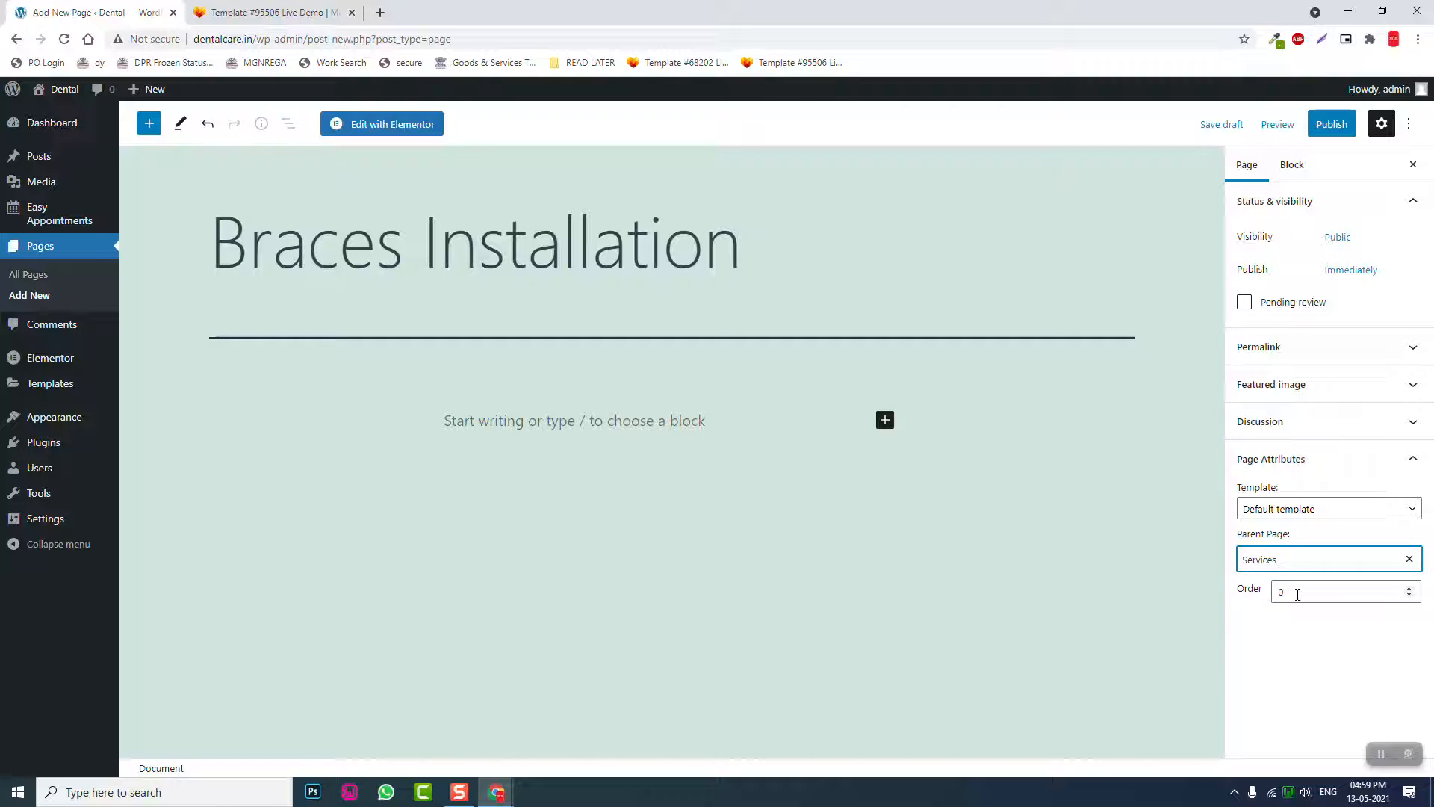
- Apply the Elementor Full Width template and publish the Braces Installation page
left_click(1326, 508)
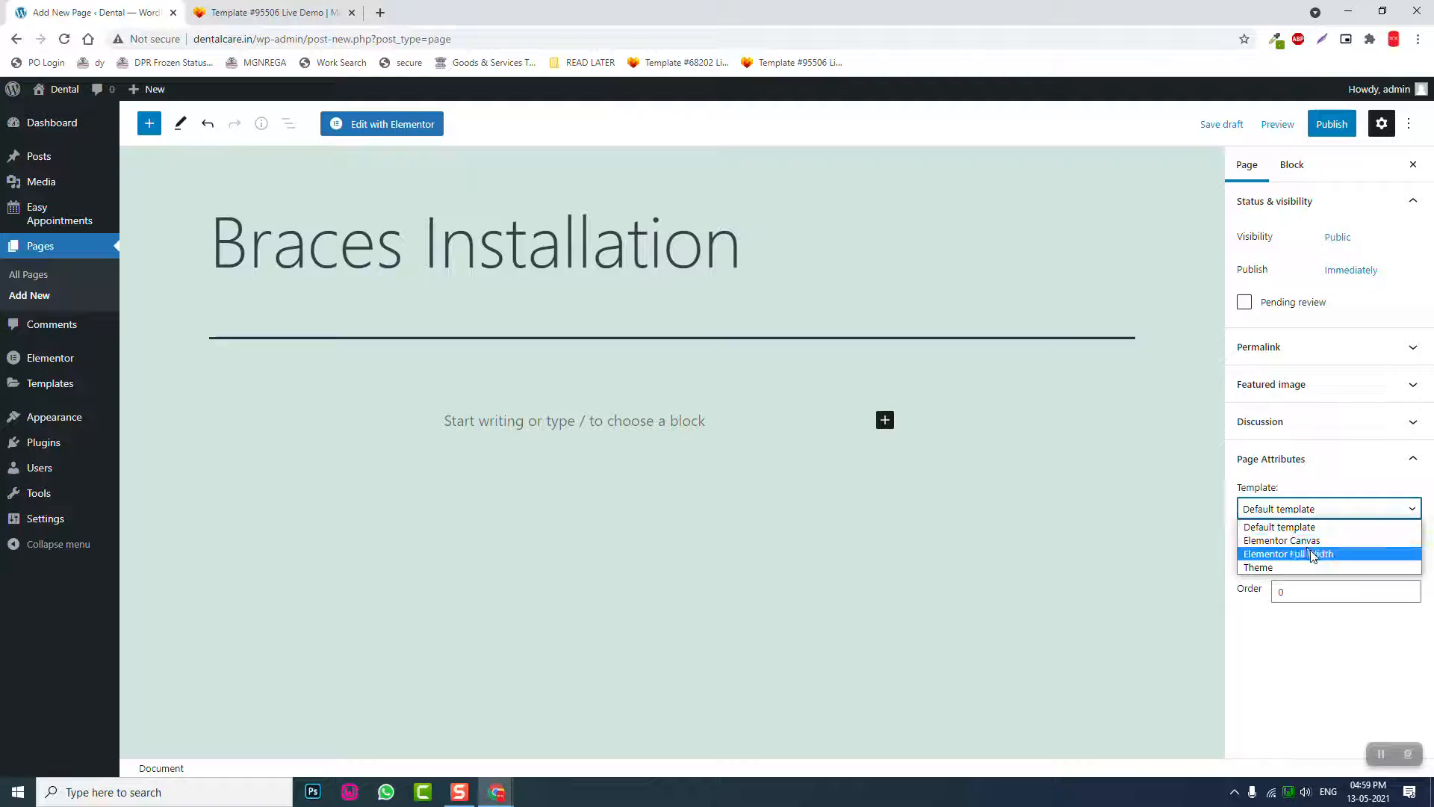
left_click(1289, 553)
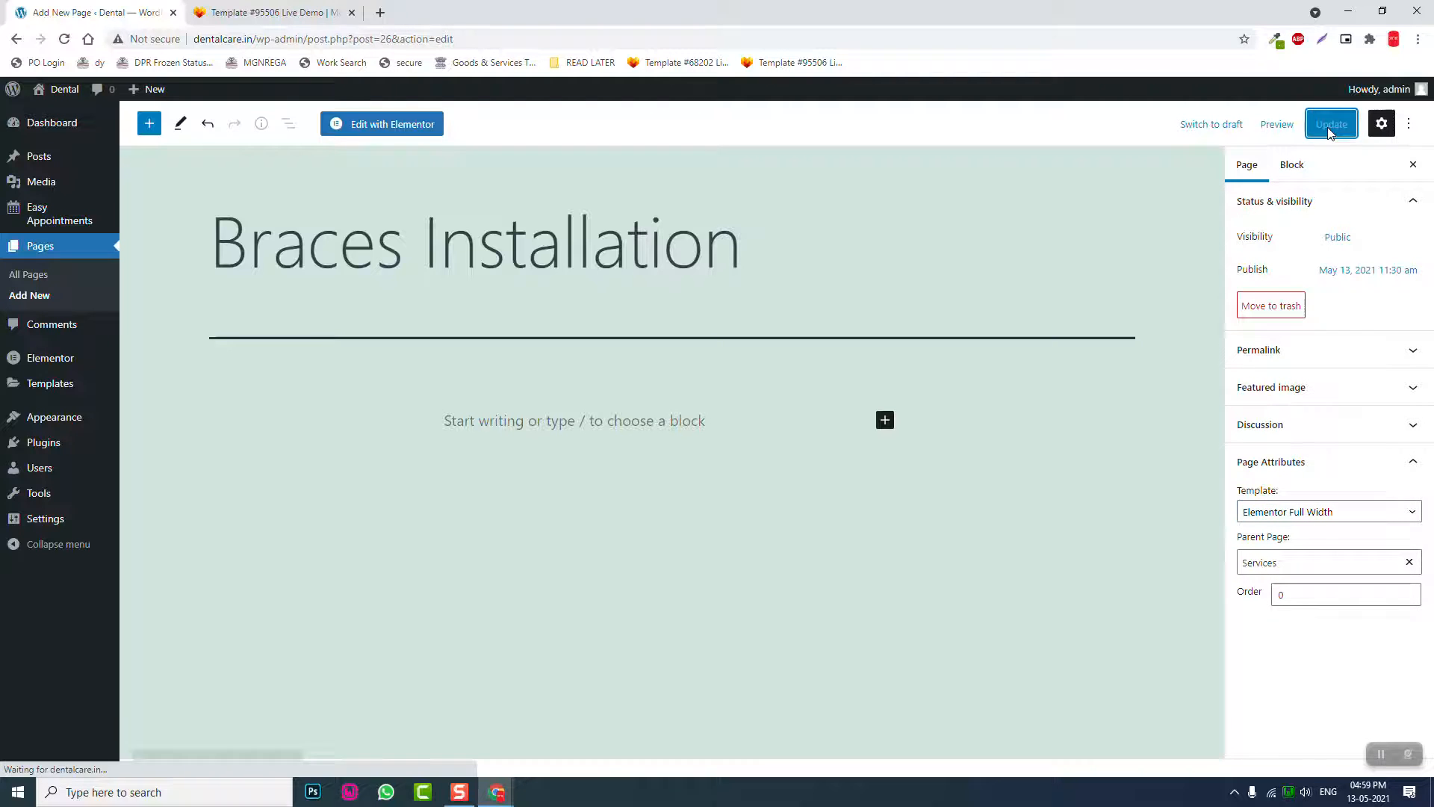
left_click(1331, 124)
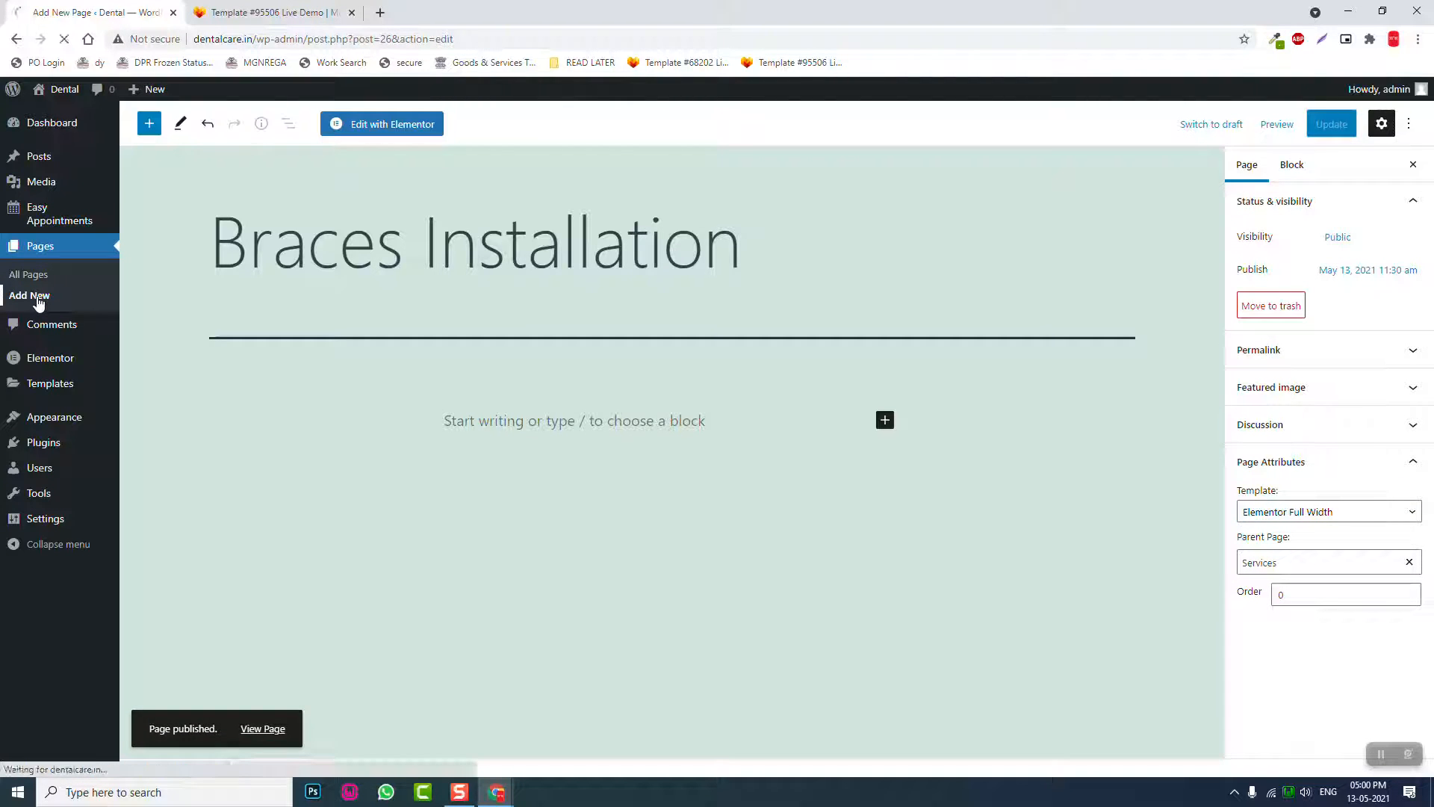
- Publish a 'Gum Treatment' page under Services on the Elementor Full Width template
left_click(30, 295)
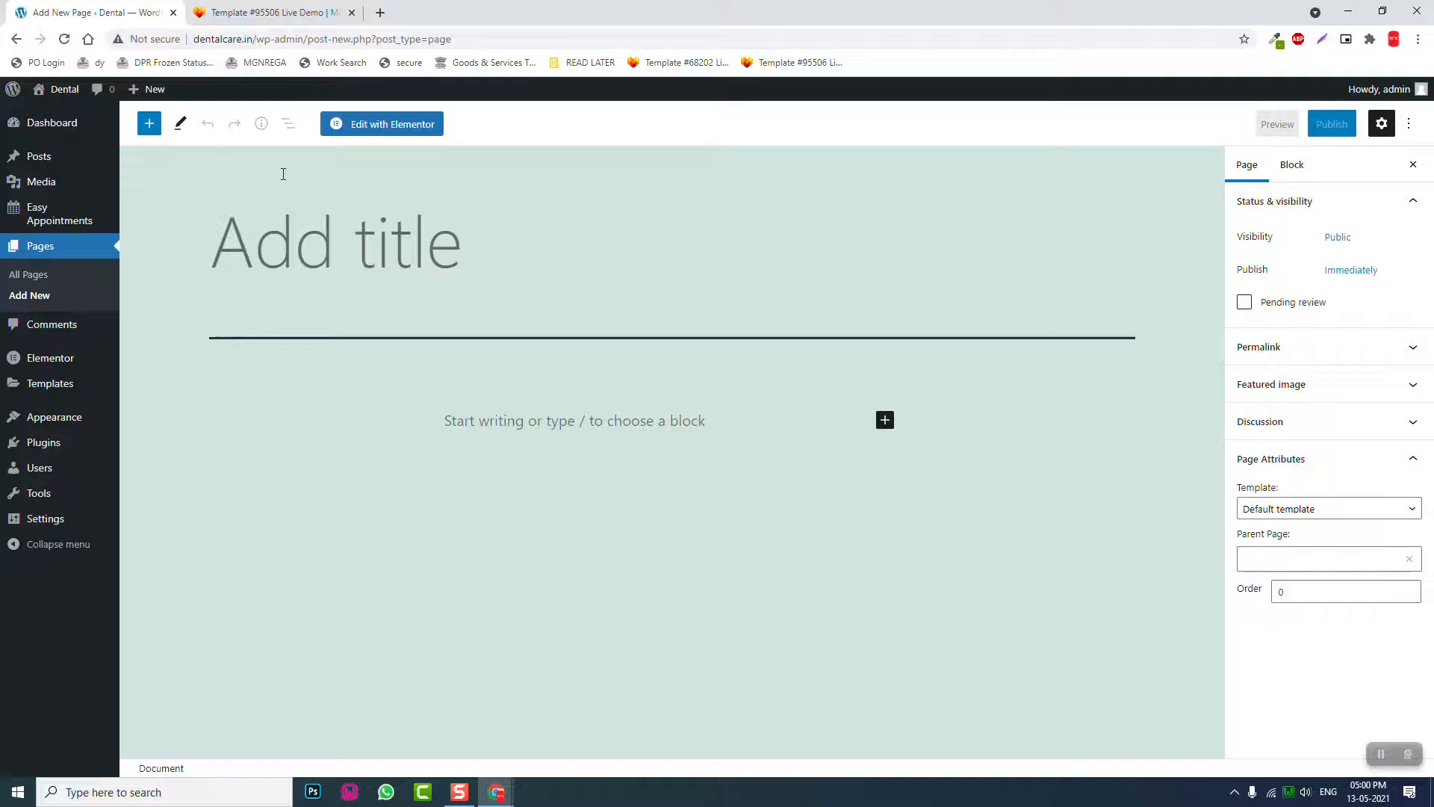
left_click(271, 12)
type("Gum Treatment")
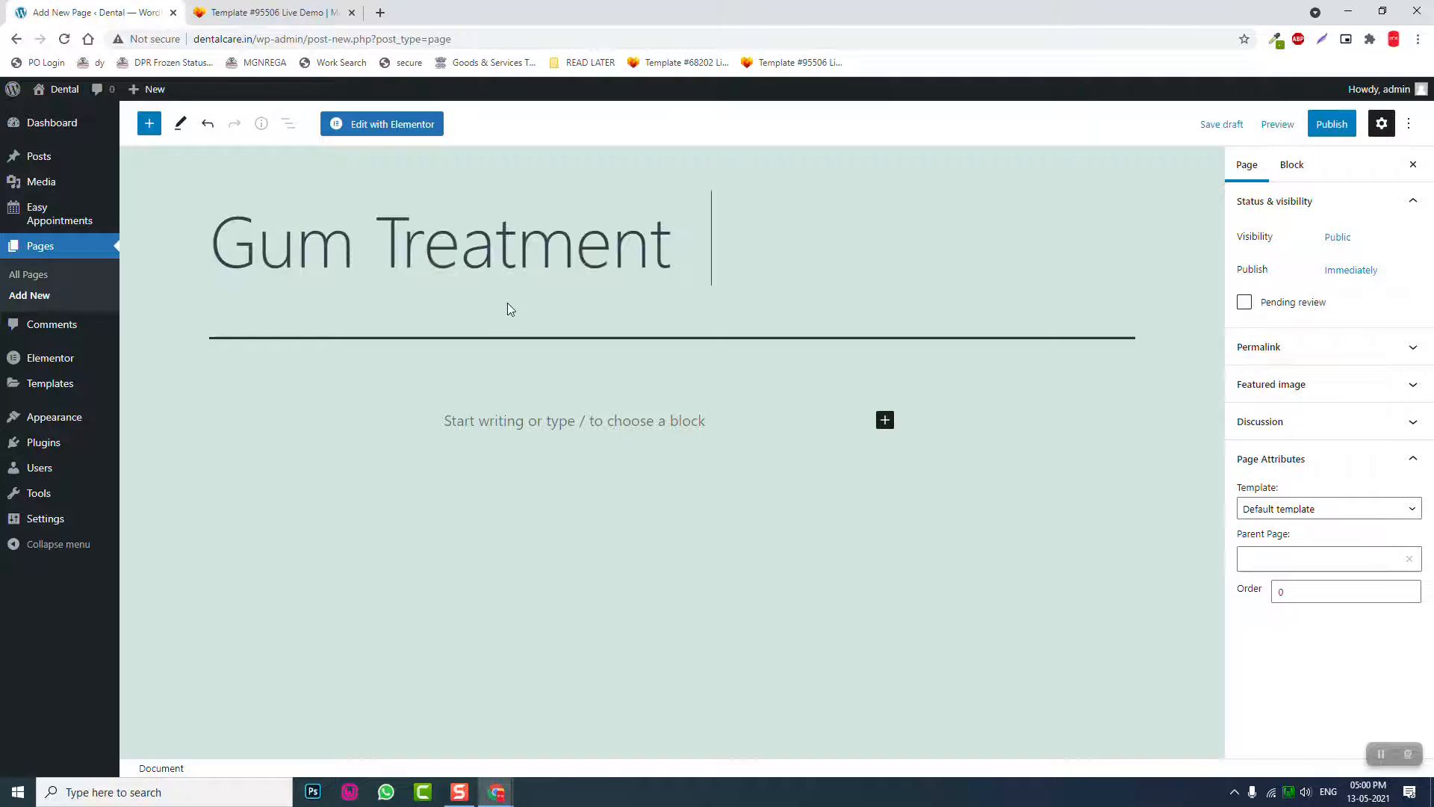
left_click(1326, 557)
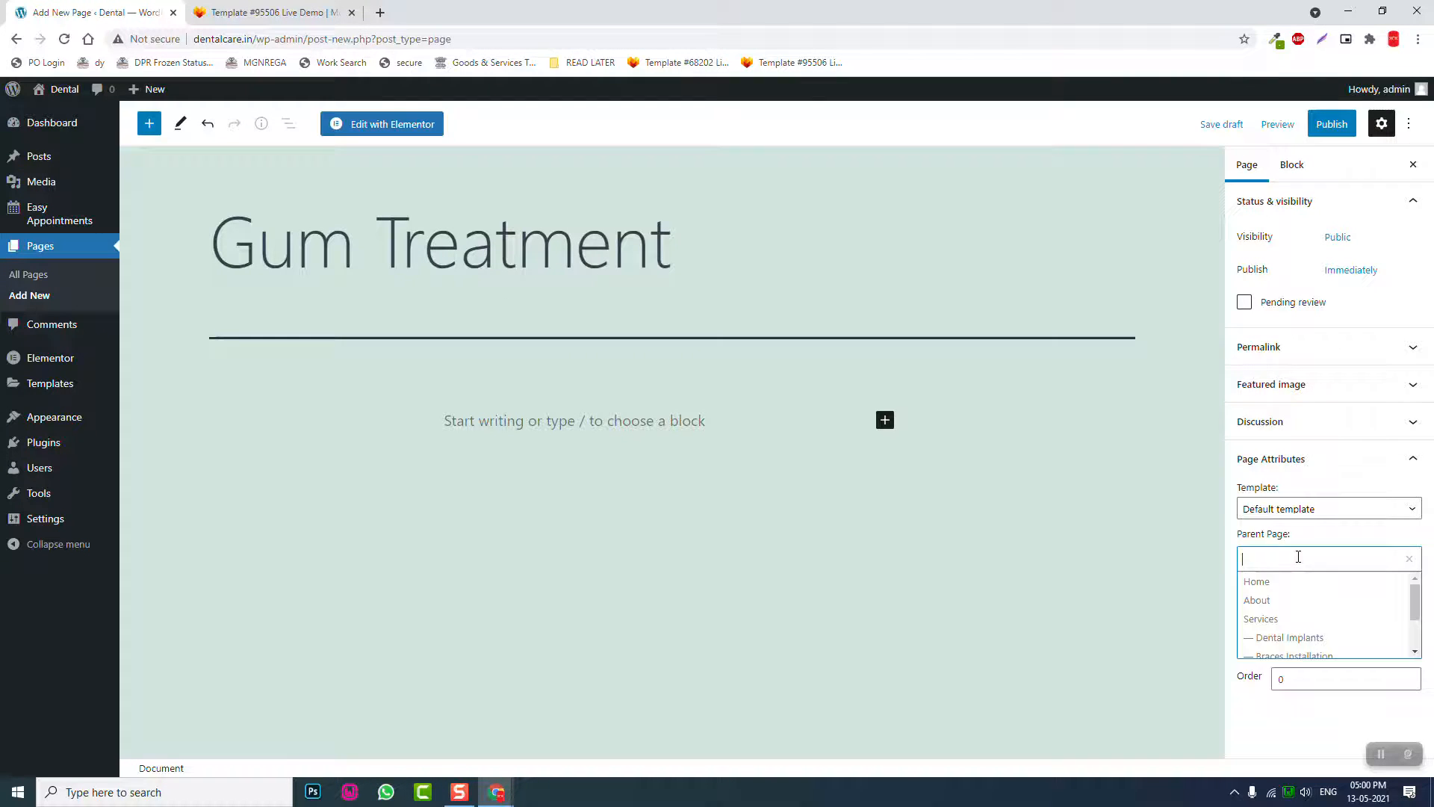
left_click(1261, 619)
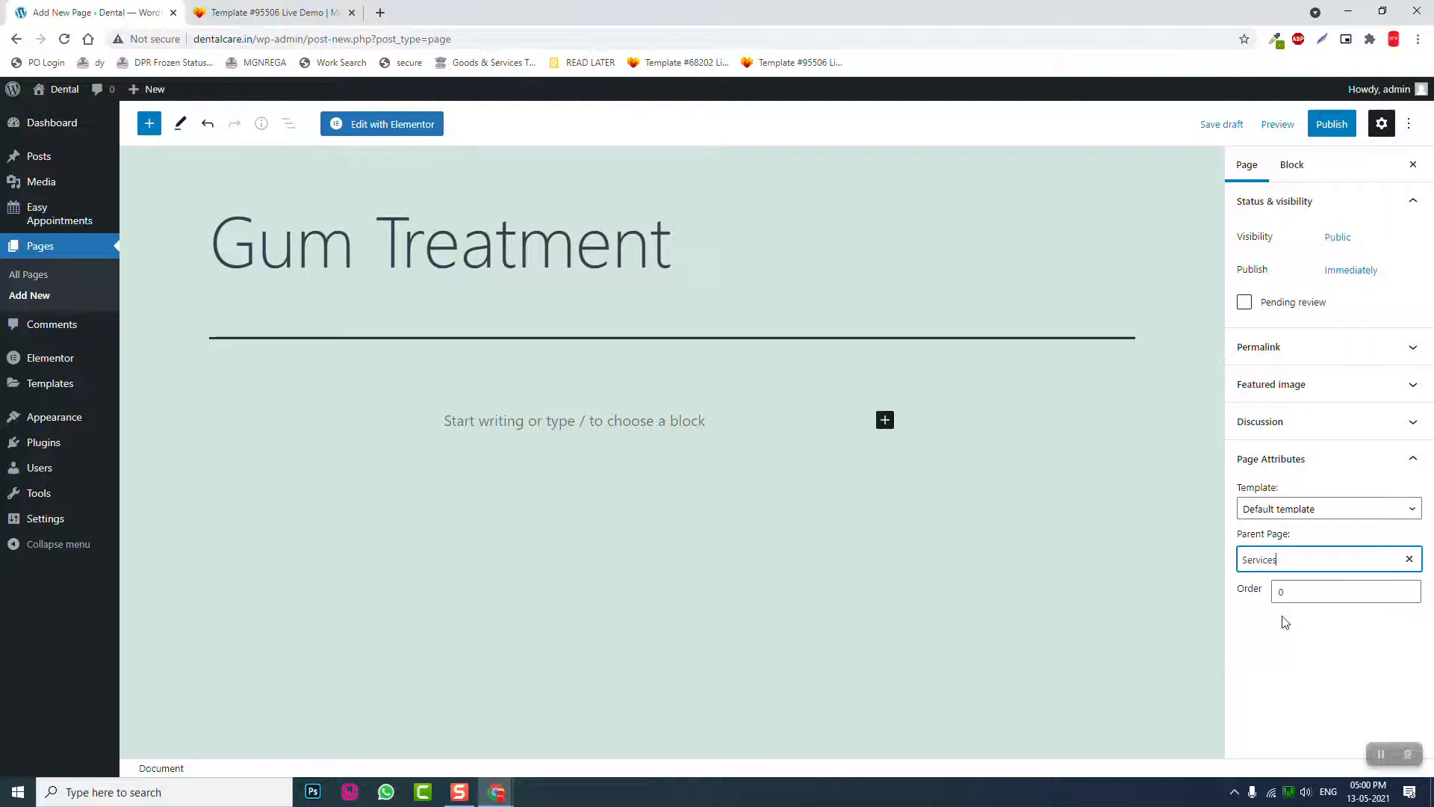
left_click(1327, 507)
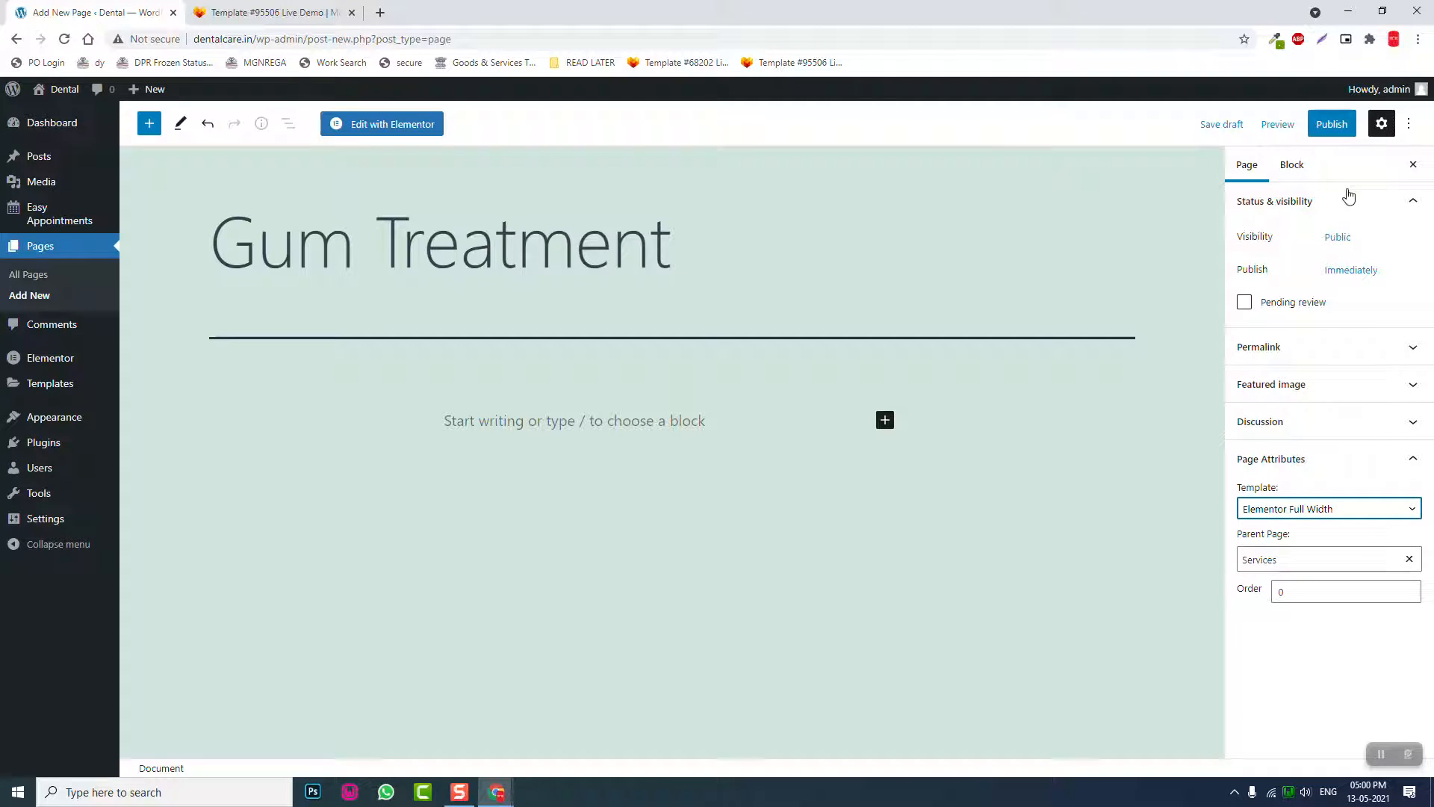
left_click(1331, 124)
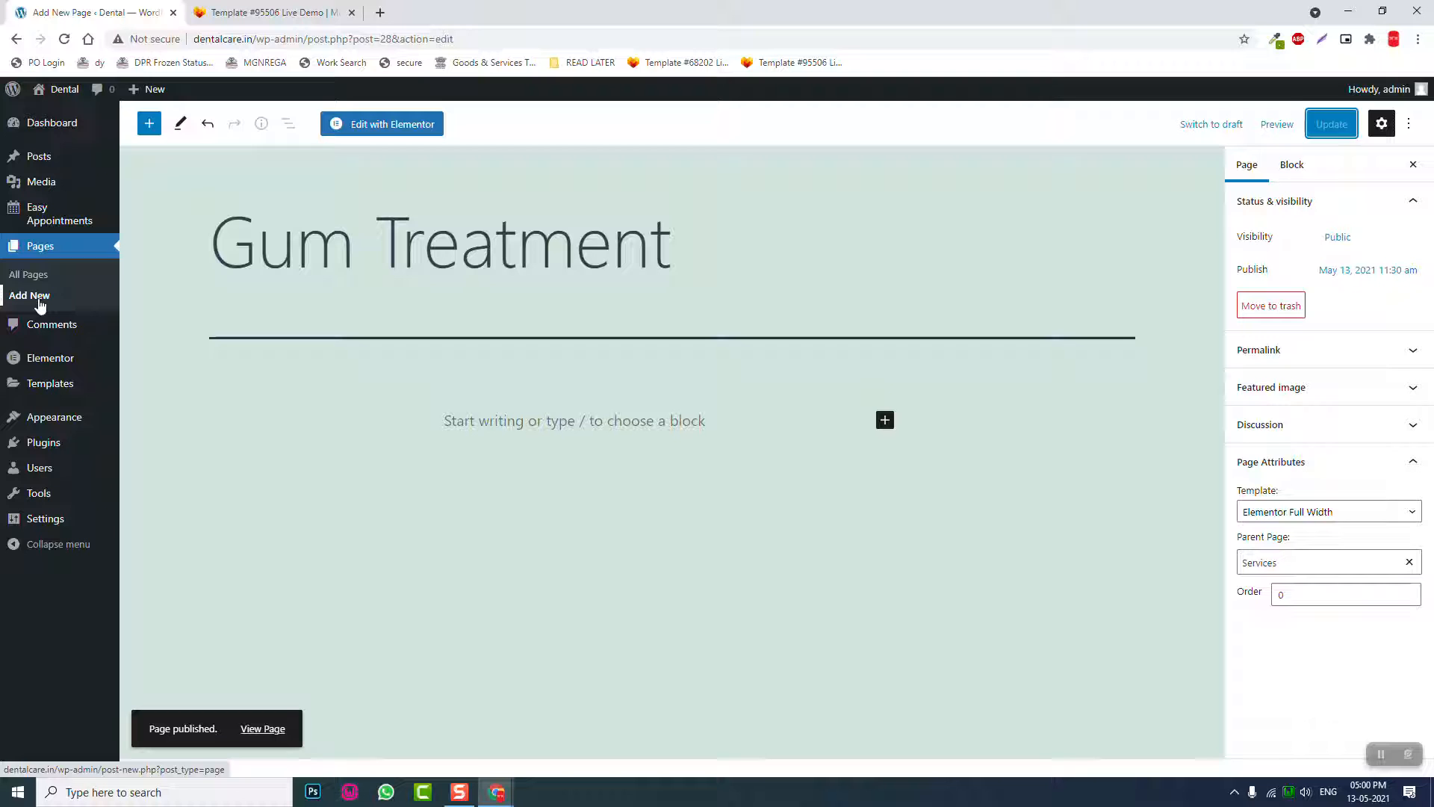
left_click(28, 296)
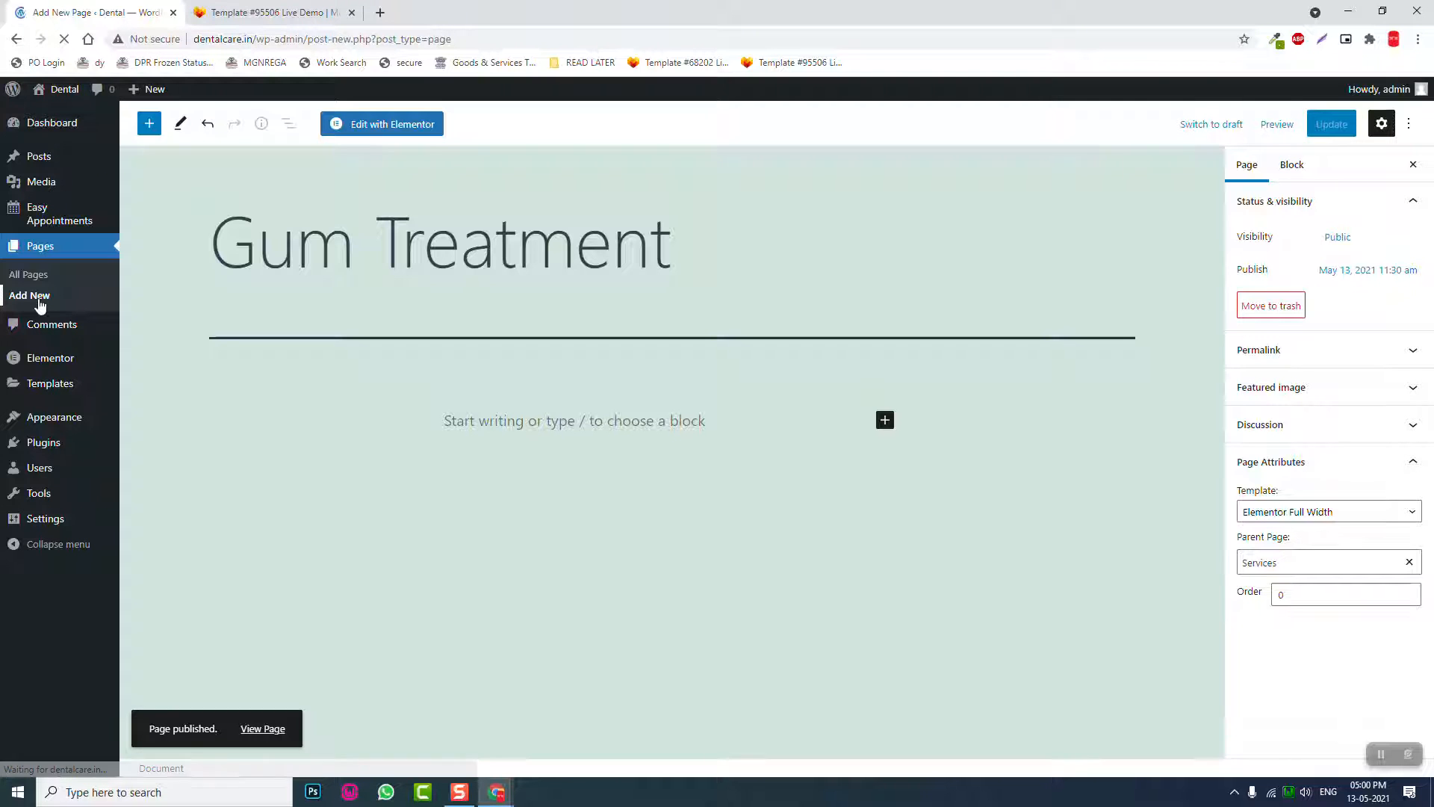
- Publish a 'Teeth Removal' page under Services with the Elementor Full Width template
left_click(269, 12)
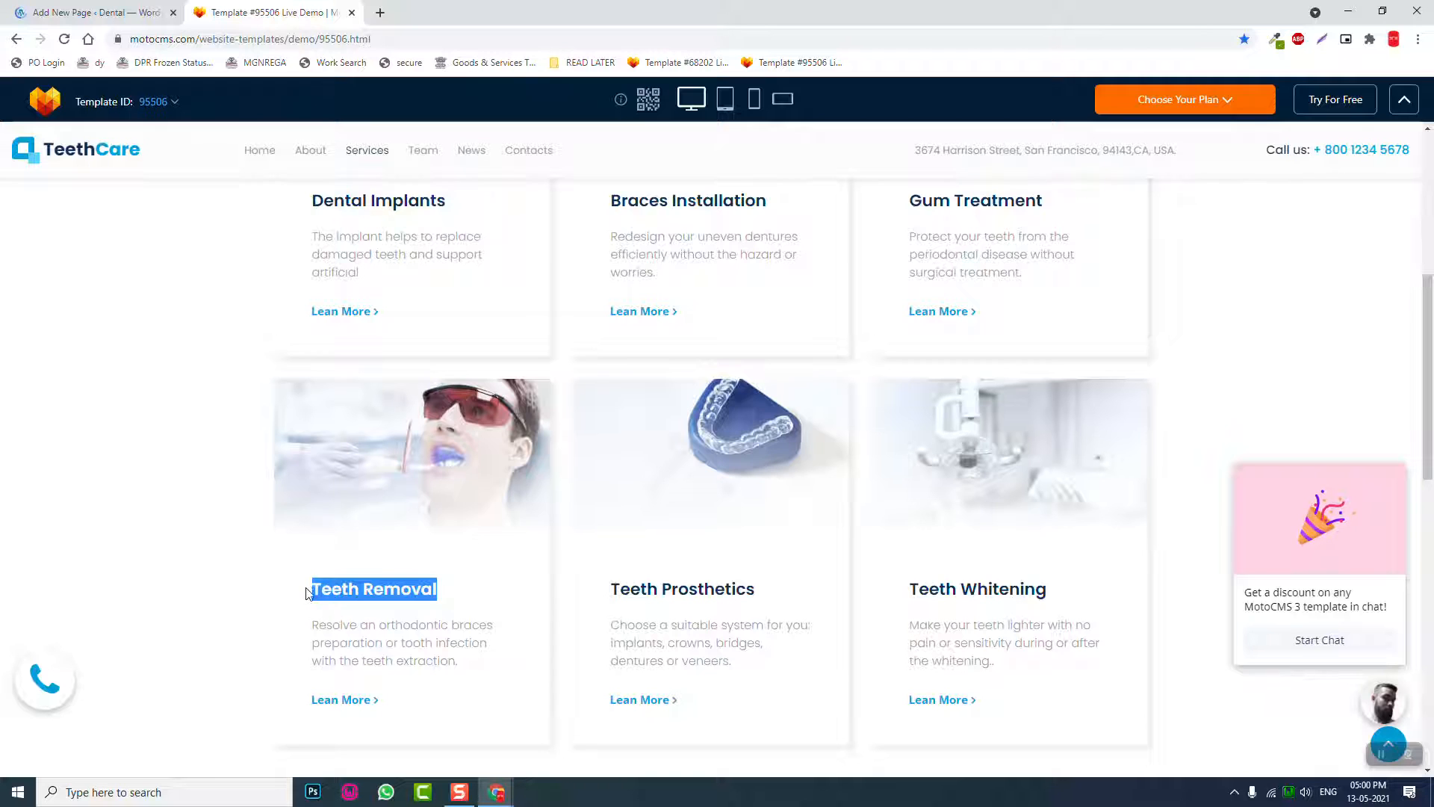
left_click(87, 12)
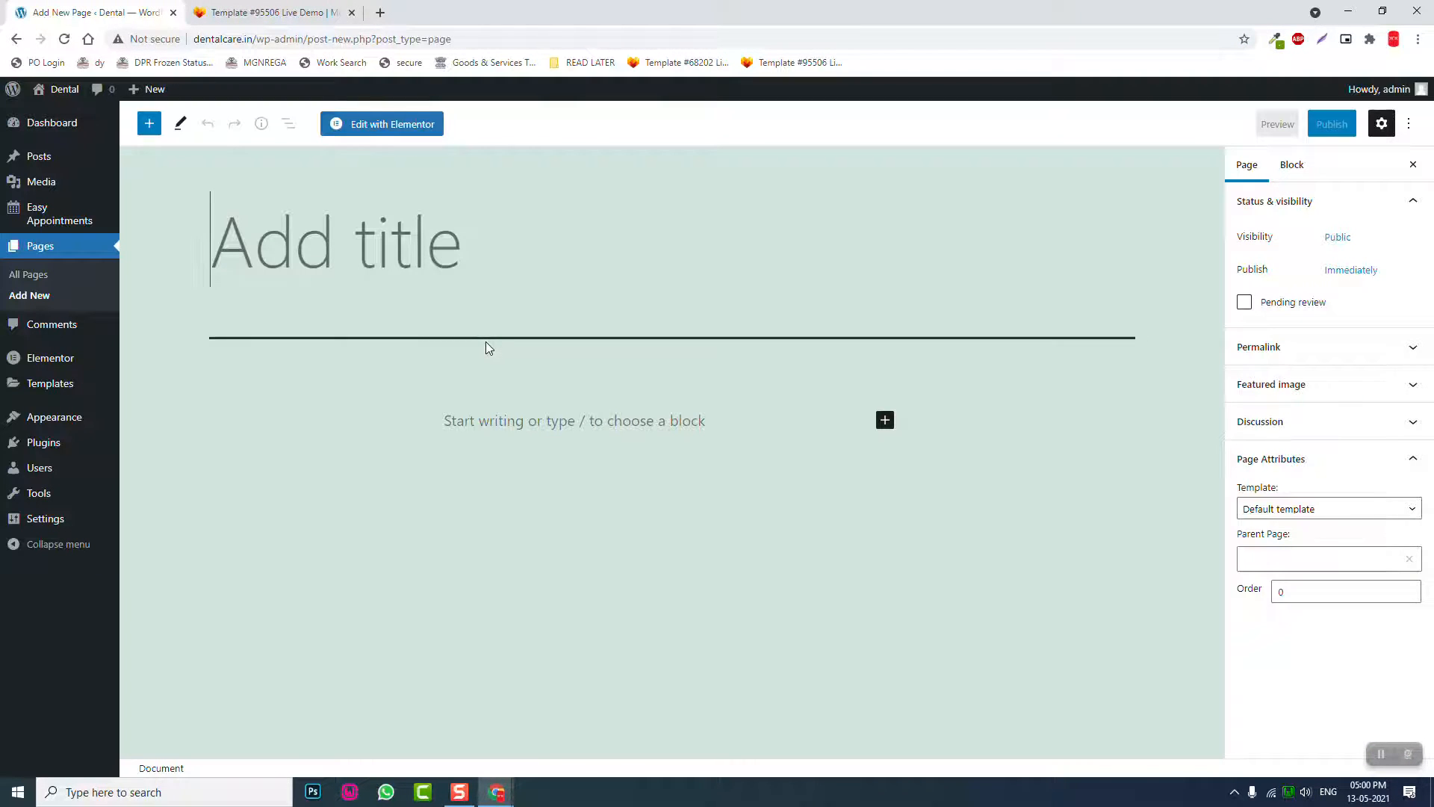
type("Teeth Removal")
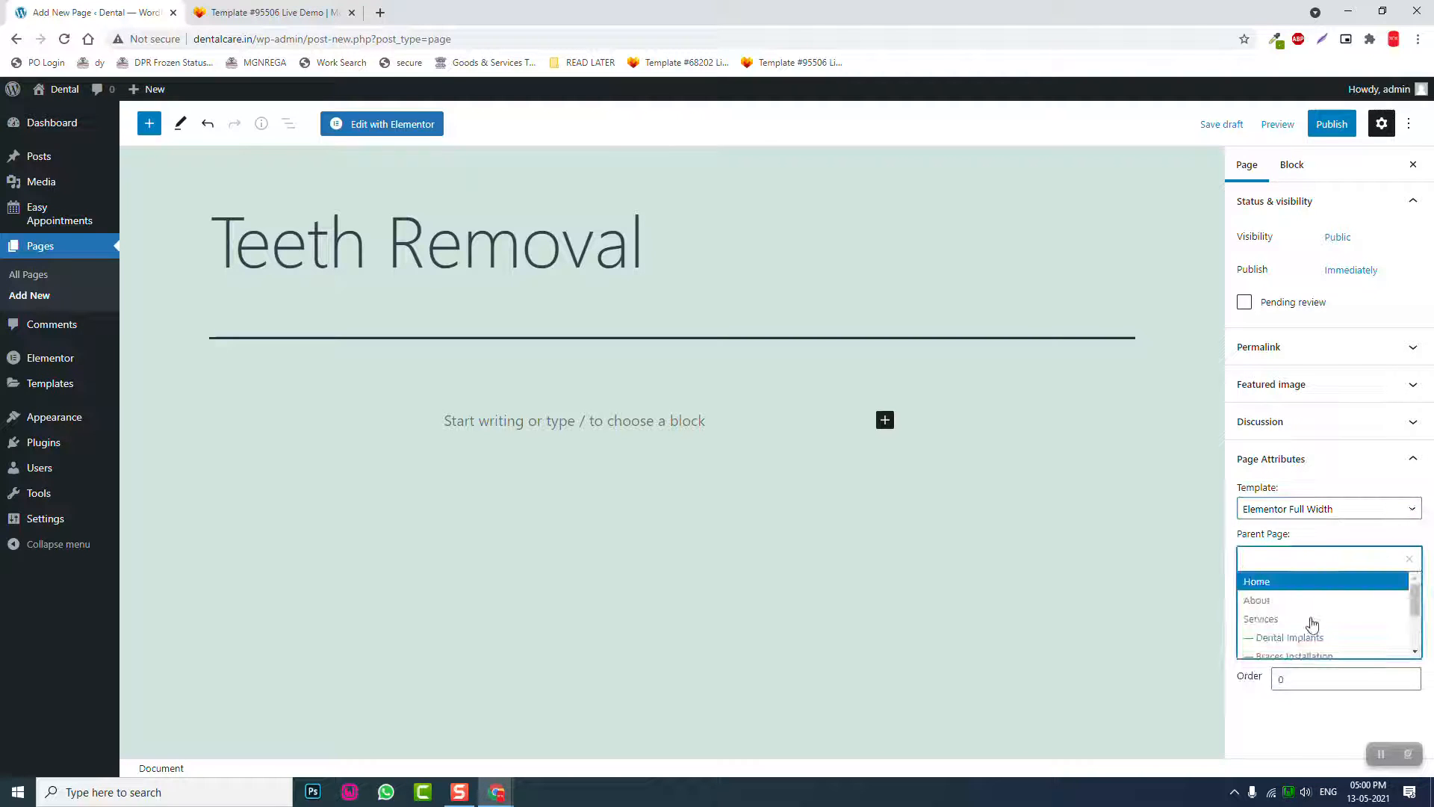
left_click(1261, 618)
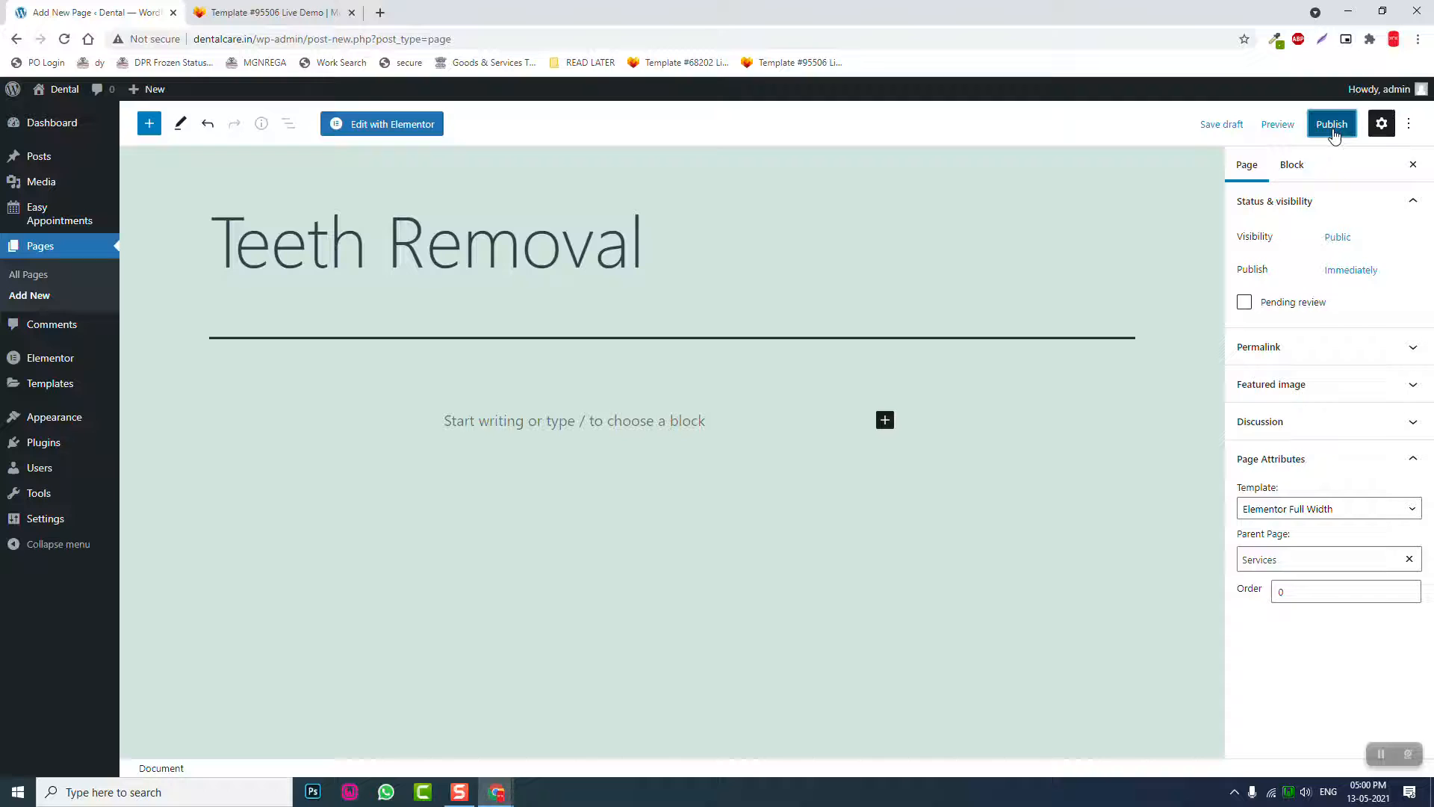
left_click(1331, 124)
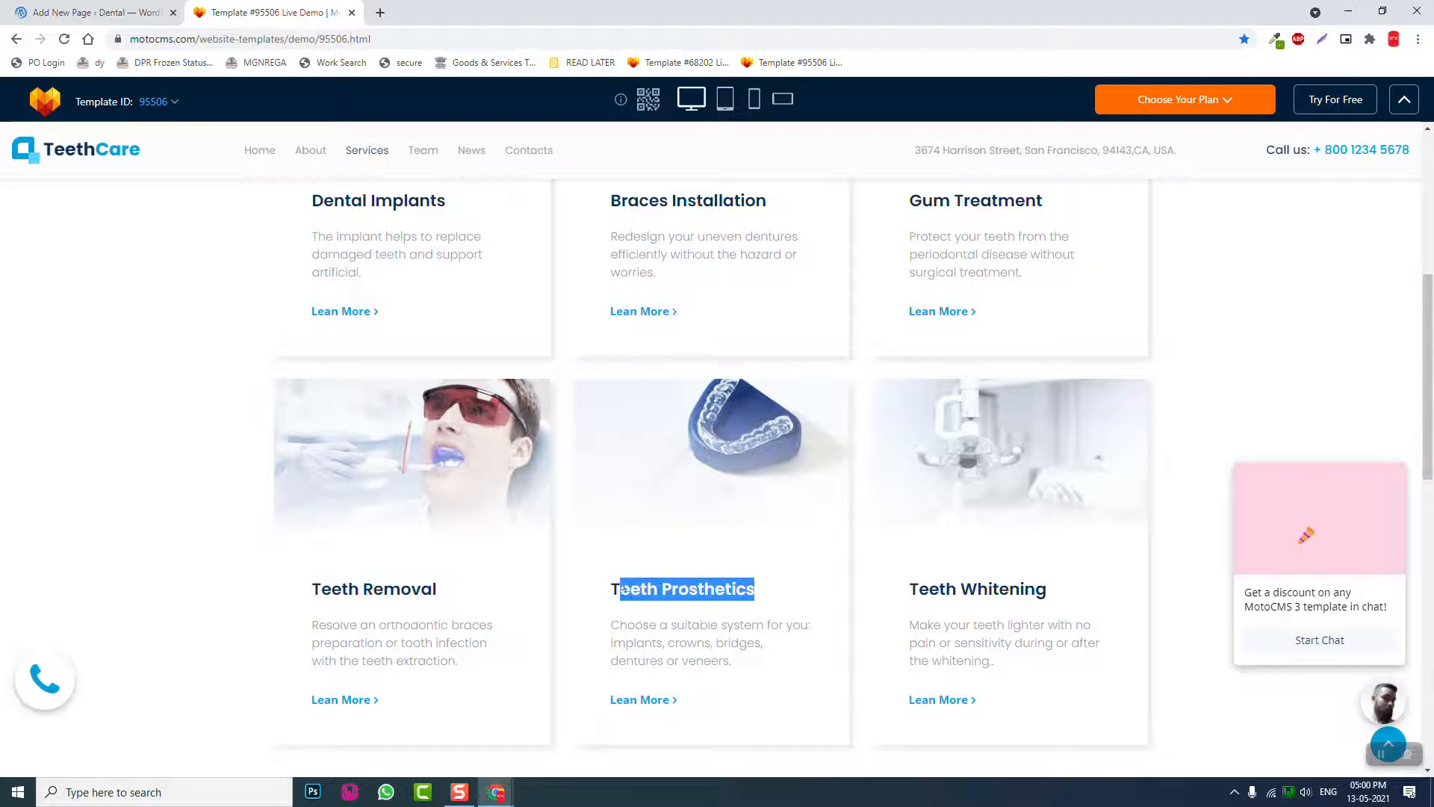
- Publish a 'Teeth Prosthetics' page under Services with the Elementor Full Width template
left_click(91, 12)
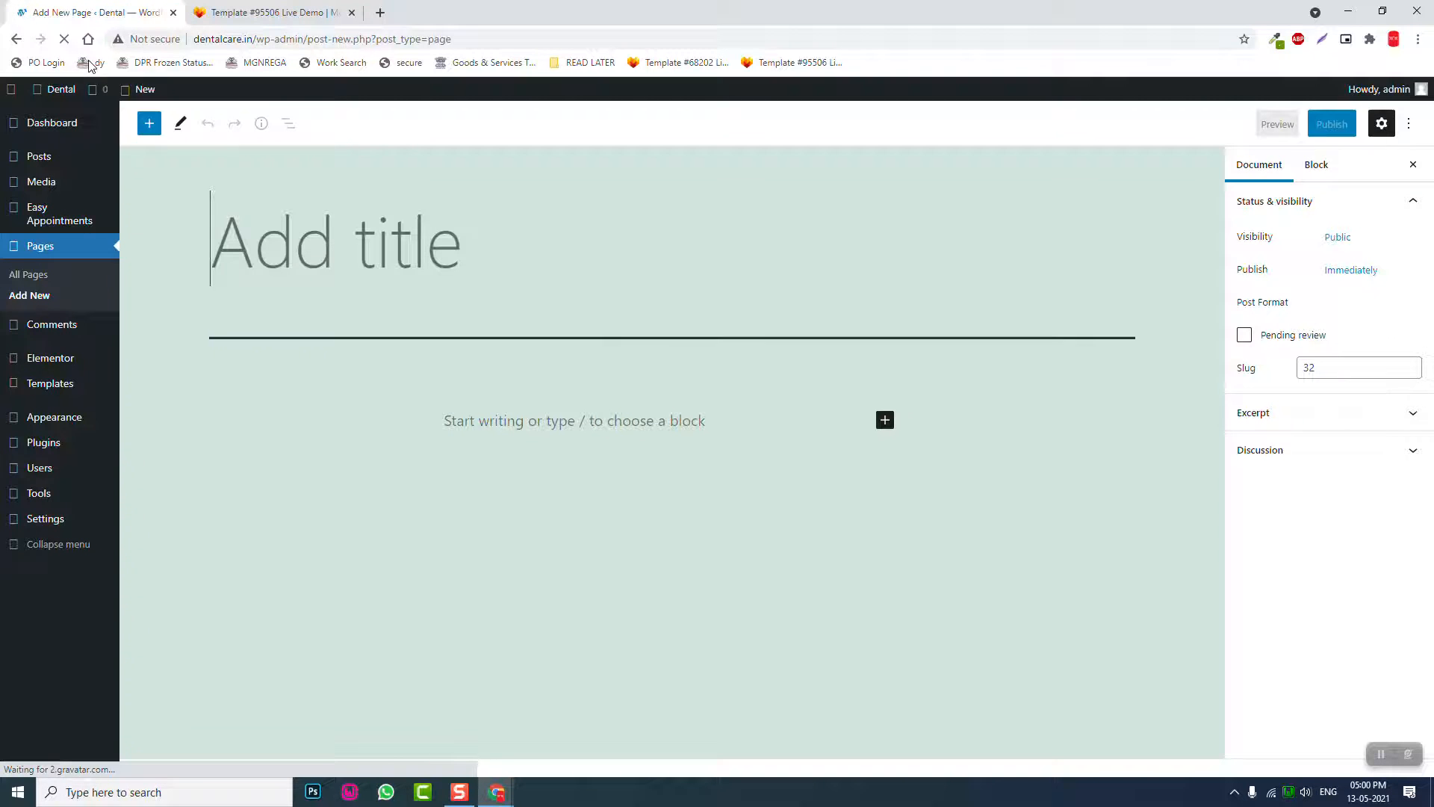
type("Teeth Prosthetics")
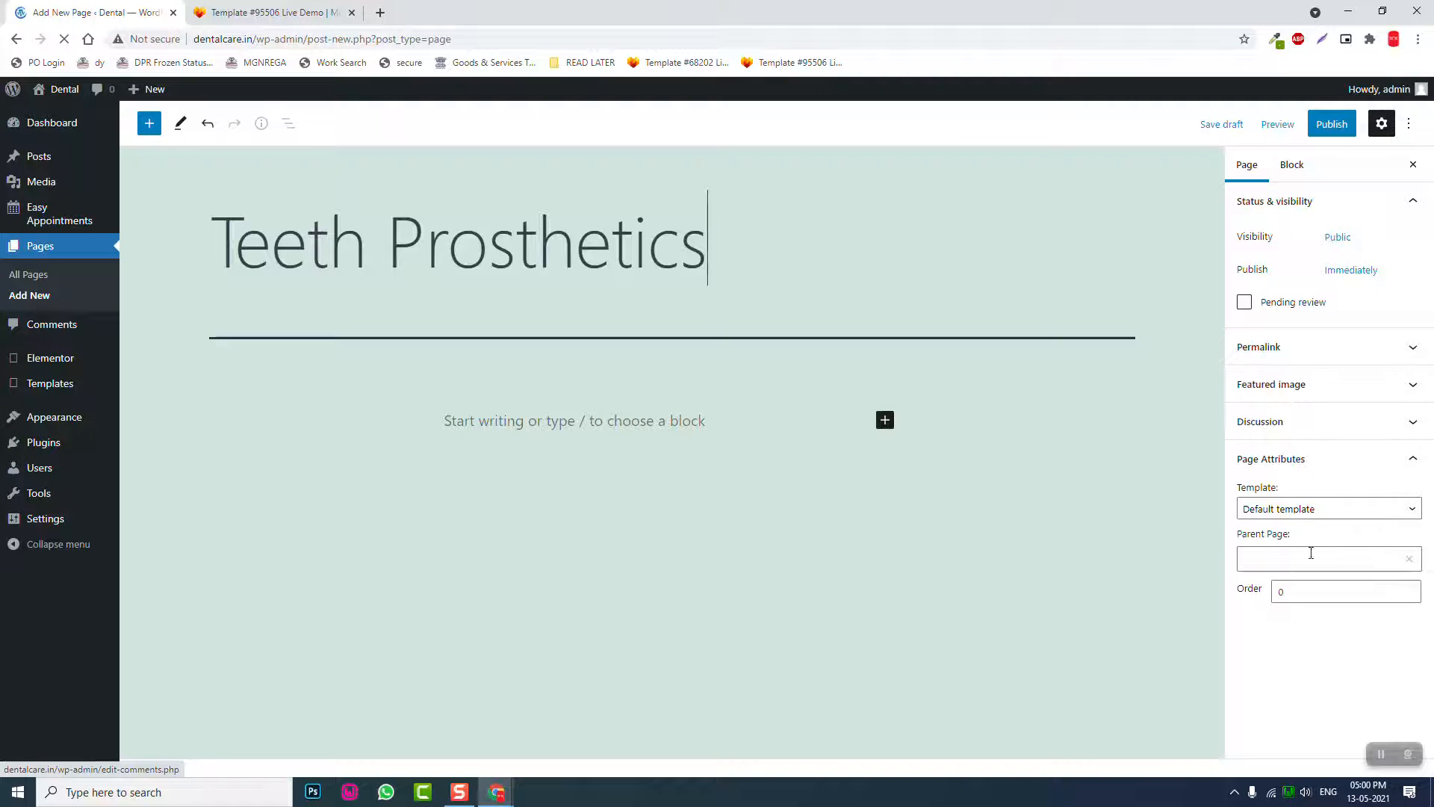
left_click(1327, 508)
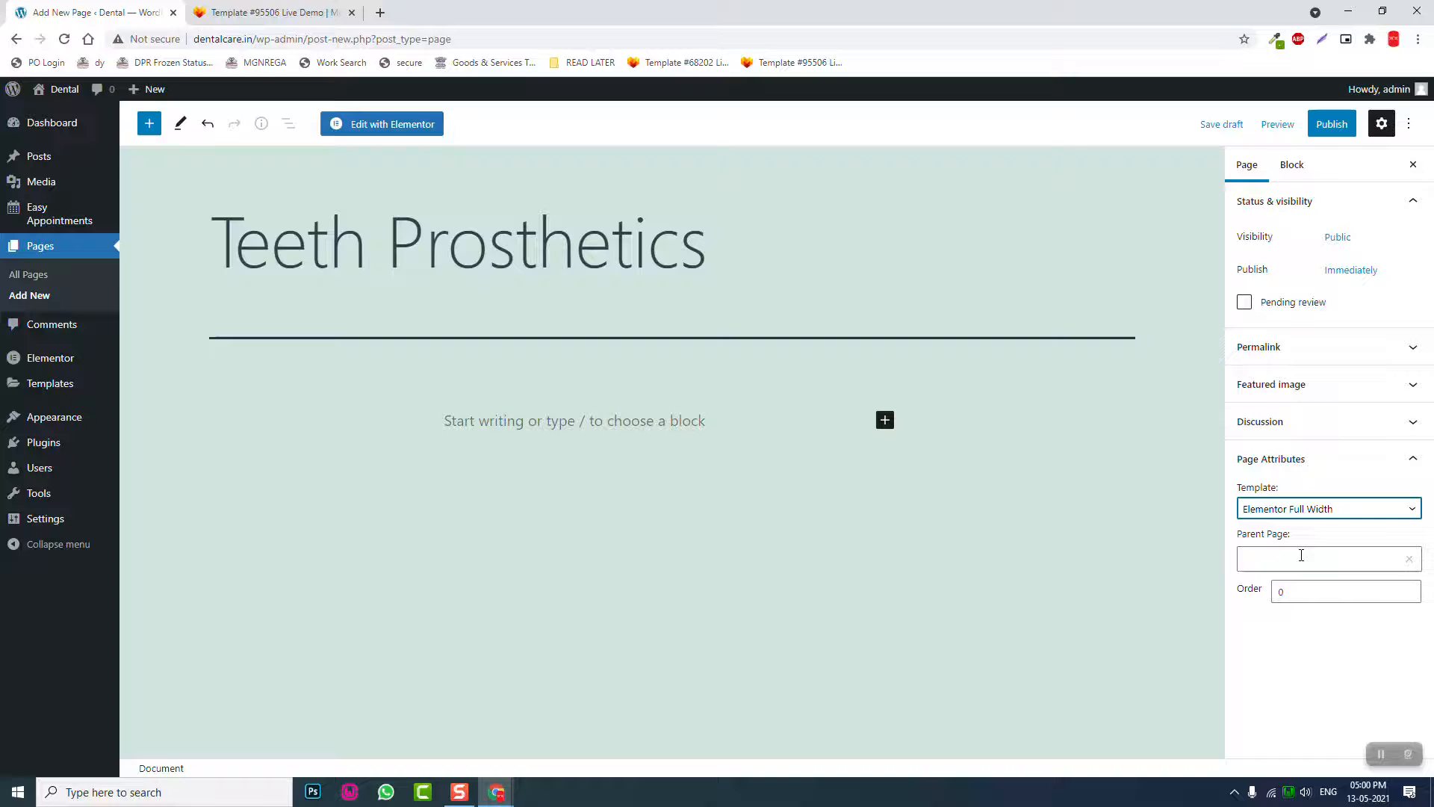
type("Services")
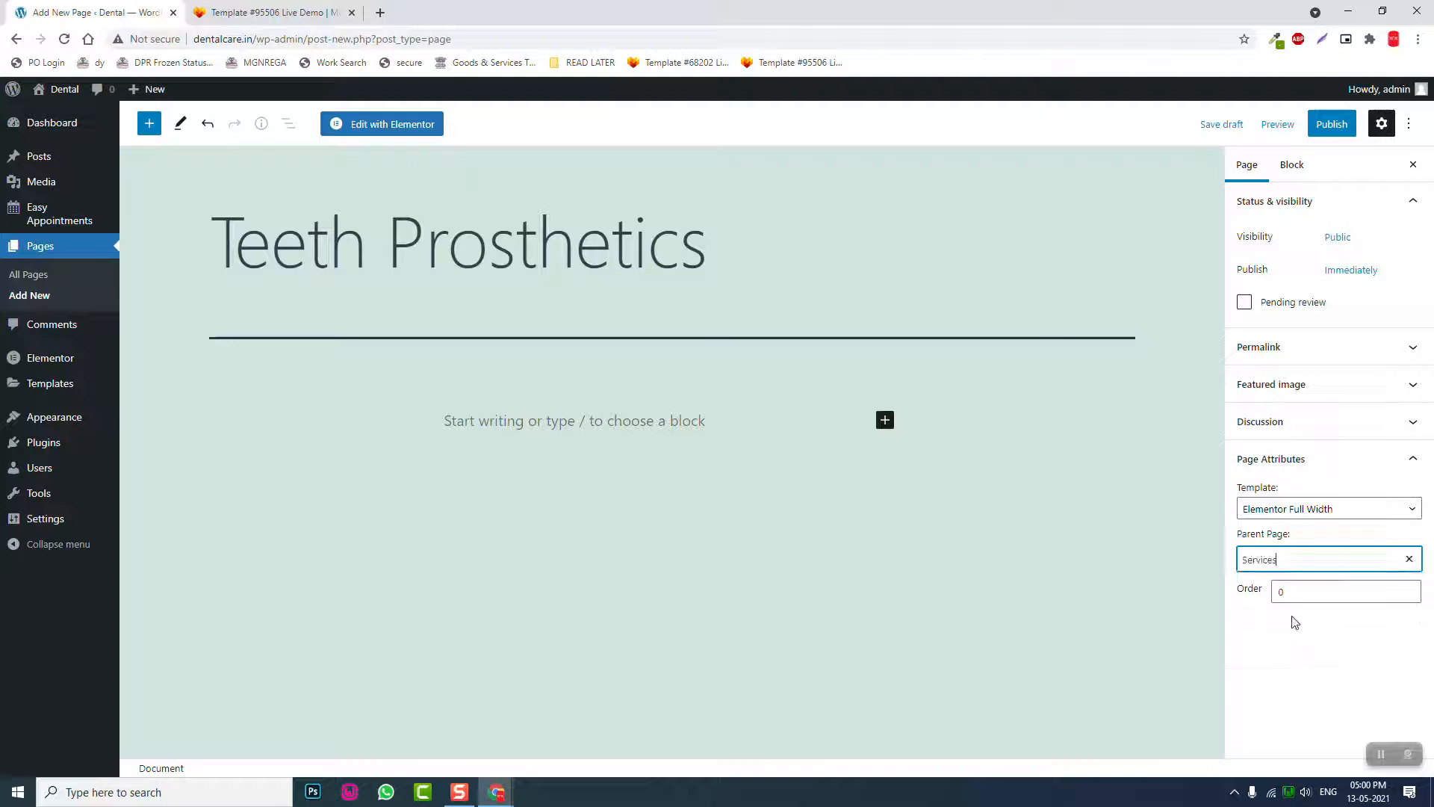
left_click(270, 12)
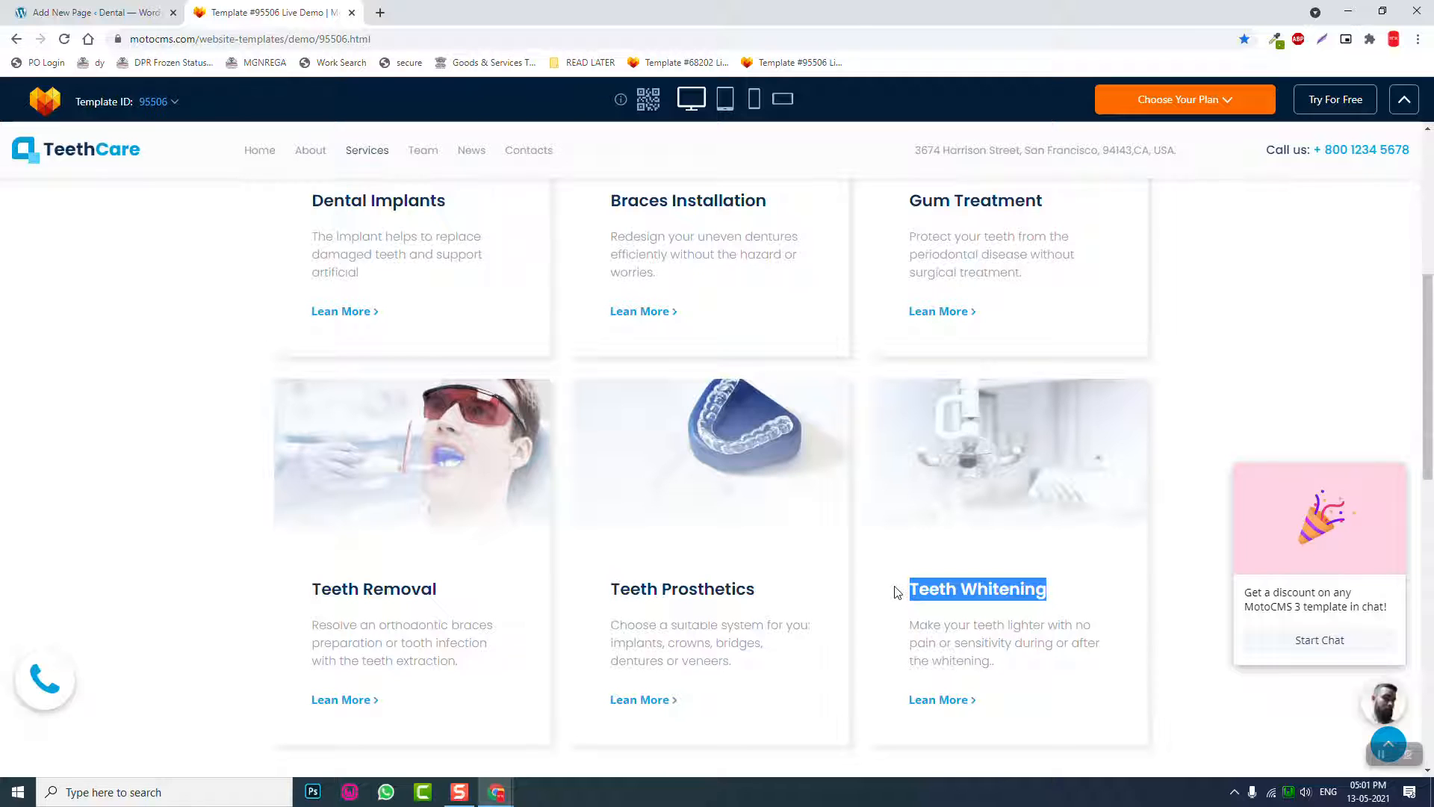
scroll("down", 3)
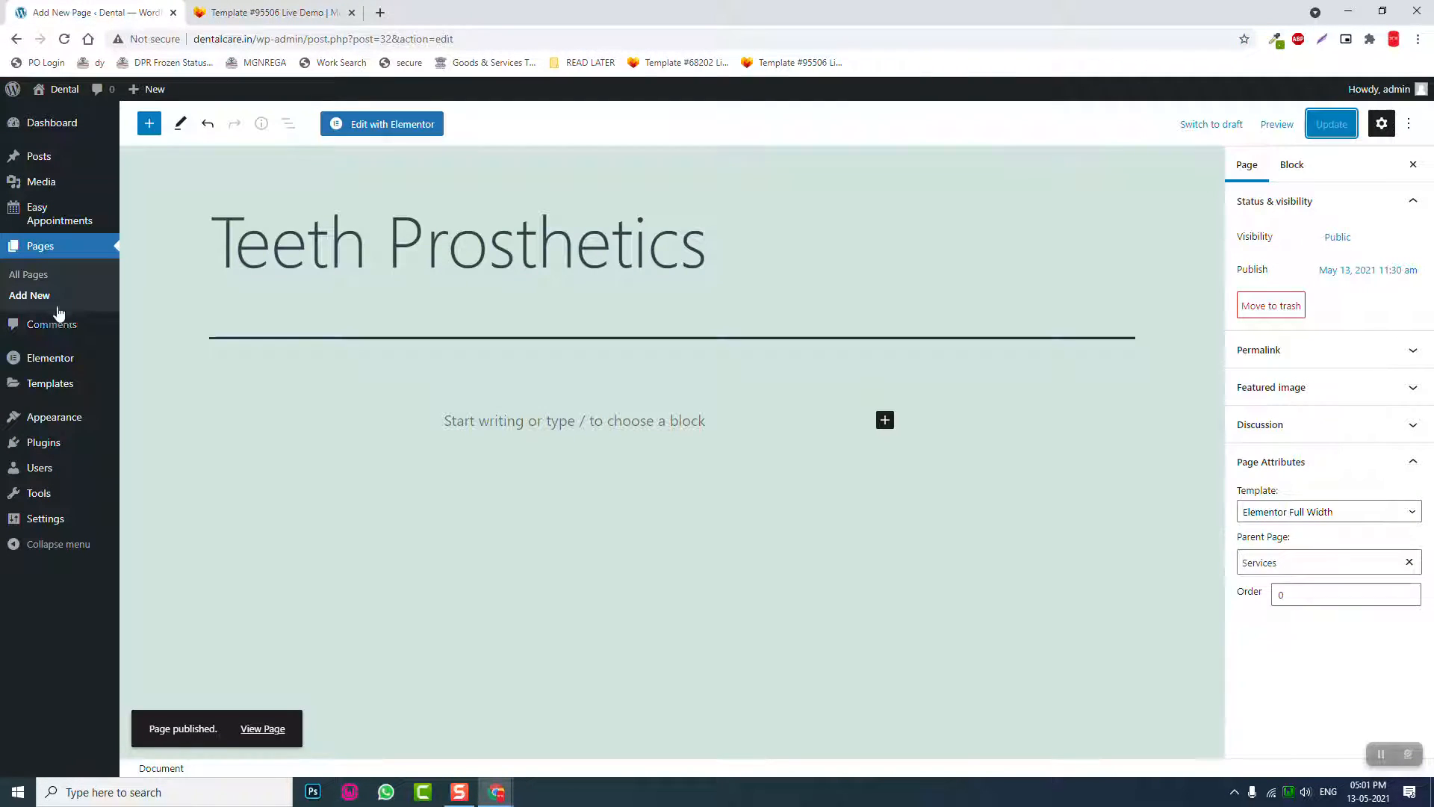
left_click(30, 294)
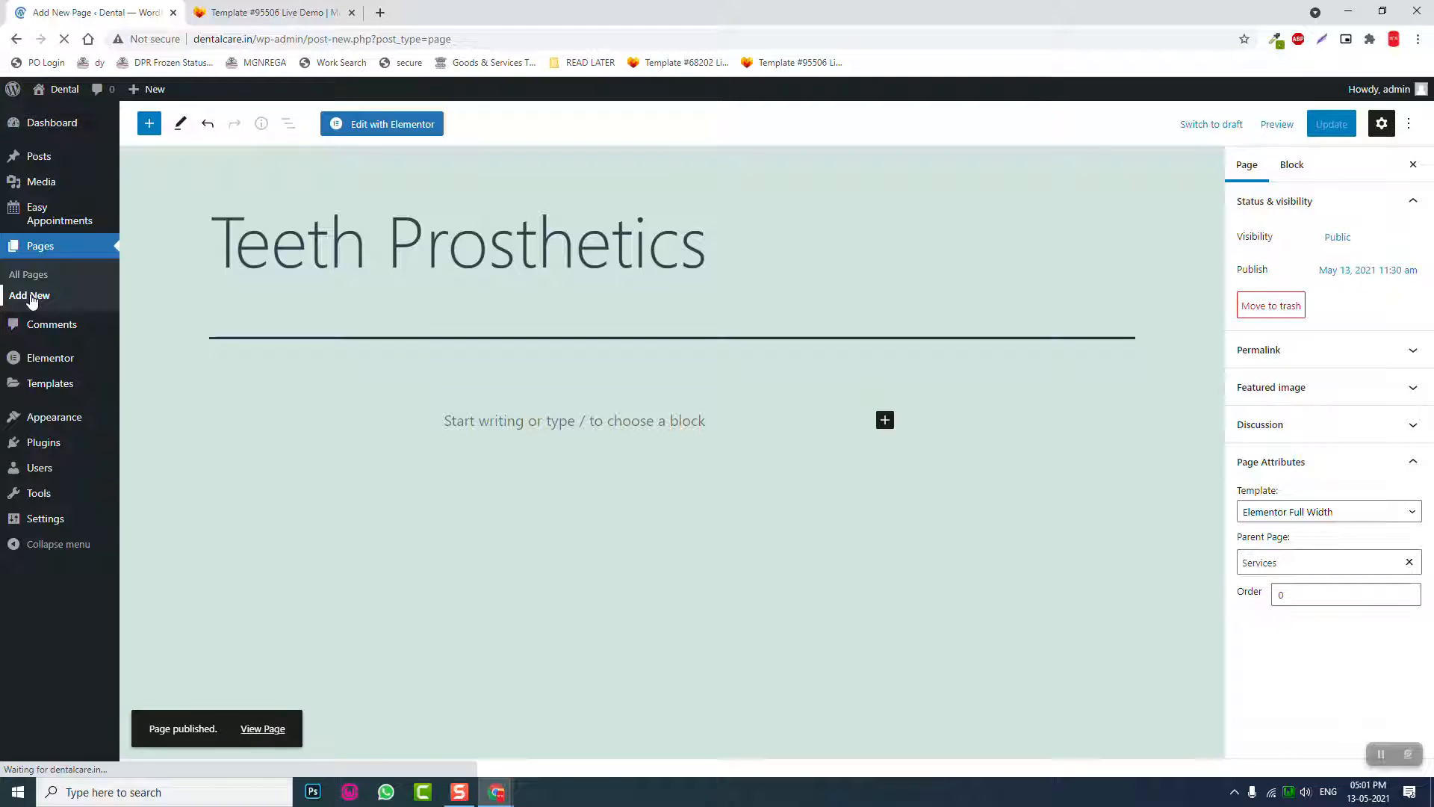
- Publish a 'Teeth Whitening' page under Services on the Elementor Full Width template
left_click(30, 294)
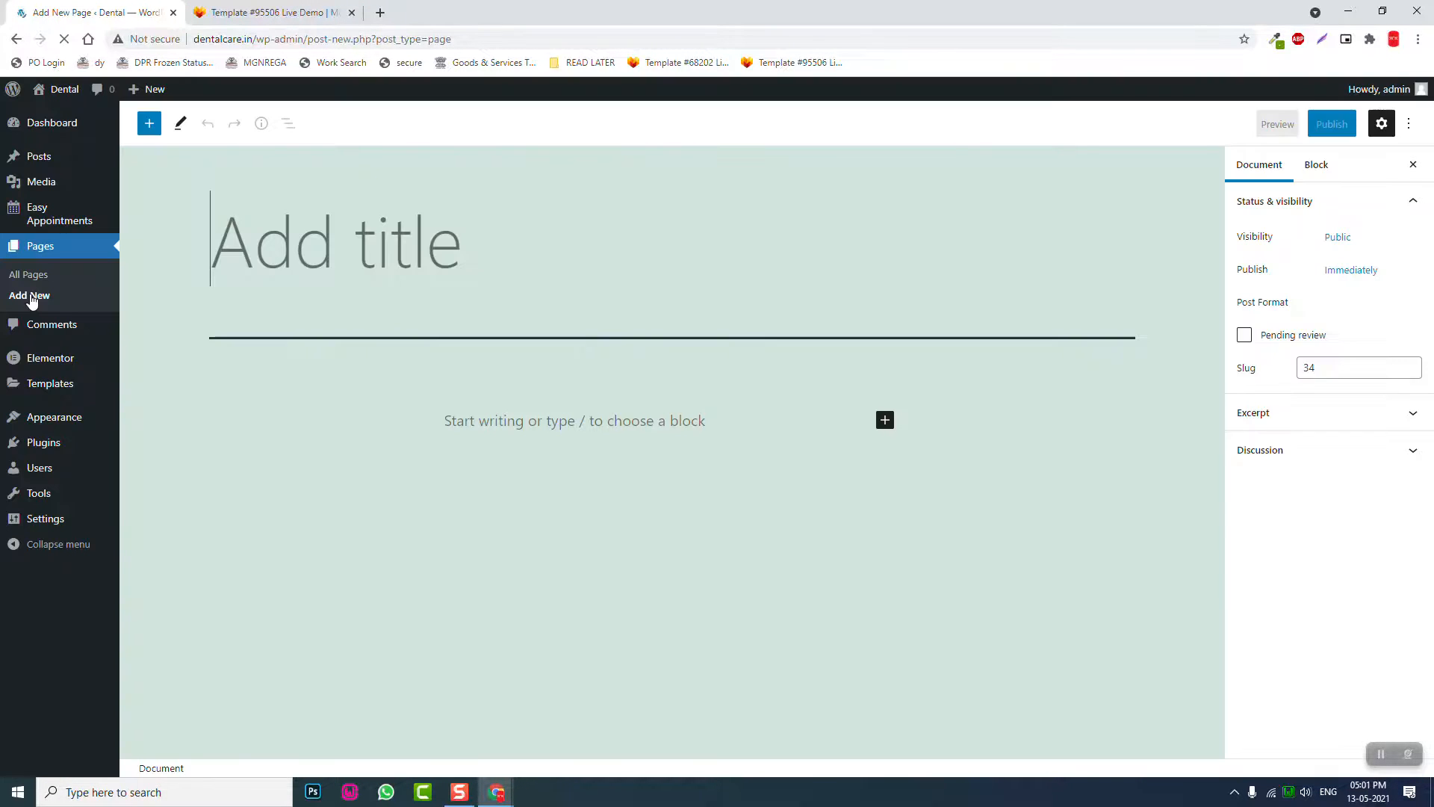
type("Teeth Whitening")
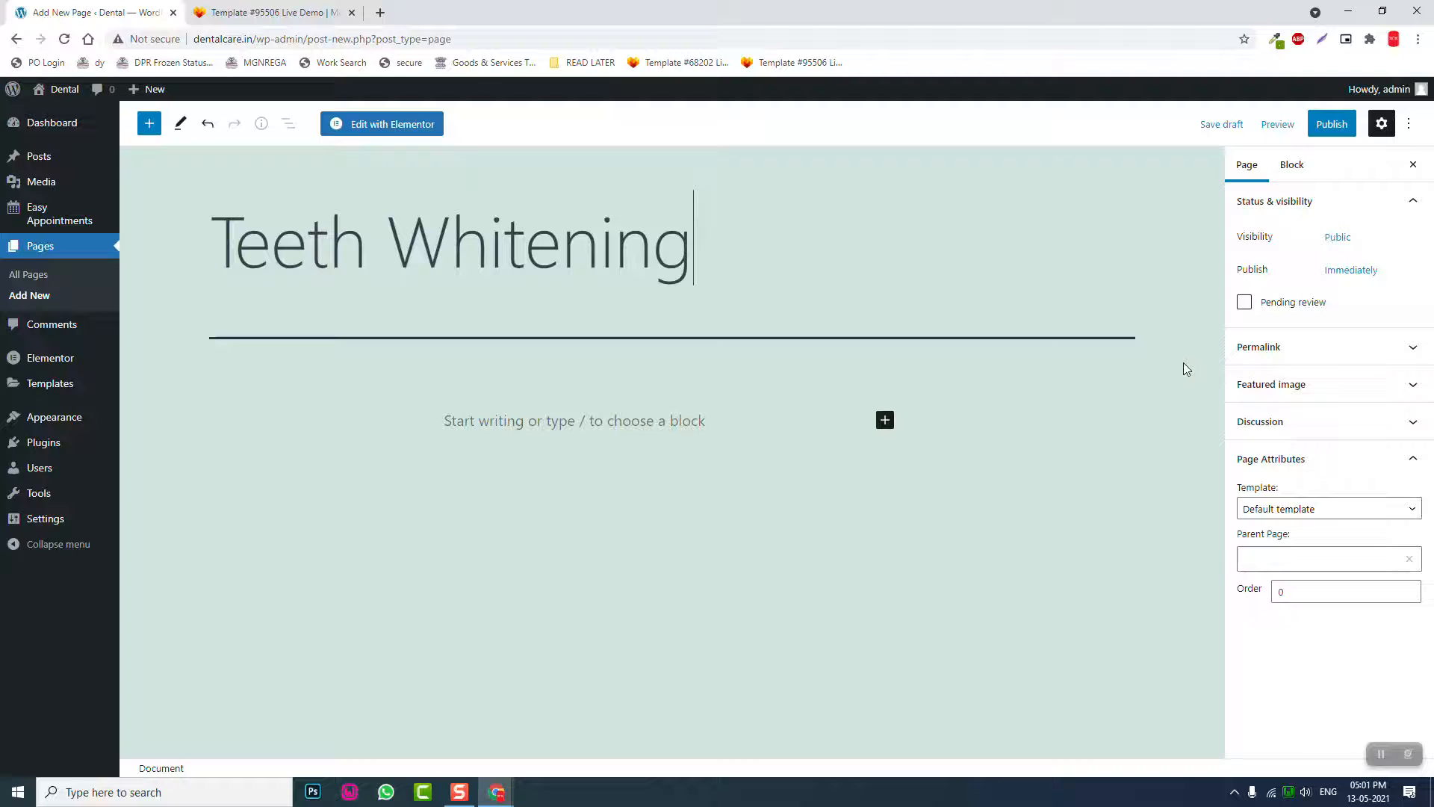
left_click(1327, 508)
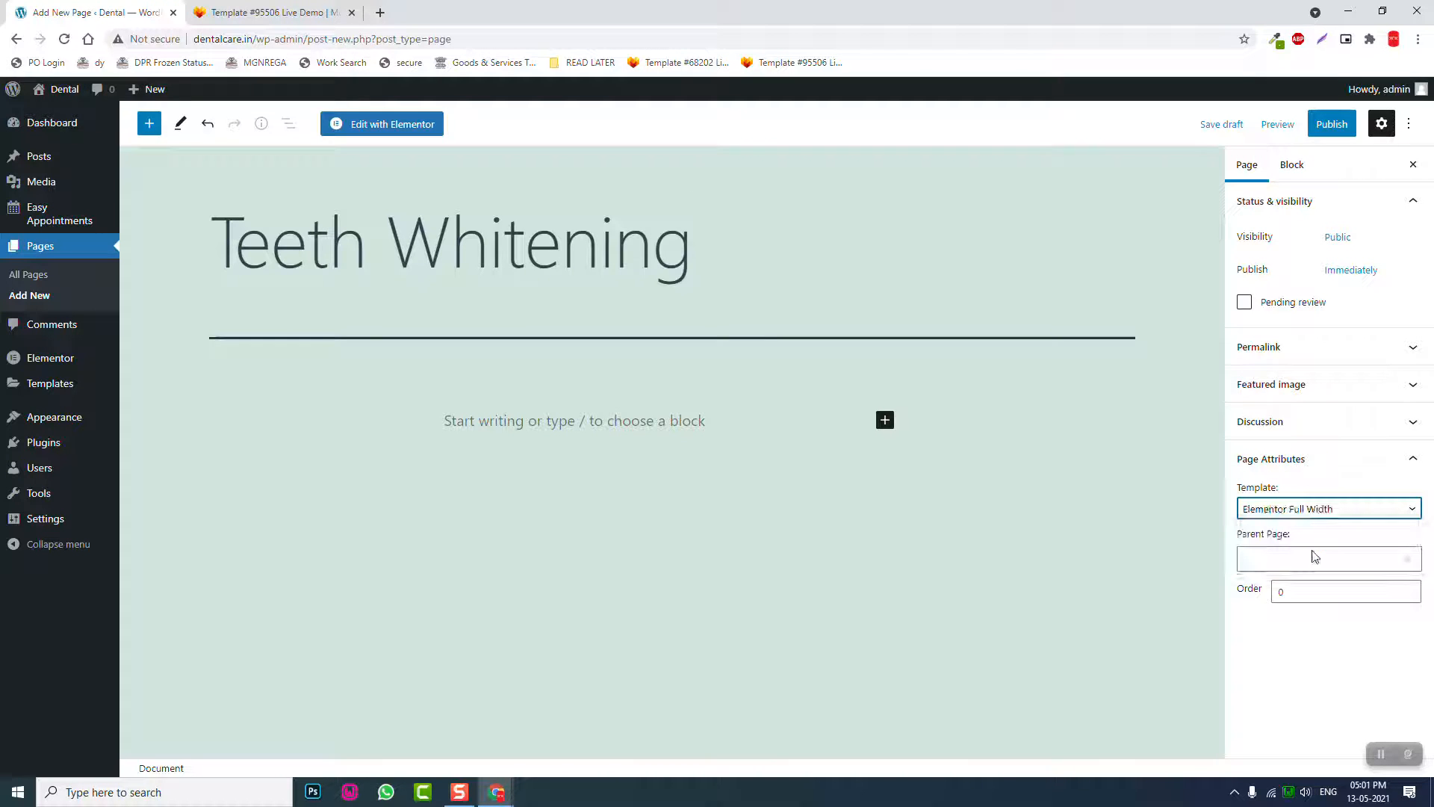
type("Services")
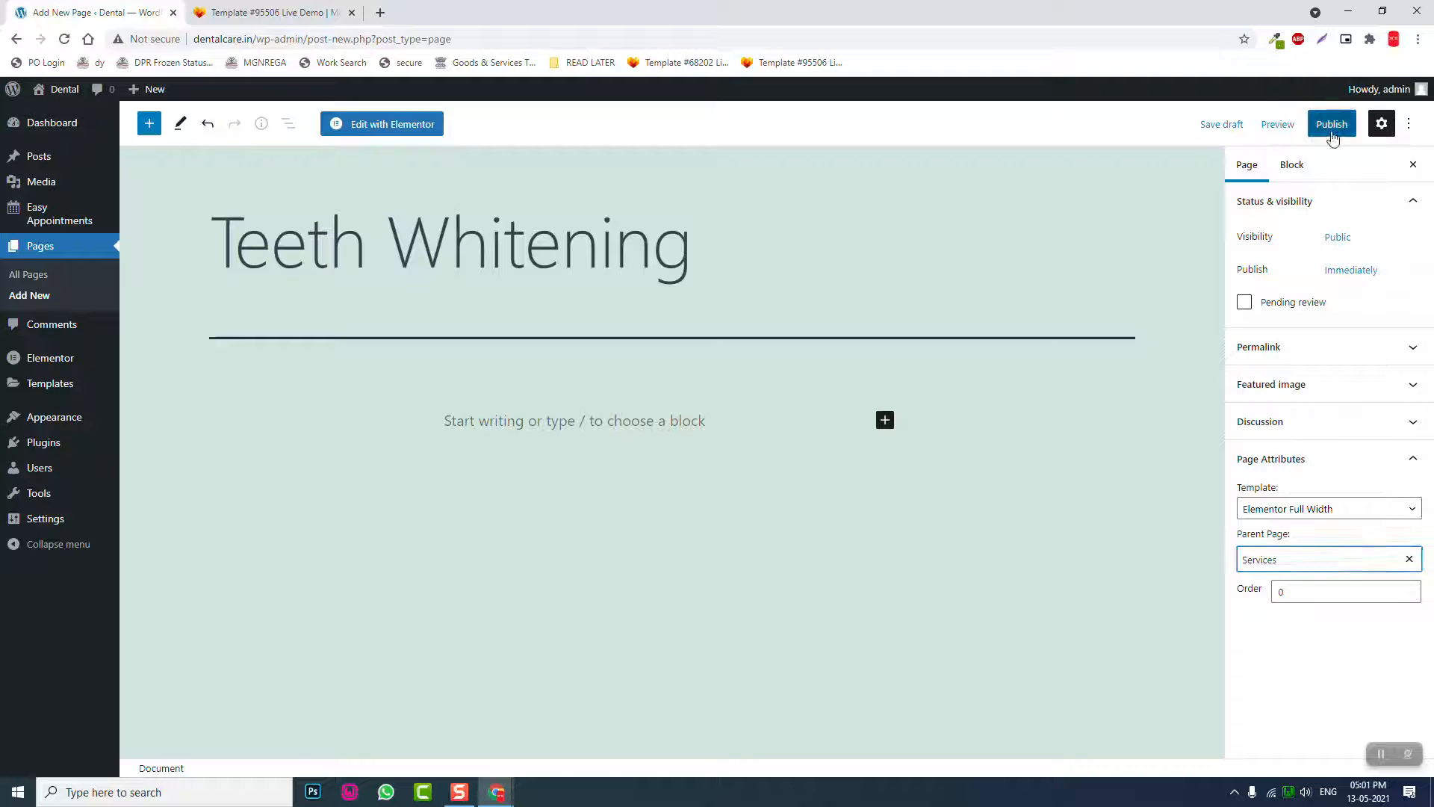
left_click(265, 12)
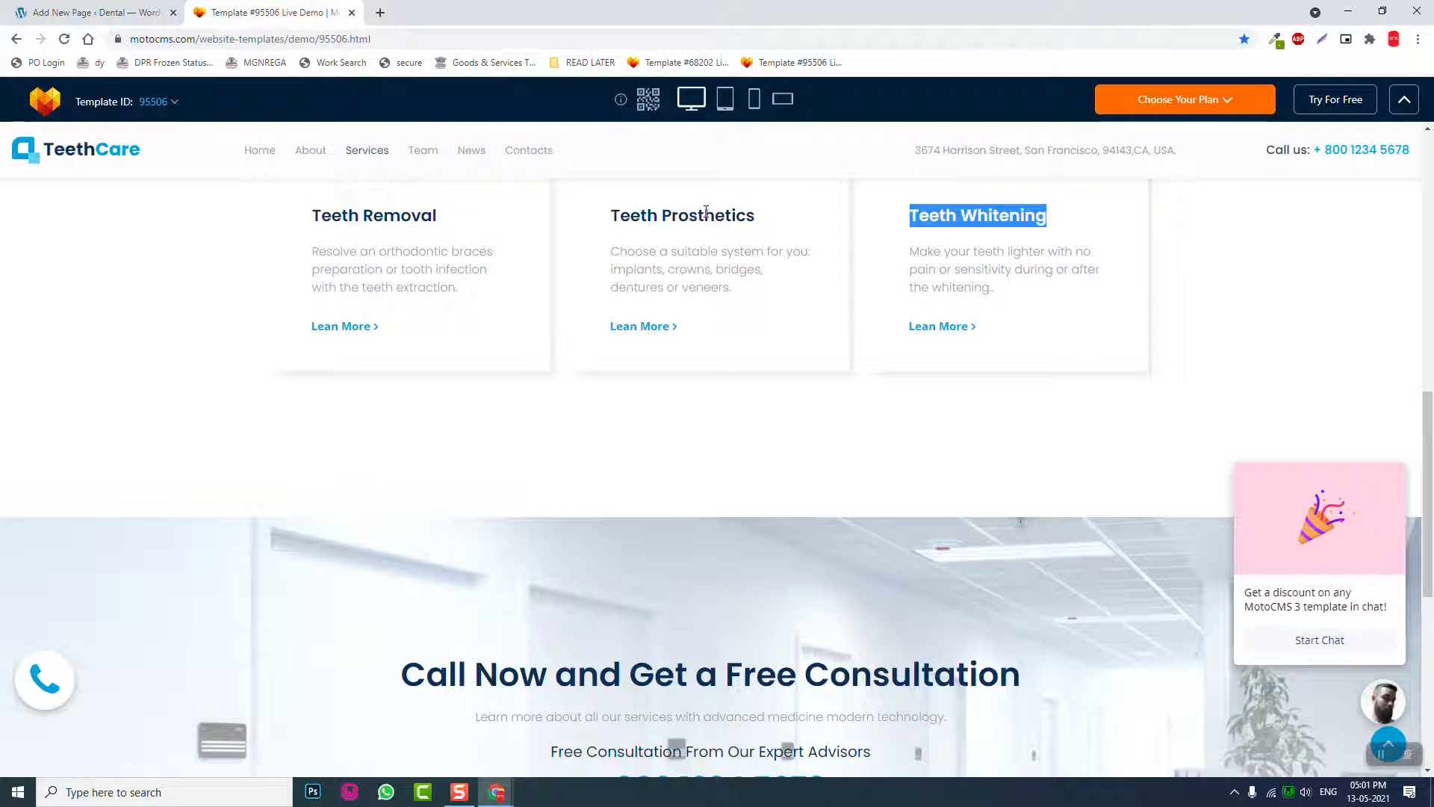
mouse_move(423, 150)
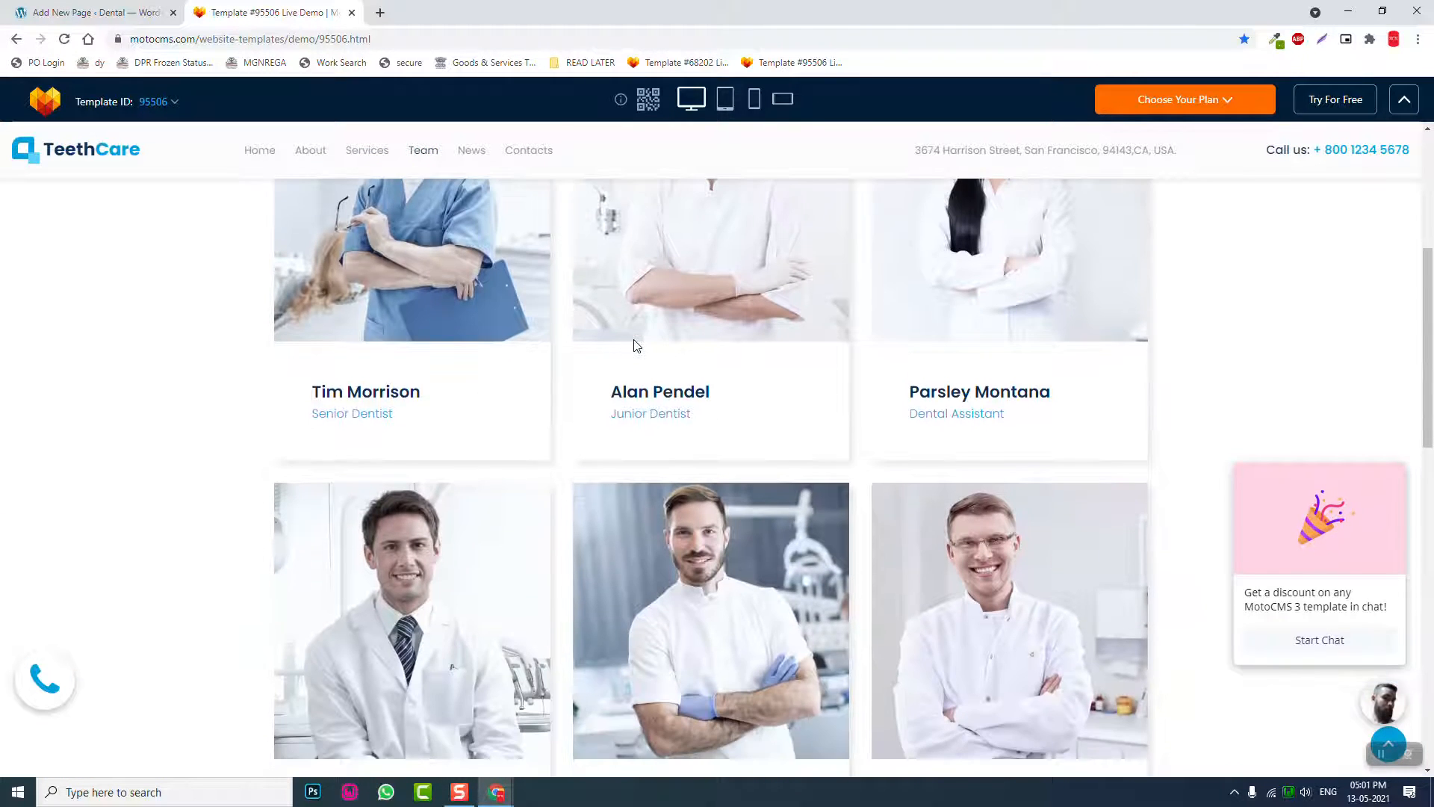
- Scroll through the demo's Team section to review member names, then return to WordPress
scroll("down", 3)
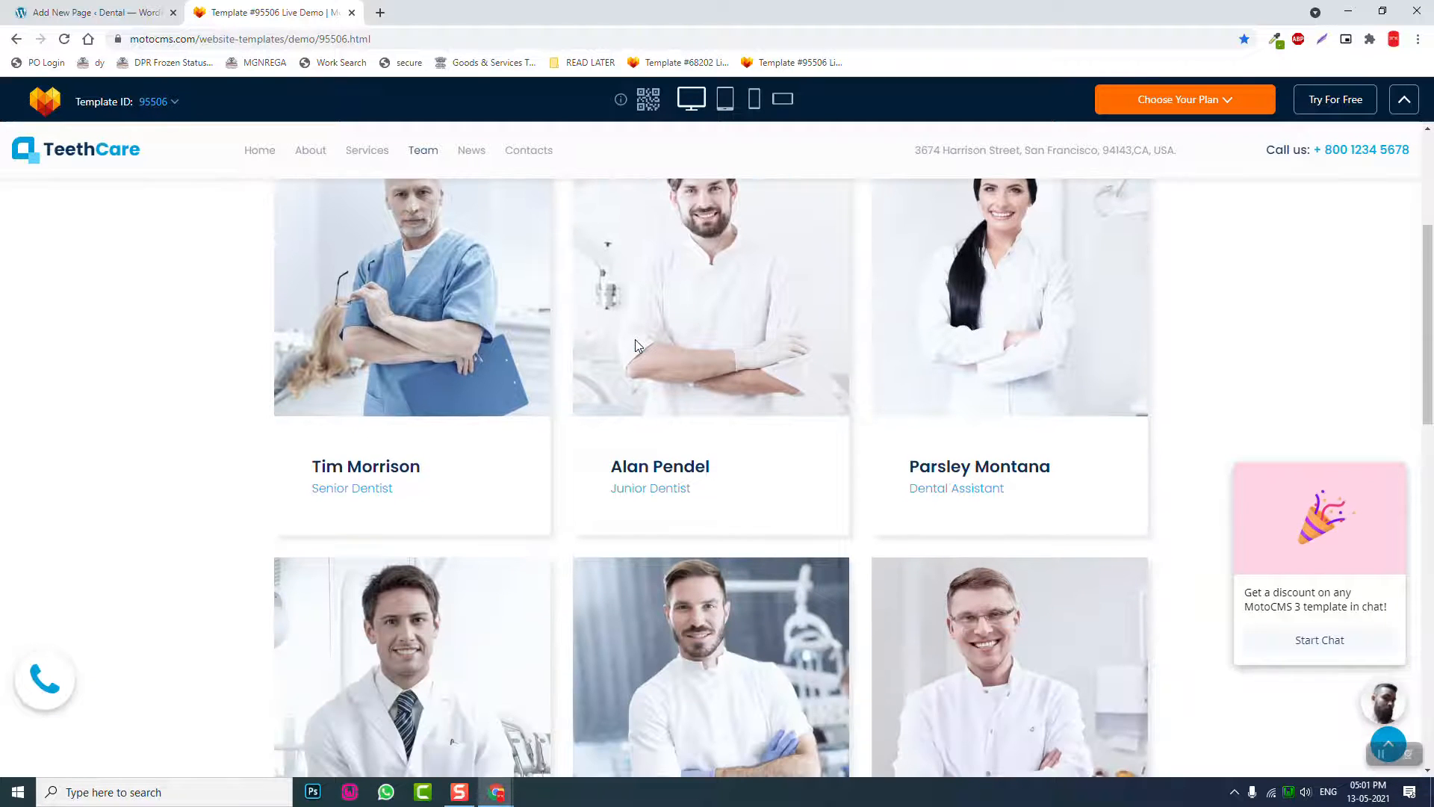
scroll("down", 3)
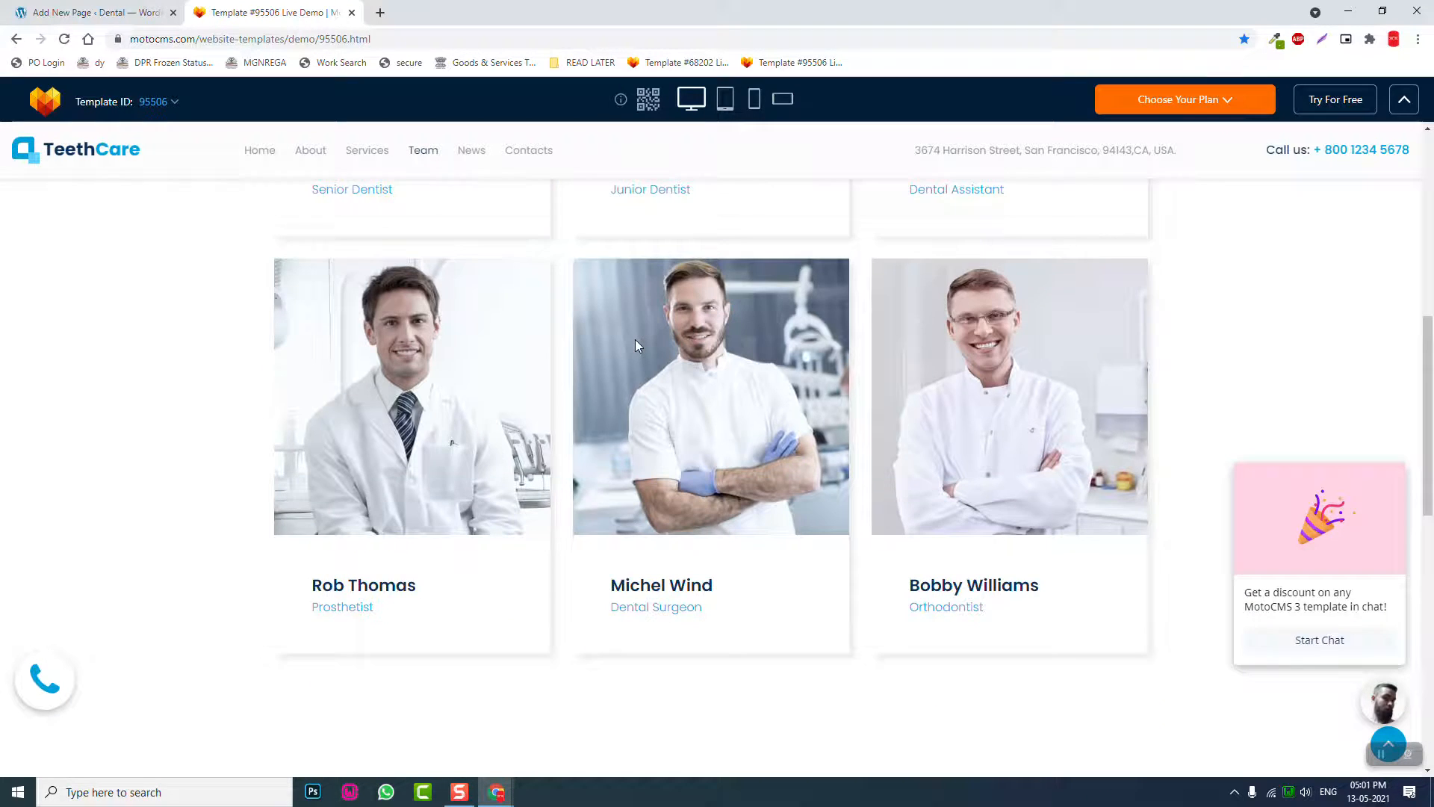
scroll("up", 3)
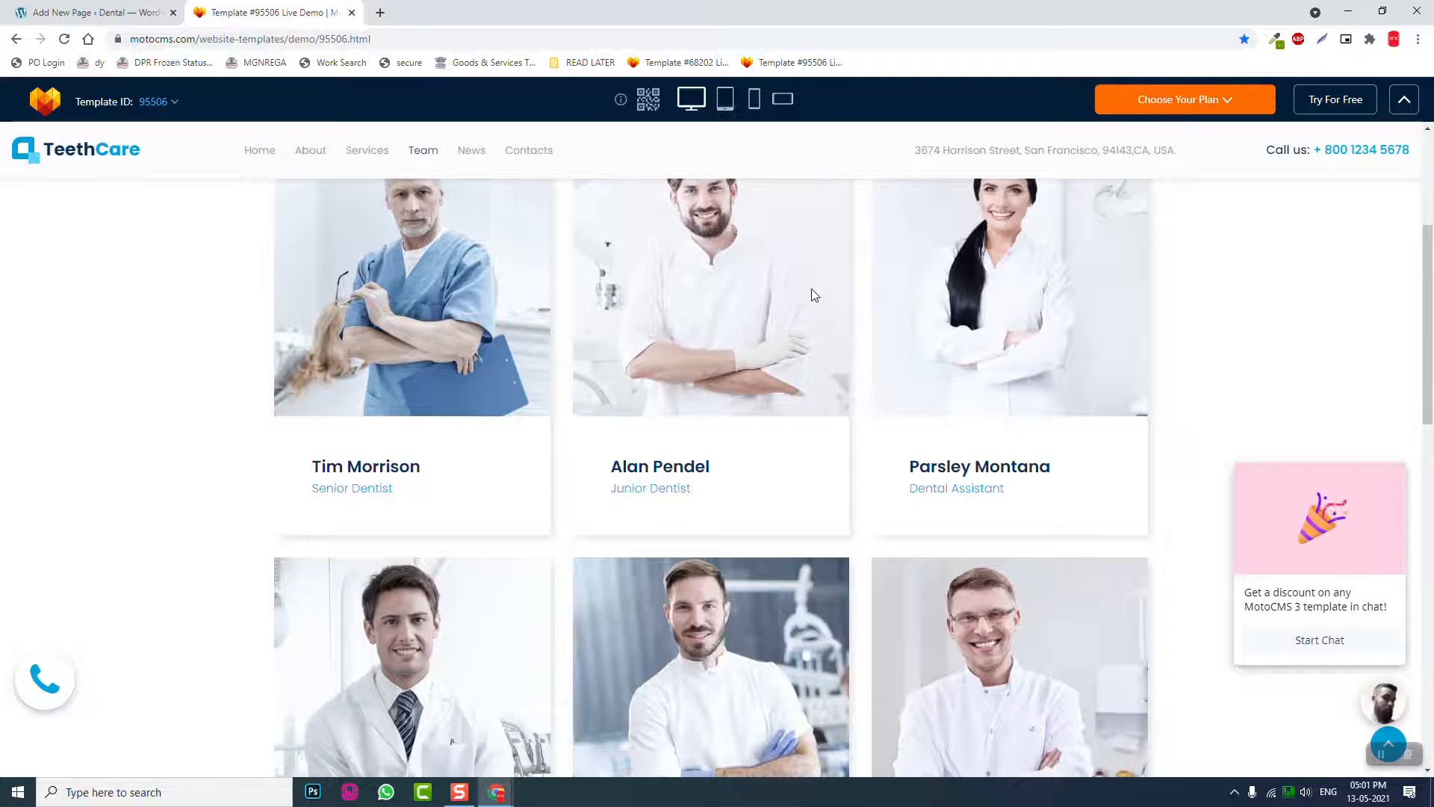
scroll("down", 3)
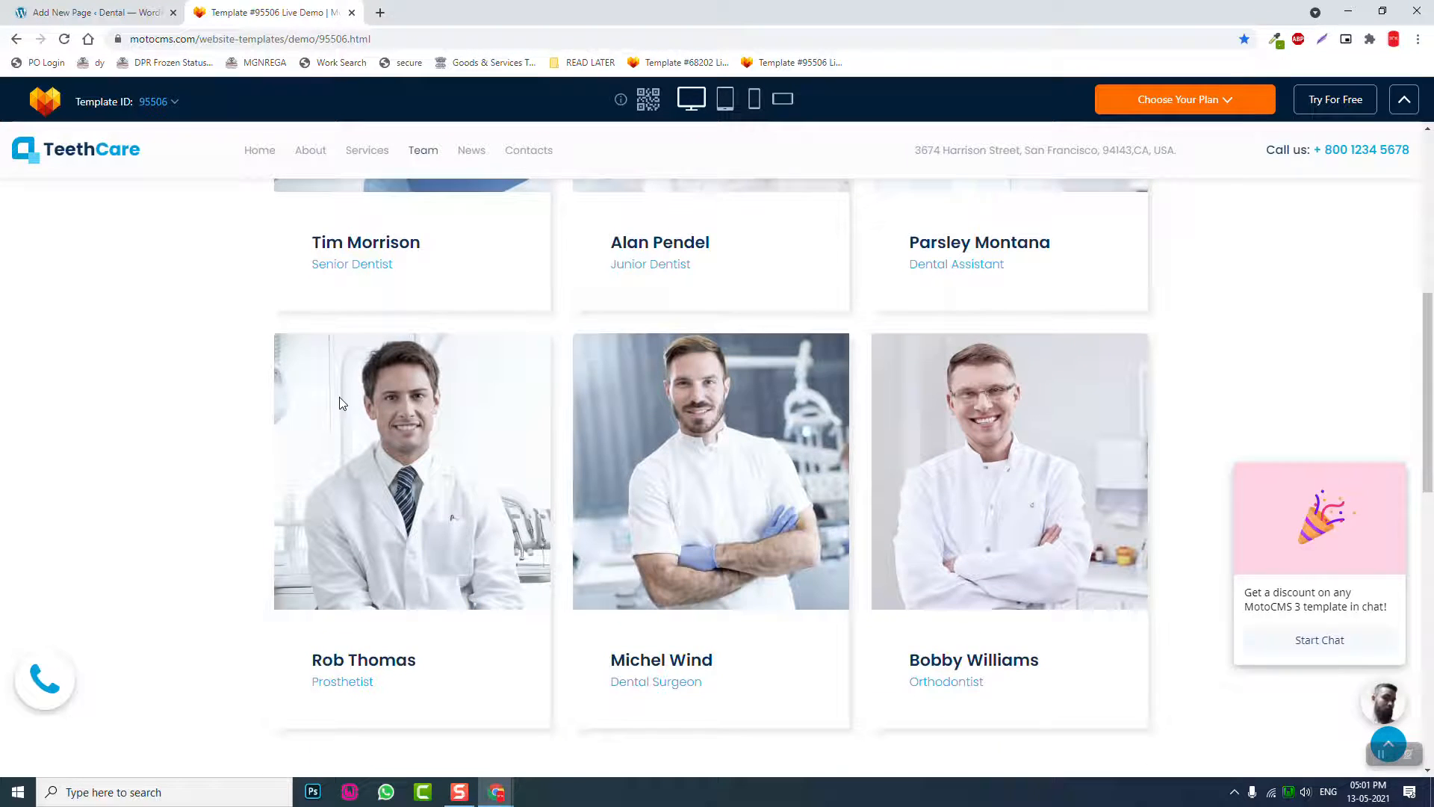
mouse_move(822, 590)
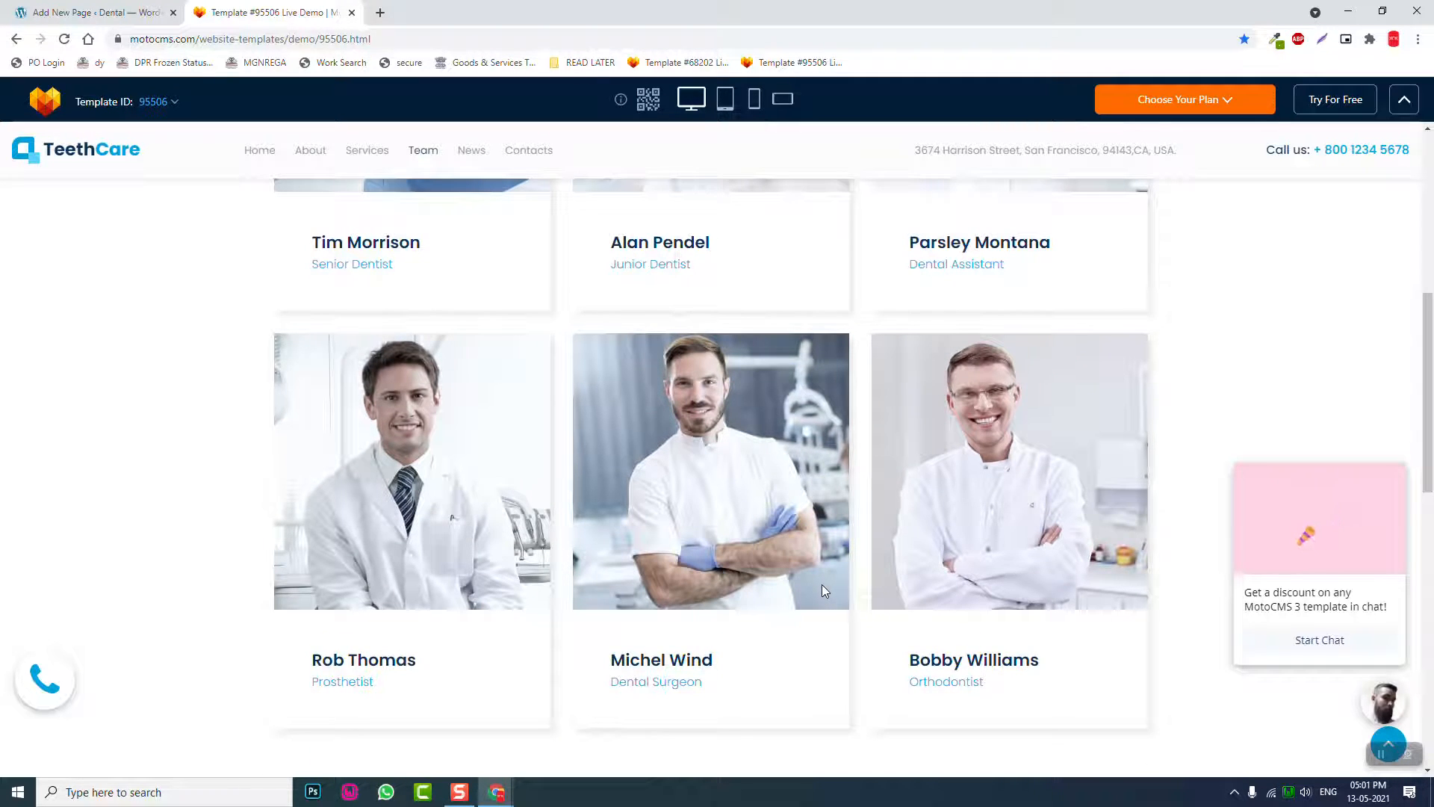
scroll("down", 3)
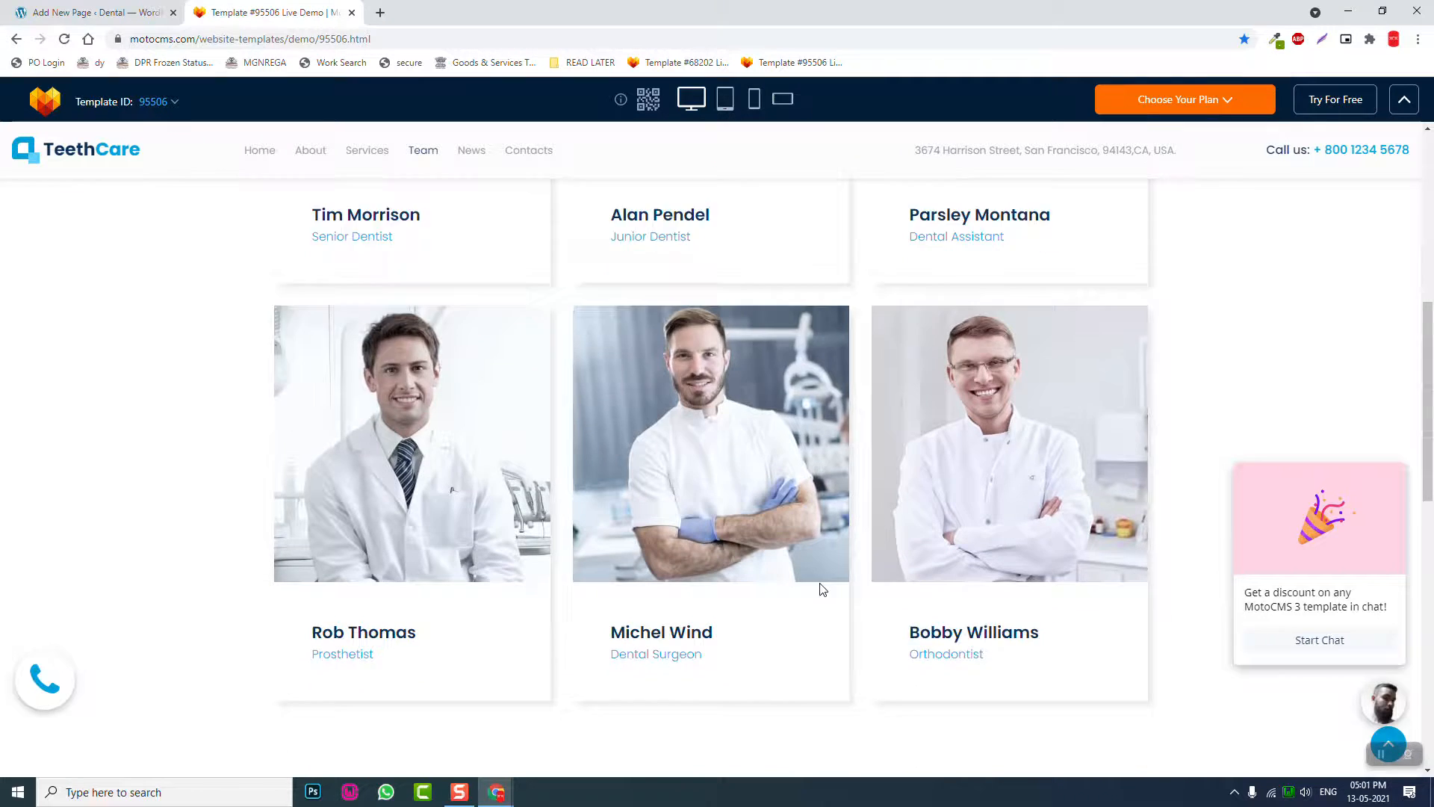
scroll("down", 3)
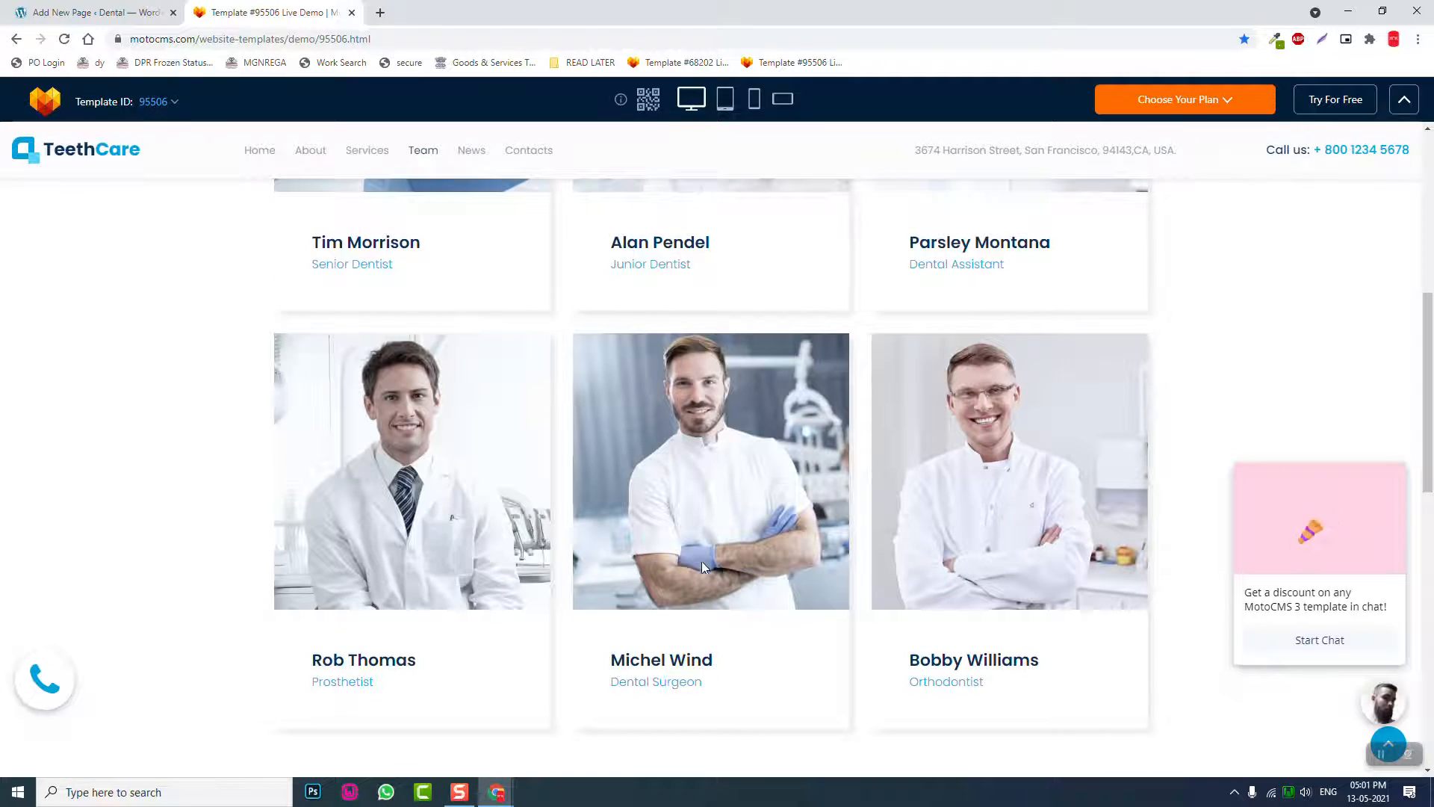
scroll("down", 3)
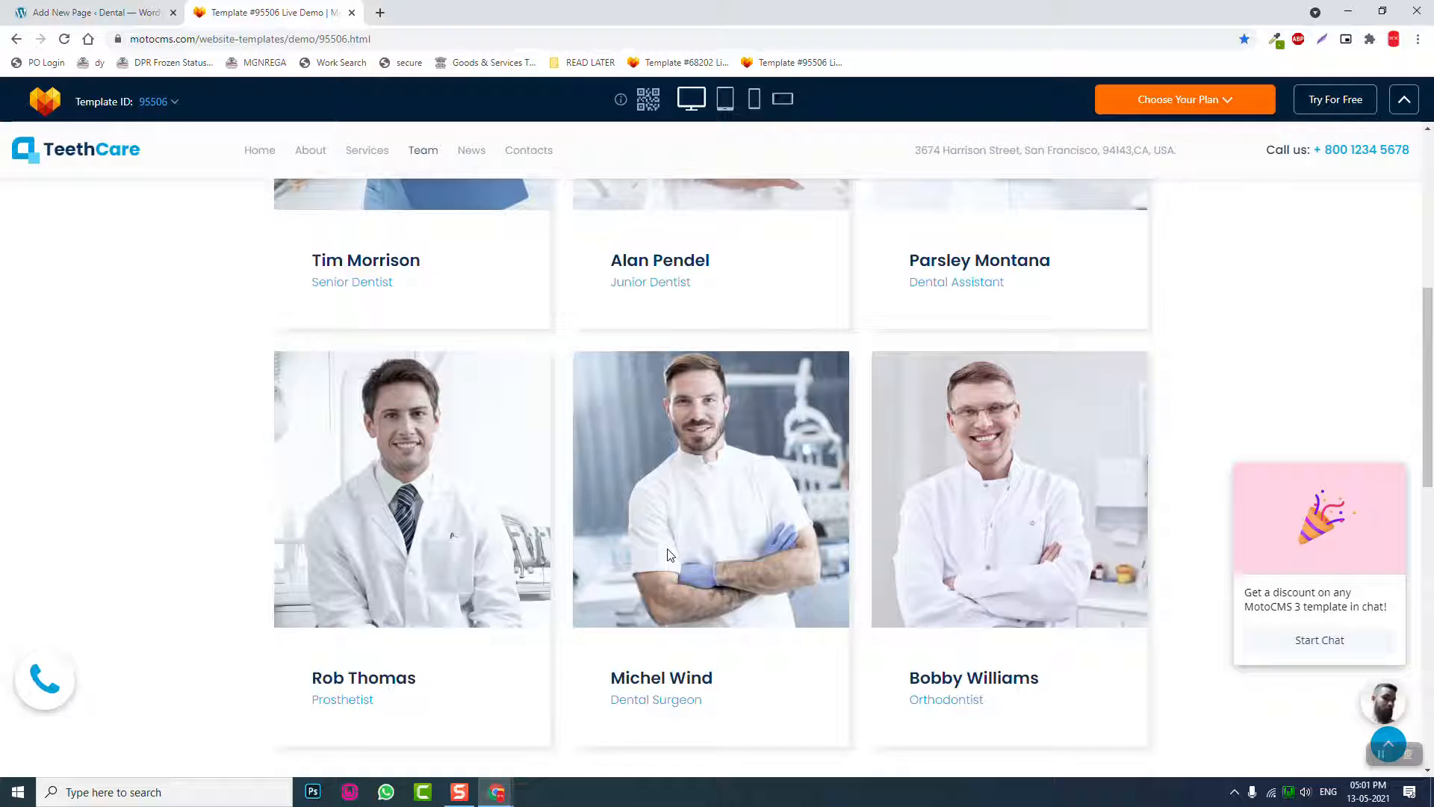
scroll("down", 3)
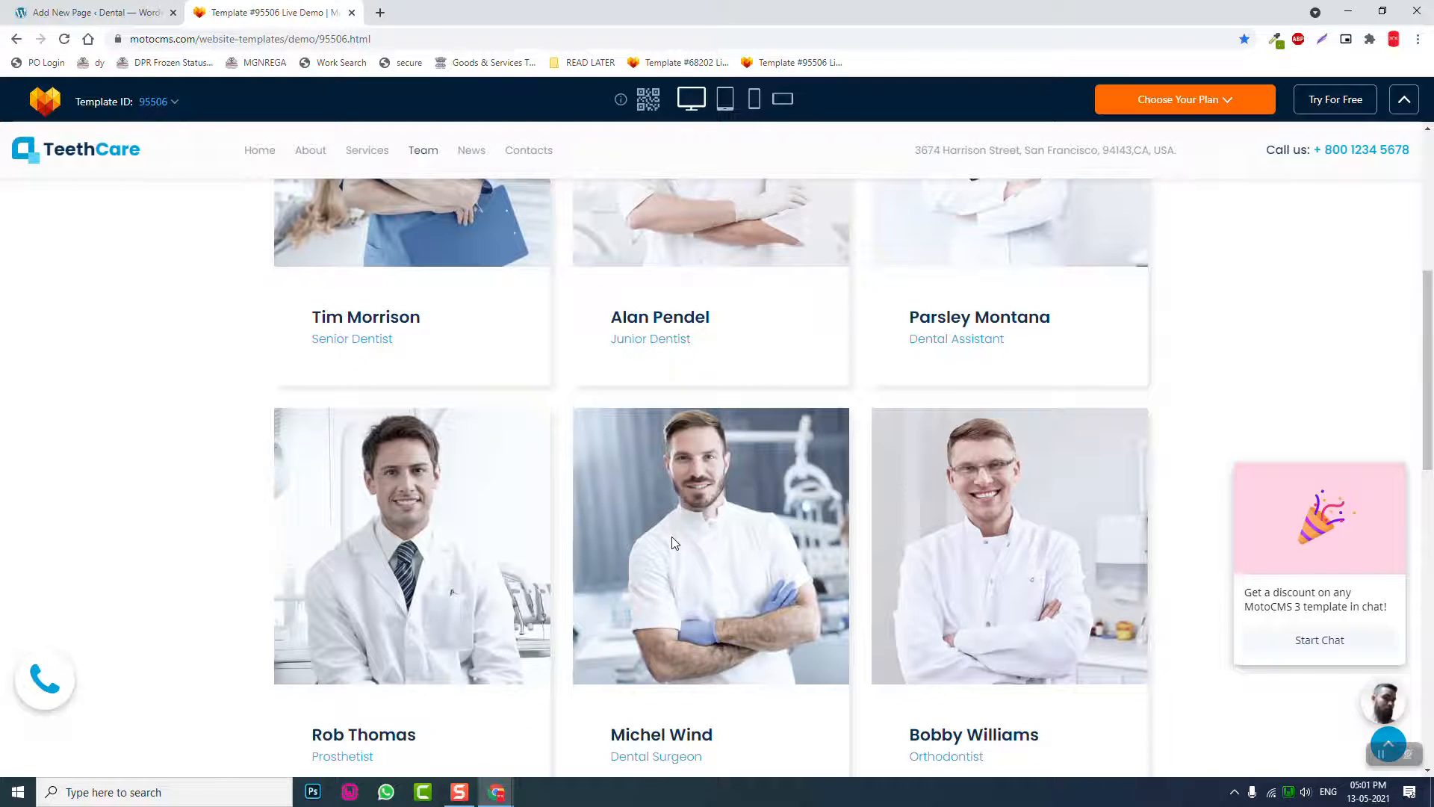
mouse_move(357, 366)
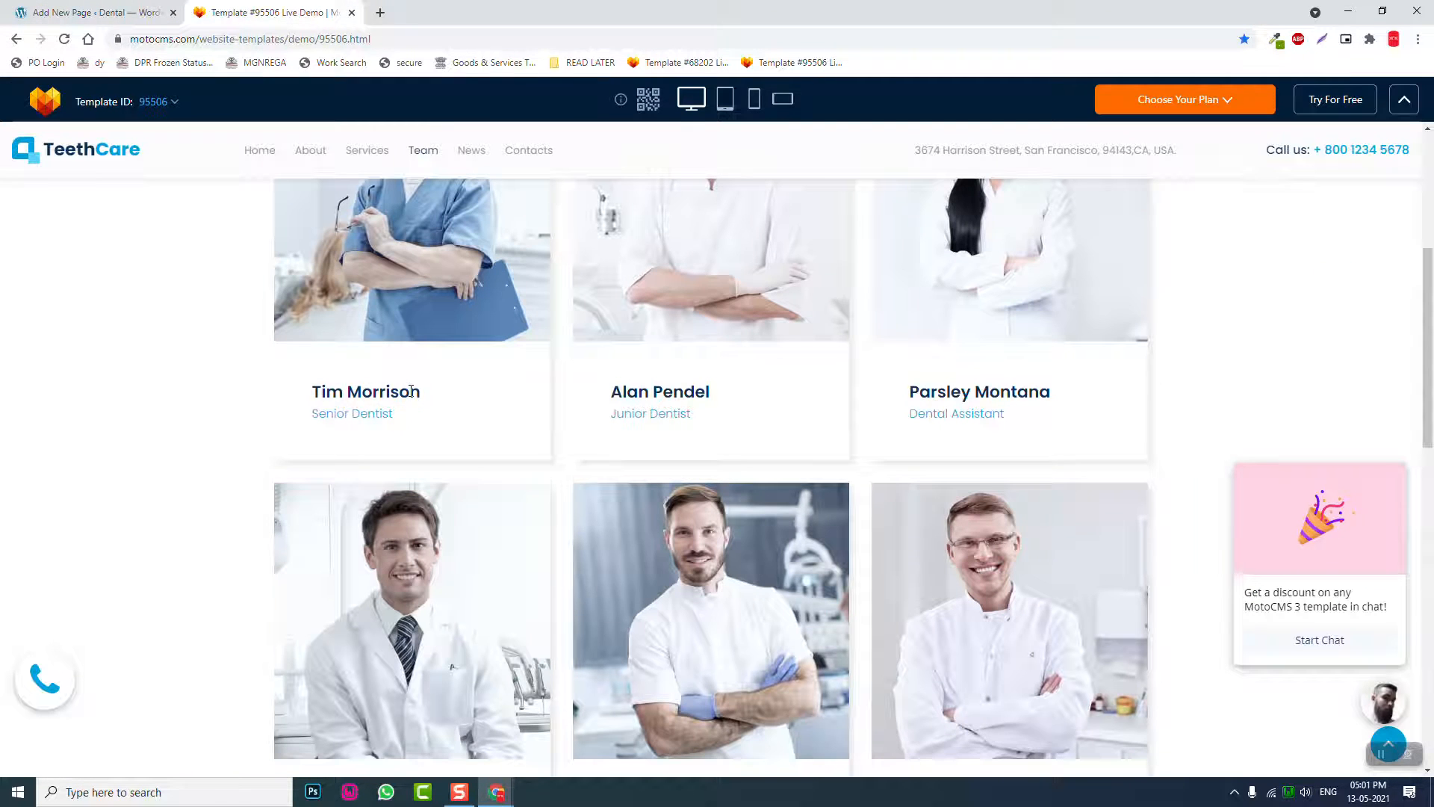
left_click(91, 12)
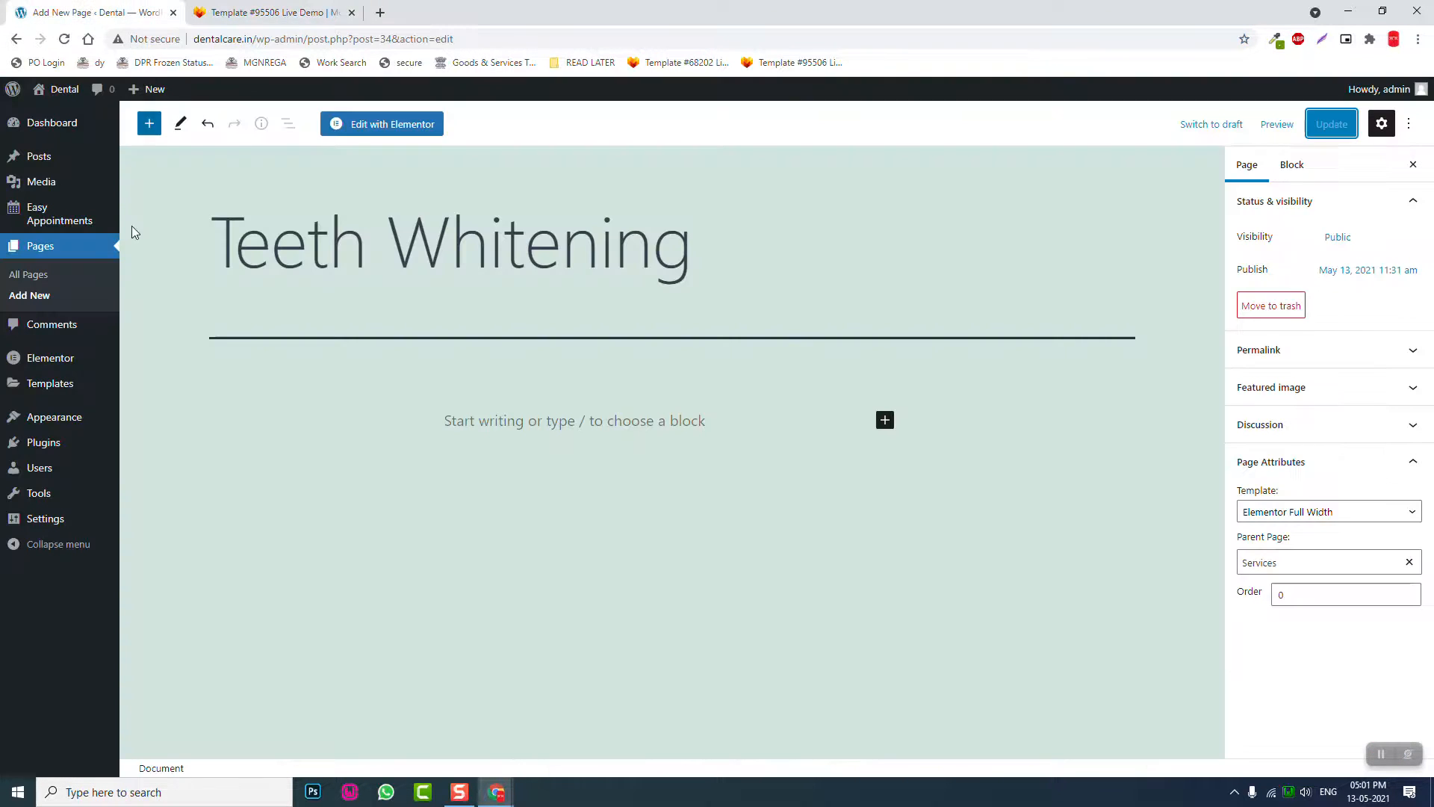
left_click(30, 294)
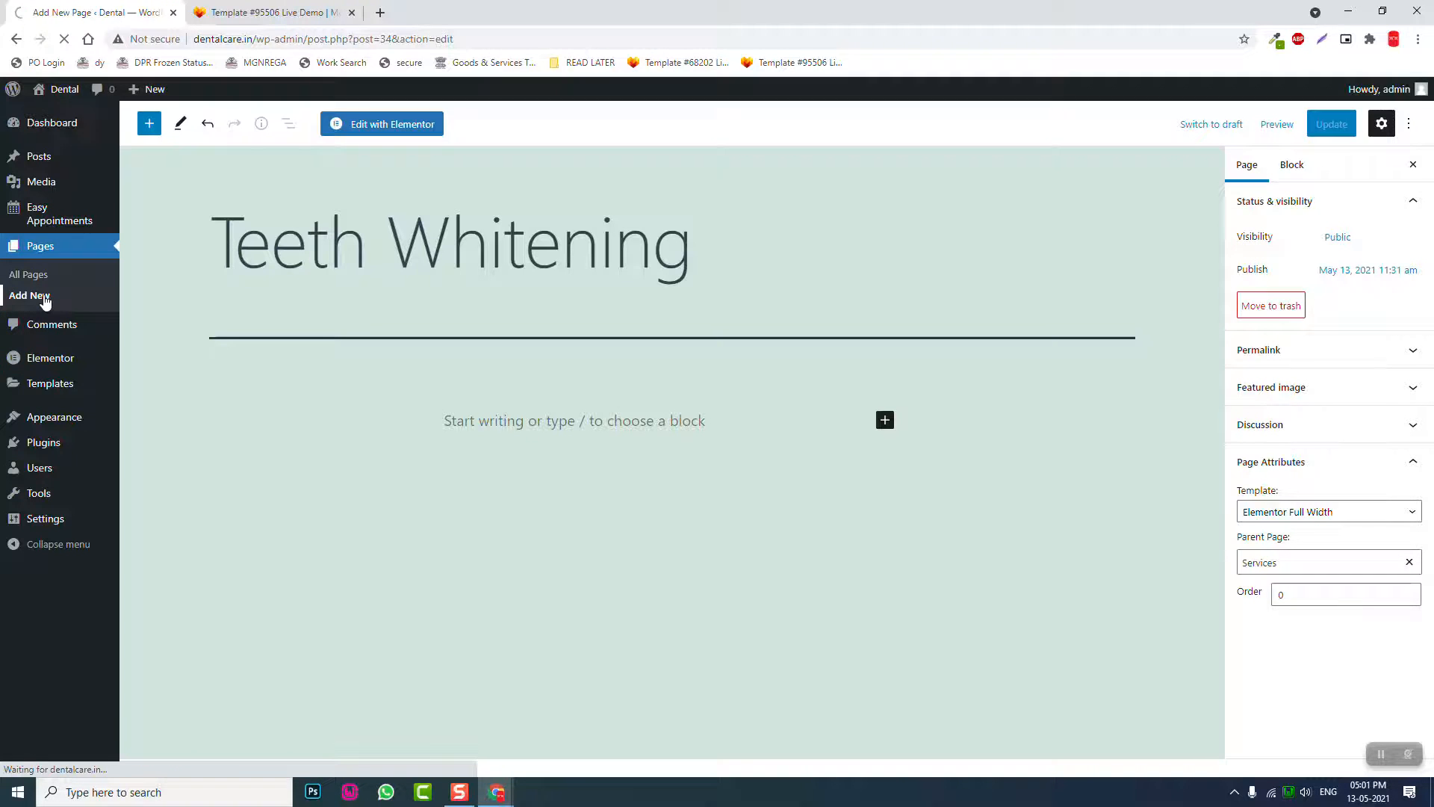
left_click(30, 295)
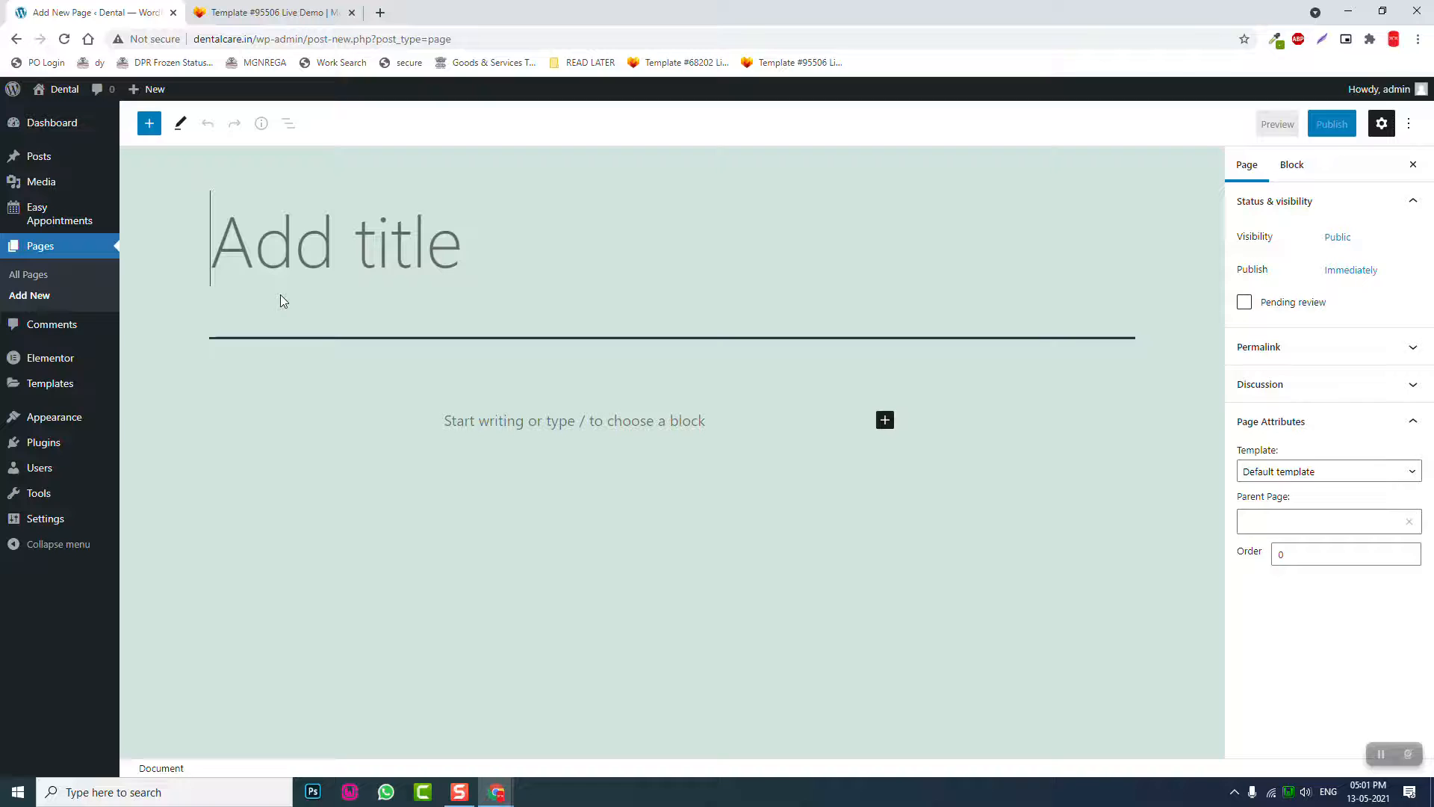
type("Tim Morrison")
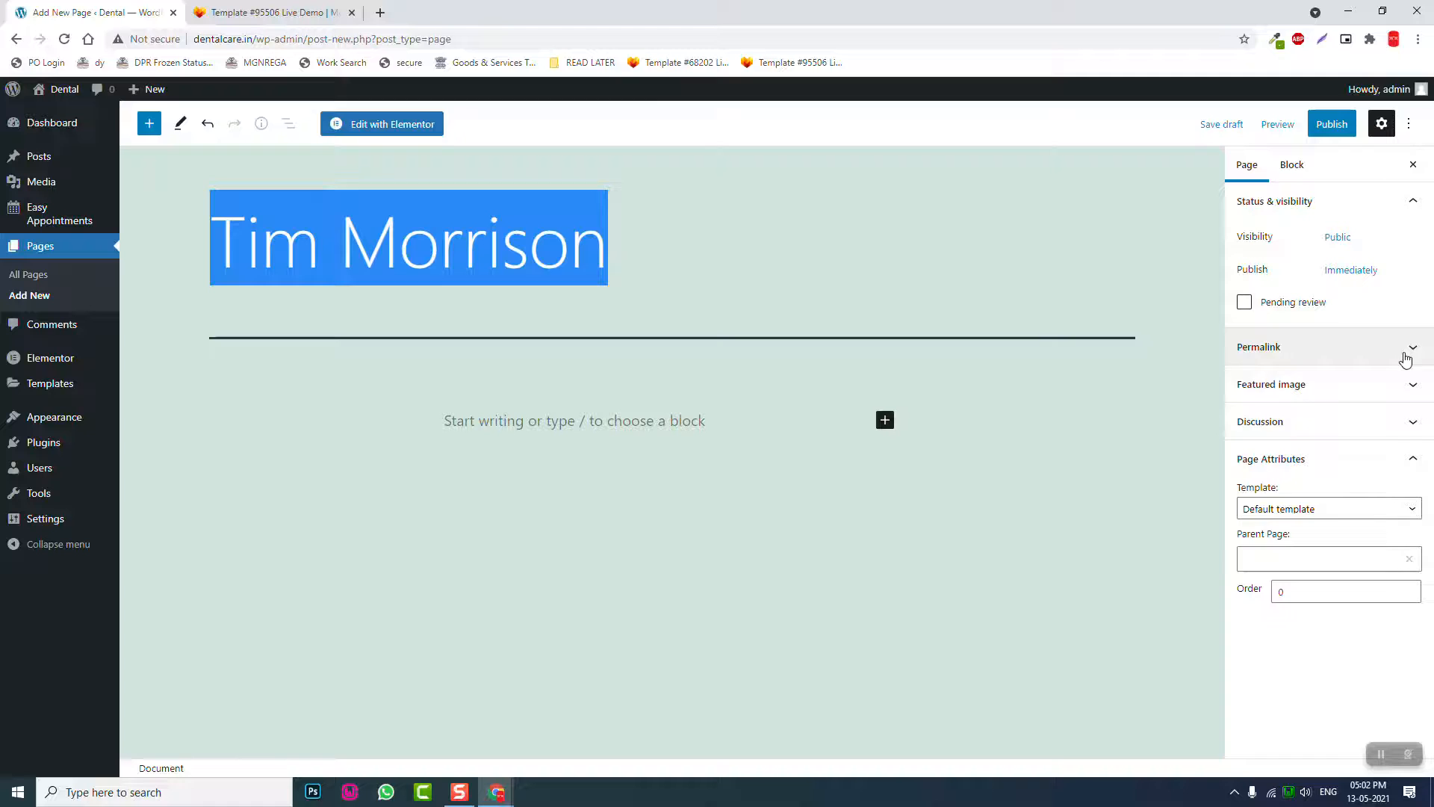
left_click(1326, 507)
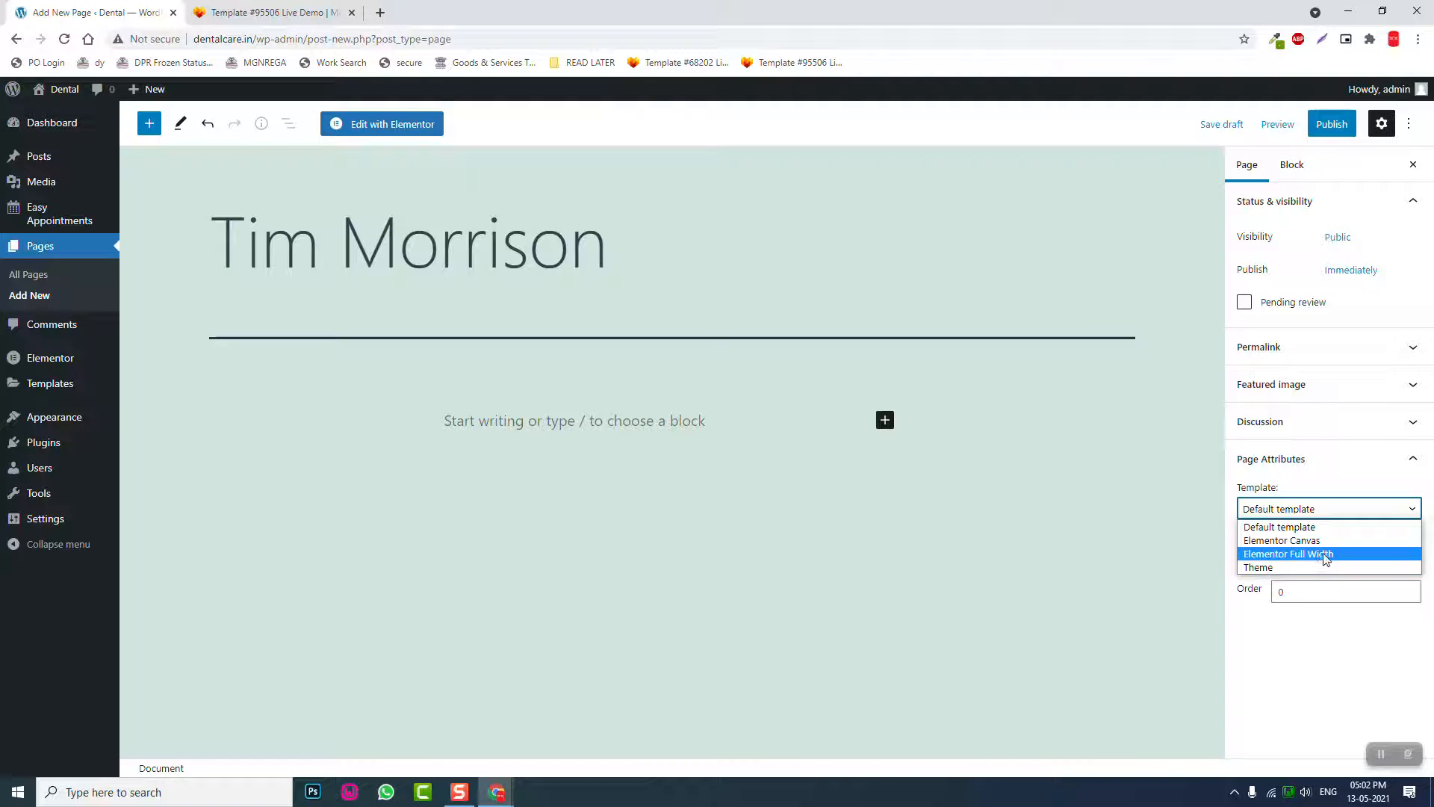
left_click(1287, 553)
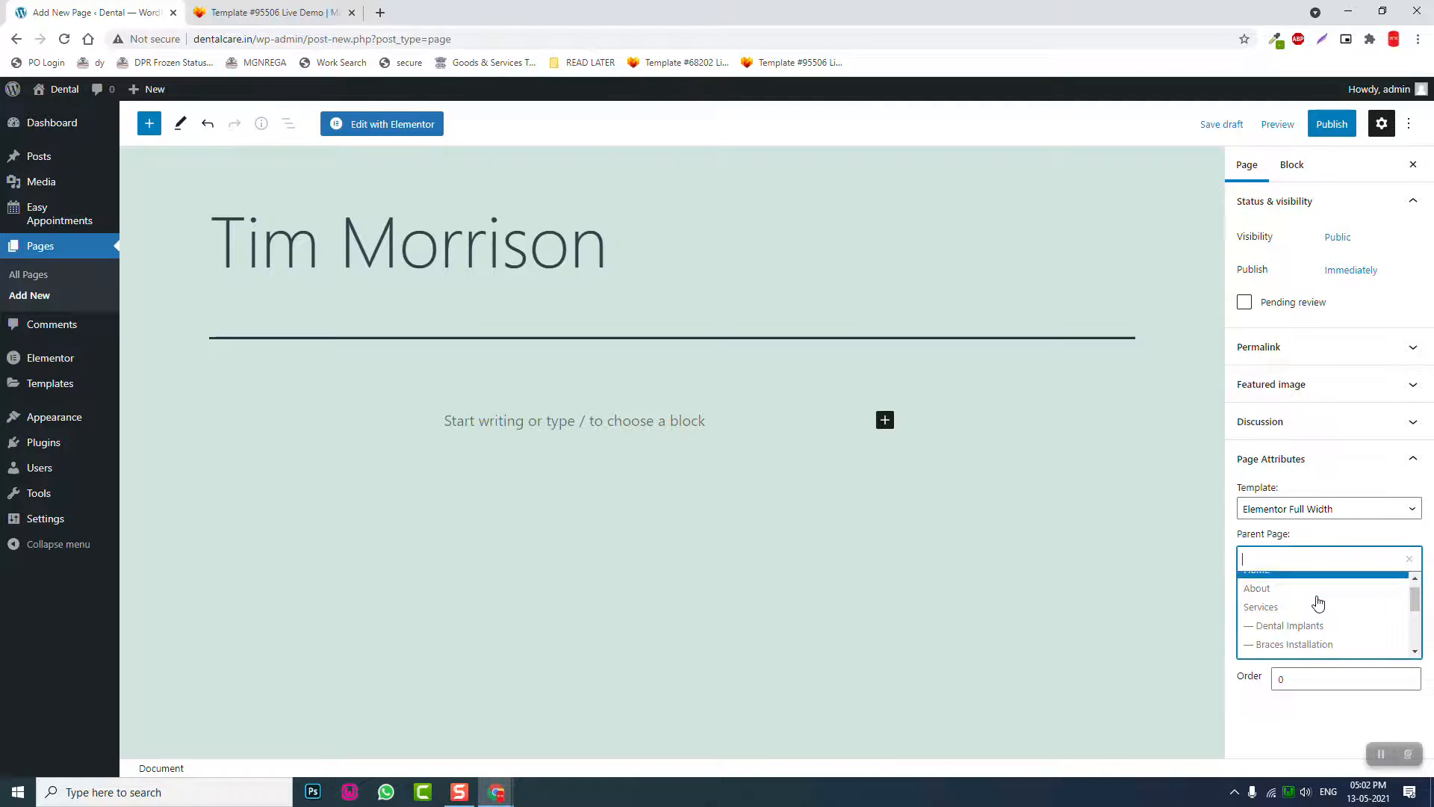
type("te")
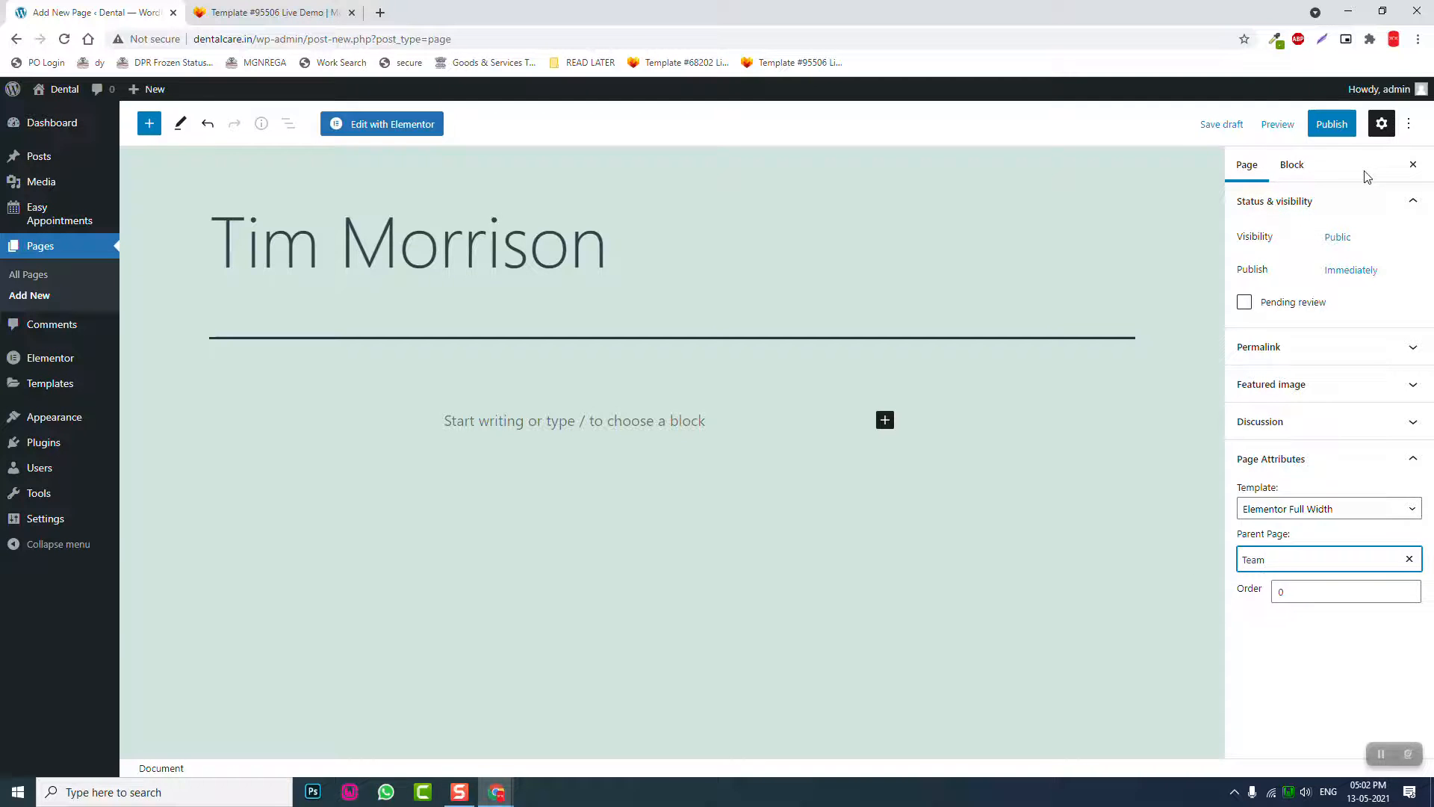
left_click(1331, 124)
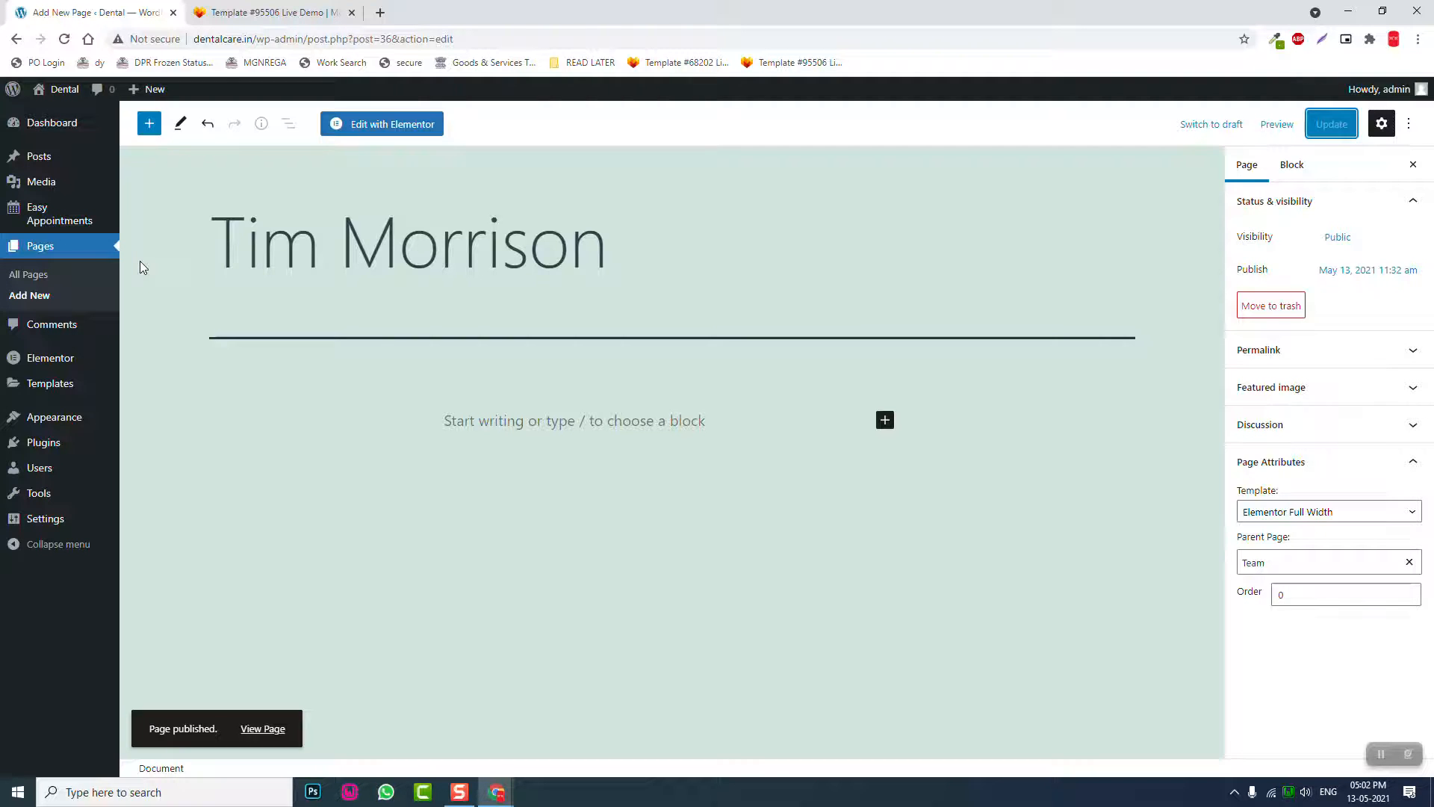
mouse_move(28, 279)
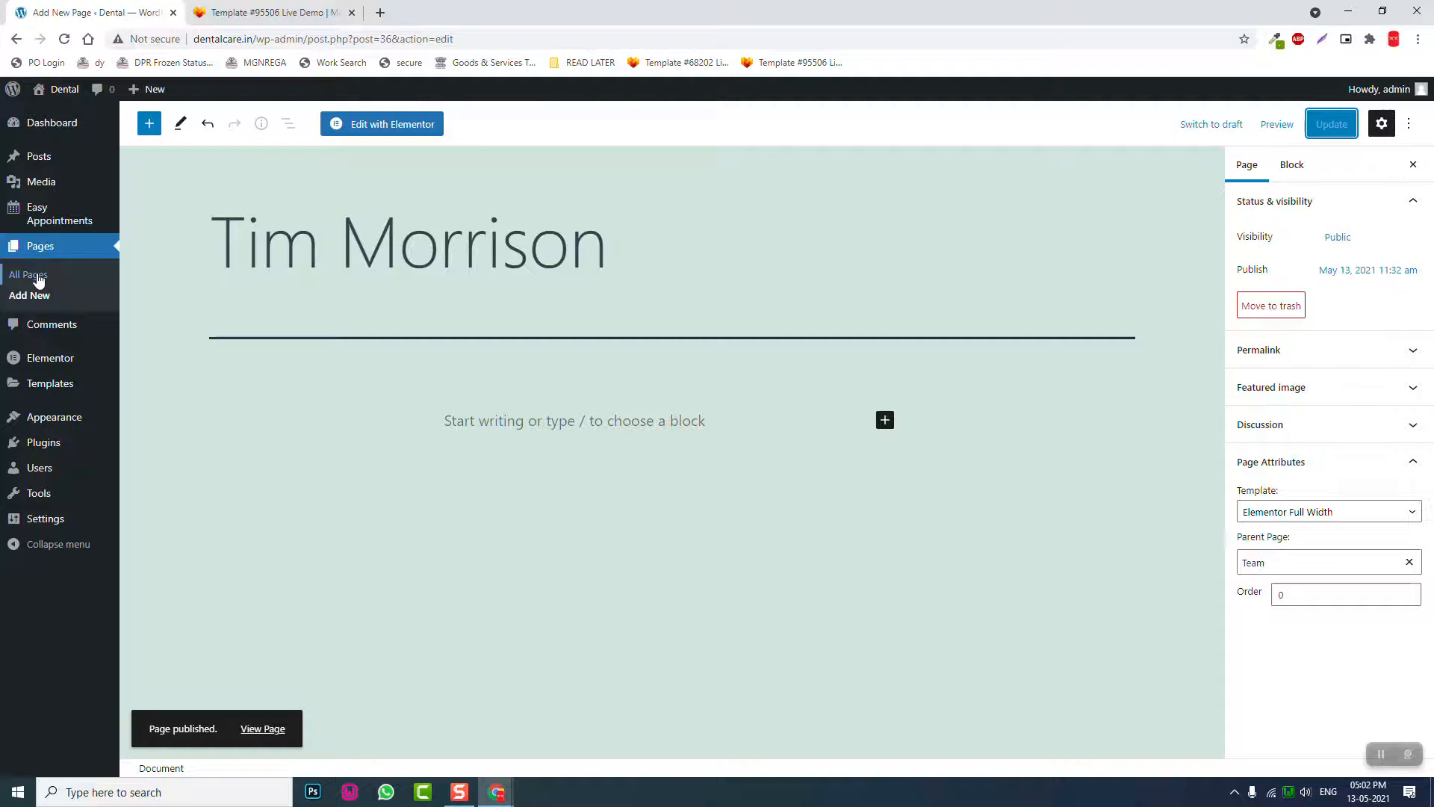
left_click(29, 296)
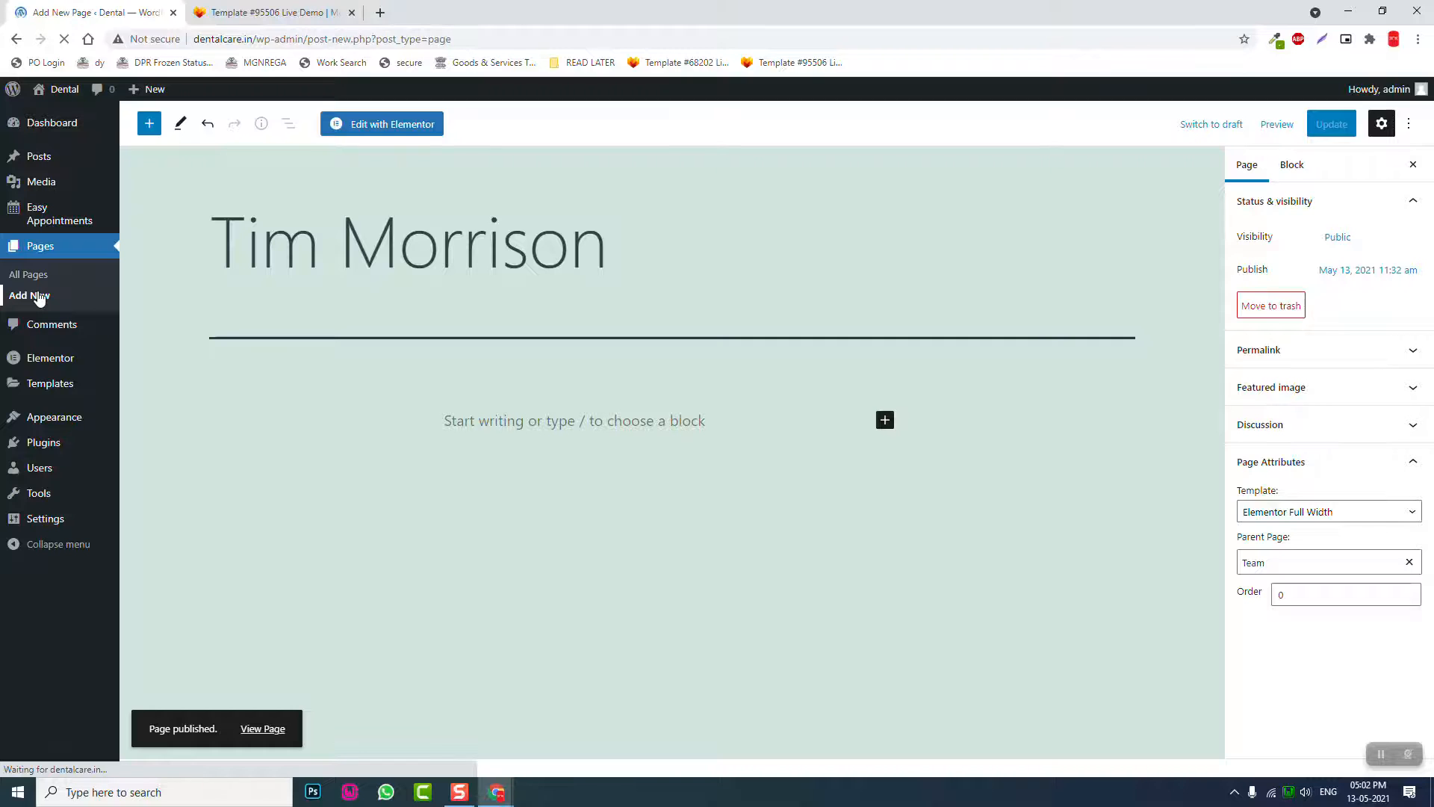
- Title the new page 'Alan Pendel' from the demo, set Elementor Full Width and Team parent
left_click(28, 296)
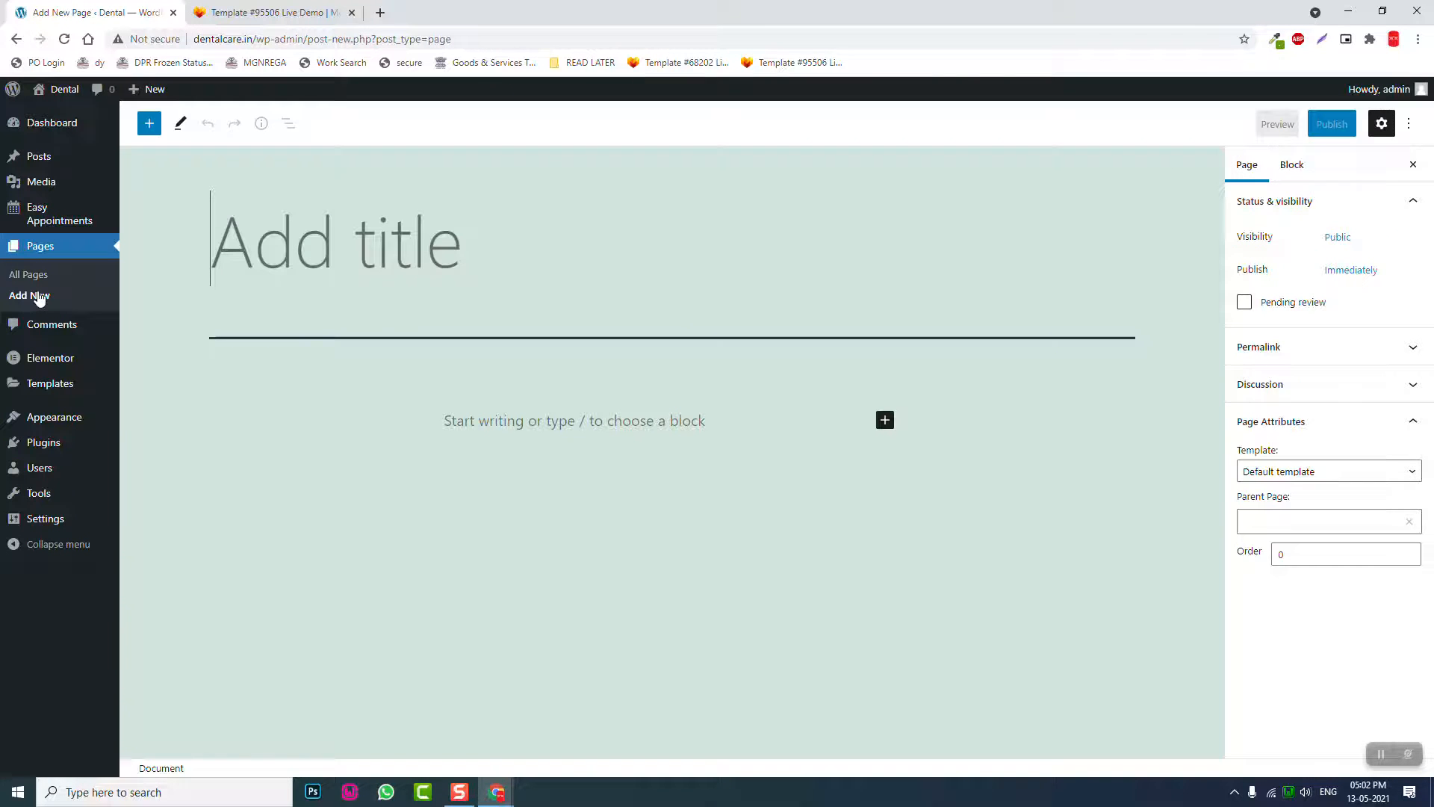
left_click(270, 12)
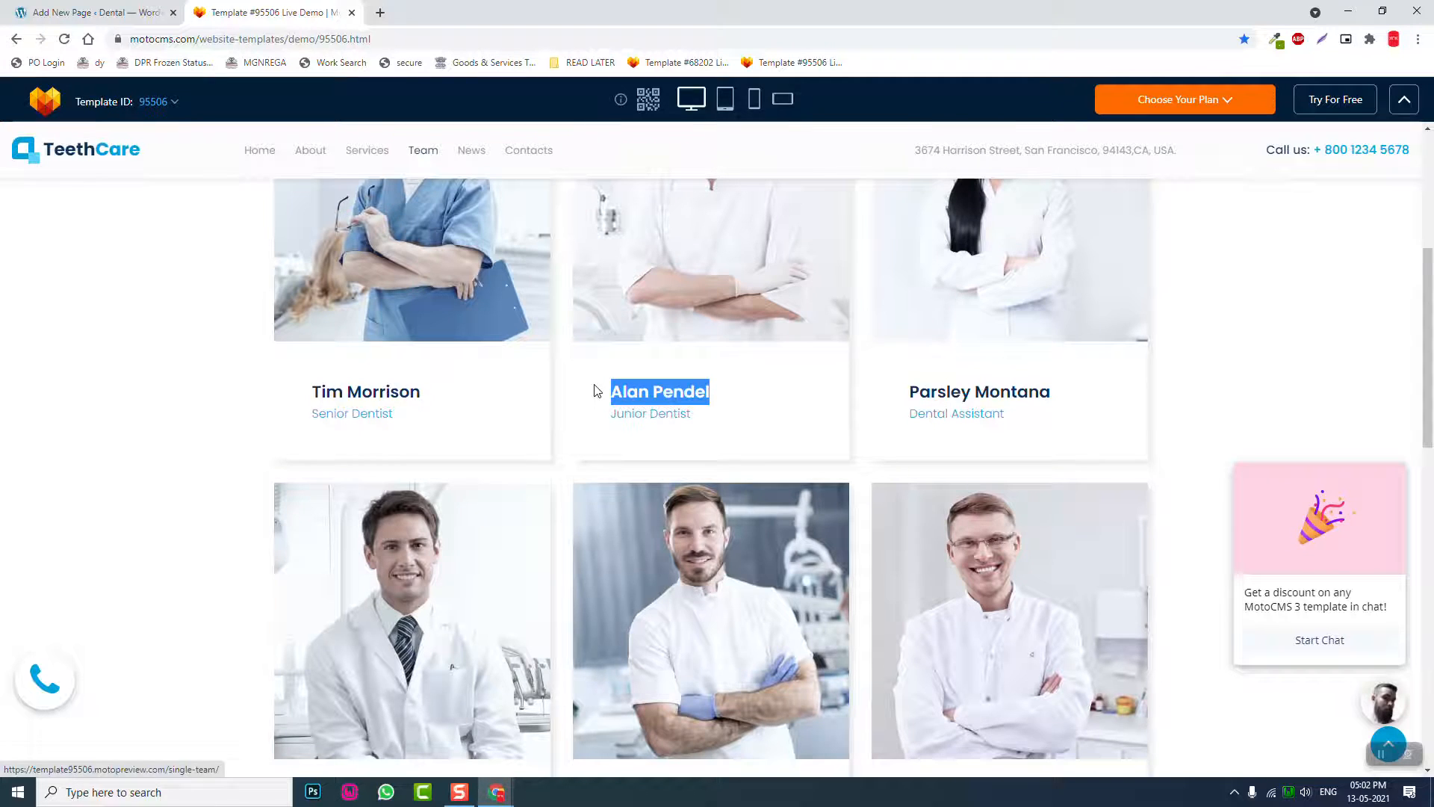
left_click(91, 12)
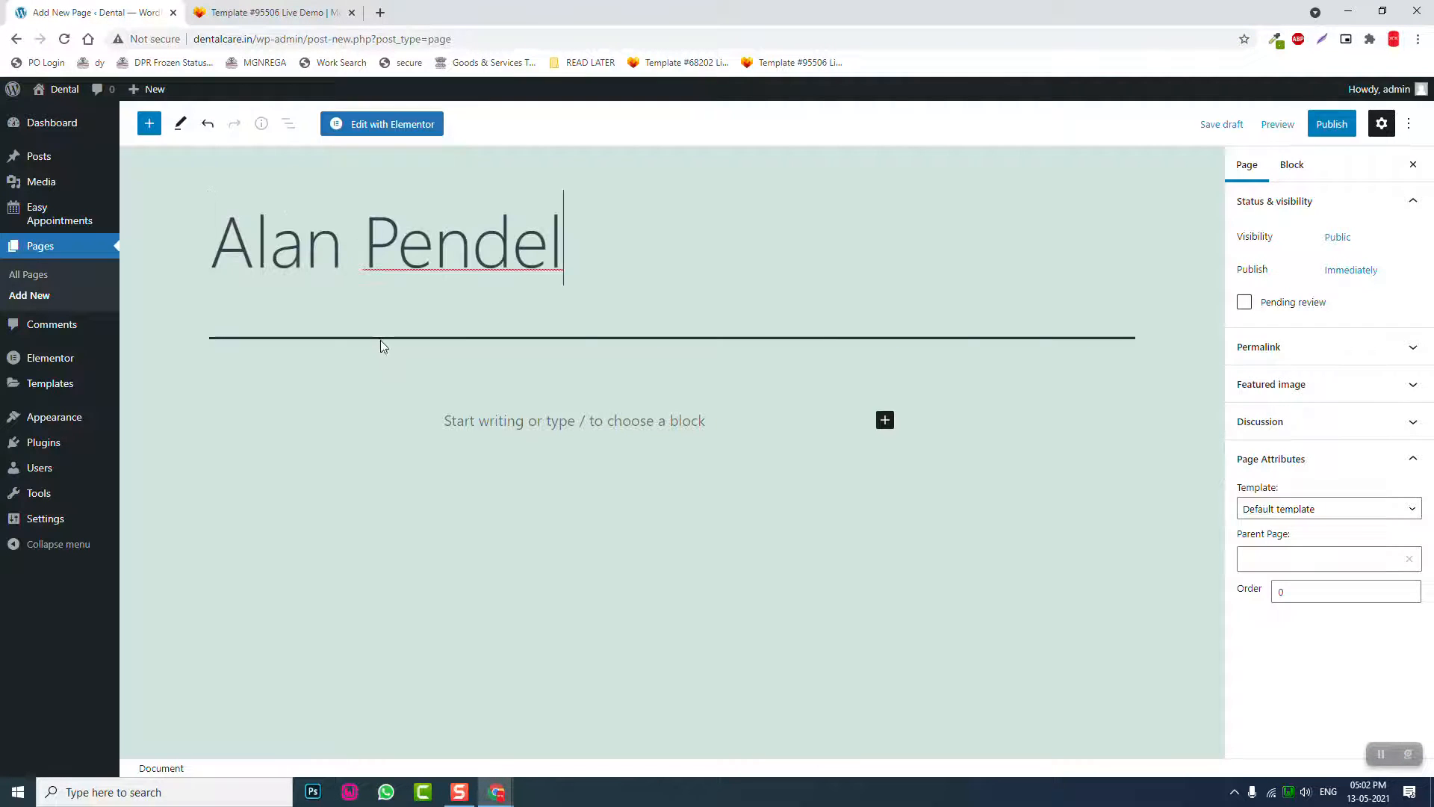
left_click(1326, 508)
type("te")
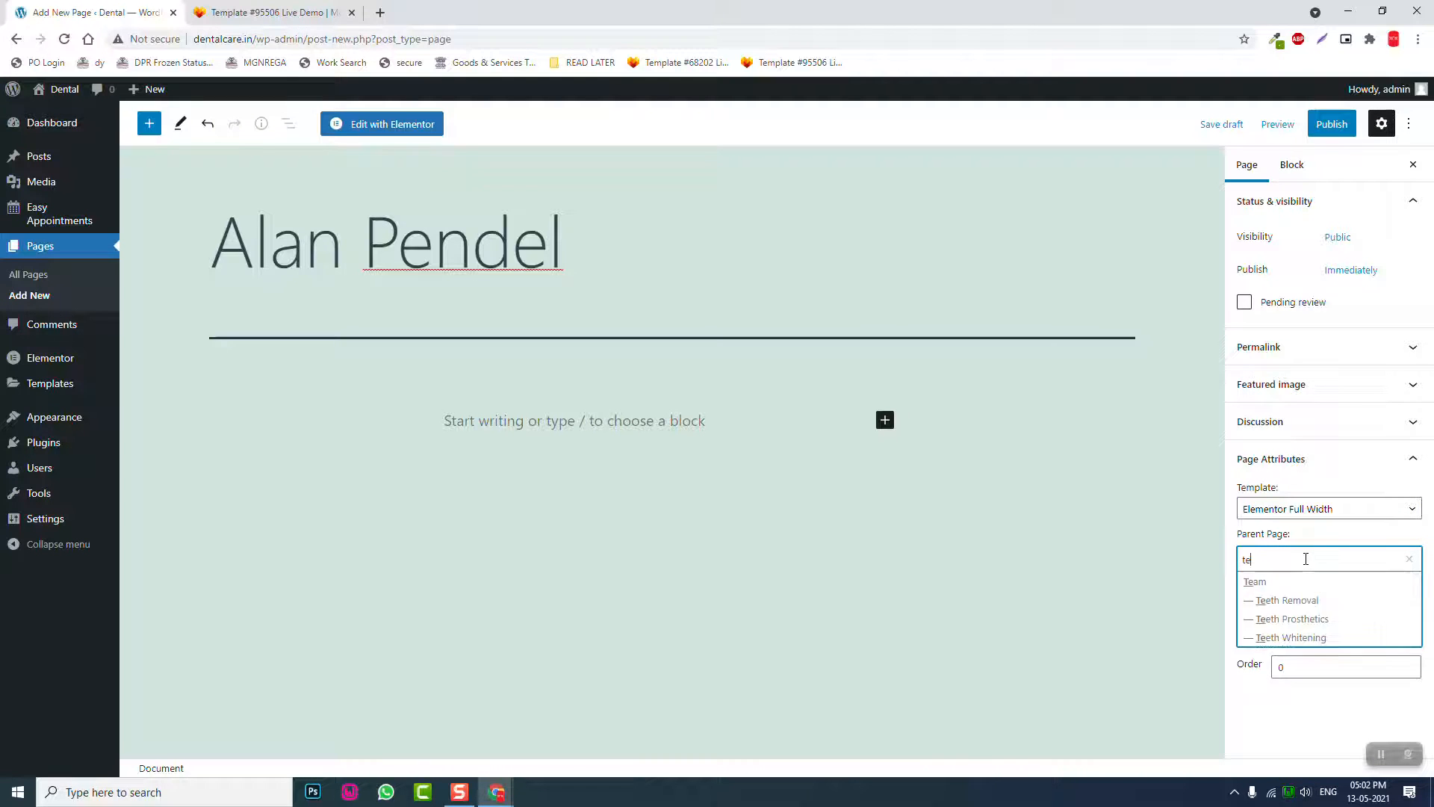
left_click(1254, 581)
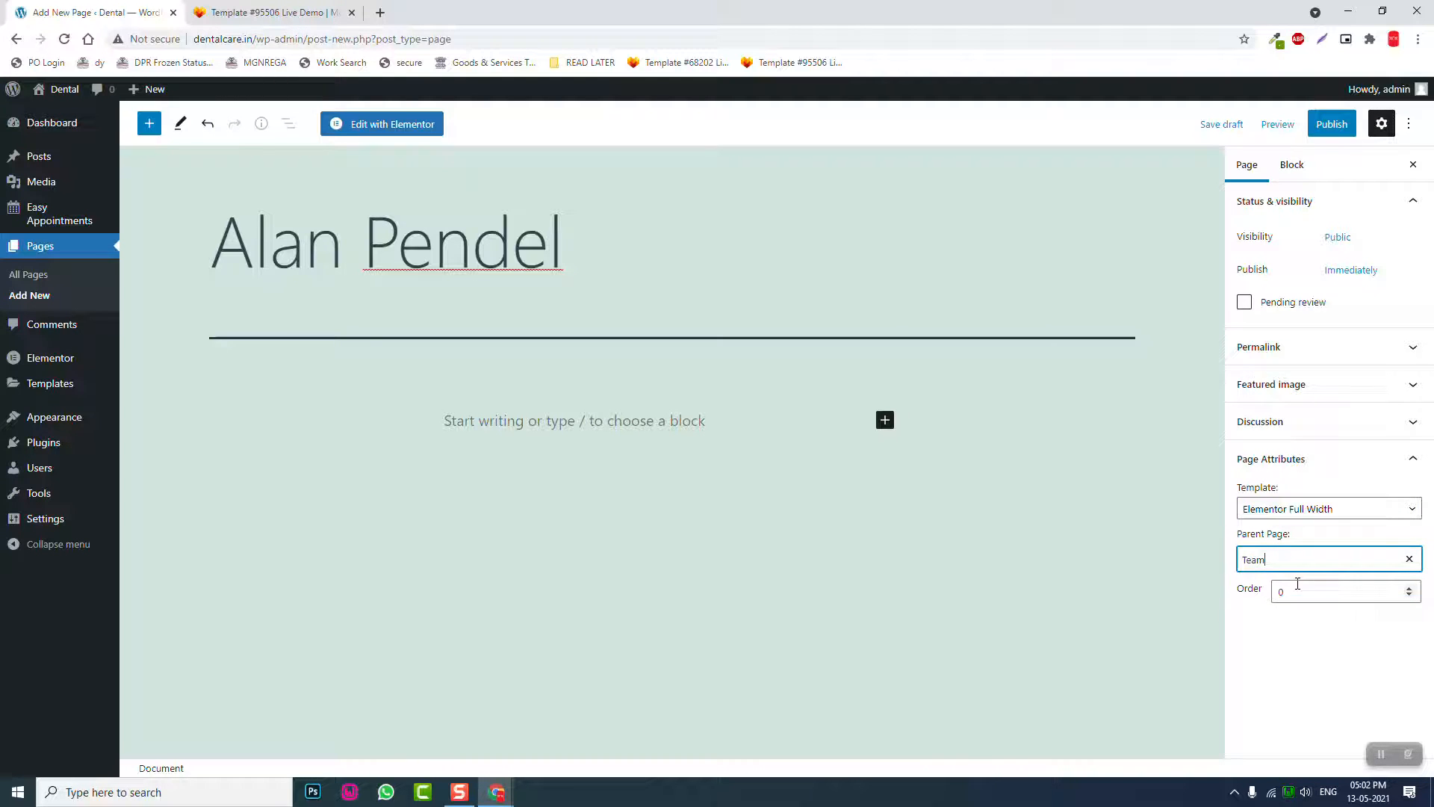
left_click(1331, 124)
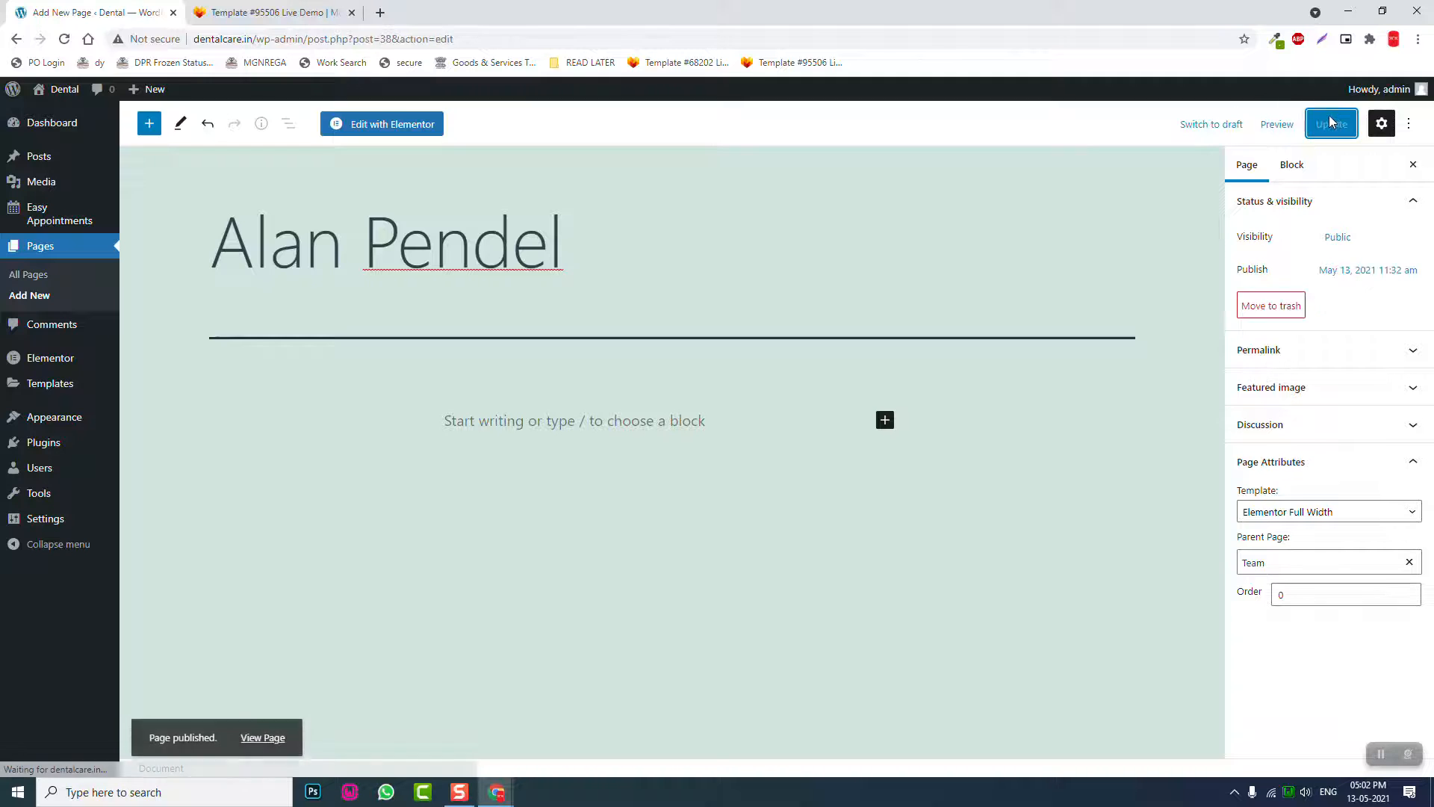
left_click(268, 12)
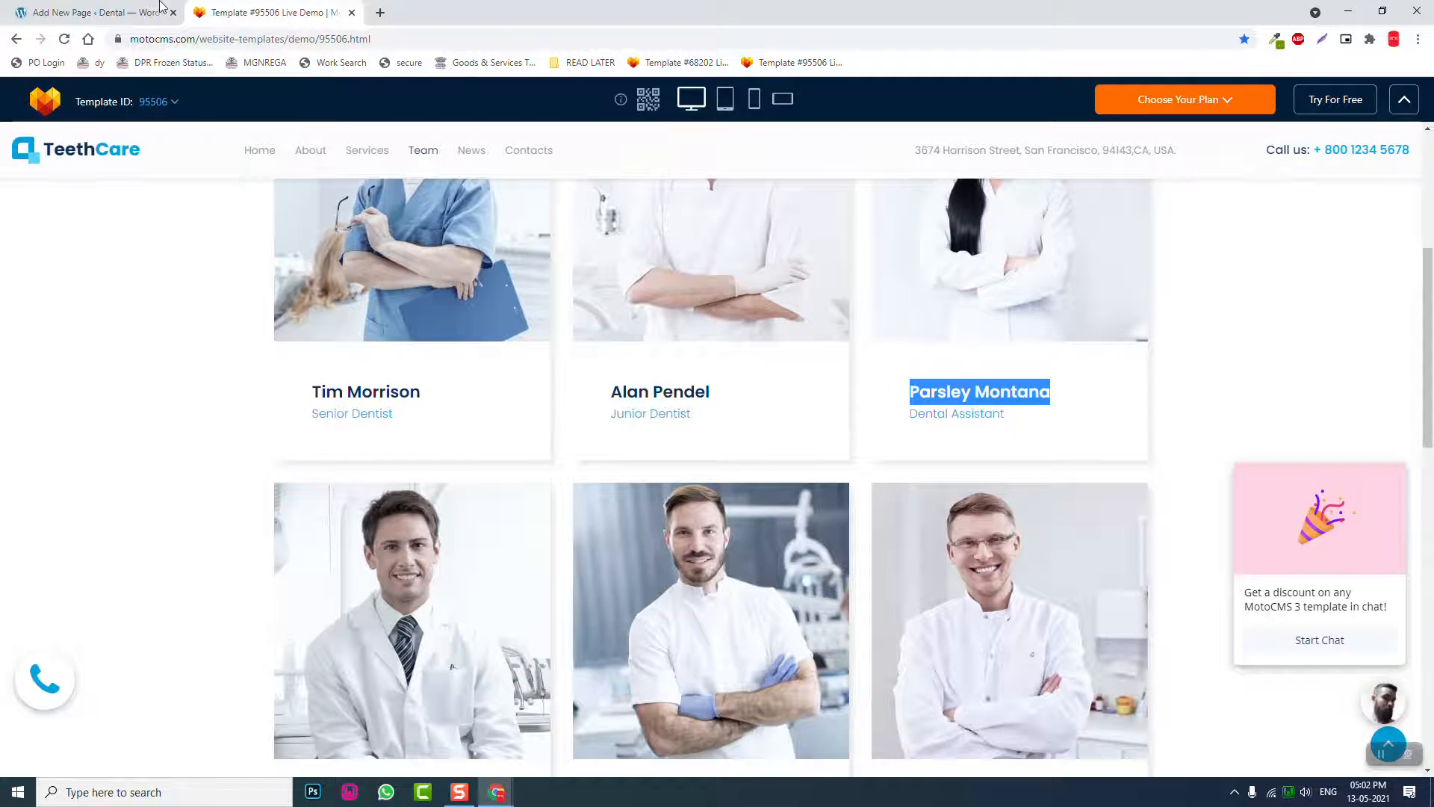
left_click(92, 12)
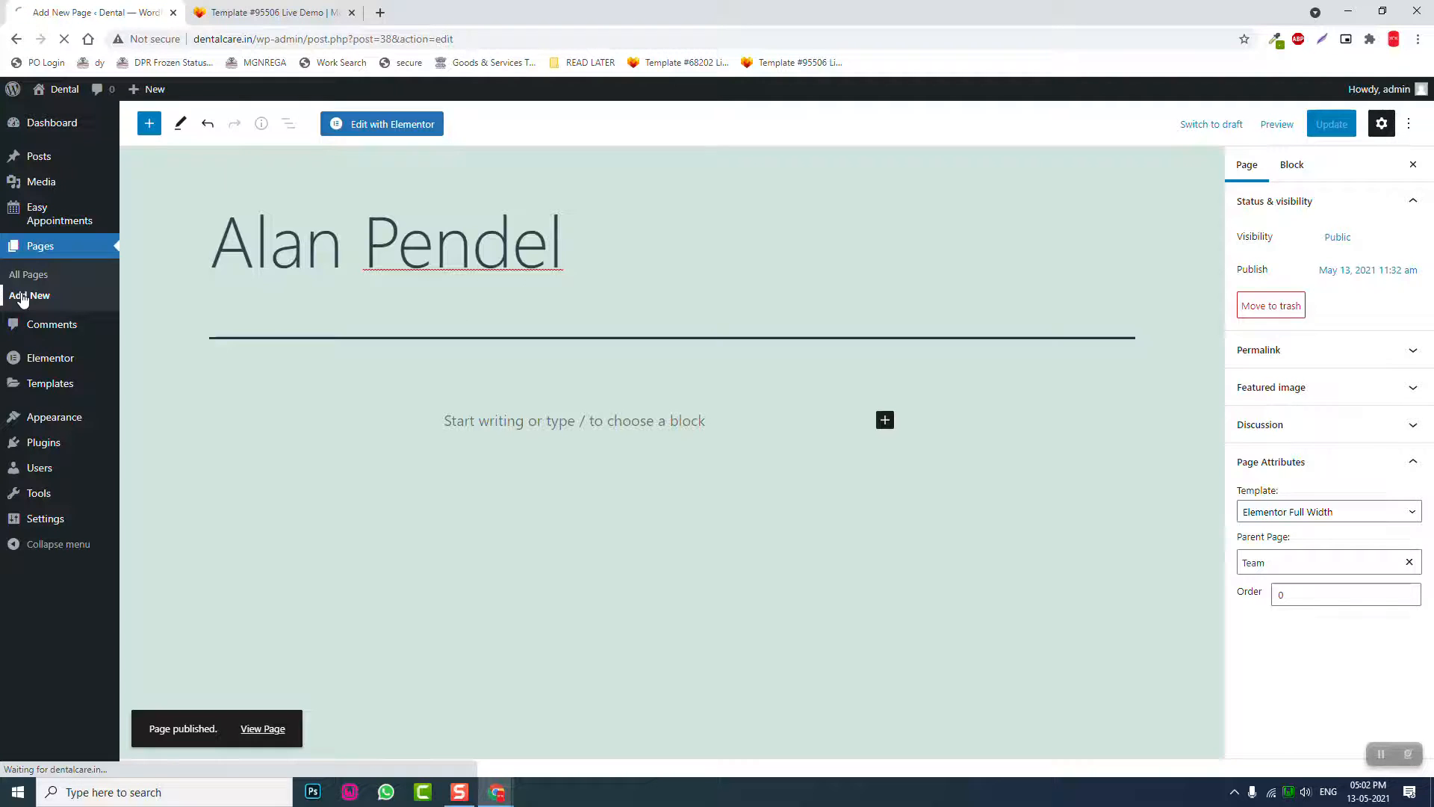
left_click(28, 295)
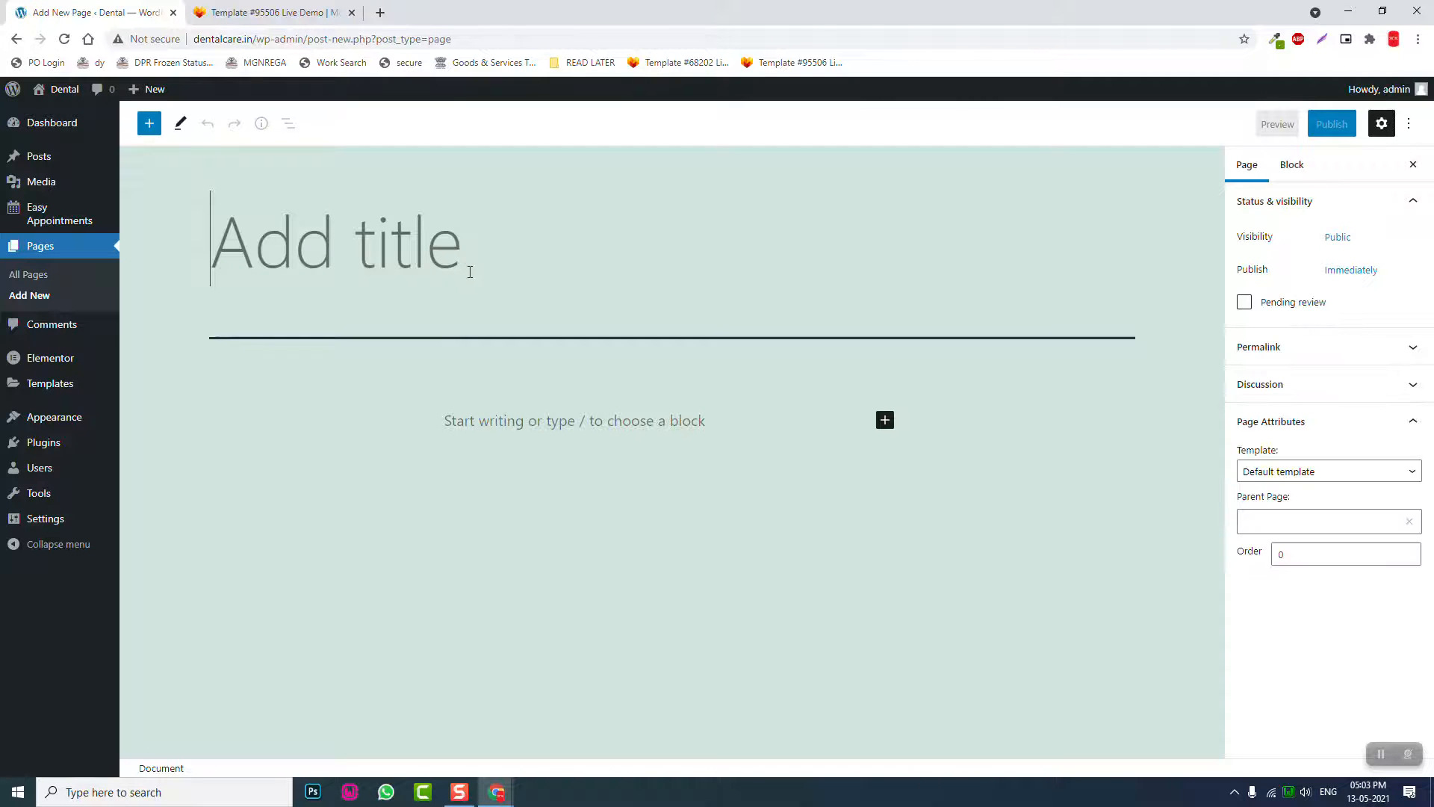
- Publish a 'Parsley Montana' page under the Team parent page
type("Parsley Montana")
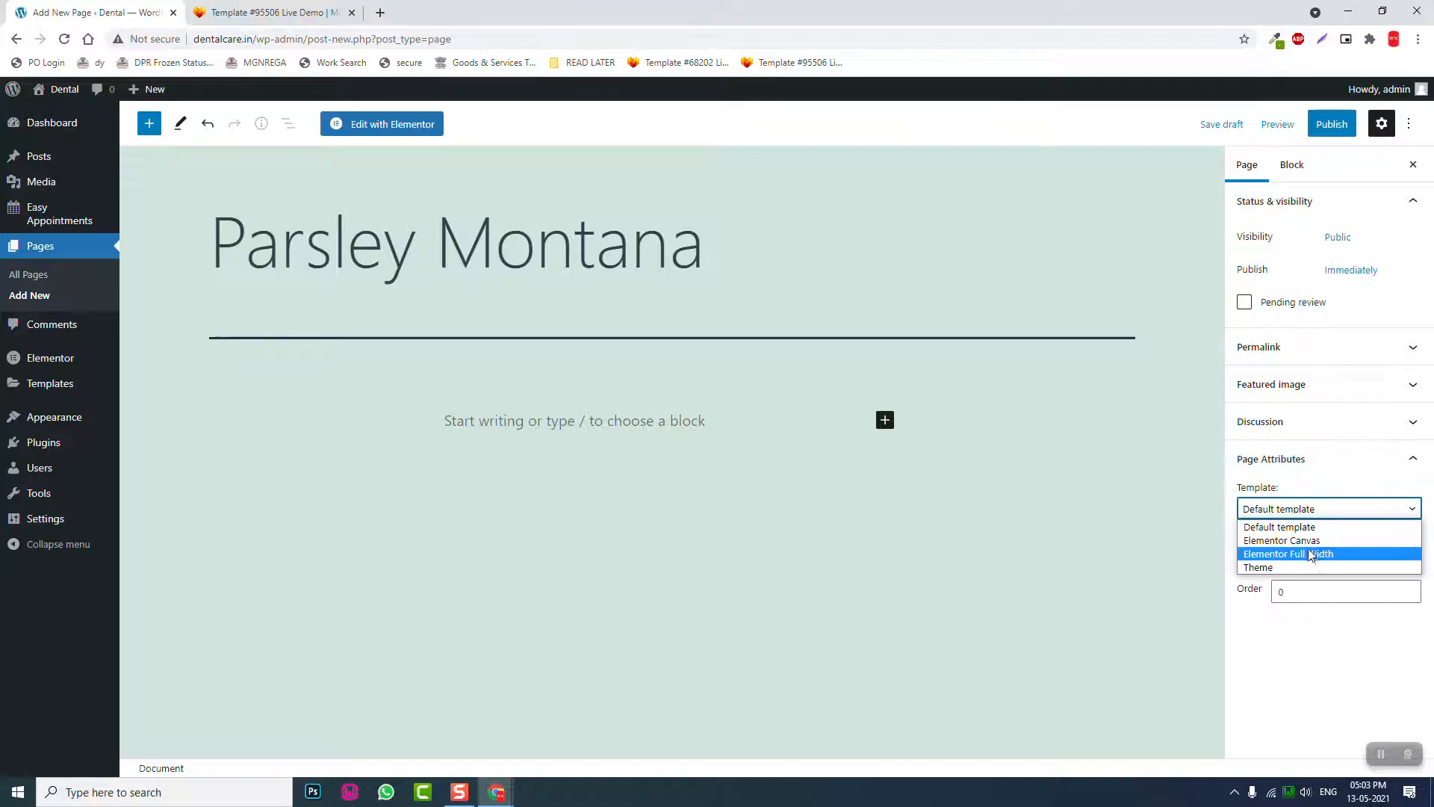
left_click(1289, 552)
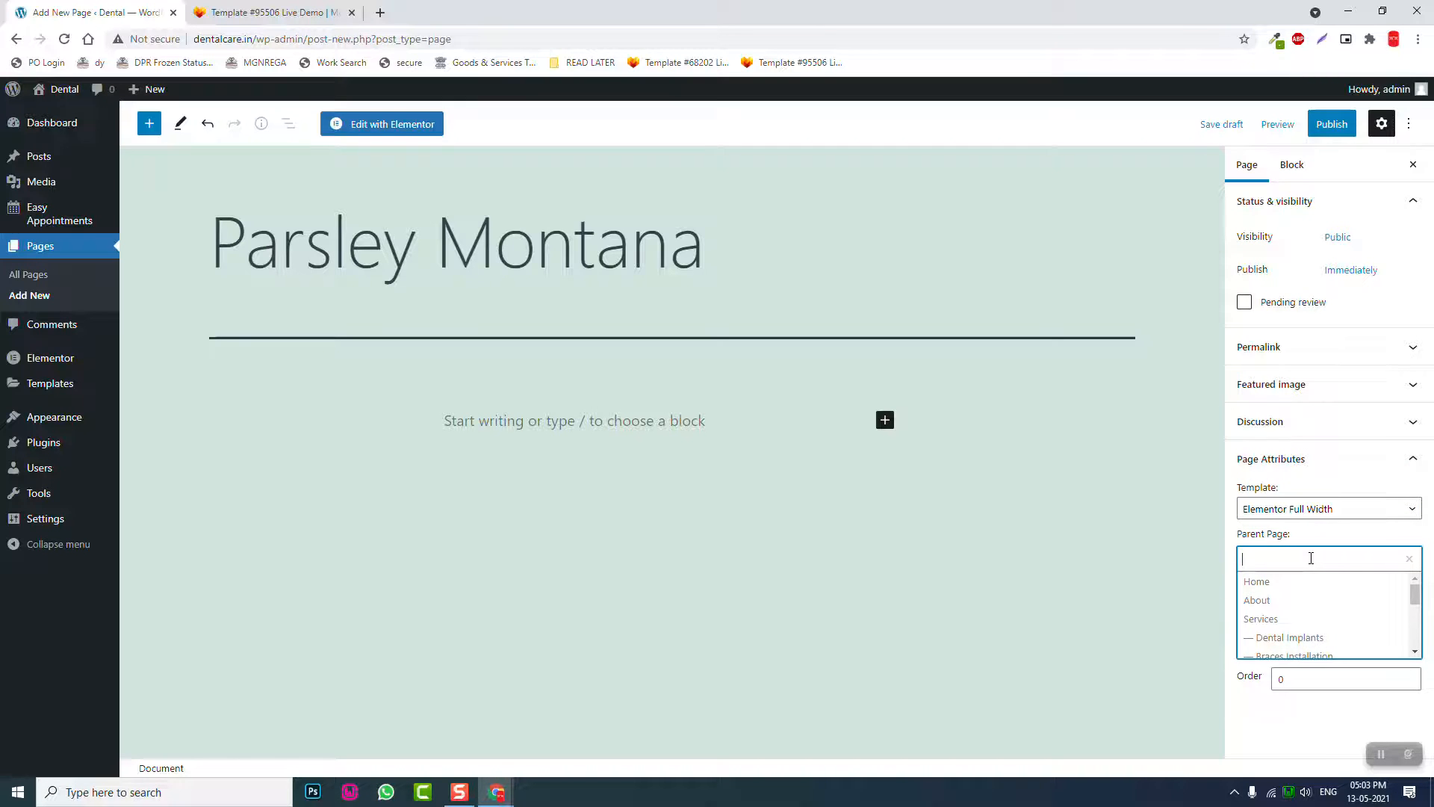
type("Team")
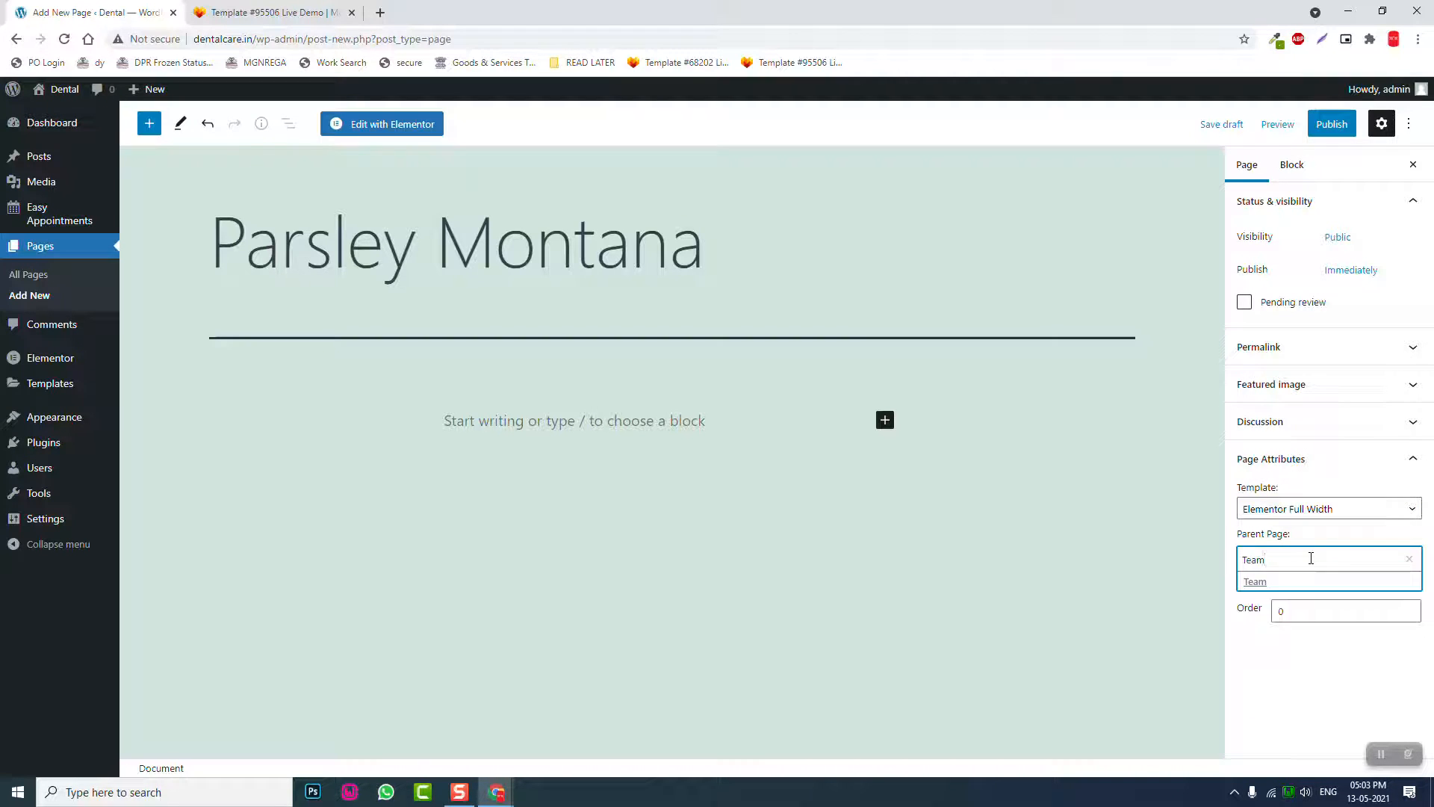
left_click(1331, 124)
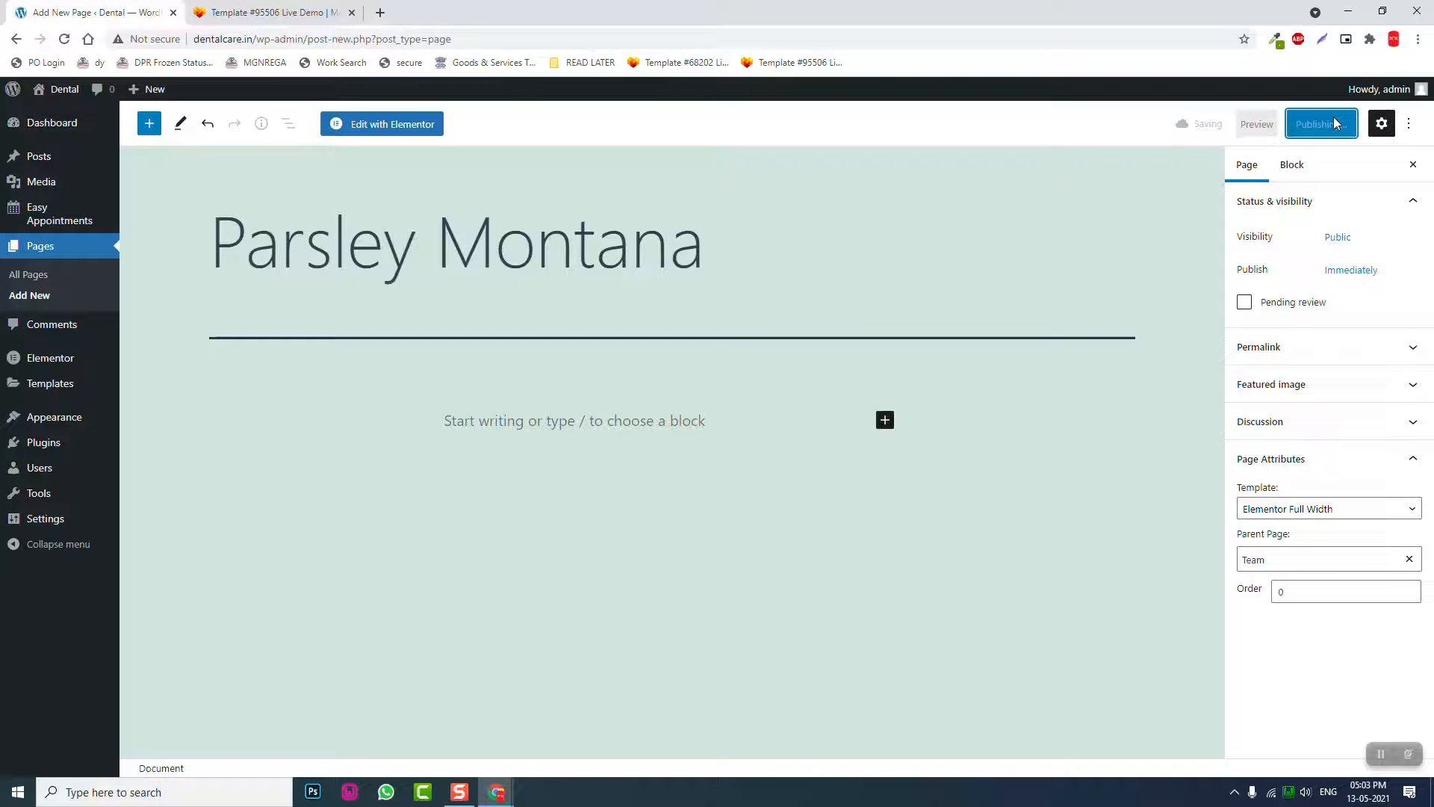
left_click(1319, 124)
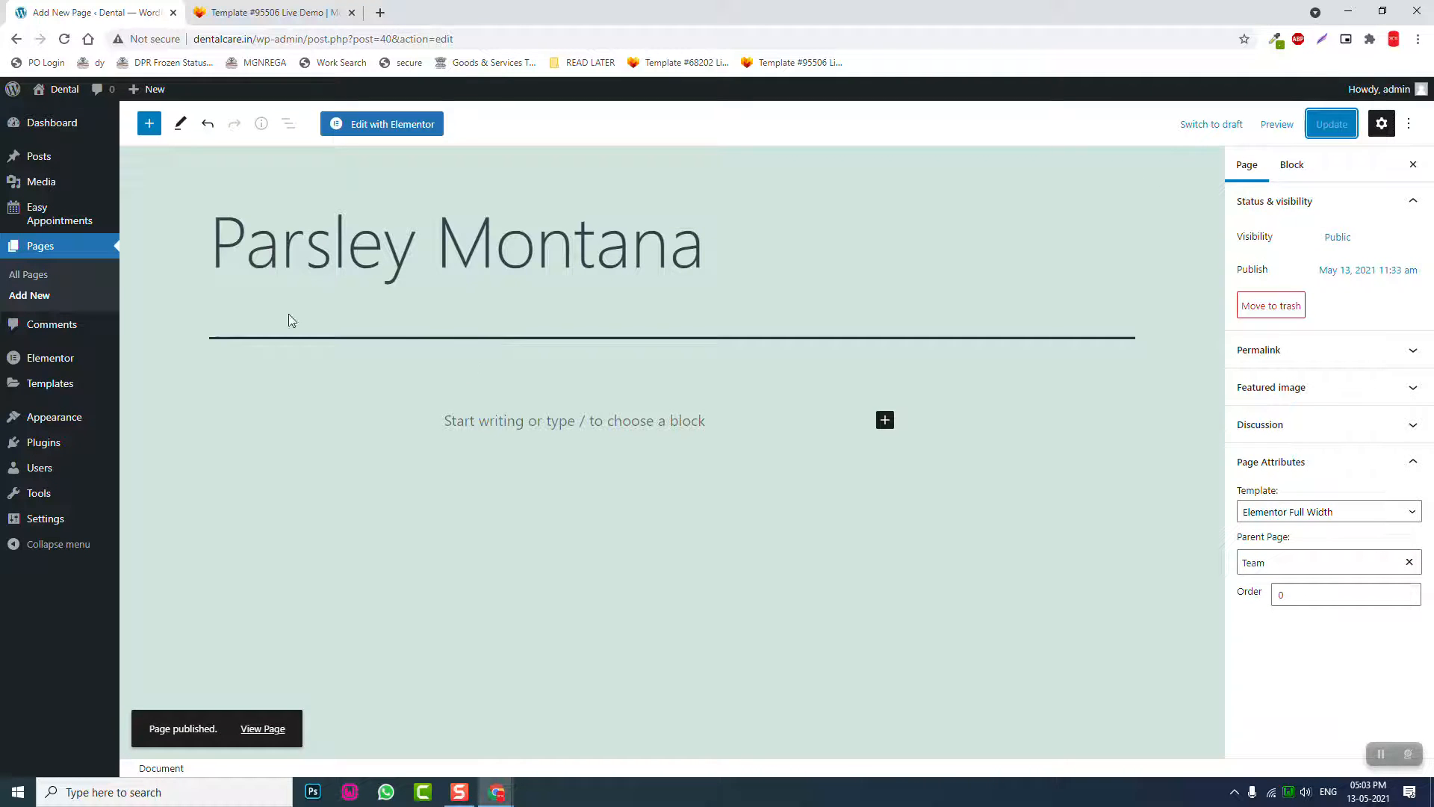
- Copy the name Rob Thomas from the demo for the next WordPress page
left_click(270, 12)
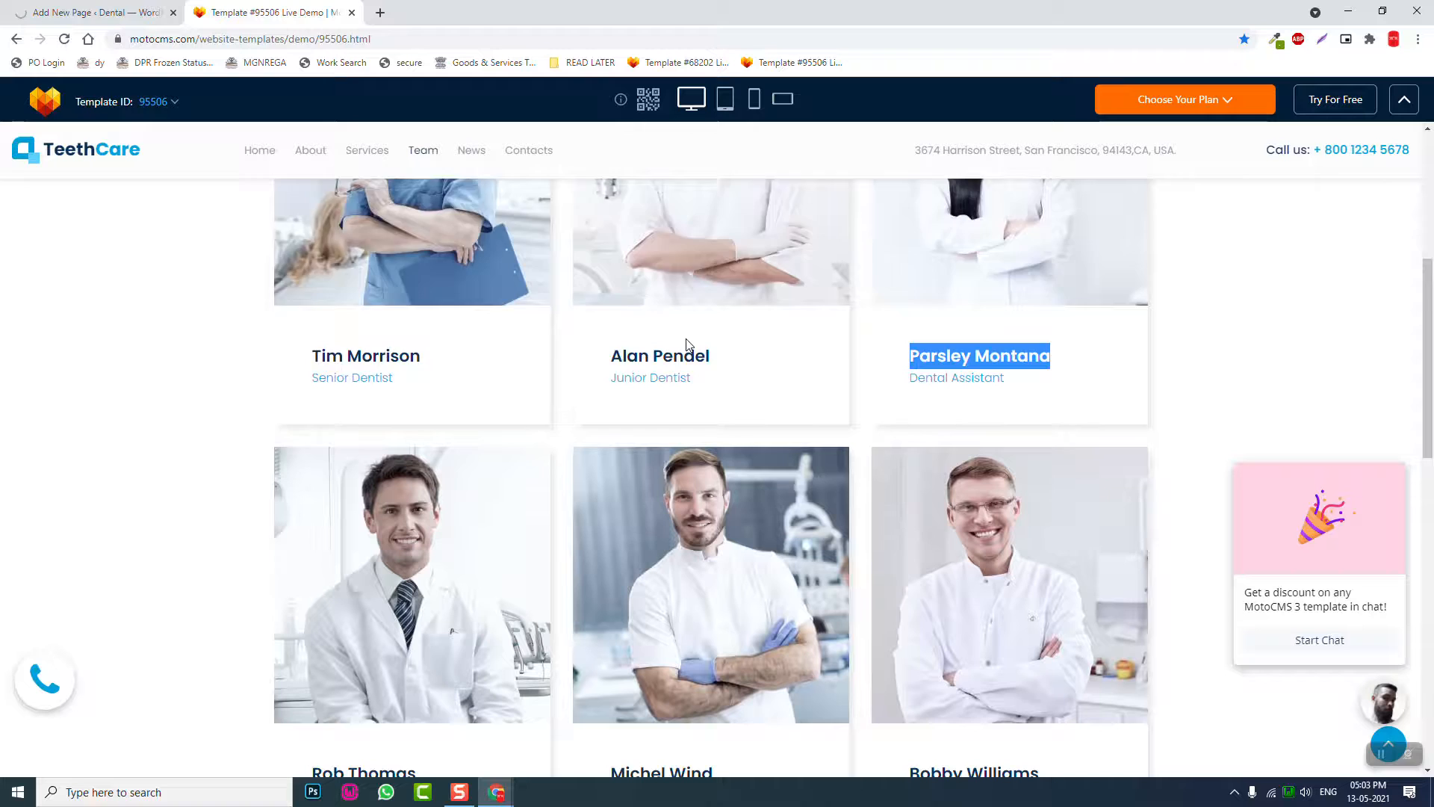
scroll("down", 3)
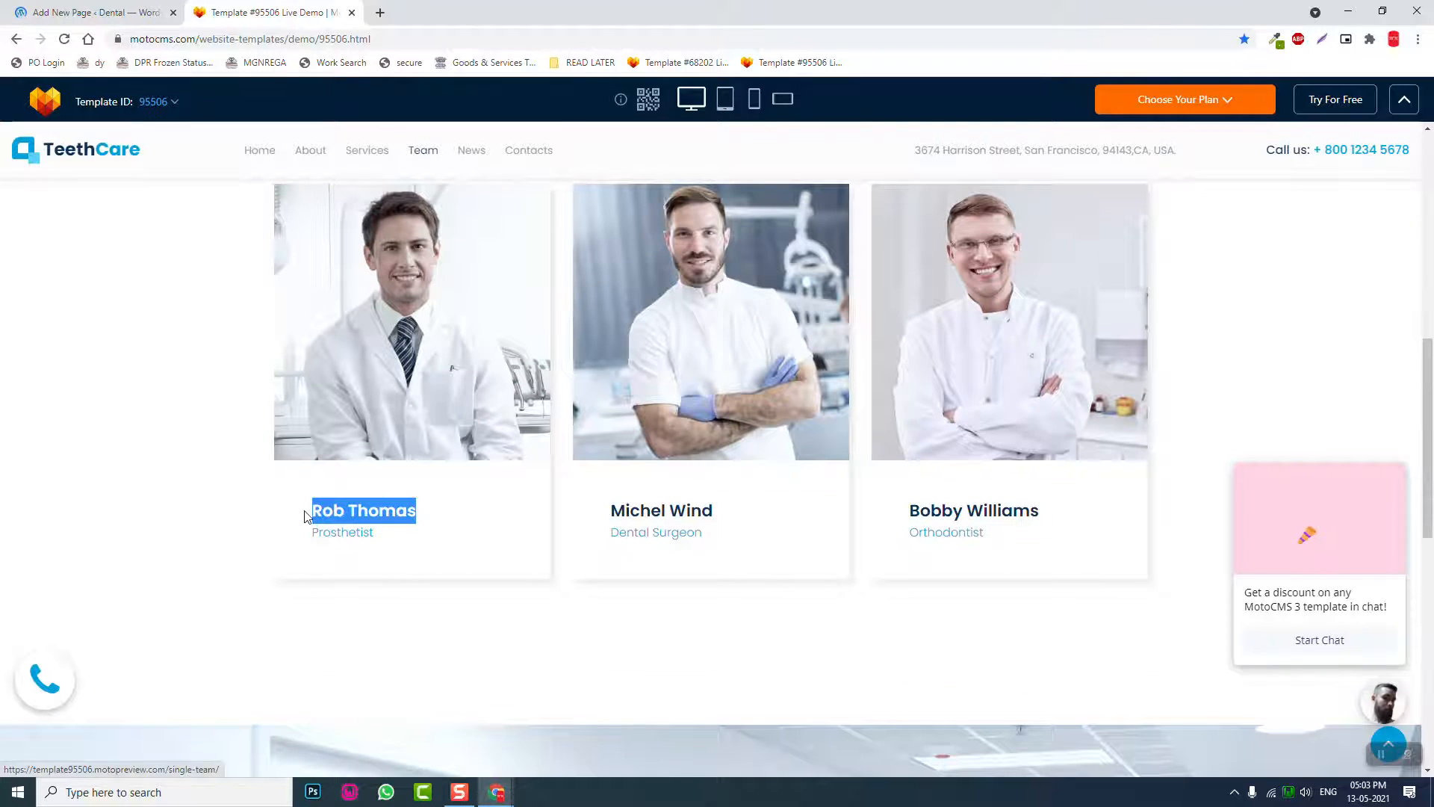
left_click(87, 12)
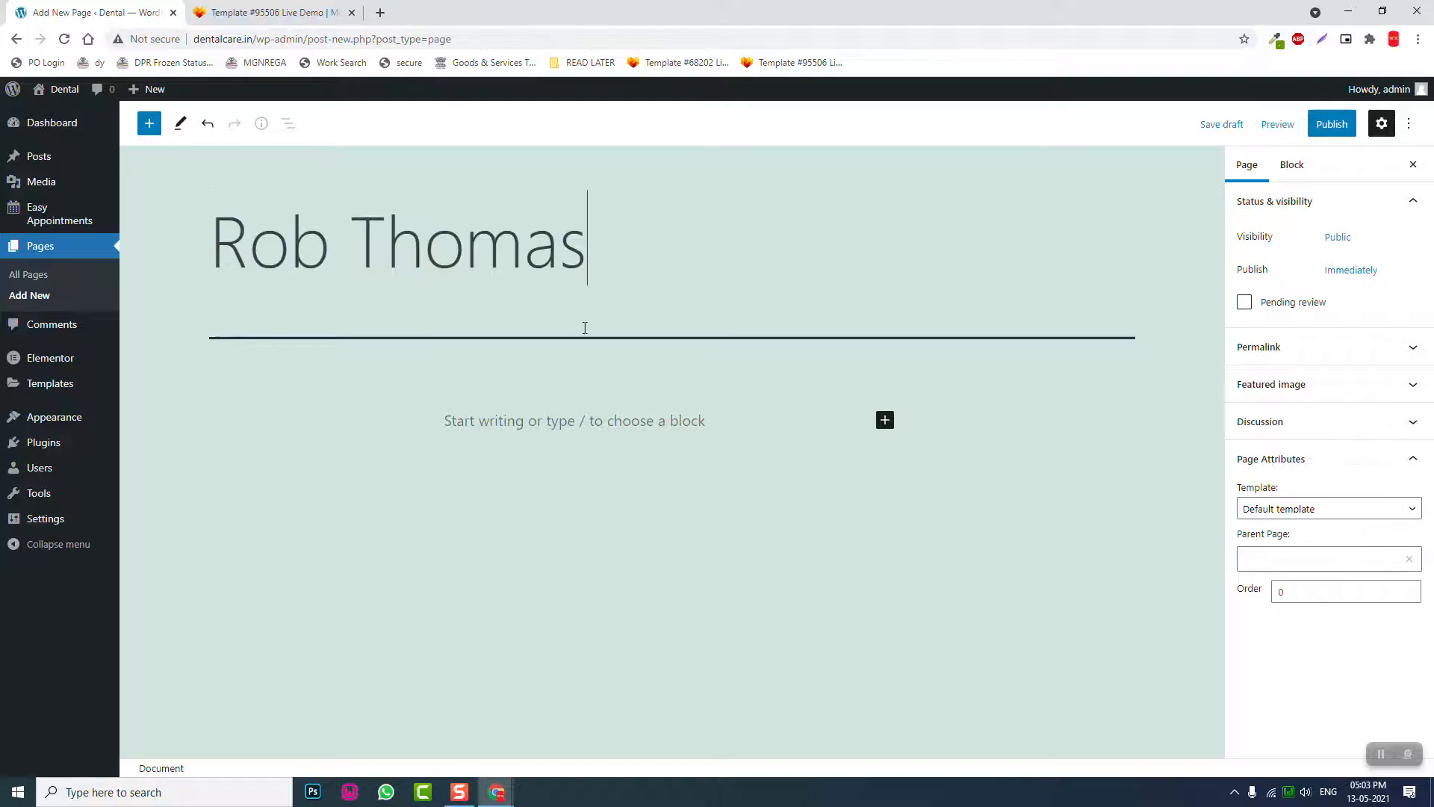
- Publish the 'Rob Thomas' page under Team on the Elementor Full Width template
left_click(1326, 508)
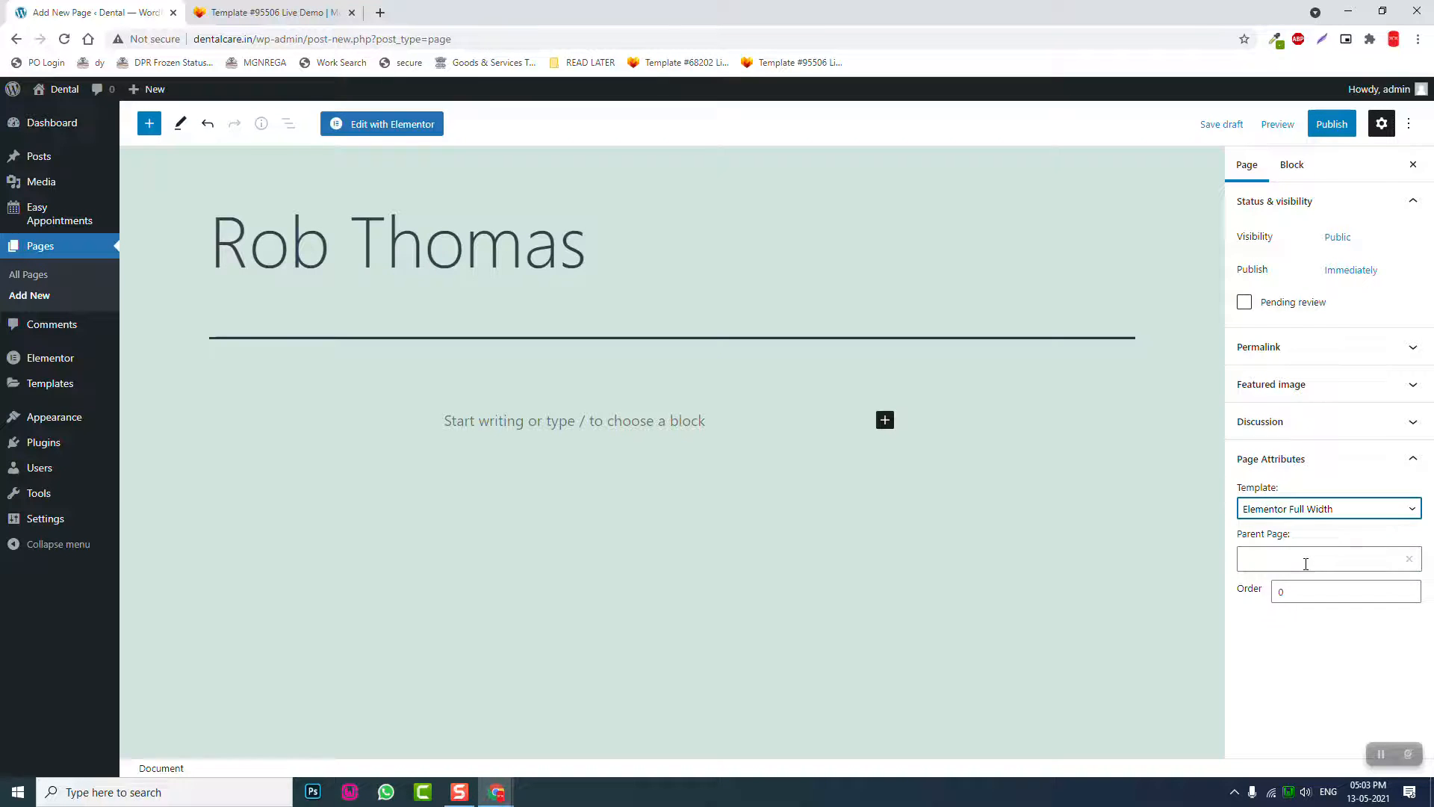
type("team")
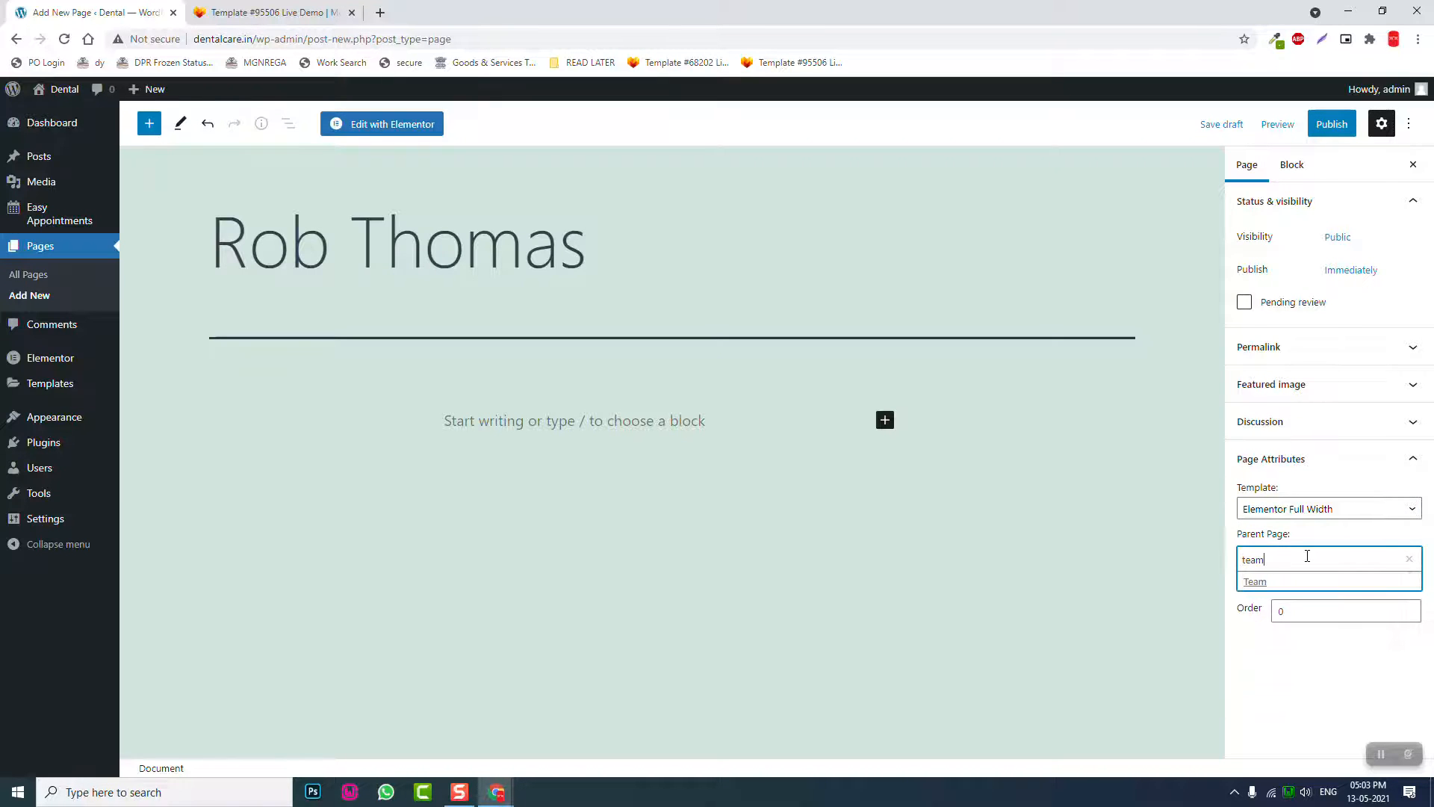
left_click(1255, 581)
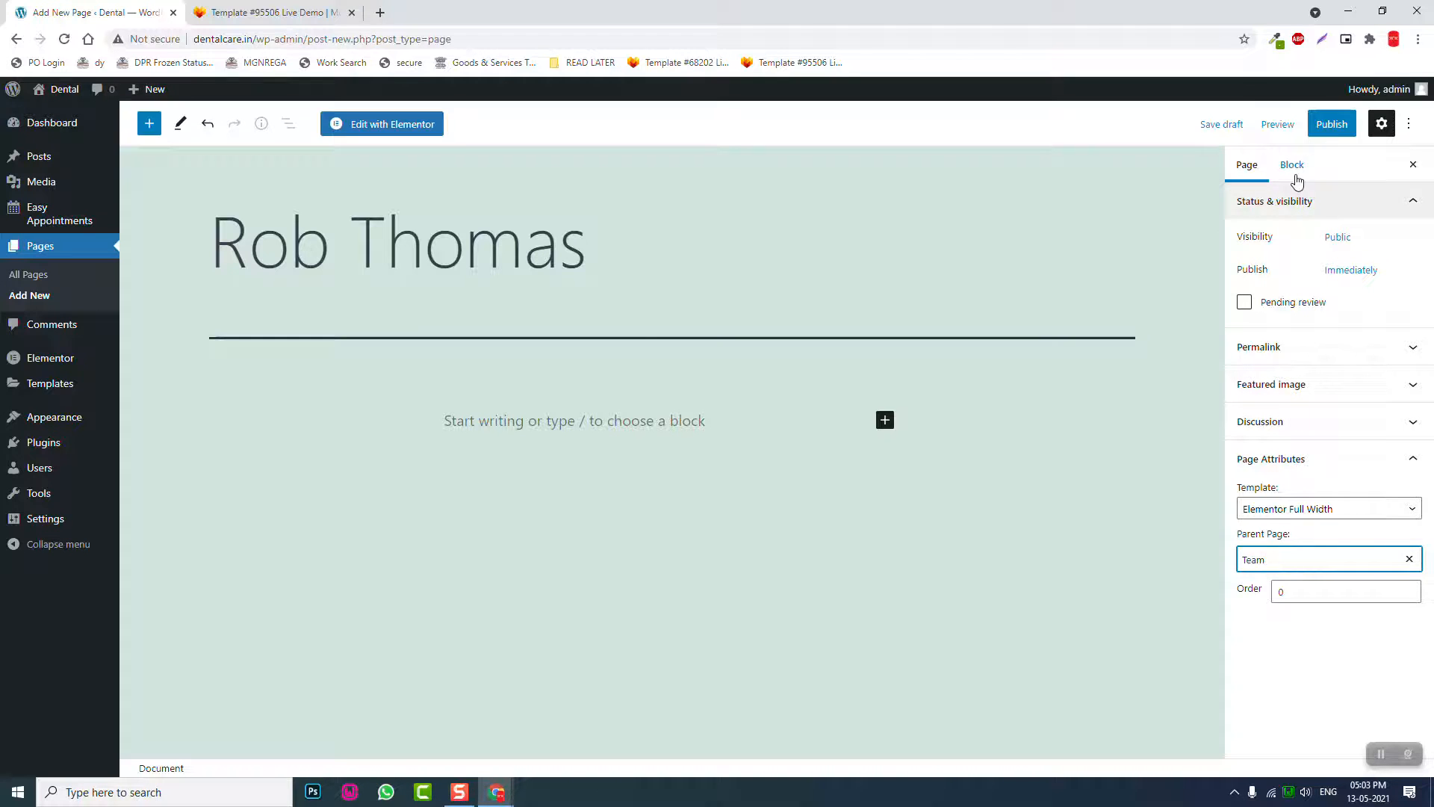
left_click(1331, 124)
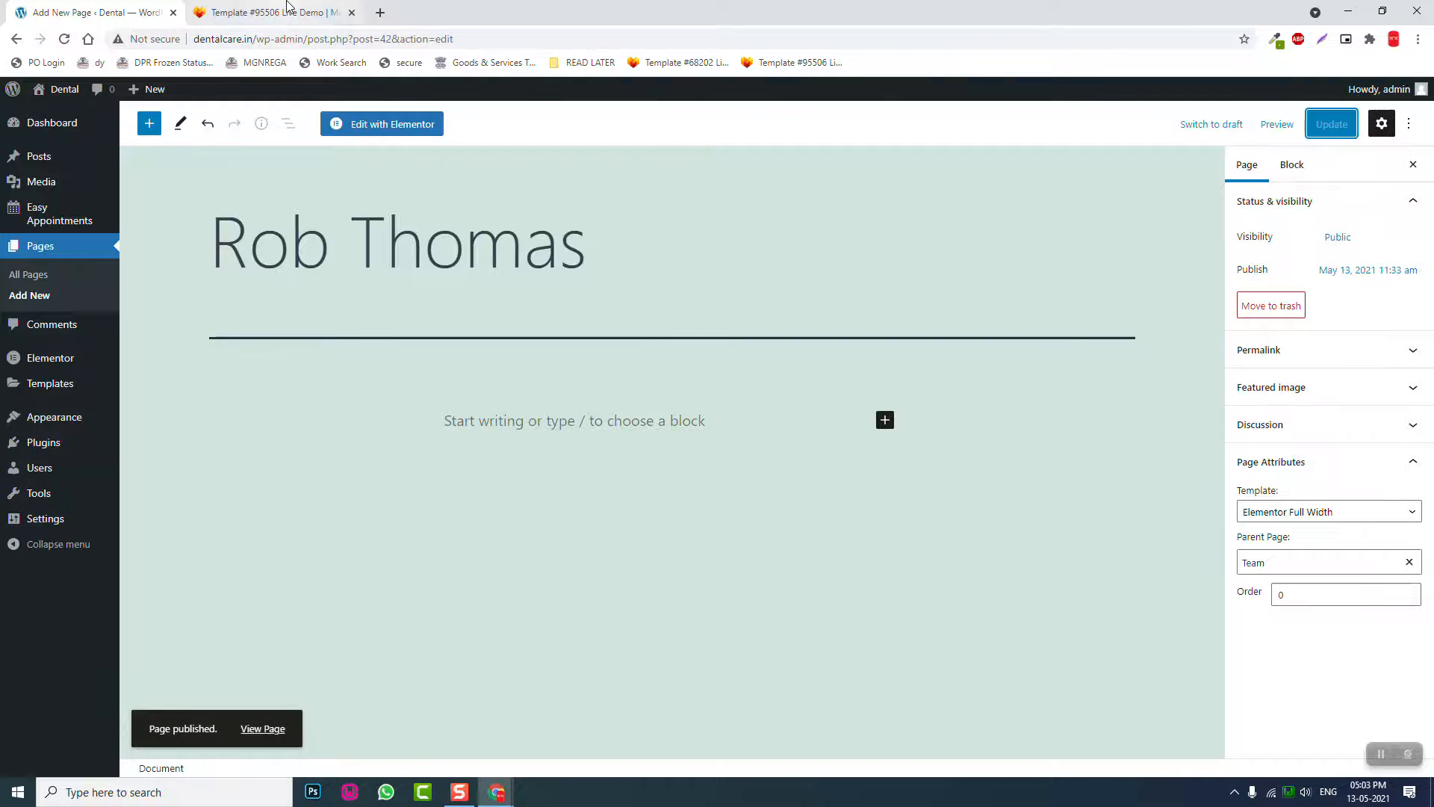
left_click(270, 12)
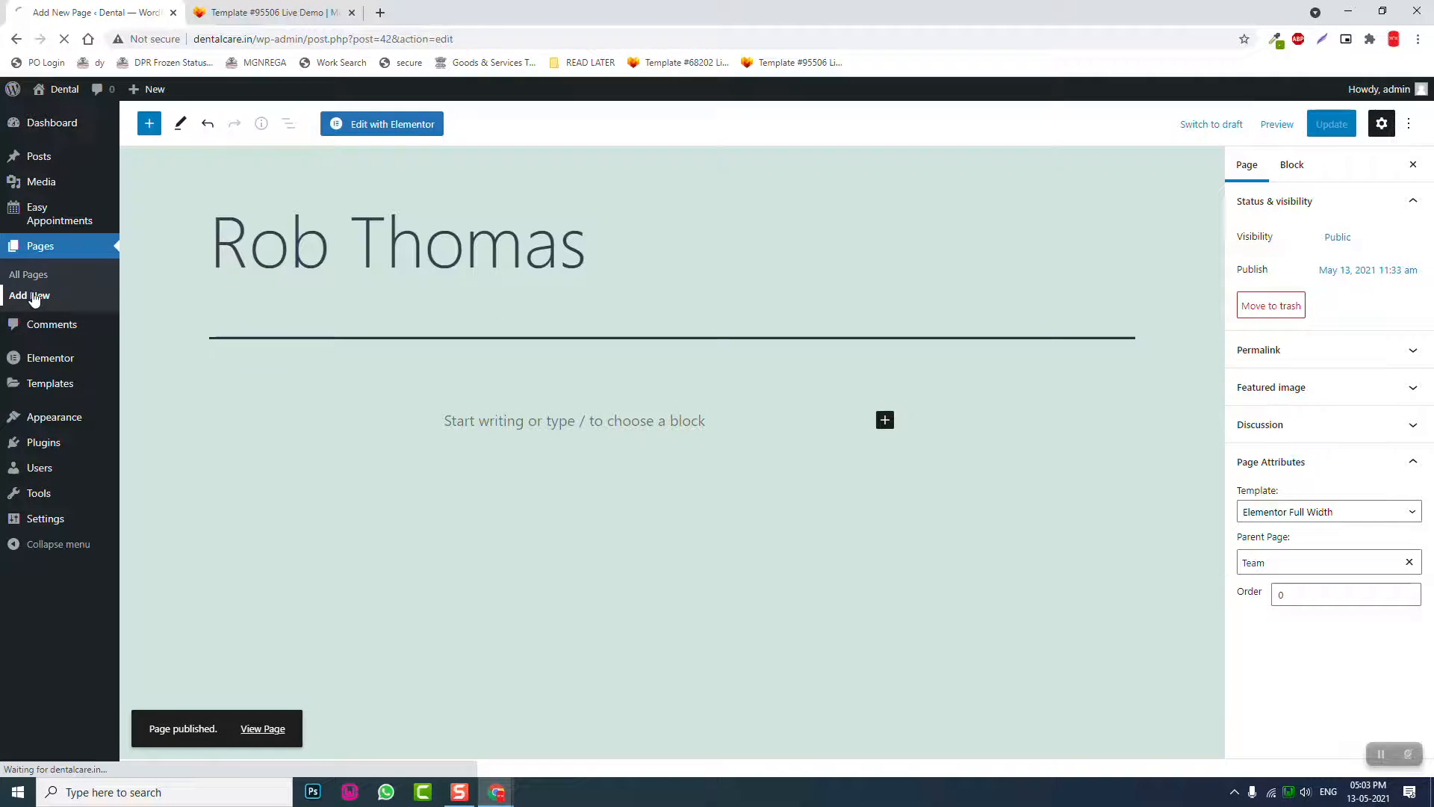
left_click(28, 296)
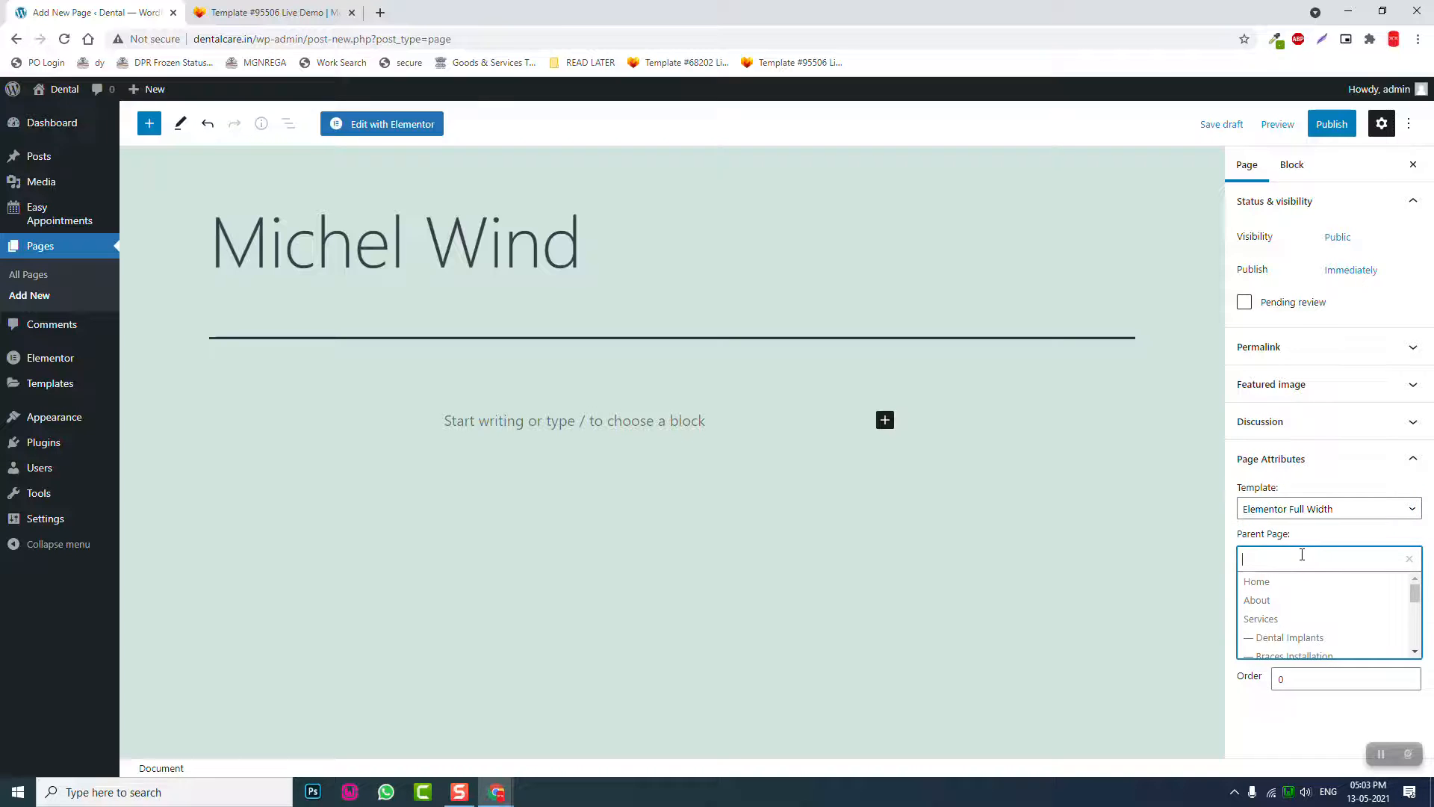
type("Team")
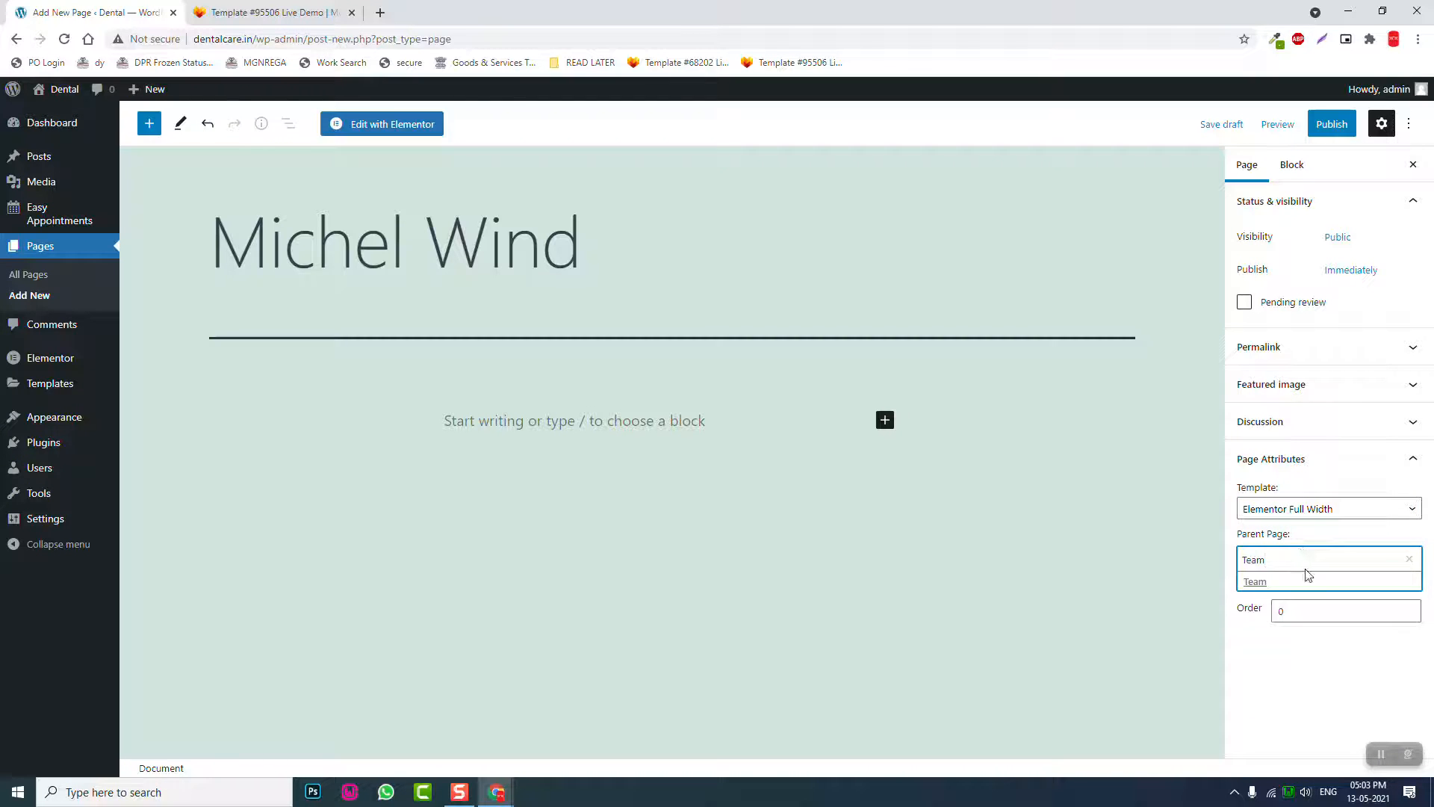
left_click(1331, 124)
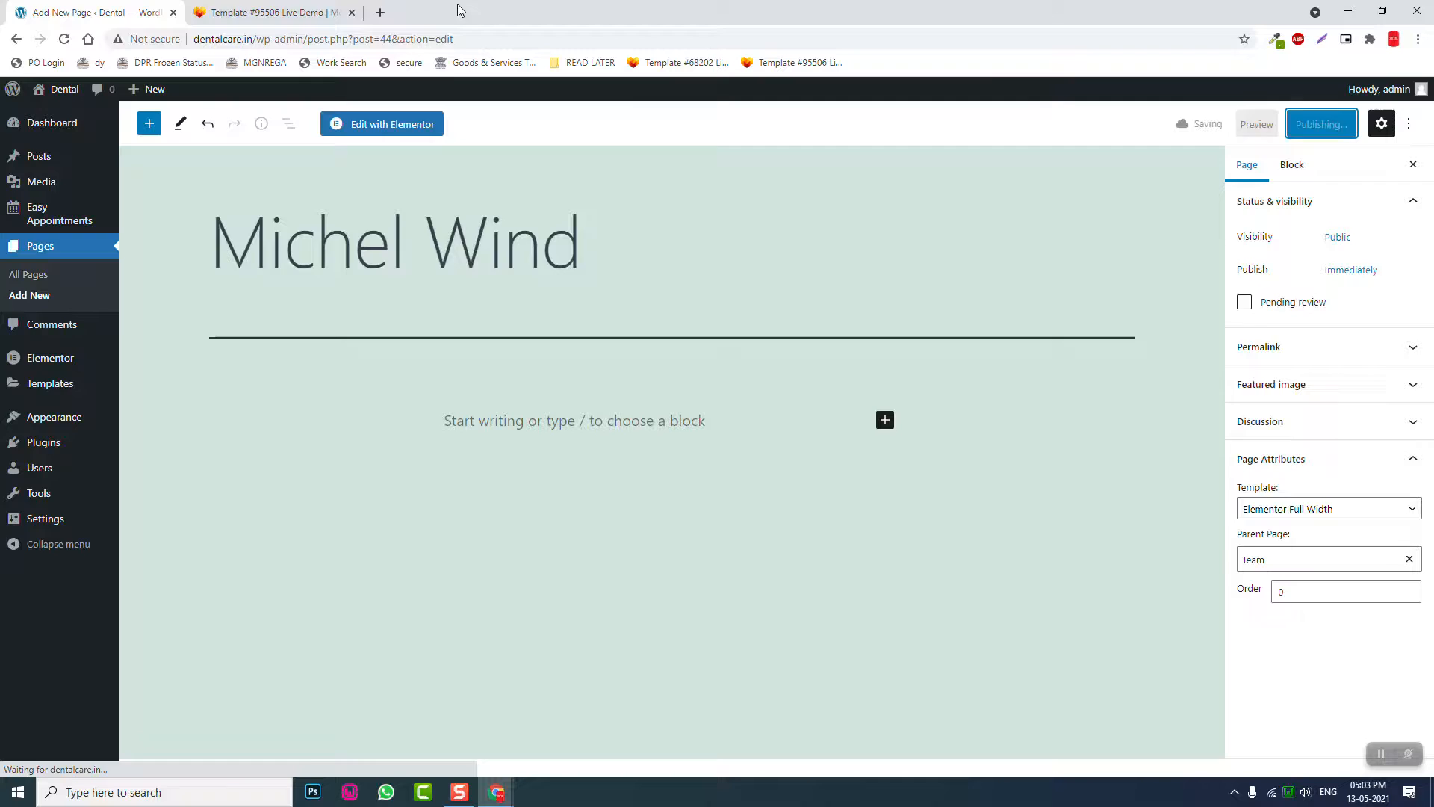
left_click(265, 12)
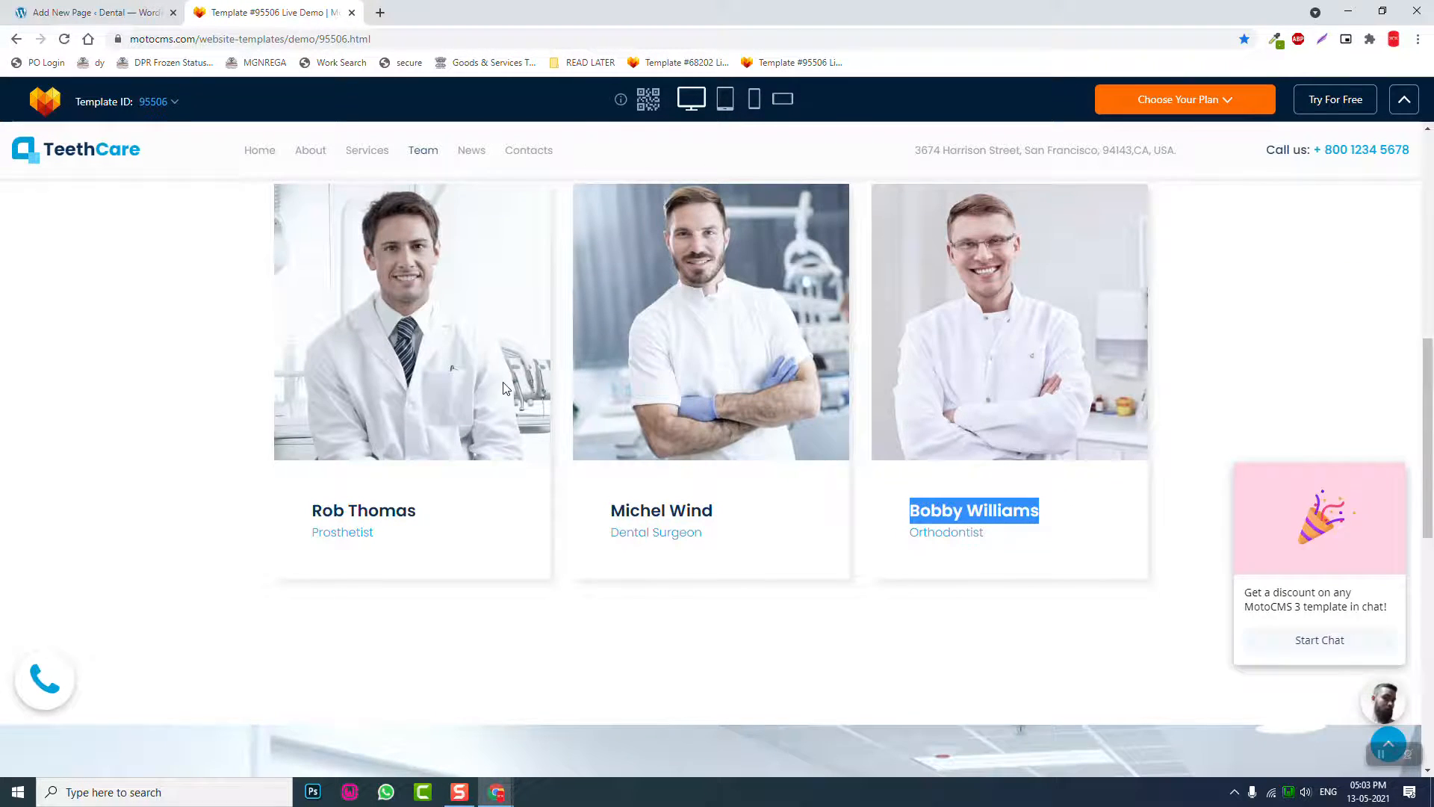
left_click(91, 12)
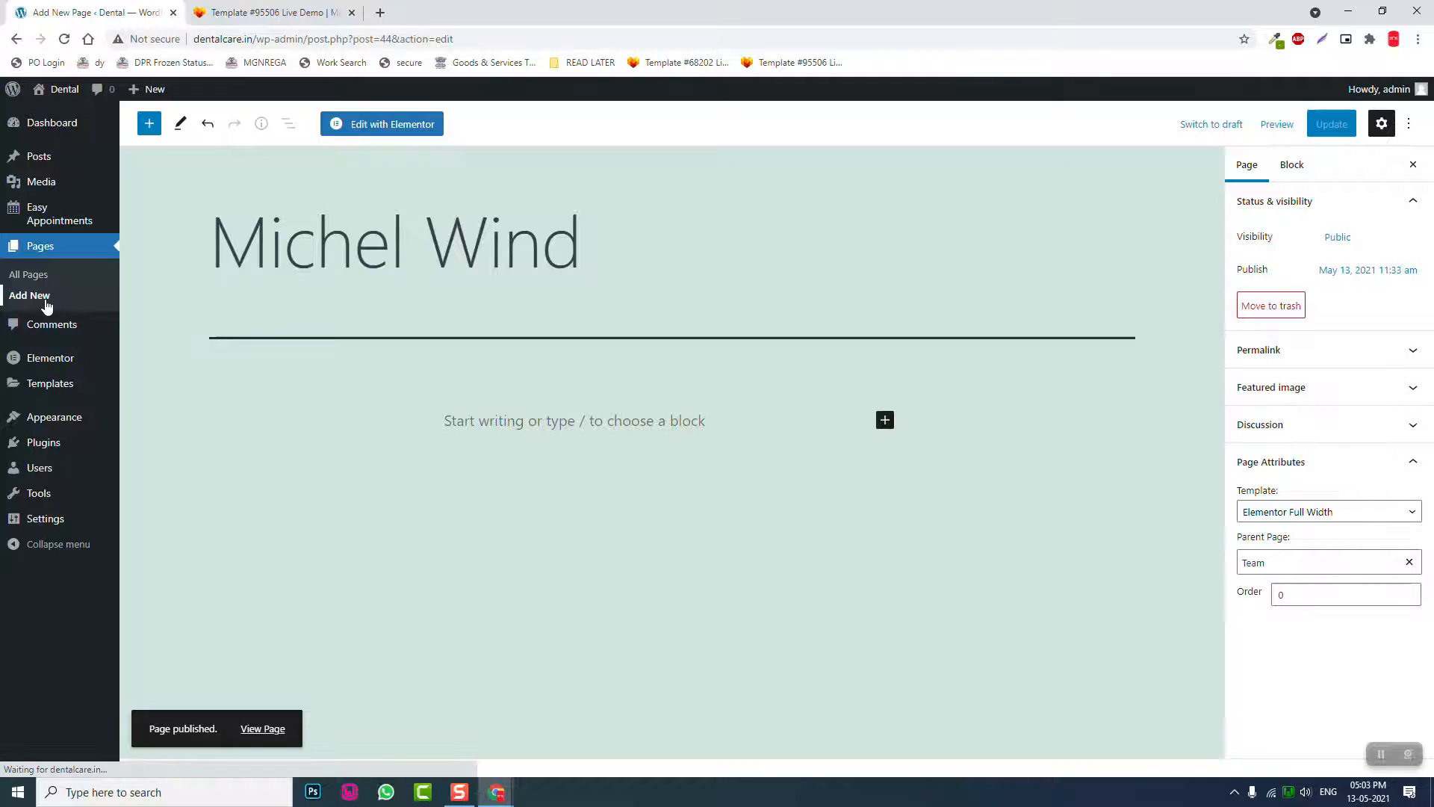
left_click(30, 295)
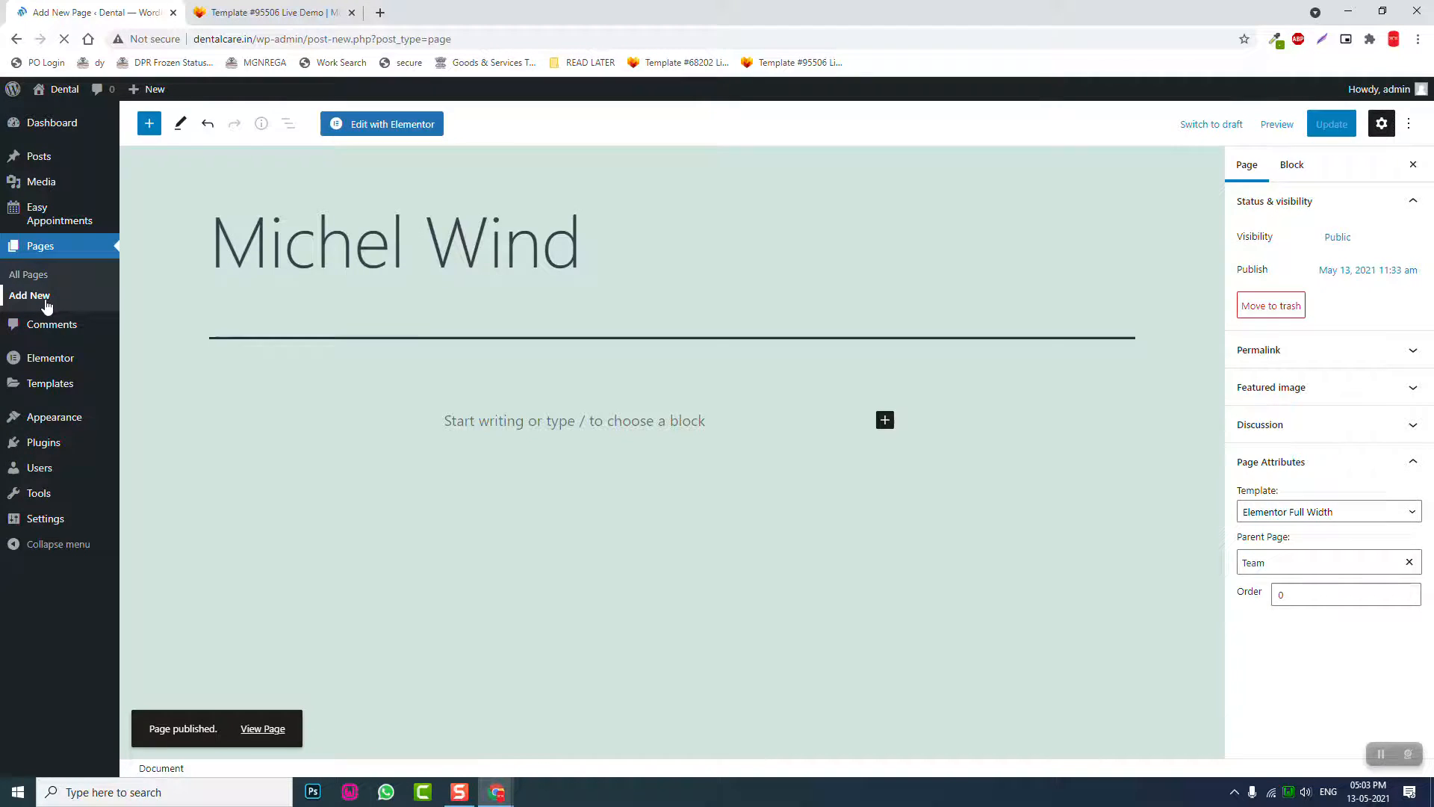
- Publish Bobby Williams under Team with the Elementor Full Width template
left_click(30, 296)
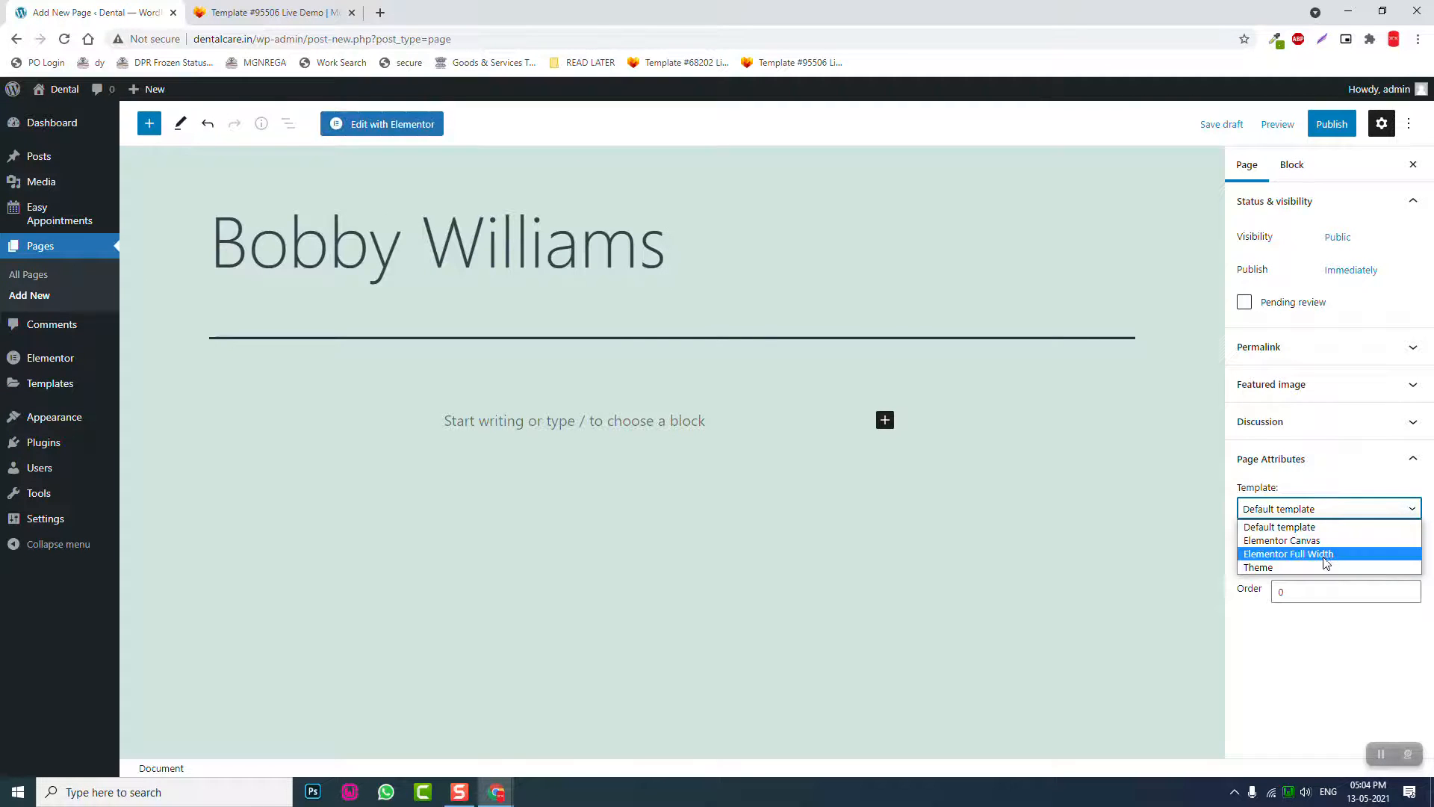
left_click(1289, 553)
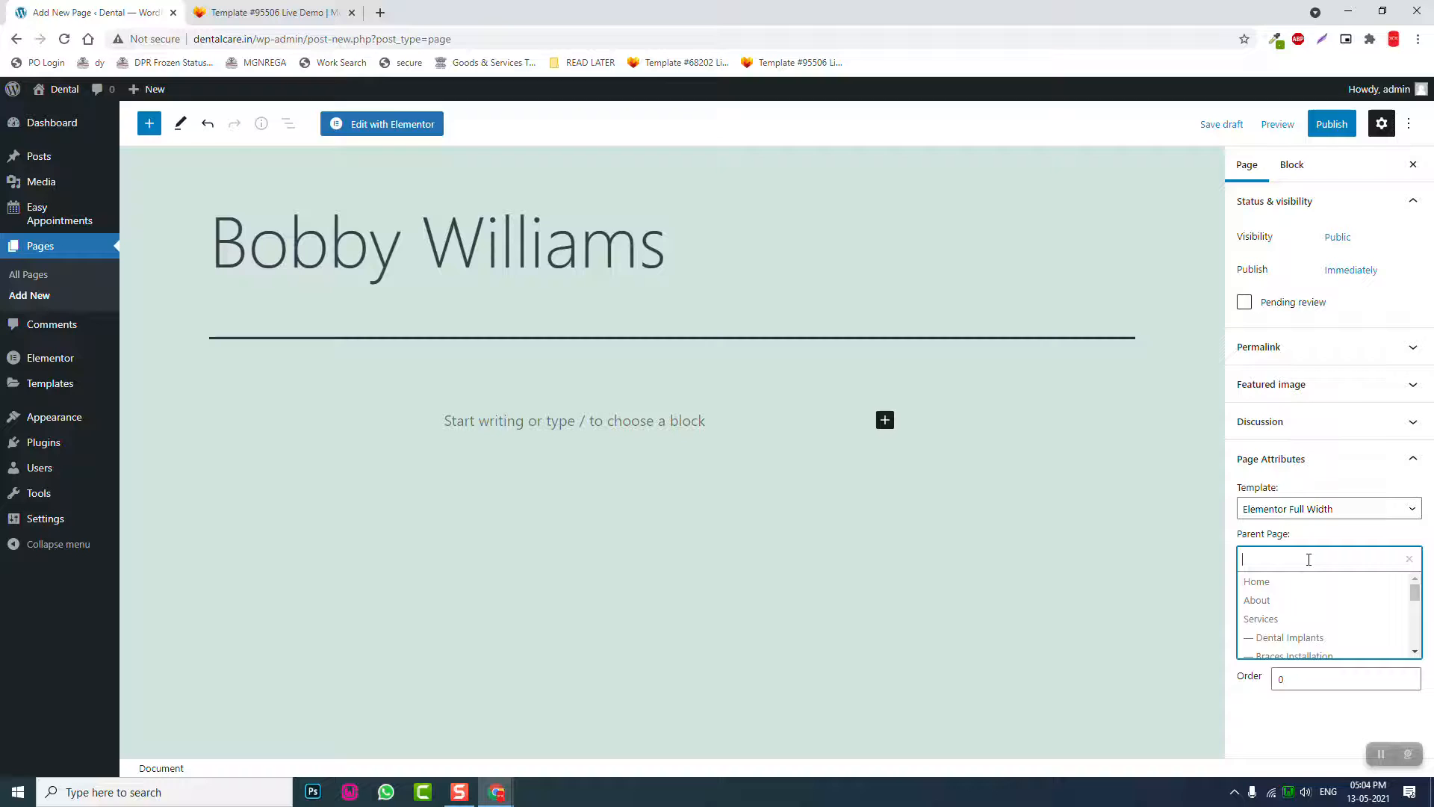
type("Team")
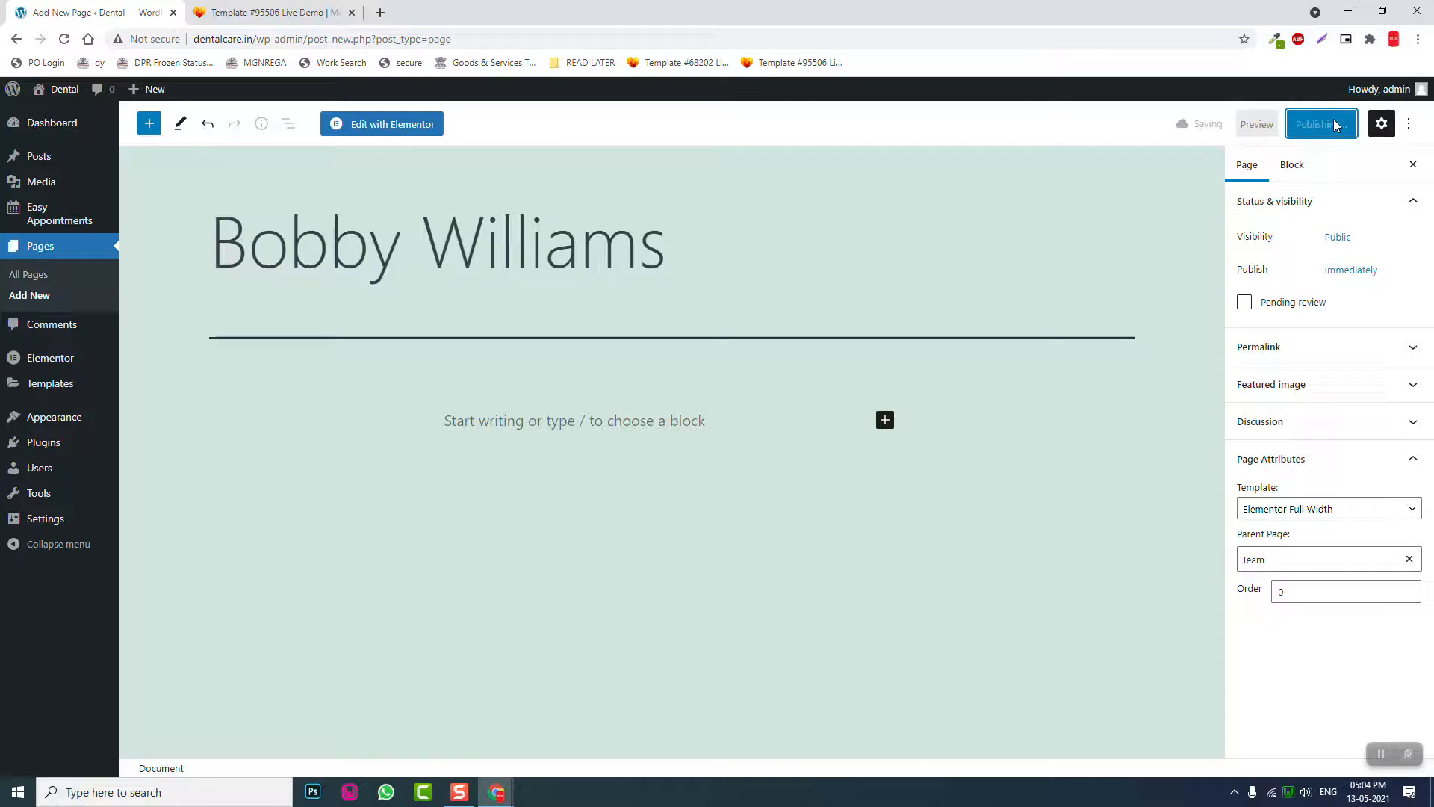
left_click(1319, 124)
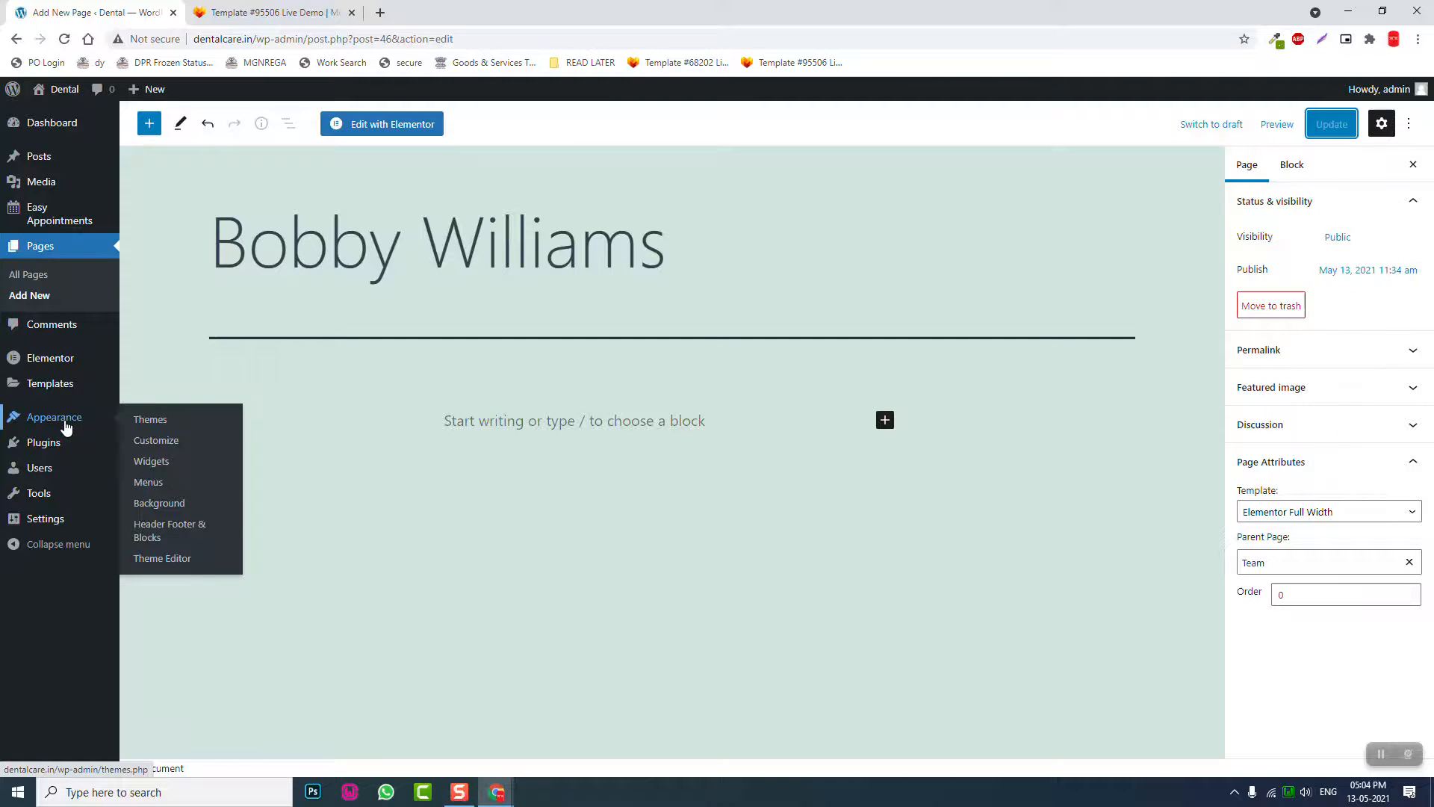
mouse_move(152, 462)
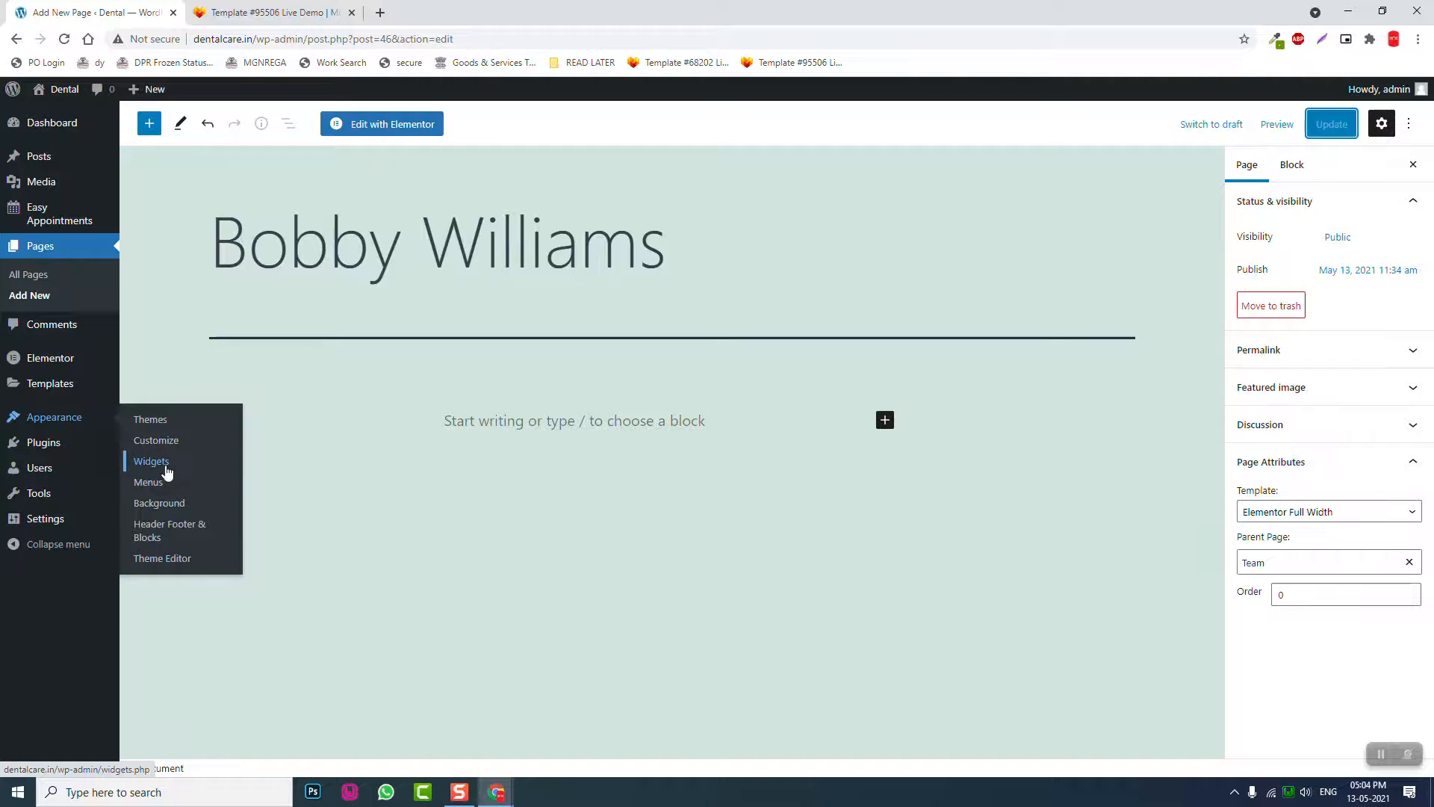
- In Appearance > Menus, create 'Primary Menu' assigned to the primary location
left_click(148, 482)
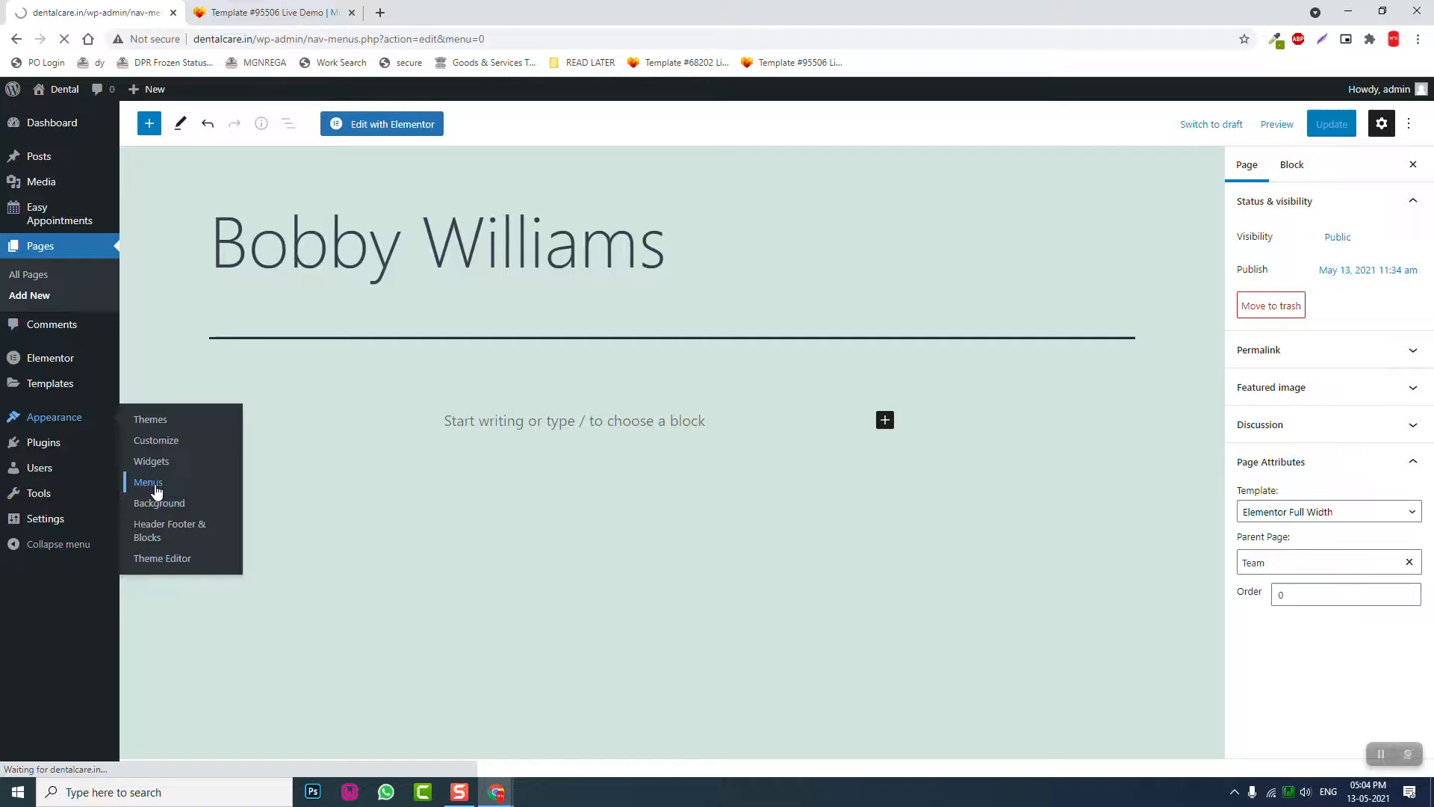
left_click(148, 483)
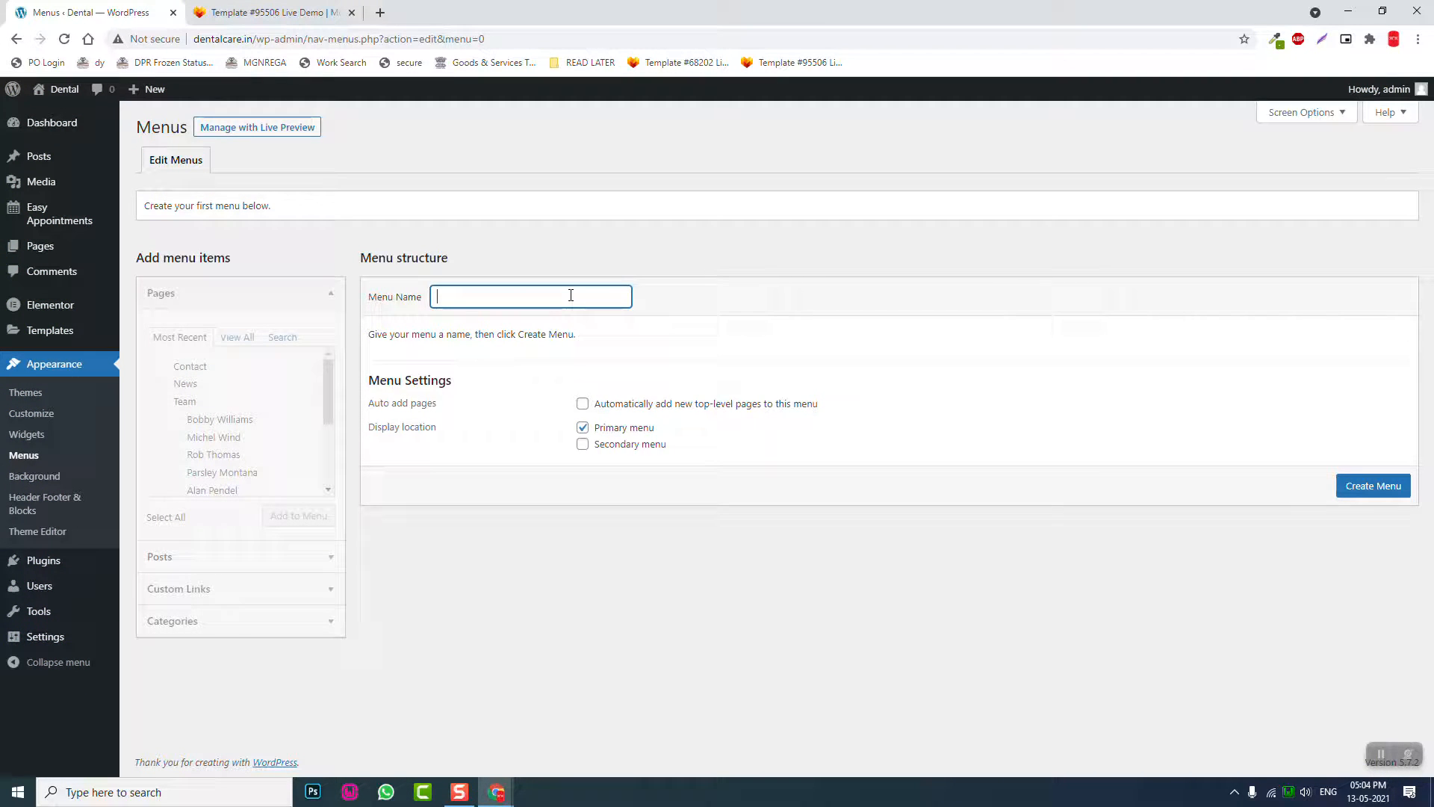
type("Primary Menu")
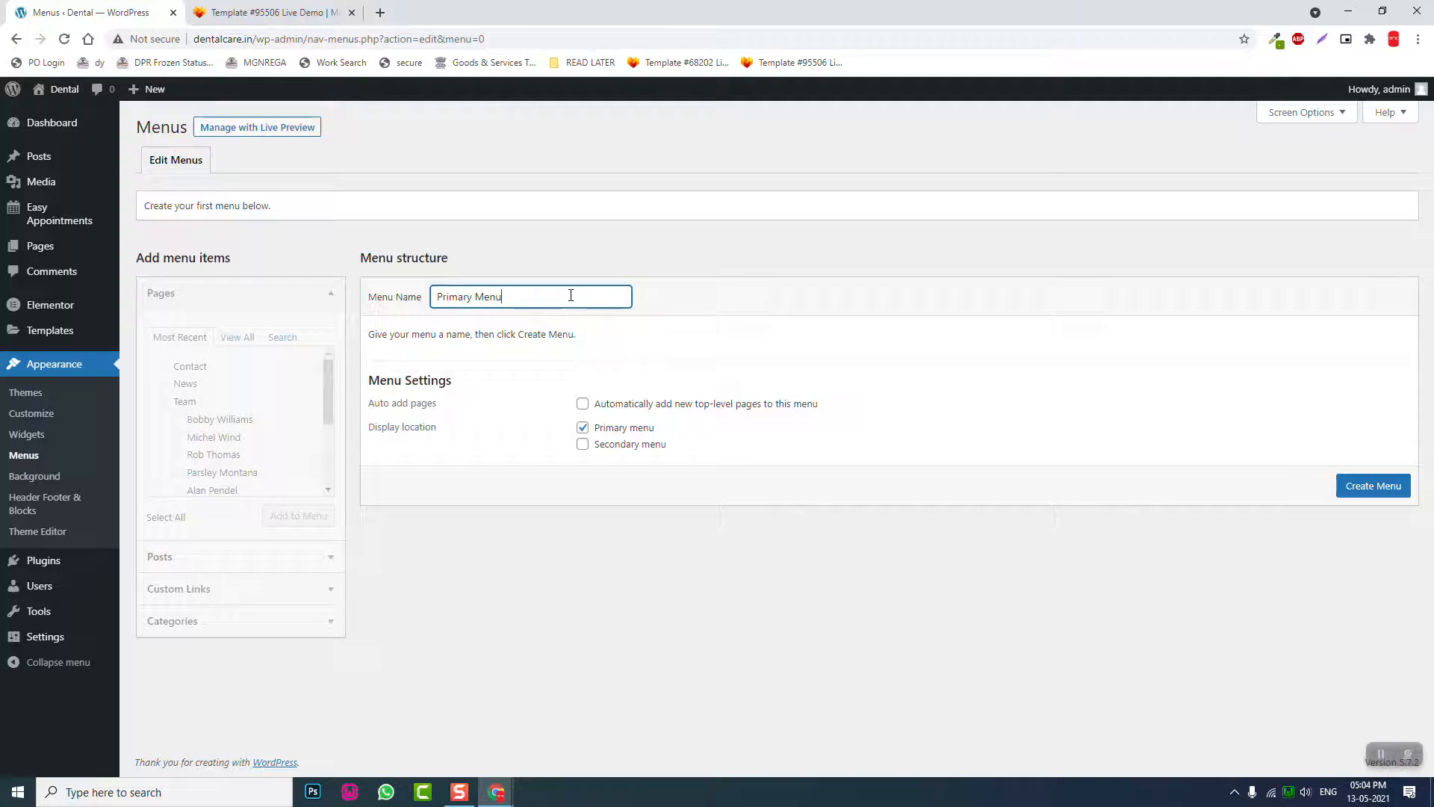
left_click(1373, 485)
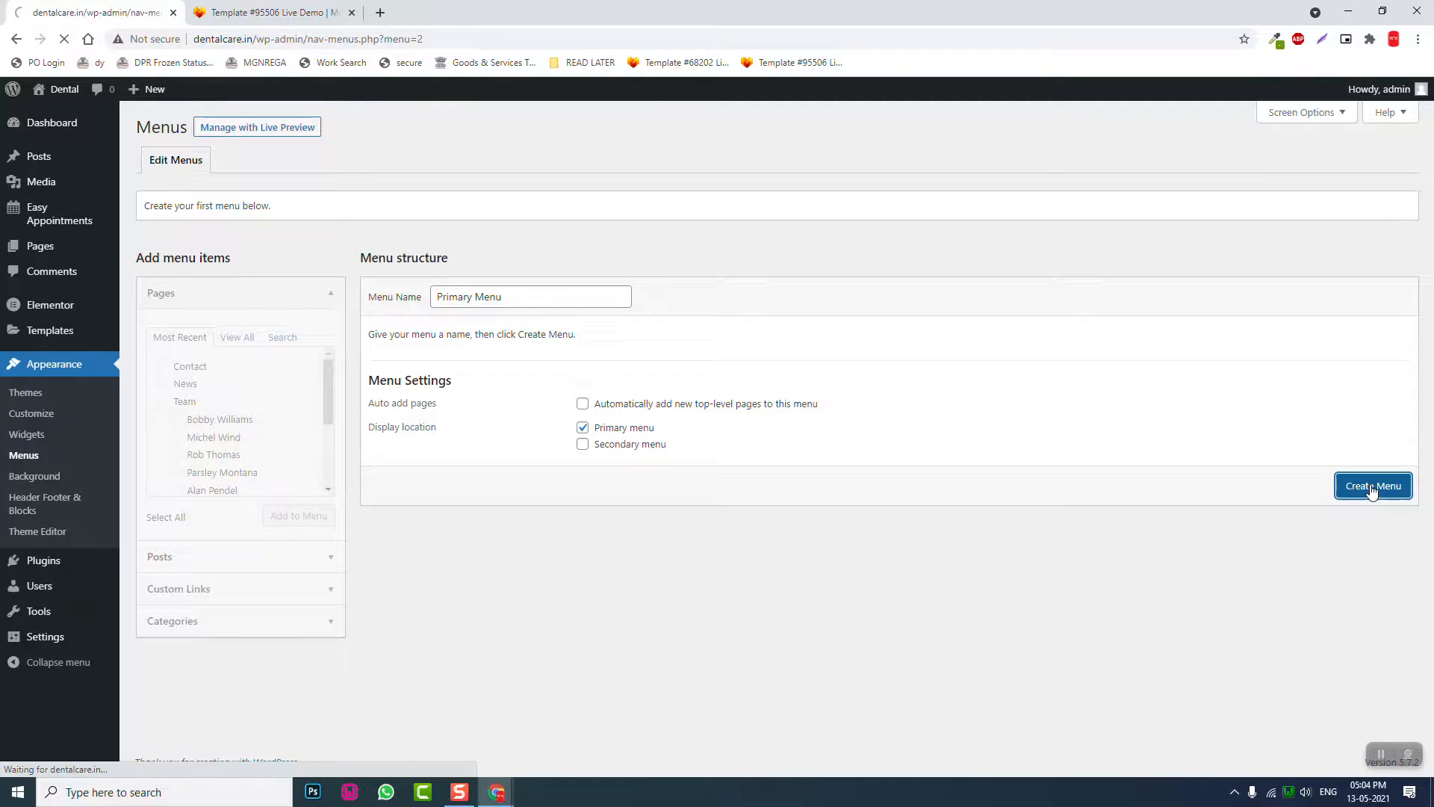
left_click(1372, 486)
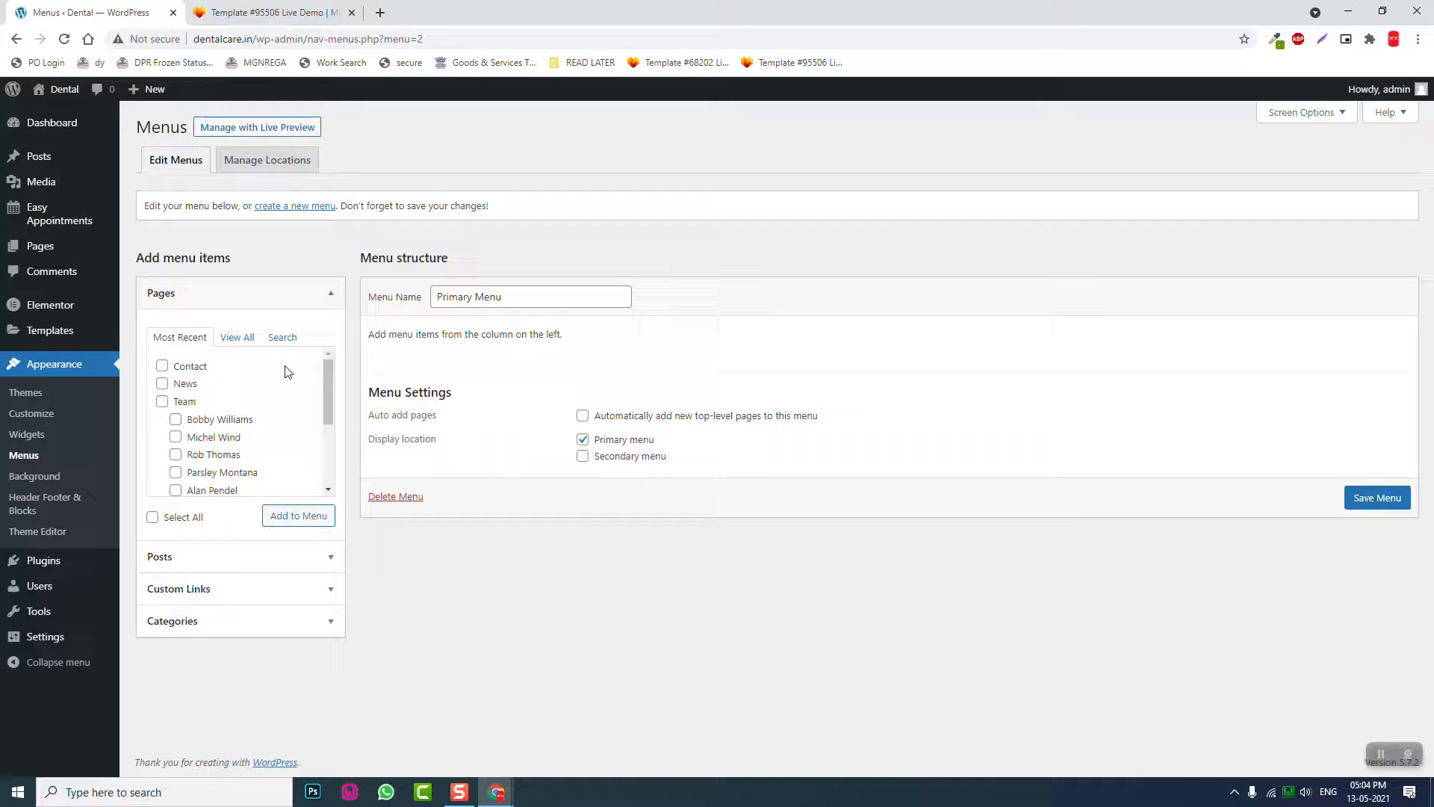
- Add News, Services and Team pages to the Primary Menu and save it
scroll("down", 3)
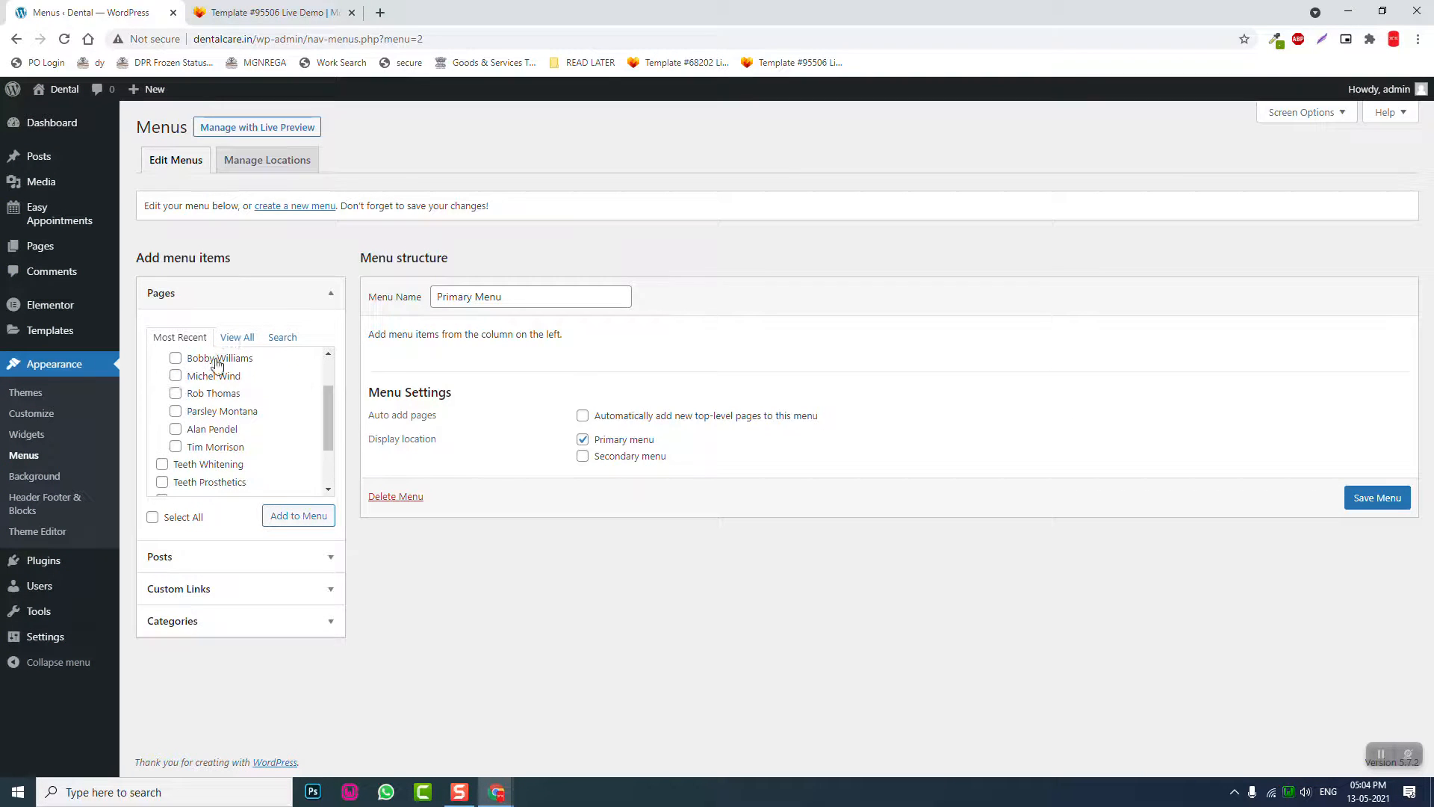
left_click(237, 336)
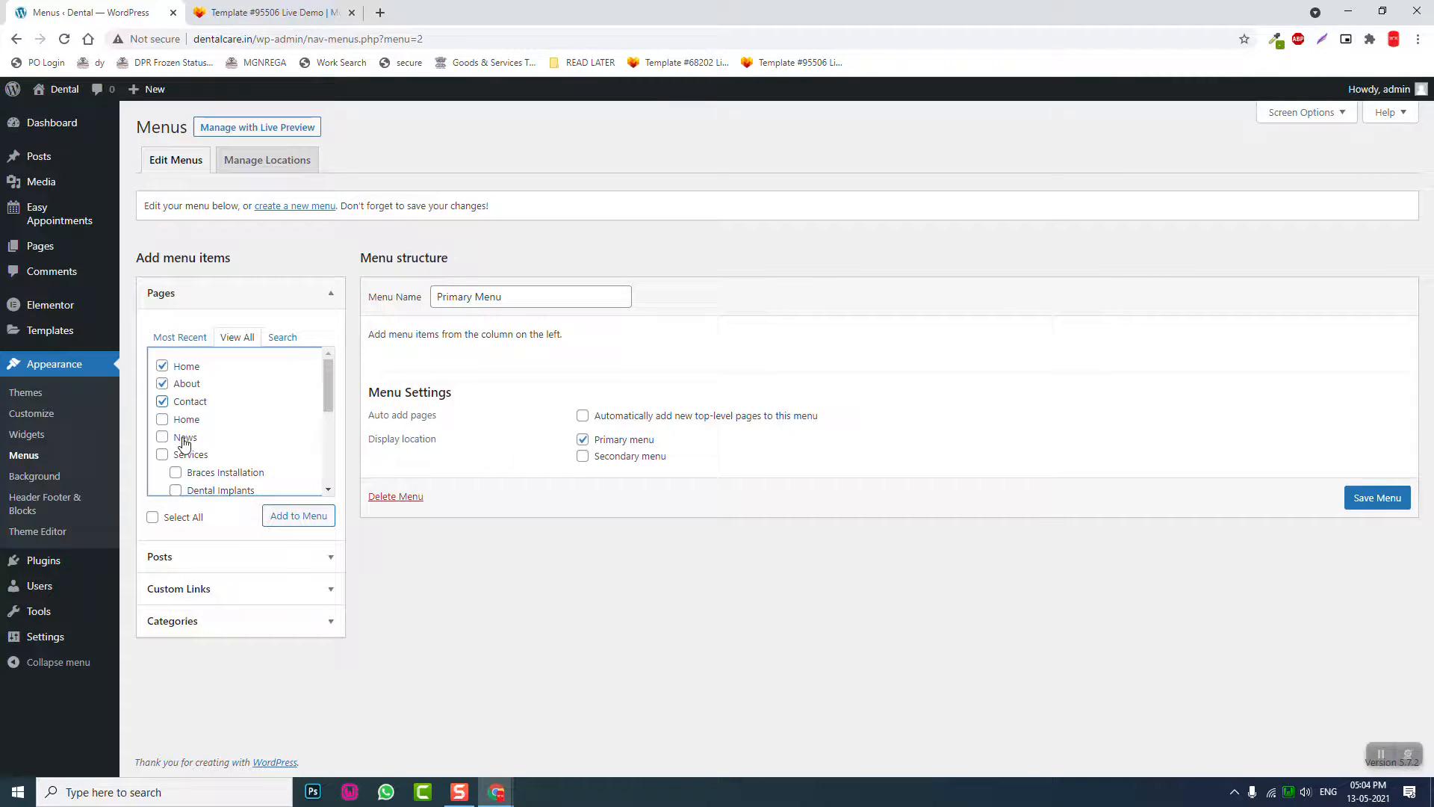
left_click(161, 436)
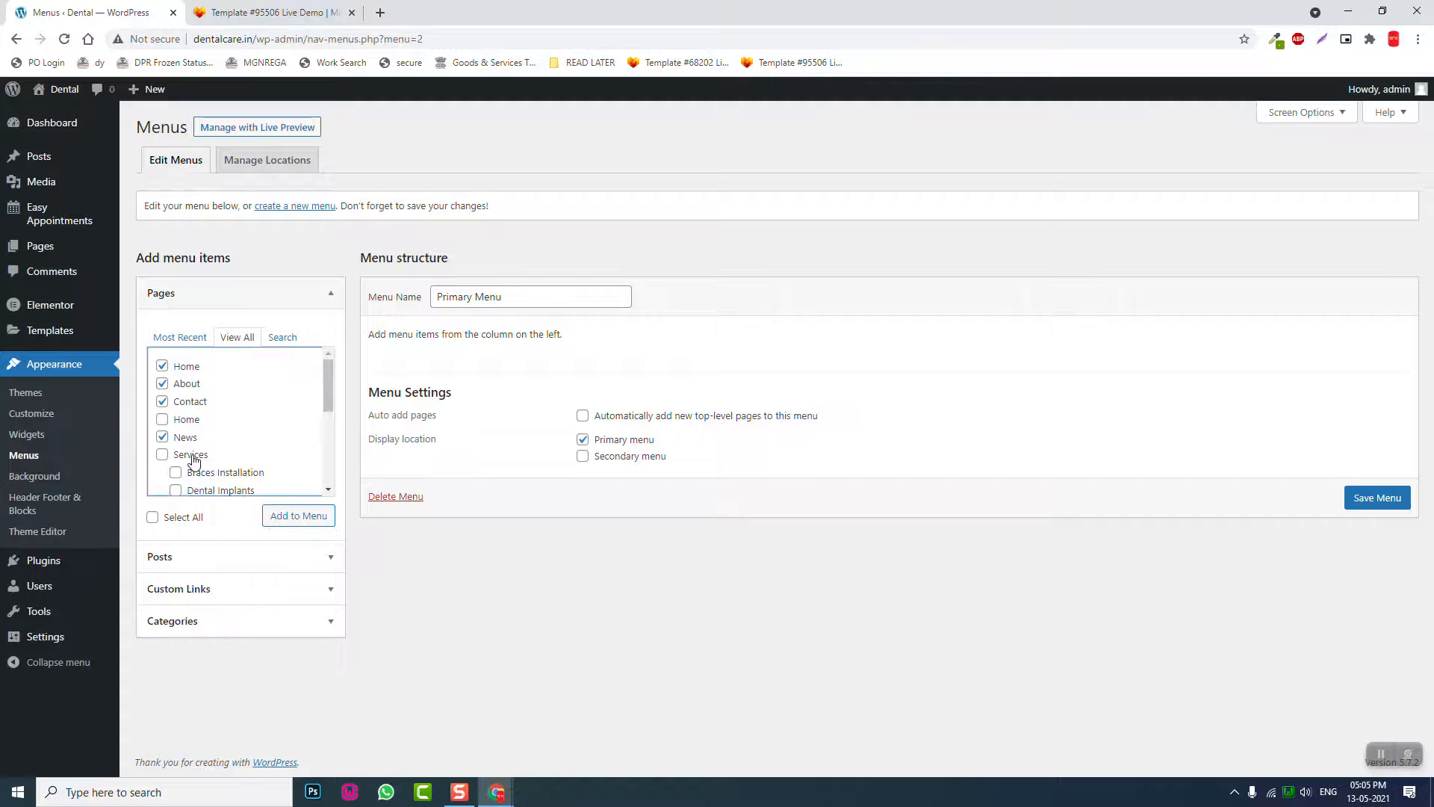
left_click(162, 454)
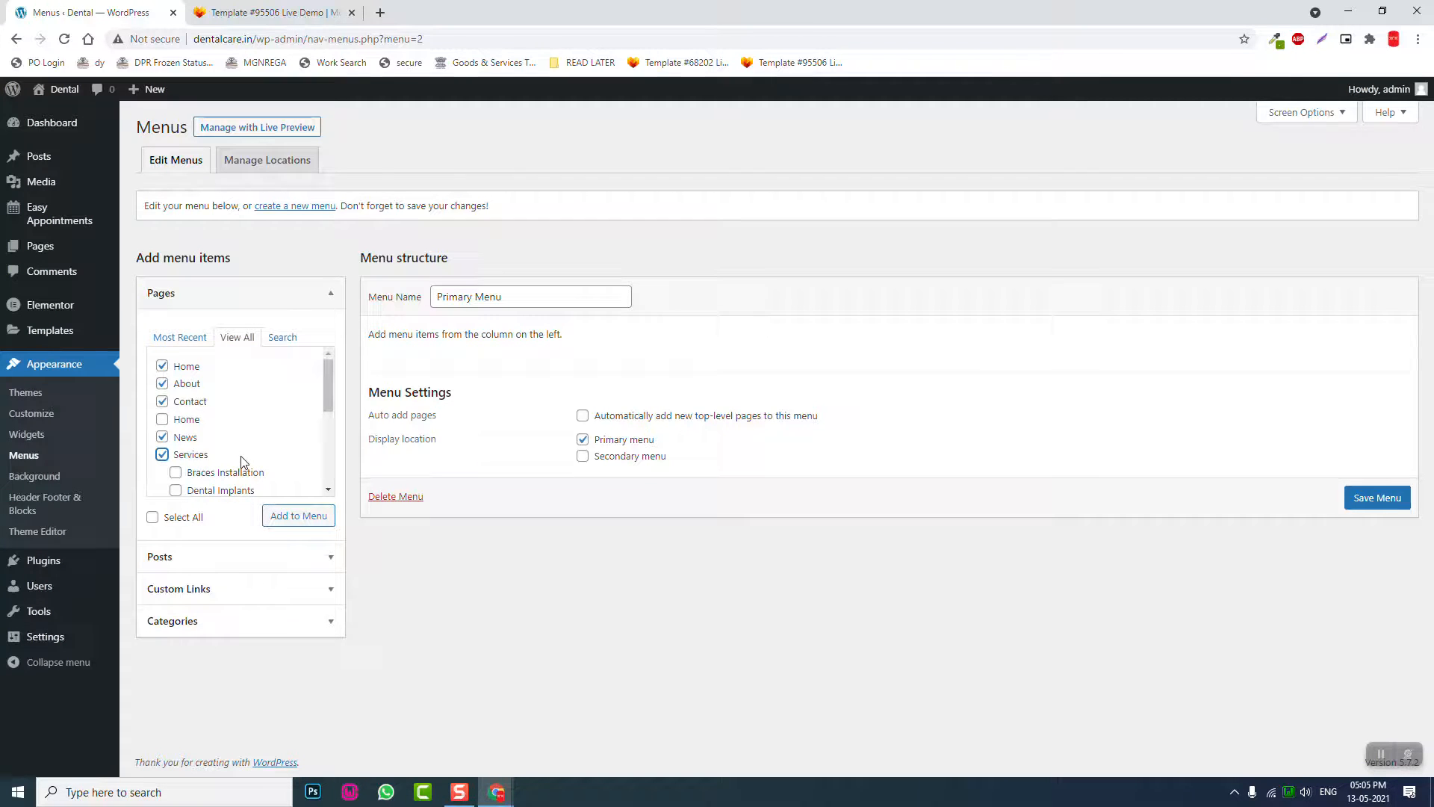
scroll("down", 3)
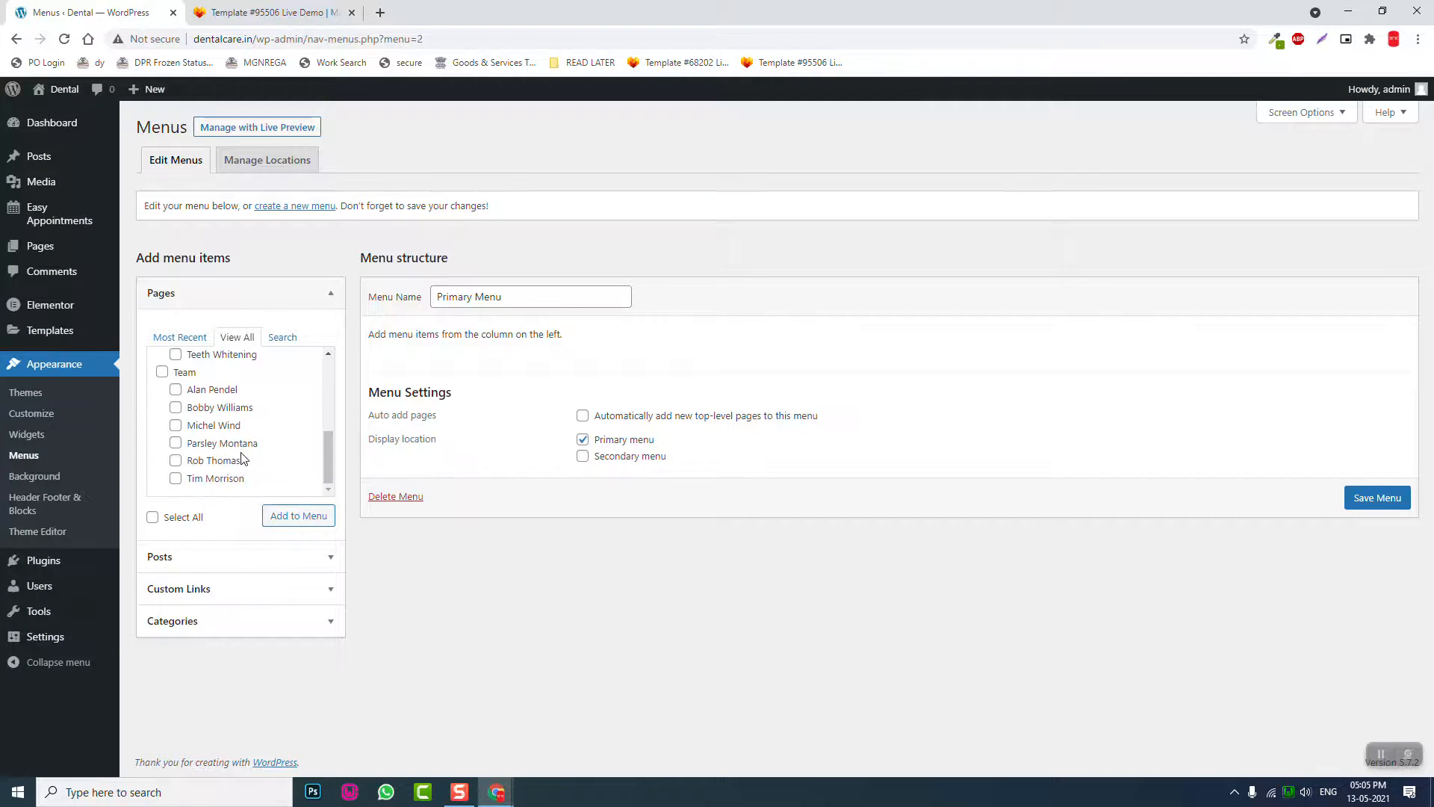
left_click(161, 372)
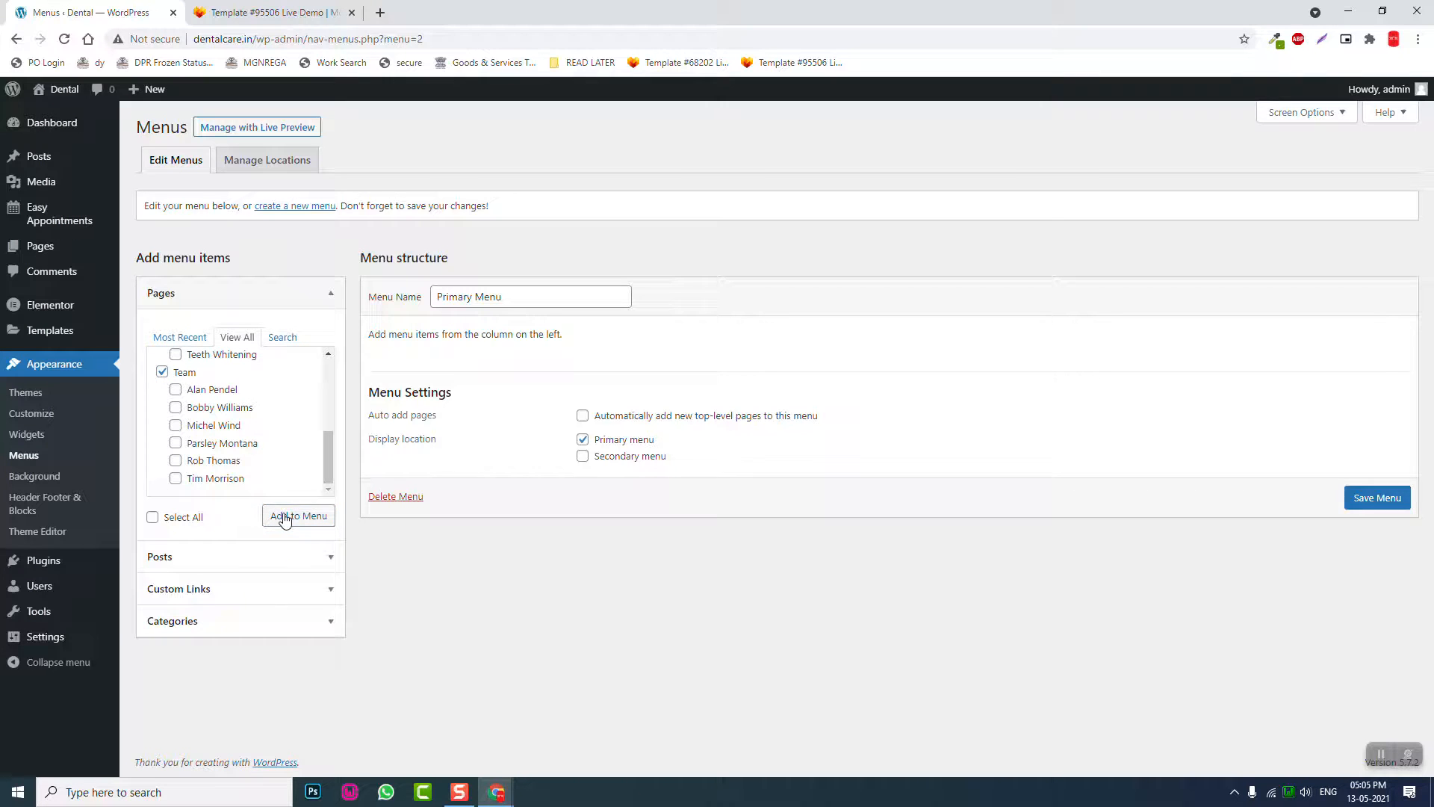
left_click(299, 515)
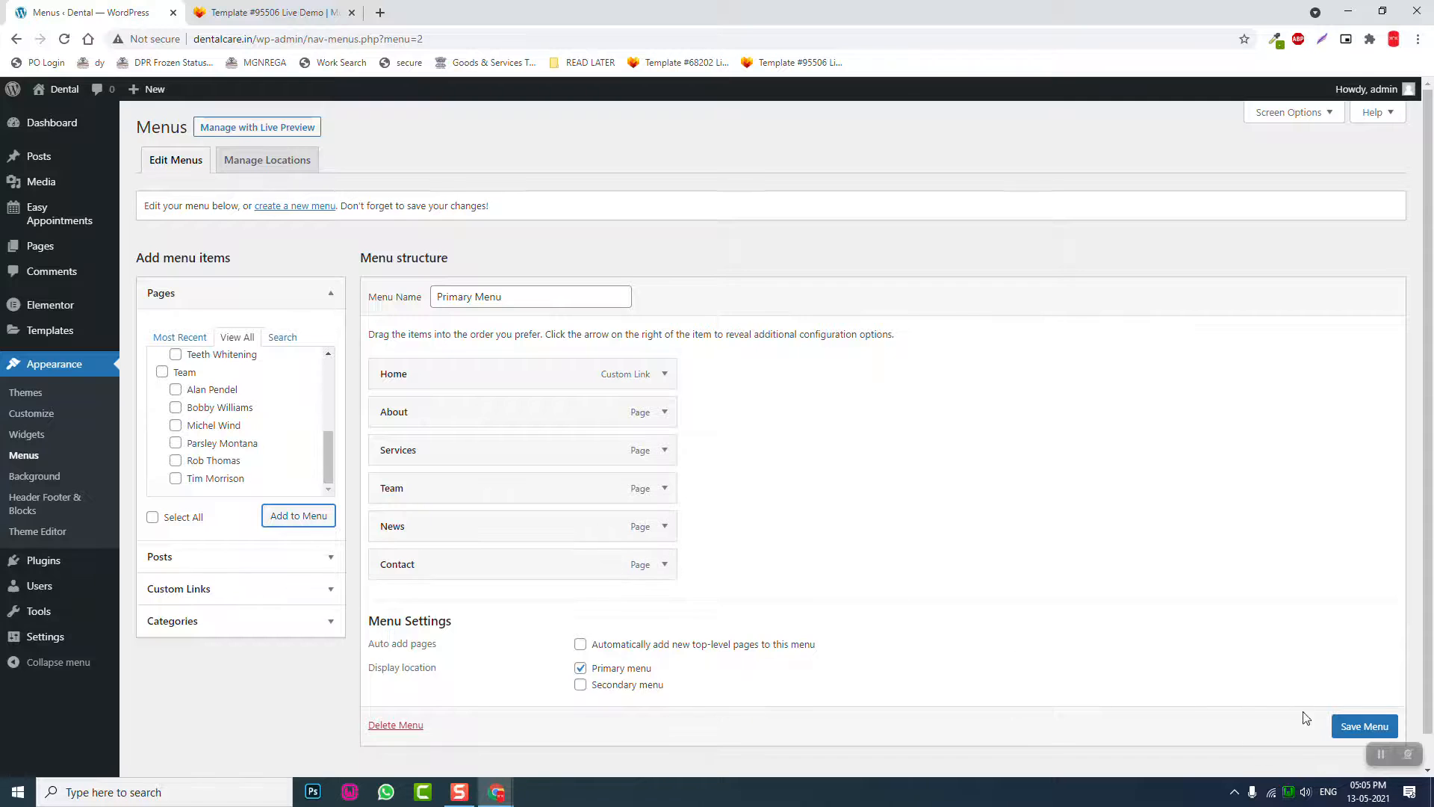
left_click(1364, 712)
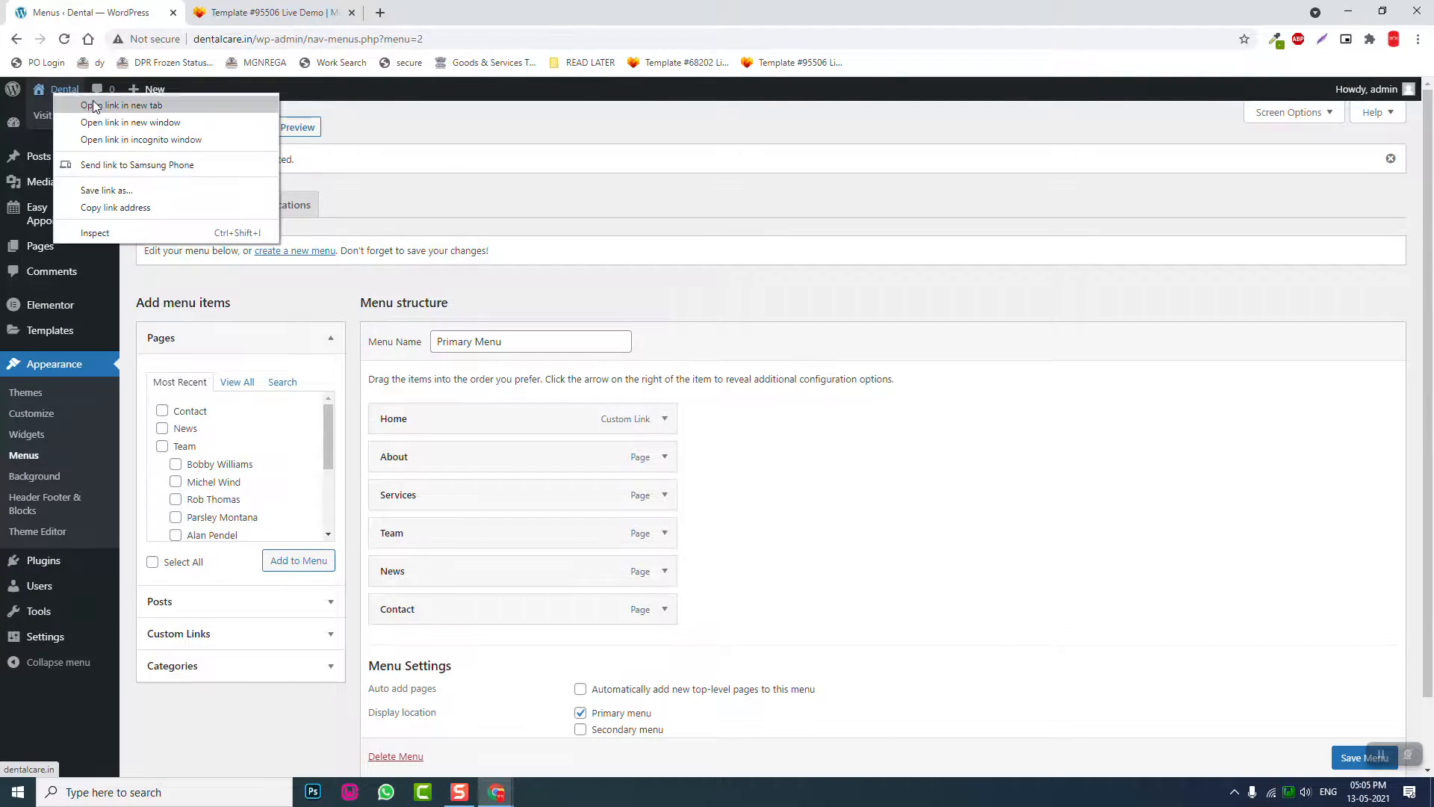
- View the live site with its six menu links, then enter the Customizer's Site Identity
left_click(120, 105)
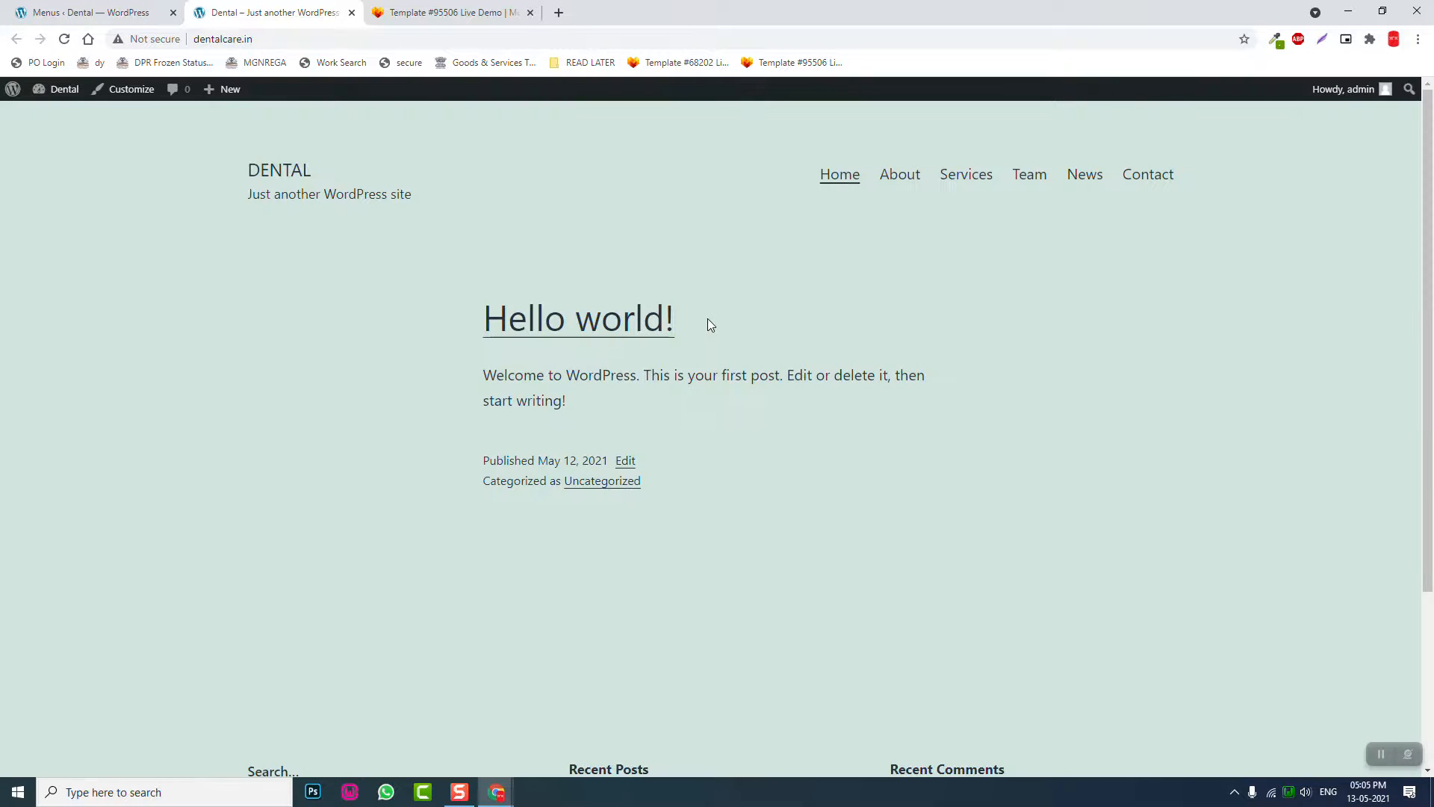
mouse_move(943, 236)
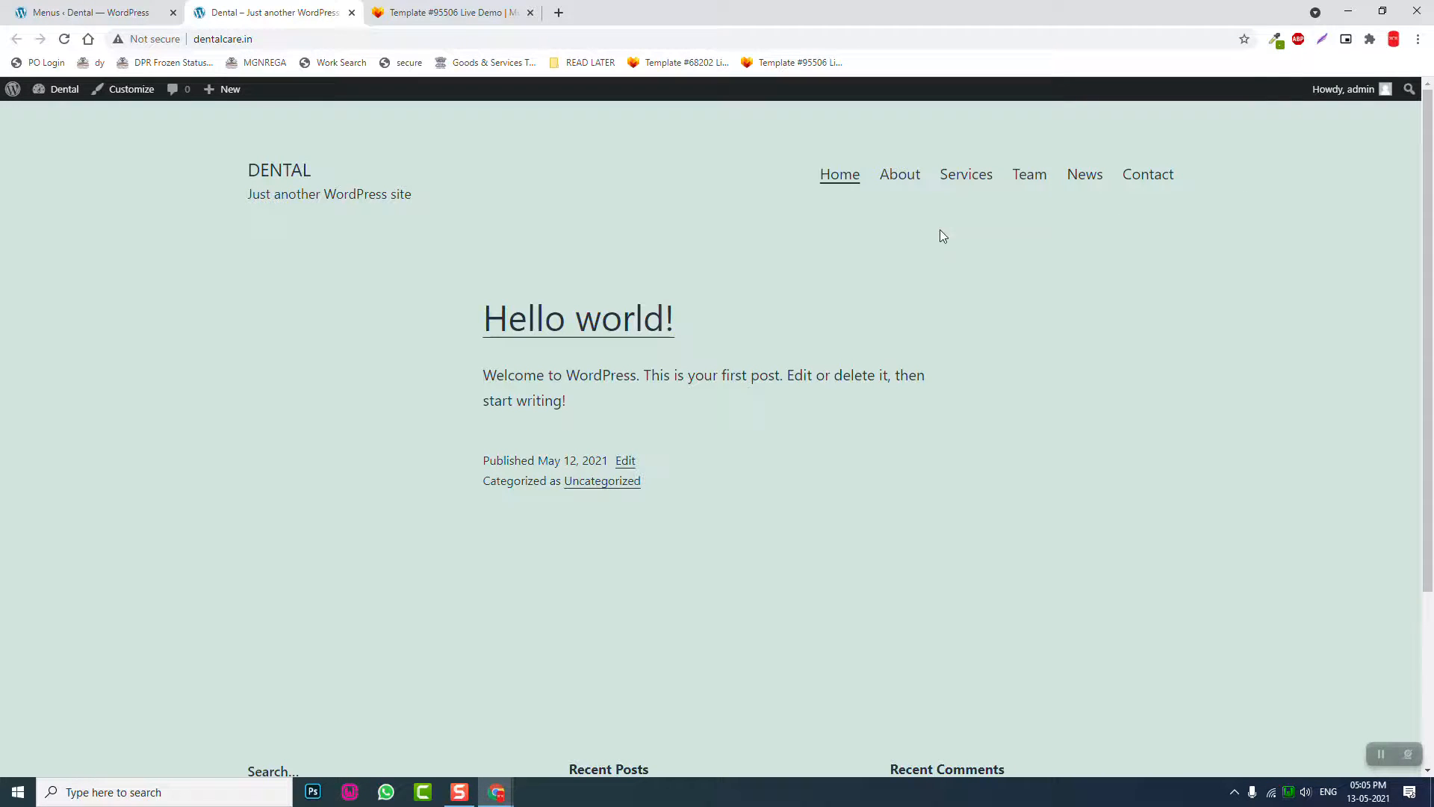
mouse_move(457, 189)
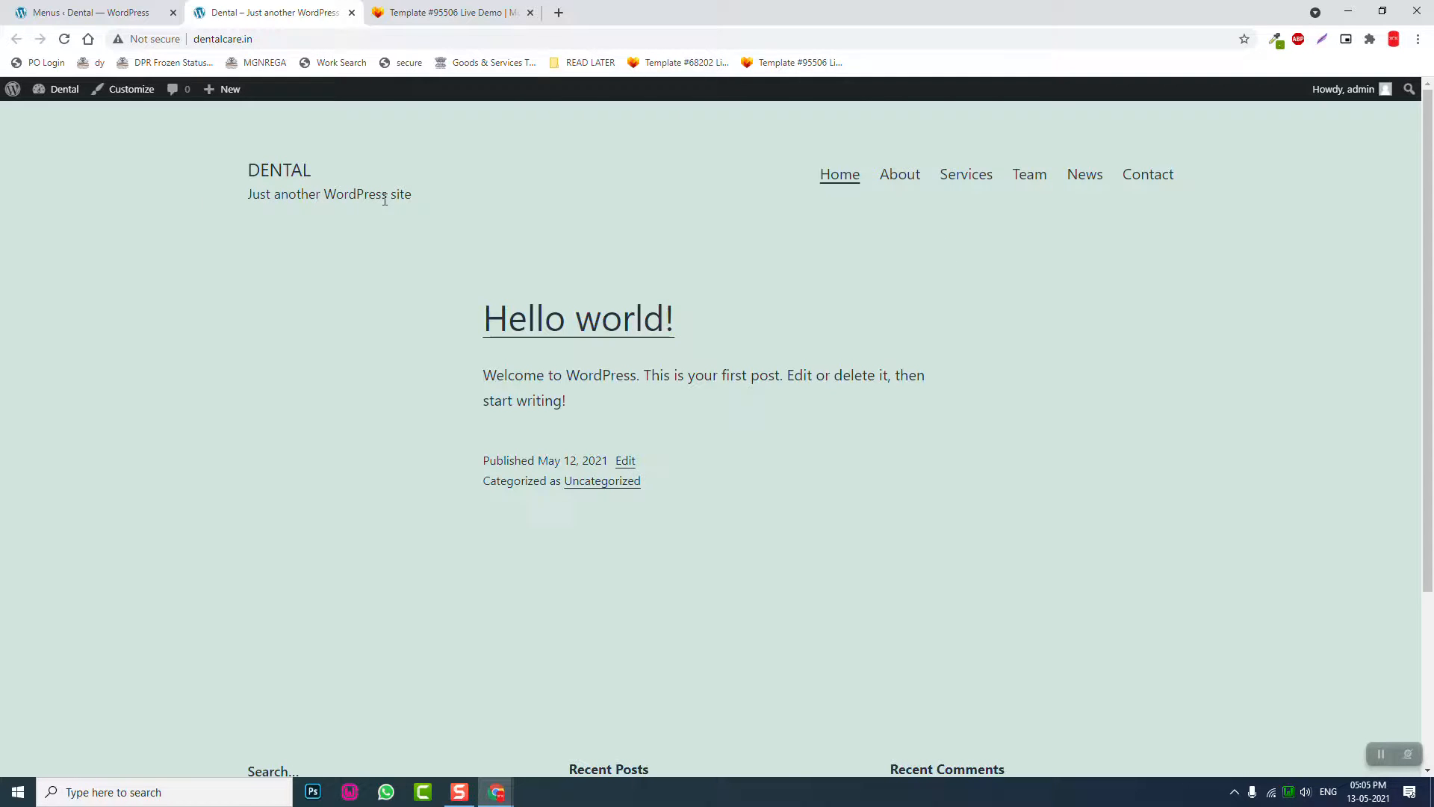
left_click(132, 88)
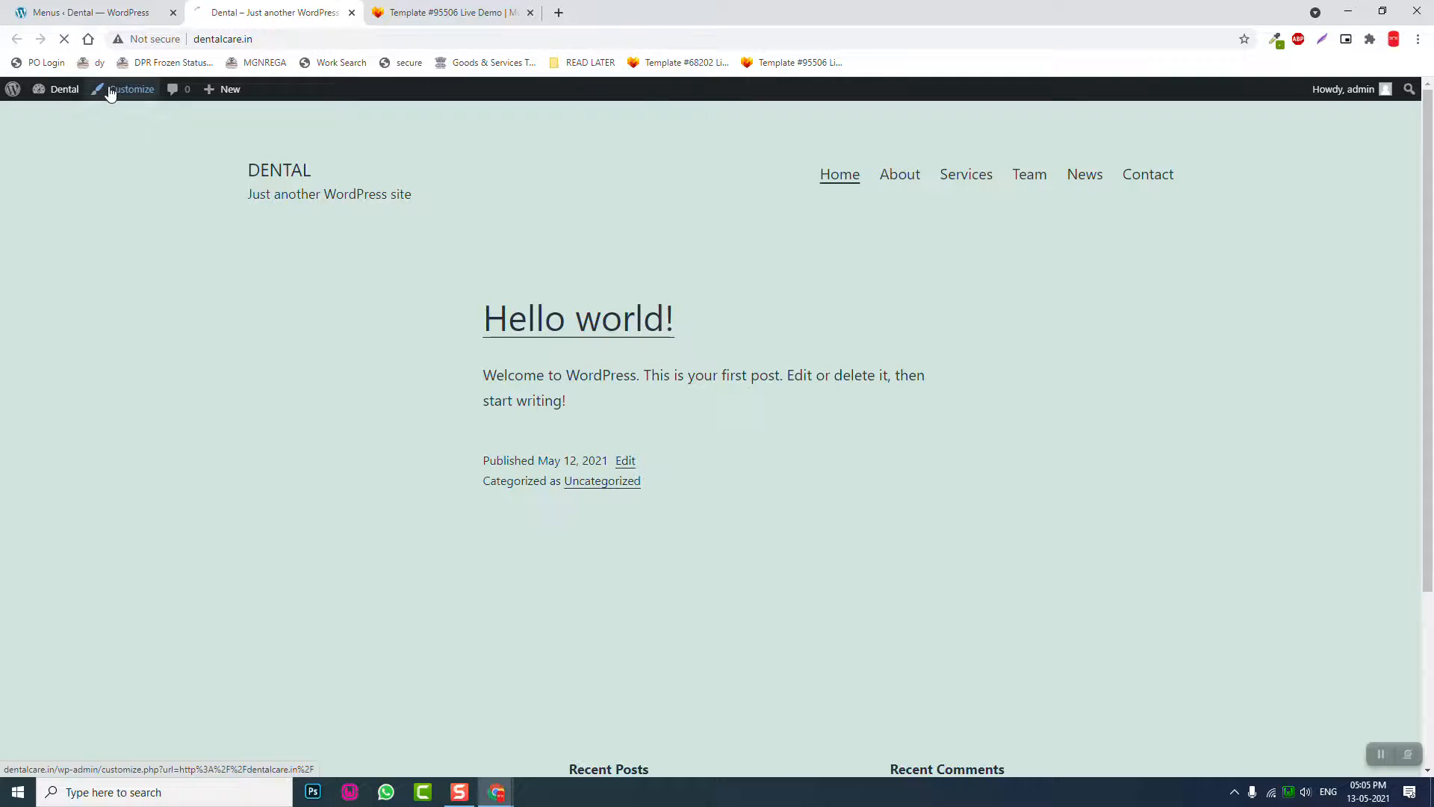
left_click(132, 88)
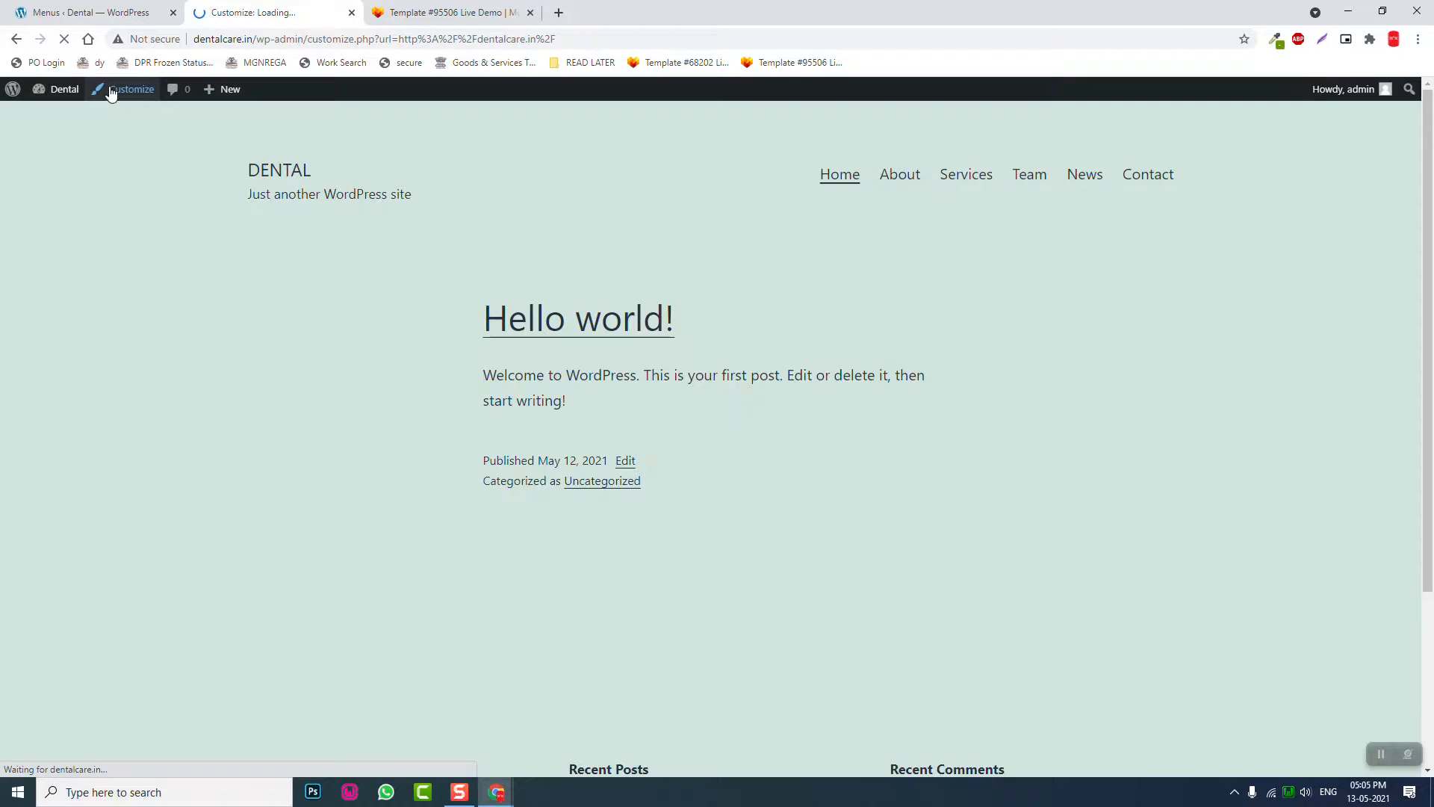
left_click(132, 88)
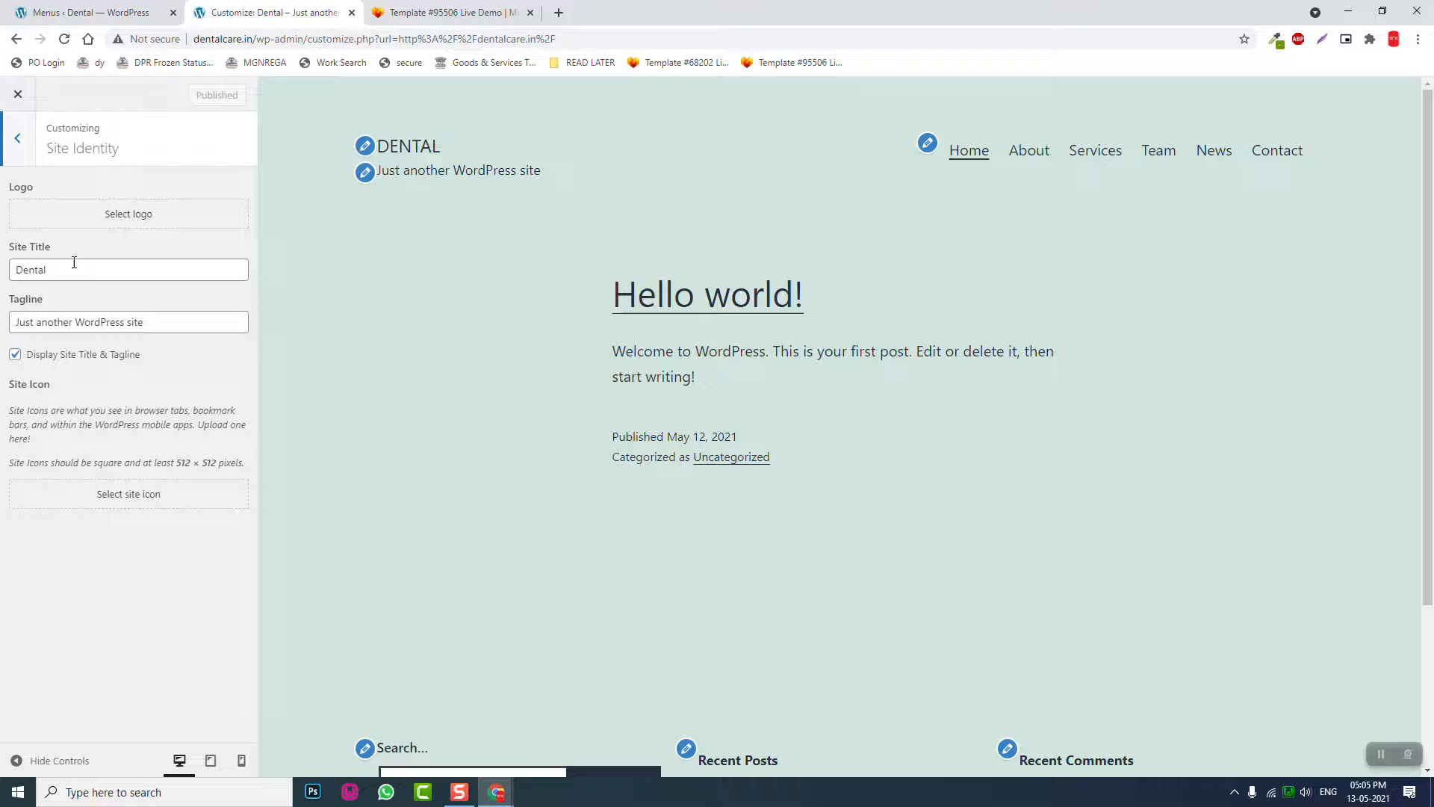
- Skip the logo and enter the tagline '#1 Dental Care Services in Imphal'
left_click(128, 214)
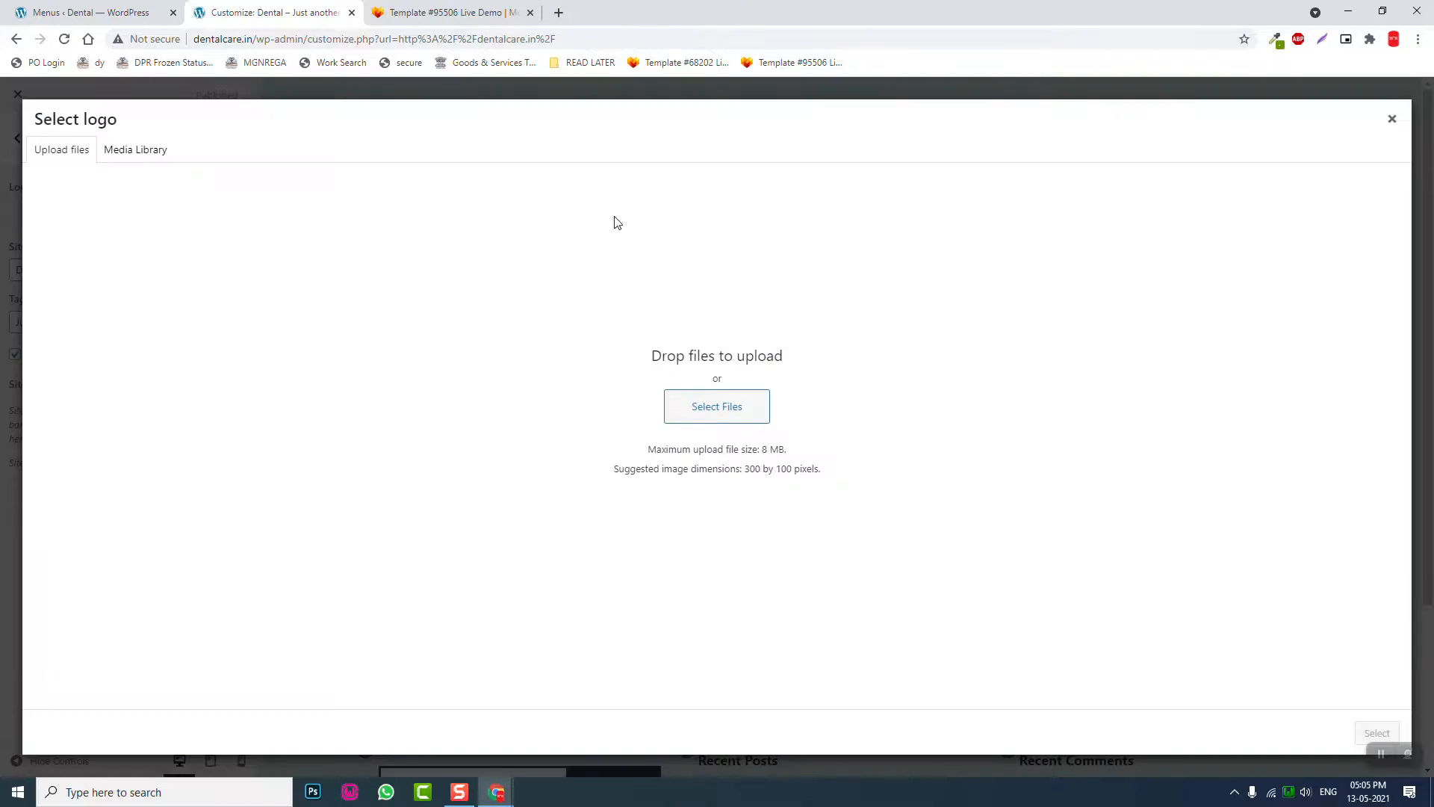
left_click(1391, 119)
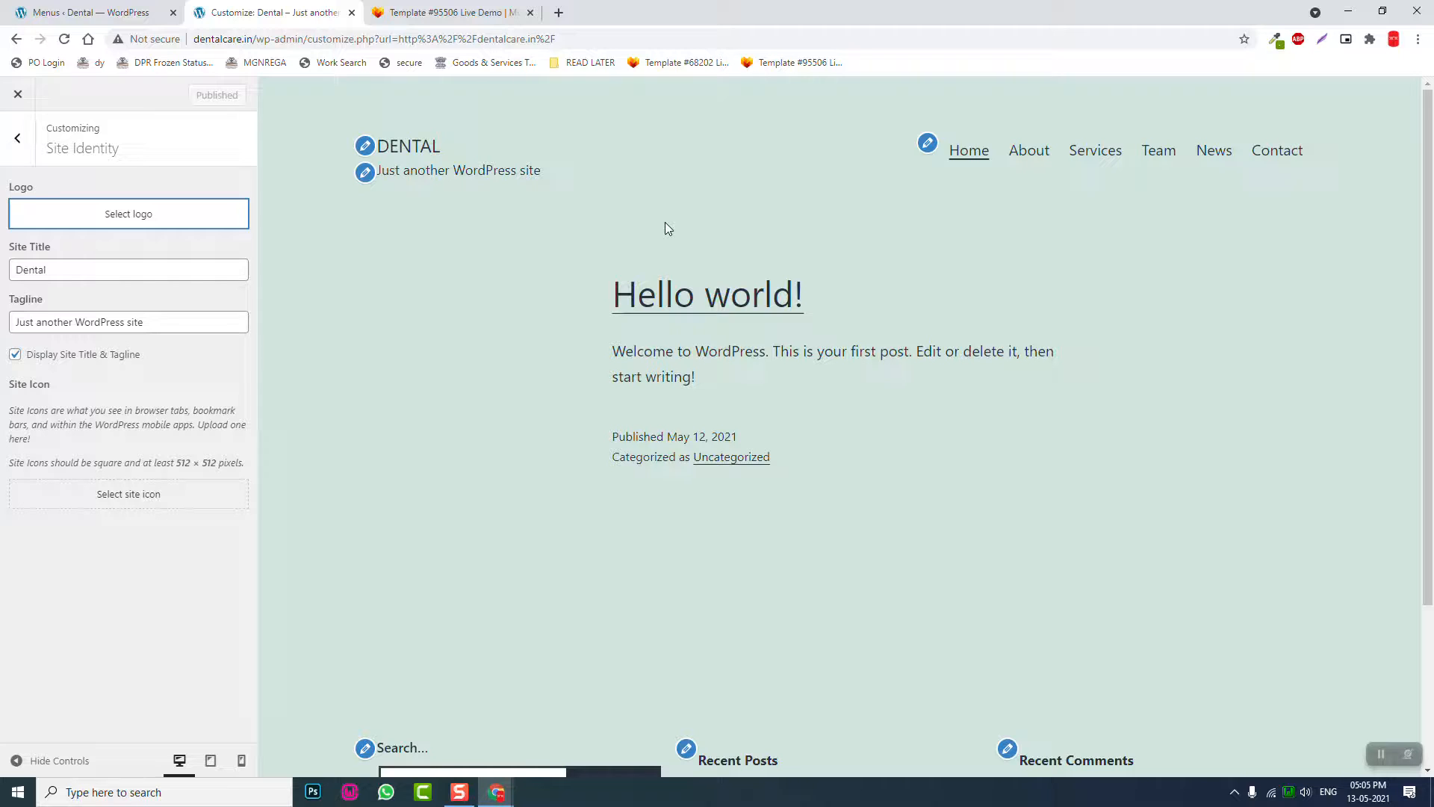
mouse_move(131, 295)
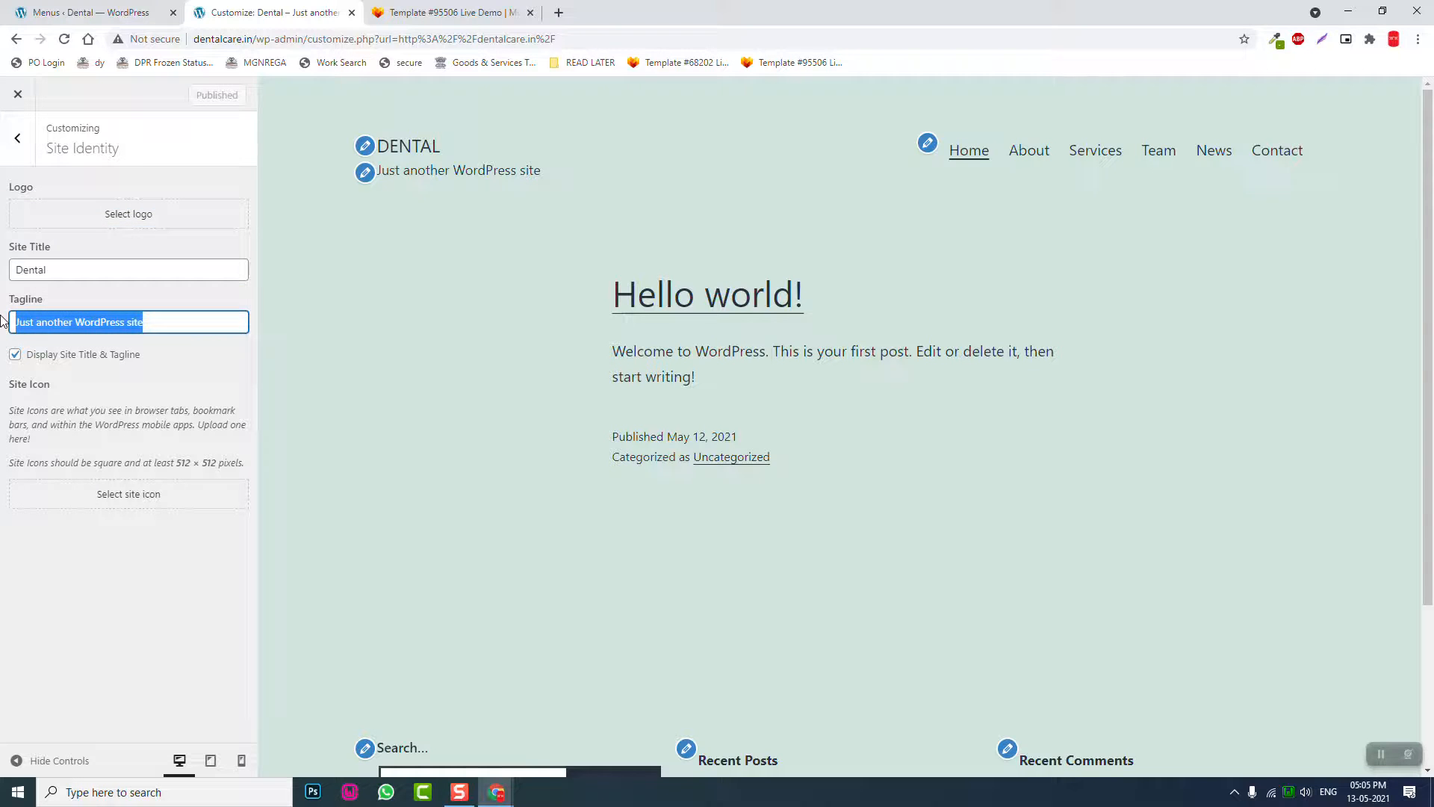
type("#1 Dental Care")
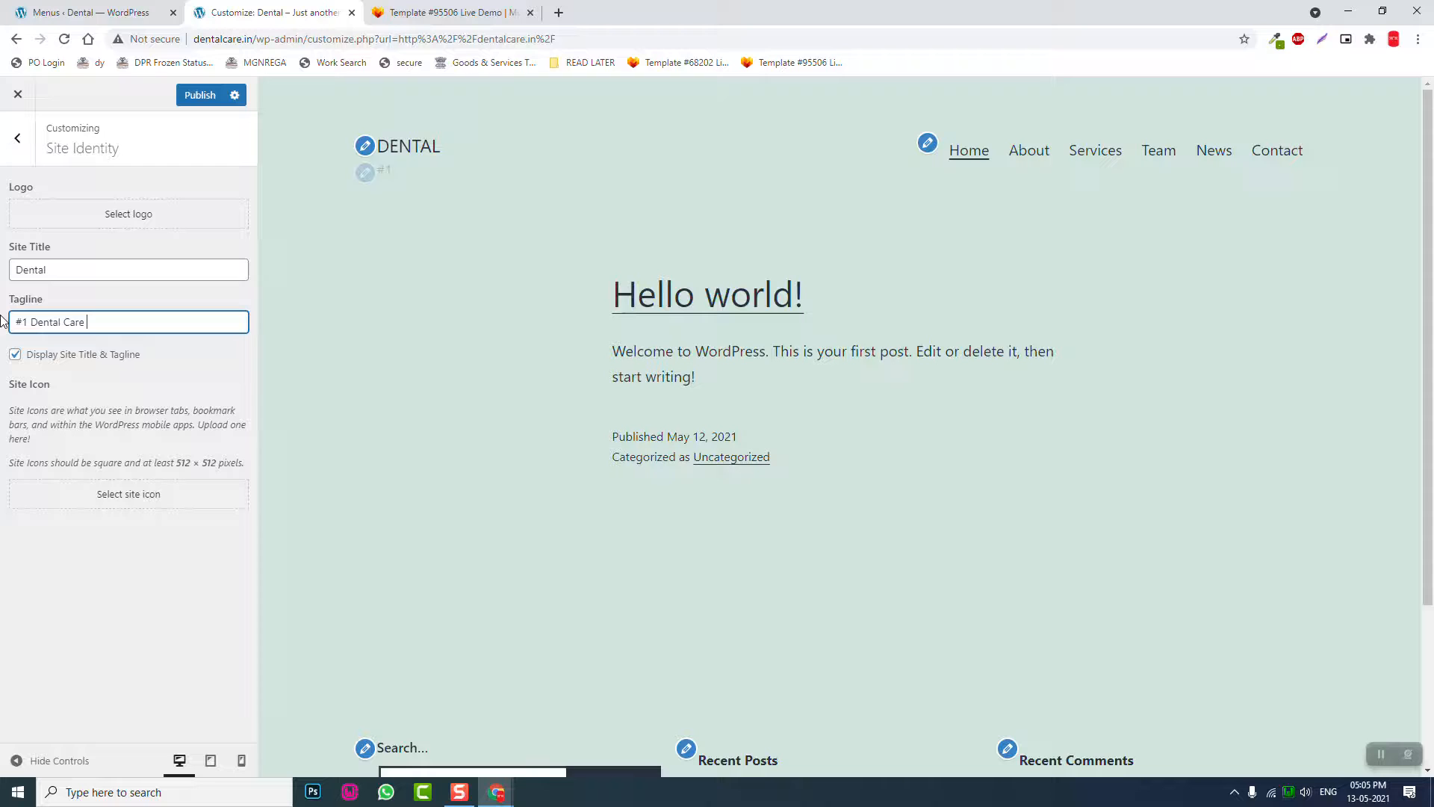
type("Services")
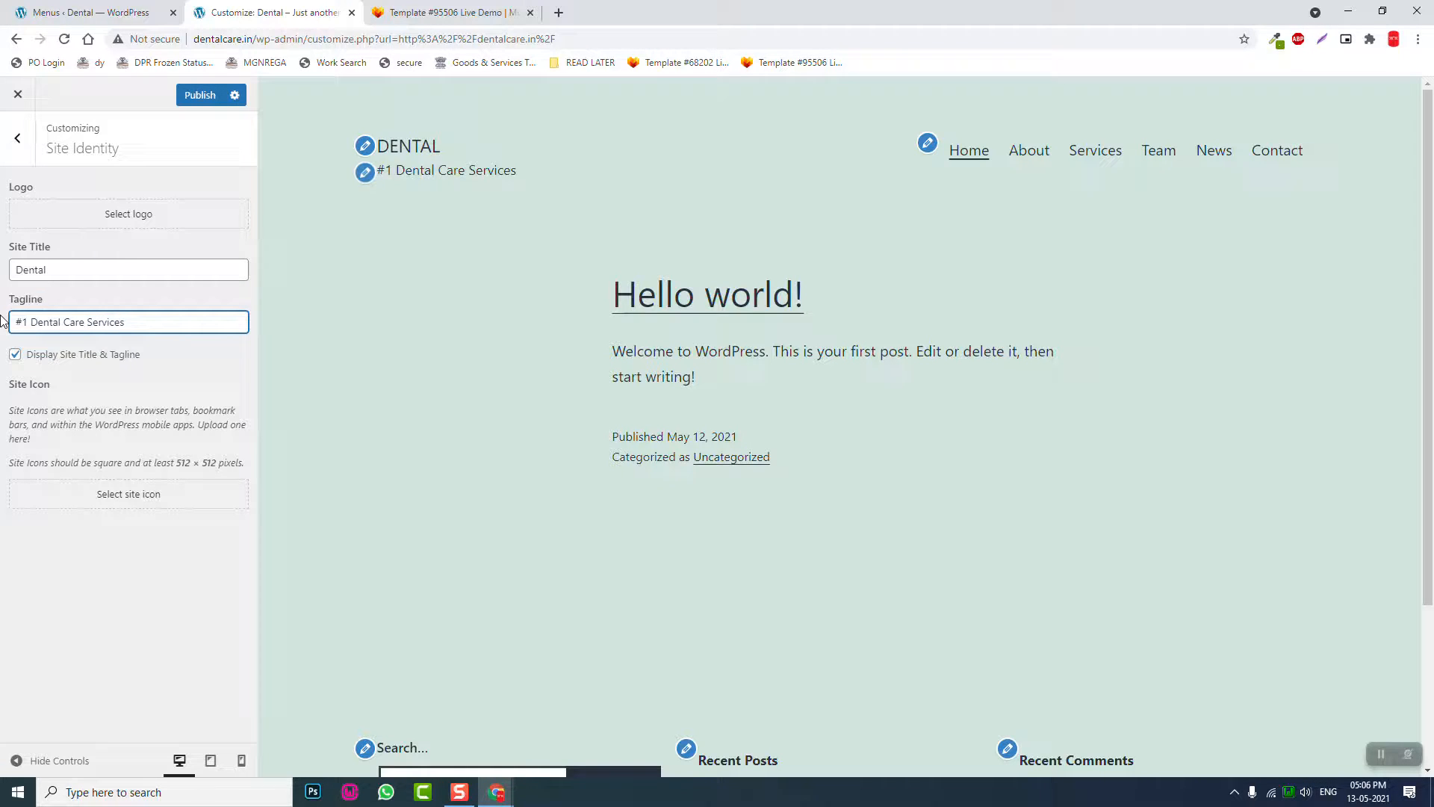
type("in")
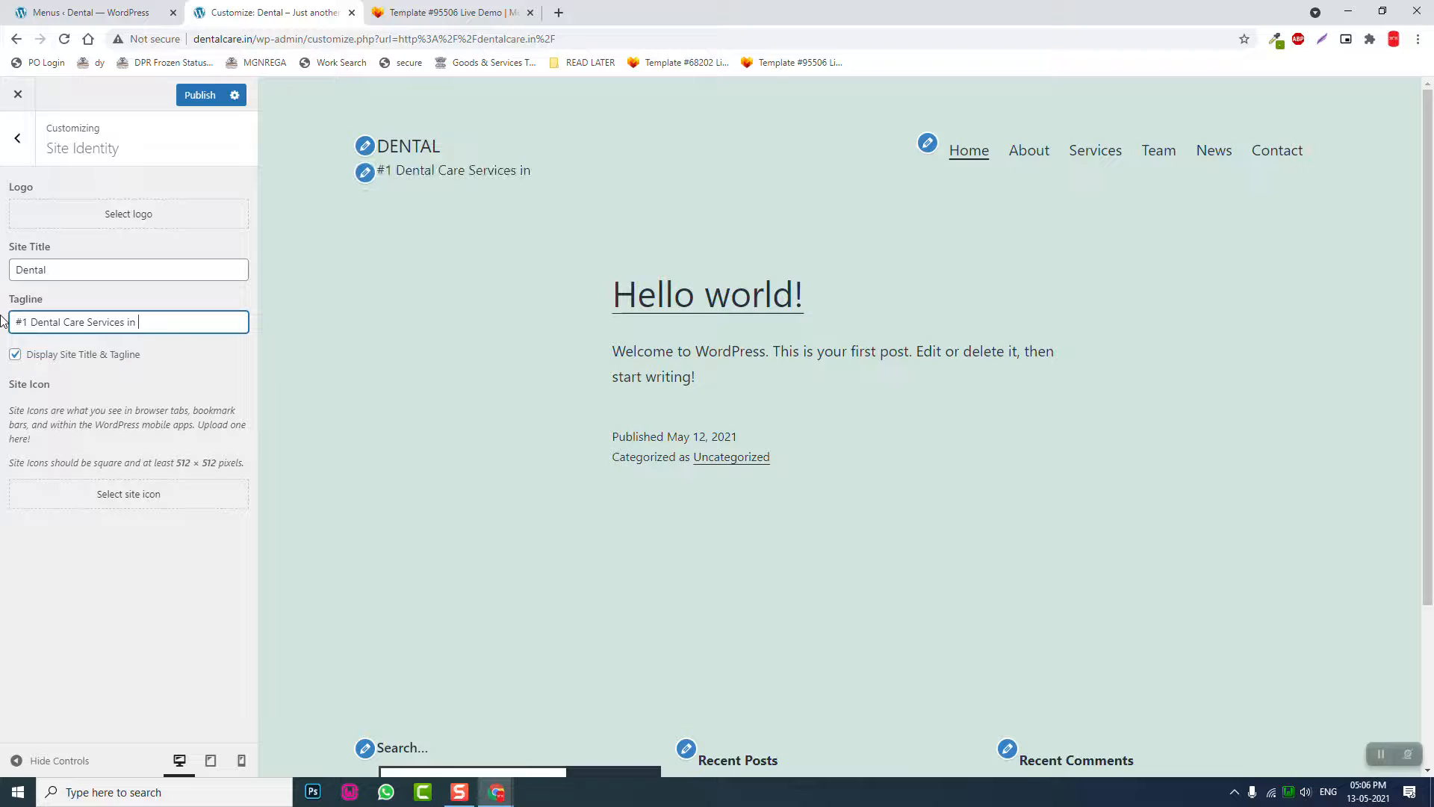
type("IMph")
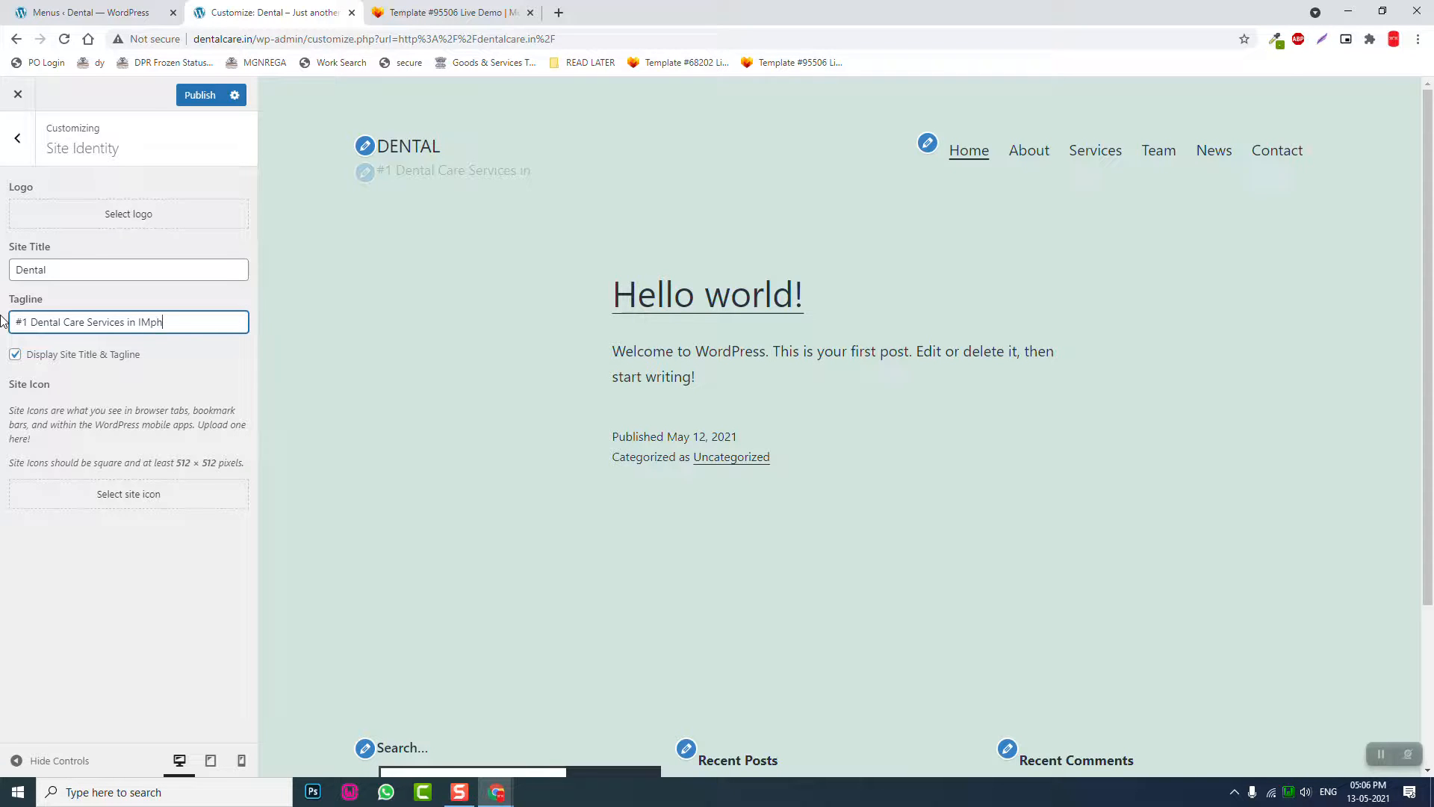
key("Backspace")
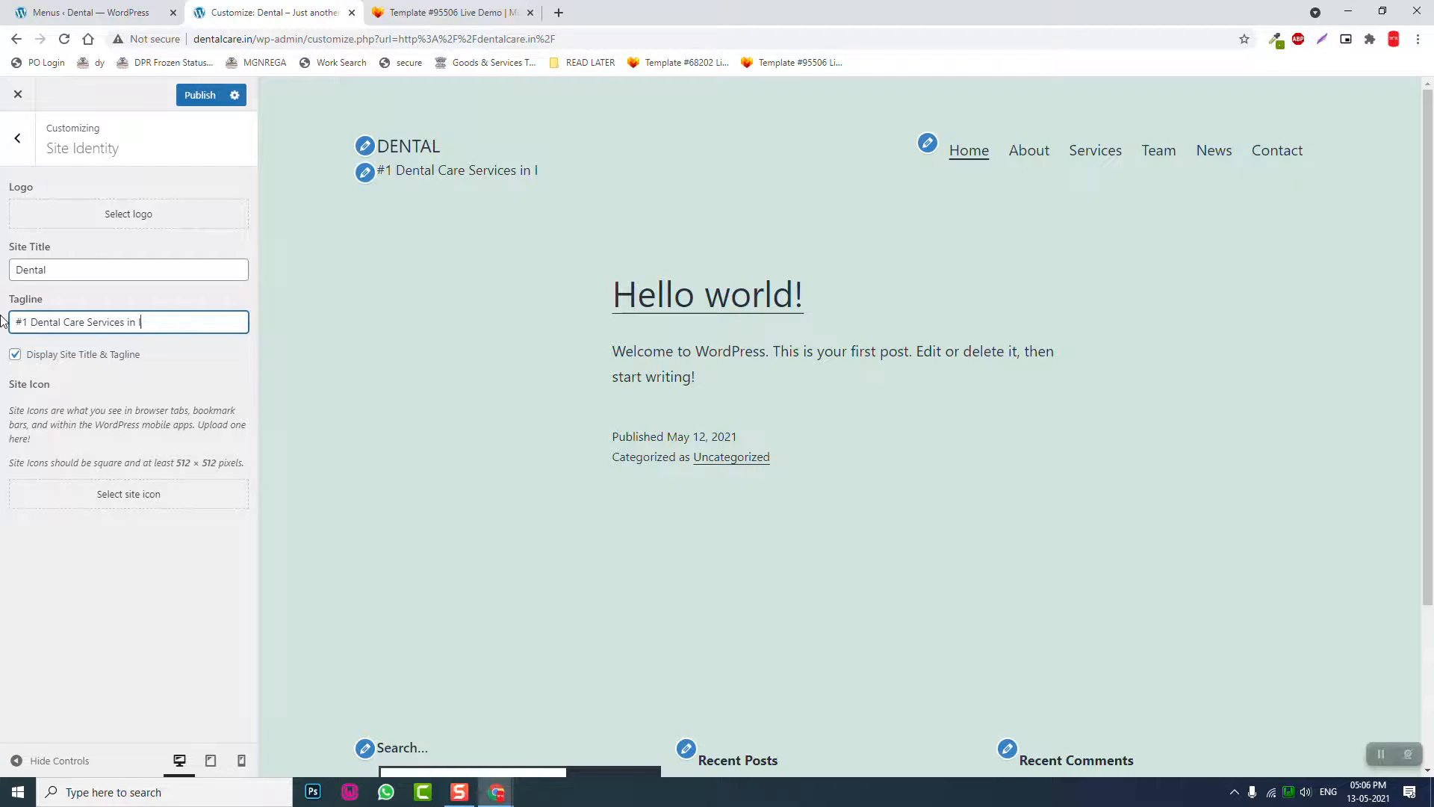
type("Imphal")
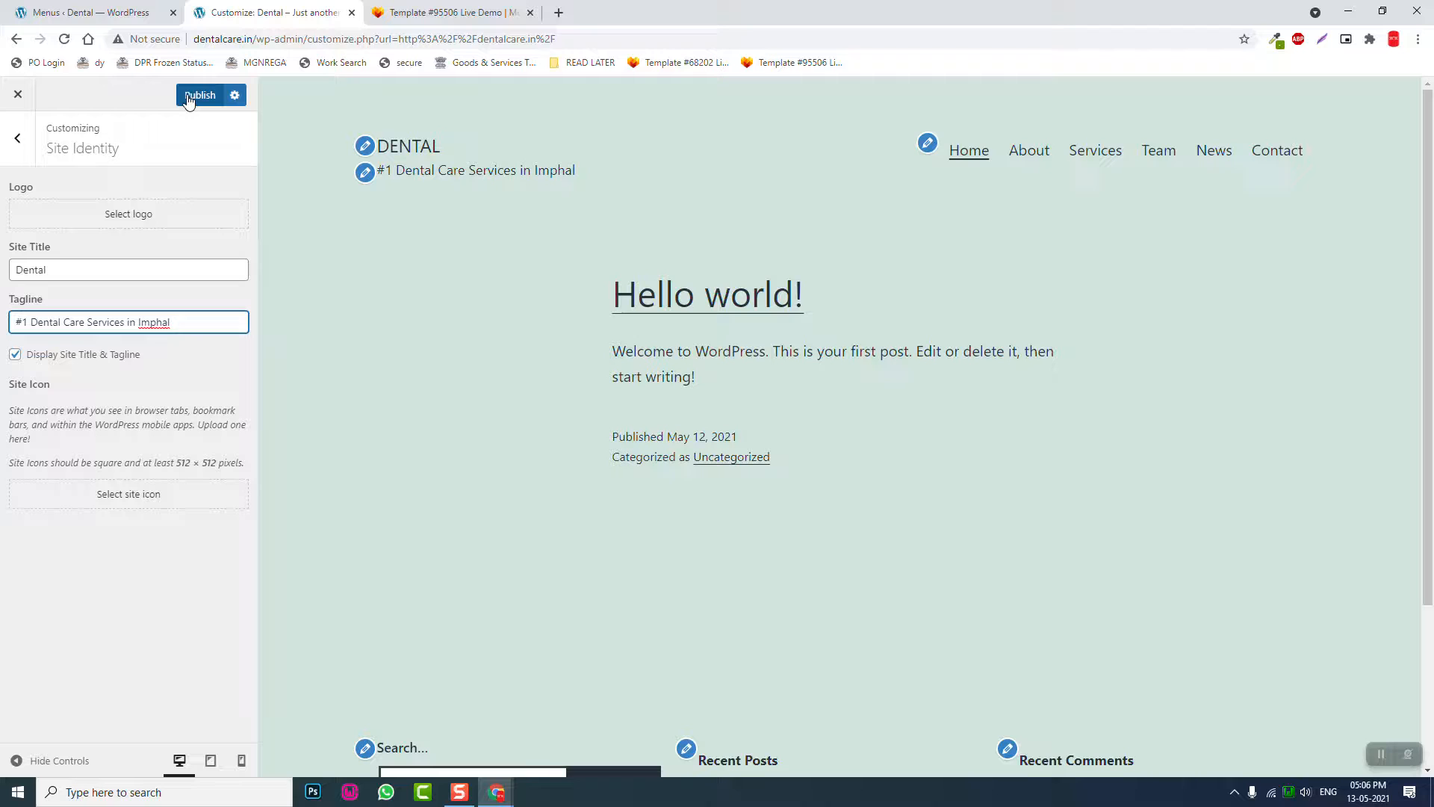
- Publish the new tagline and return to the customizer section list
left_click(198, 96)
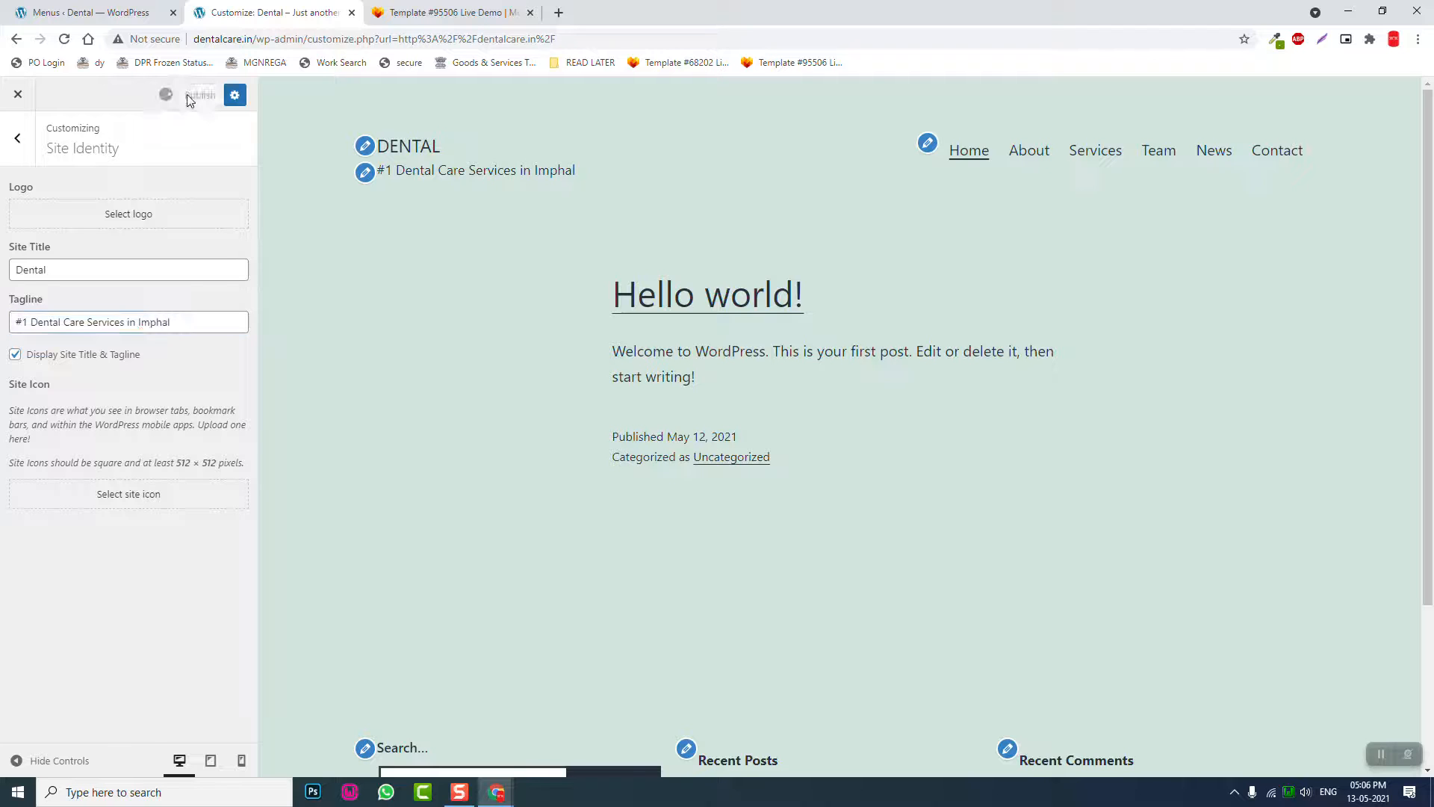
left_click(199, 96)
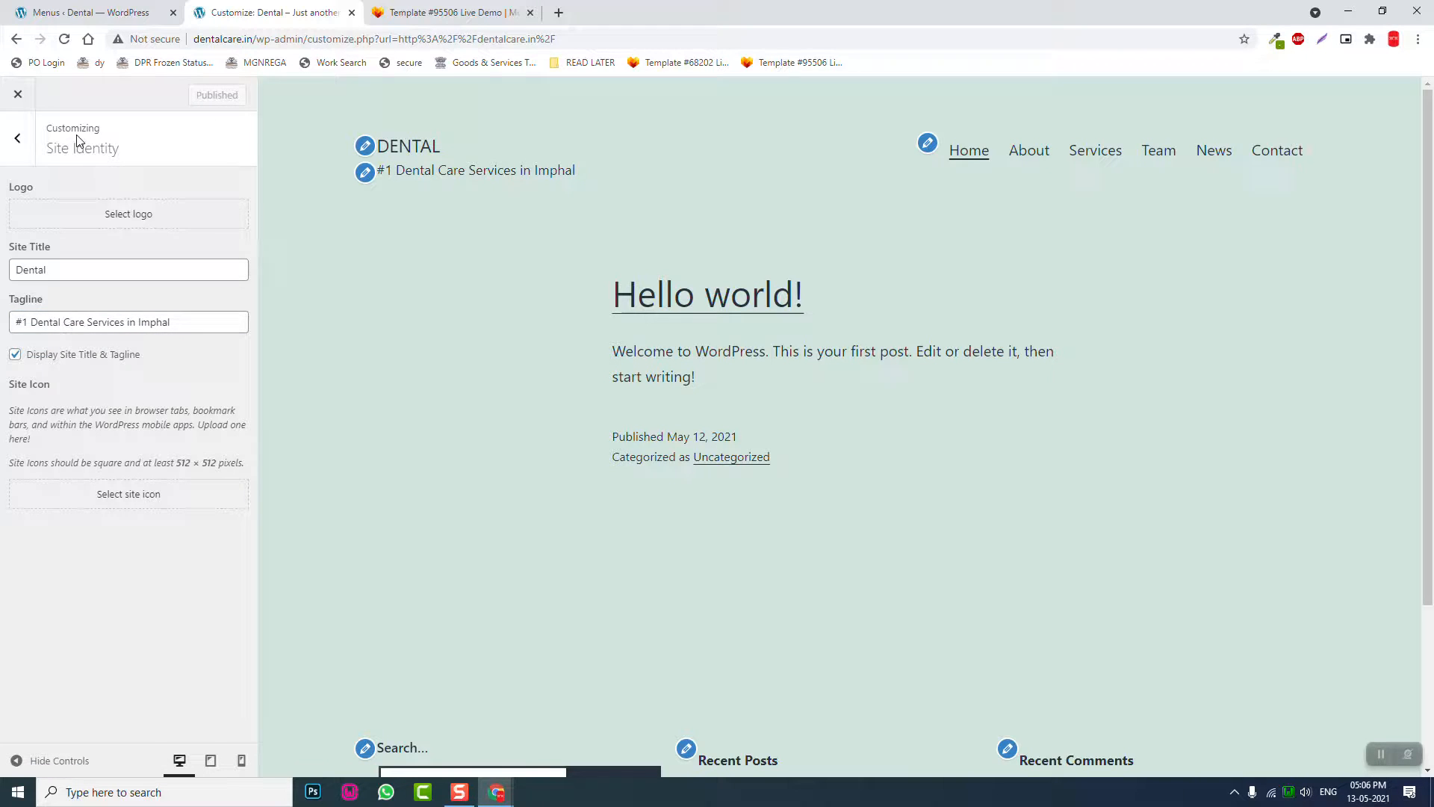
left_click(17, 138)
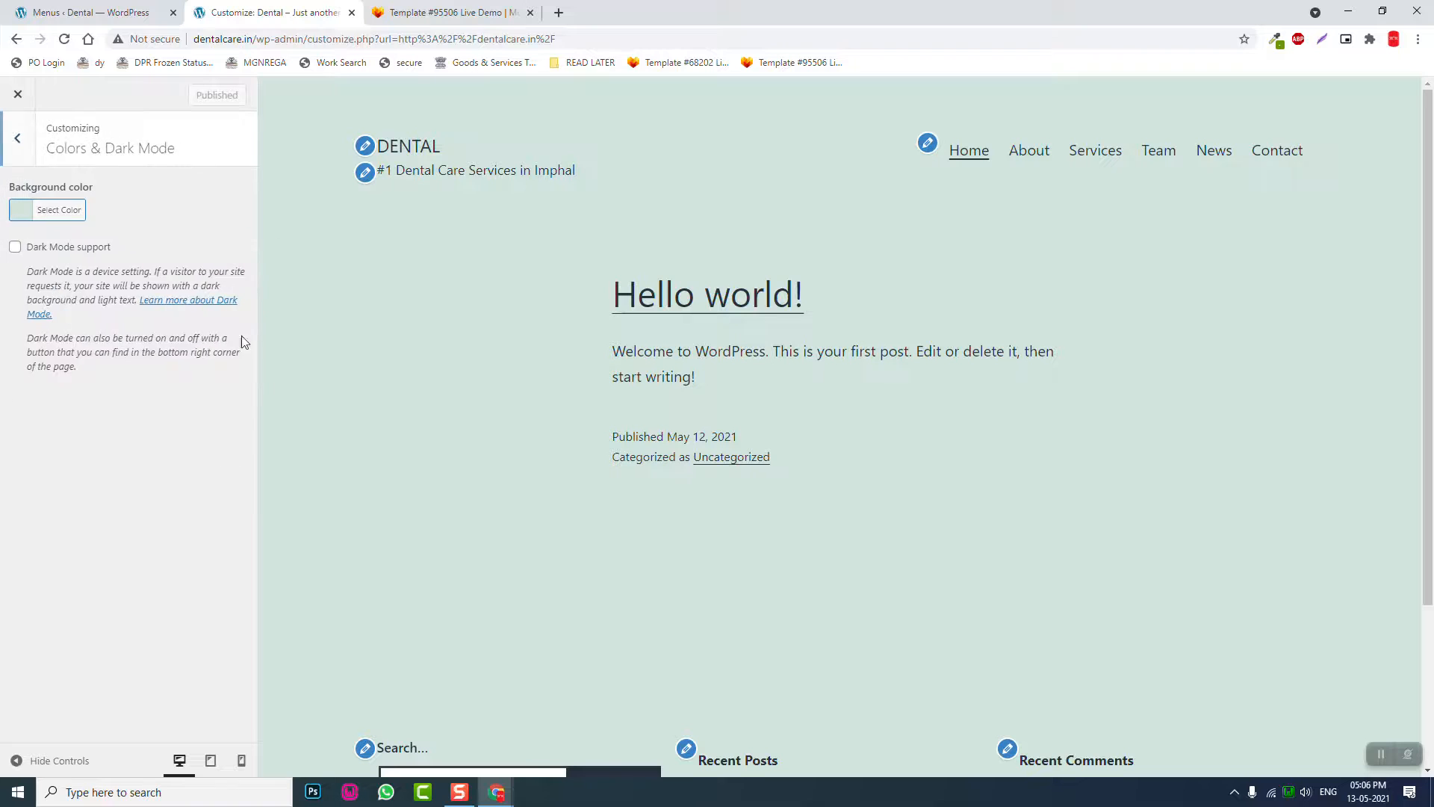
- In Colors & Dark Mode set a white background, publish, and return to the live site
left_click(58, 209)
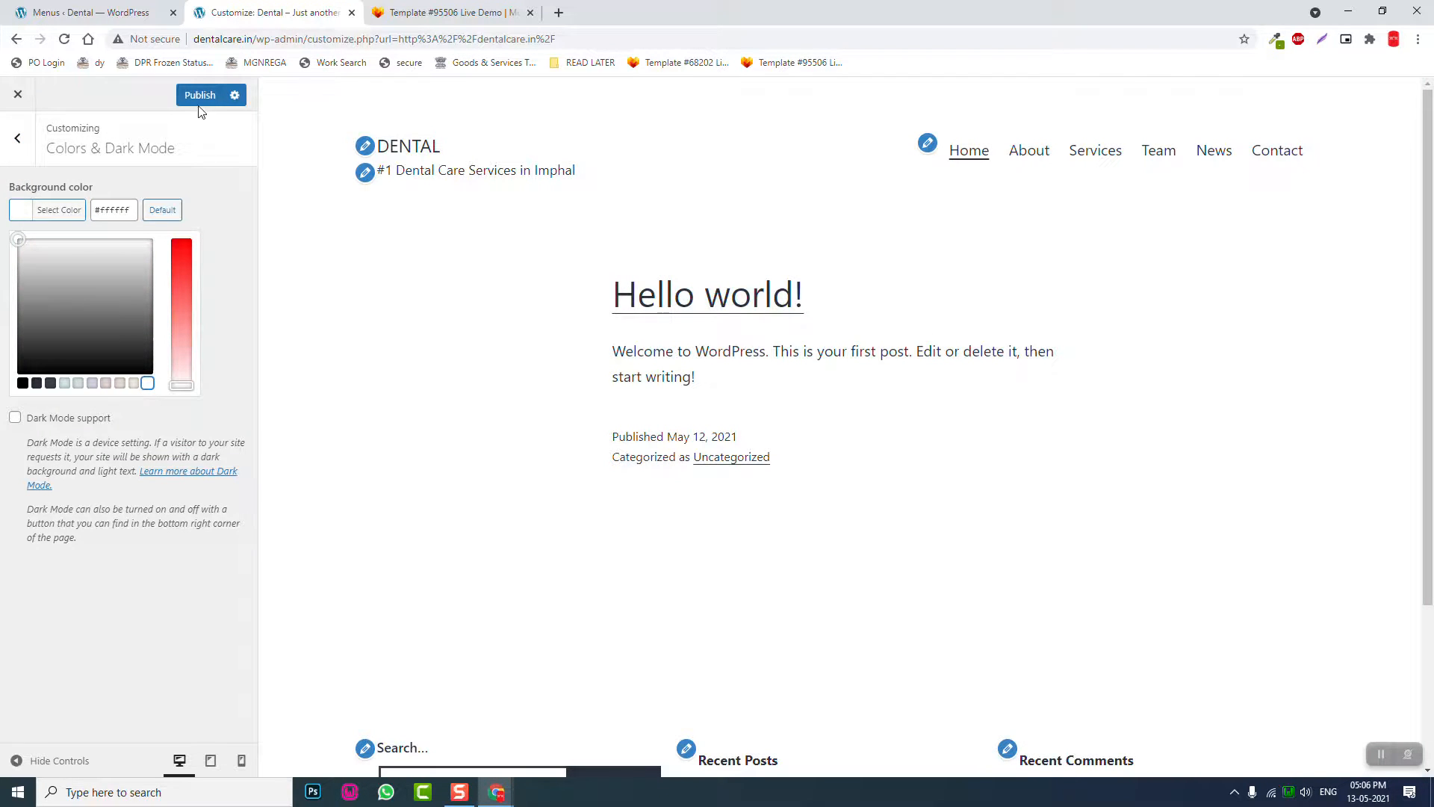
left_click(199, 94)
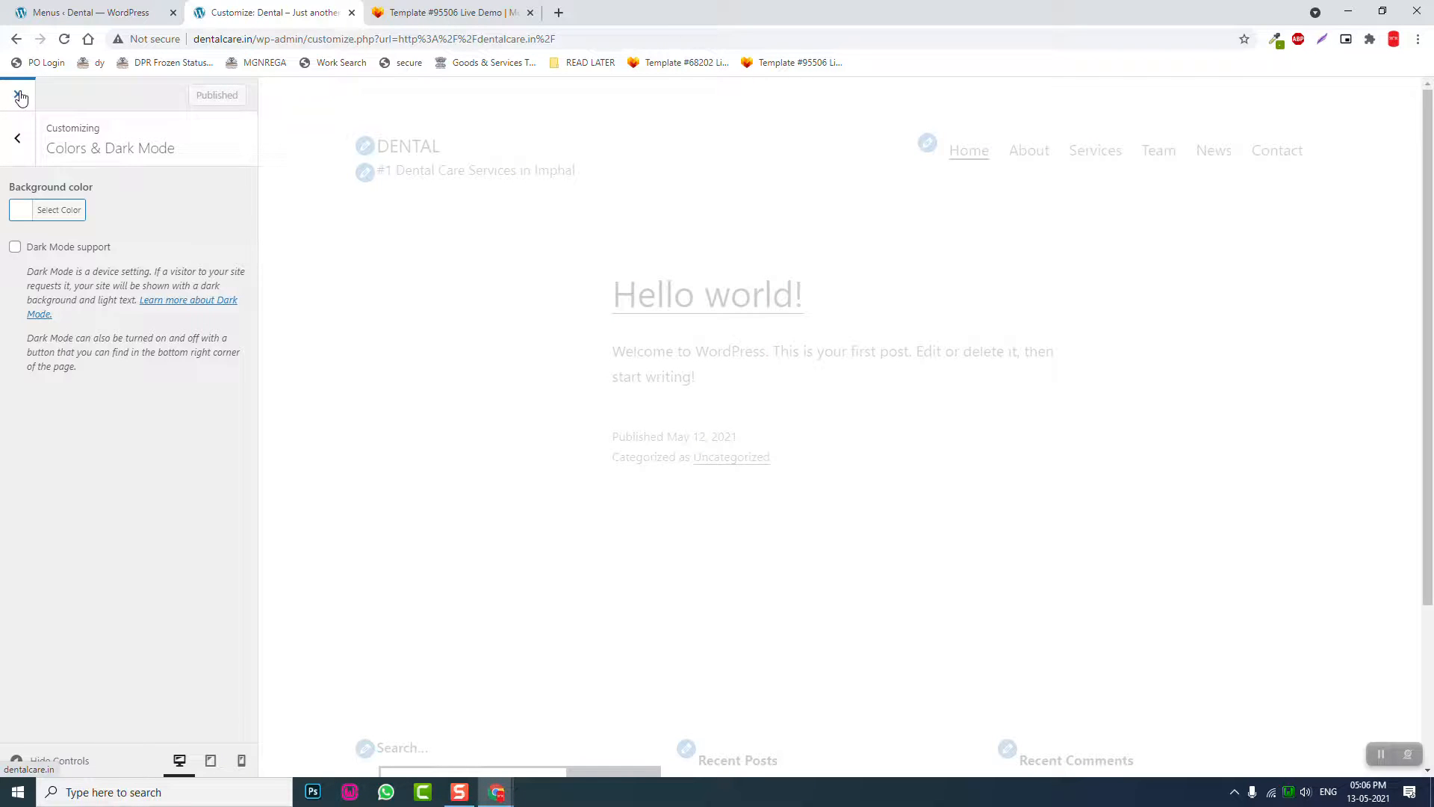
left_click(19, 95)
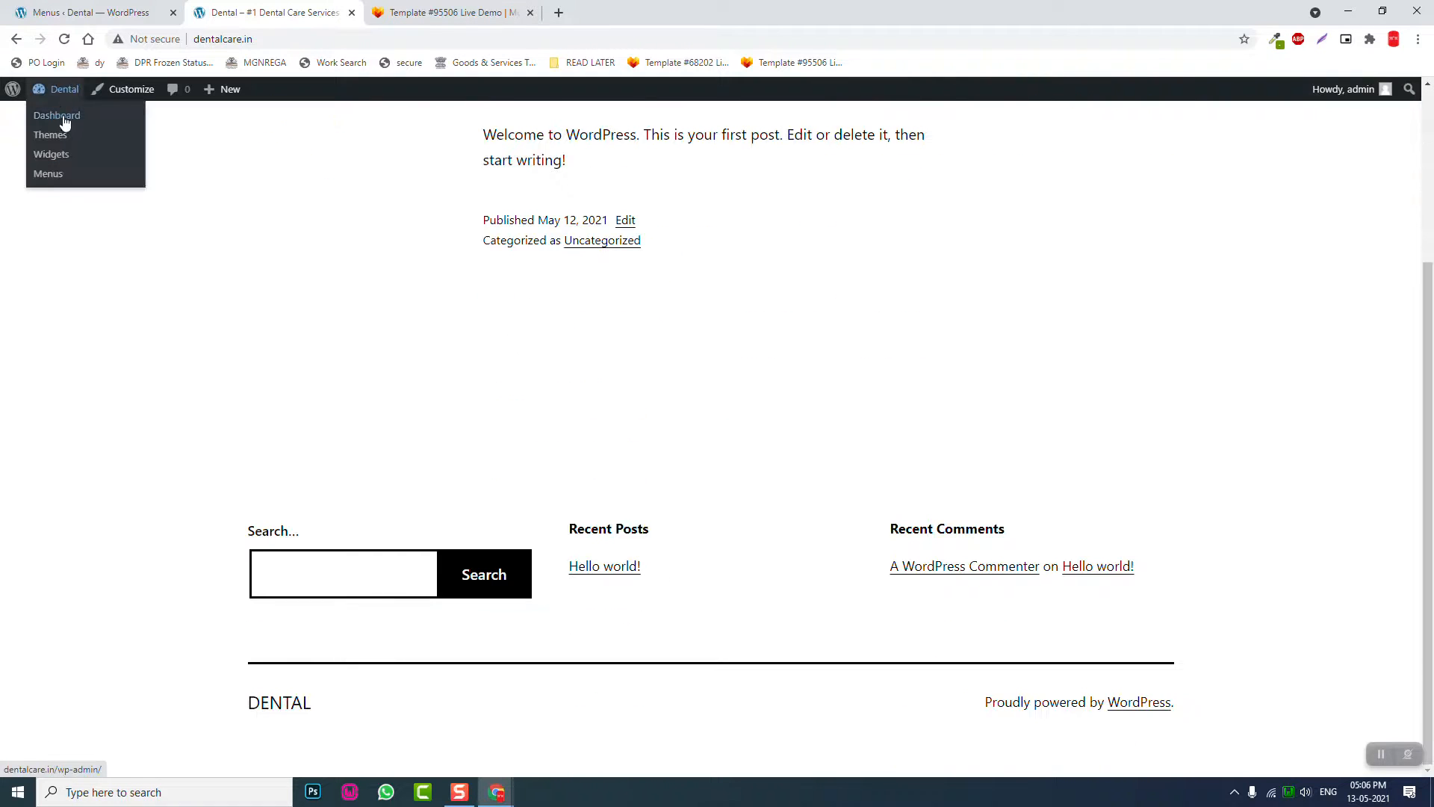
mouse_move(69, 103)
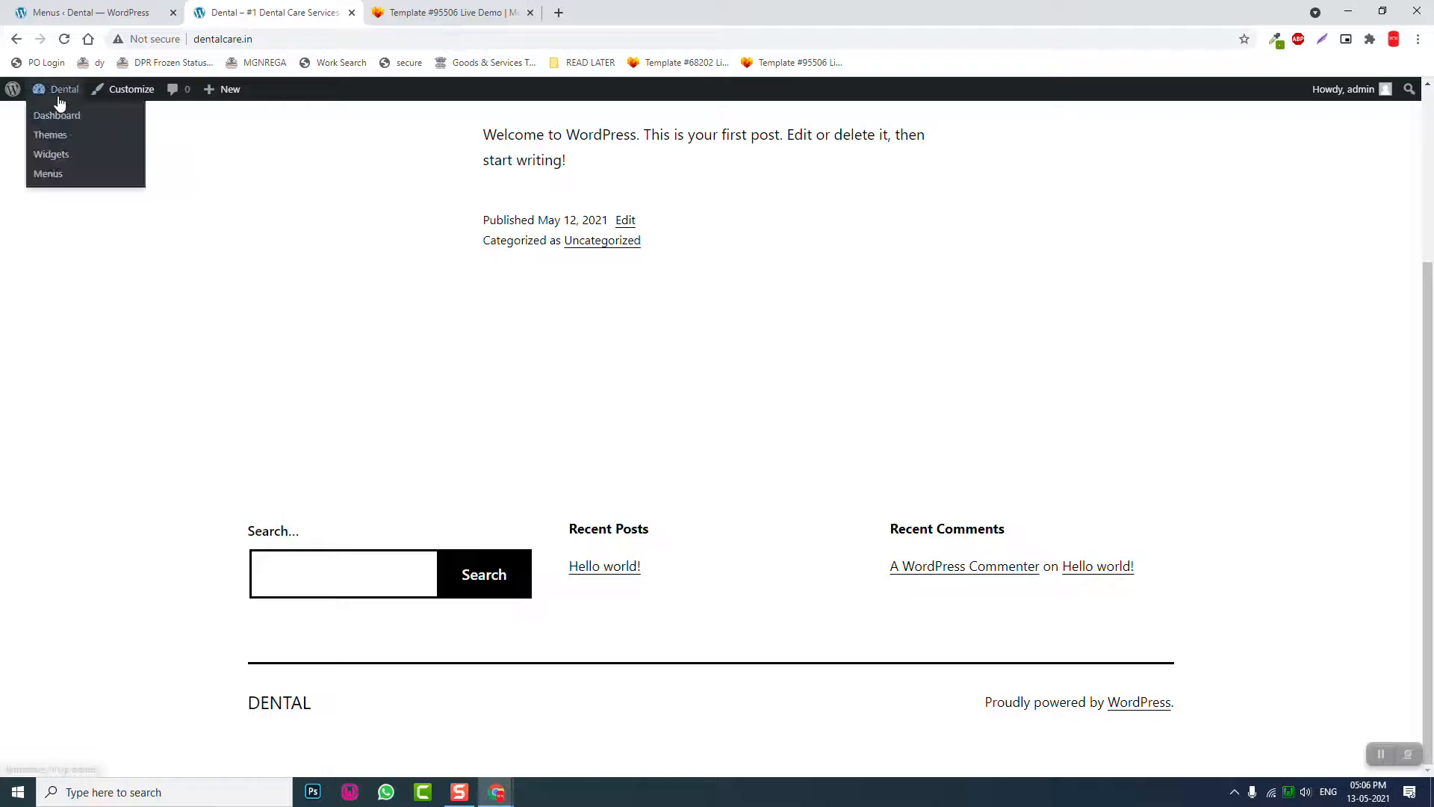
left_click(50, 154)
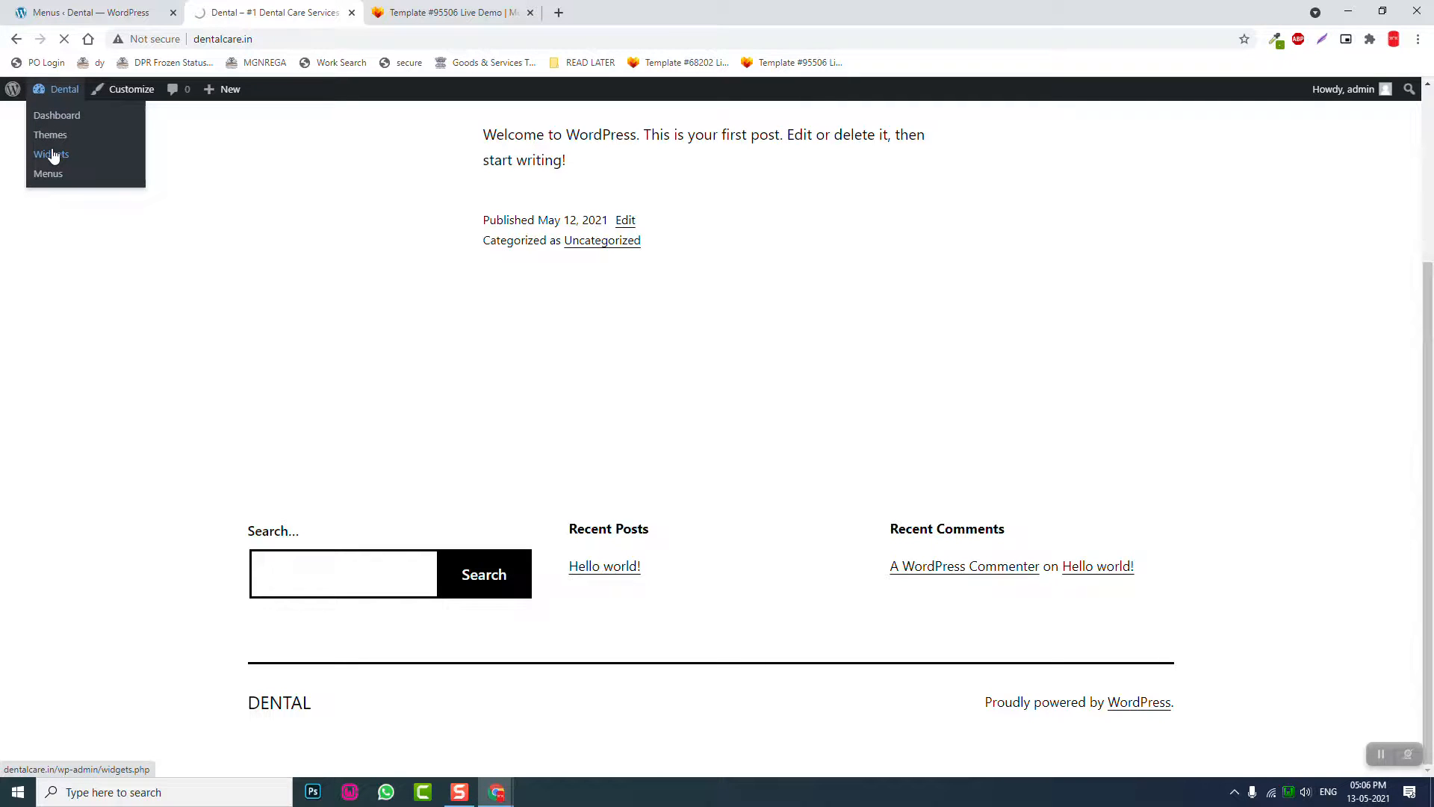
- Check the Footer widget area is empty, then view the live site's footer
left_click(51, 154)
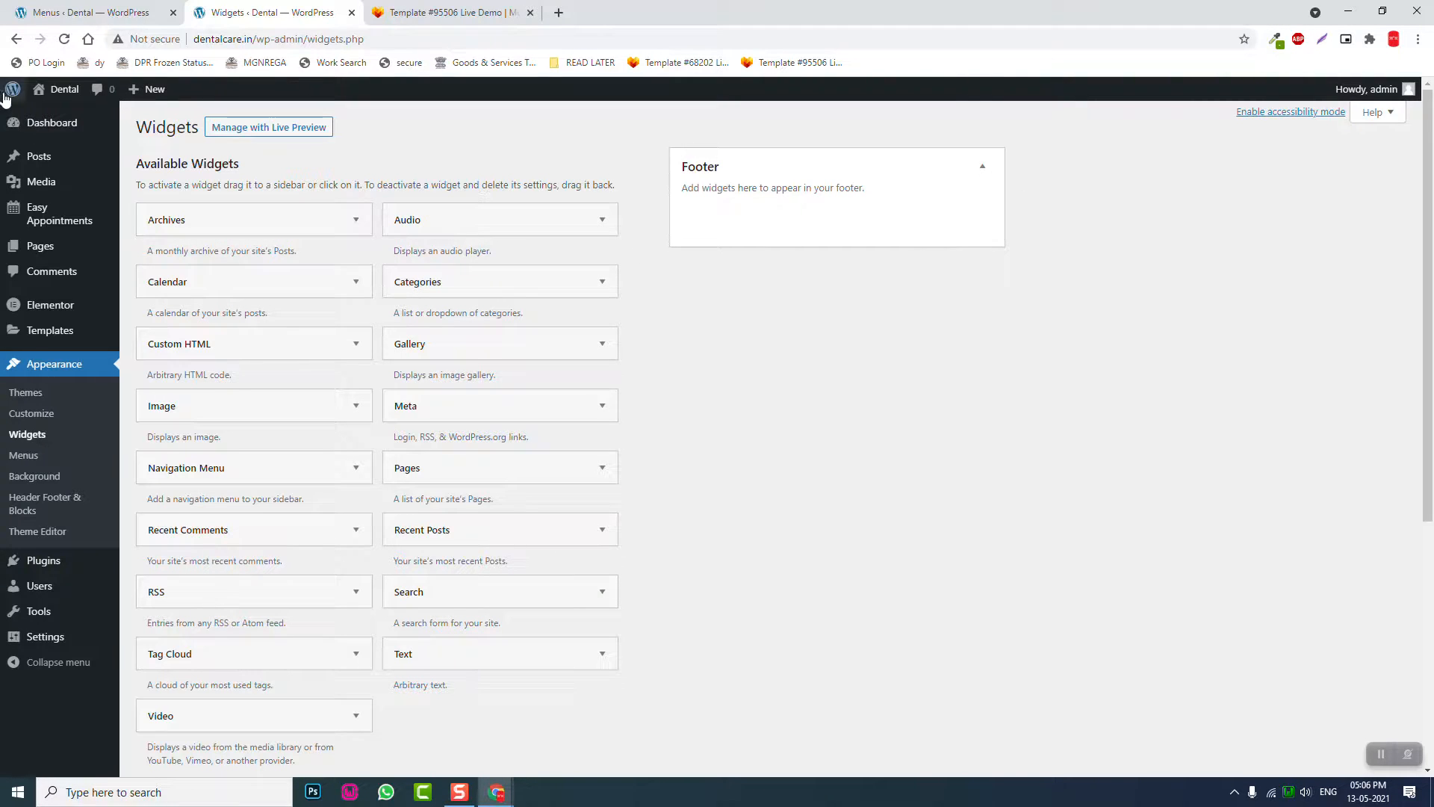
left_click(65, 88)
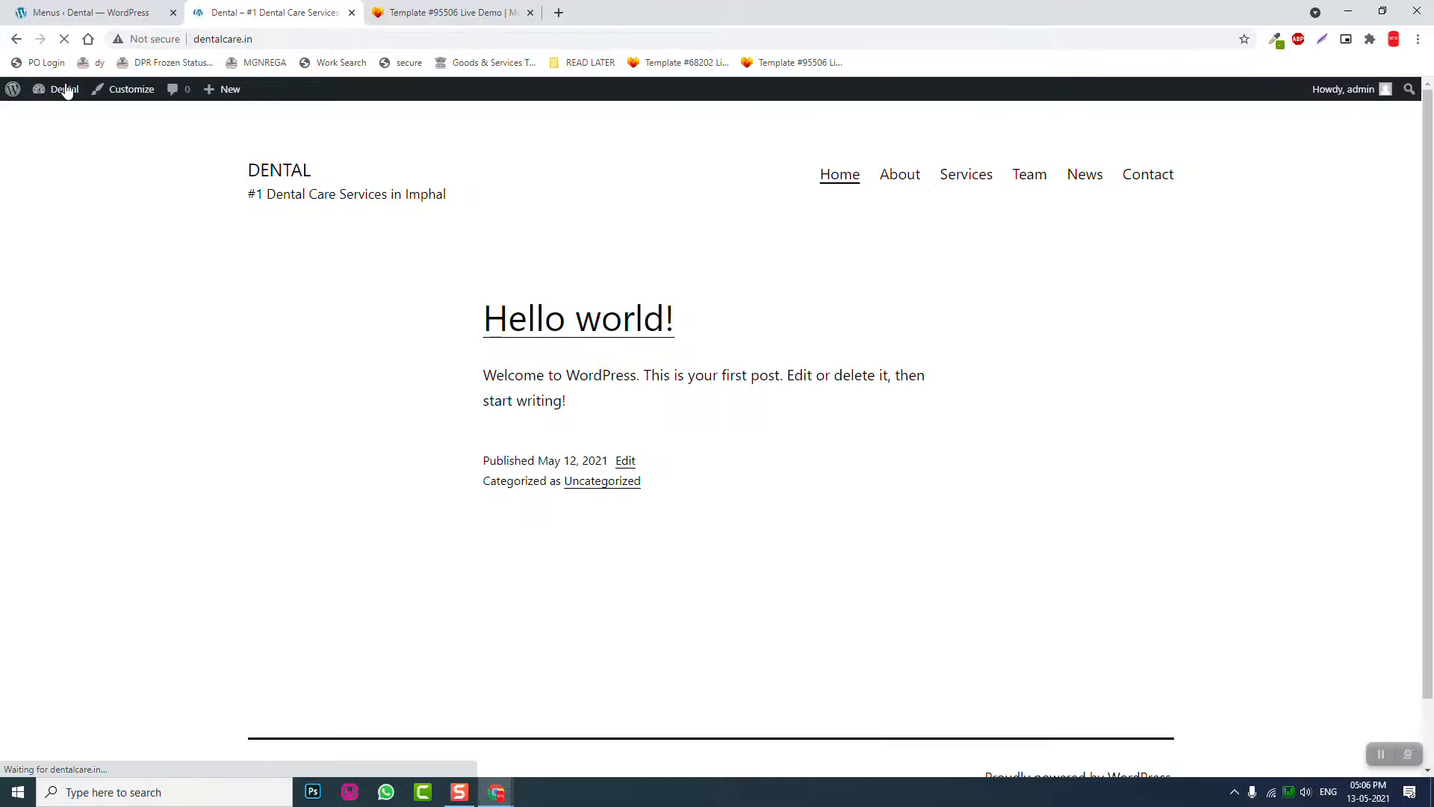
scroll("down", 3)
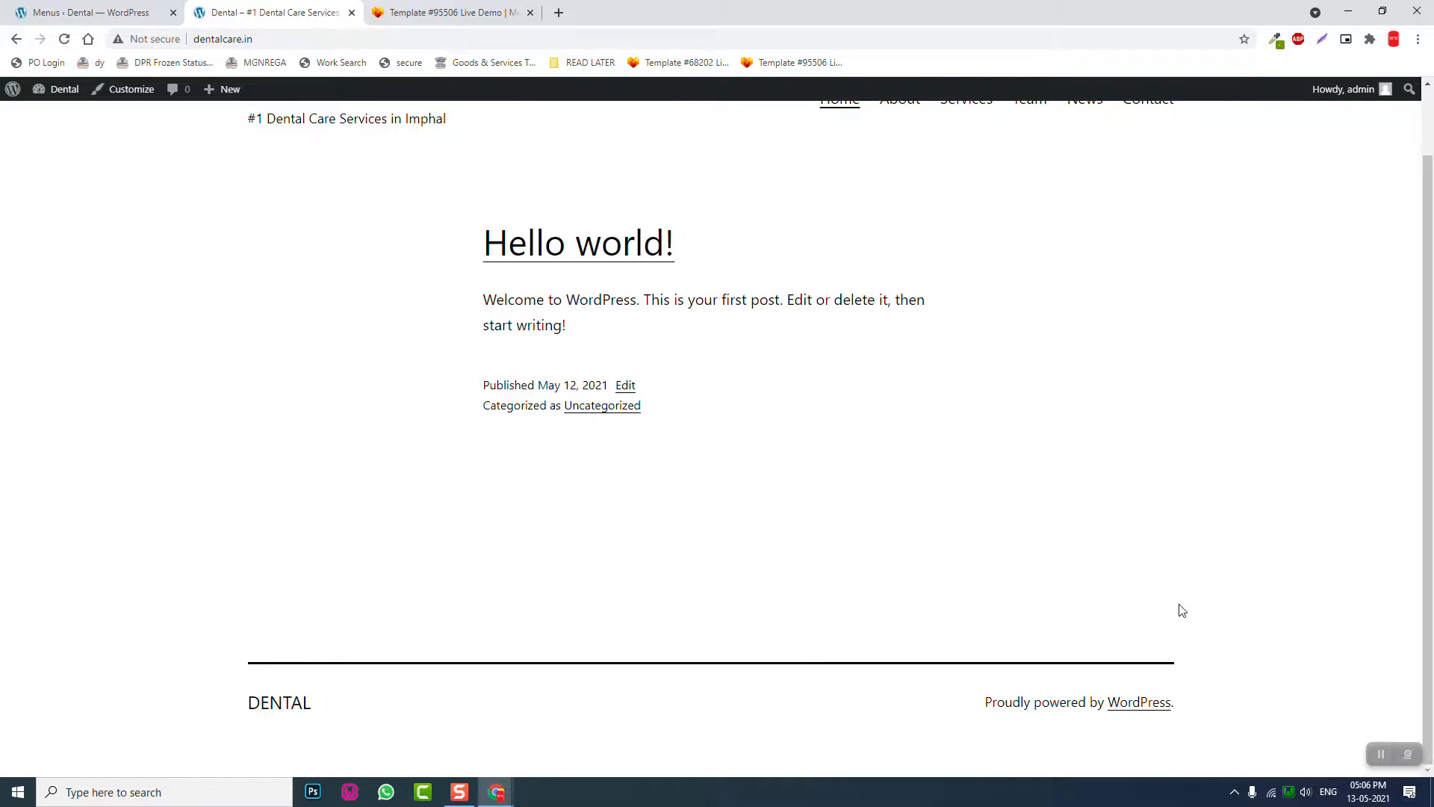
mouse_move(1254, 638)
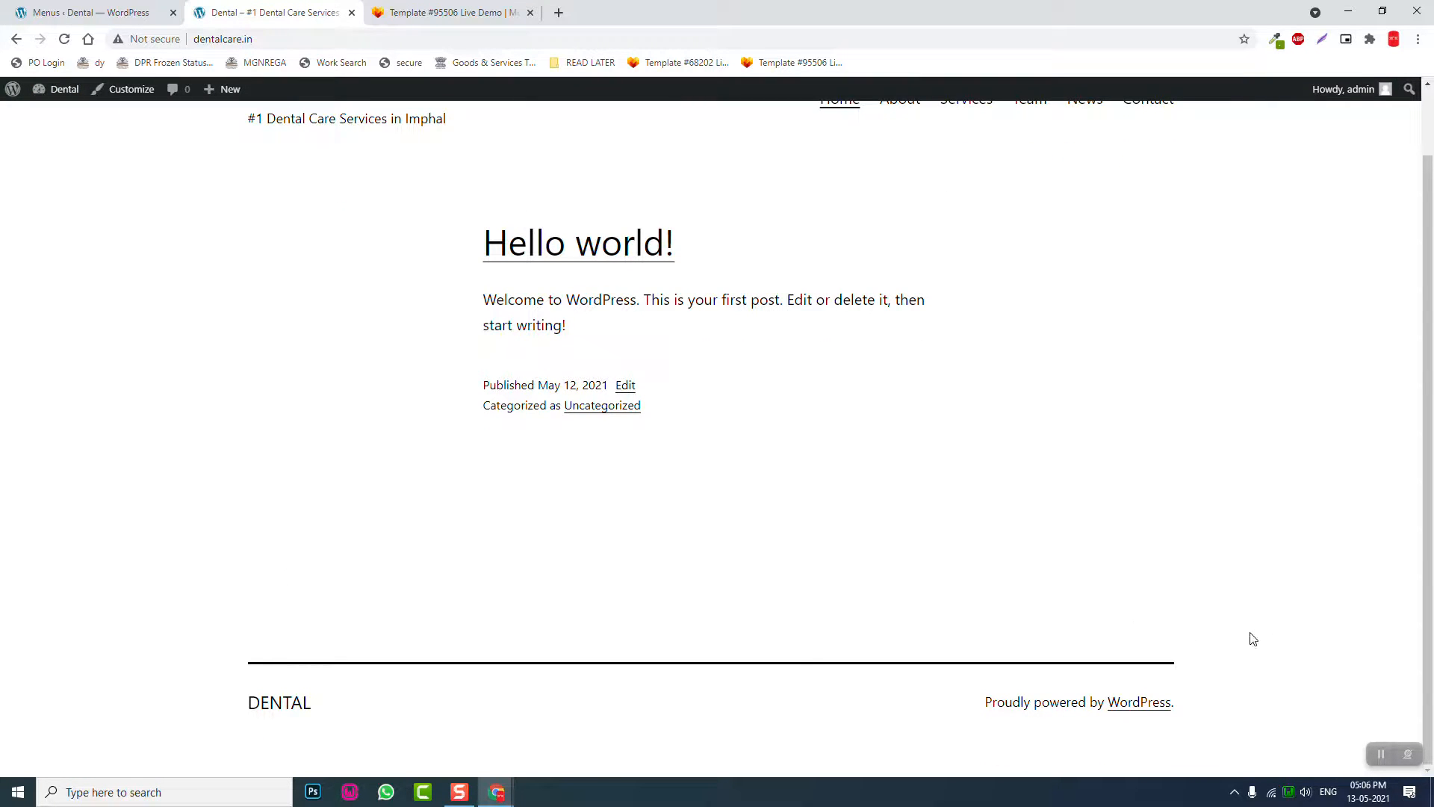
mouse_move(475, 514)
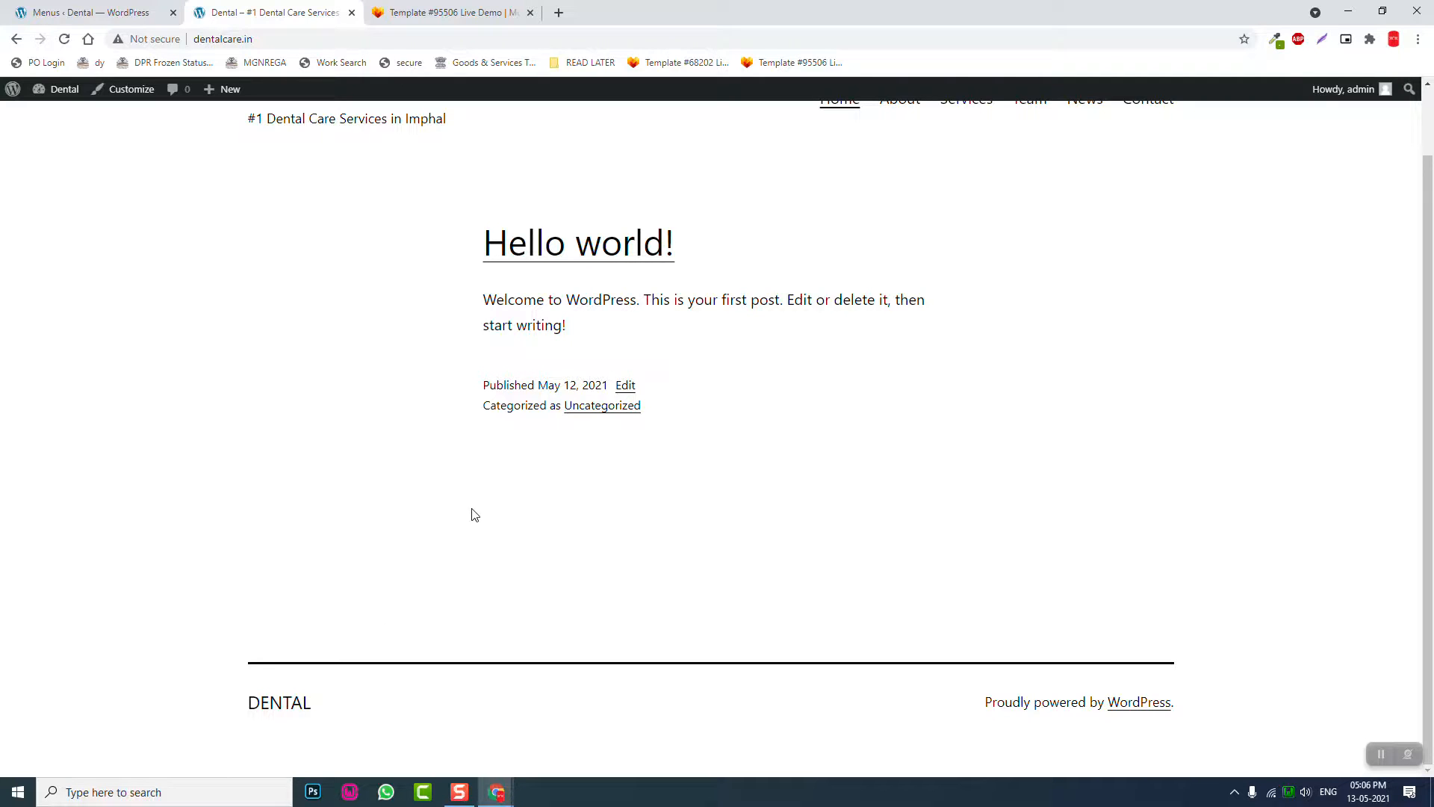
mouse_move(188, 381)
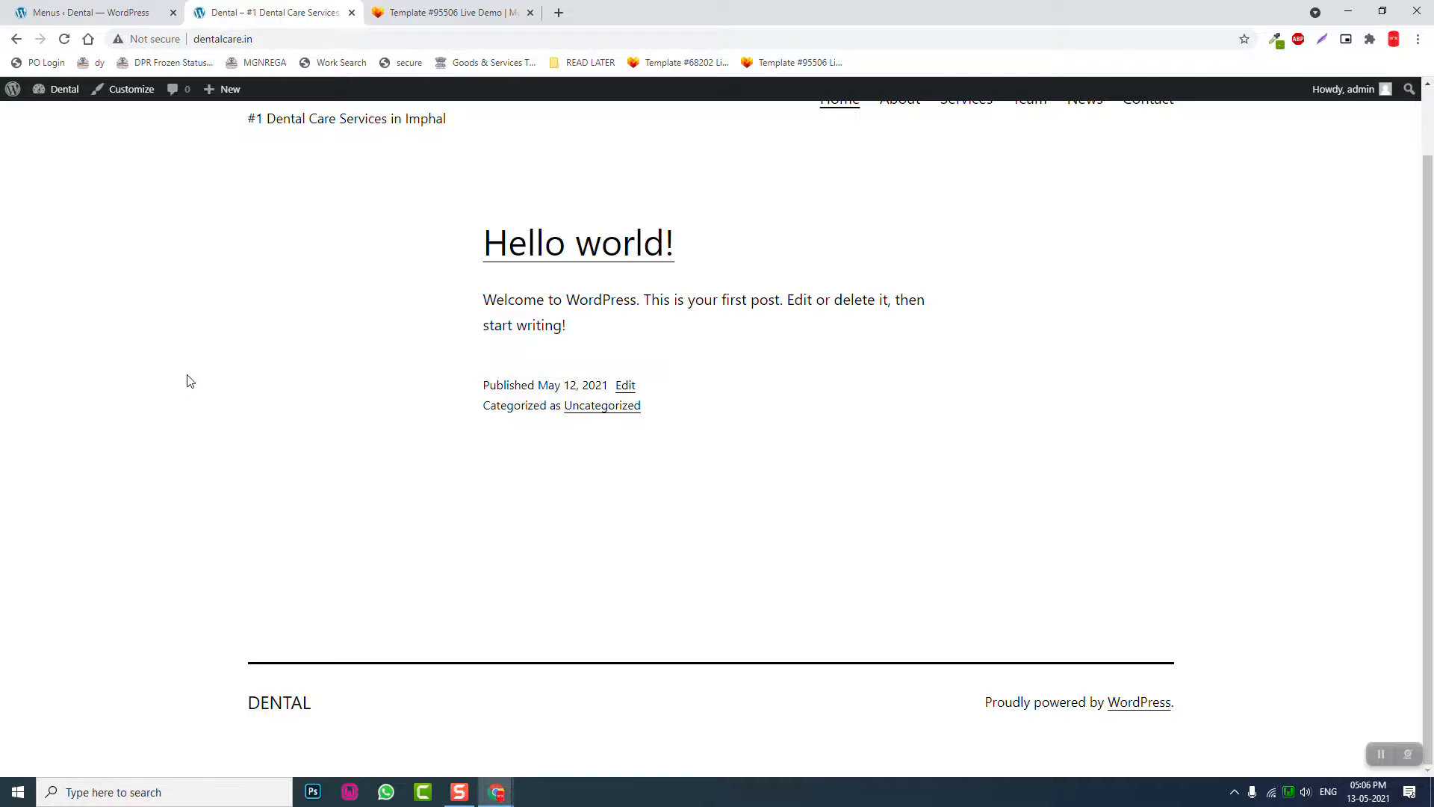
- Go to the Dashboard and list all posts, showing the single Hello world! post
left_click(63, 89)
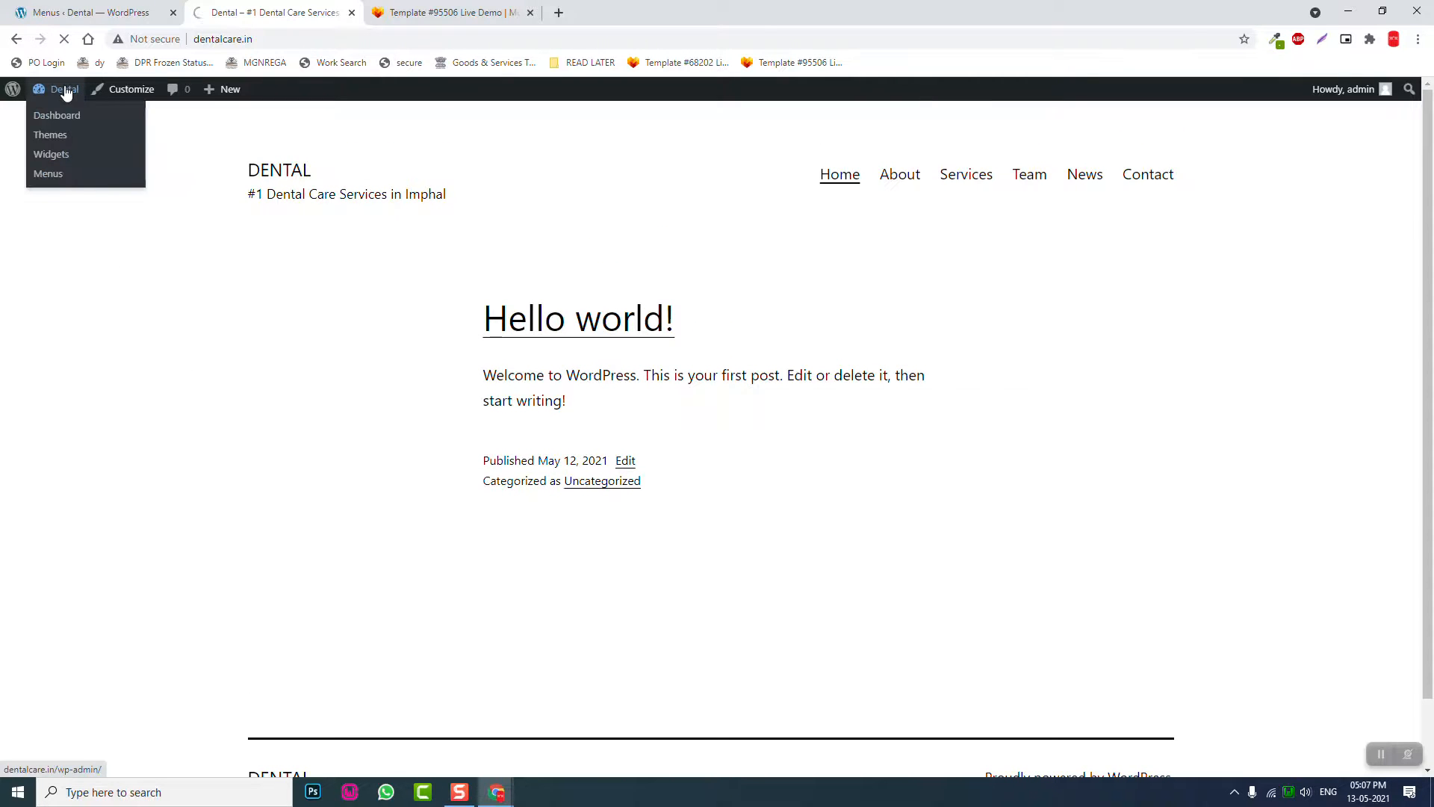
left_click(55, 115)
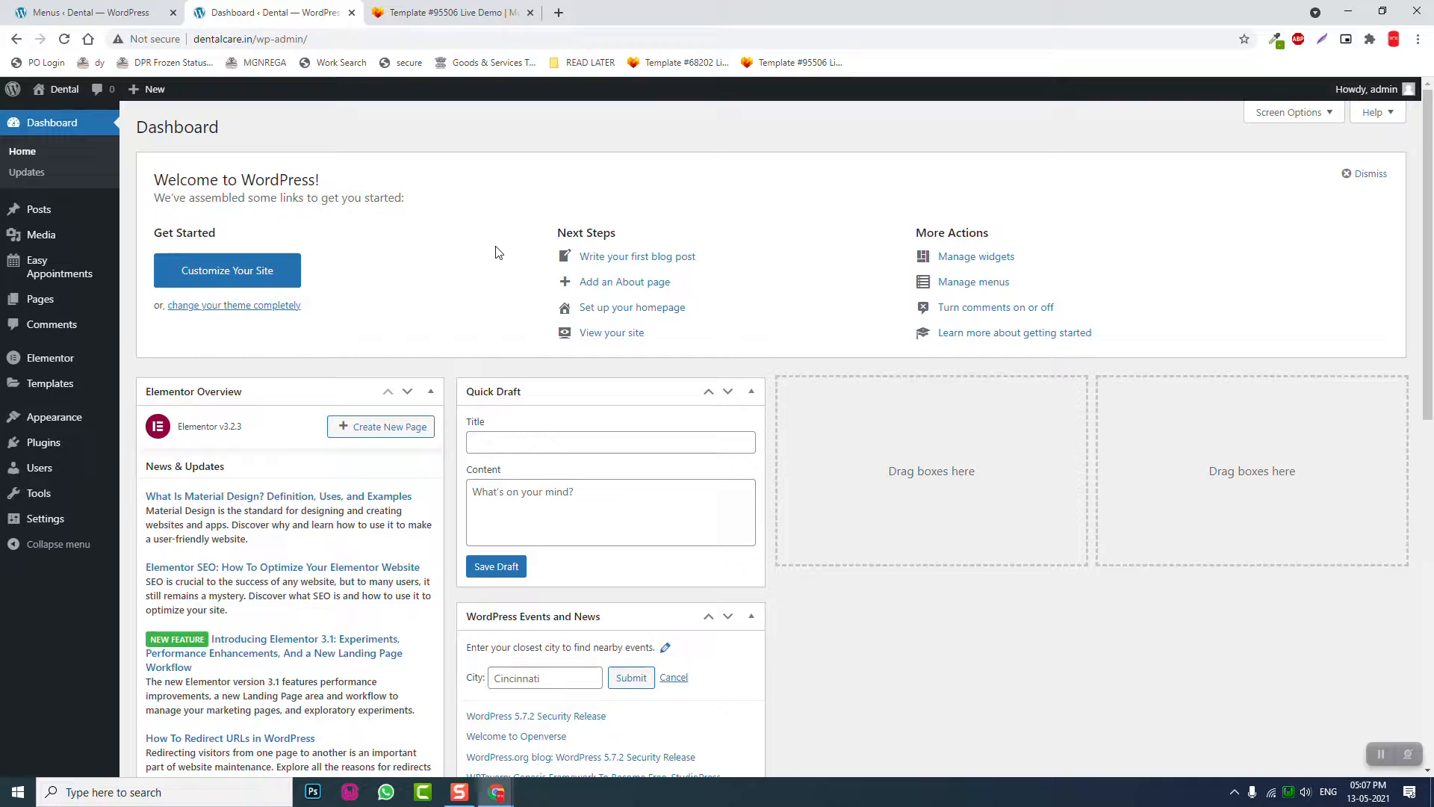
left_click(39, 209)
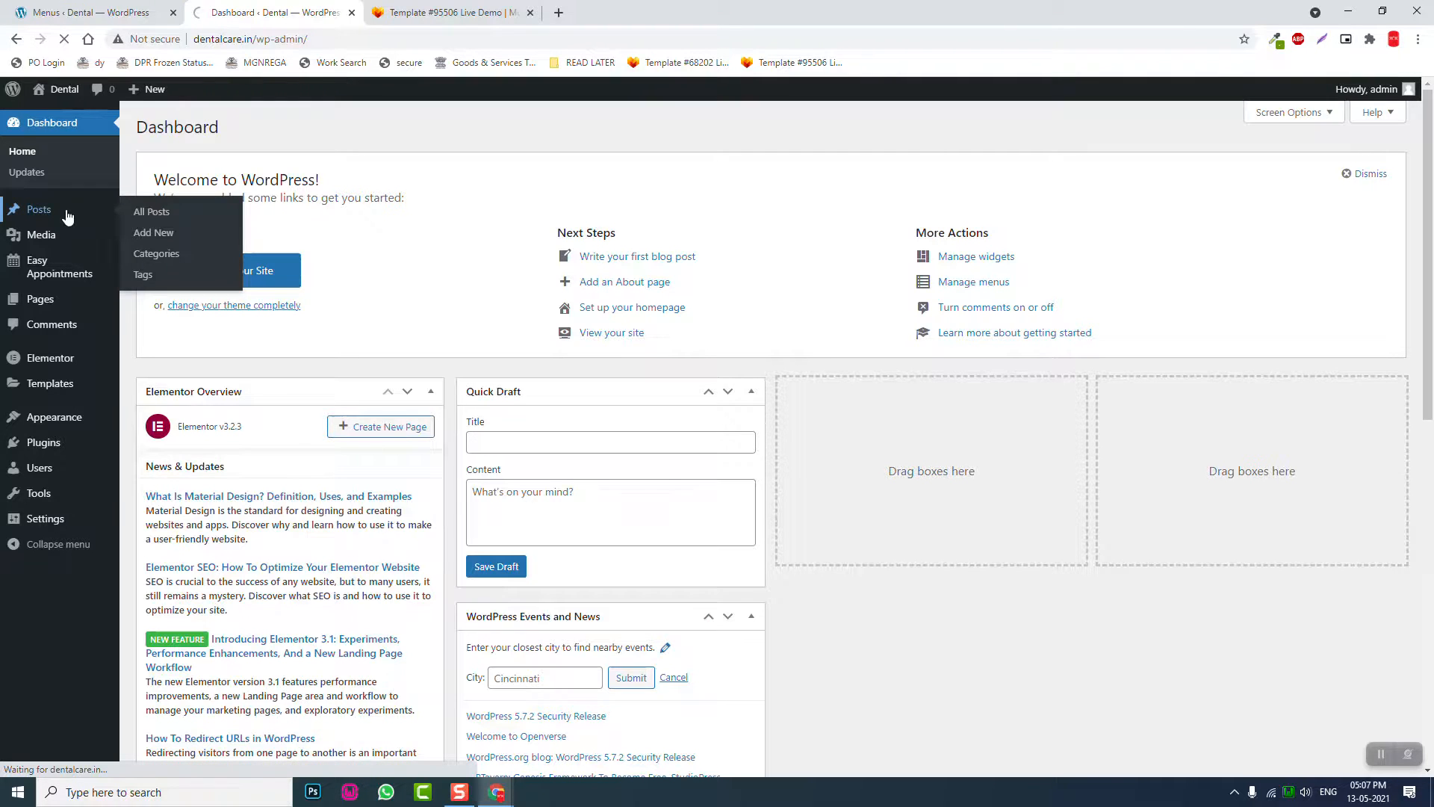
left_click(150, 210)
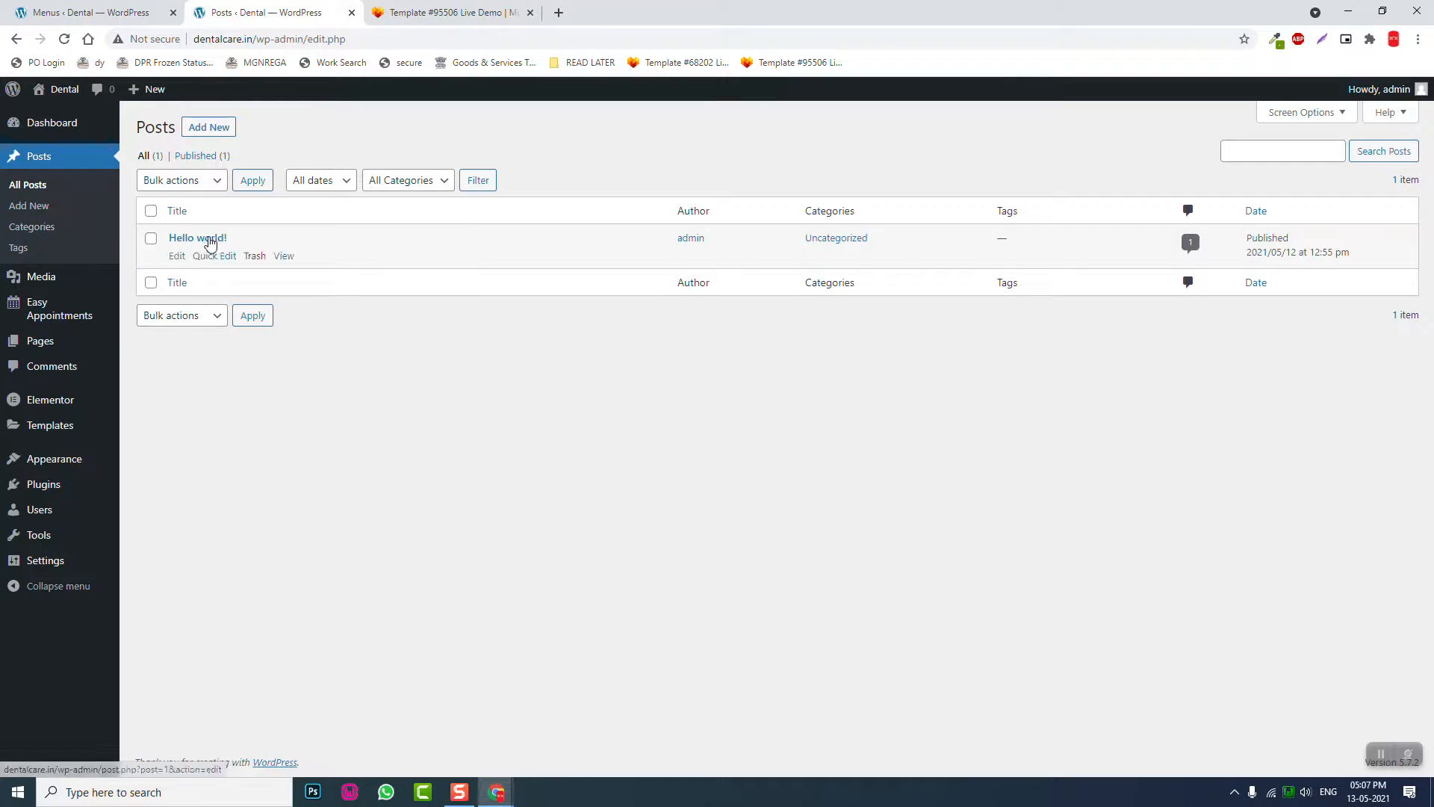
- On the MotoCMS demo's News blog, scroll through 'The main objectives of the marketer' post
left_click(448, 12)
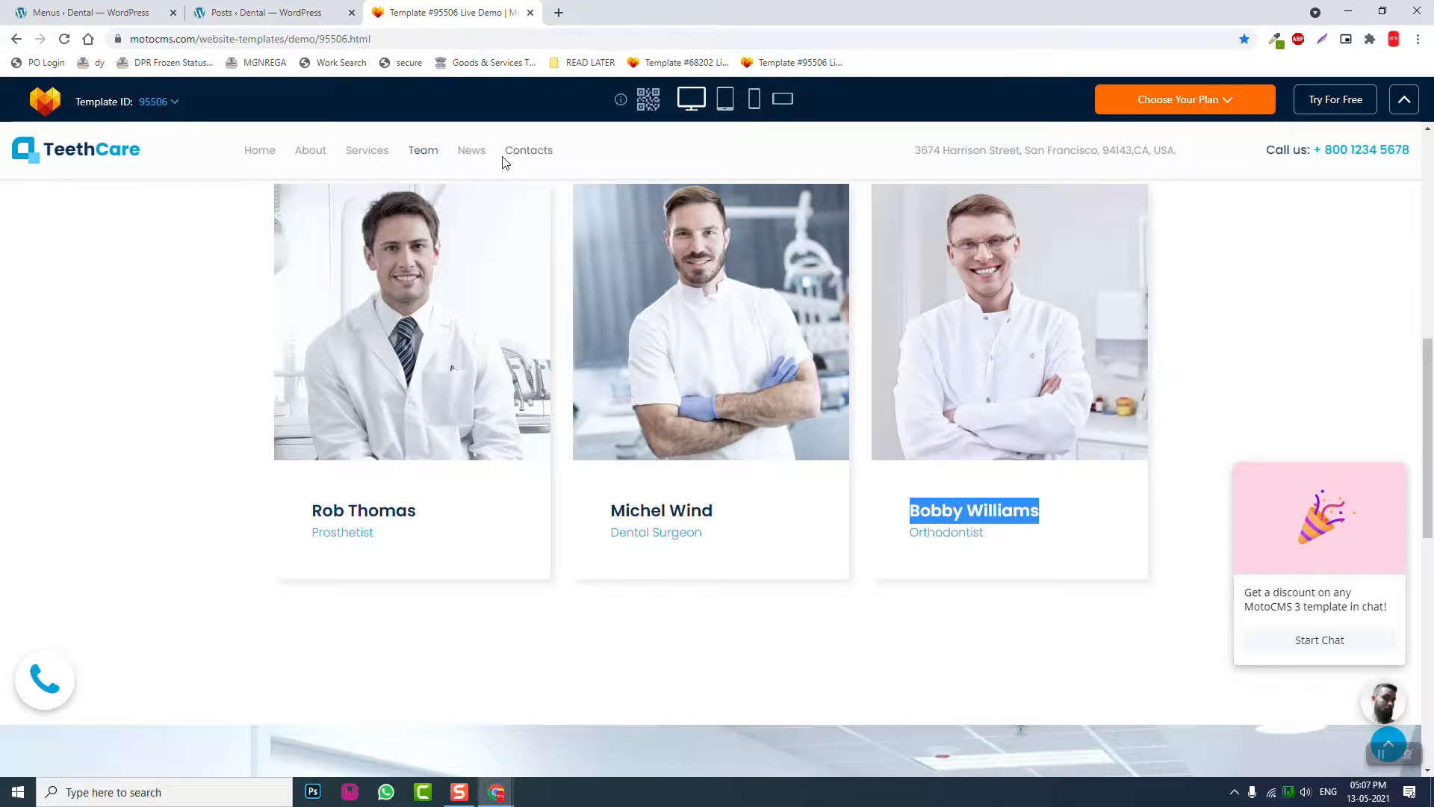
mouse_move(471, 150)
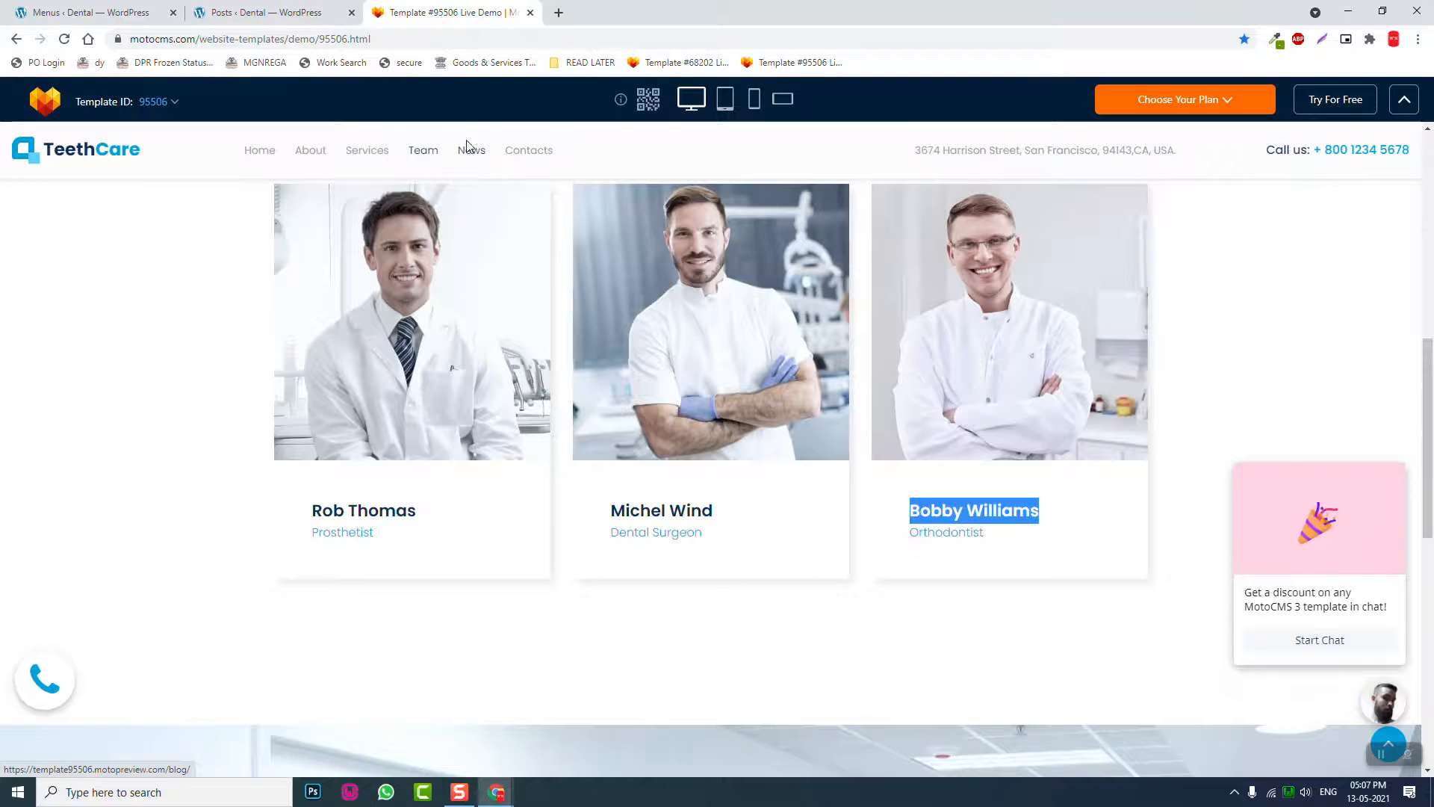
left_click(470, 149)
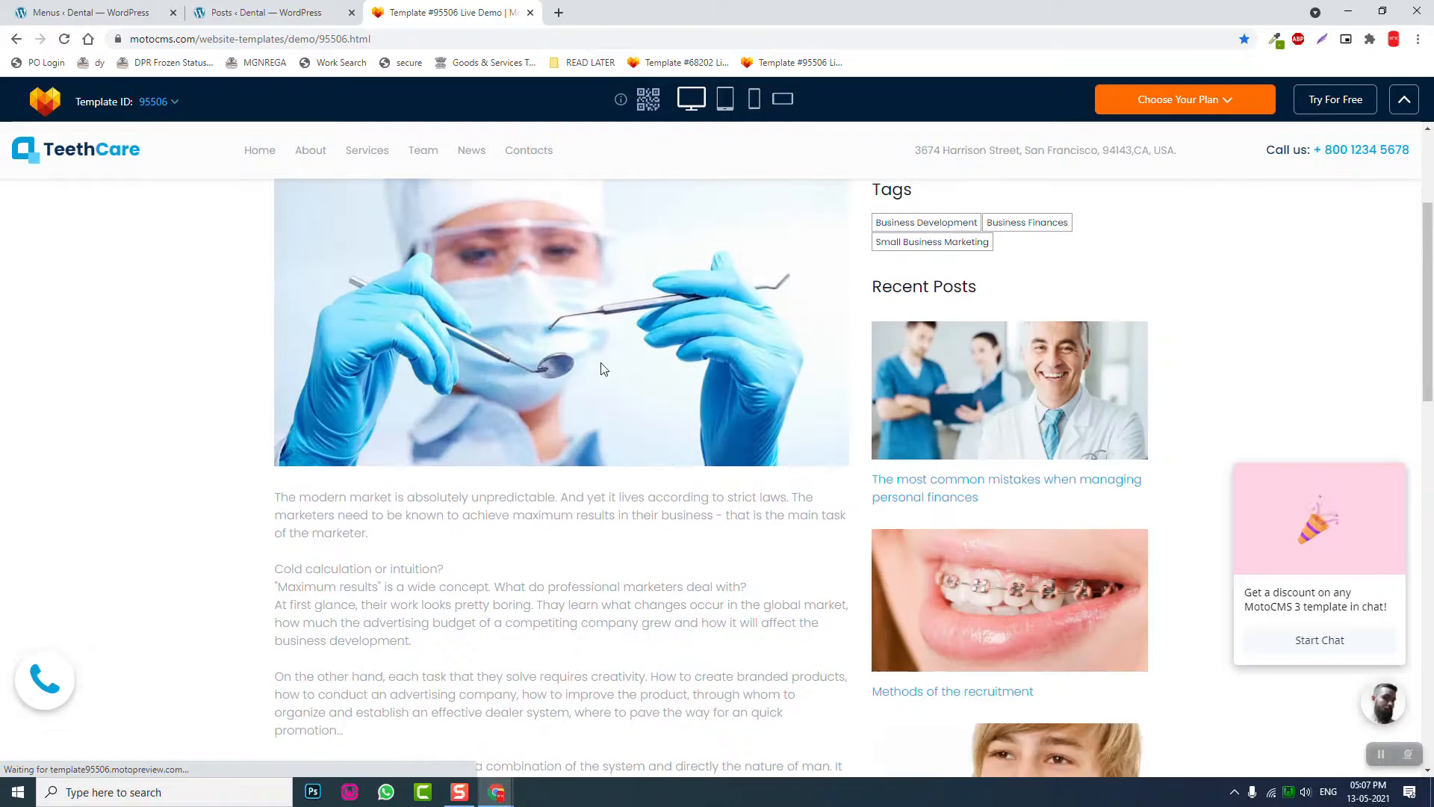
scroll("down", 3)
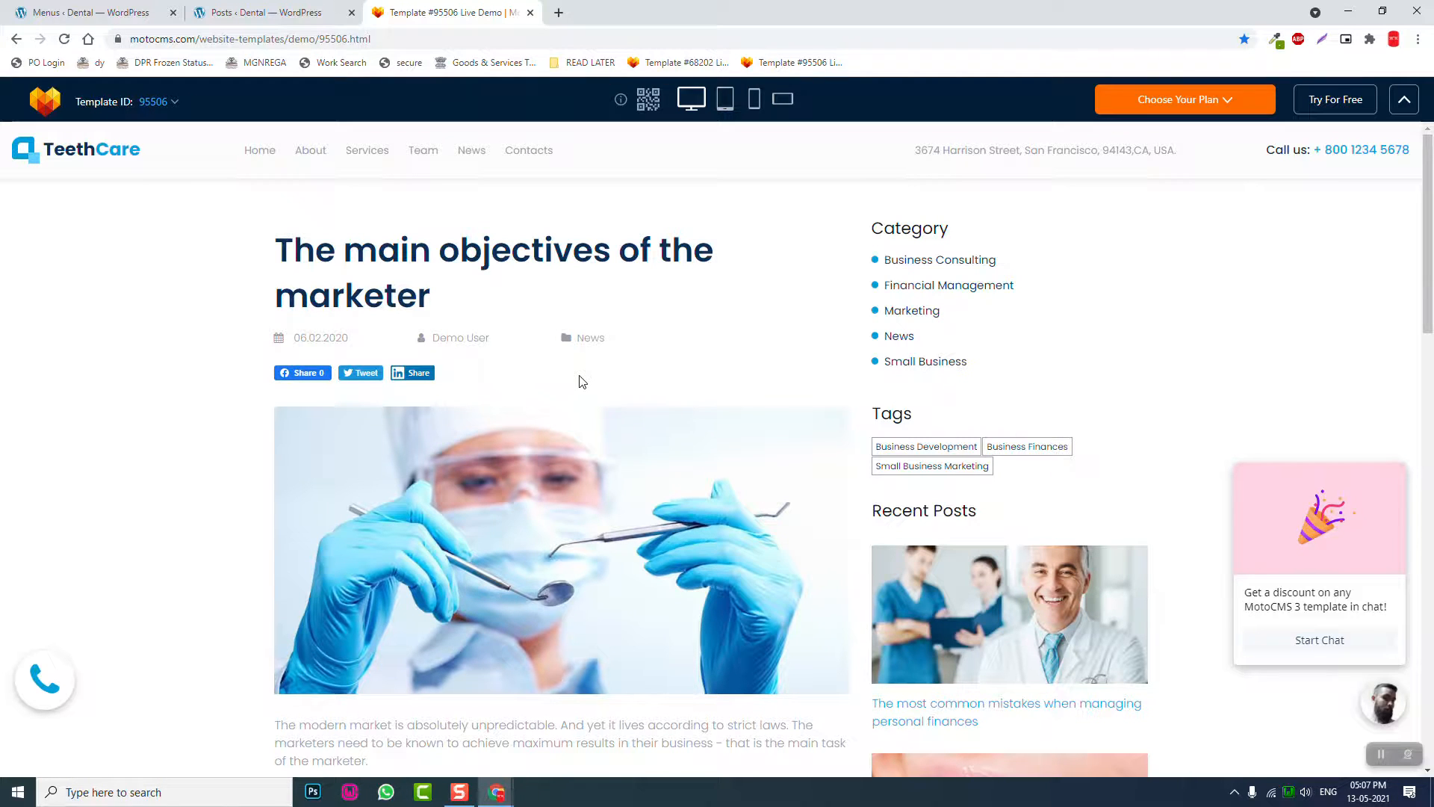
scroll("down", 3)
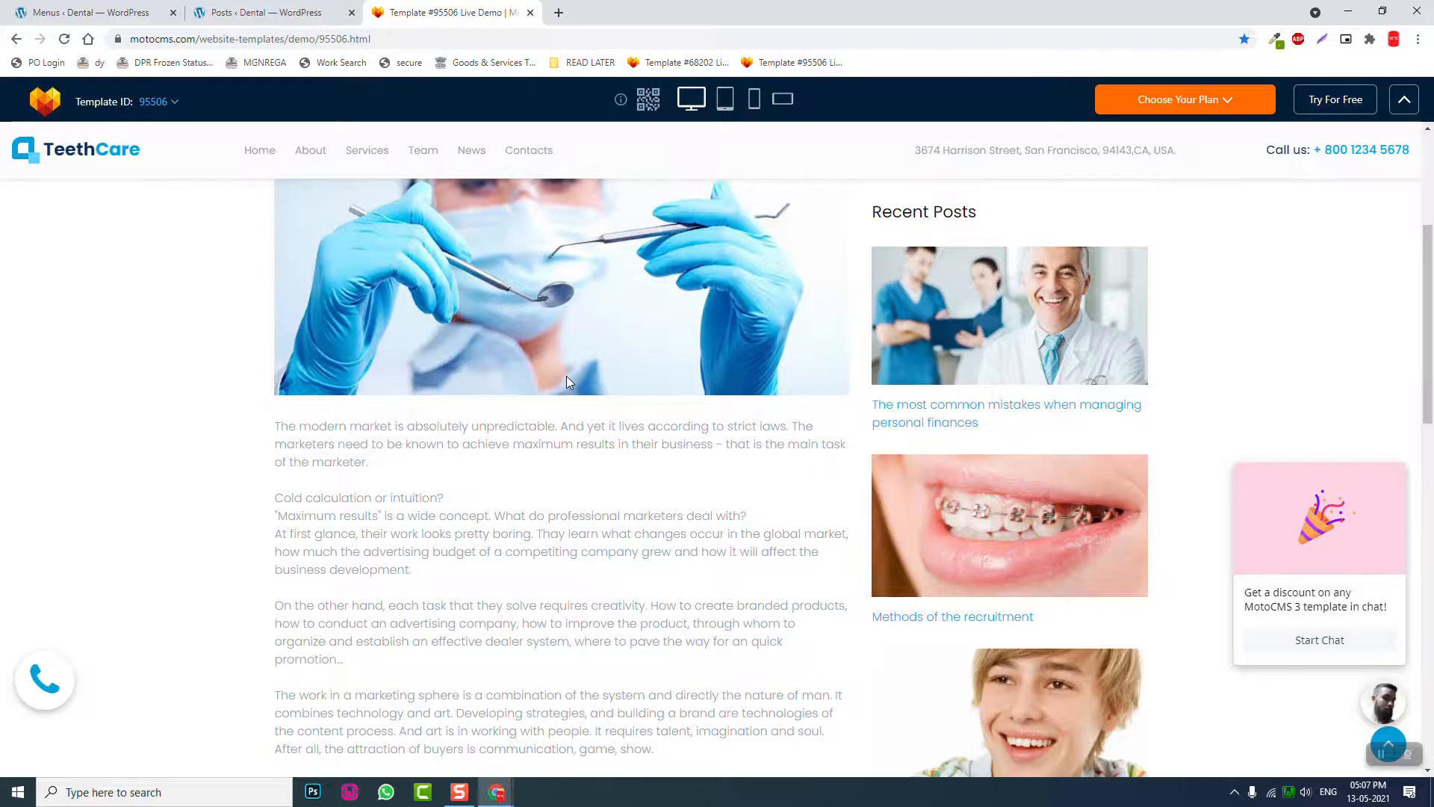
scroll("down", 3)
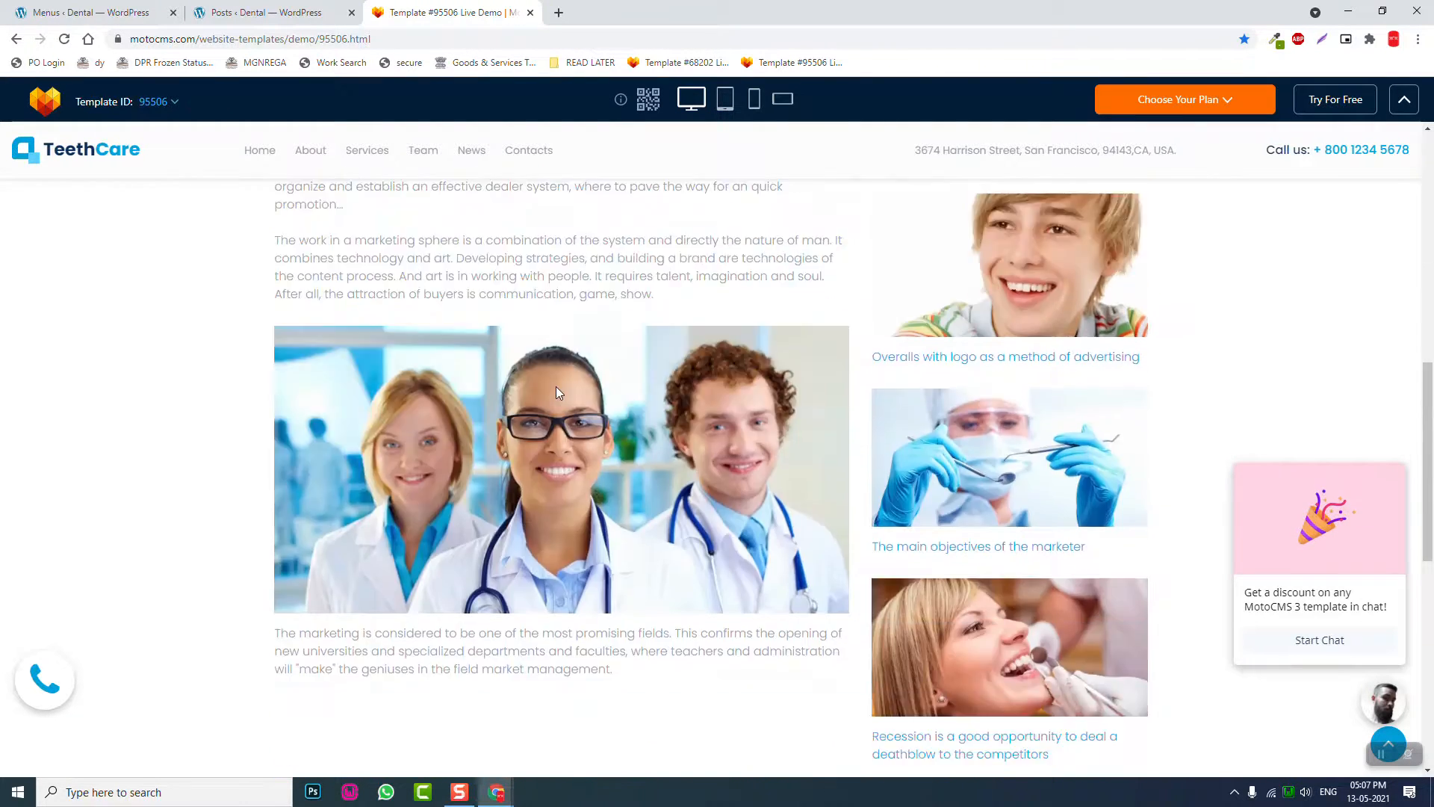
scroll("down", 3)
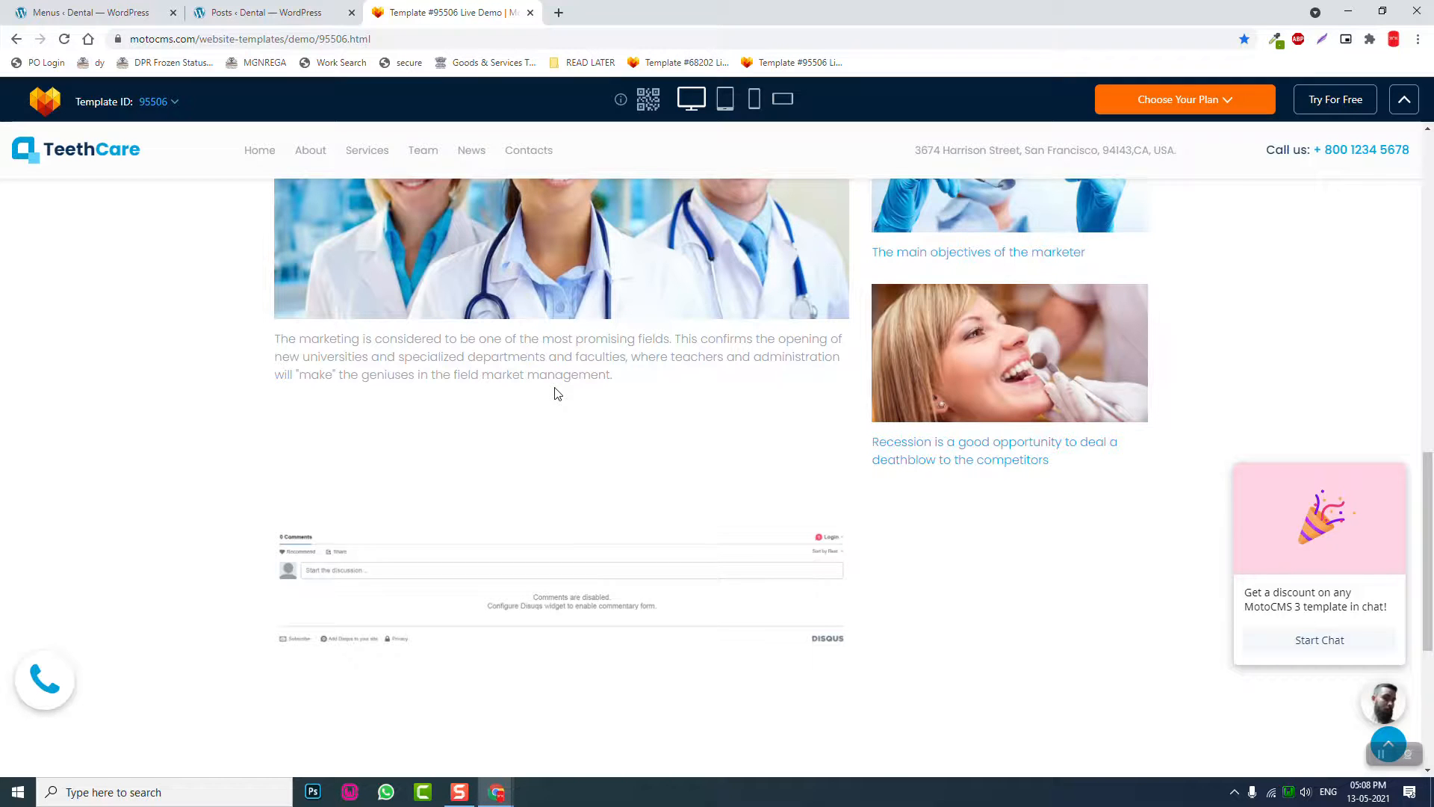
mouse_move(430, 439)
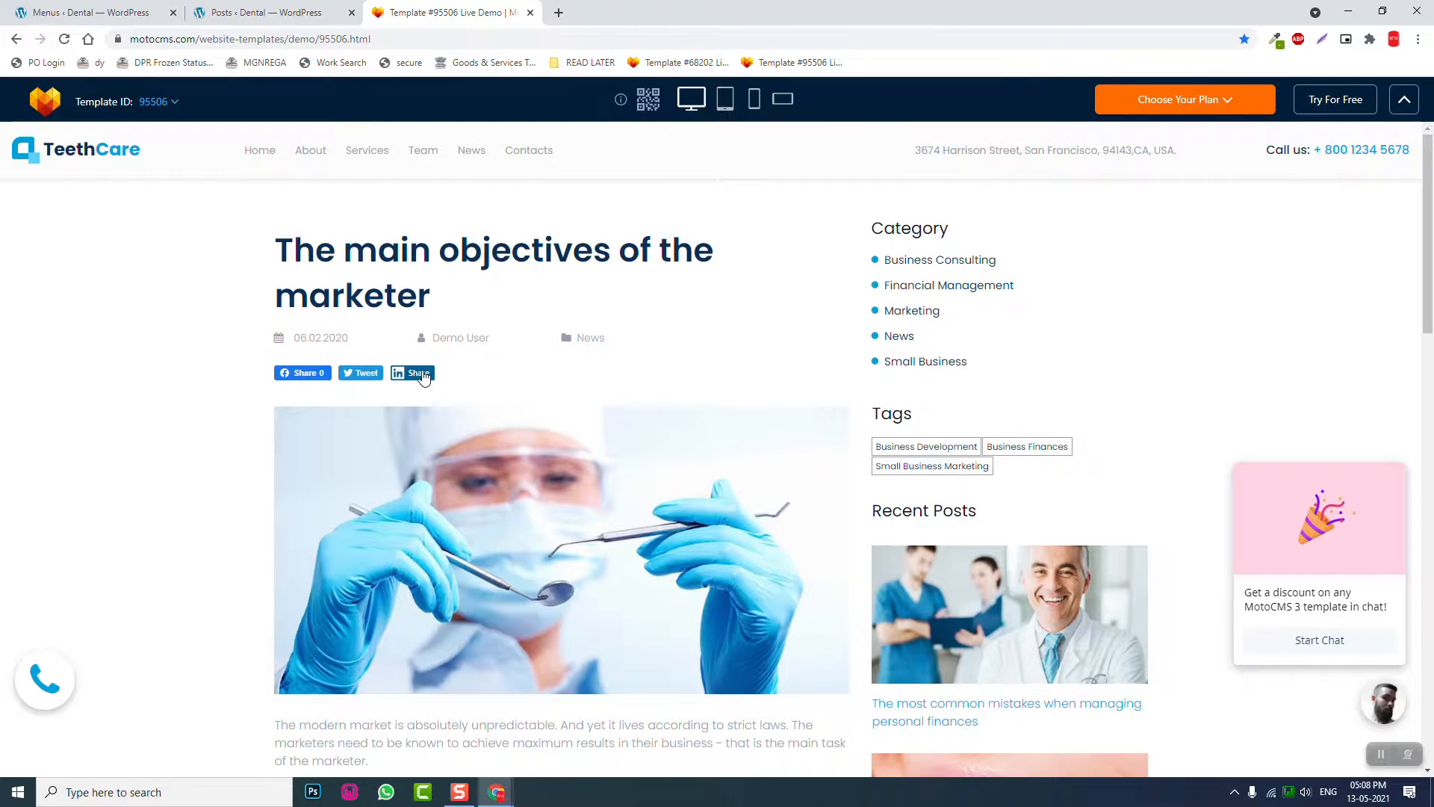
scroll("down", 3)
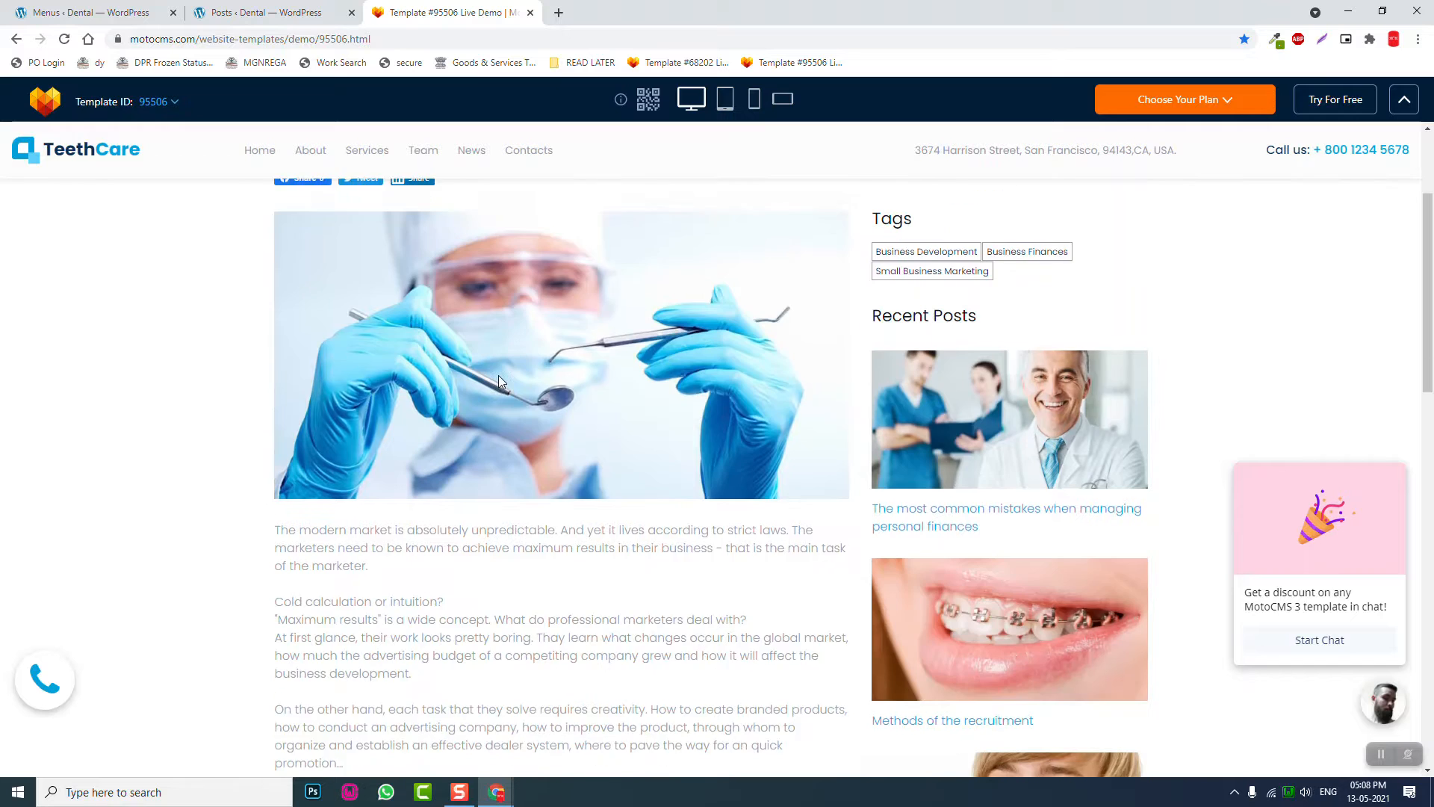
scroll("down", 3)
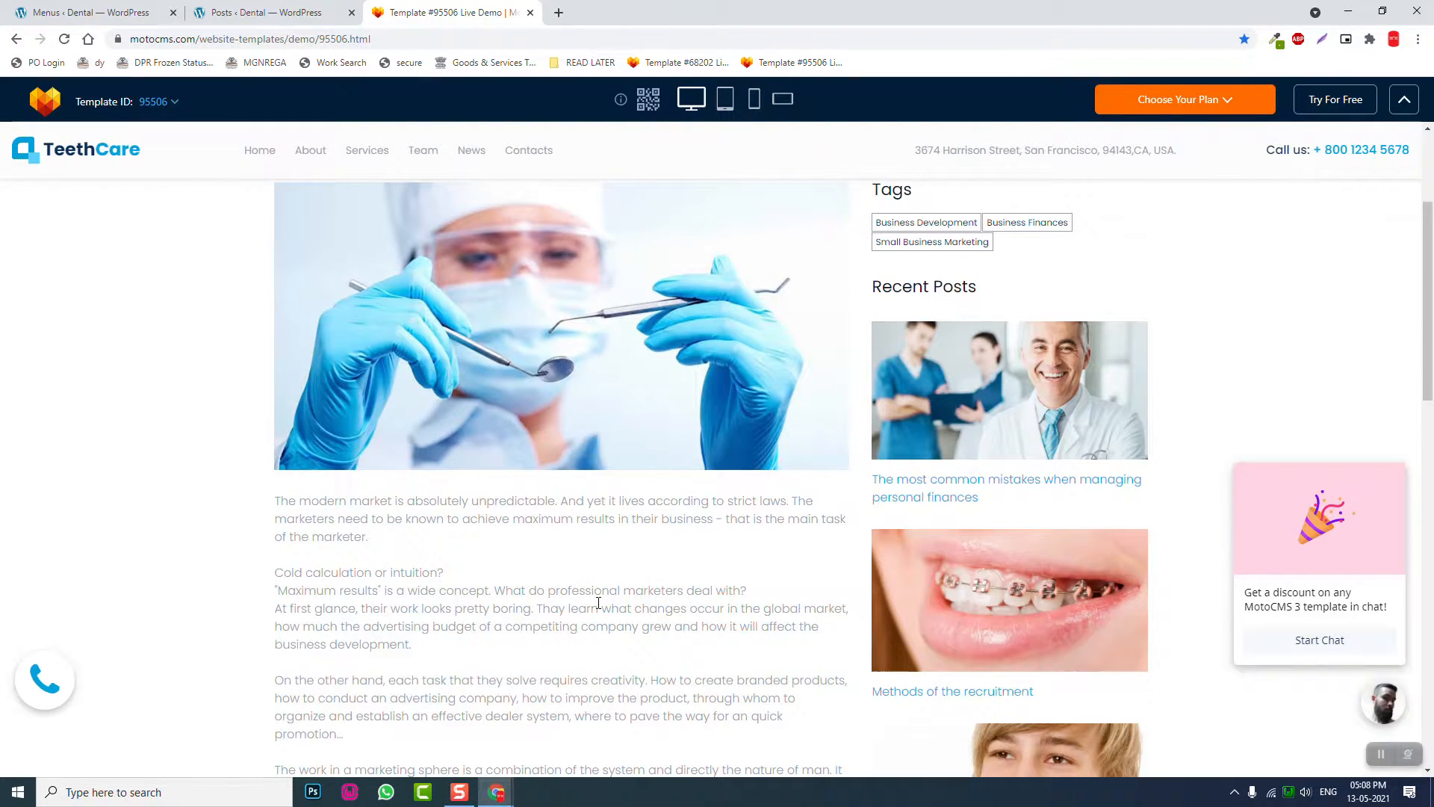
scroll("down", 3)
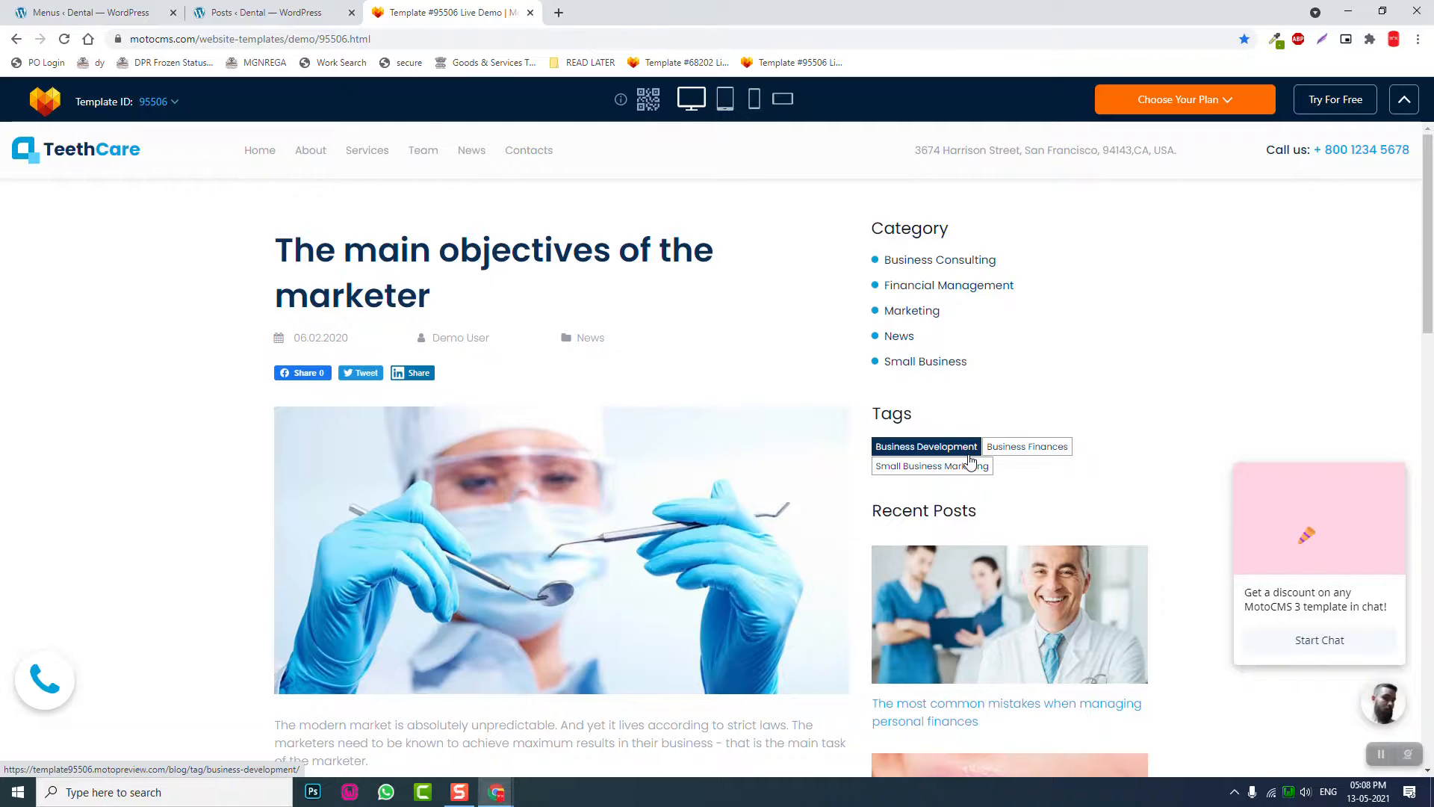
scroll("down", 3)
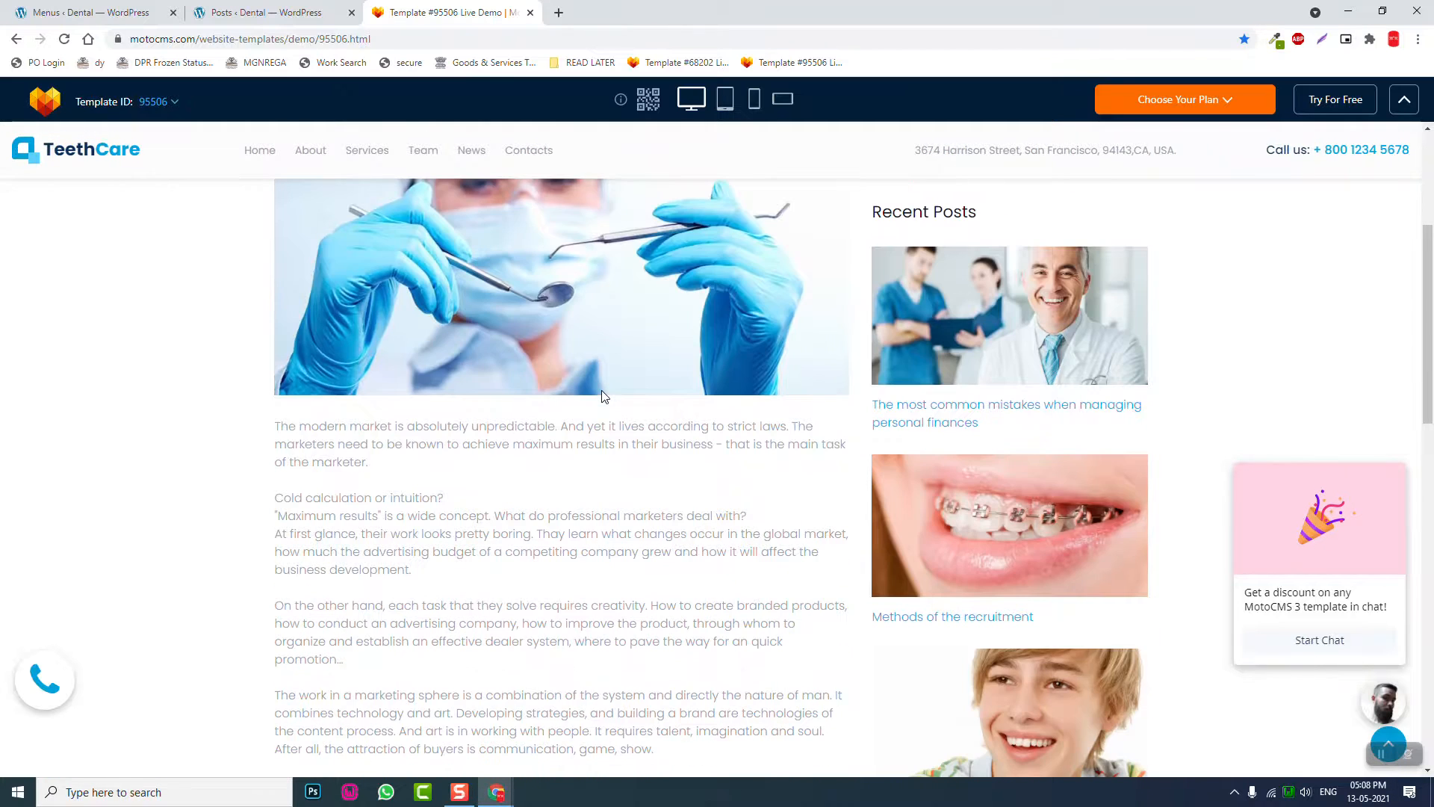
scroll("down", 3)
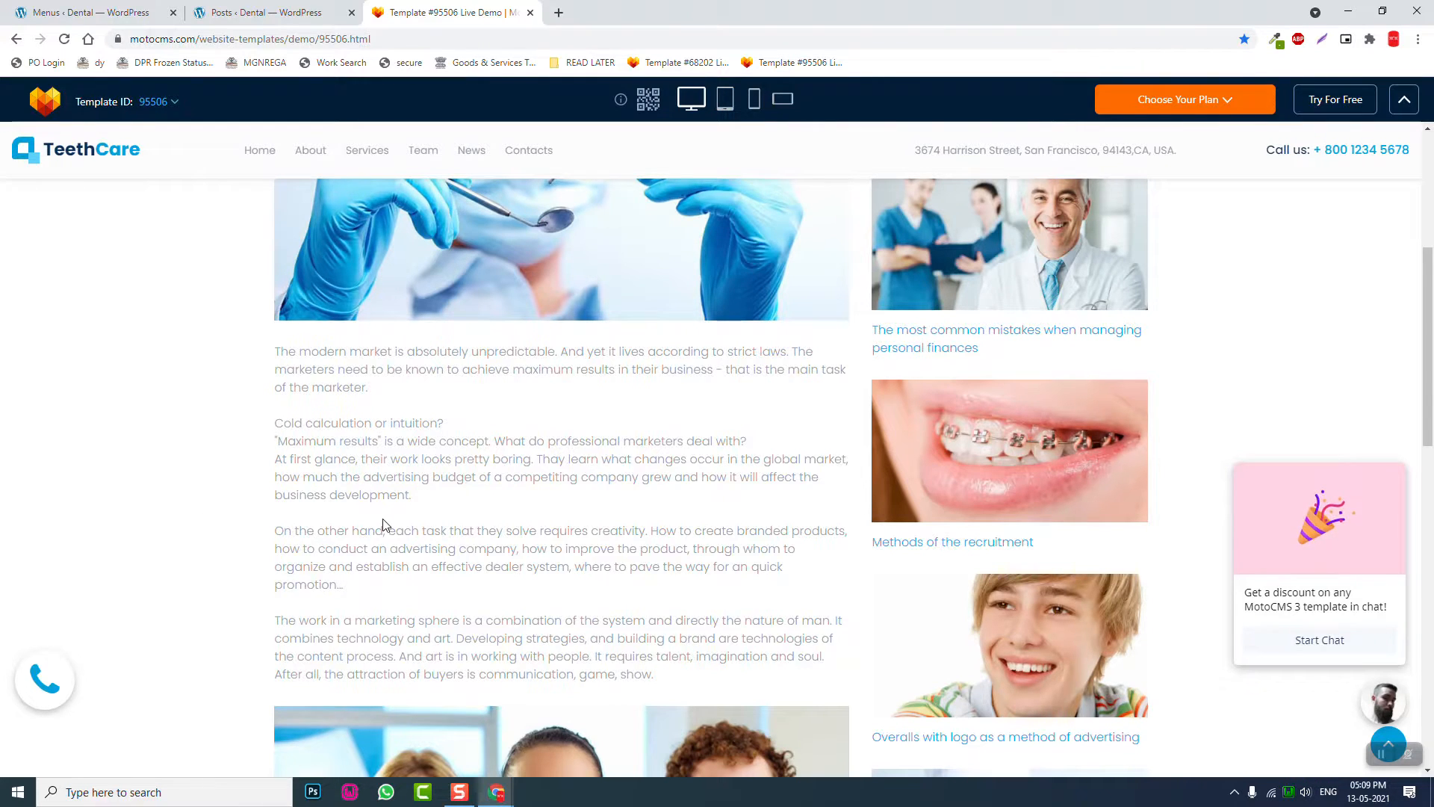
mouse_move(382, 515)
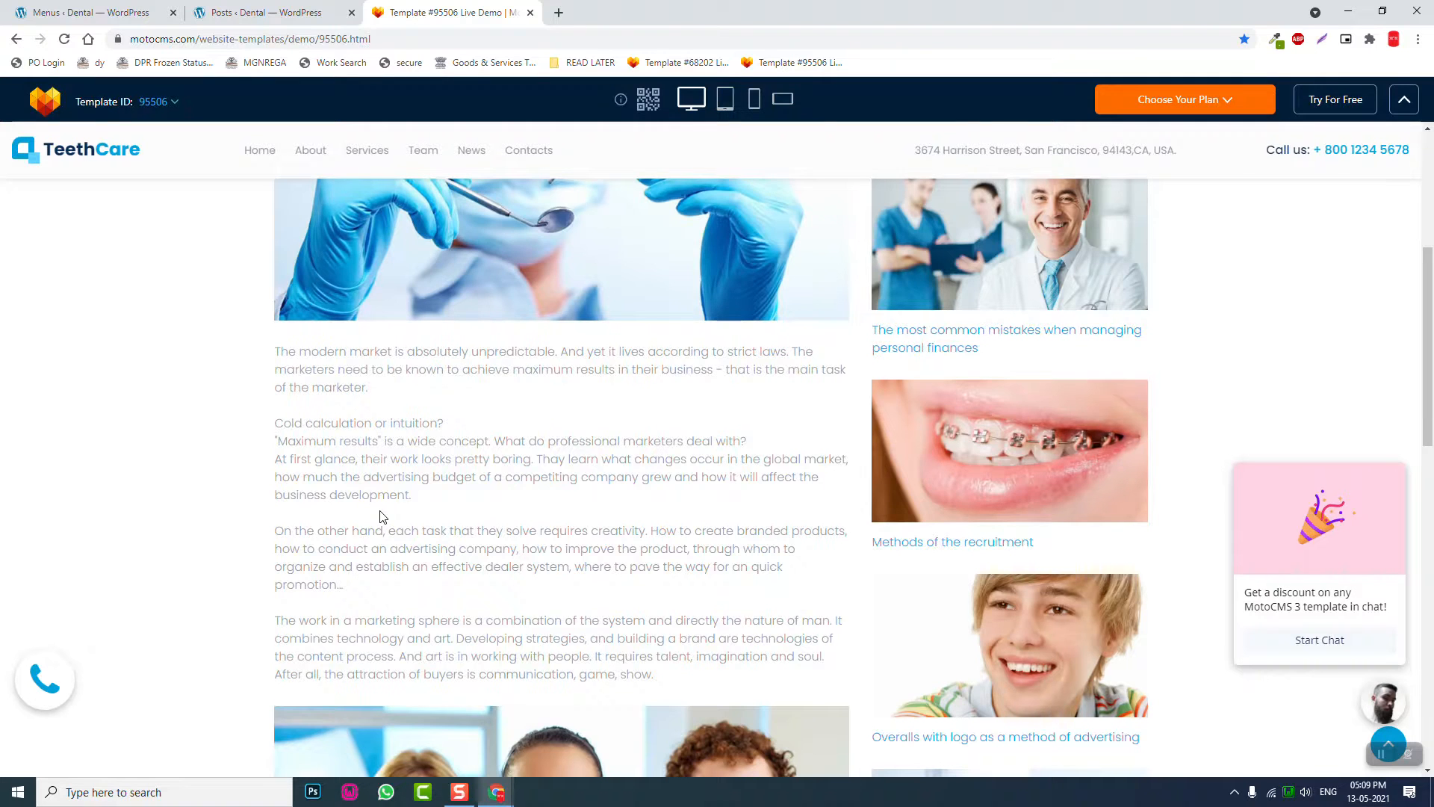